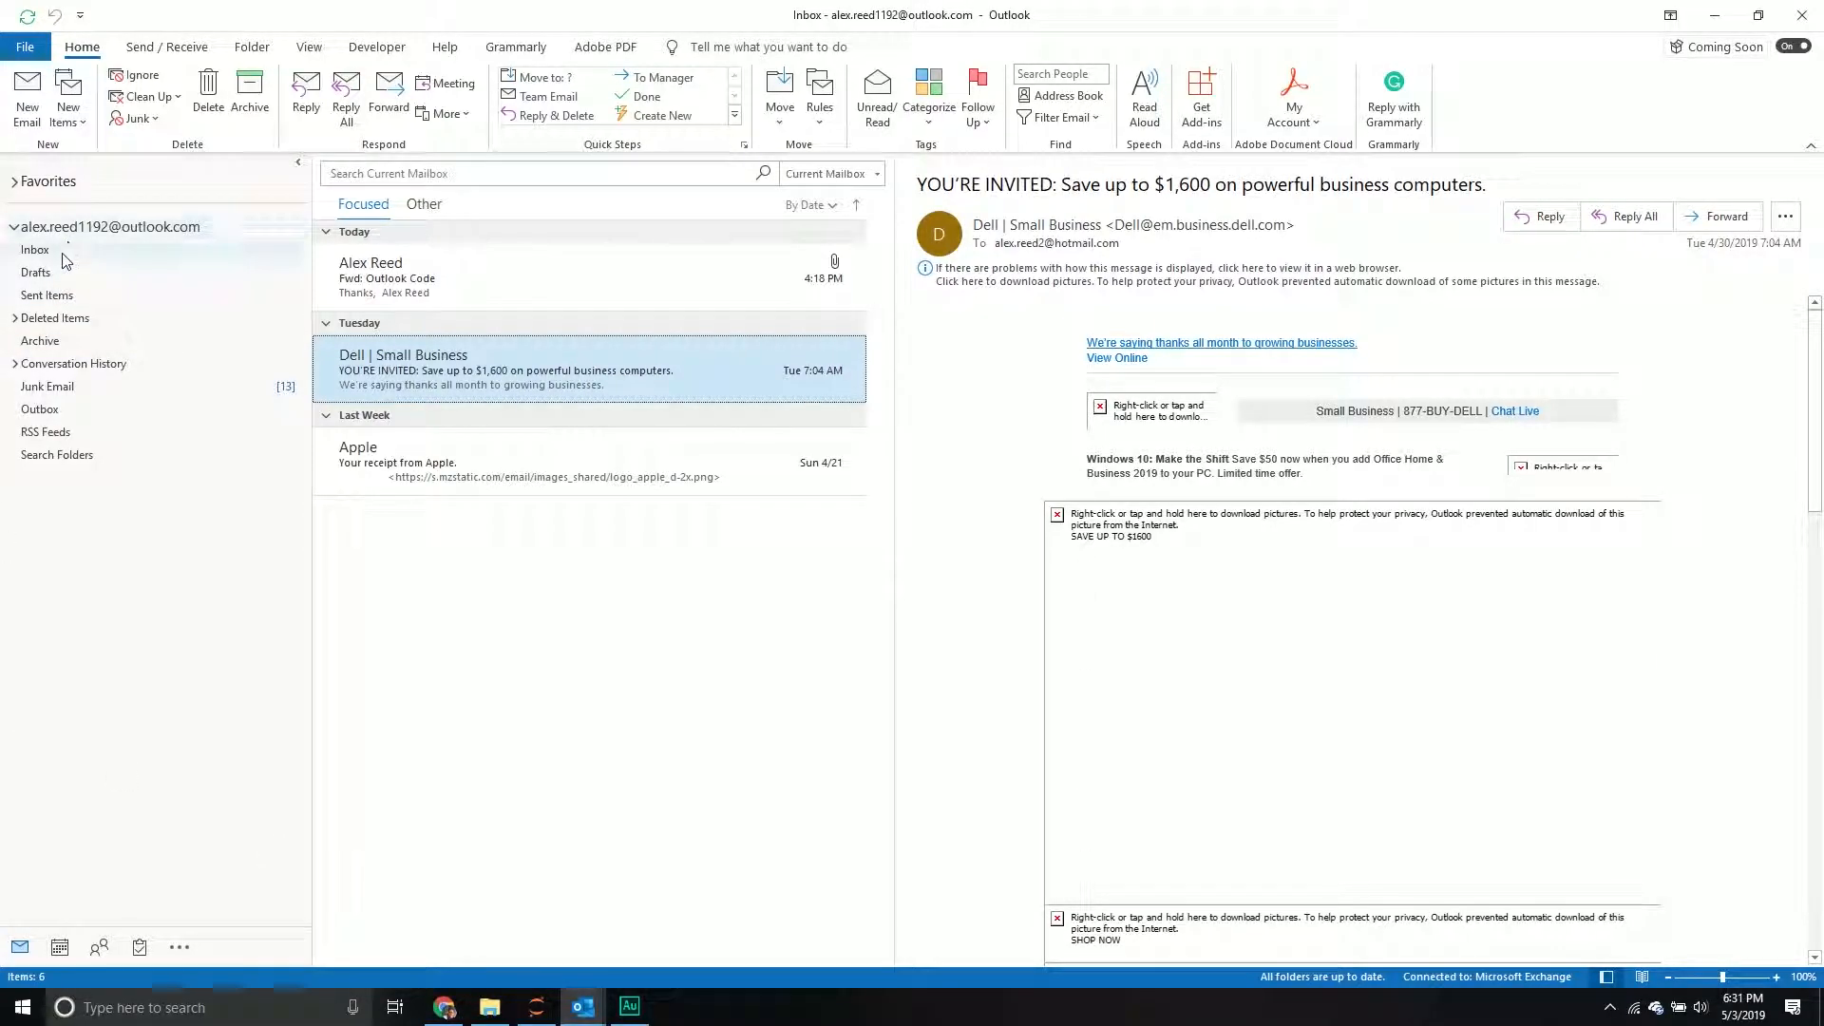
Select the Inbox, then launch the Visual Basic editor to reach the empty Videos module.
{"action": "left_click", "coordinate": [35, 249]}
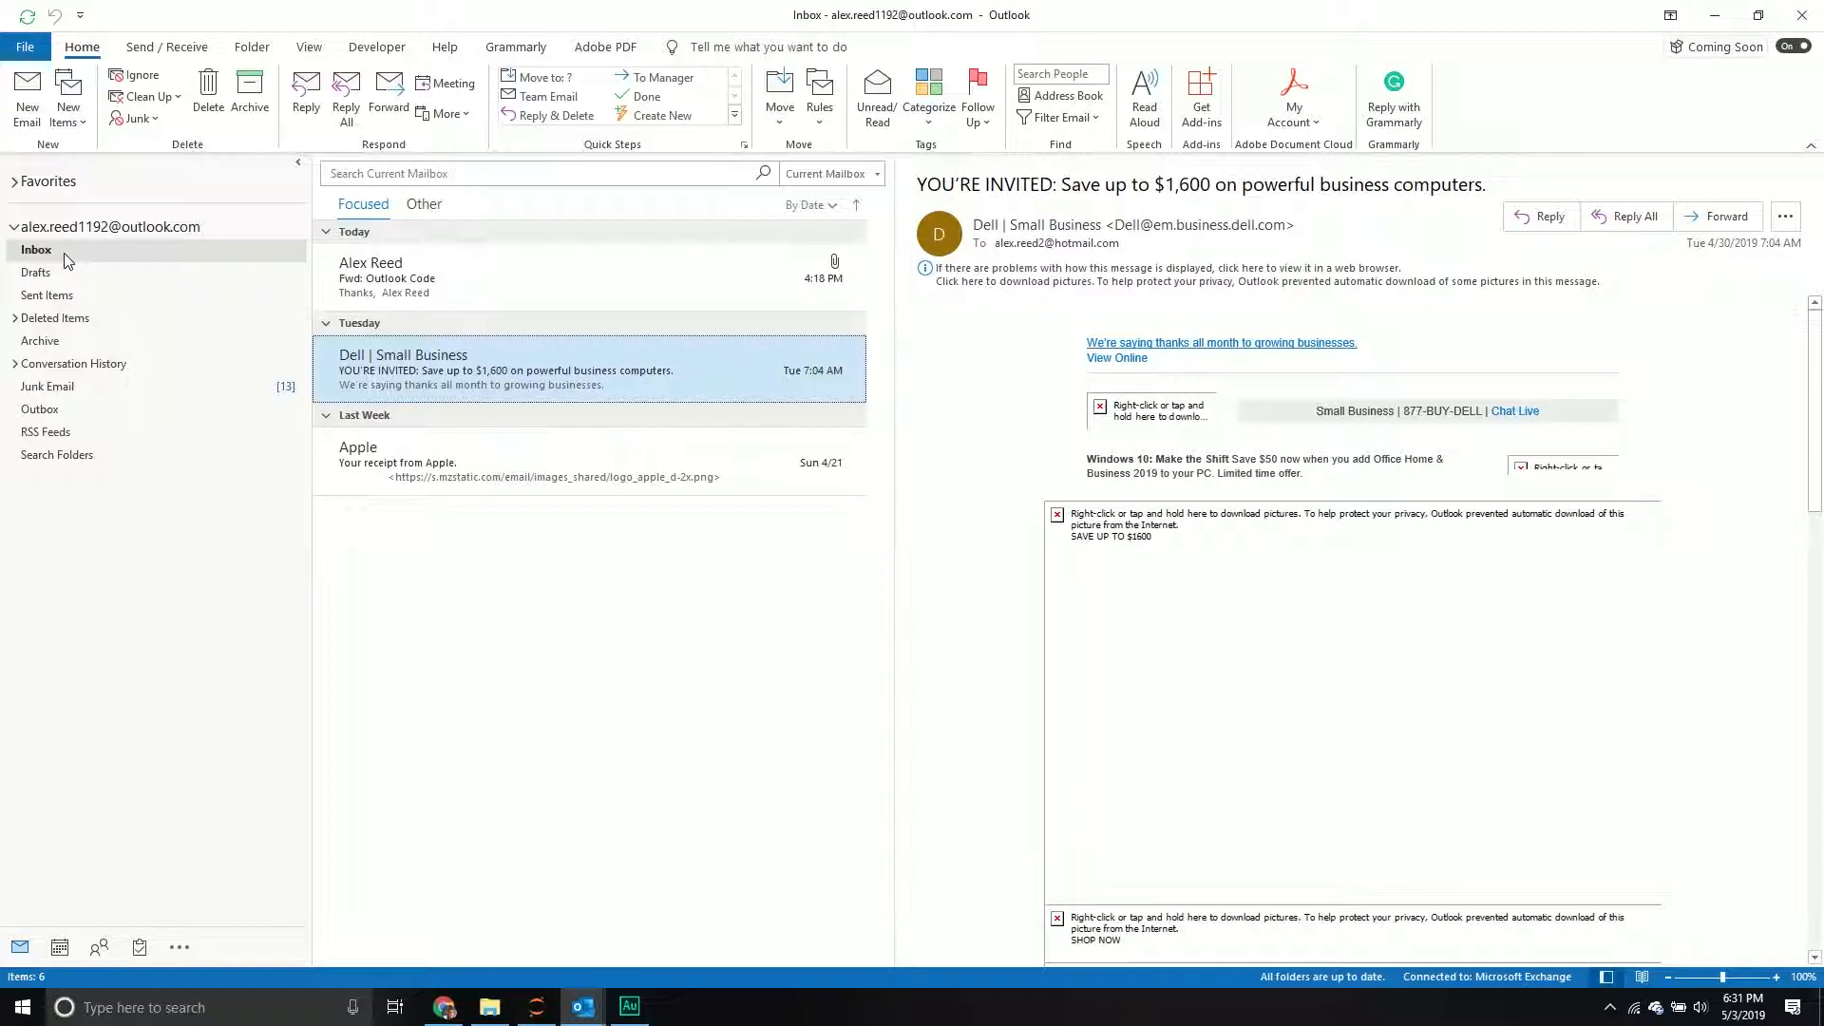
{"action": "mouse_move", "coordinate": [9, 788]}
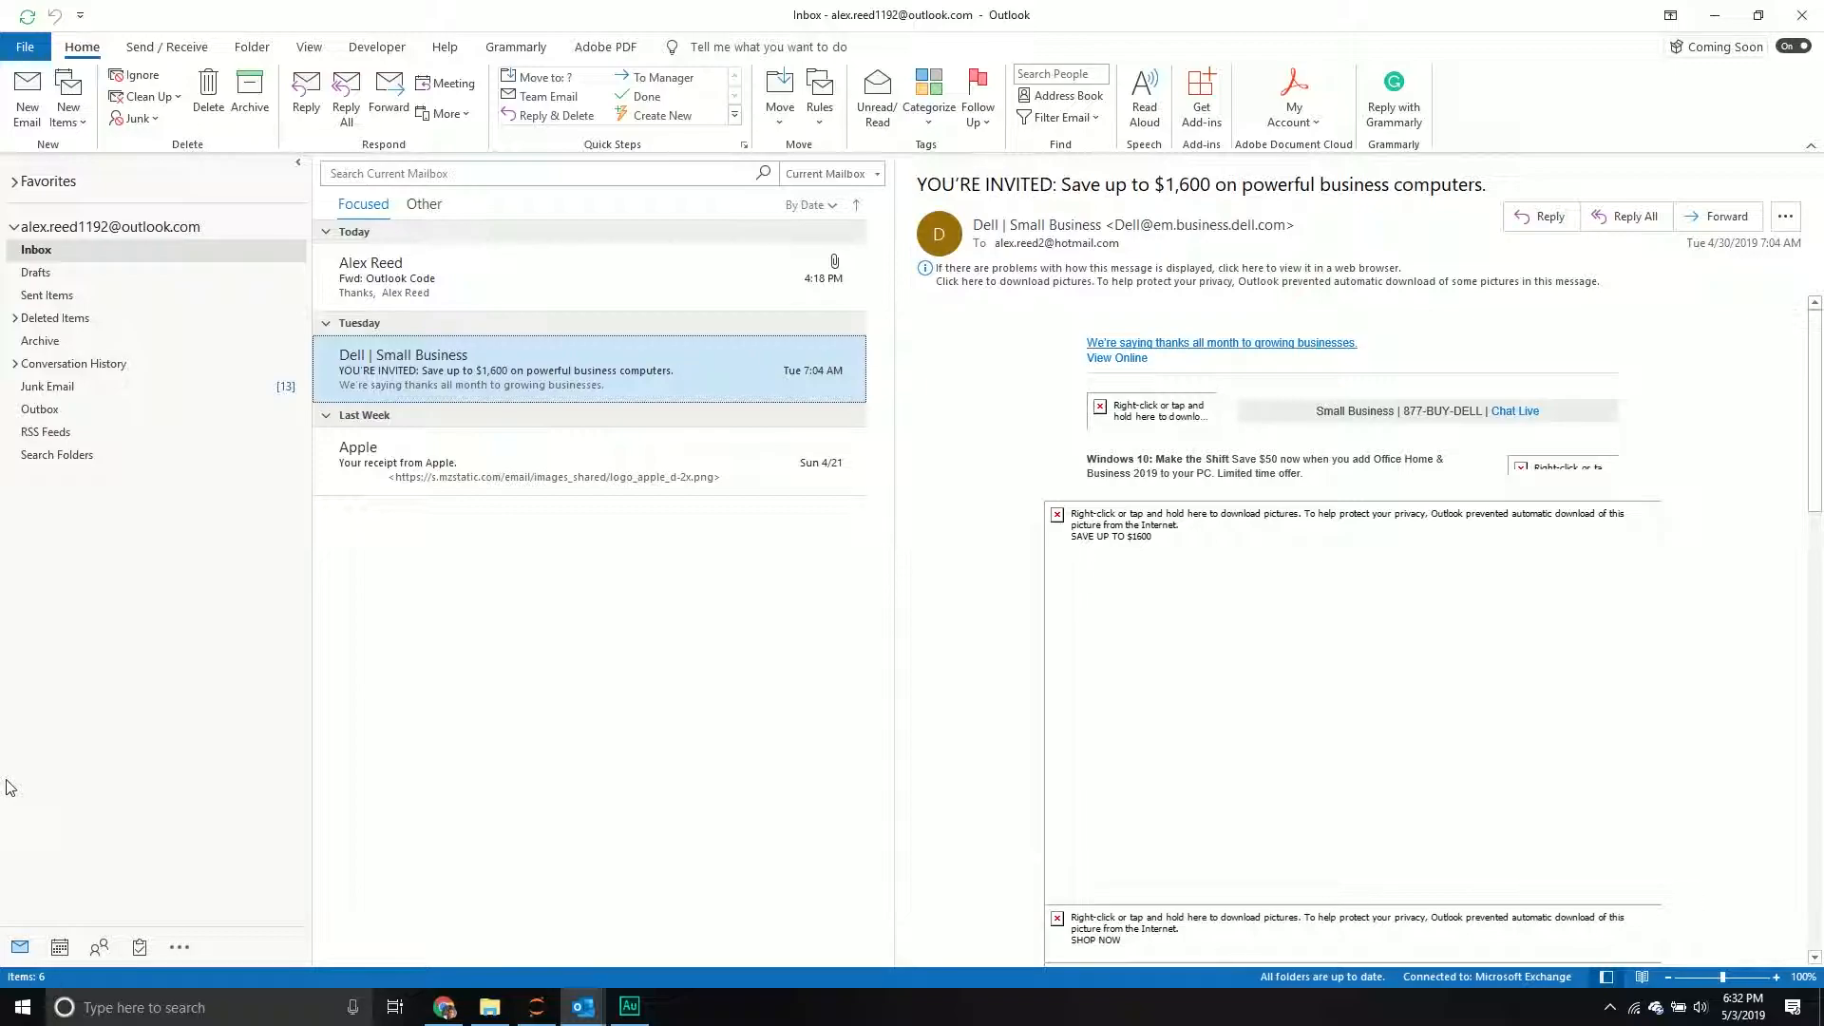
{"action": "left_click", "coordinate": [308, 46]}
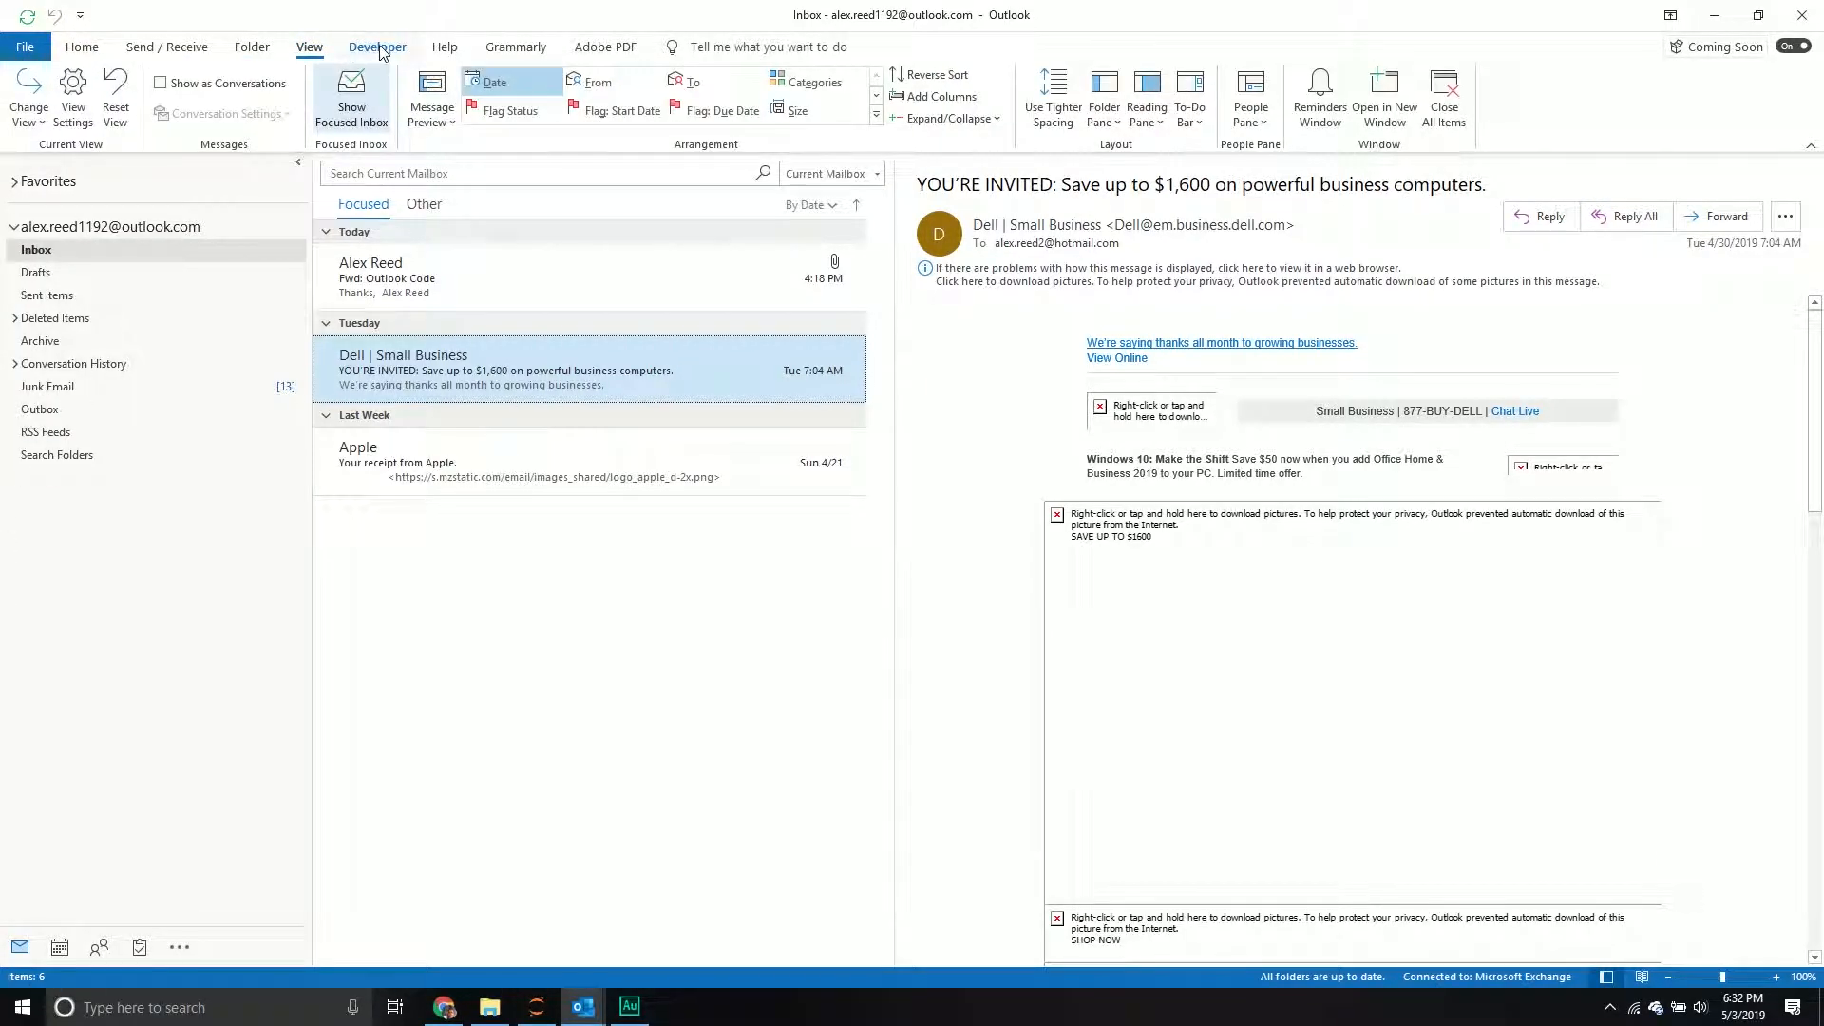
{"action": "left_click", "coordinate": [377, 46]}
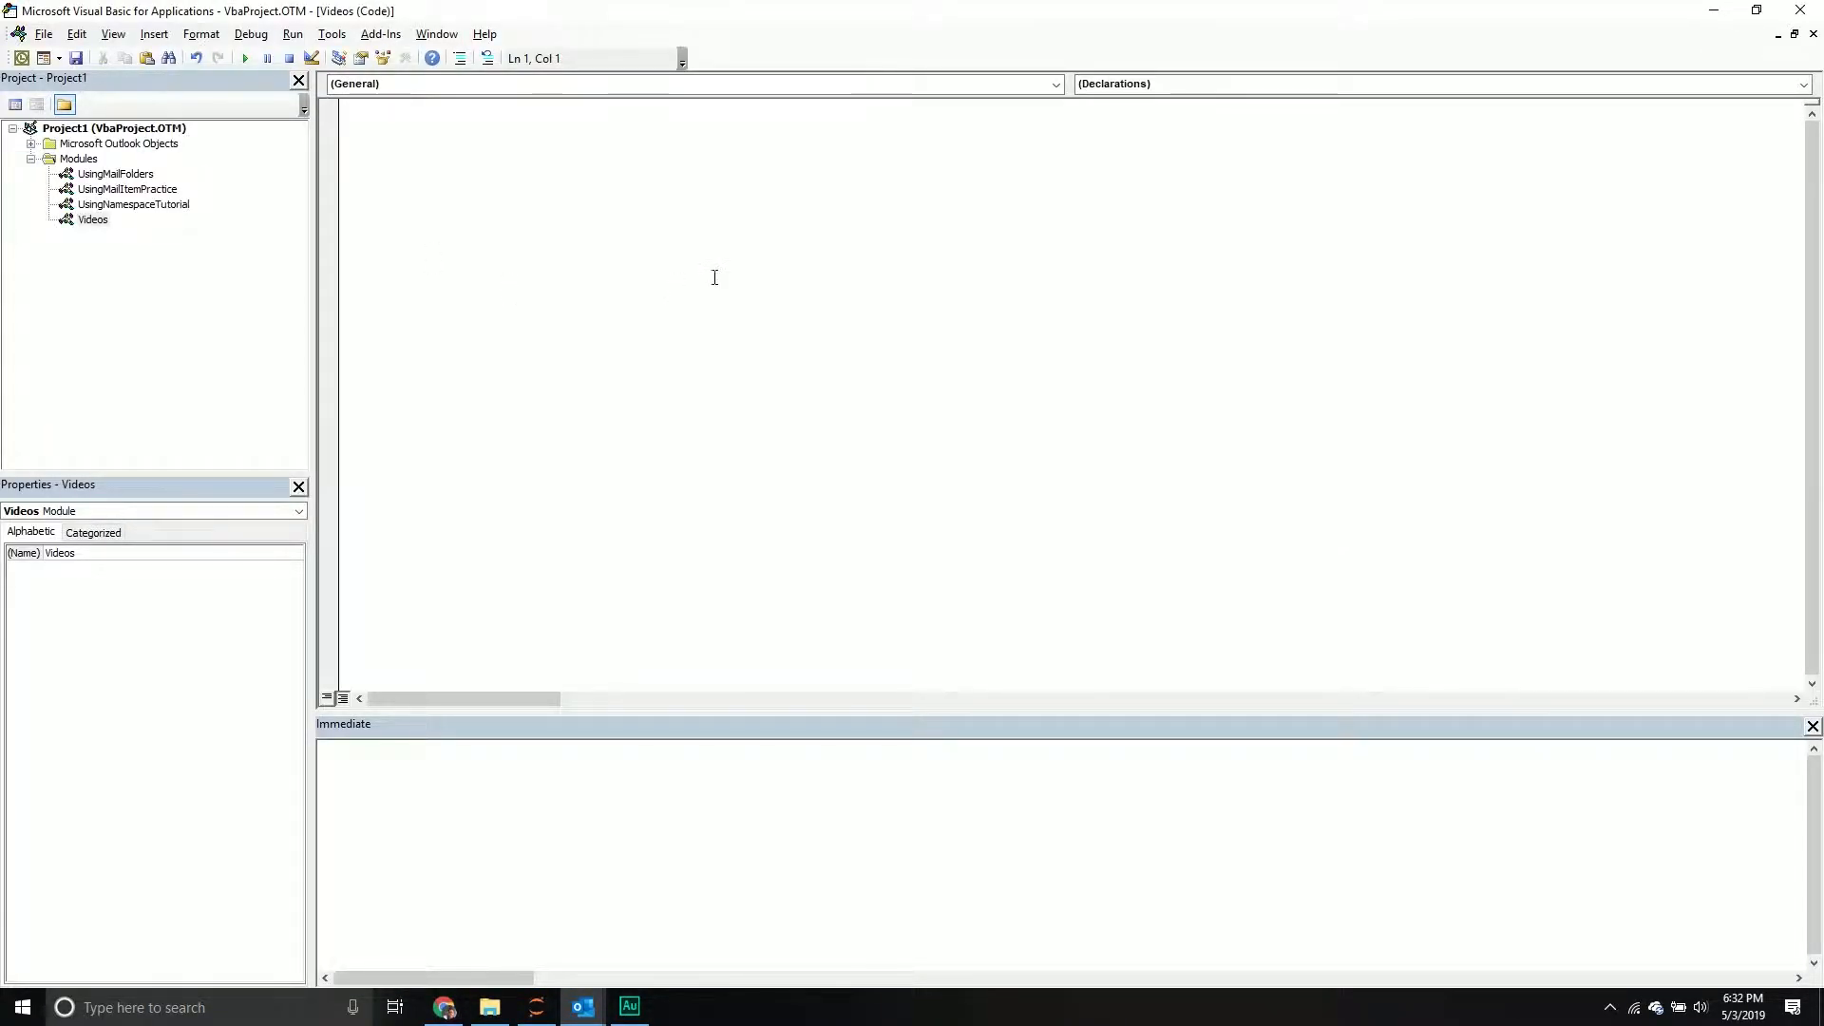
{"action": "mouse_move", "coordinate": [710, 291]}
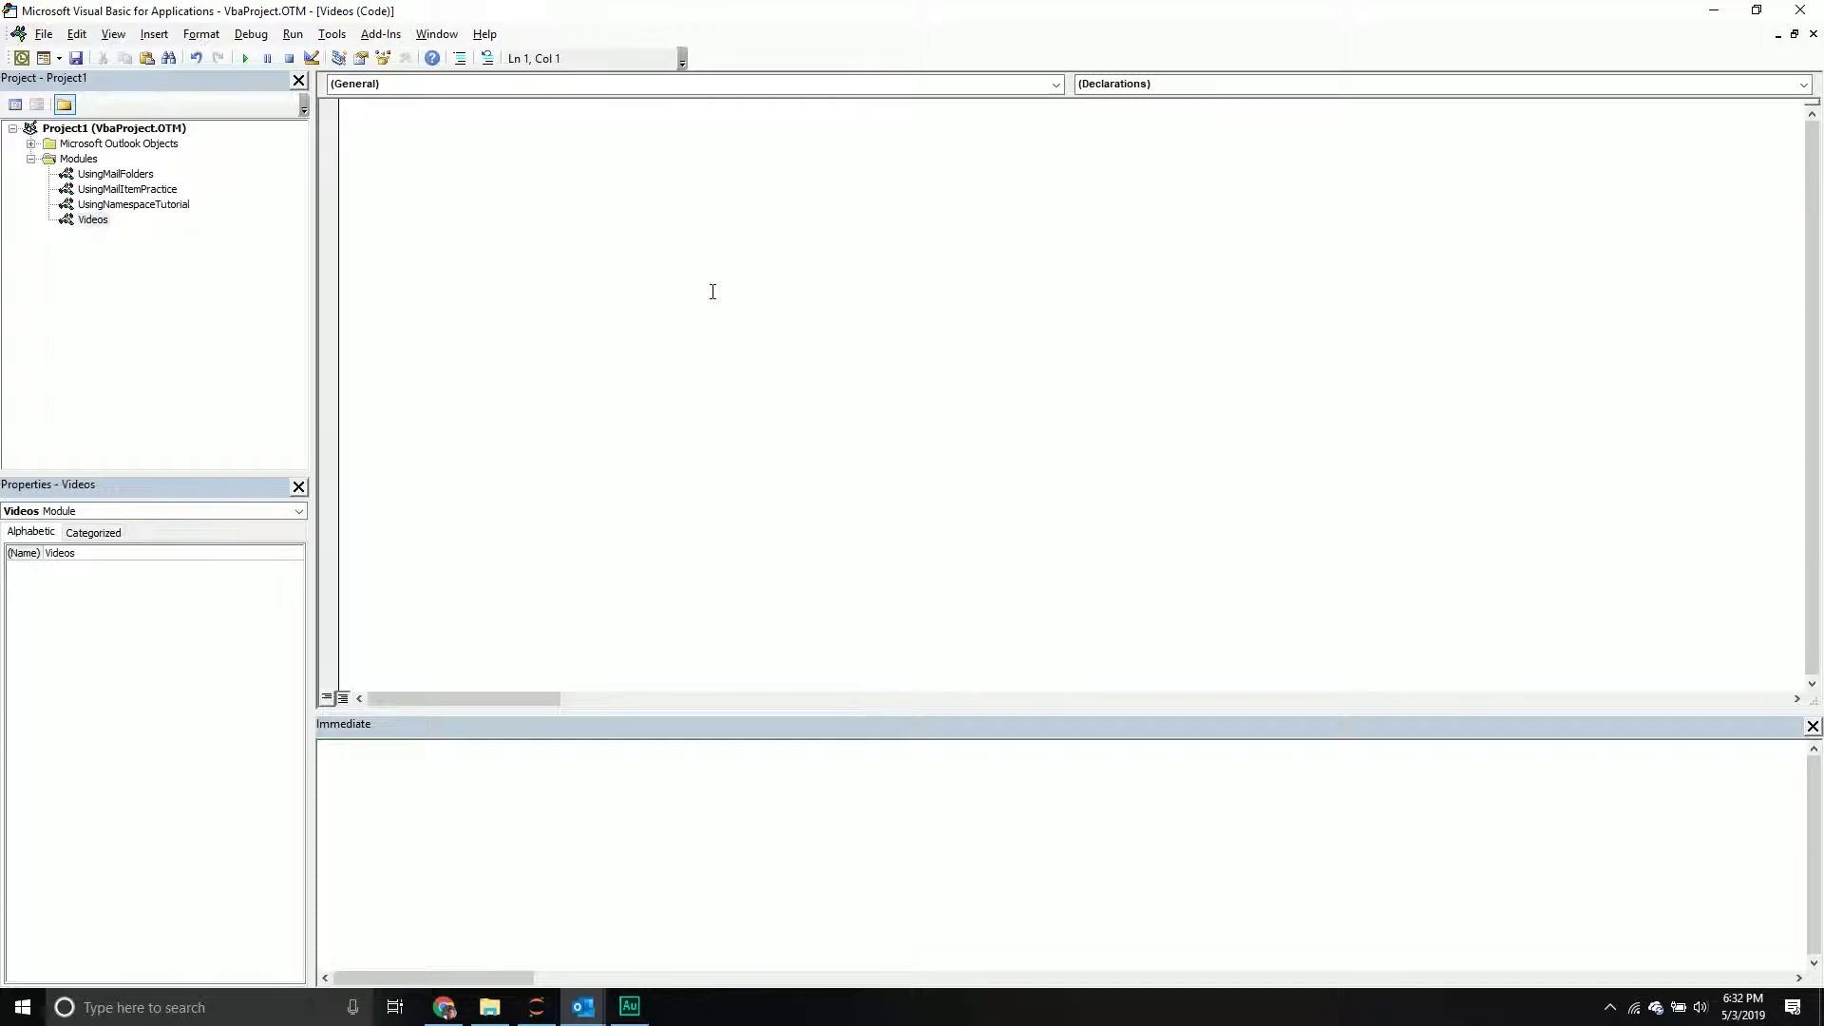
Create the WorkWithFolders sub and start its body.
{"action": "type", "text": "Sub Wor"}
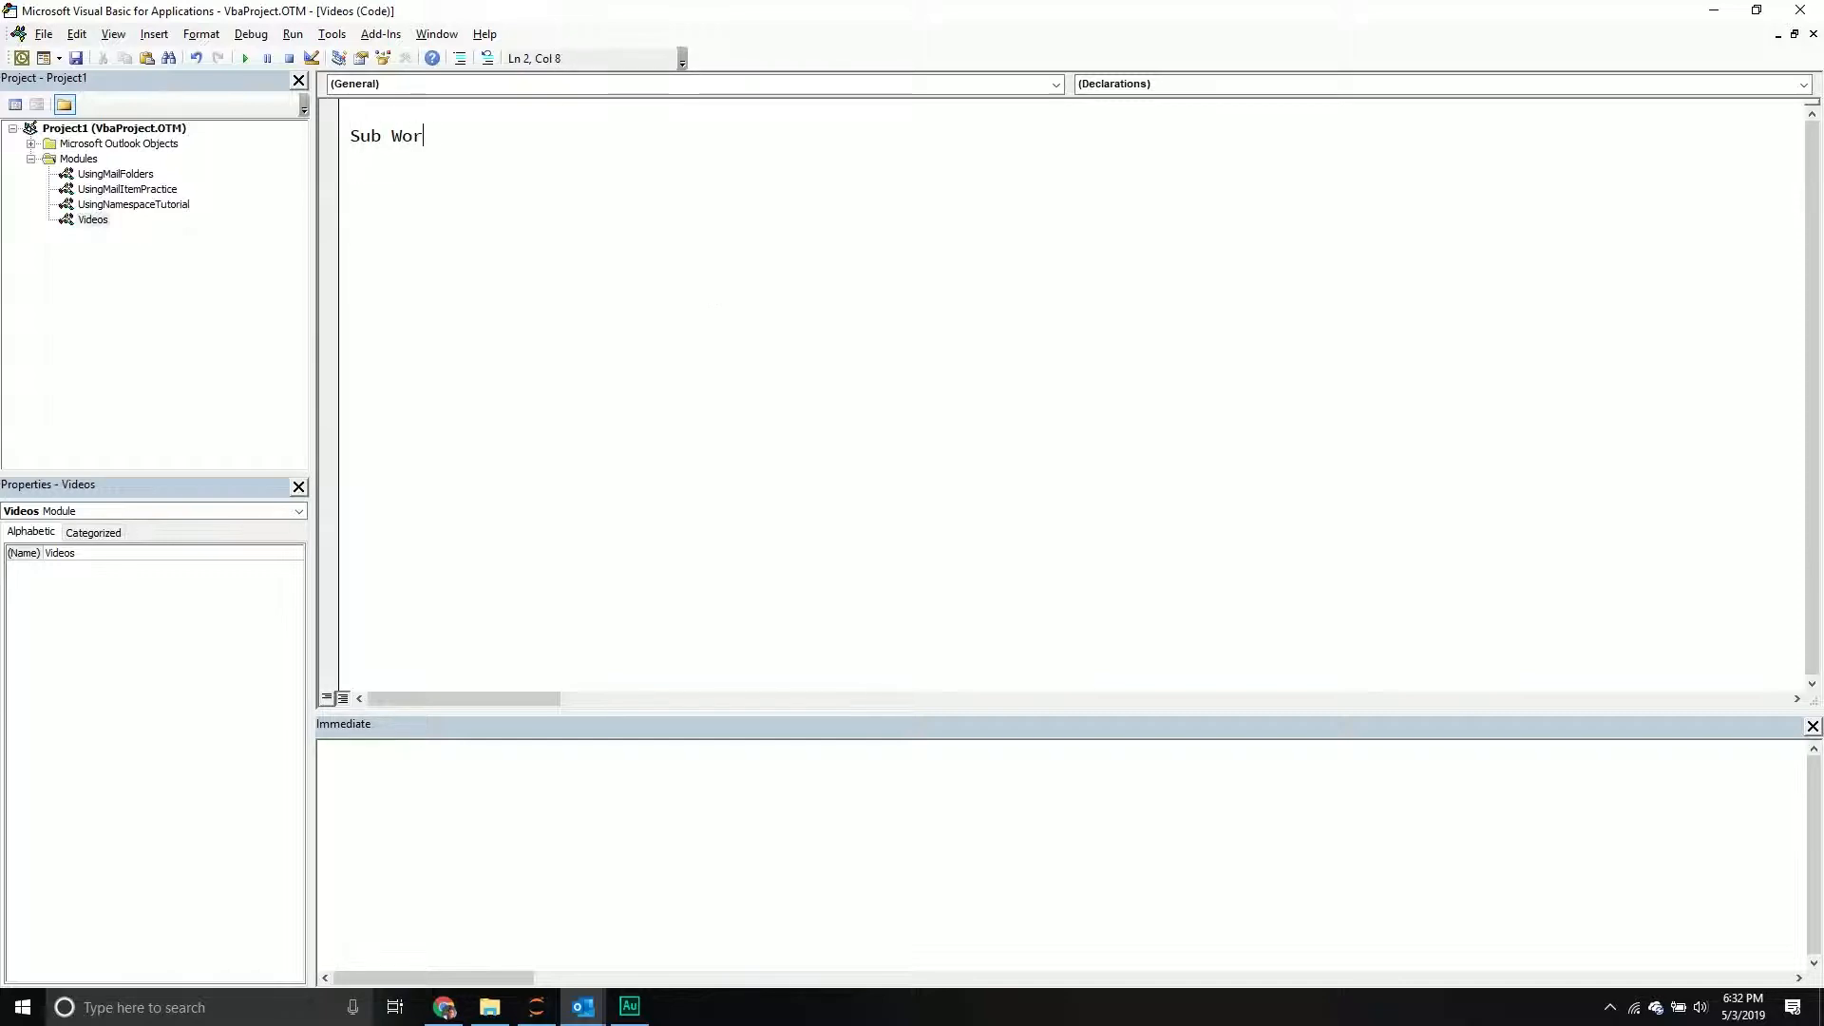
{"action": "type", "text": "kWithFolders"}
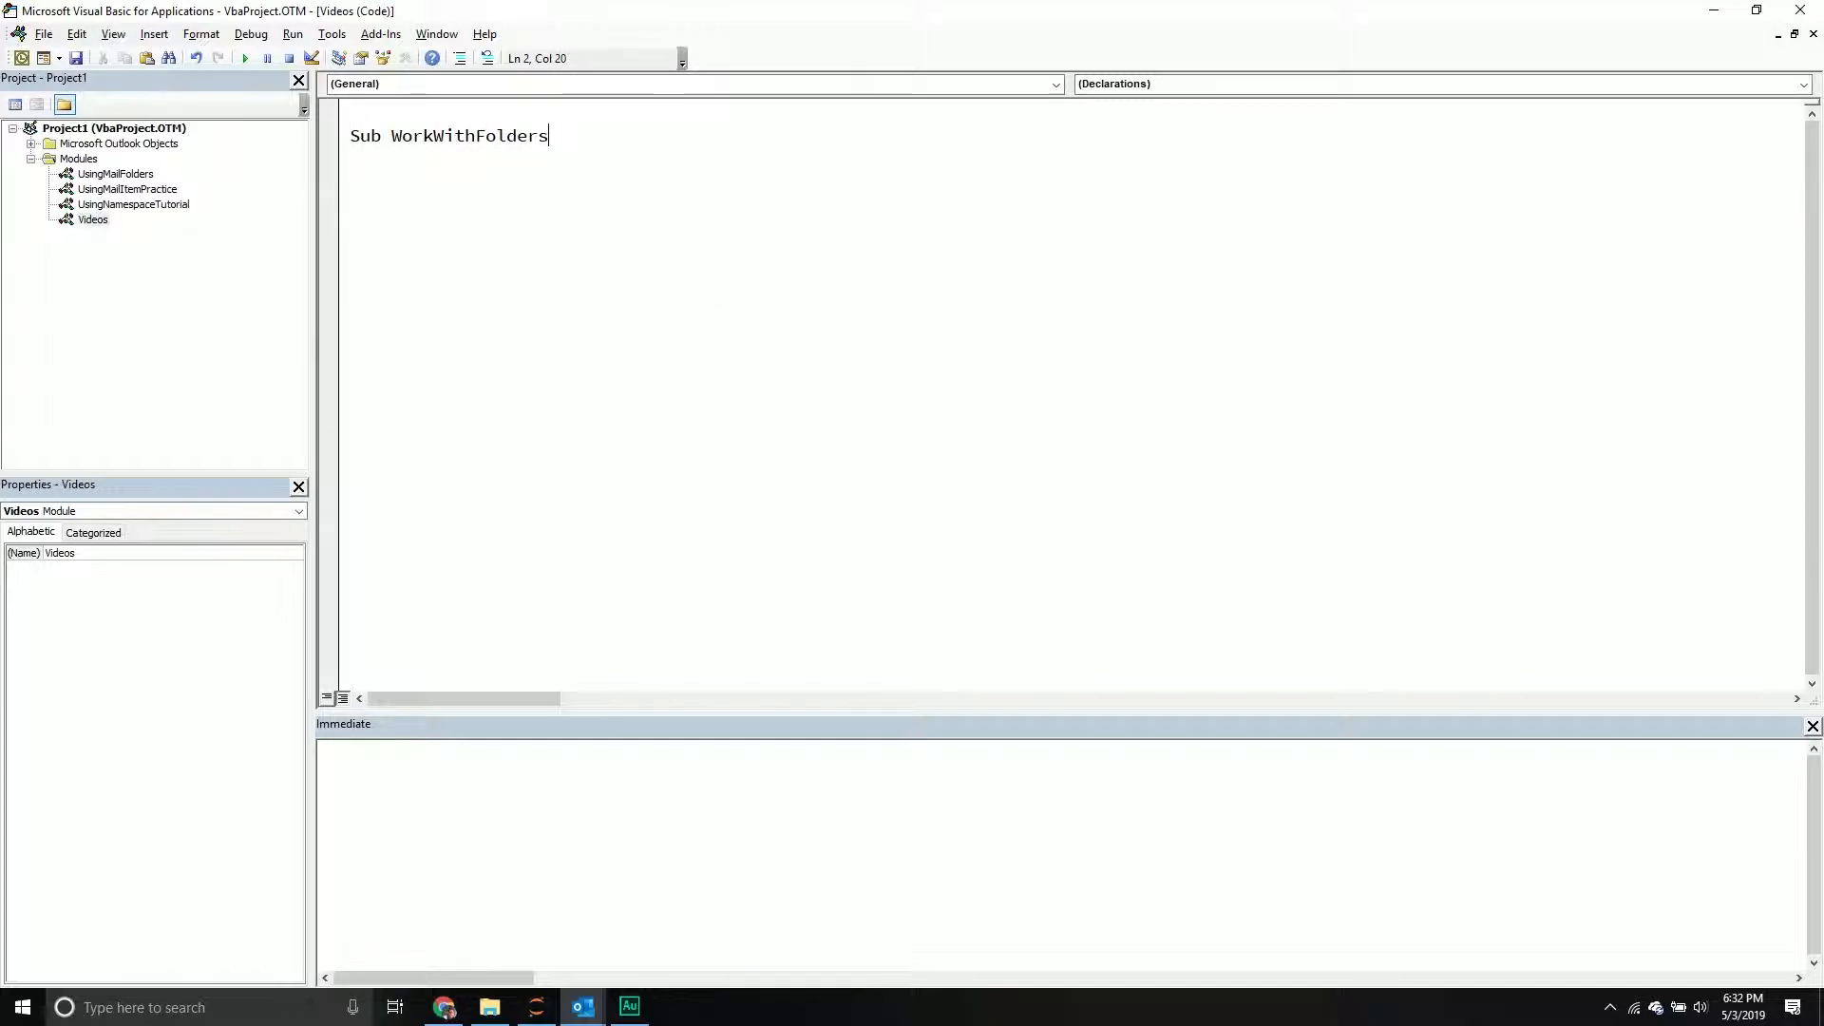
{"action": "key", "text": "Return"}
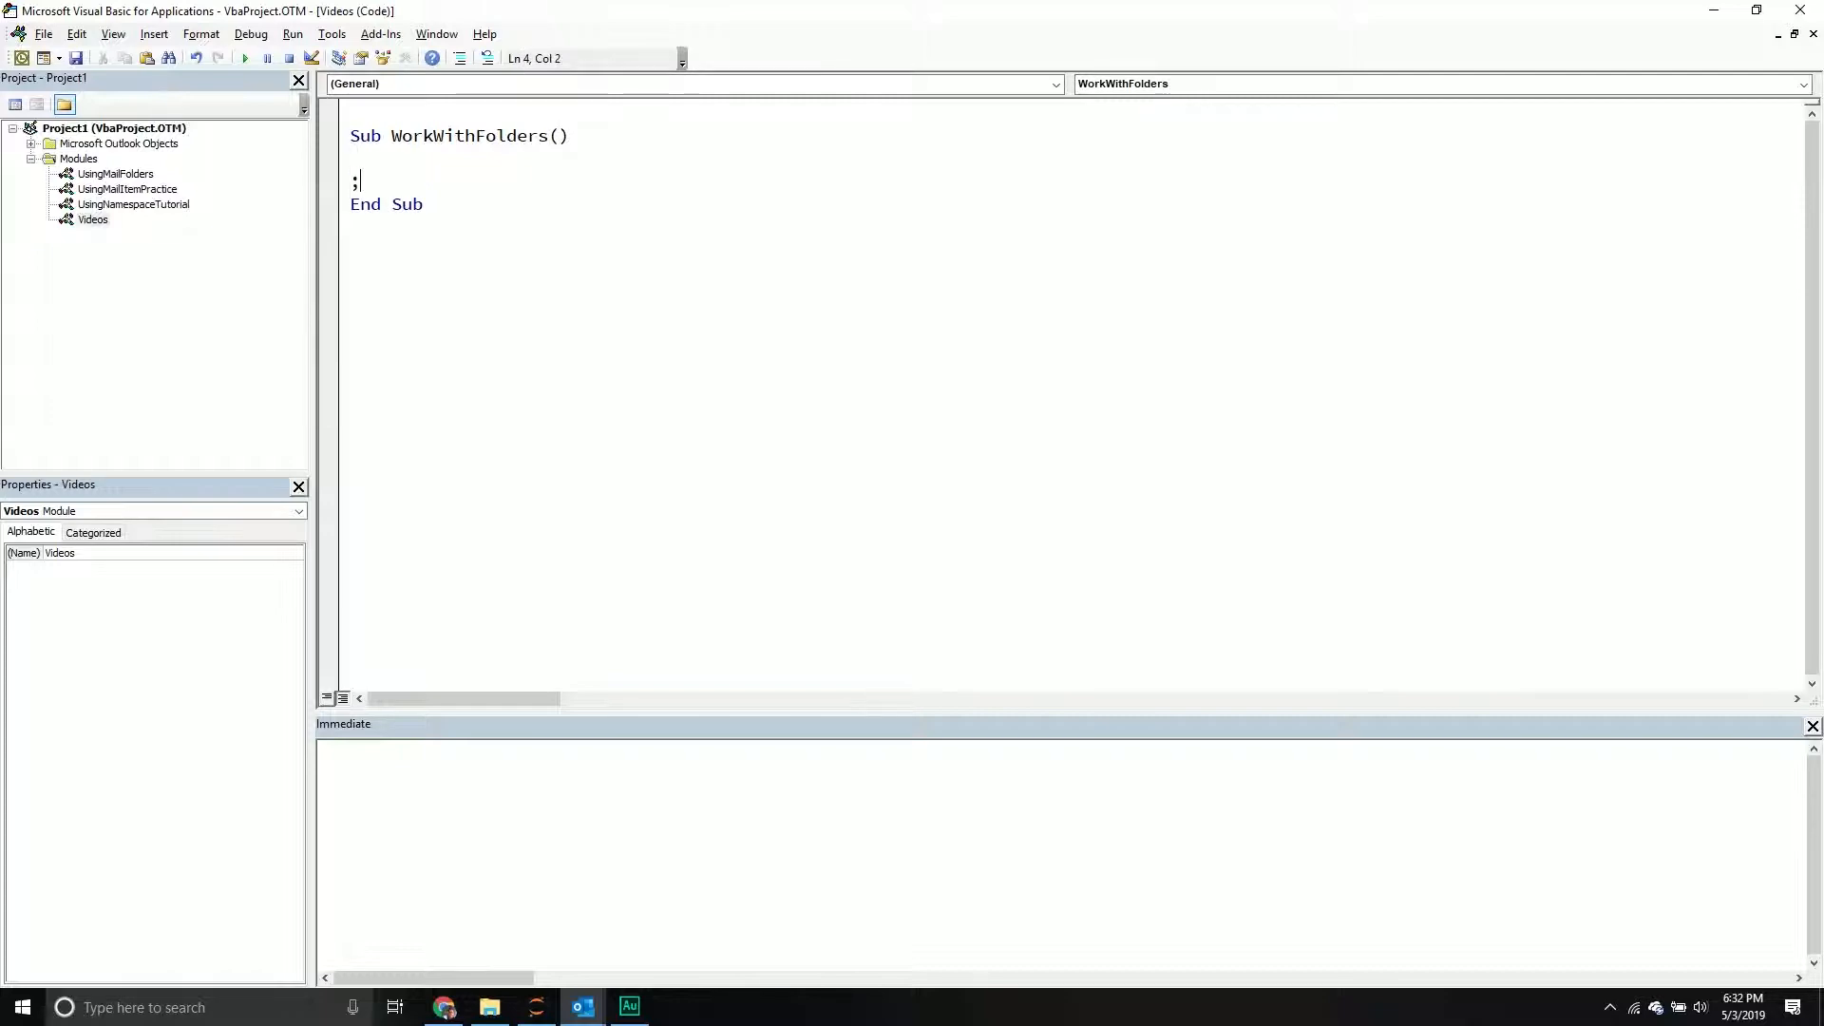
Add a 'Declare our variables' comment and Dim oLookFldrInbox, oLookFldrJunk As Folder.
{"action": "type", "text": "'Declare our"}
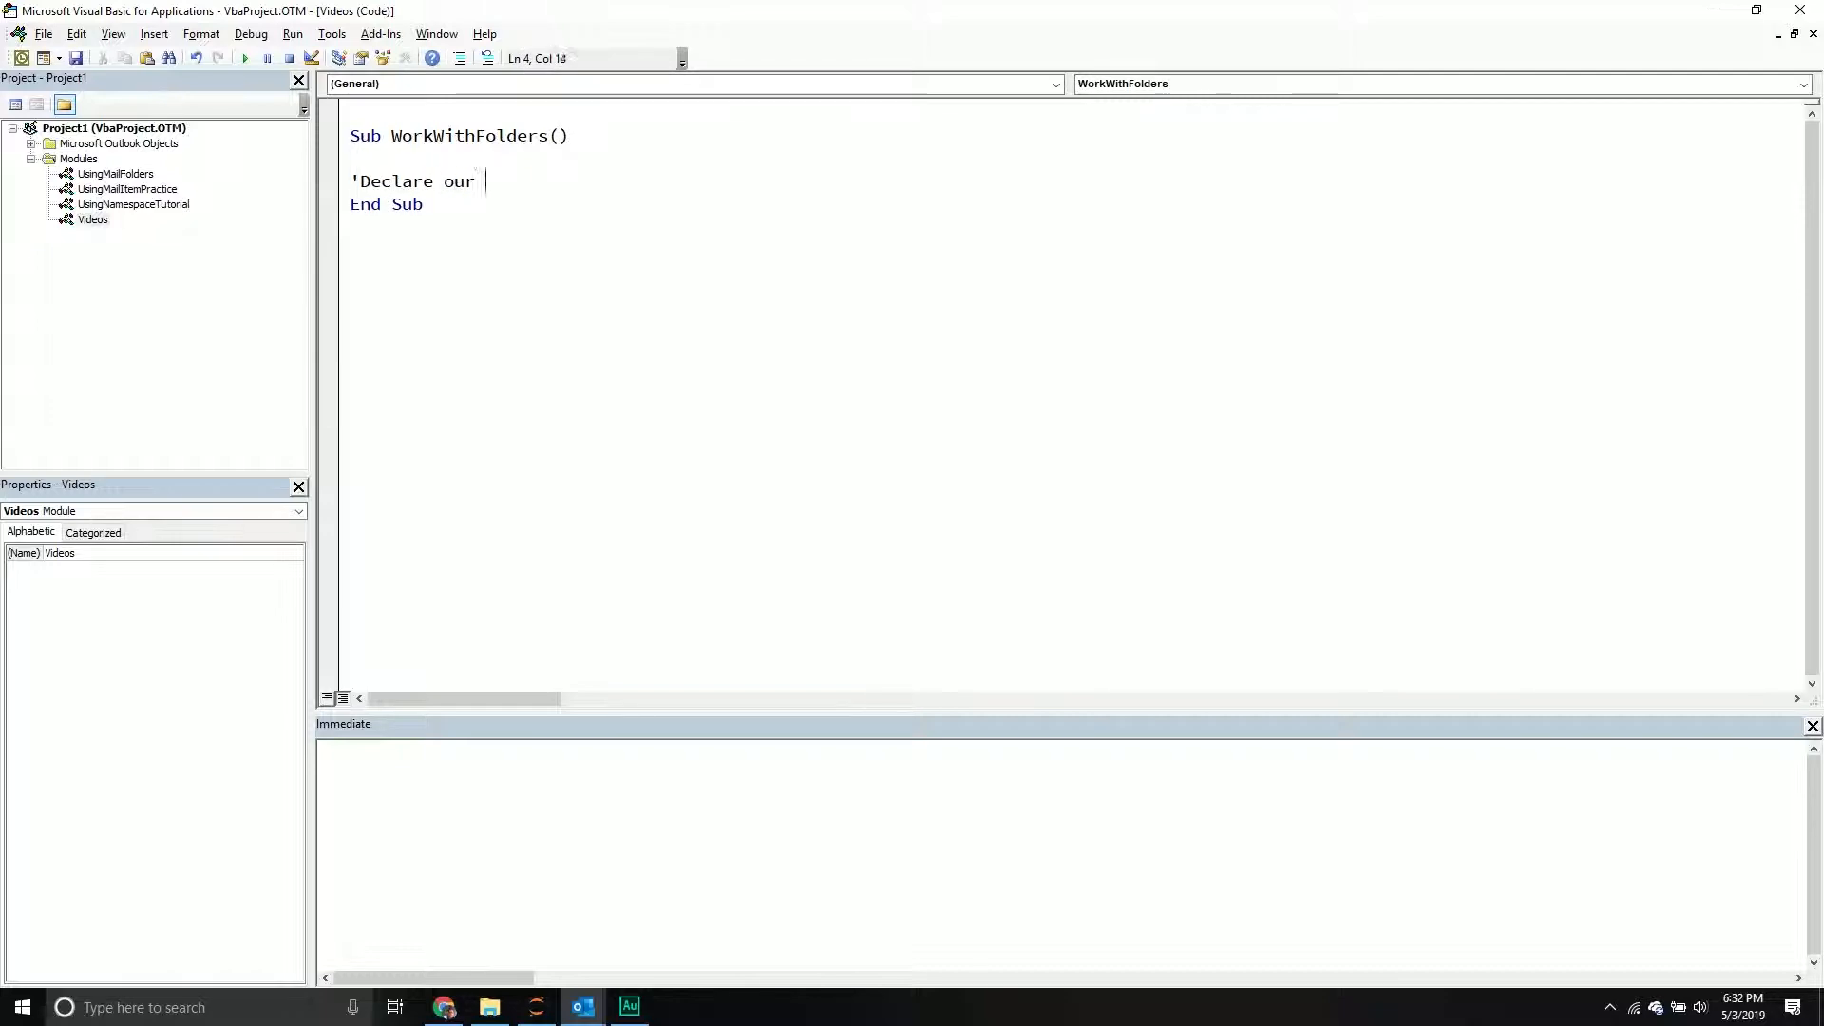
{"action": "type", "text": "variables"}
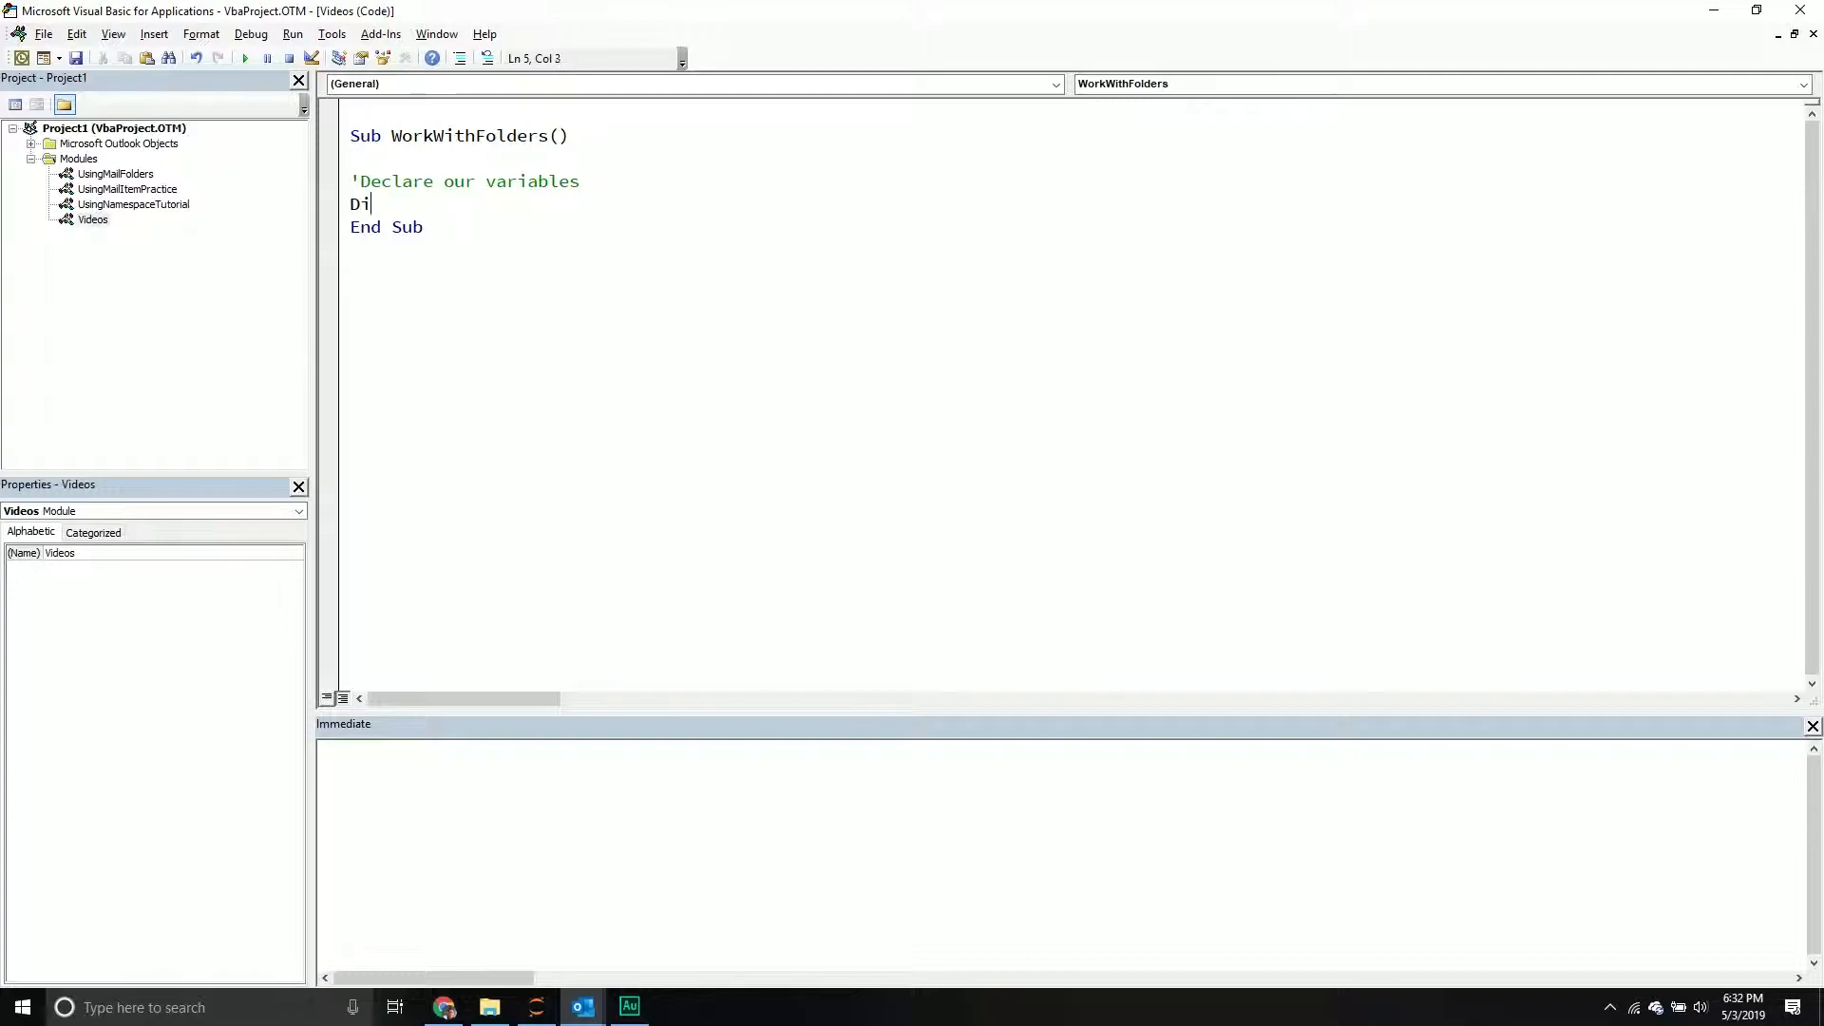
{"action": "type", "text": "m oLookFldrInb"}
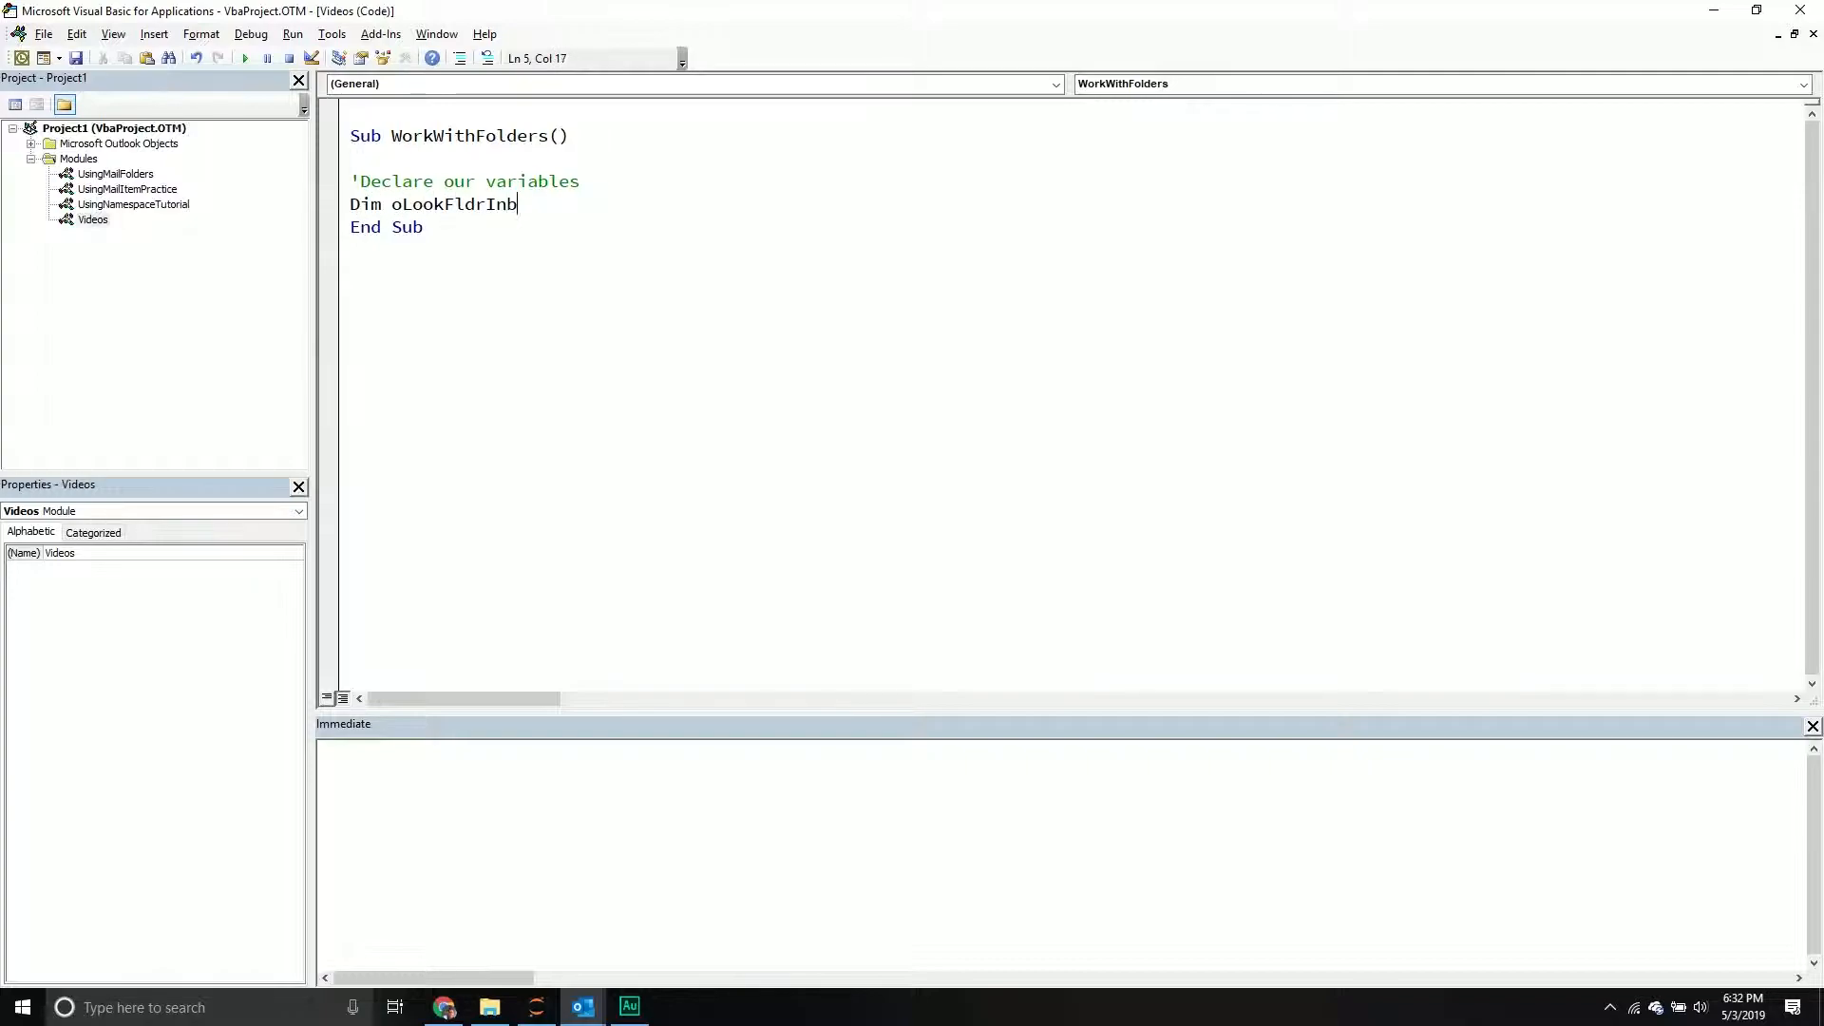
{"action": "type", "text": "ox"}
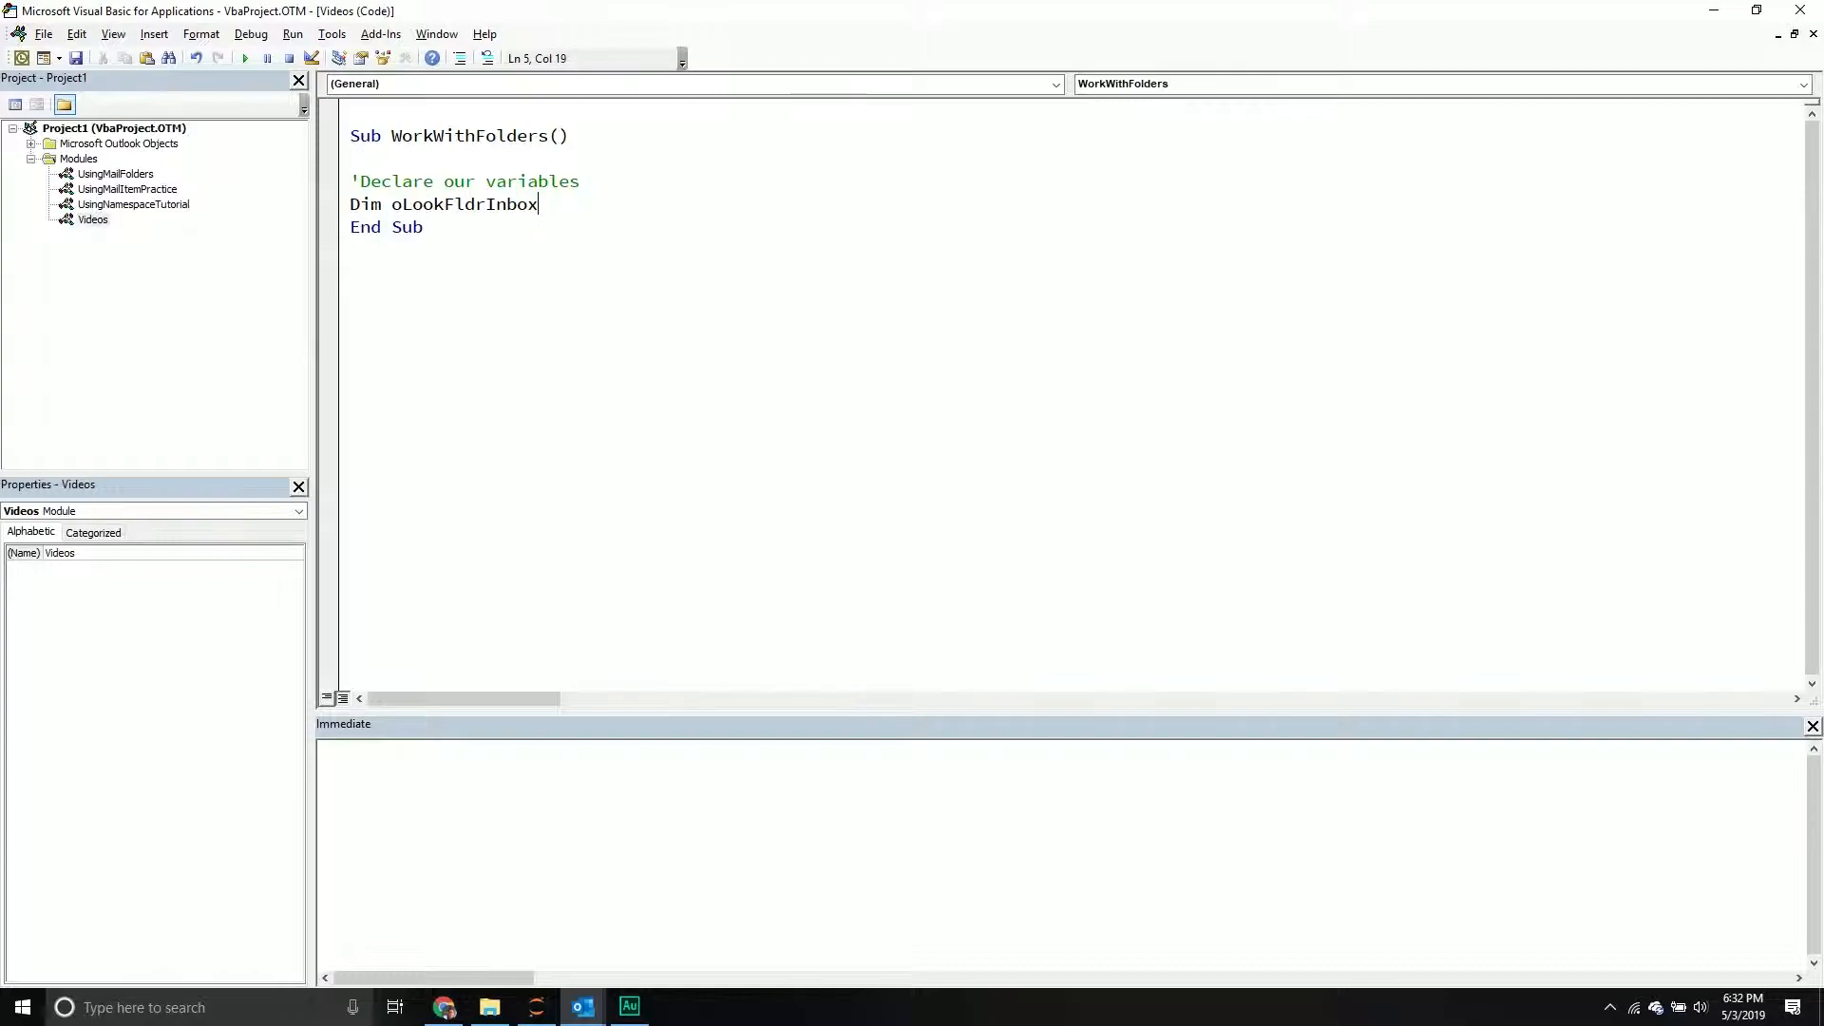
{"action": "type", "text": ","}
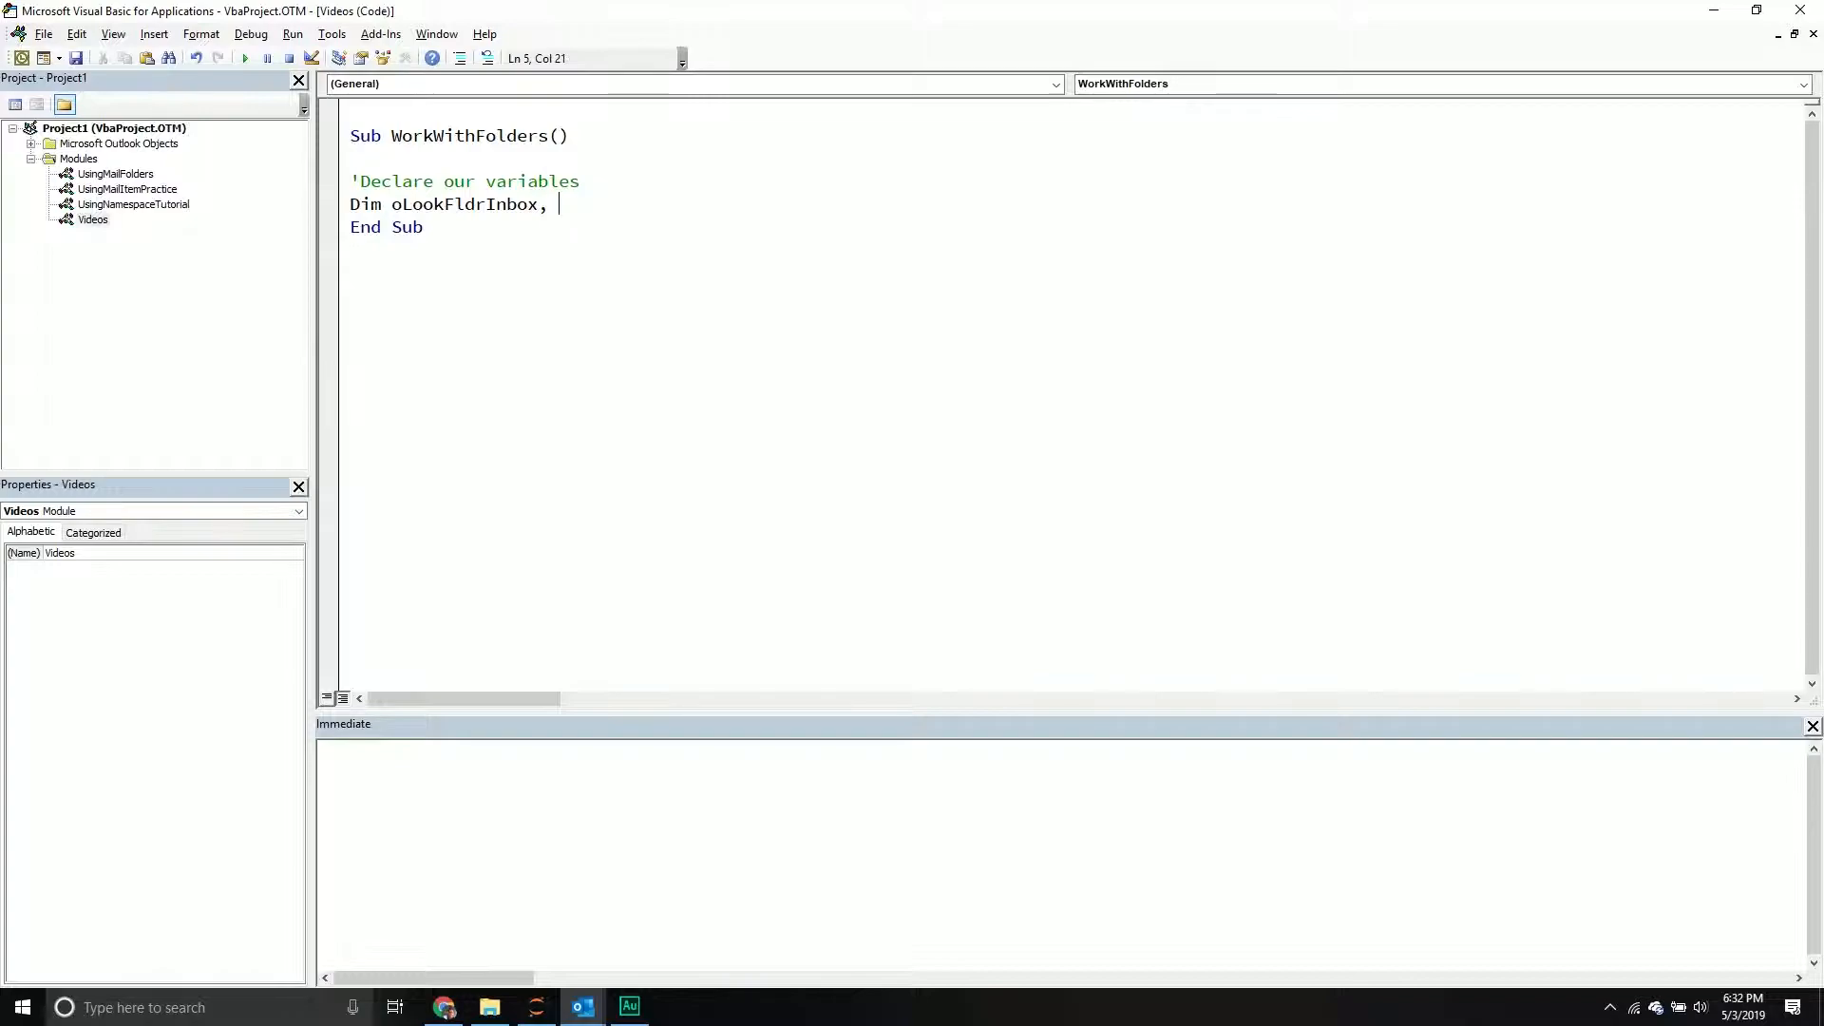
{"action": "type", "text": "oL"}
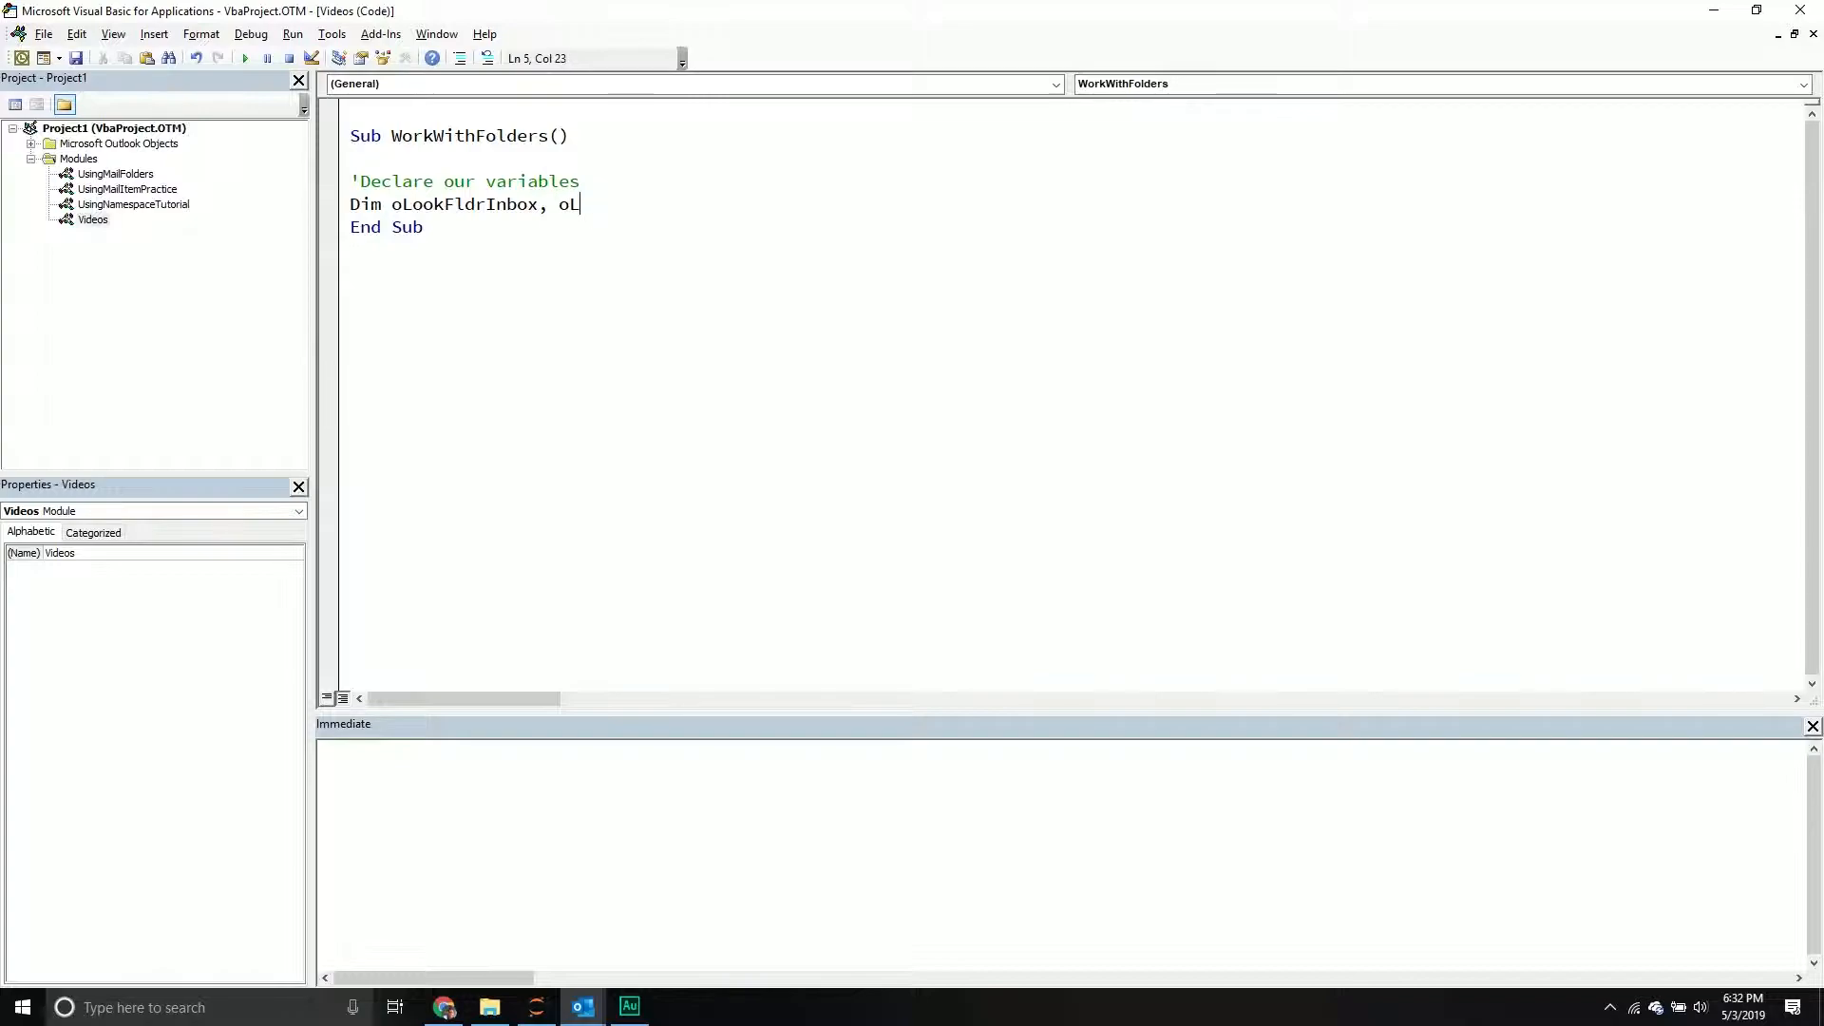
{"action": "type", "text": "ookFldr"}
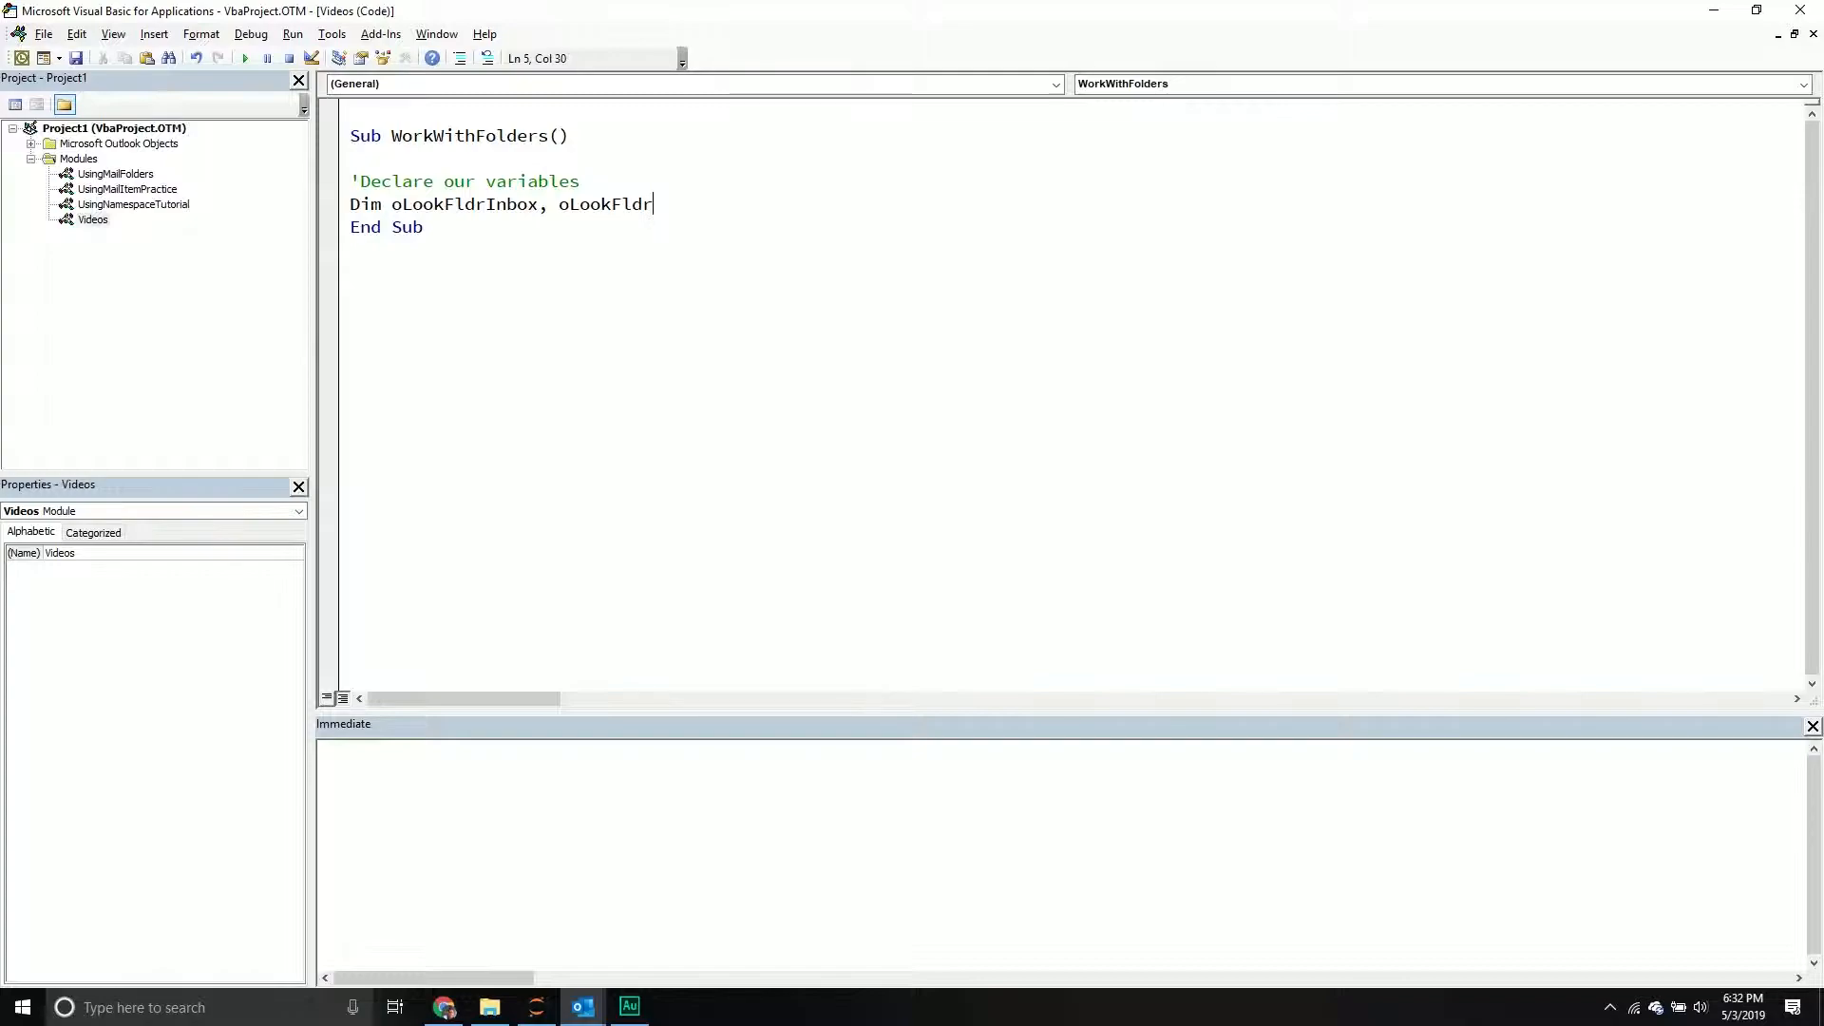
{"action": "type", "text": "Junk as F"}
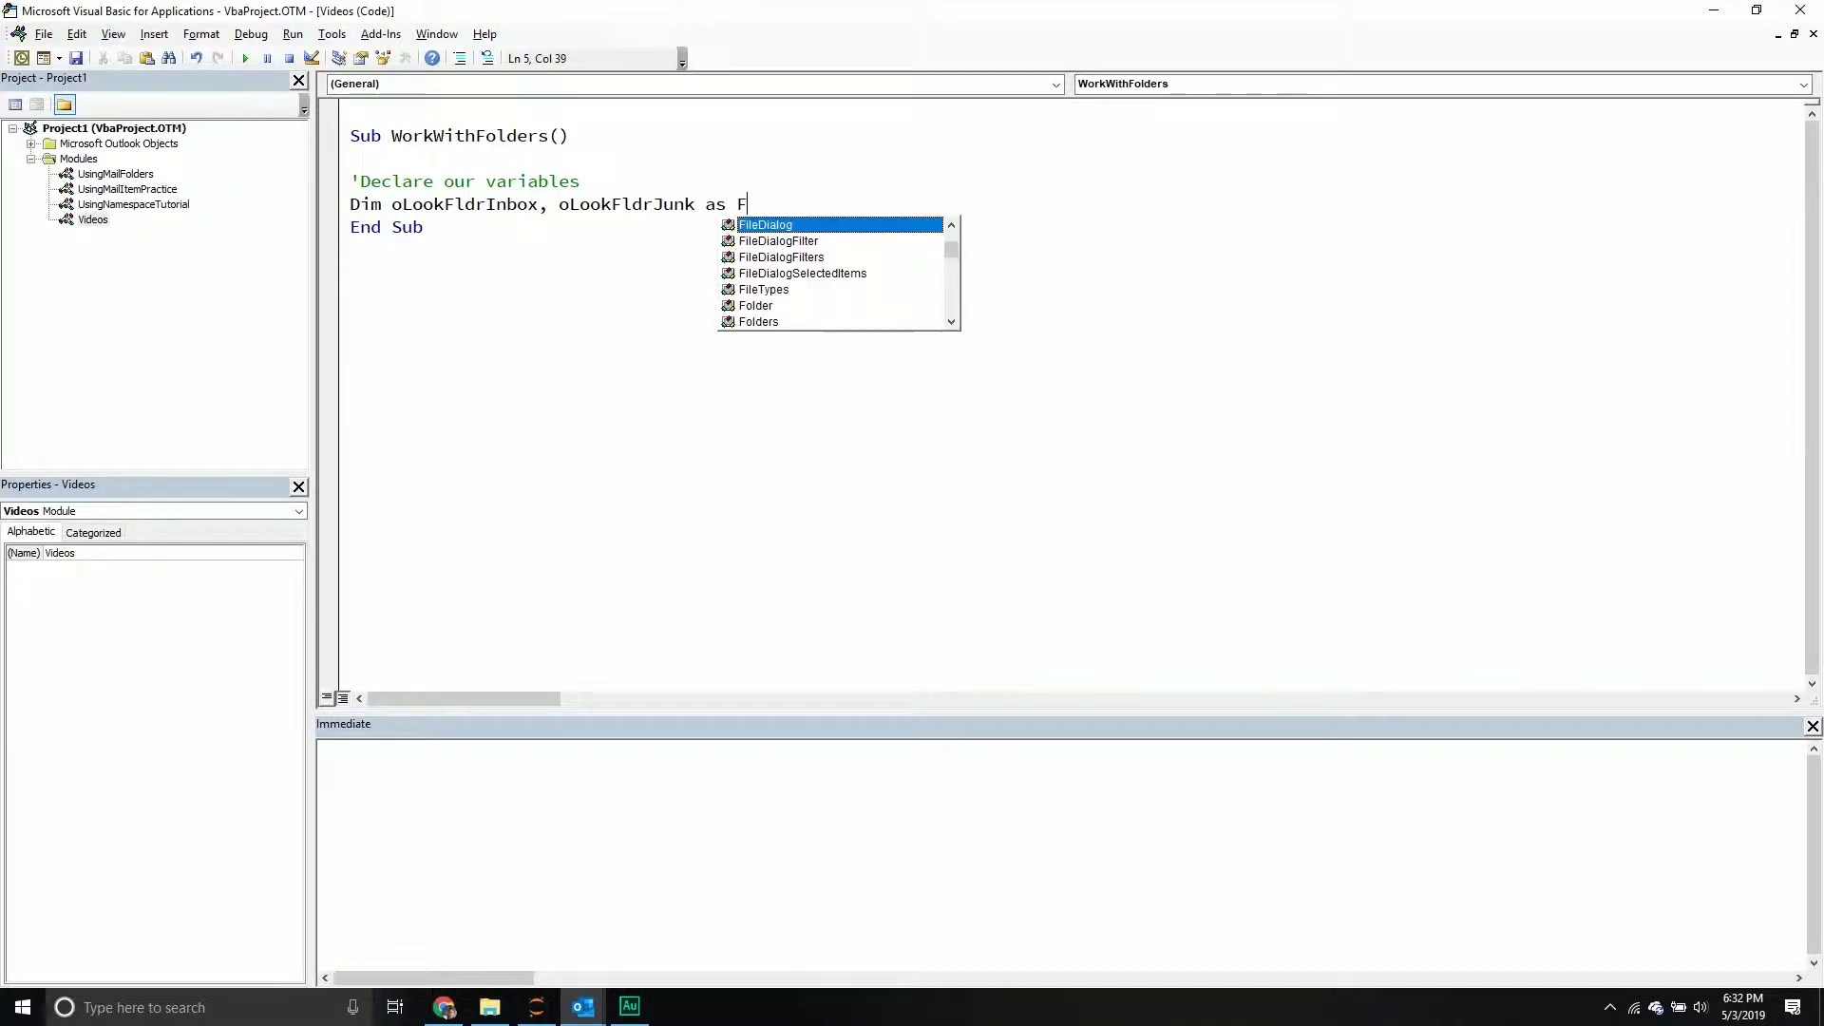
{"action": "type", "text": "older"}
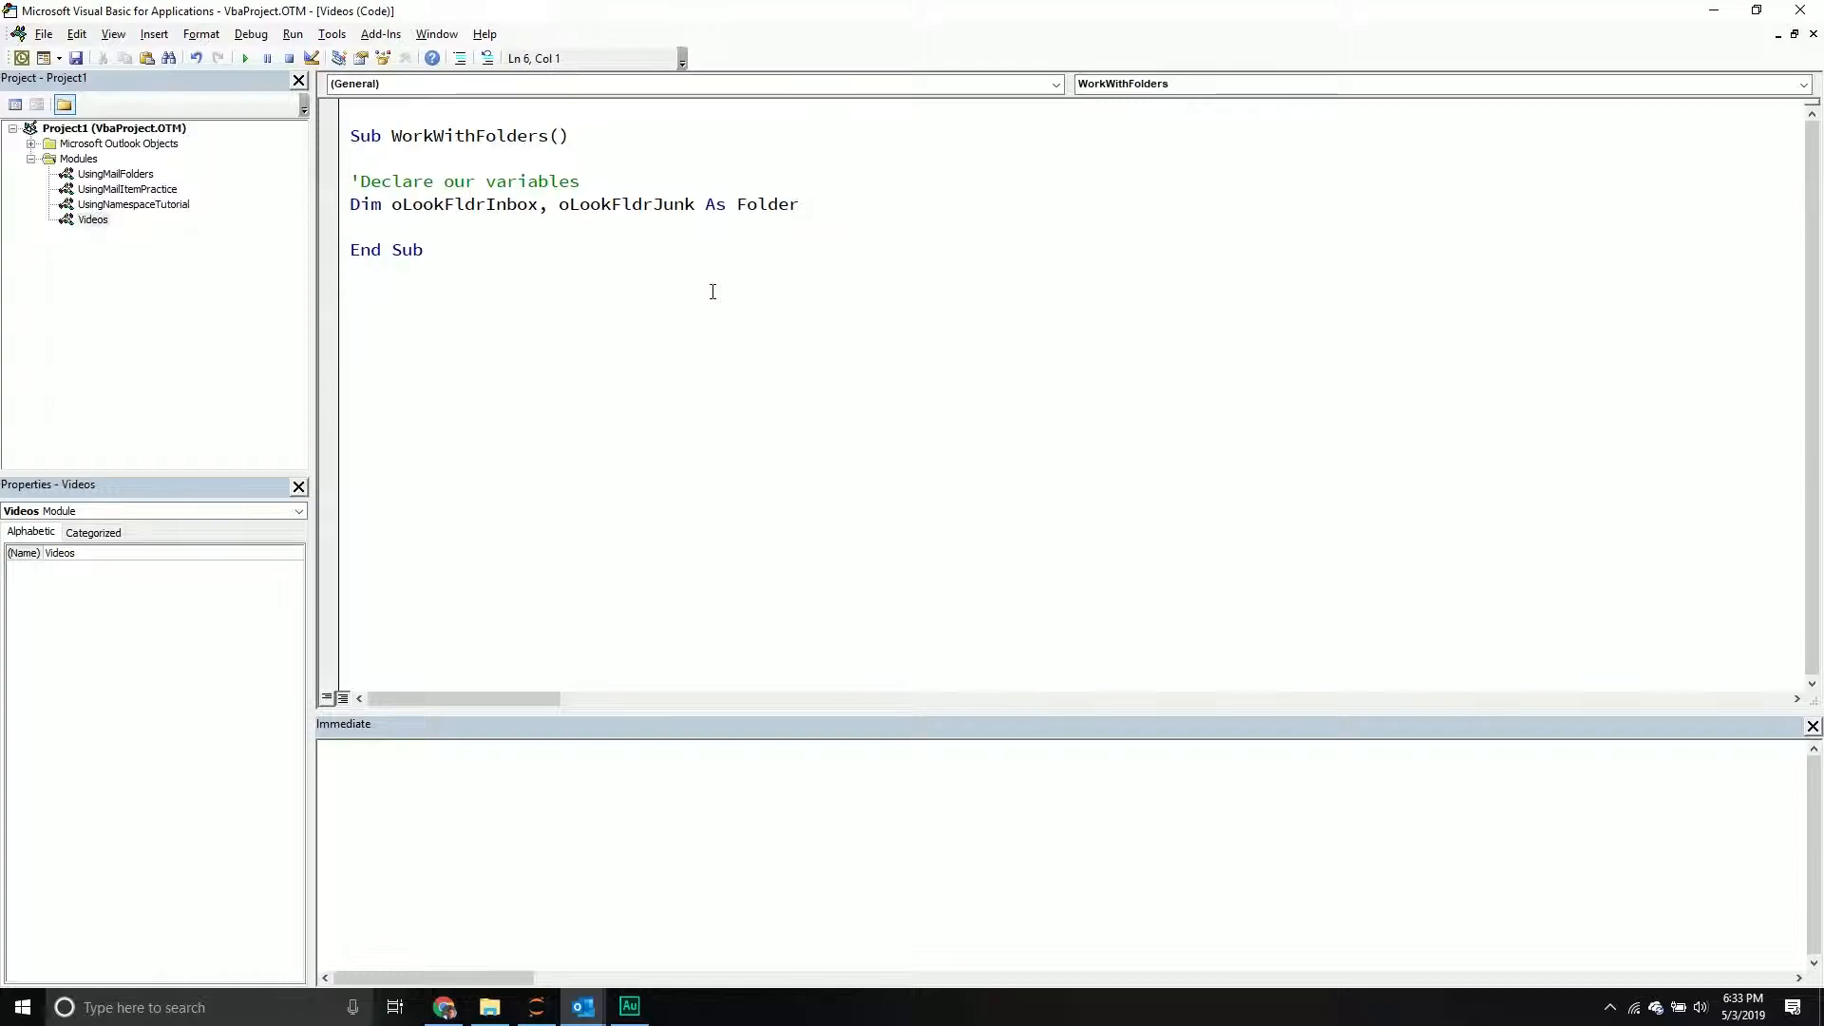
Declare oLookName As NameSpace, oLookTbl As Table and oRow As Row, then begin a comment.
{"action": "type", "text": "Dim oLookNam"}
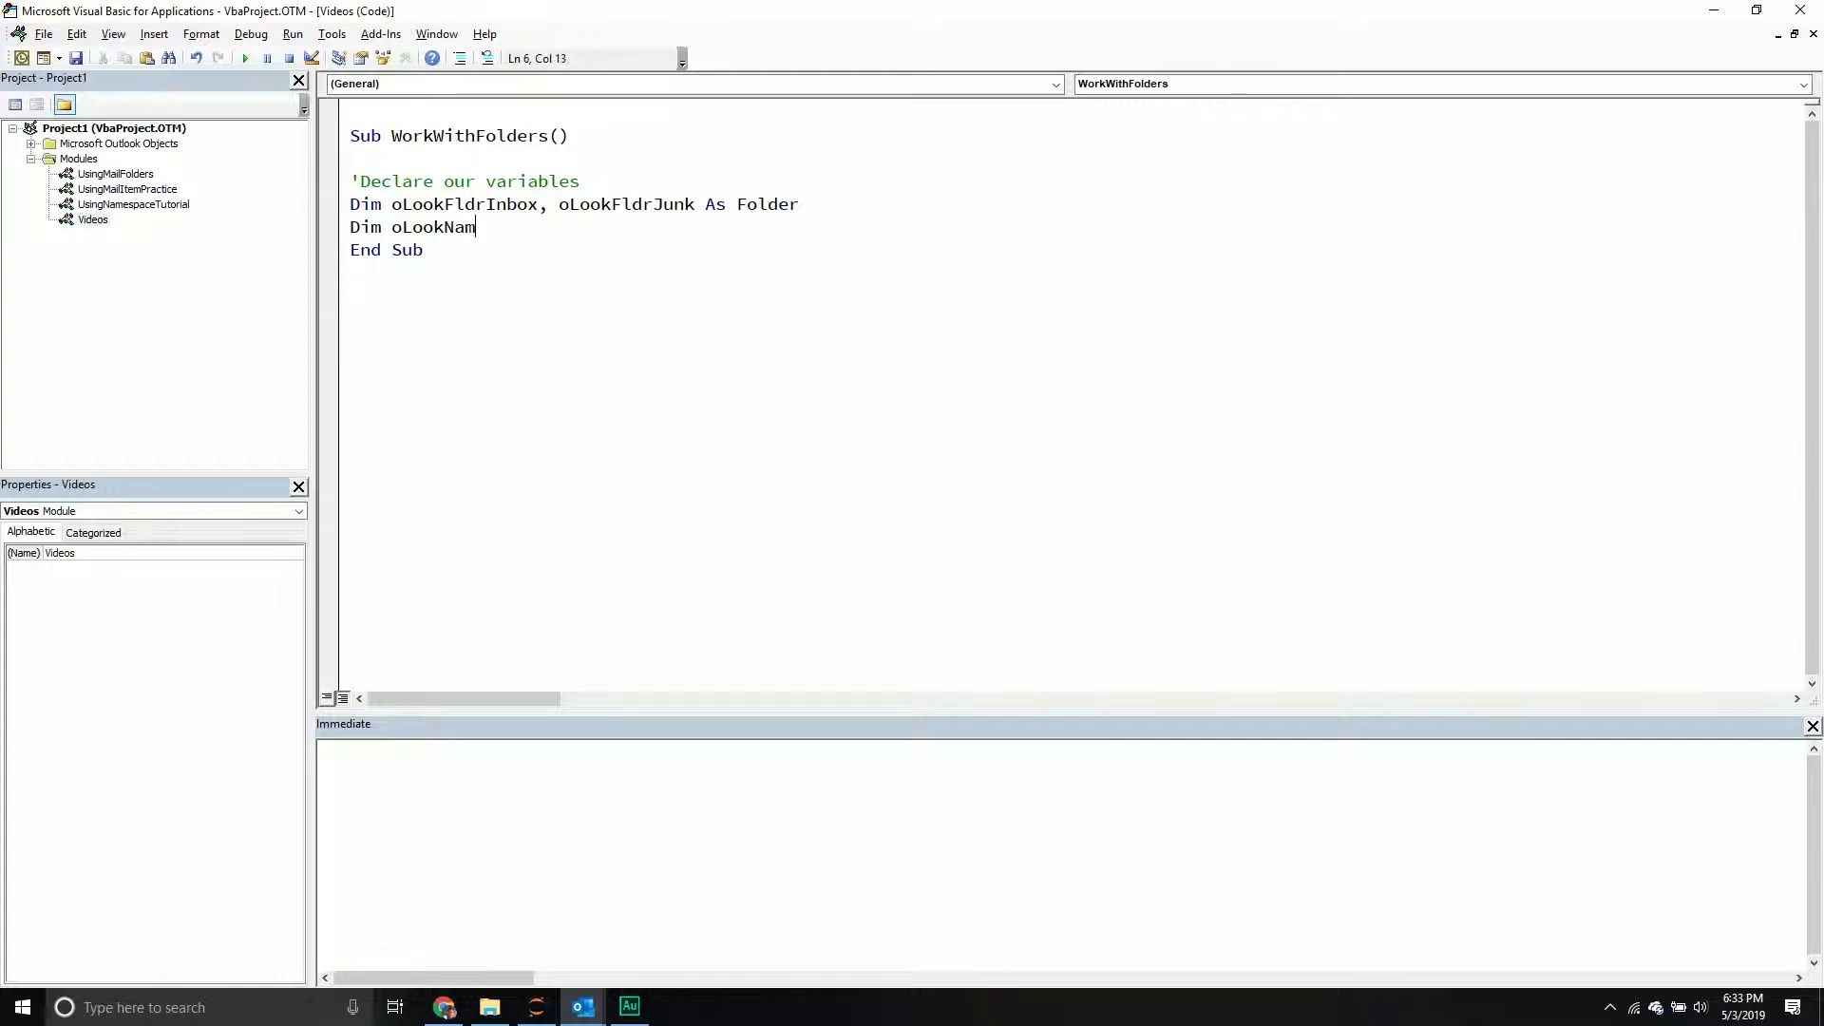
{"action": "type", "text": "espace"}
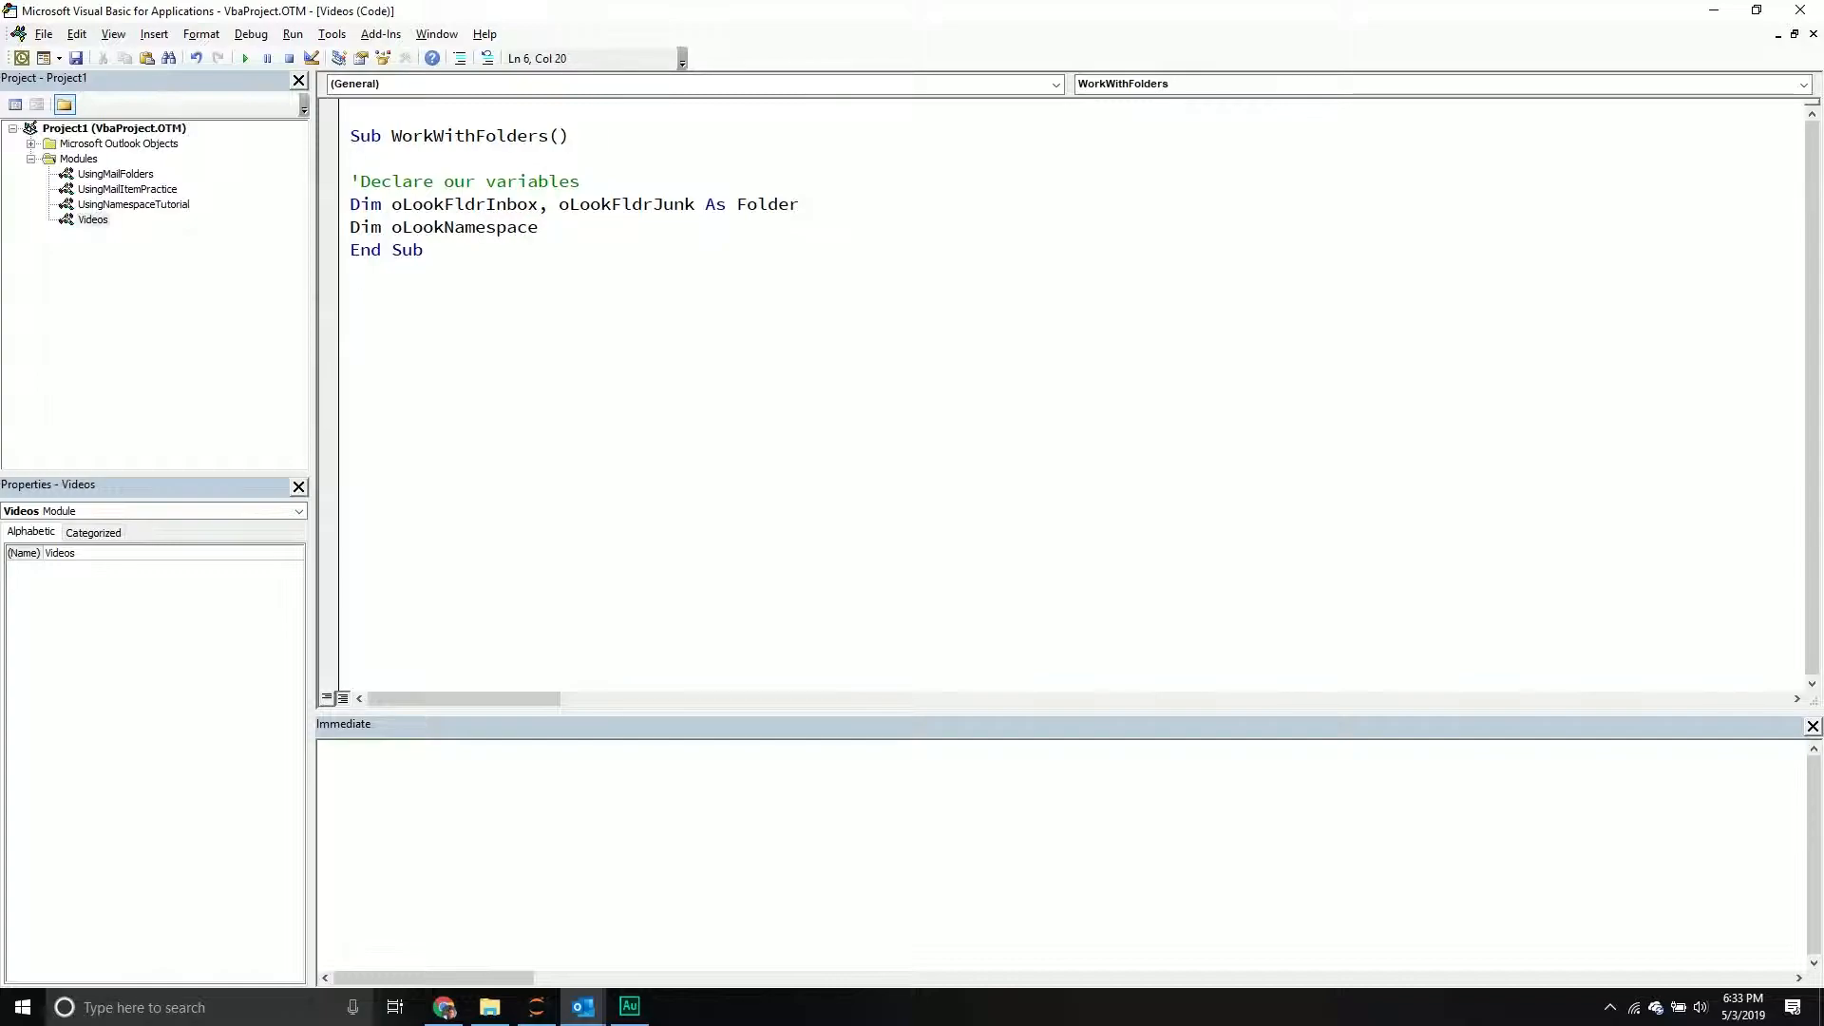
{"action": "type", "text": "as"}
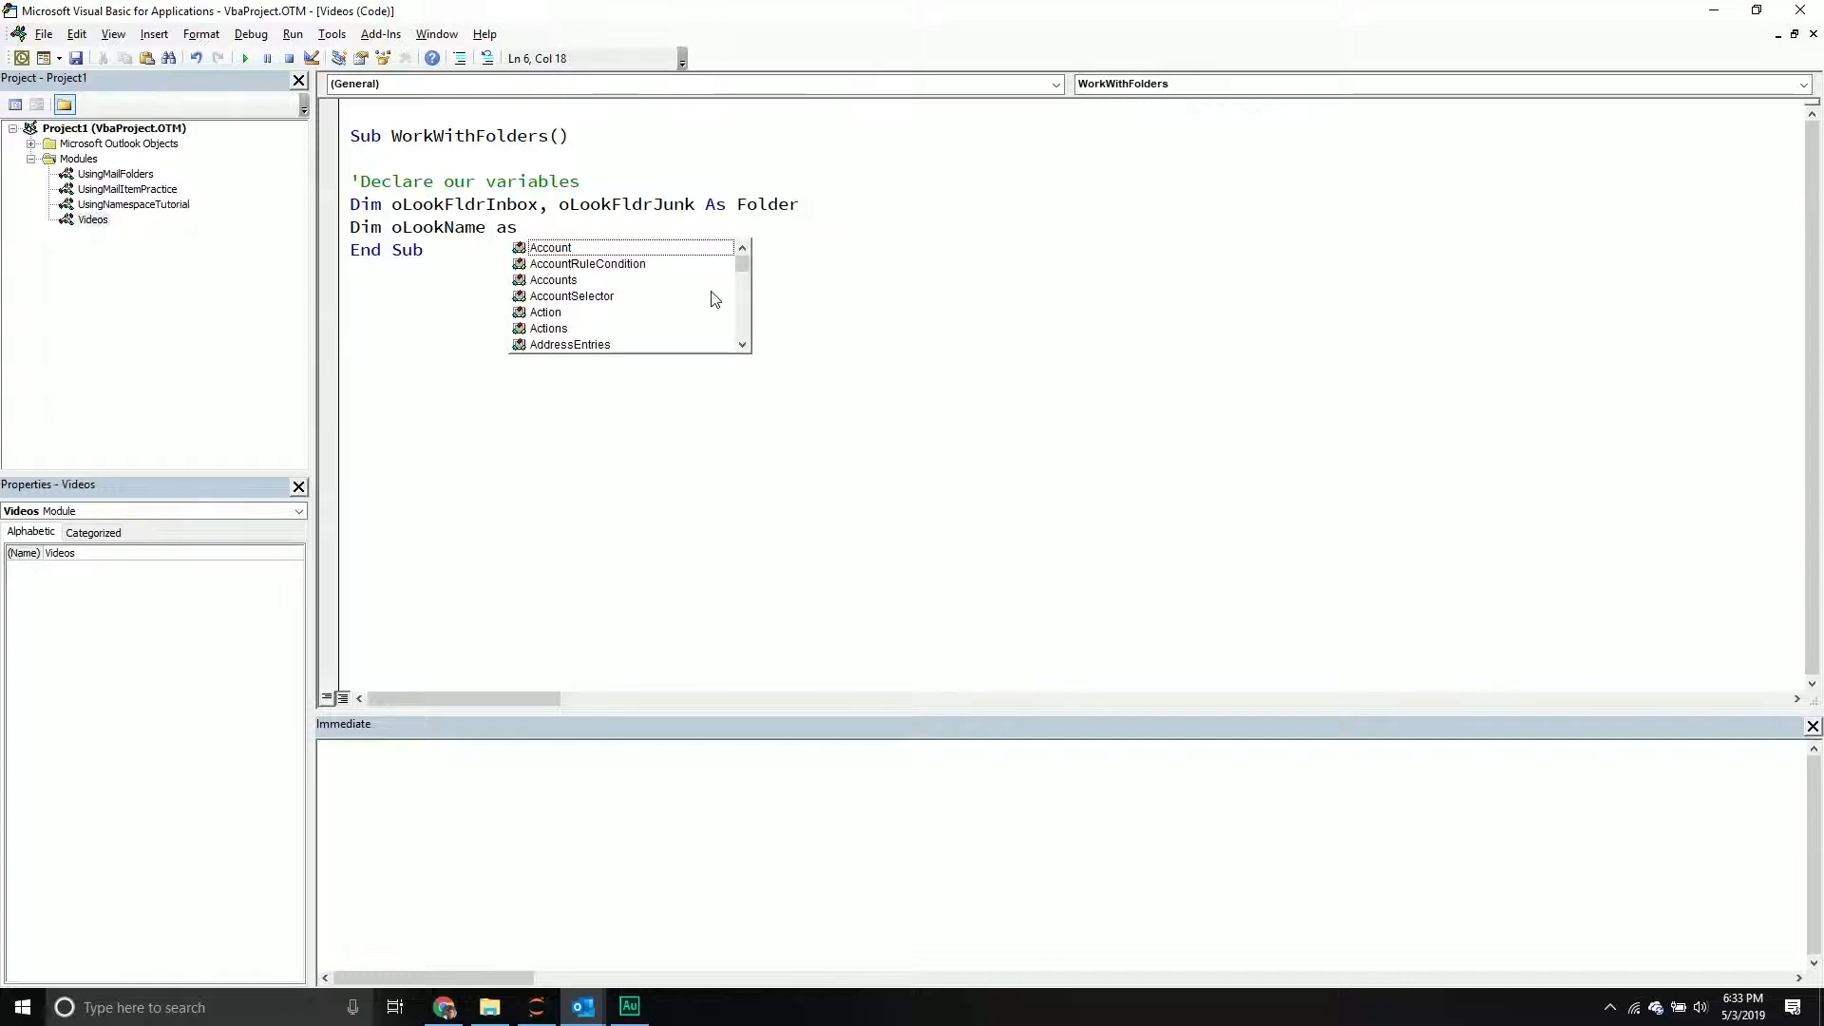
{"action": "type", "text": "NameSpace"}
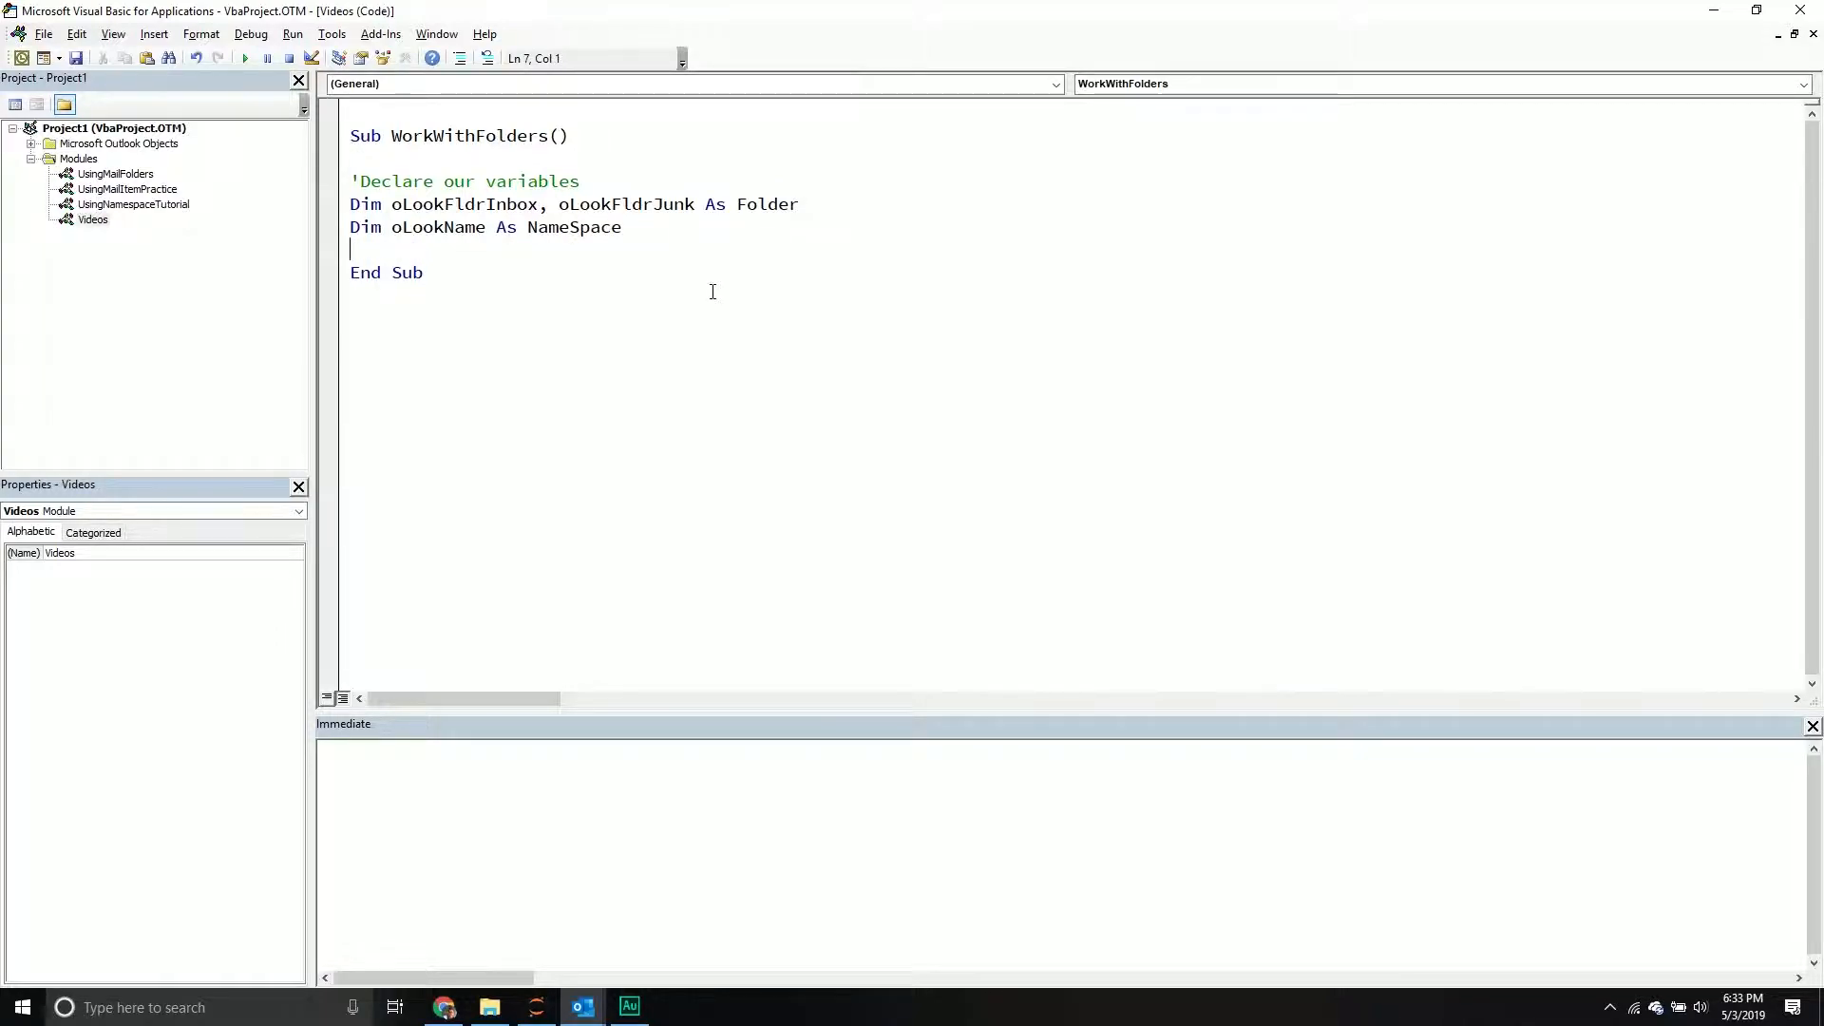
{"action": "type", "text": "Dim oLookTbl"}
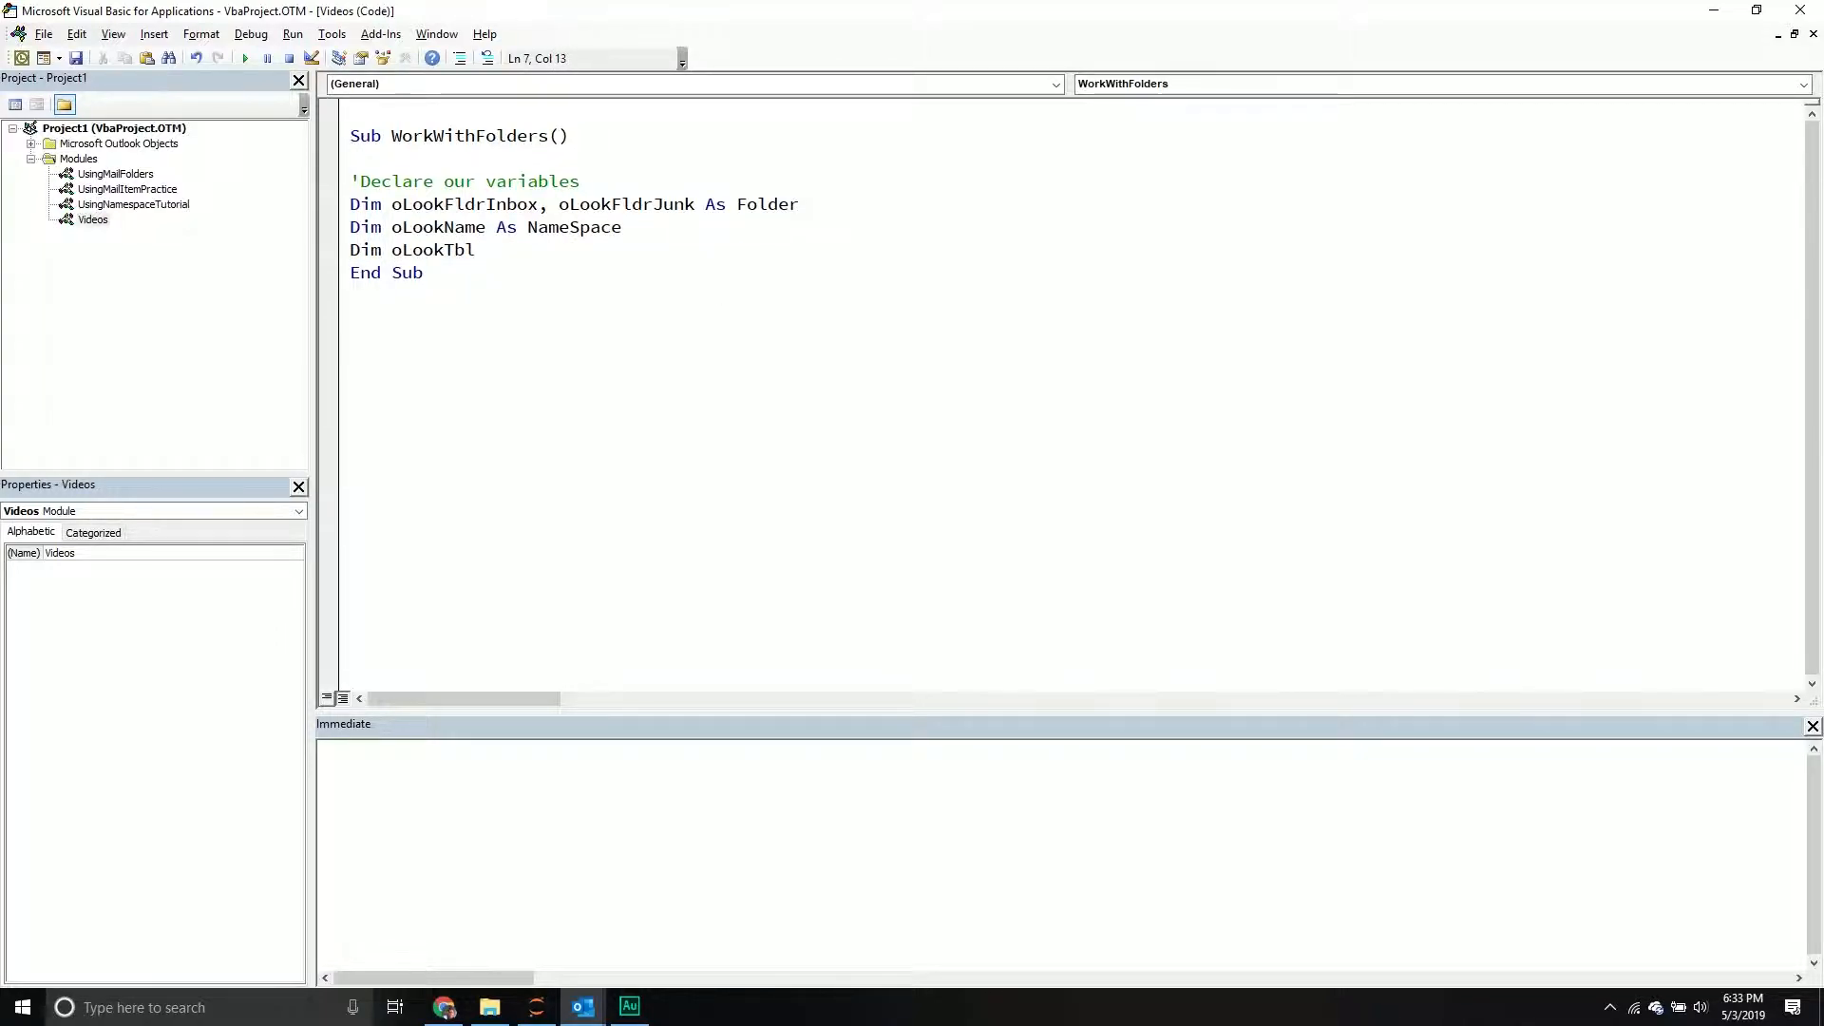
{"action": "type", "text": "as Table"}
{"action": "type", "text": "Dim o"}
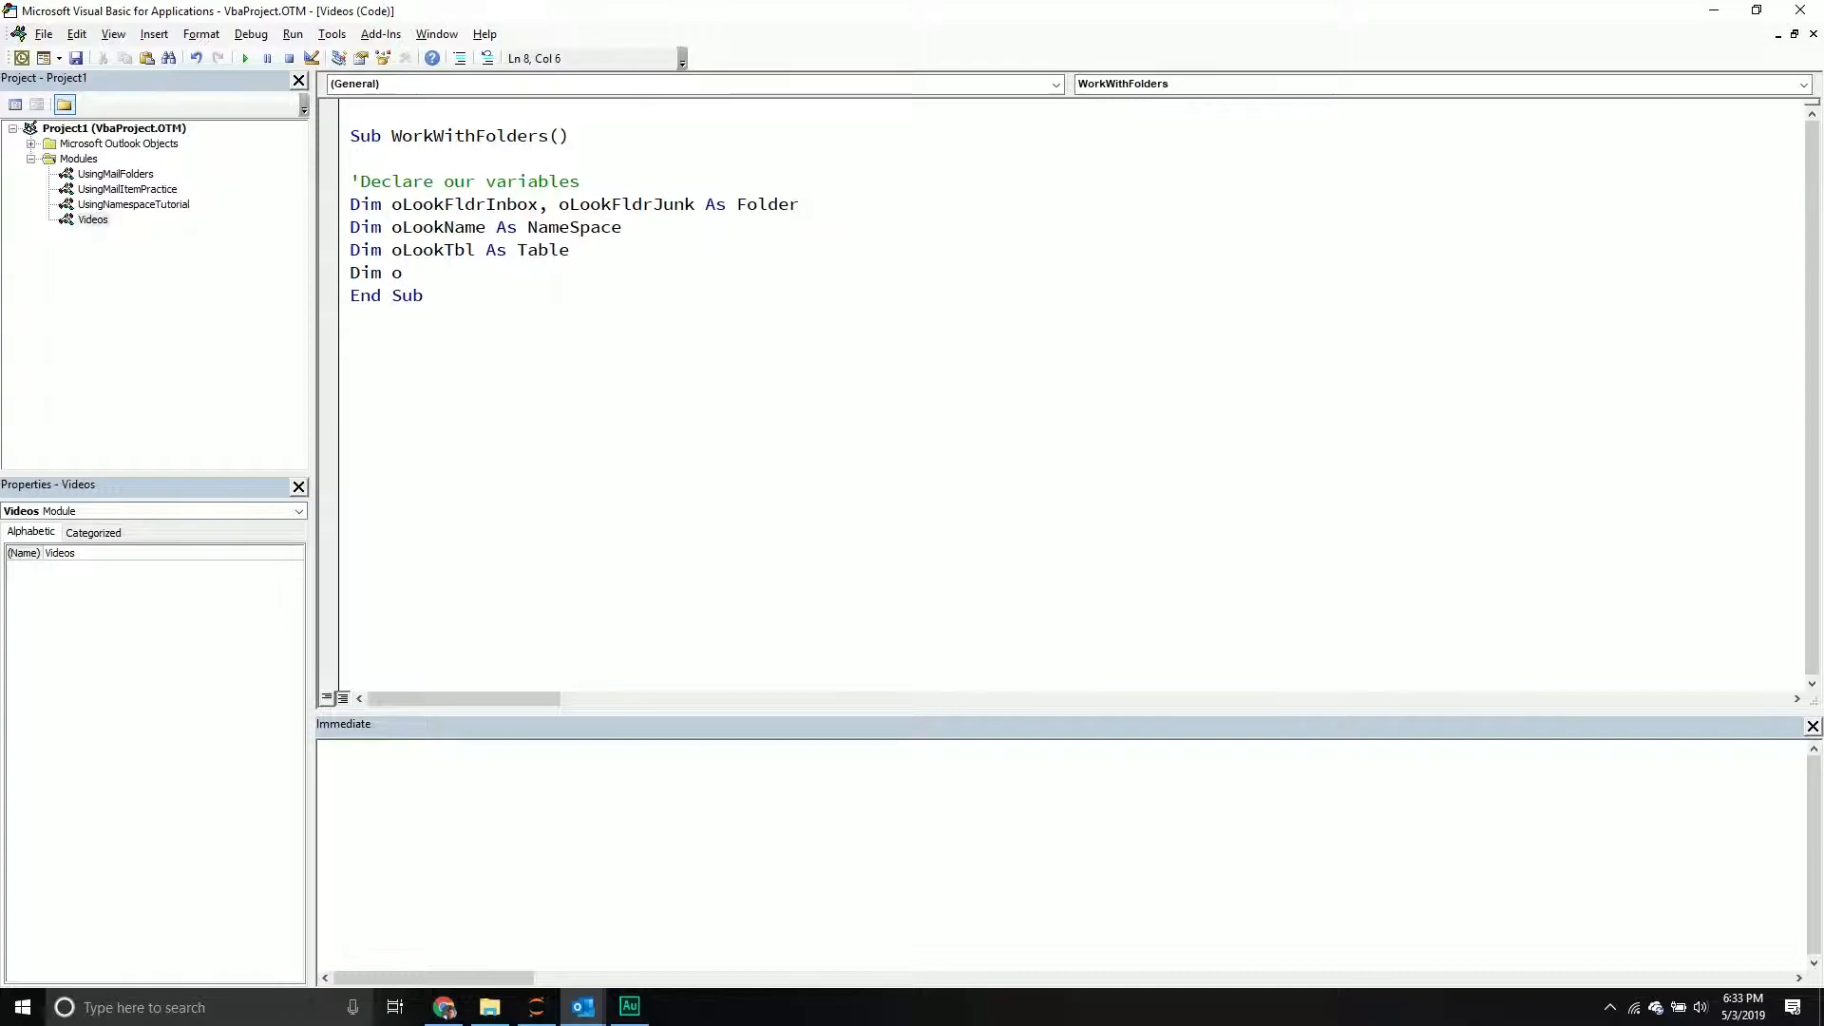
{"action": "type", "text": "Row"}
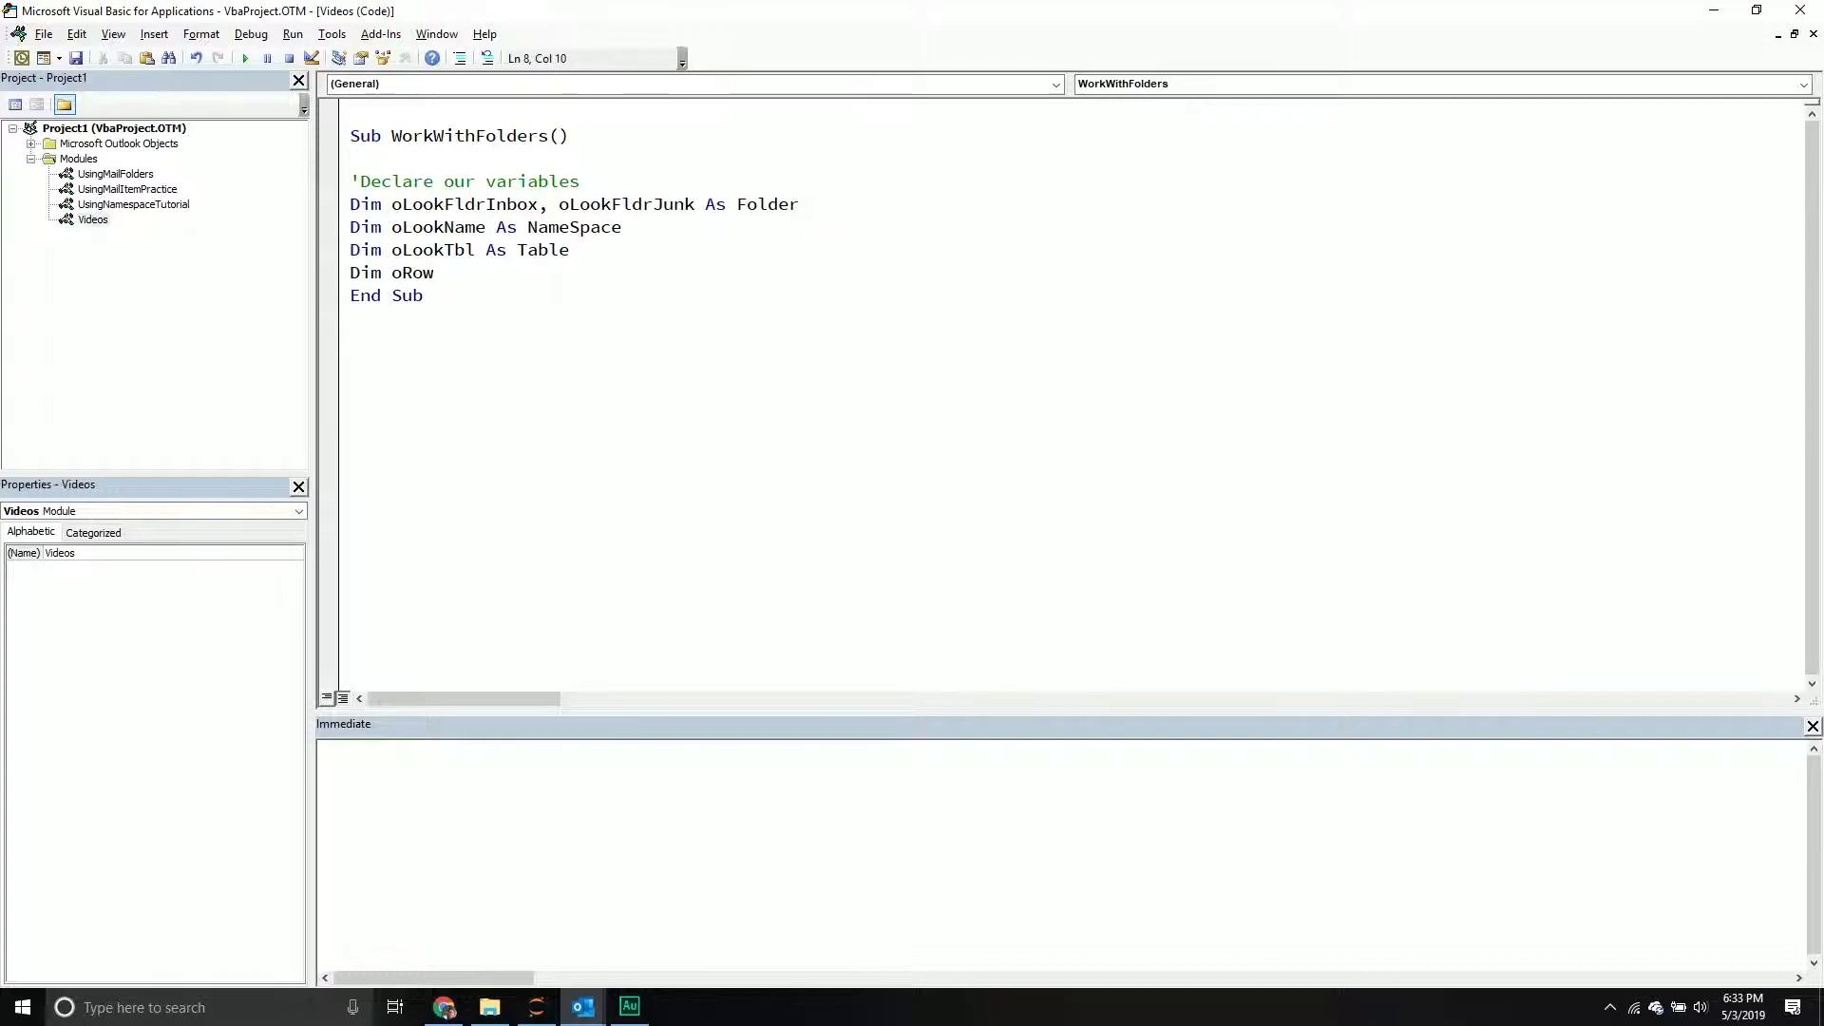
{"action": "type", "text": "As Row"}
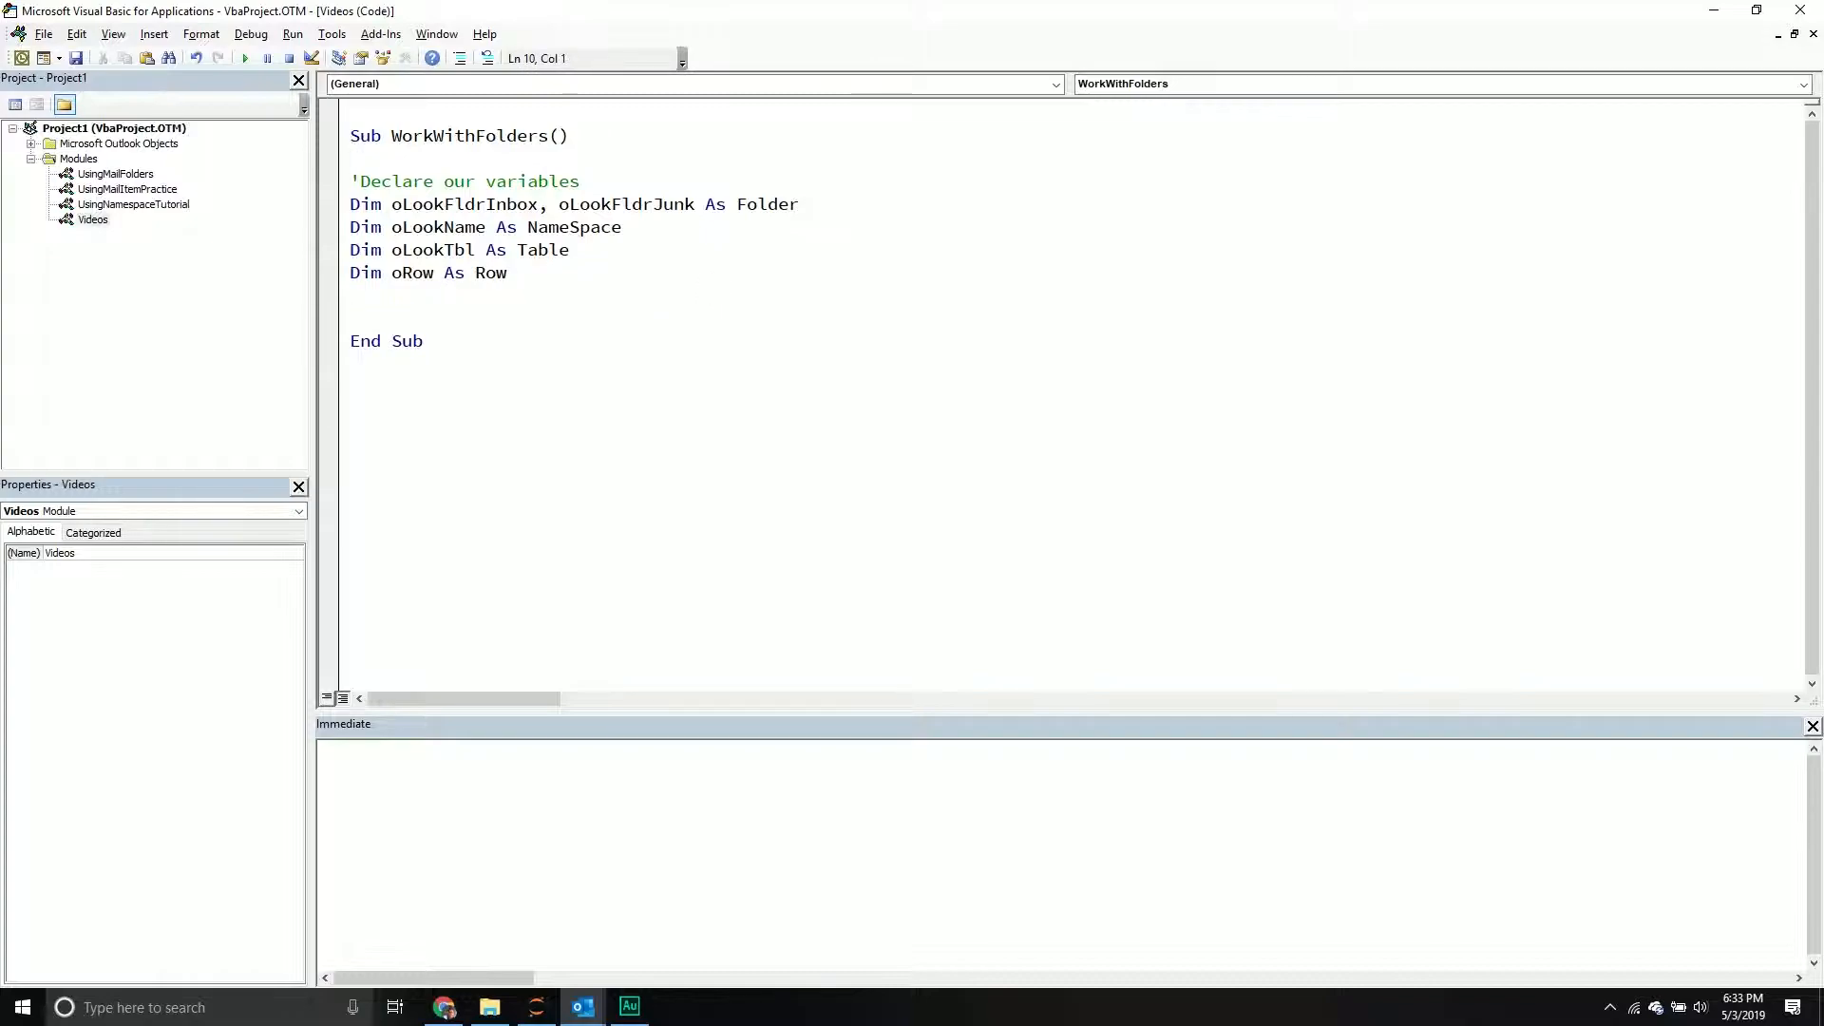
{"action": "type", "text": "'"}
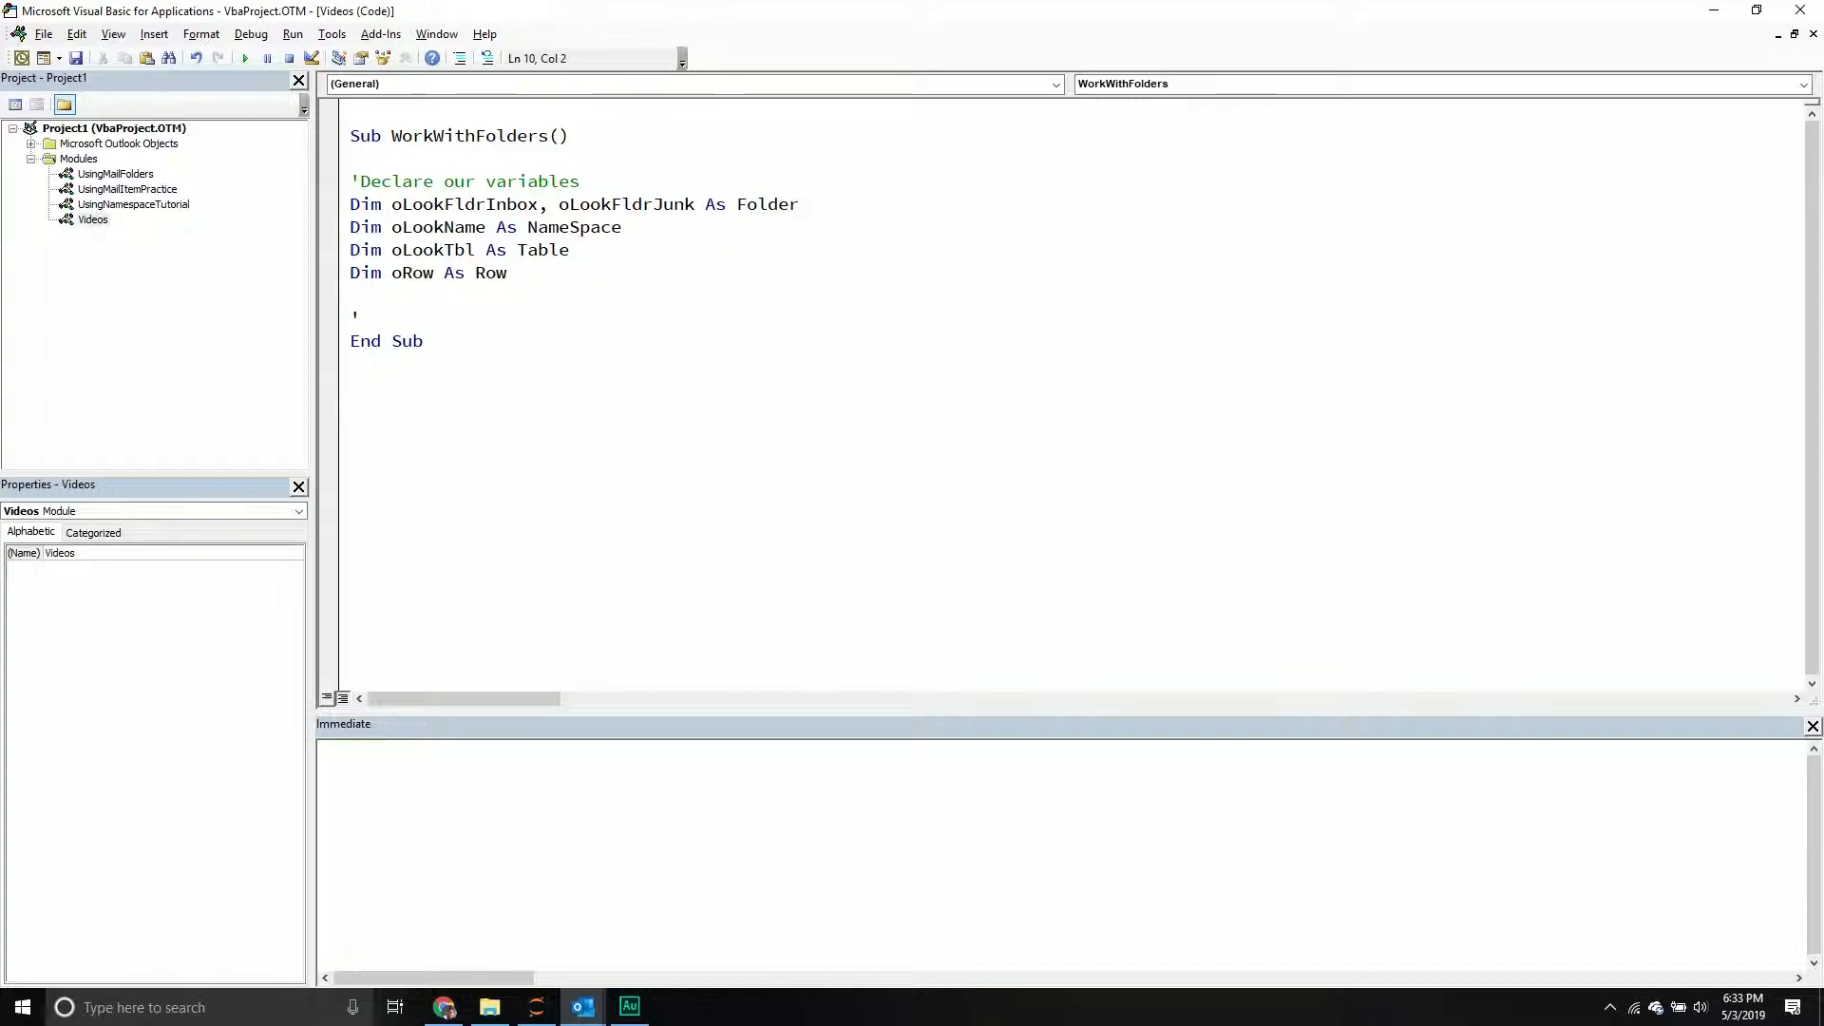
Add a 'Set the namespace' comment and Set oLookName = Application.GetNamespace("MAPI").
{"action": "type", "text": "Set the namespace"}
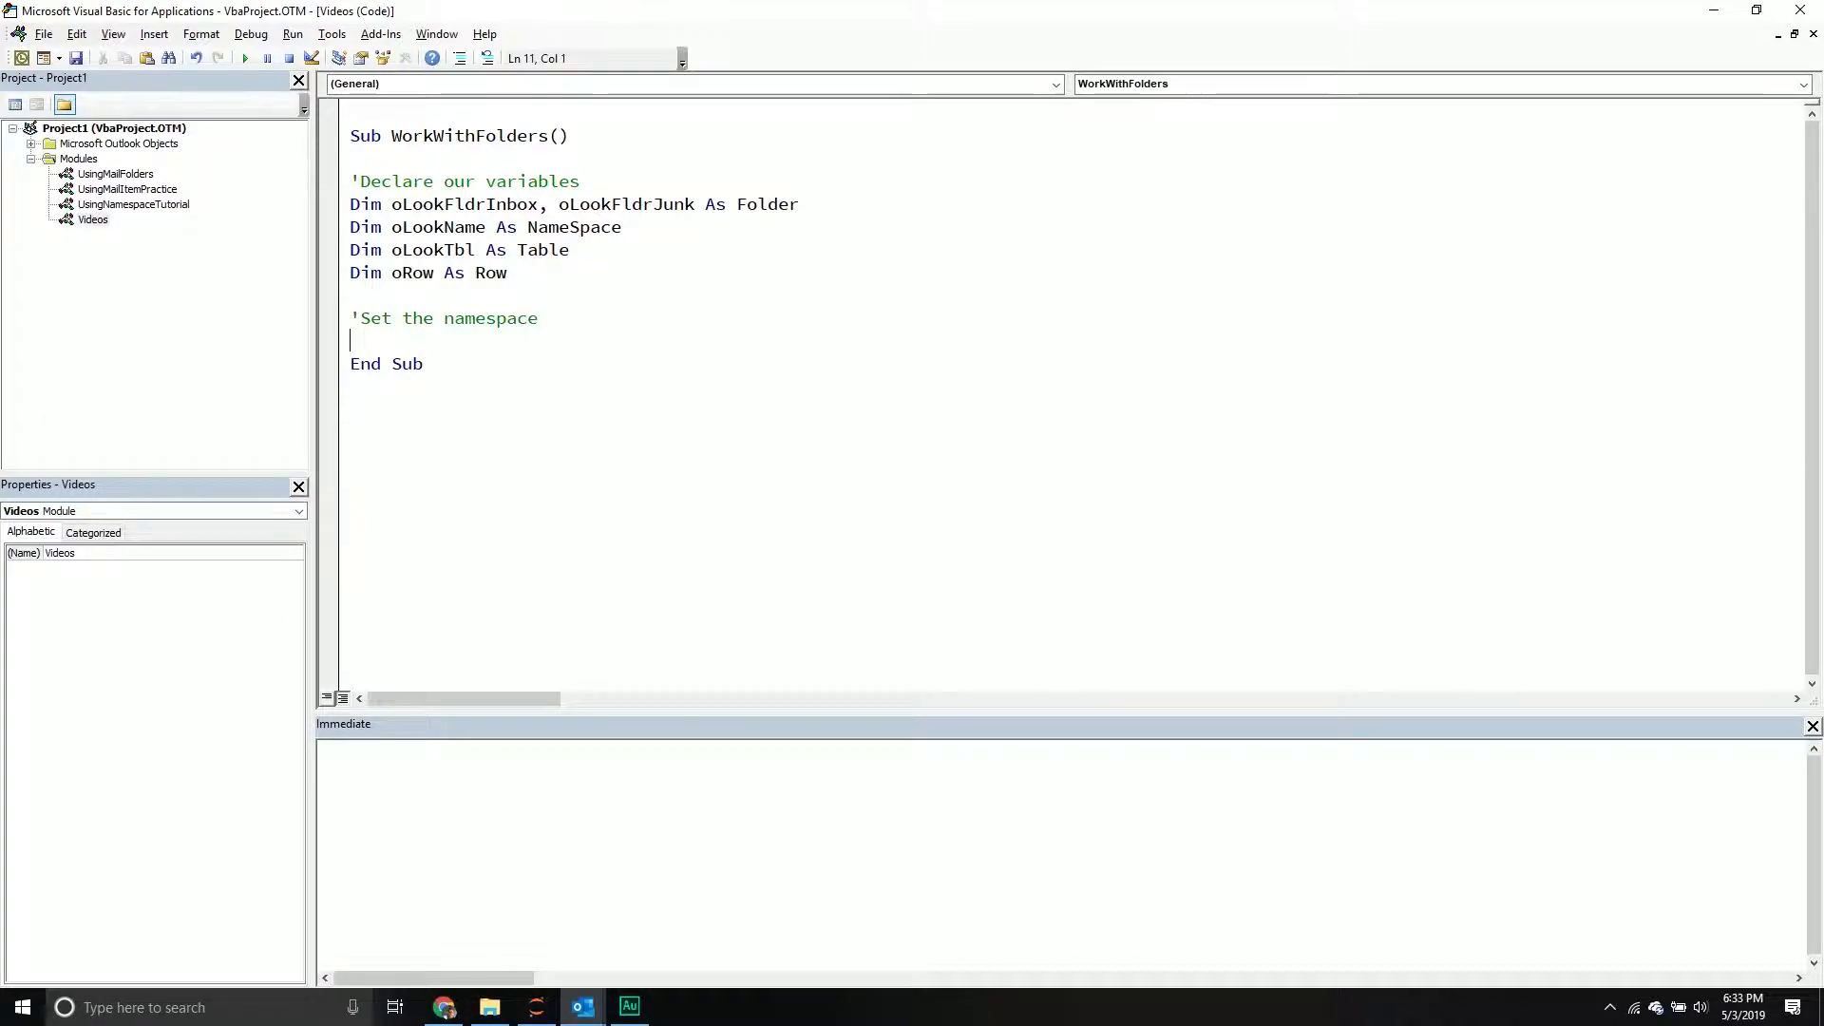
{"action": "type", "text": "Set oLookName ="}
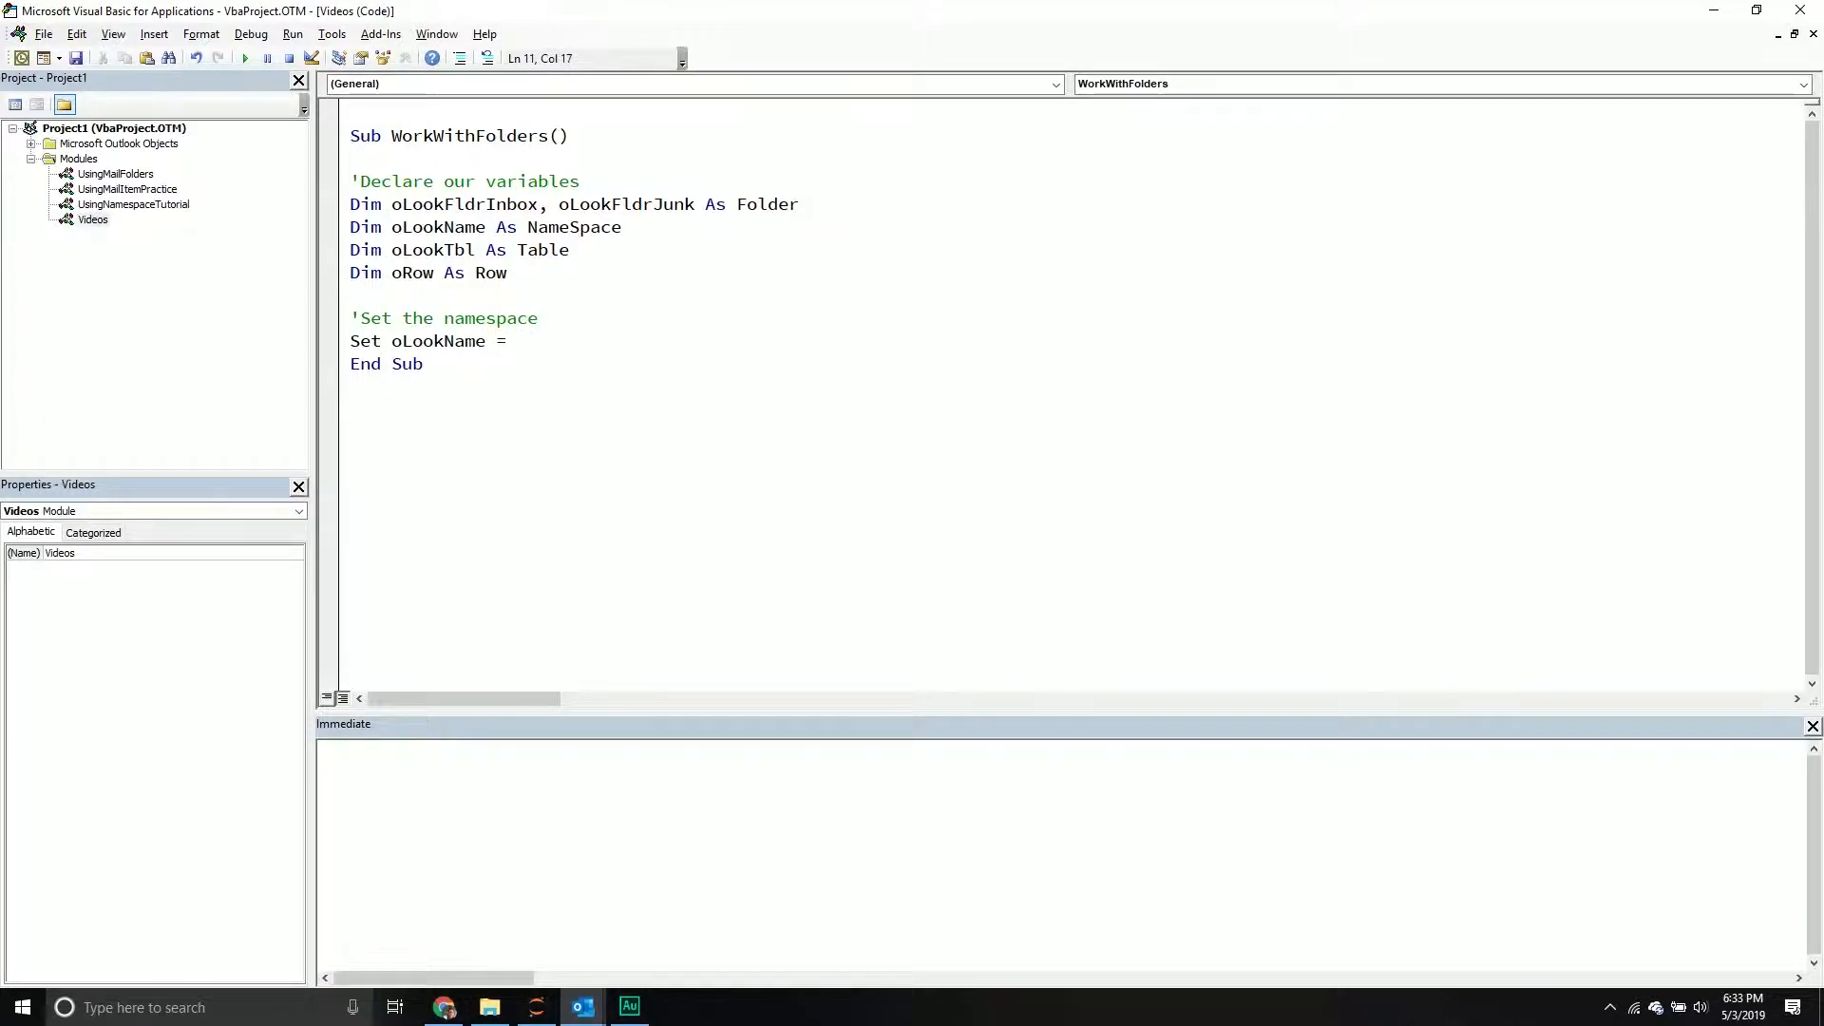
{"action": "type", "text": "Application"}
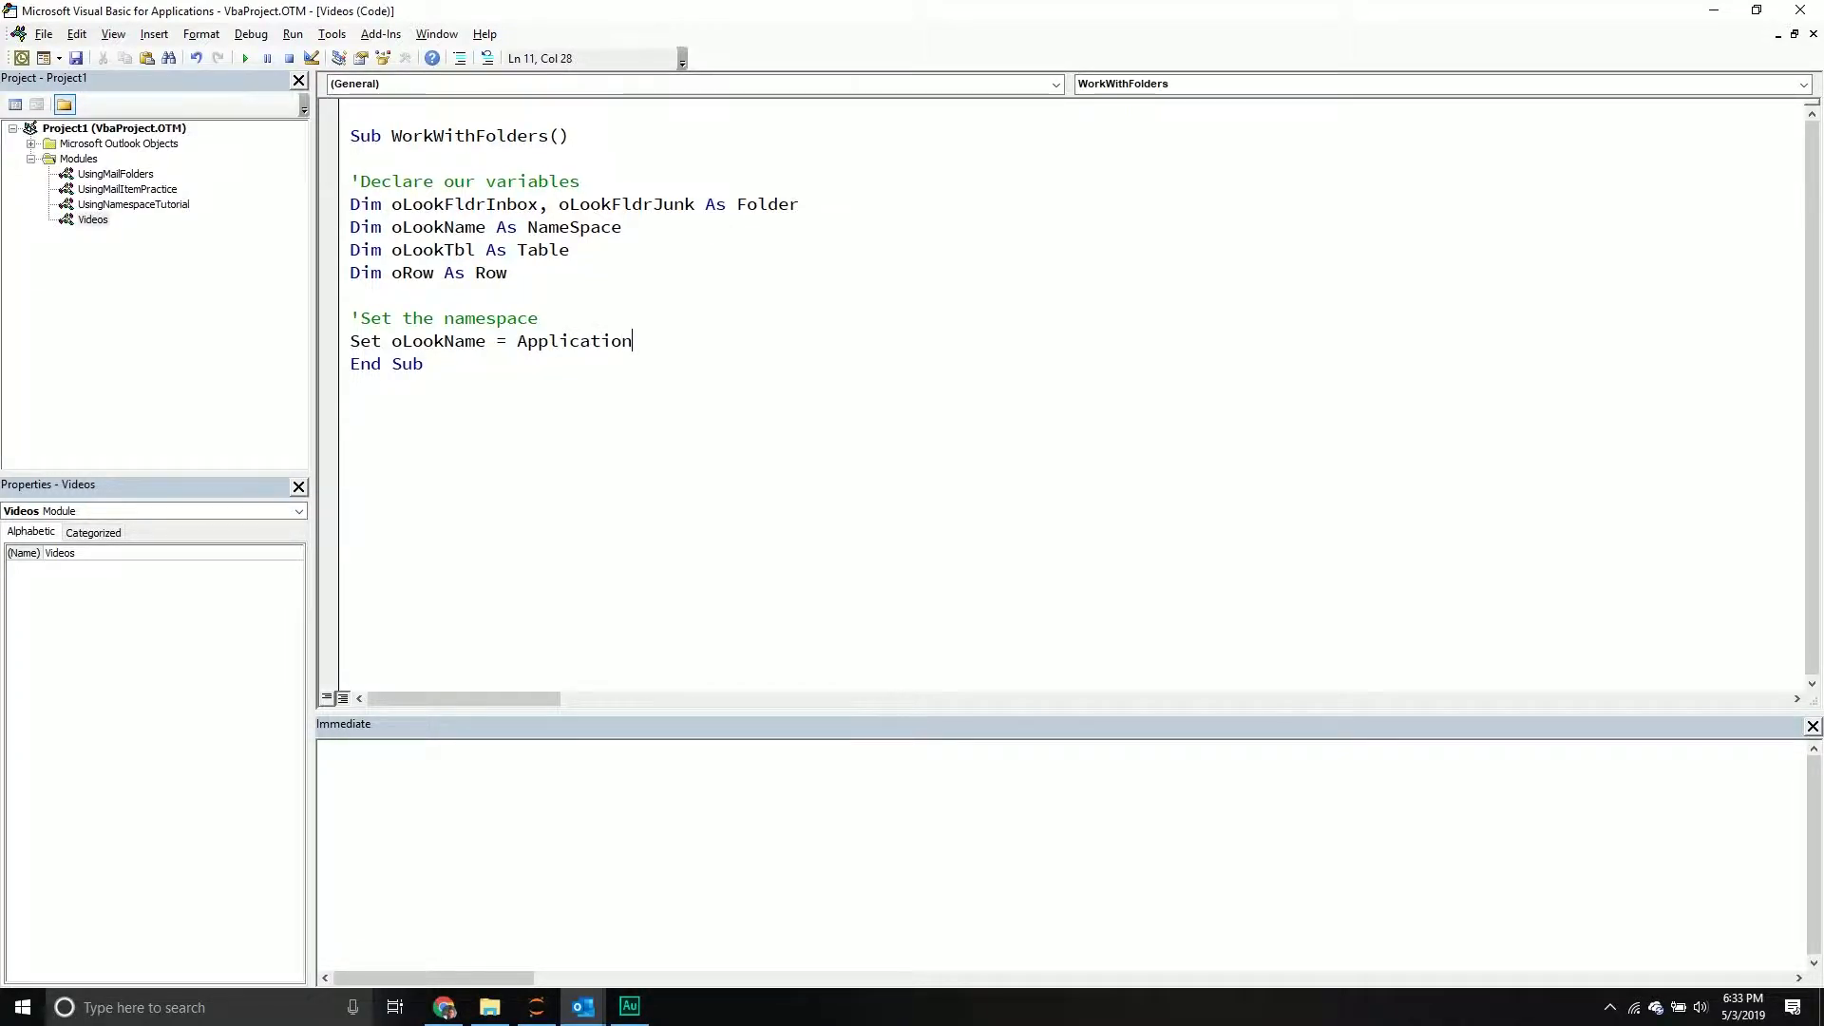
{"action": "type", "text": ".Get"}
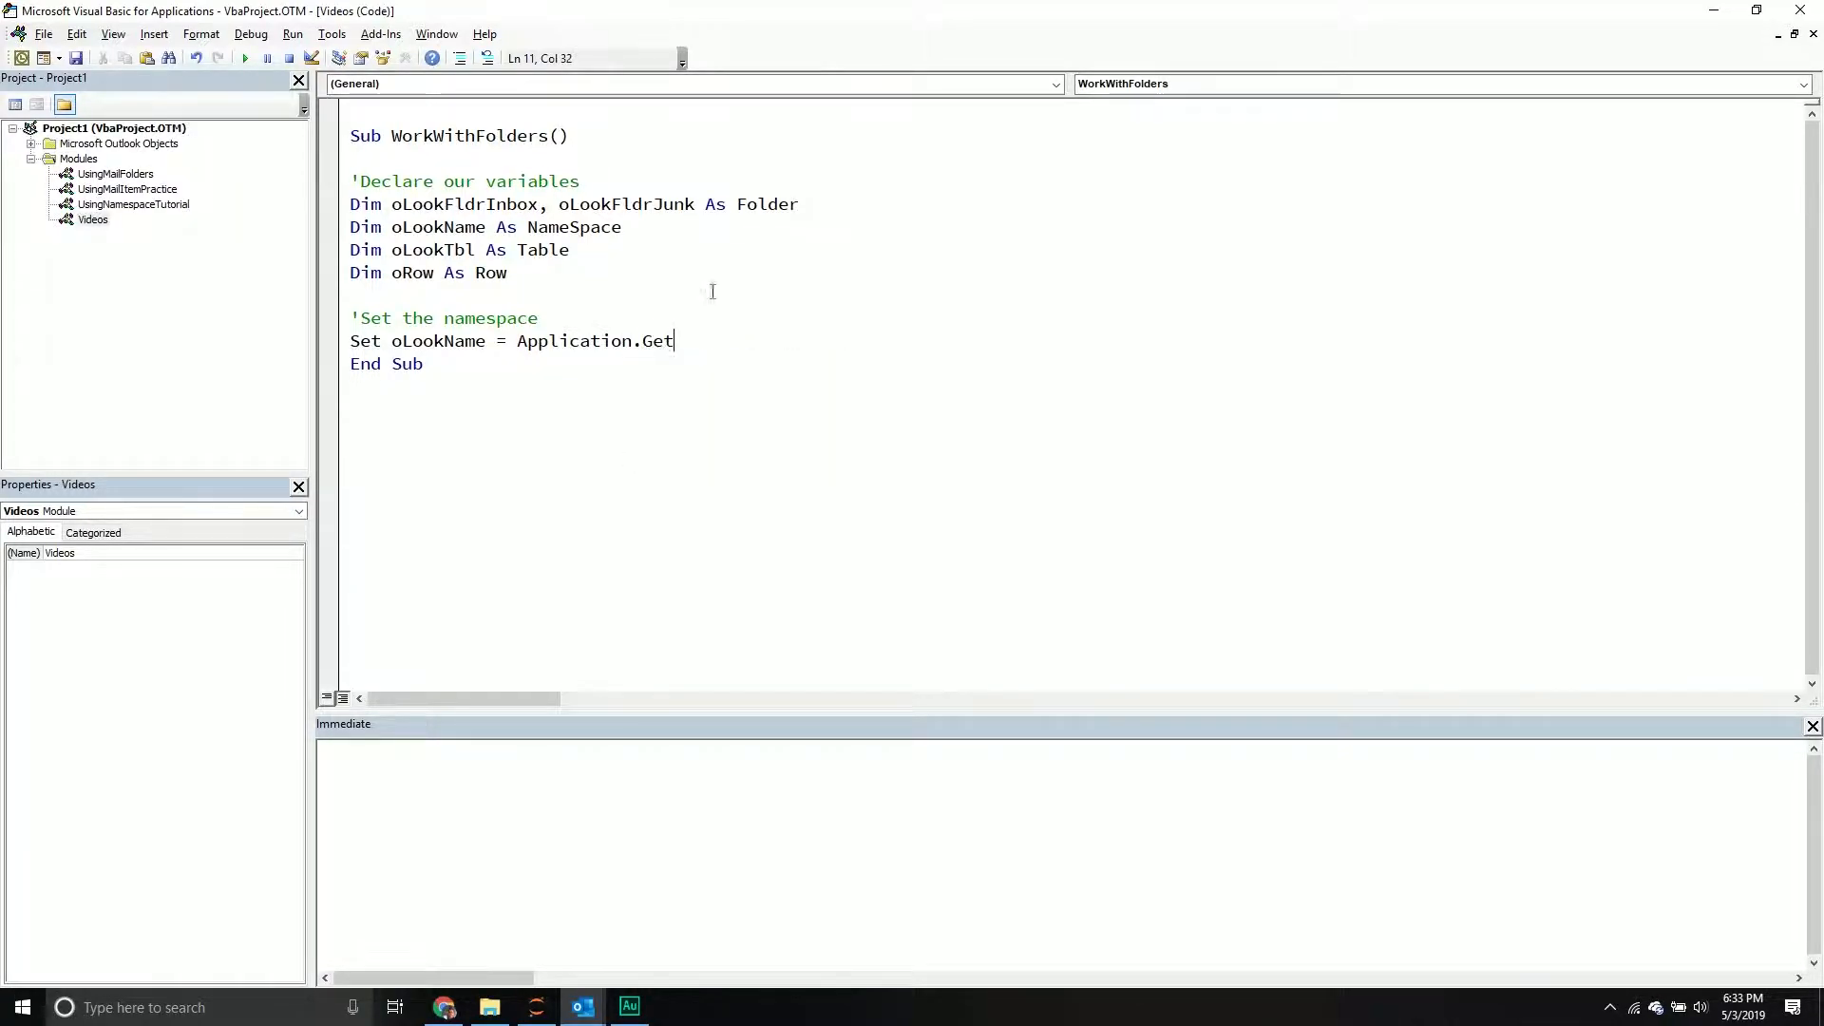
{"action": "type", "text": "Namespace(\""}
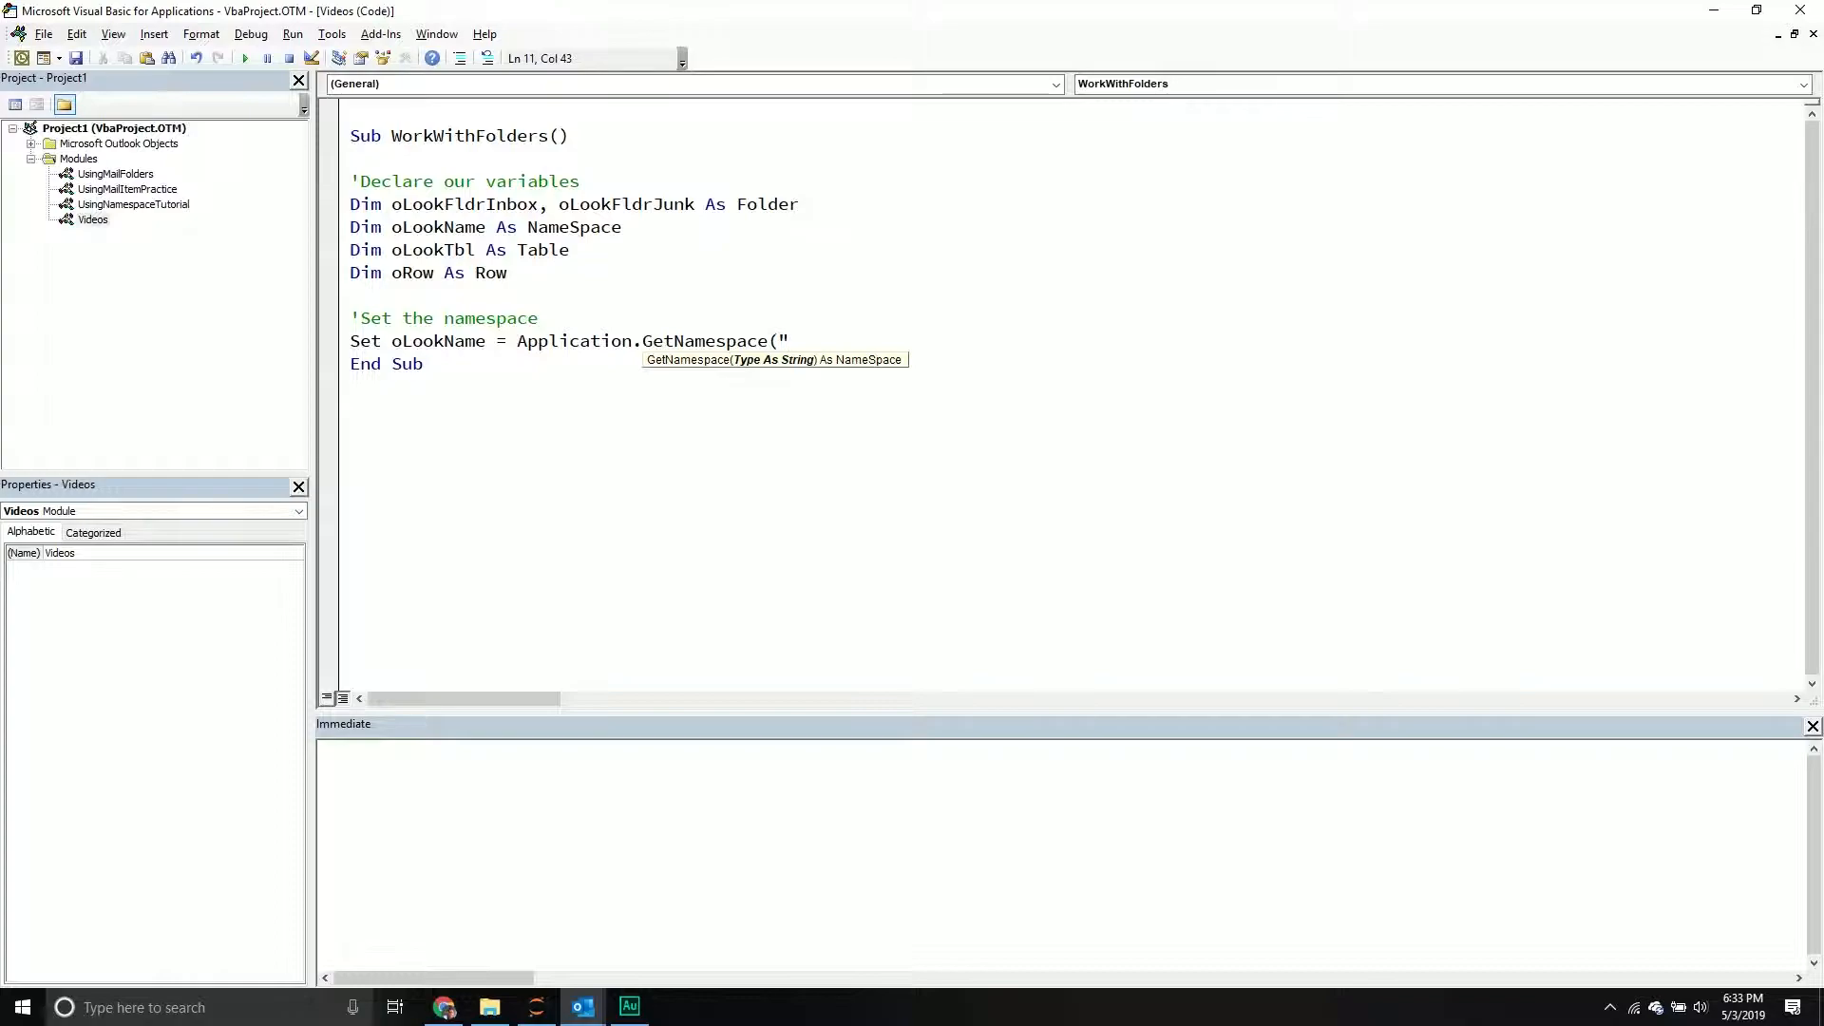
{"action": "type", "text": "MAPI"}
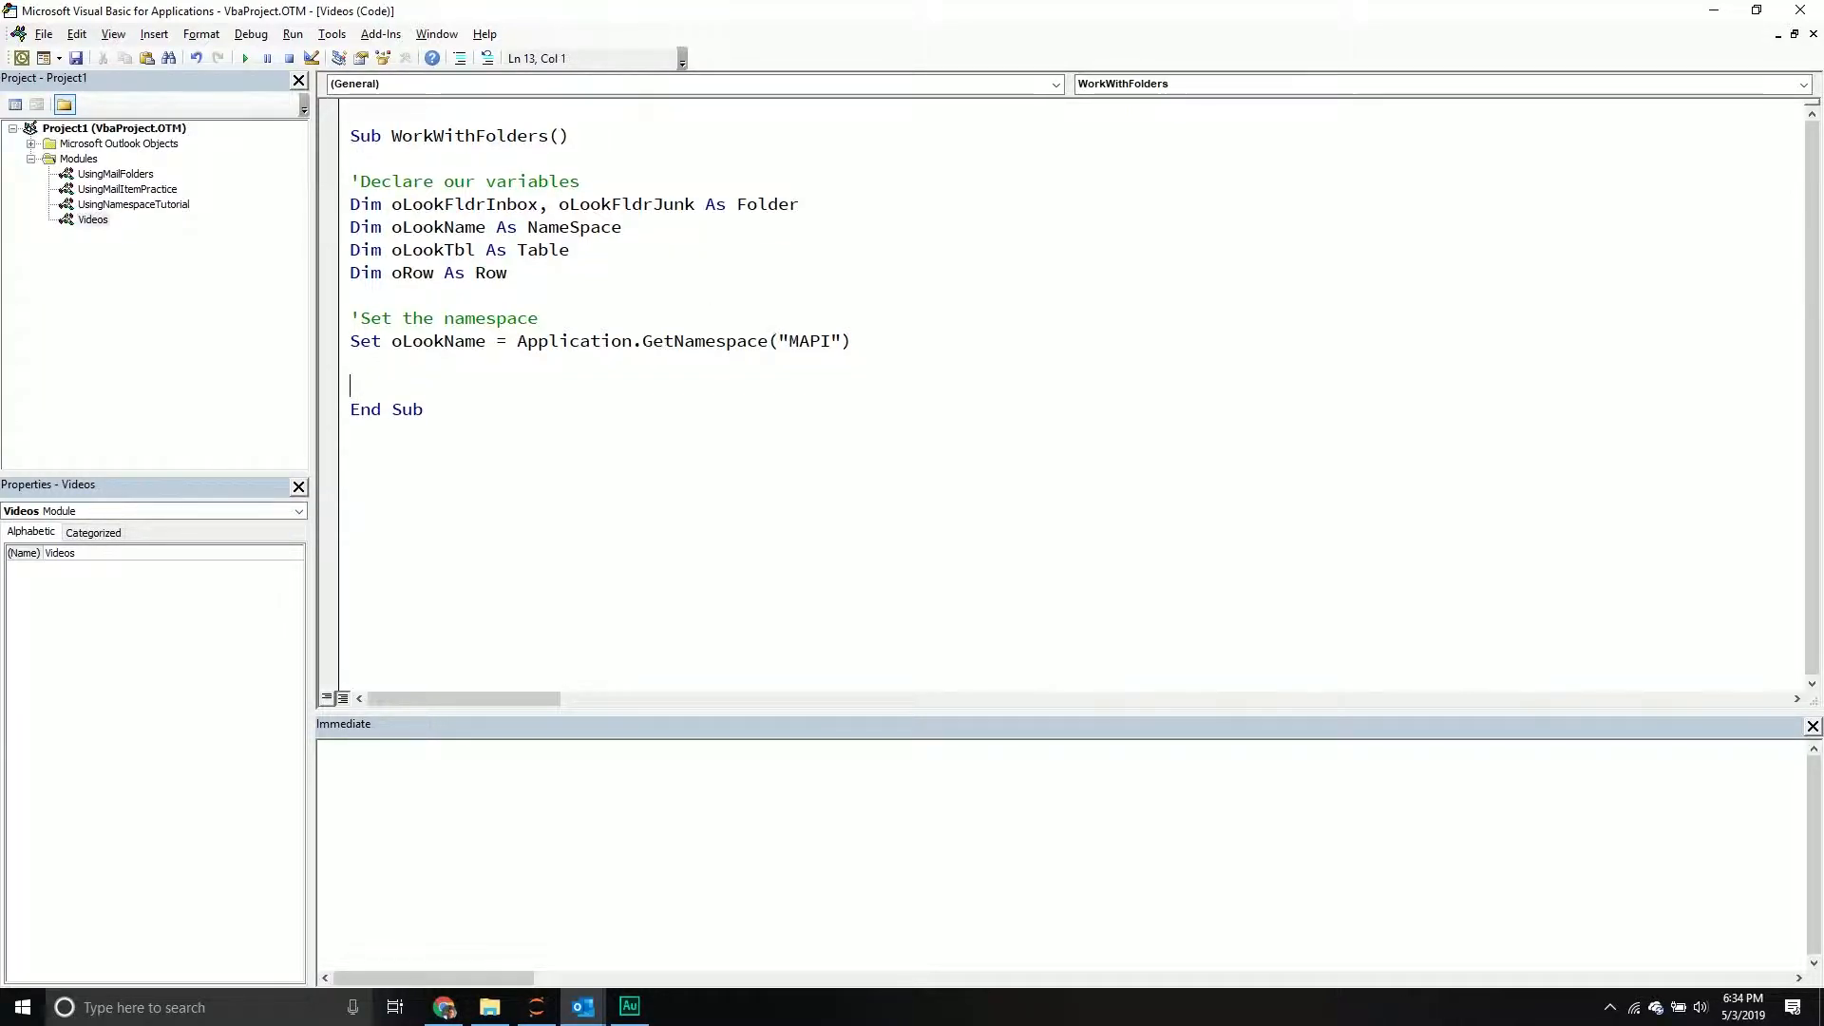
{"action": "type", "text": "'"}
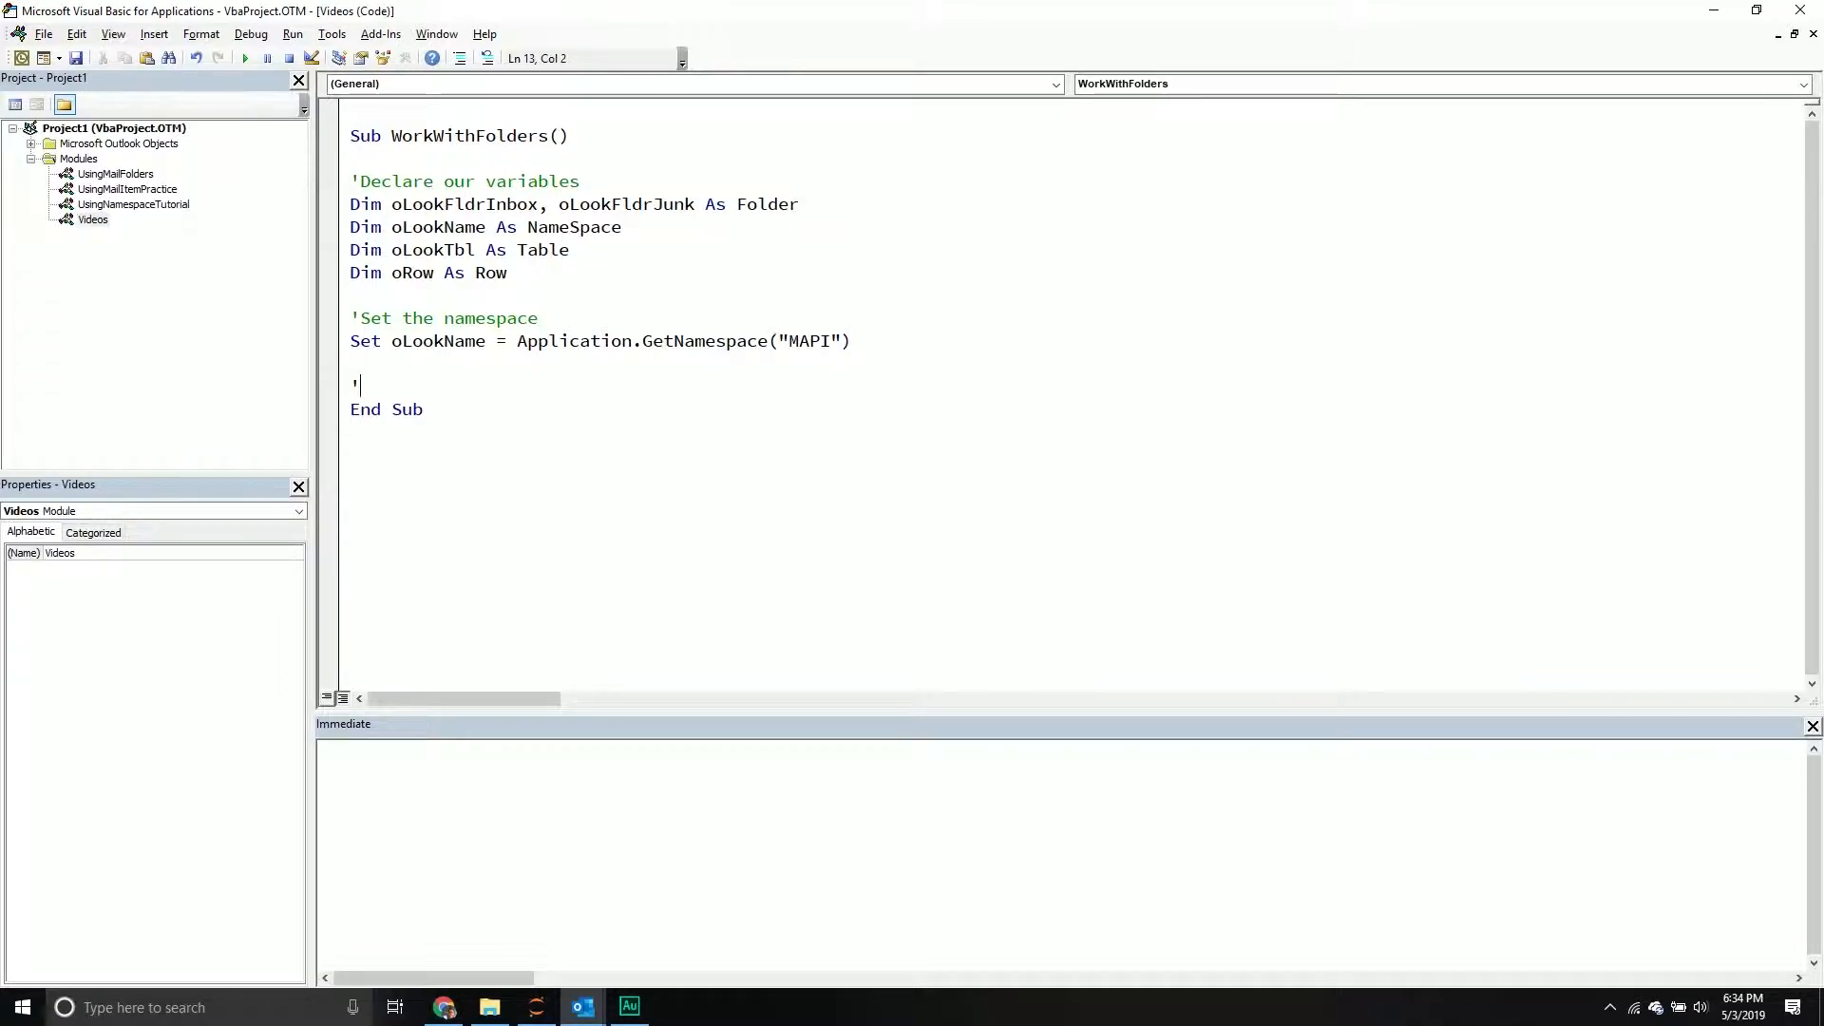
Add the comment 'Define an outlook folder, in this case the inbox.'.
{"action": "type", "text": "Swdin"}
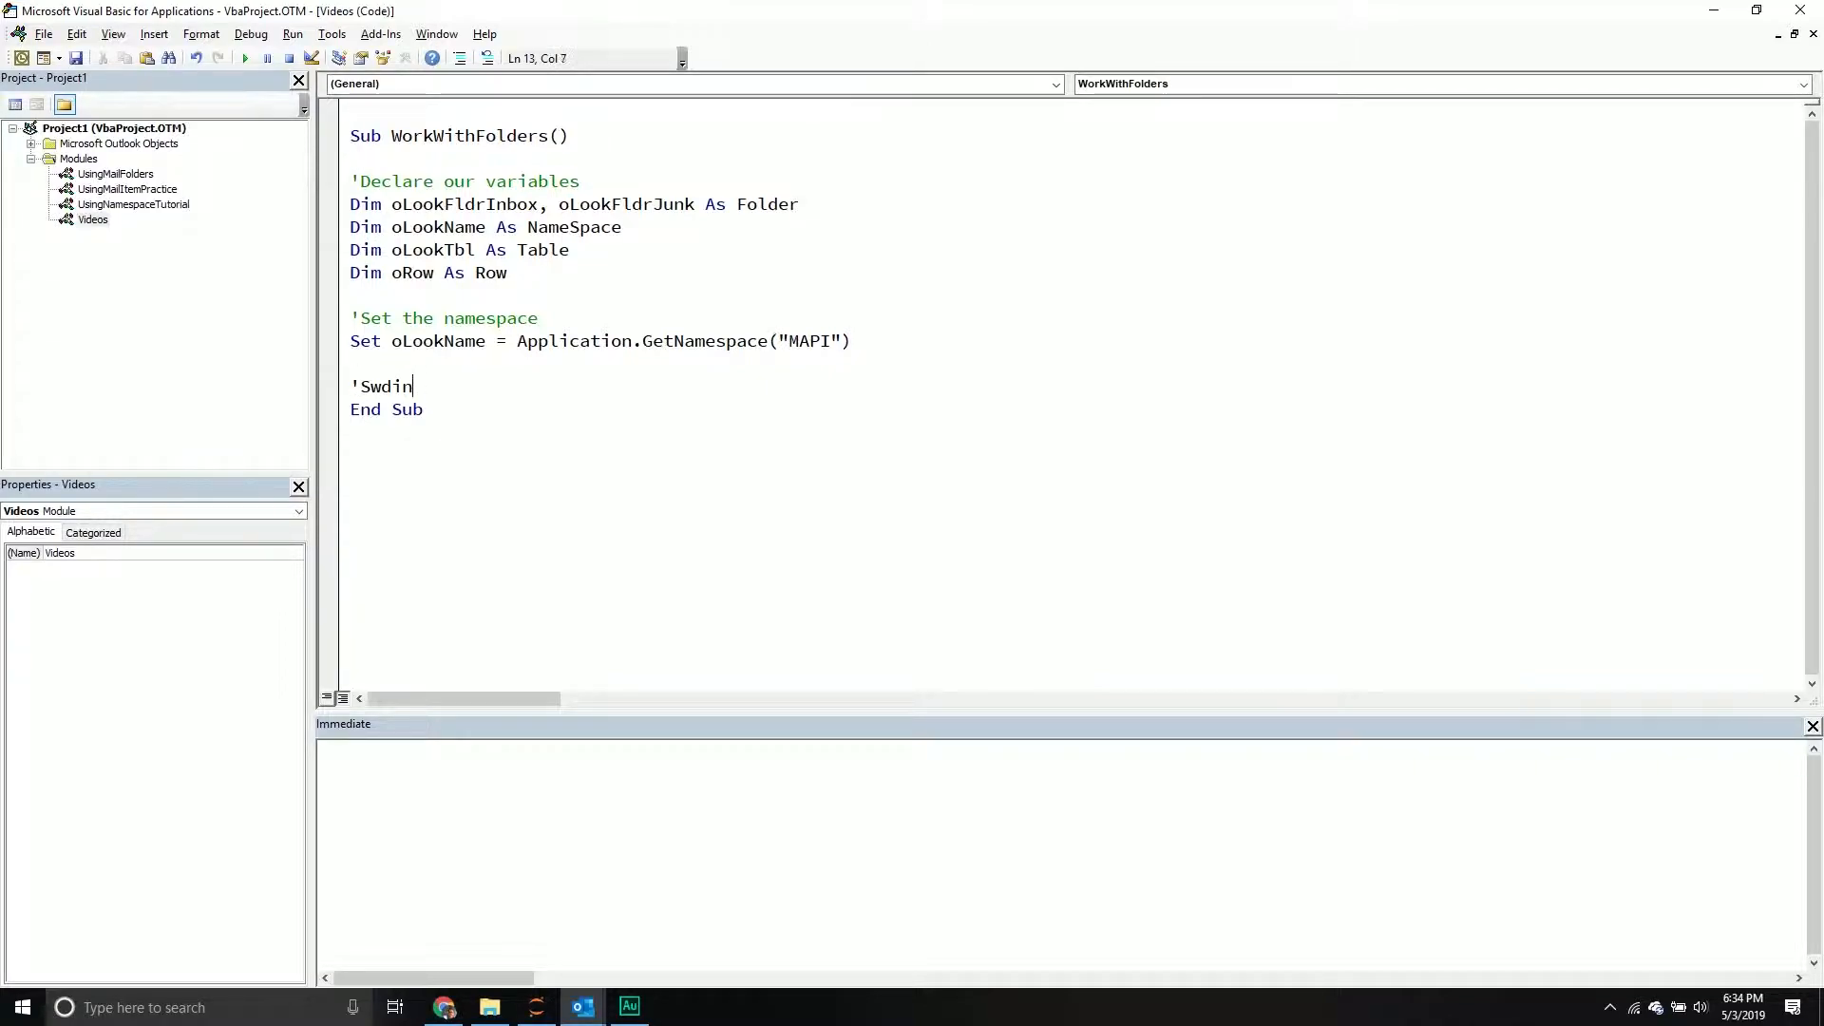
{"action": "type", "text": "Define"}
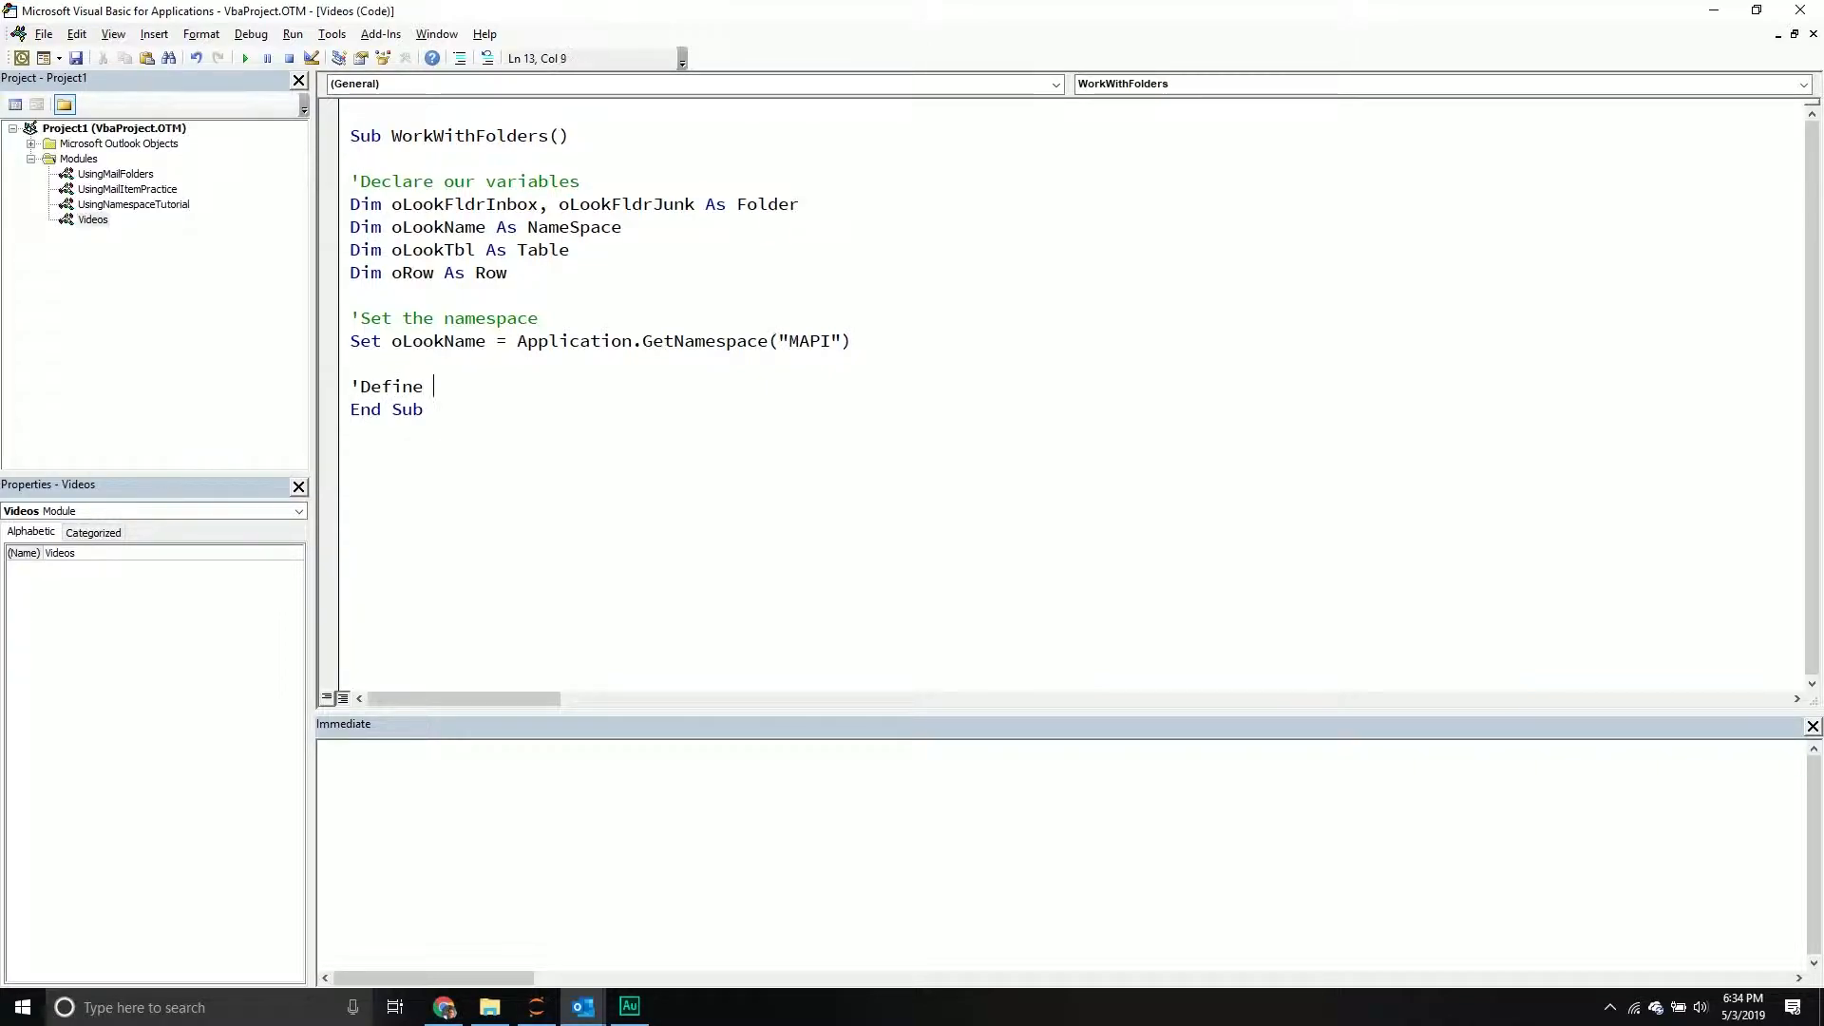
{"action": "type", "text": "an outlook"}
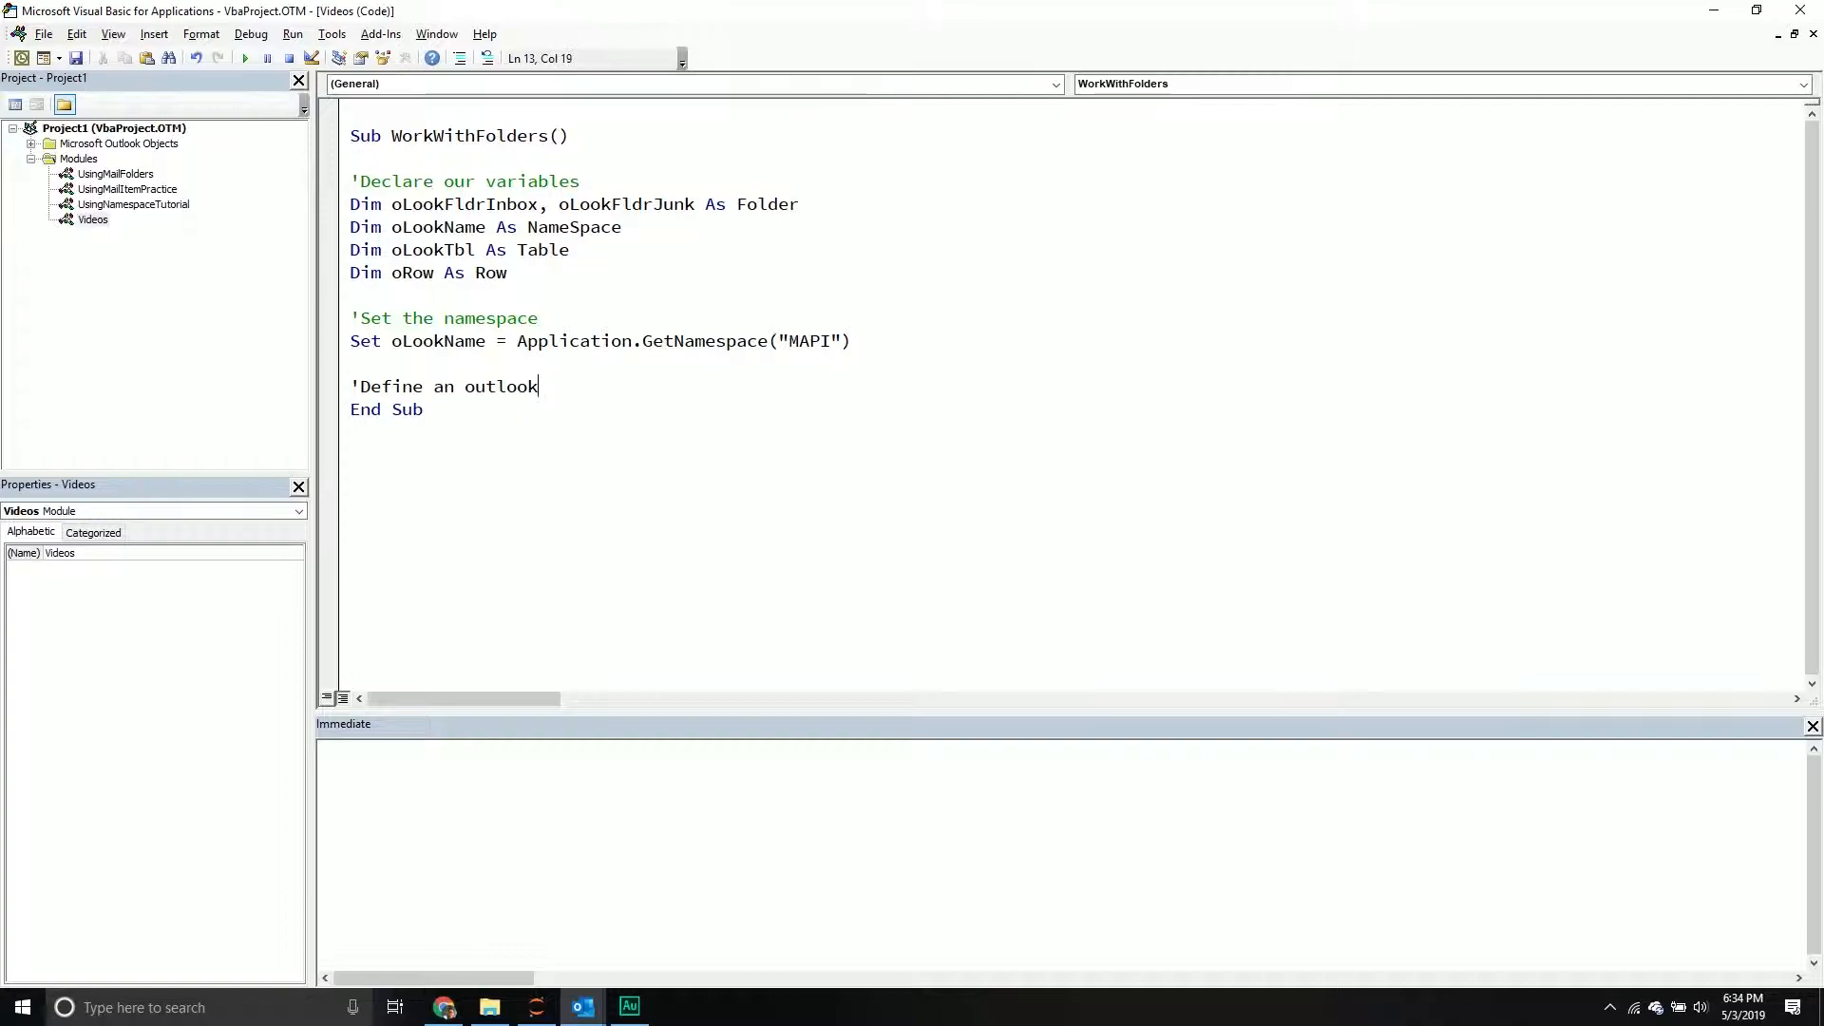
{"action": "type", "text": "folder, in this"}
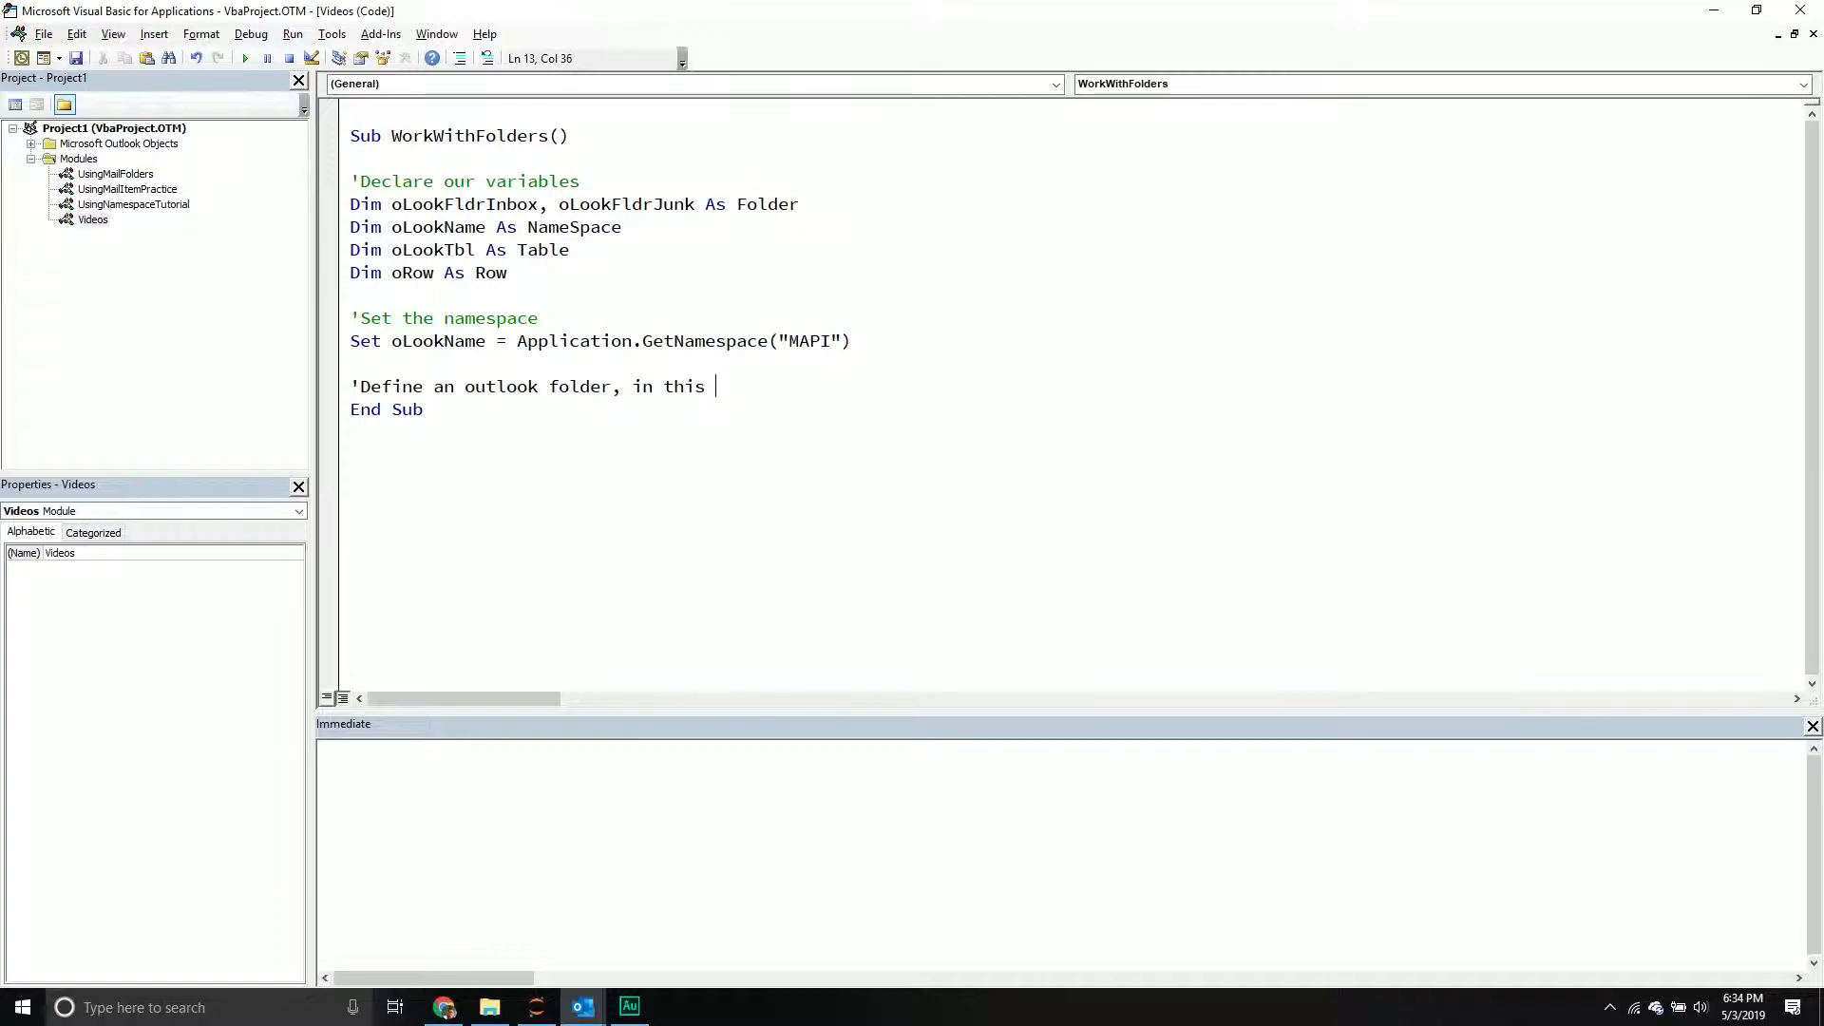
{"action": "type", "text": "case the inbox."}
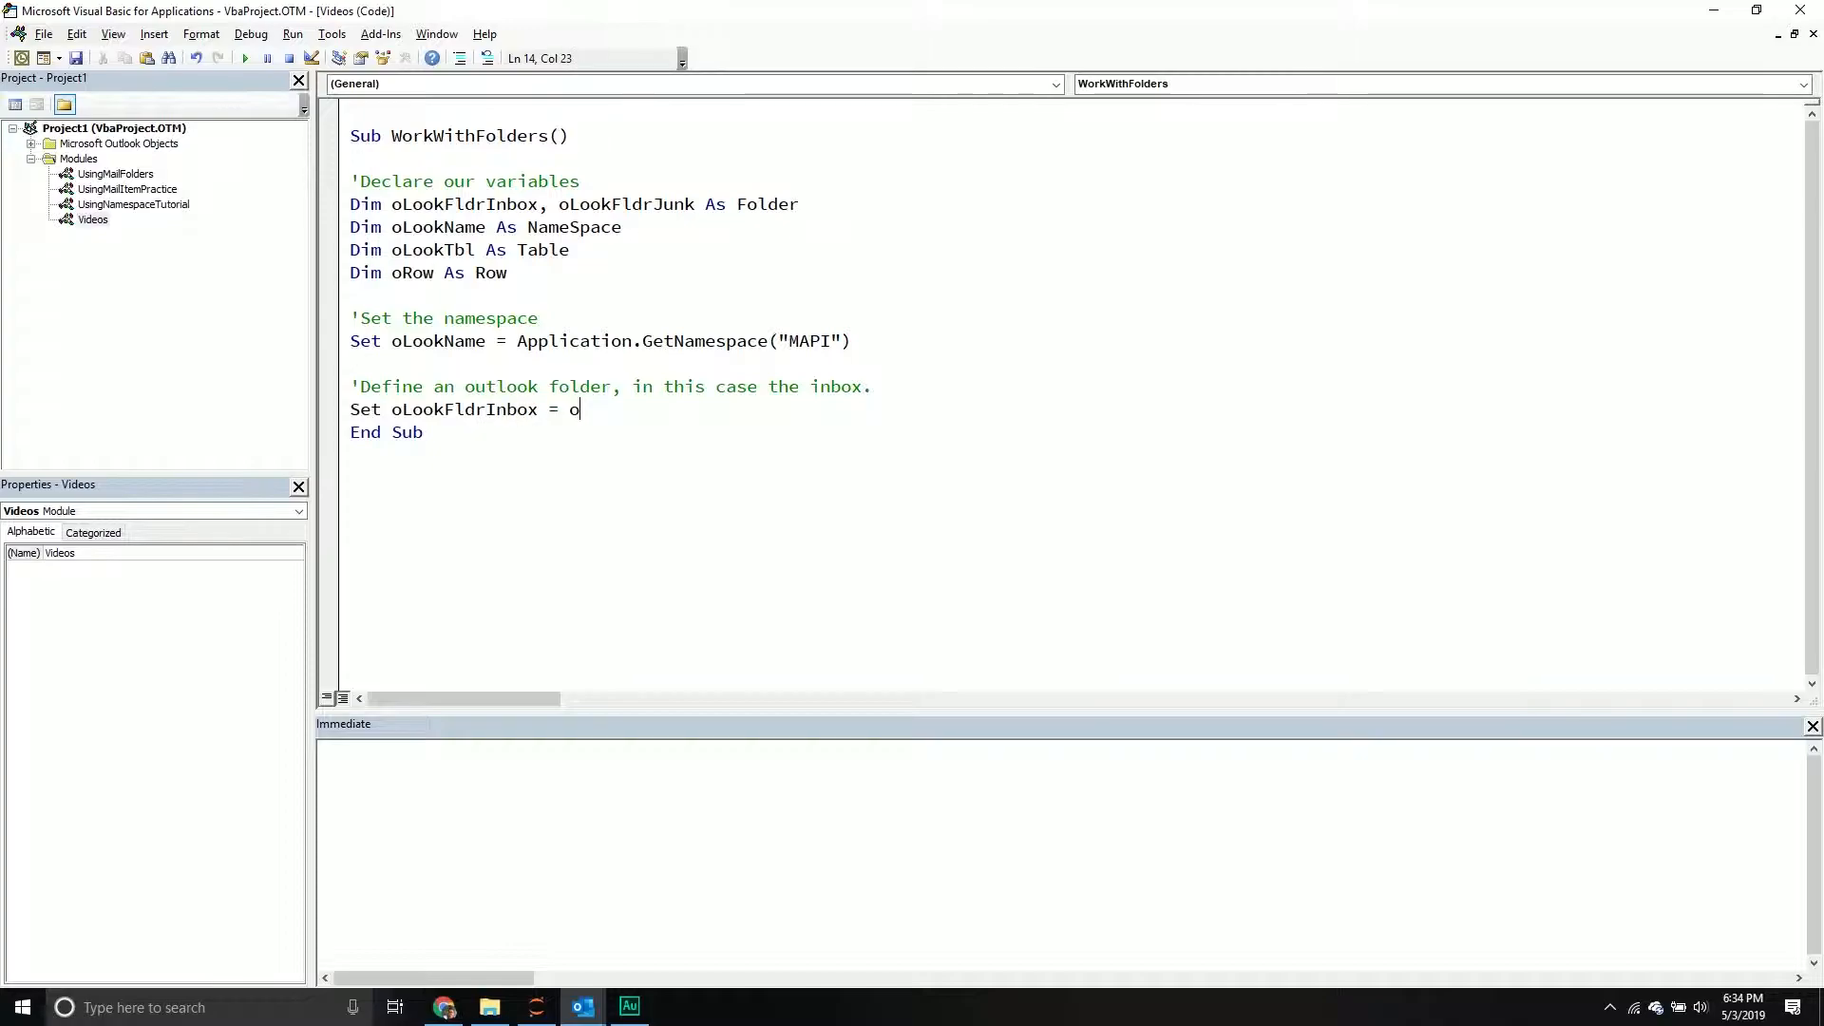
Start Set oLookFldrInbox = oLookName.GetDefaultFolder( and browse the IntelliSense constants.
{"action": "type", "text": "LookName."}
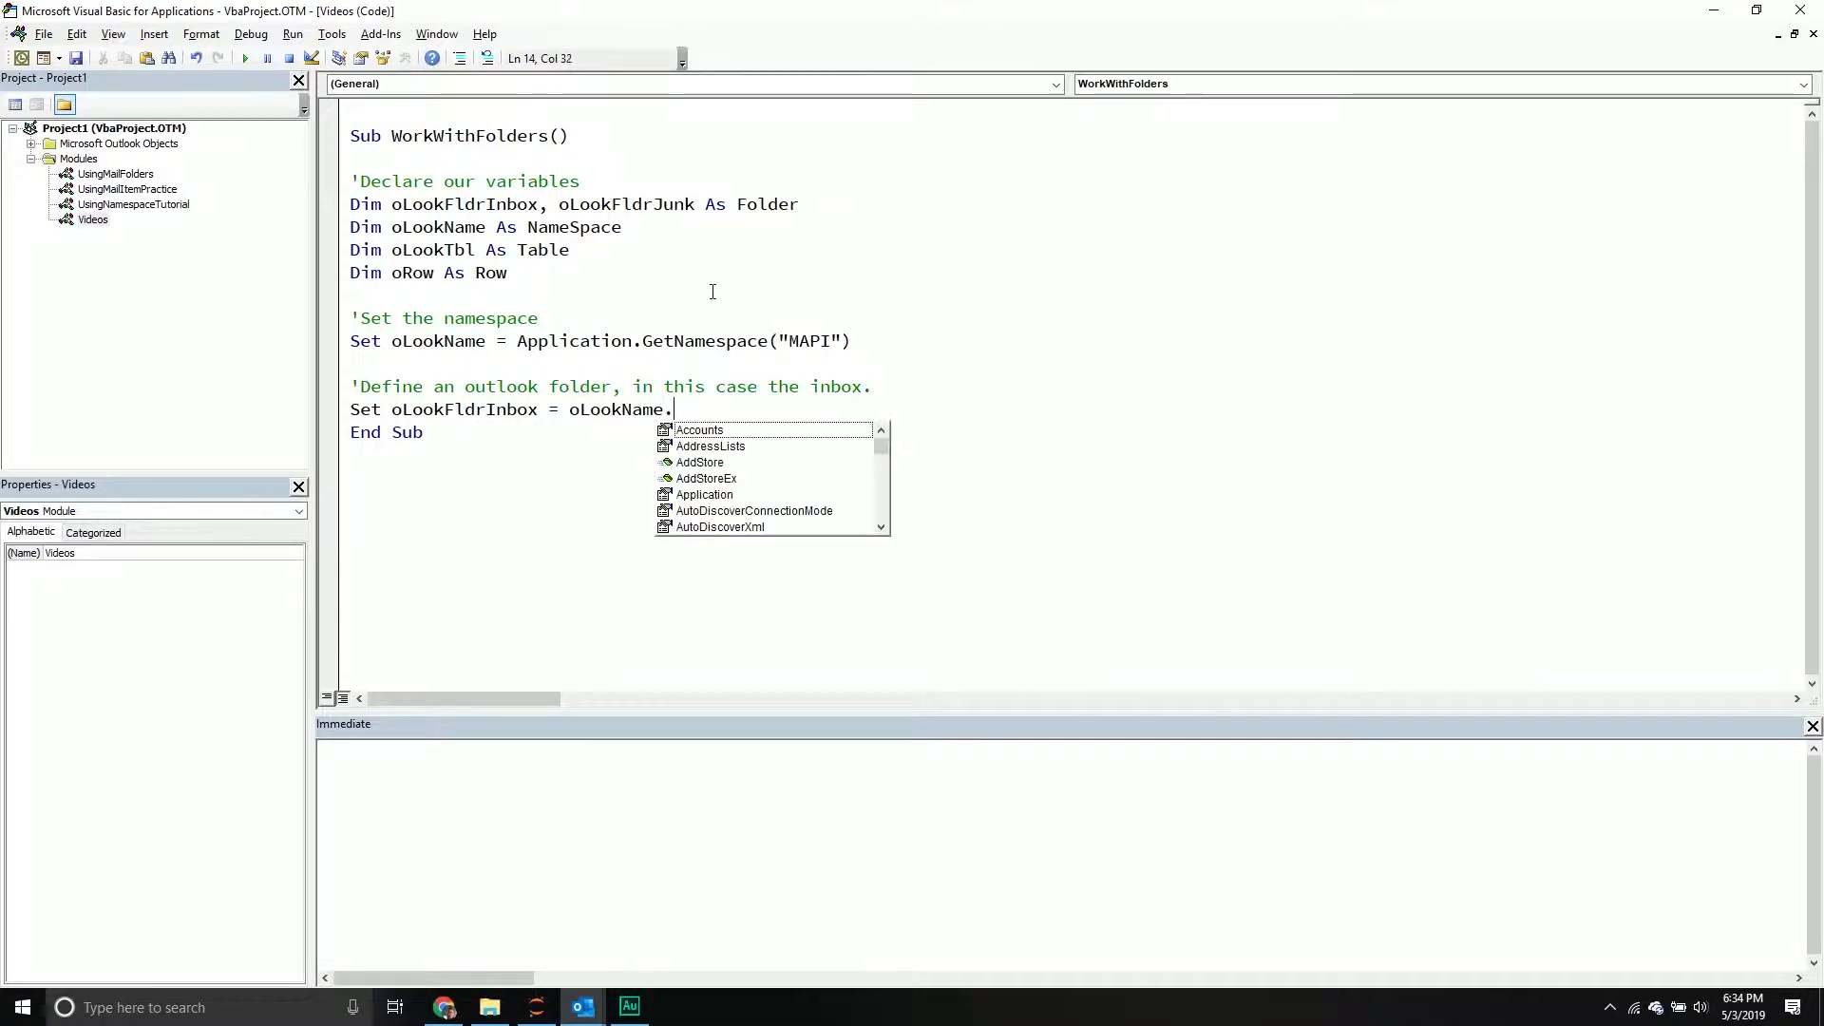
{"action": "type", "text": "GetDefaultFolder("}
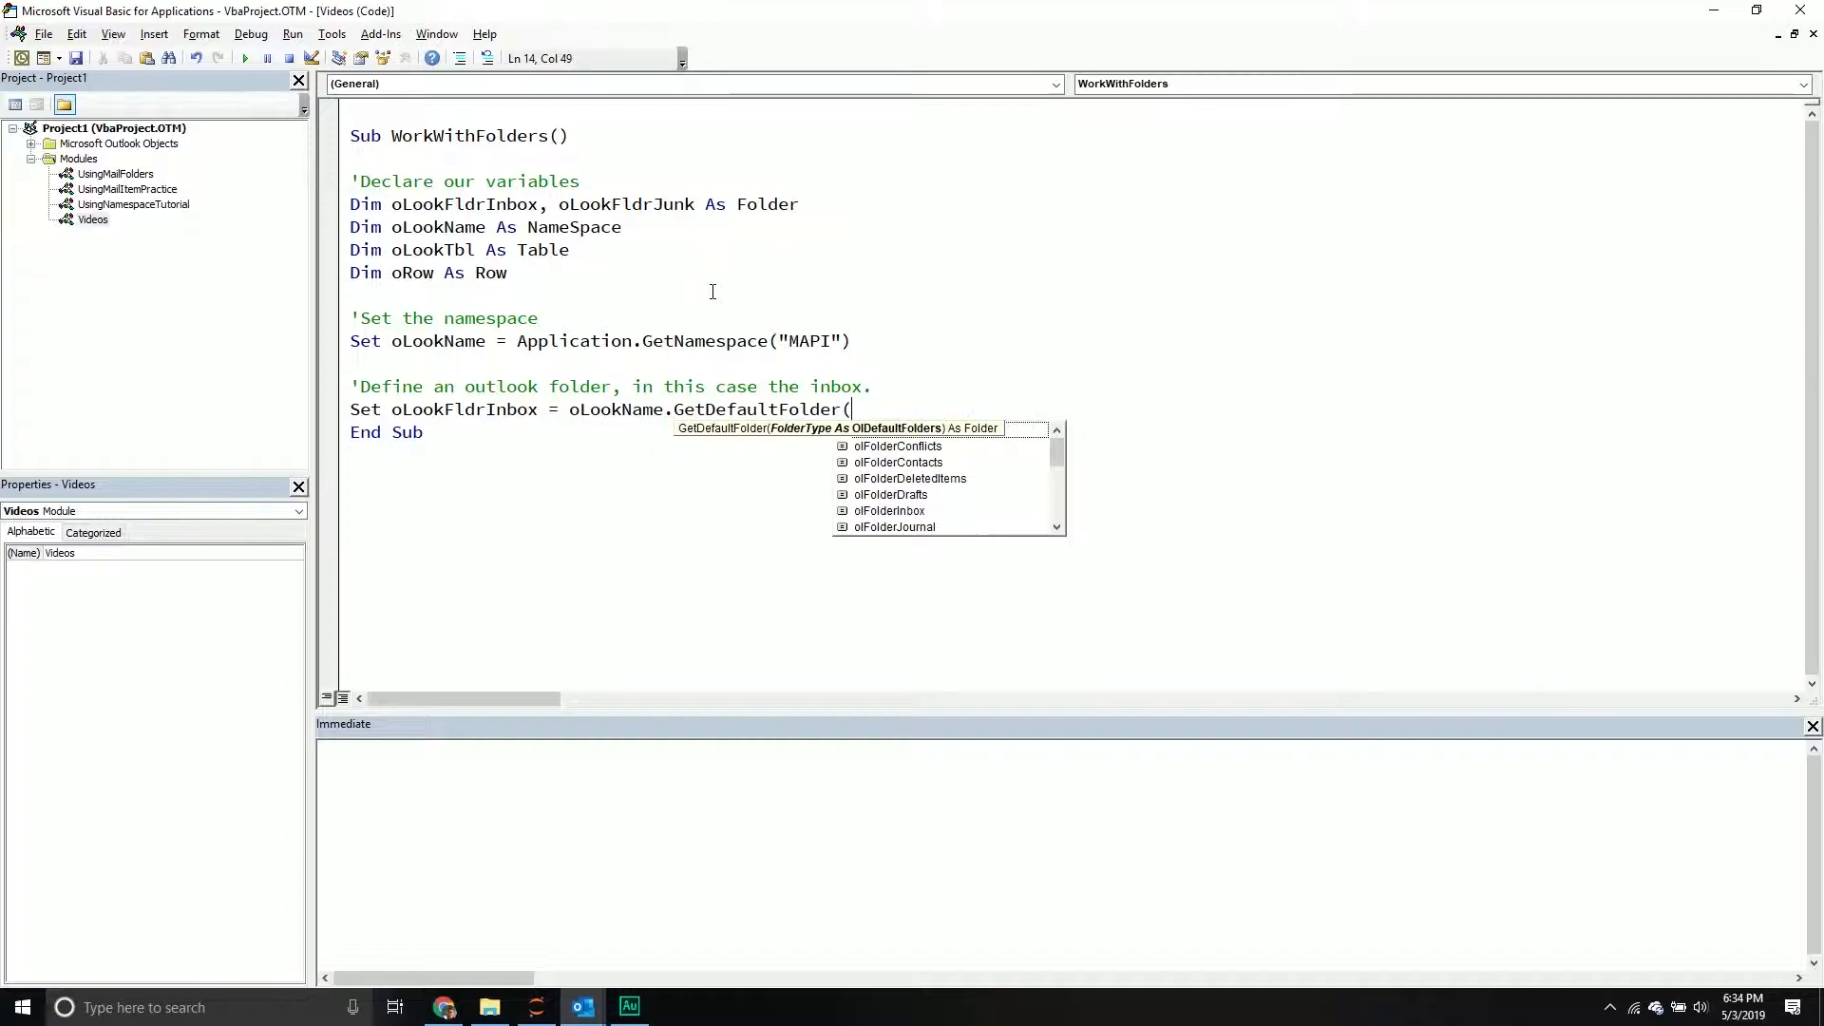
{"action": "scroll", "scroll_direction": "down", "scroll_amount": 3}
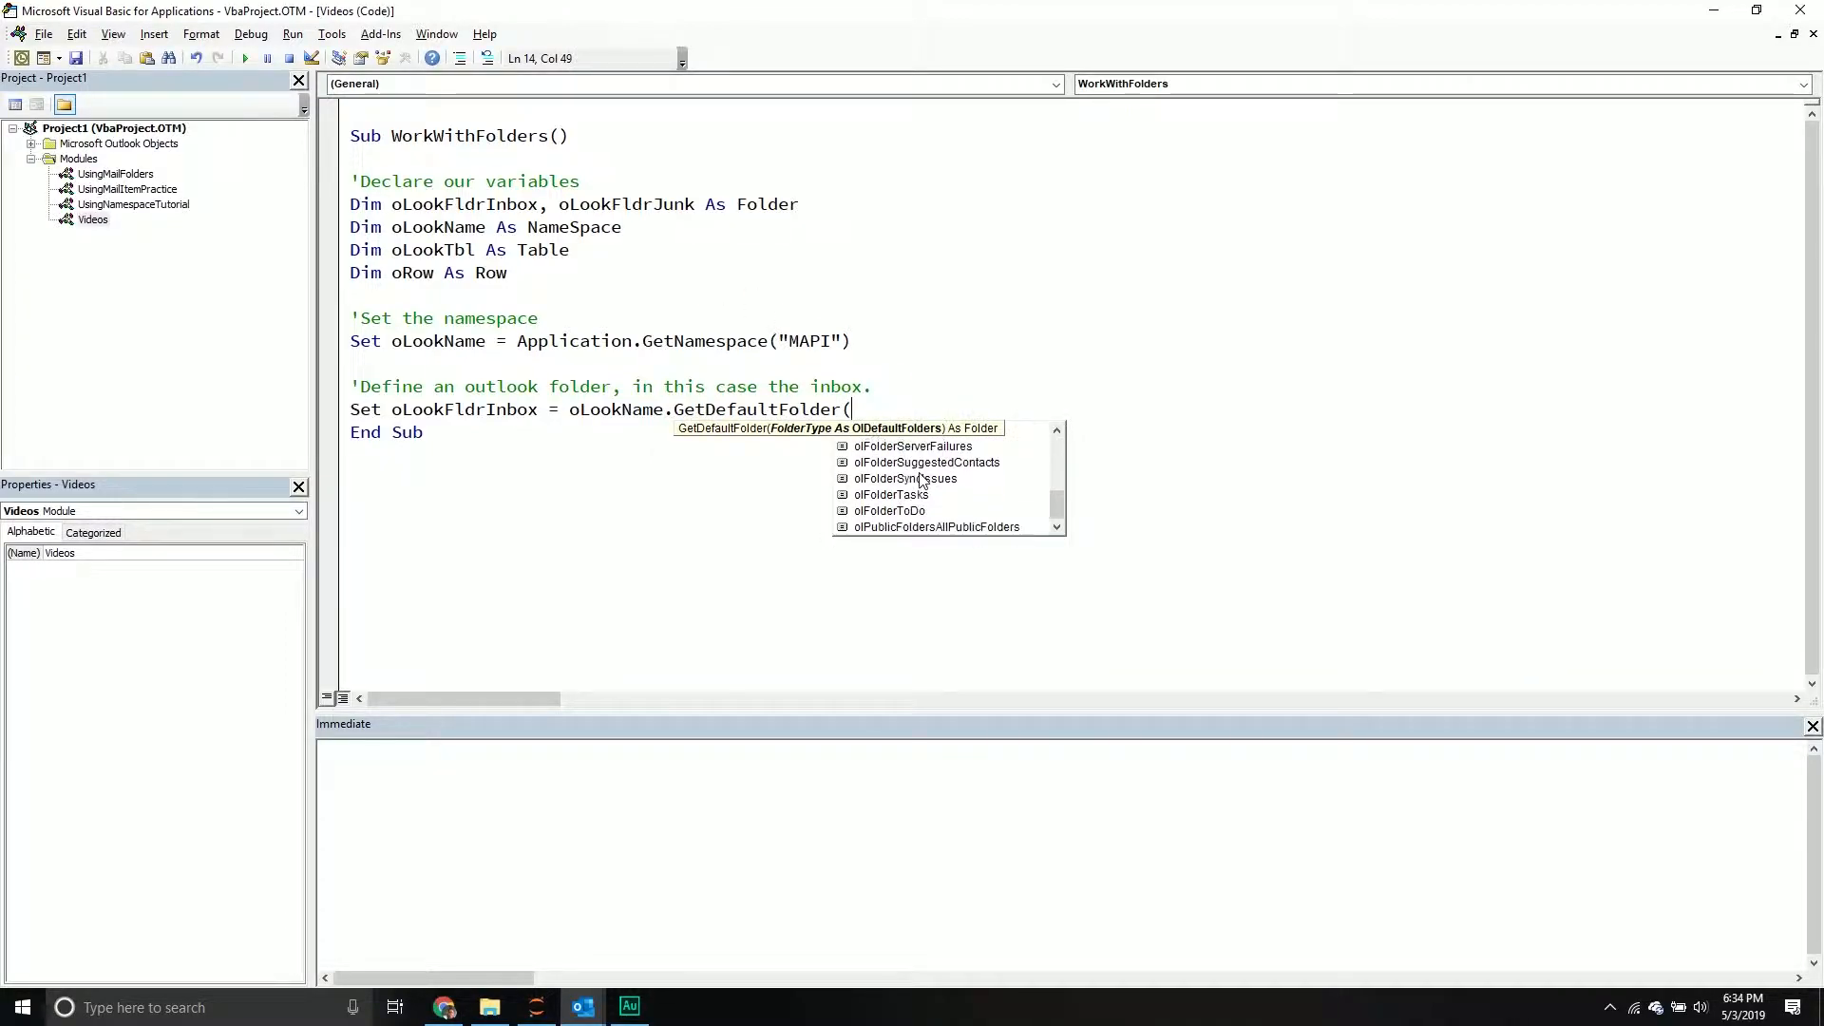
{"action": "scroll", "scroll_direction": "up", "scroll_amount": 3}
{"action": "type", "text": "olFolderInbox)"}
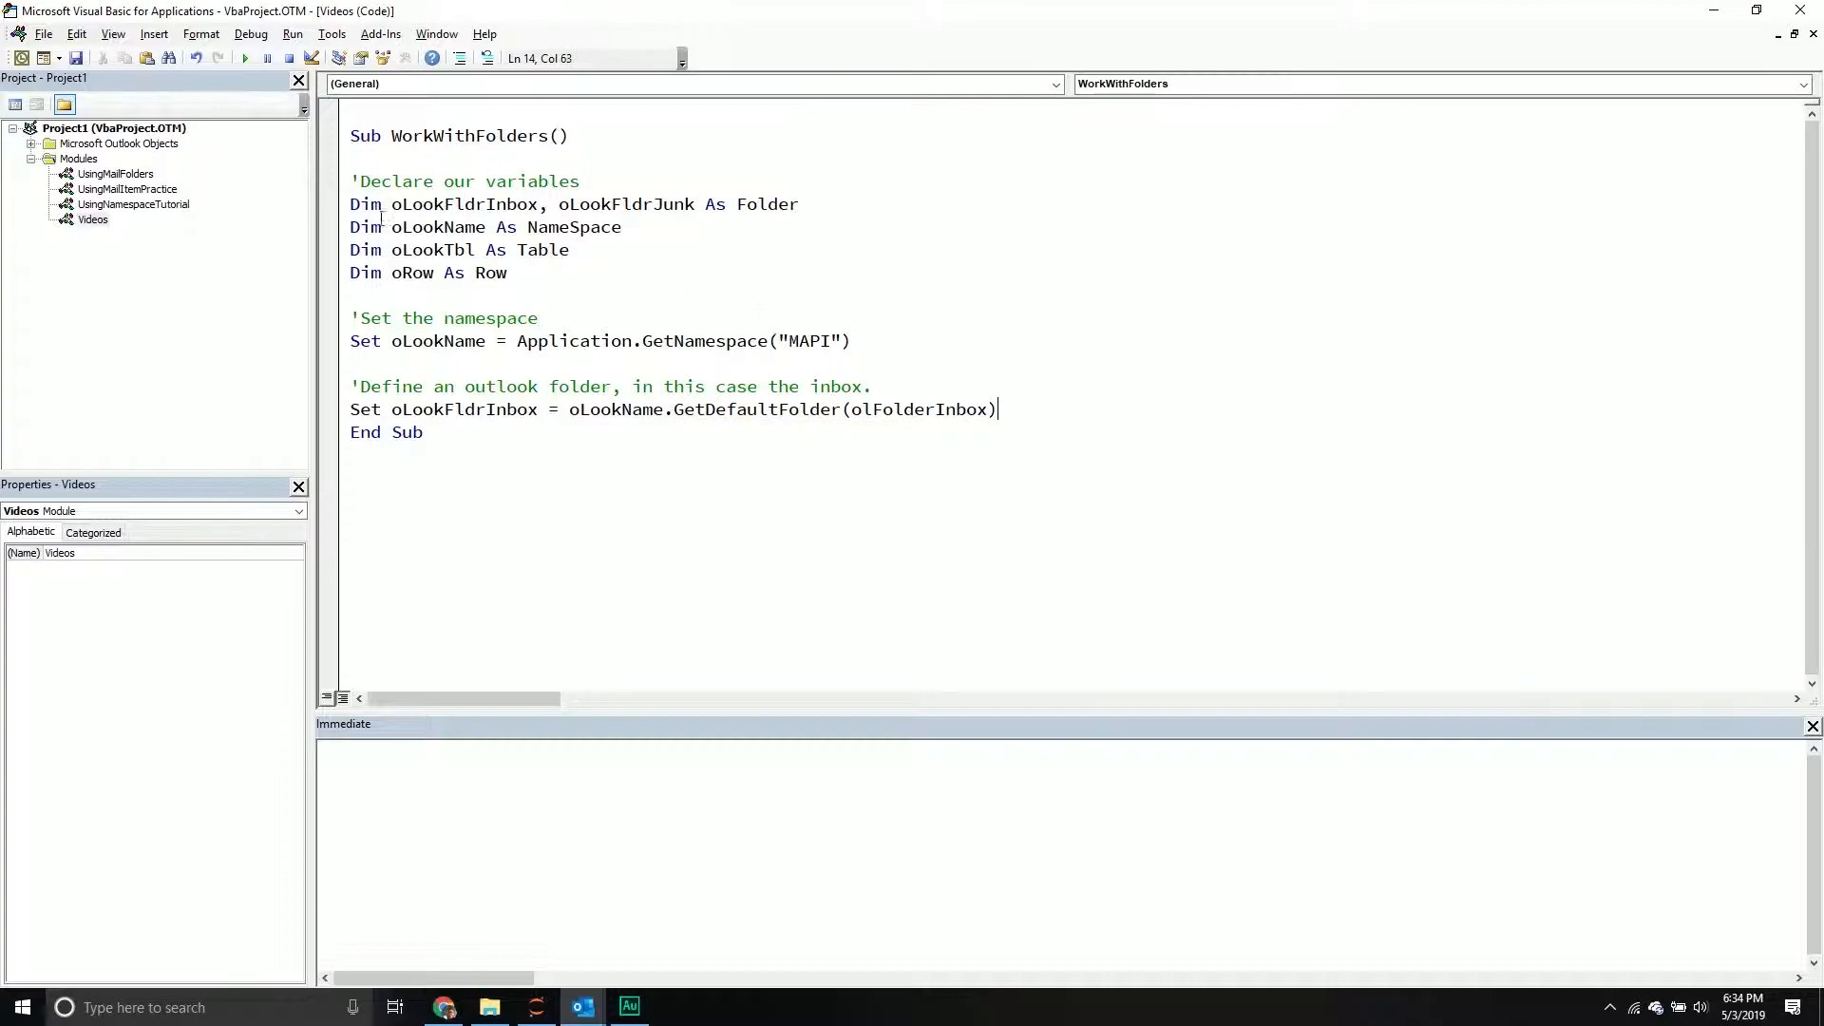
{"action": "mouse_move", "coordinate": [145, 209]}
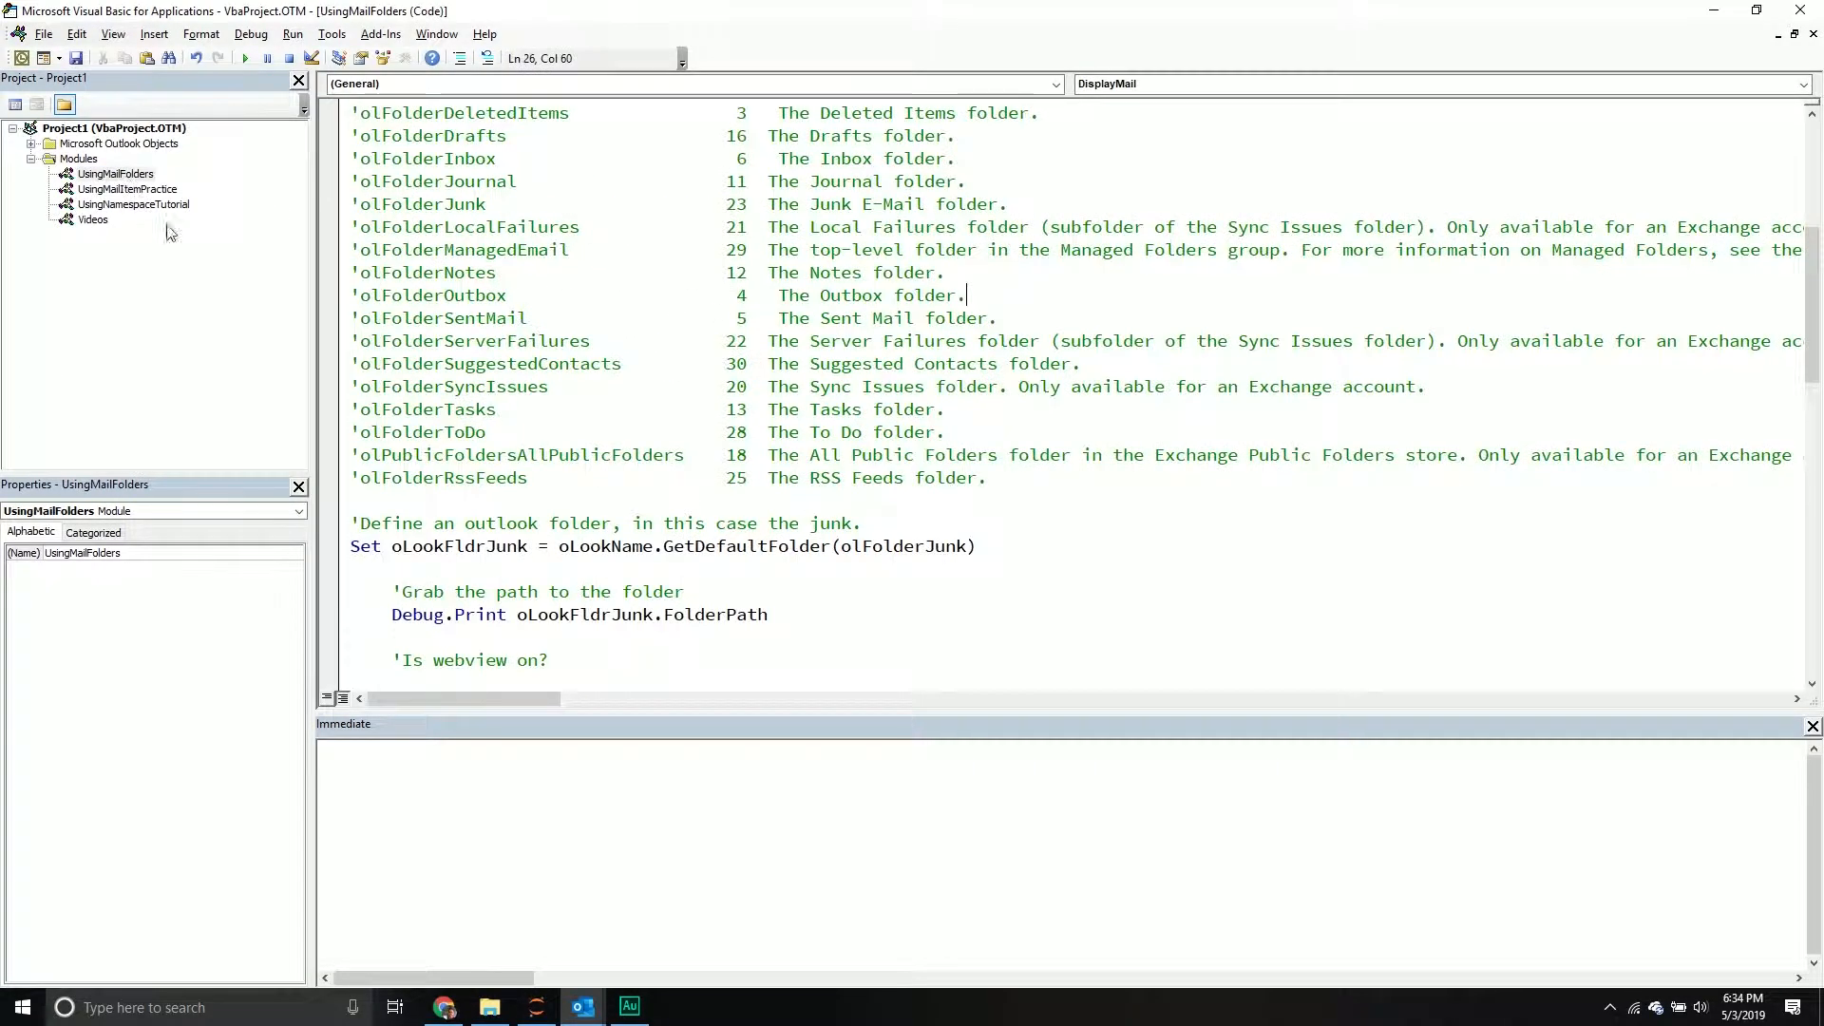
Review the olFolder constants in the UsingMailFolders module, then return to Videos.
{"action": "scroll", "scroll_direction": "up", "scroll_amount": 3}
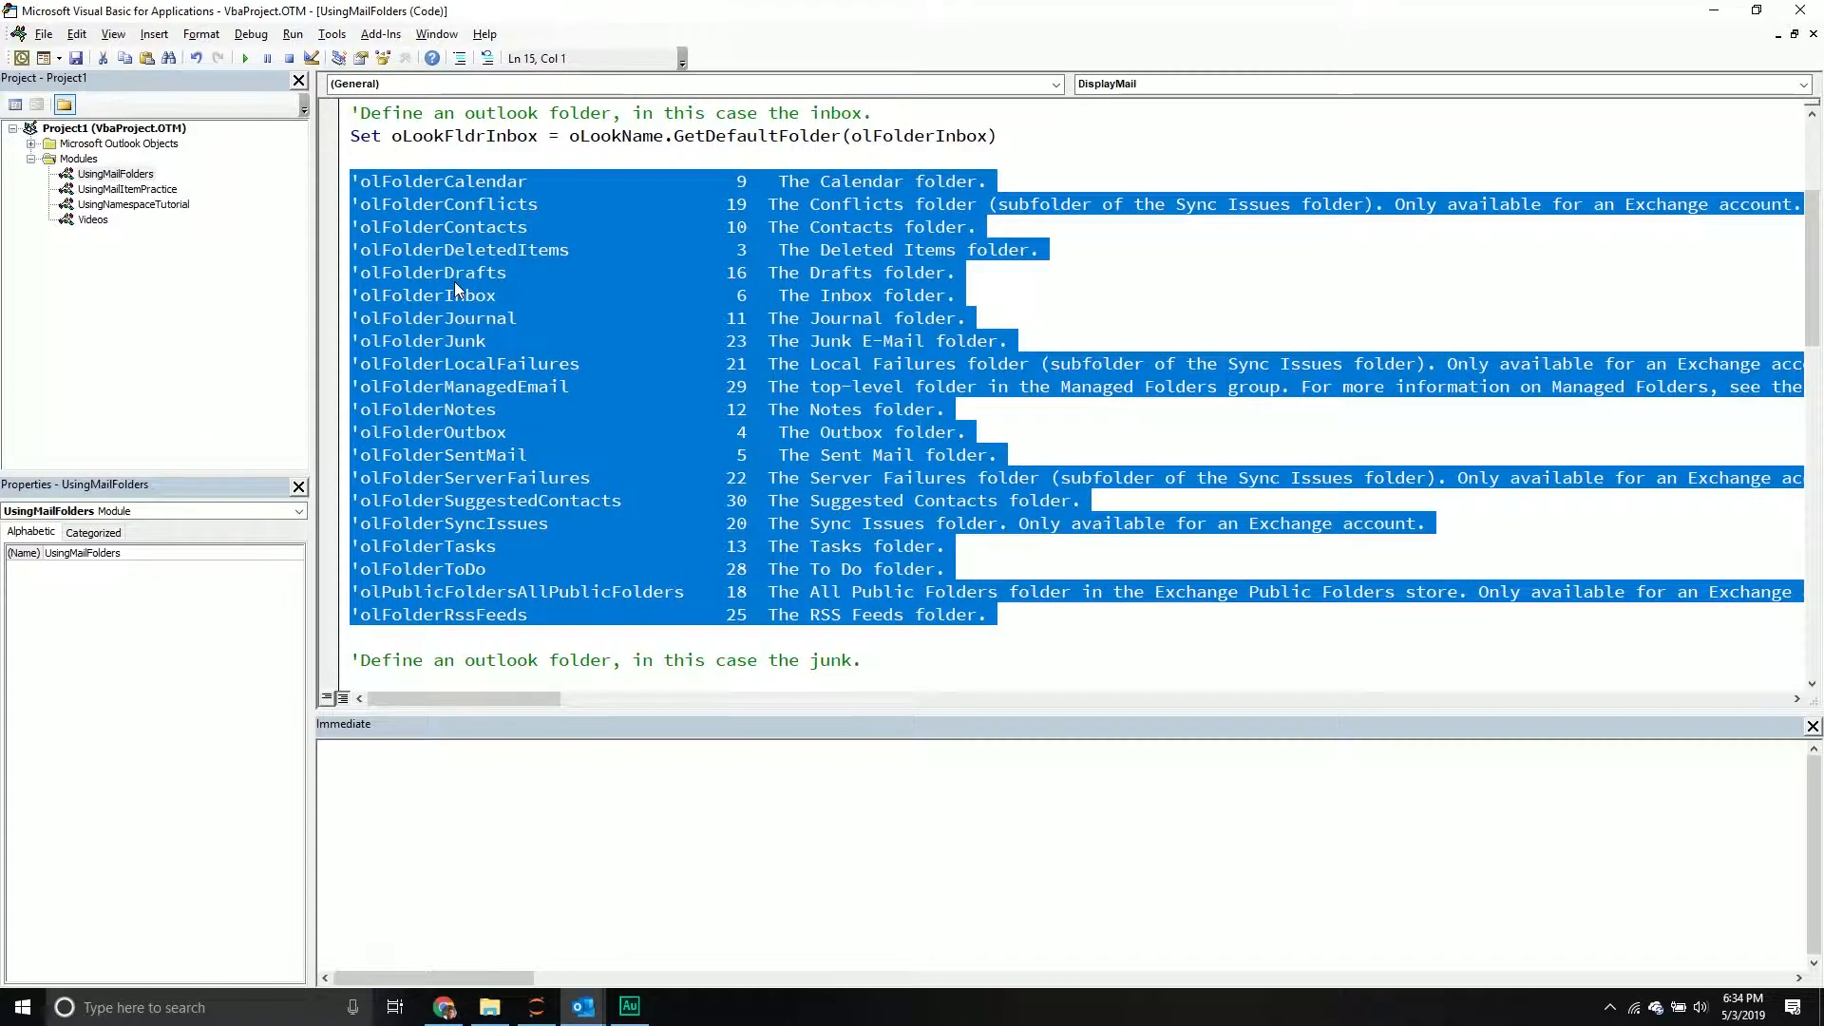
{"action": "left_click", "coordinate": [631, 363]}
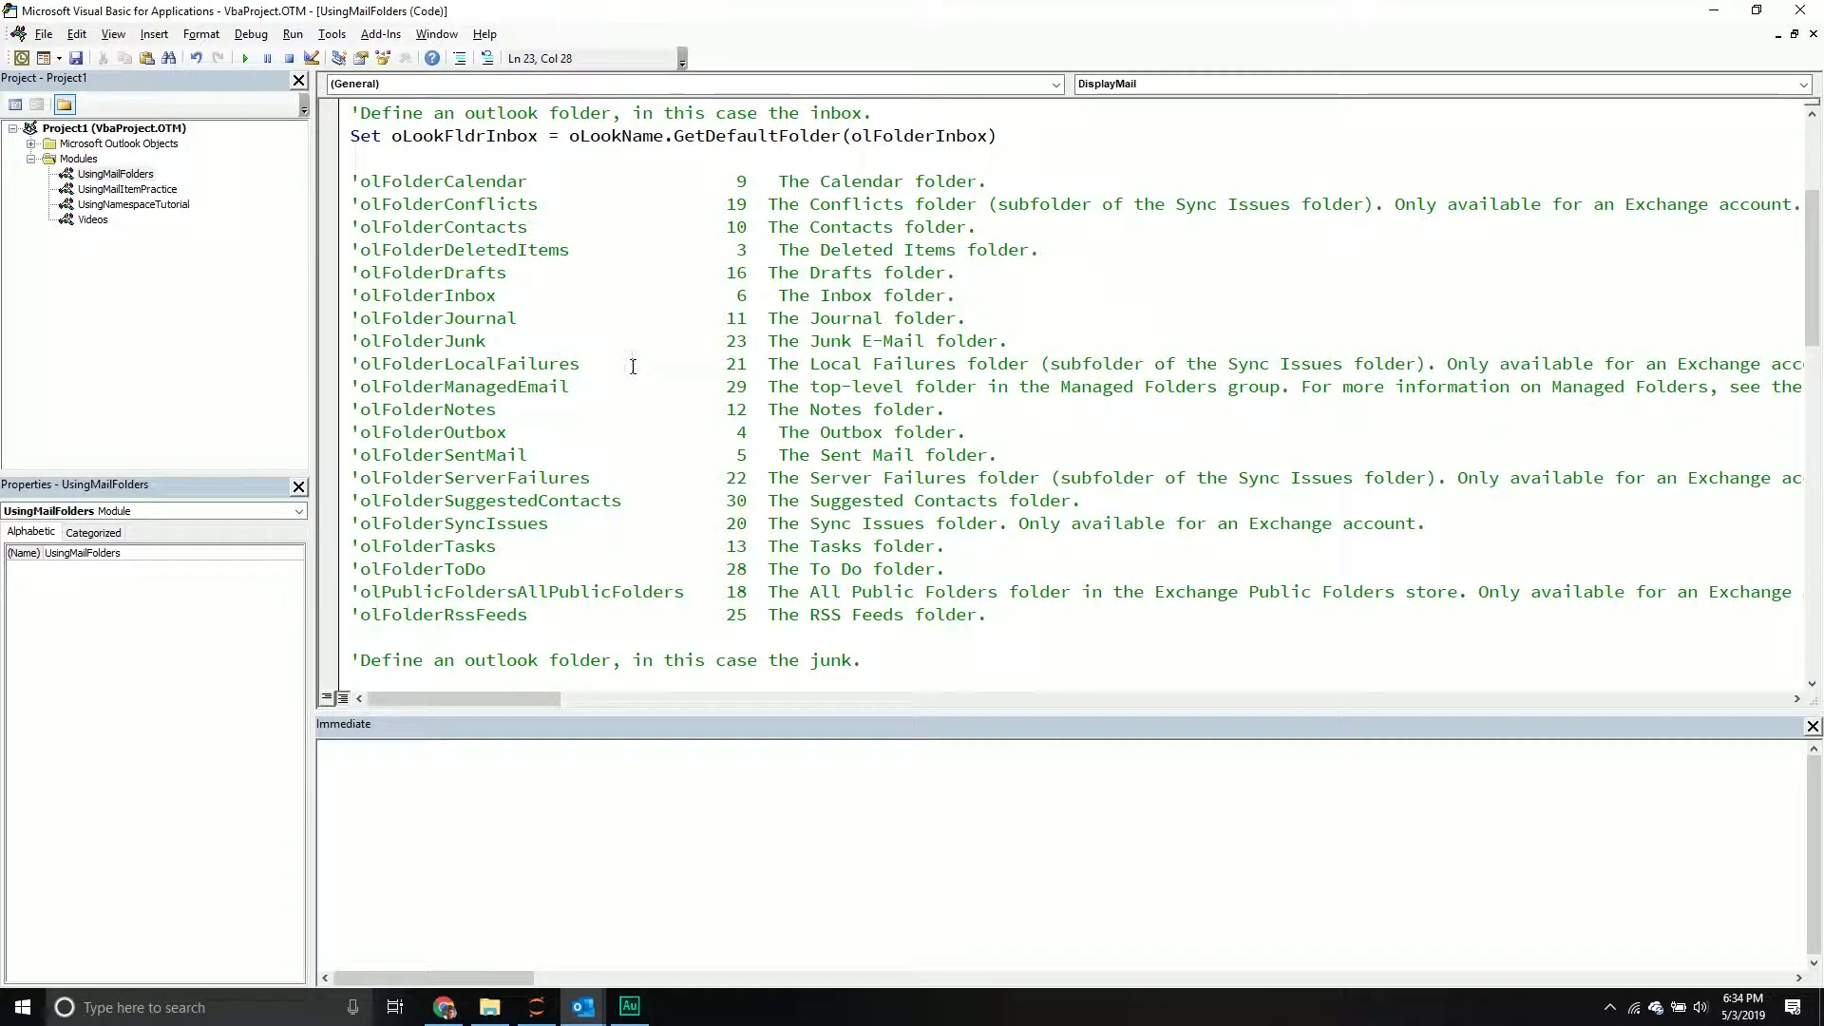
{"action": "mouse_move", "coordinate": [637, 361]}
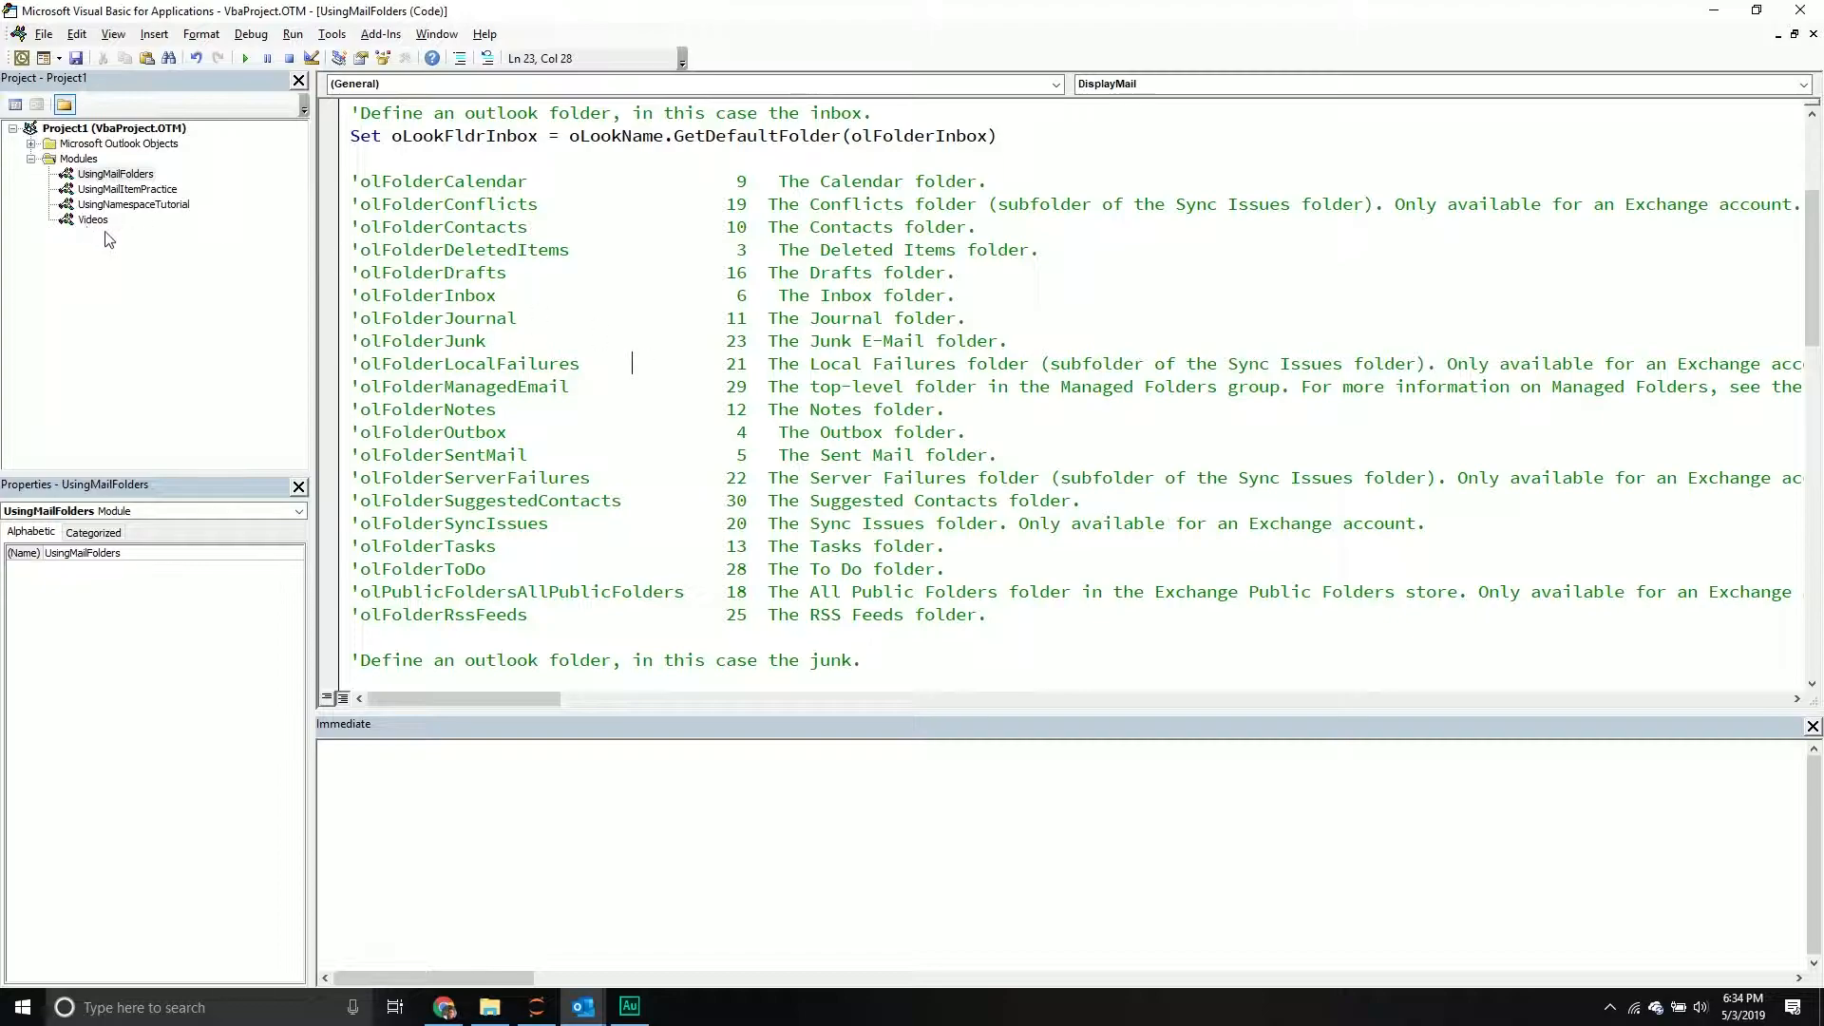
{"action": "left_click", "coordinate": [93, 219]}
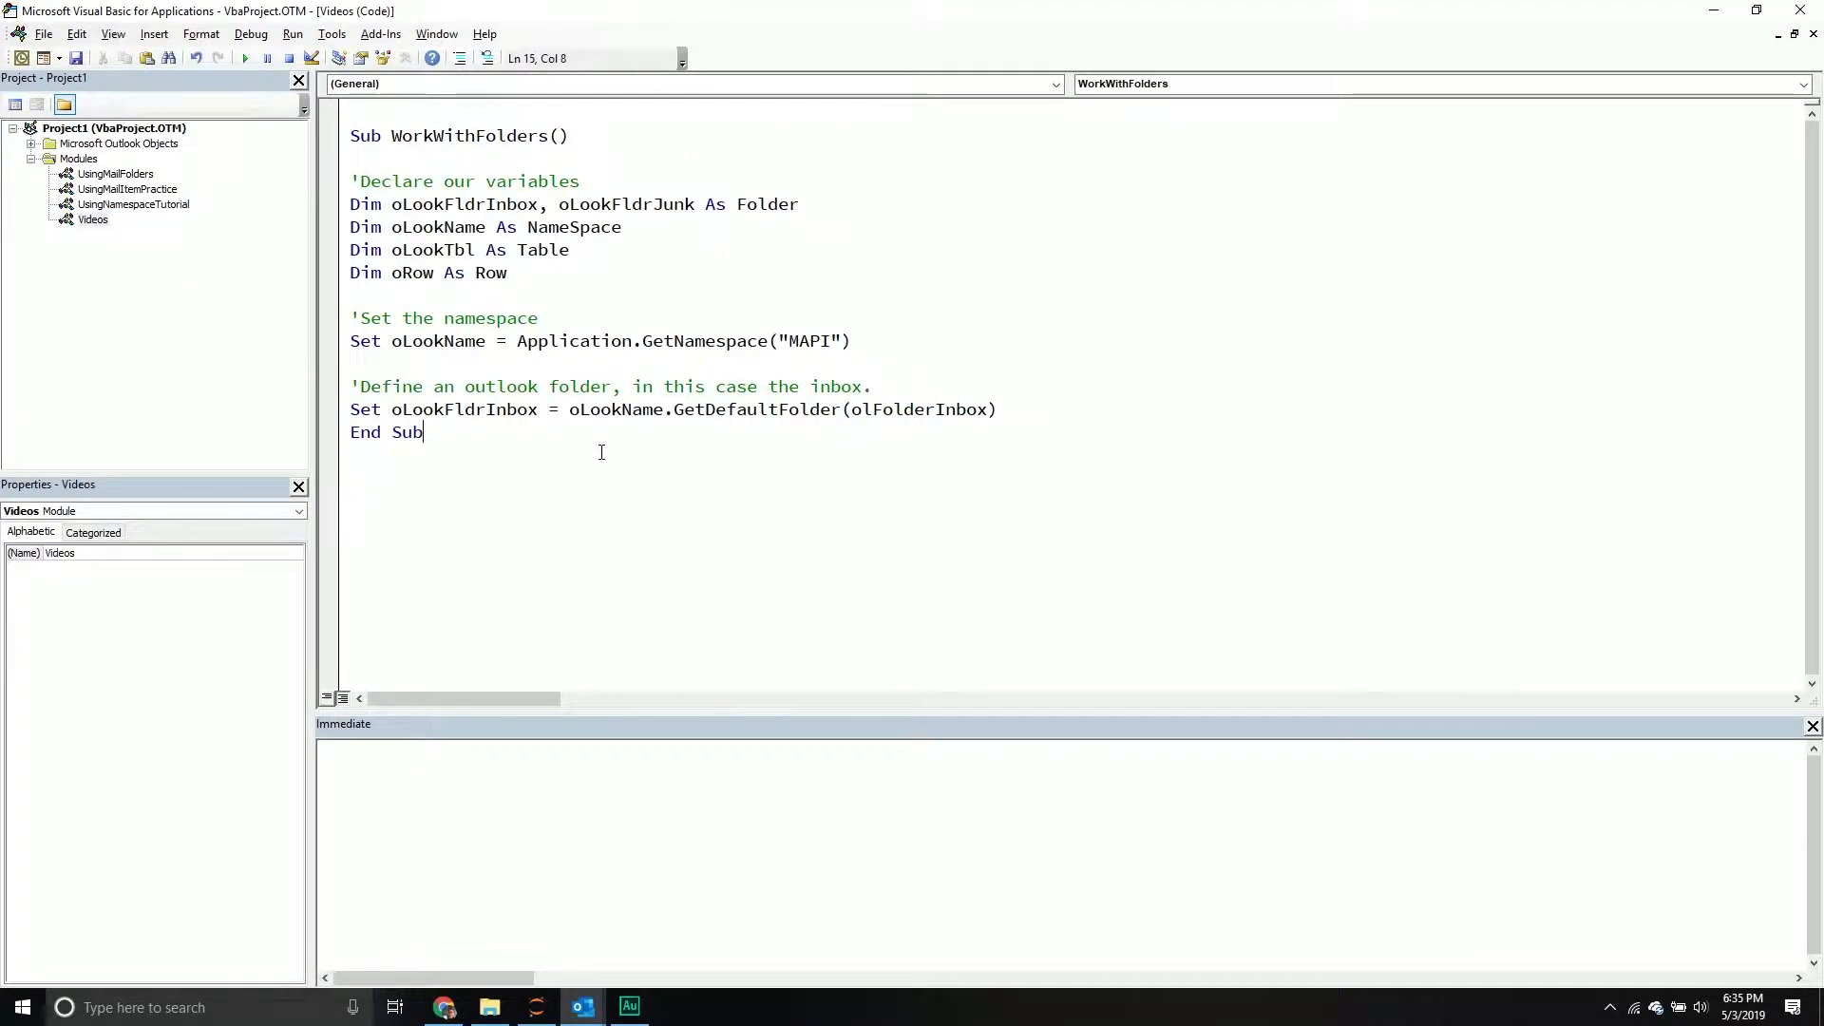
Paste a copy of the inbox lines and make it Set oLookFldrJunk = GetDefaultFolder(olFolderJunk).
{"action": "left_click", "coordinate": [999, 410]}
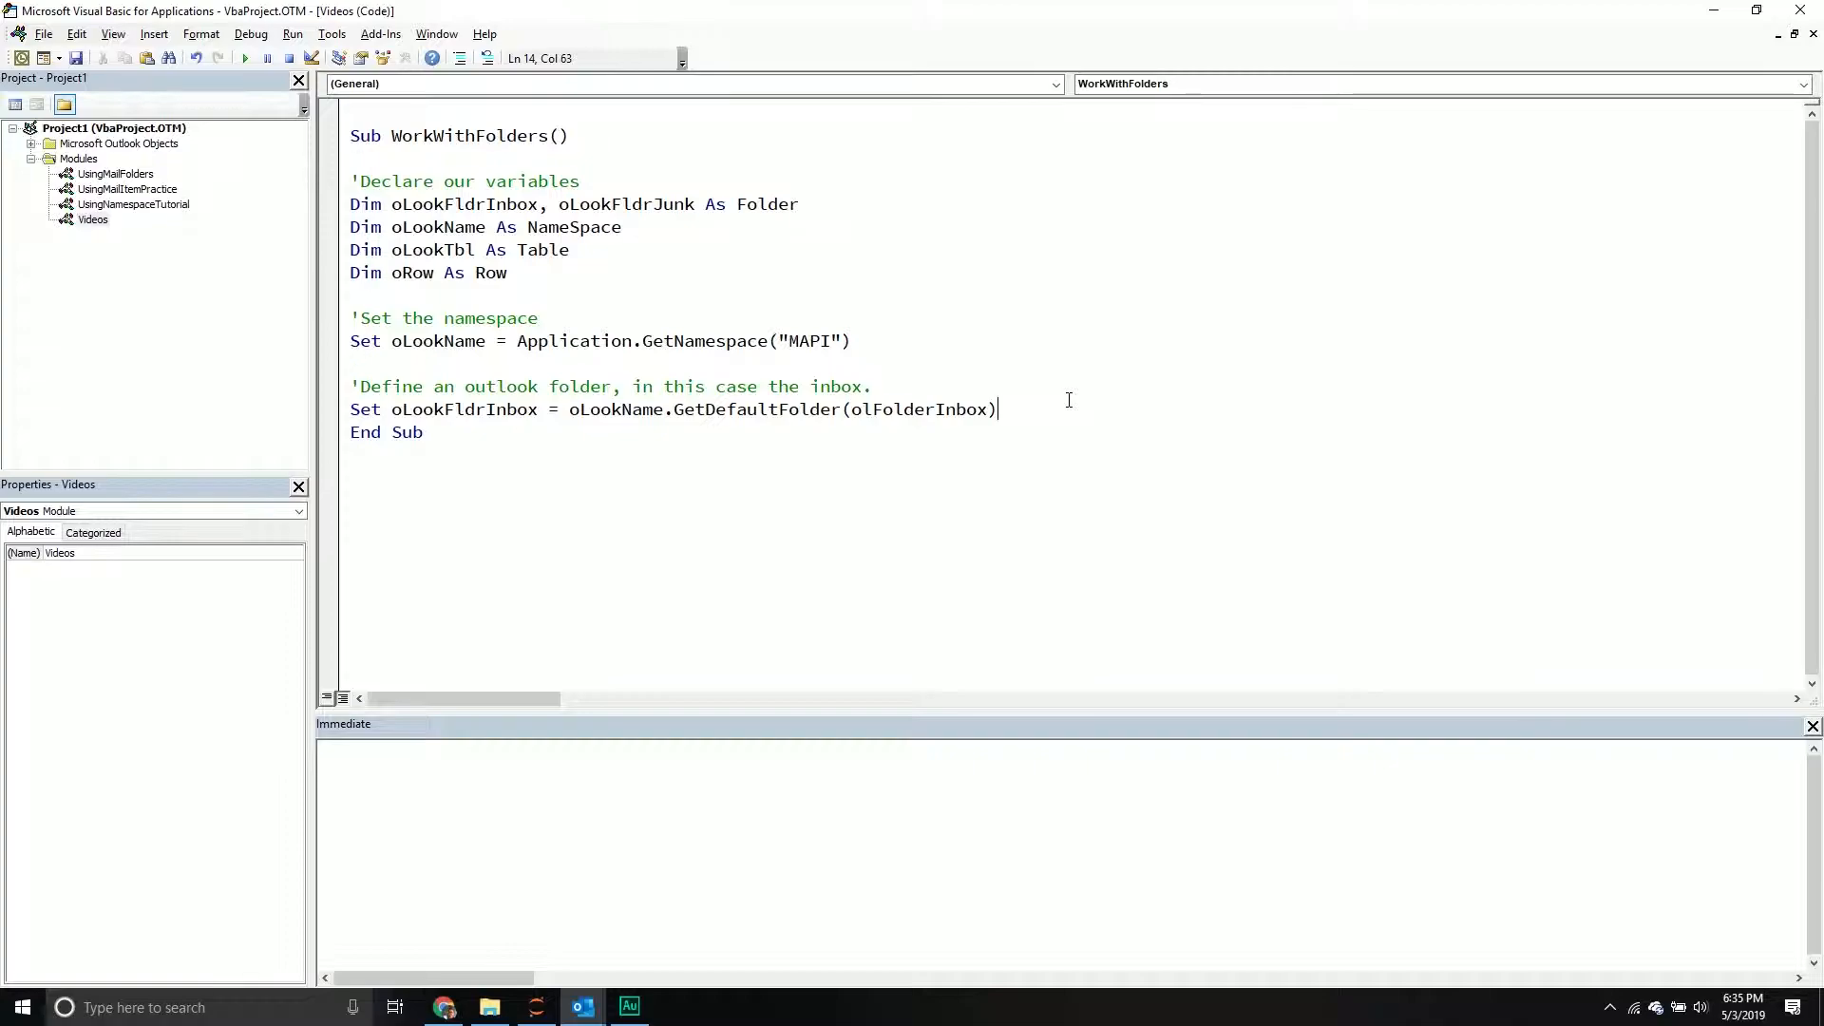
{"action": "mouse_move", "coordinate": [1052, 389]}
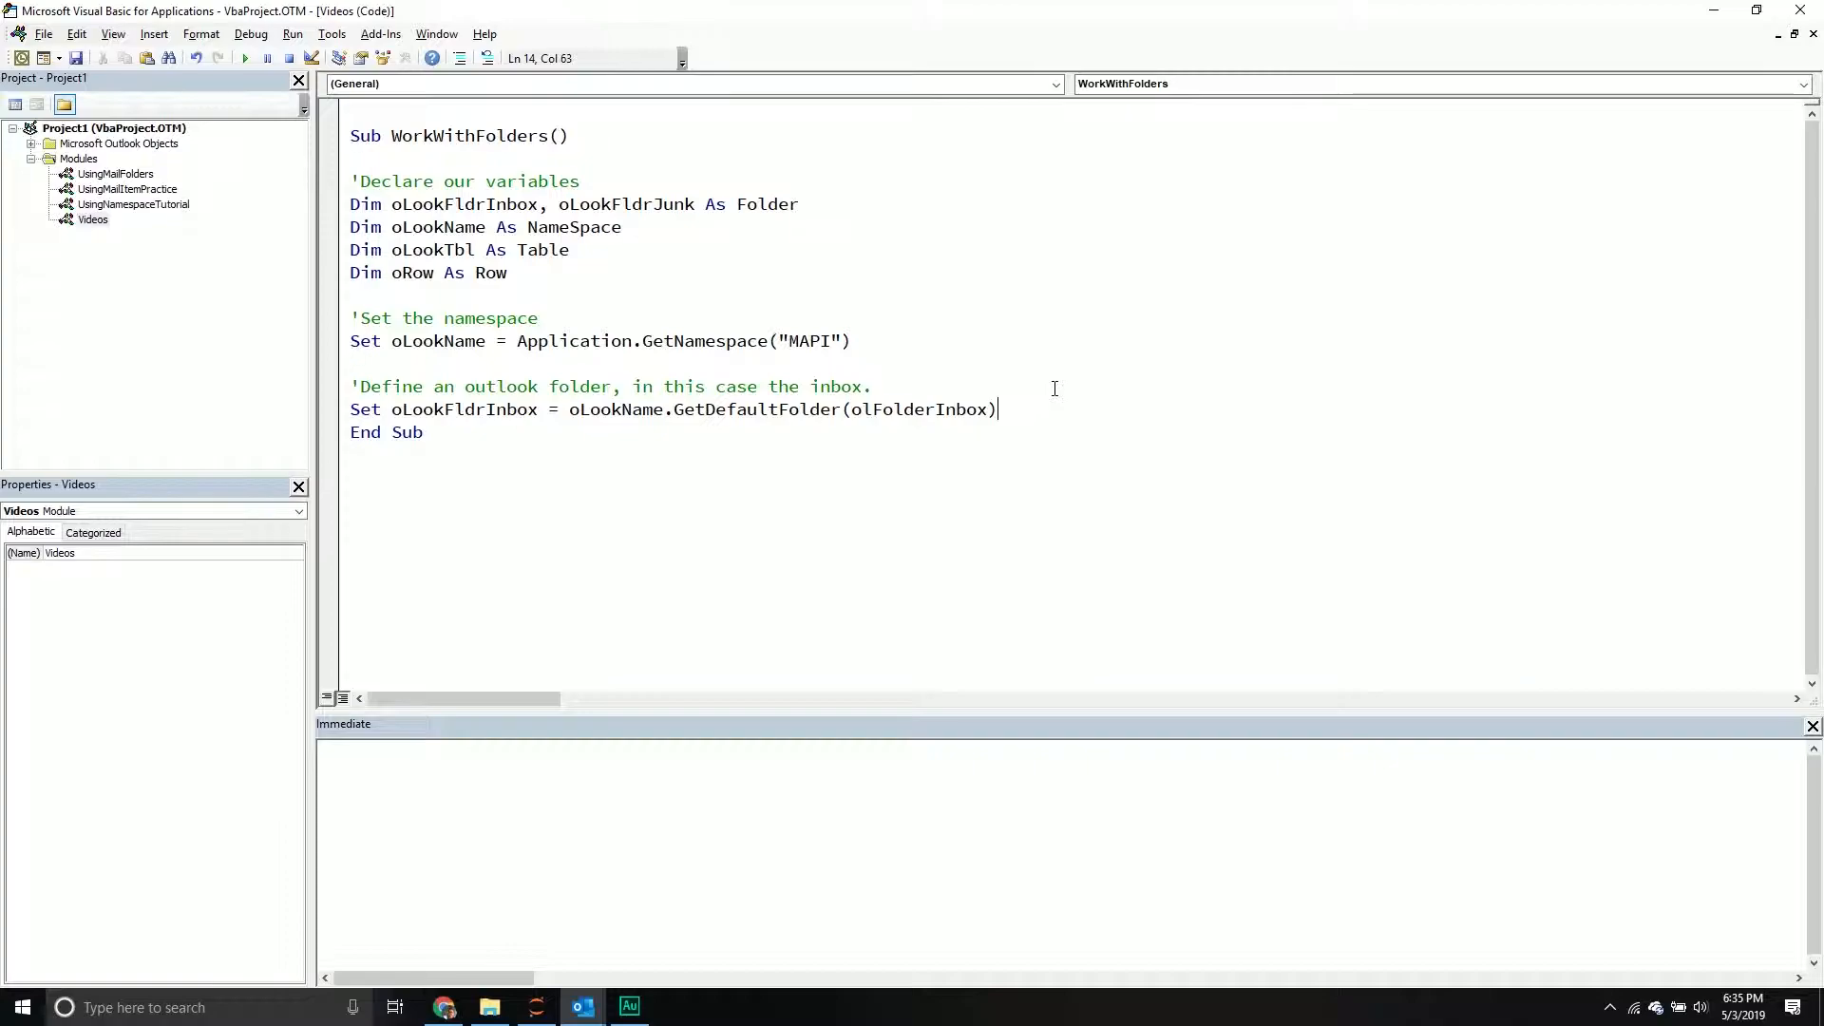
{"action": "key", "text": "Return"}
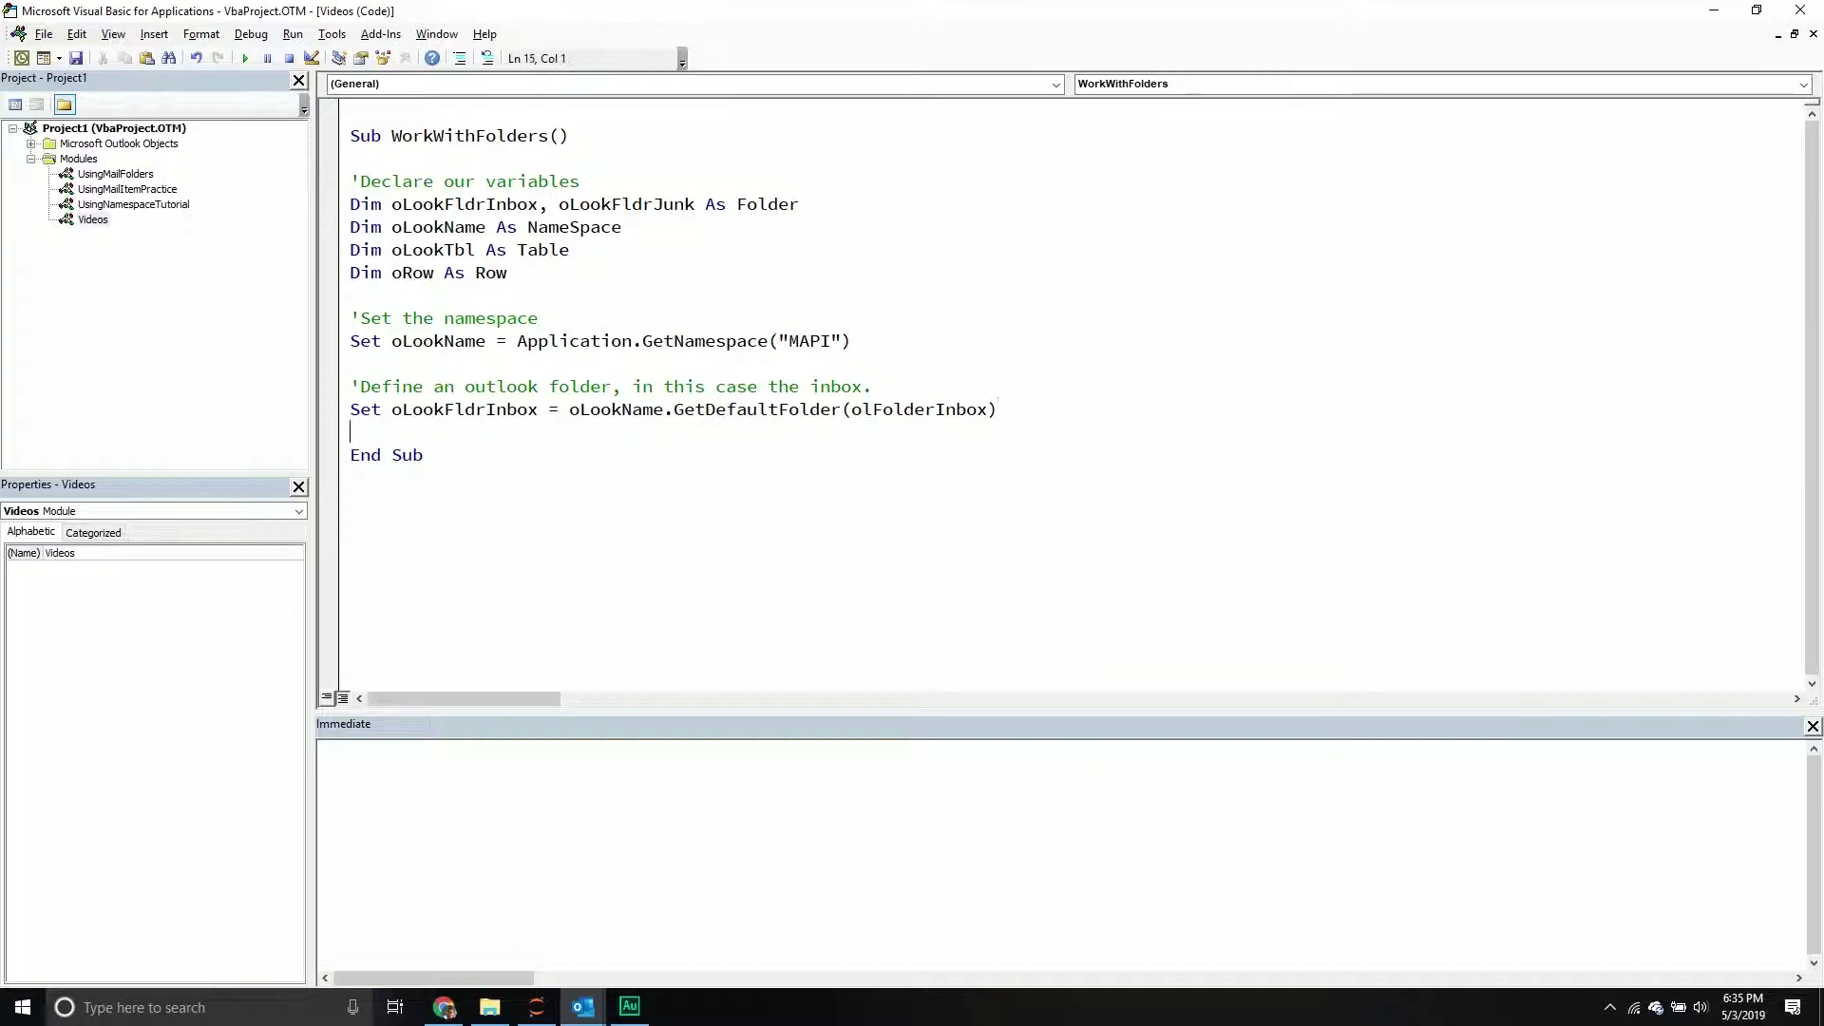
{"action": "key", "text": "Return"}
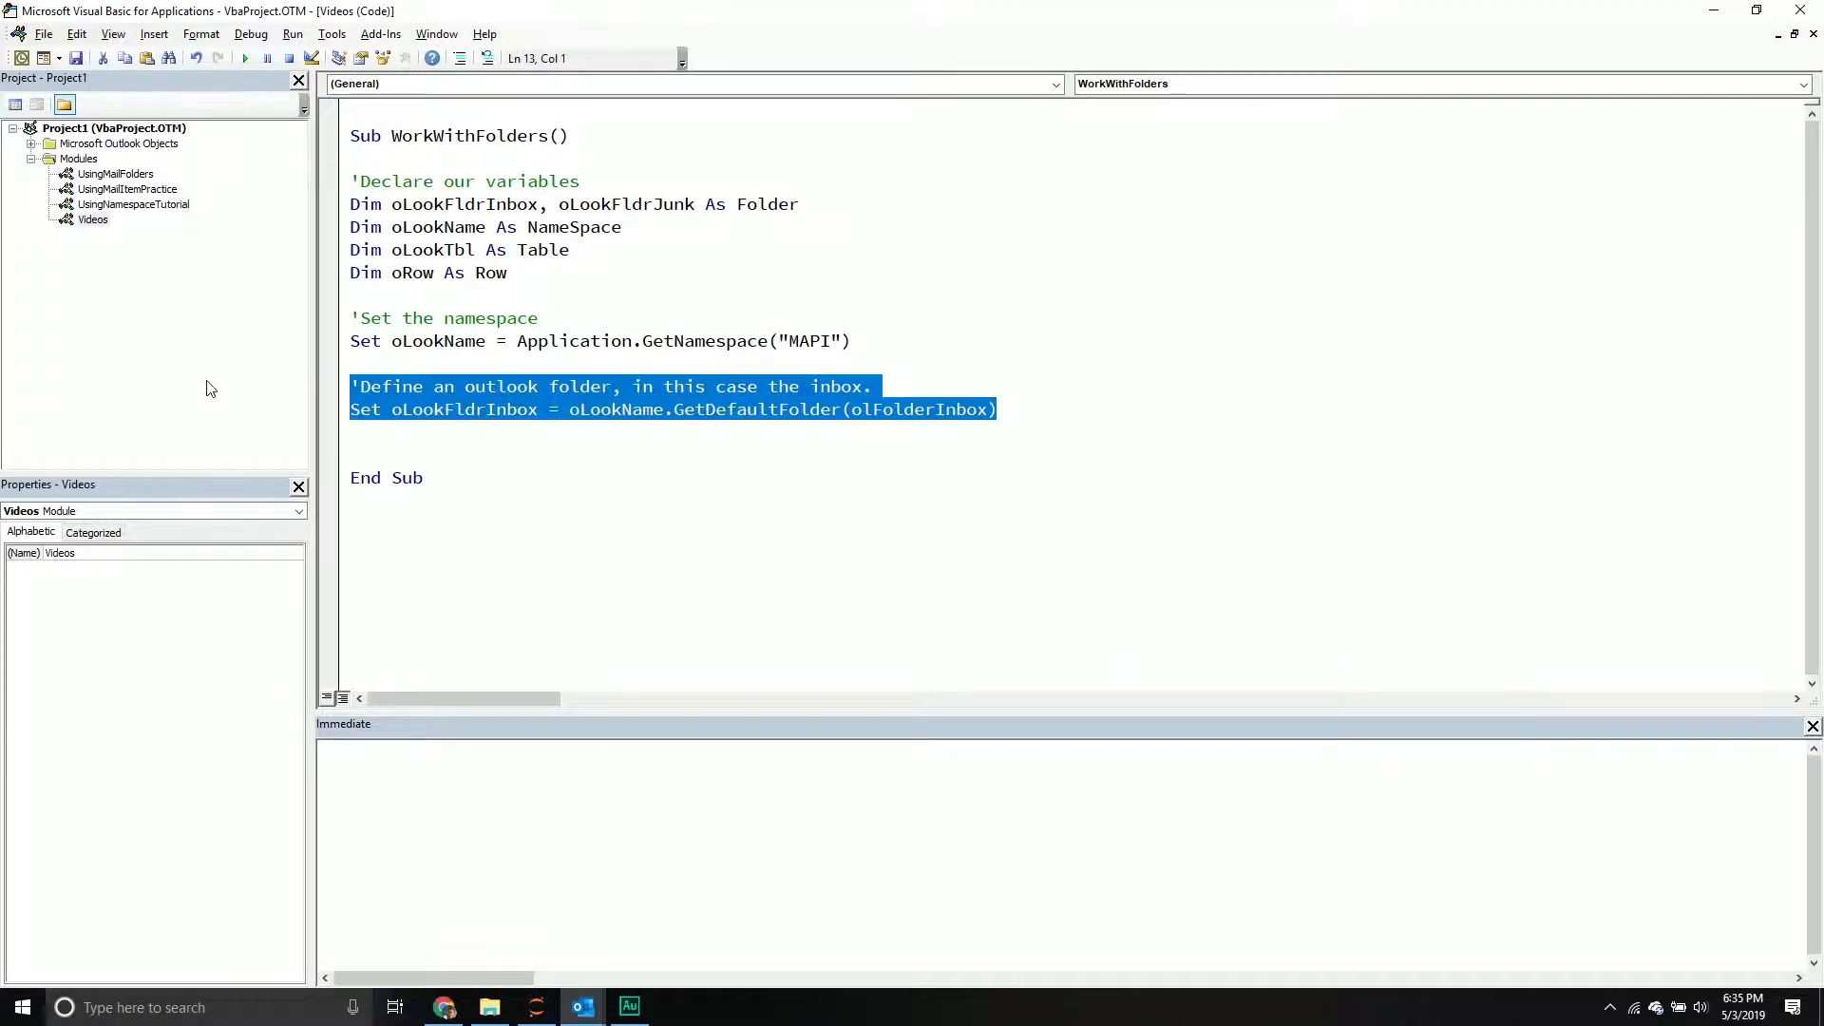
{"action": "key", "text": "ctrl+v"}
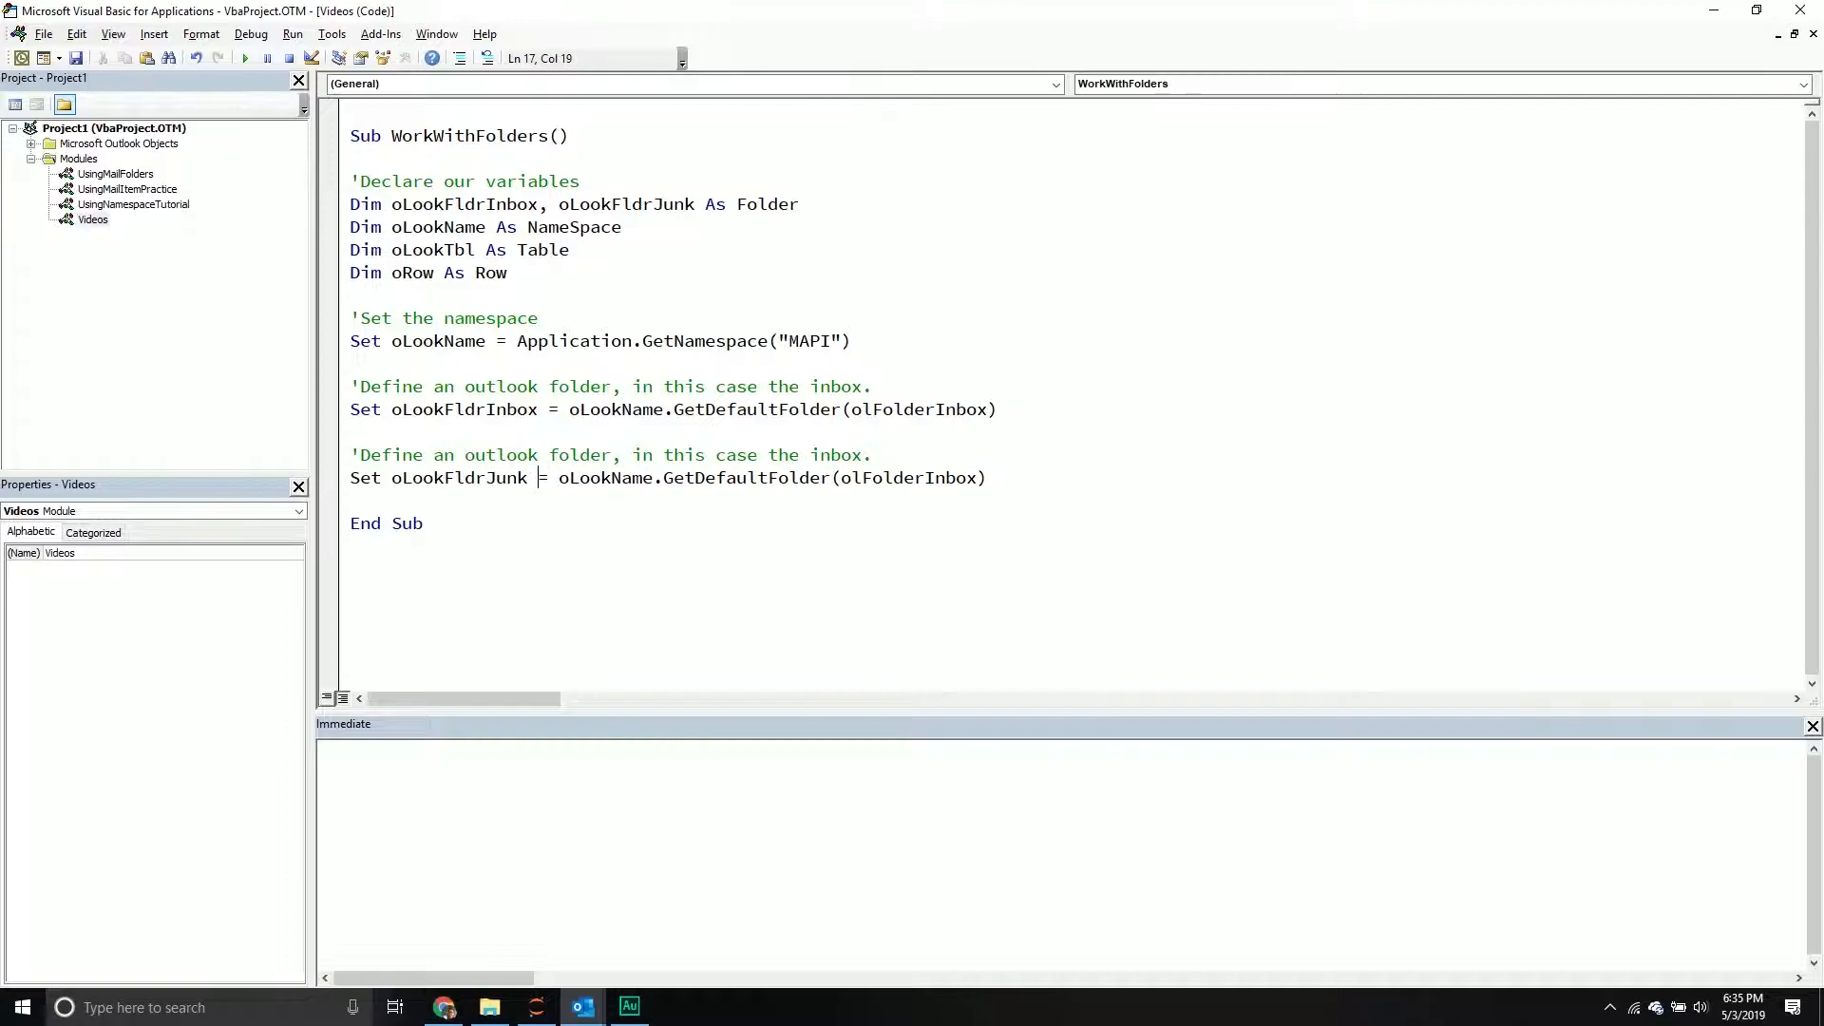
{"action": "left_click", "coordinate": [942, 477]}
{"action": "type", "text": "Junk"}
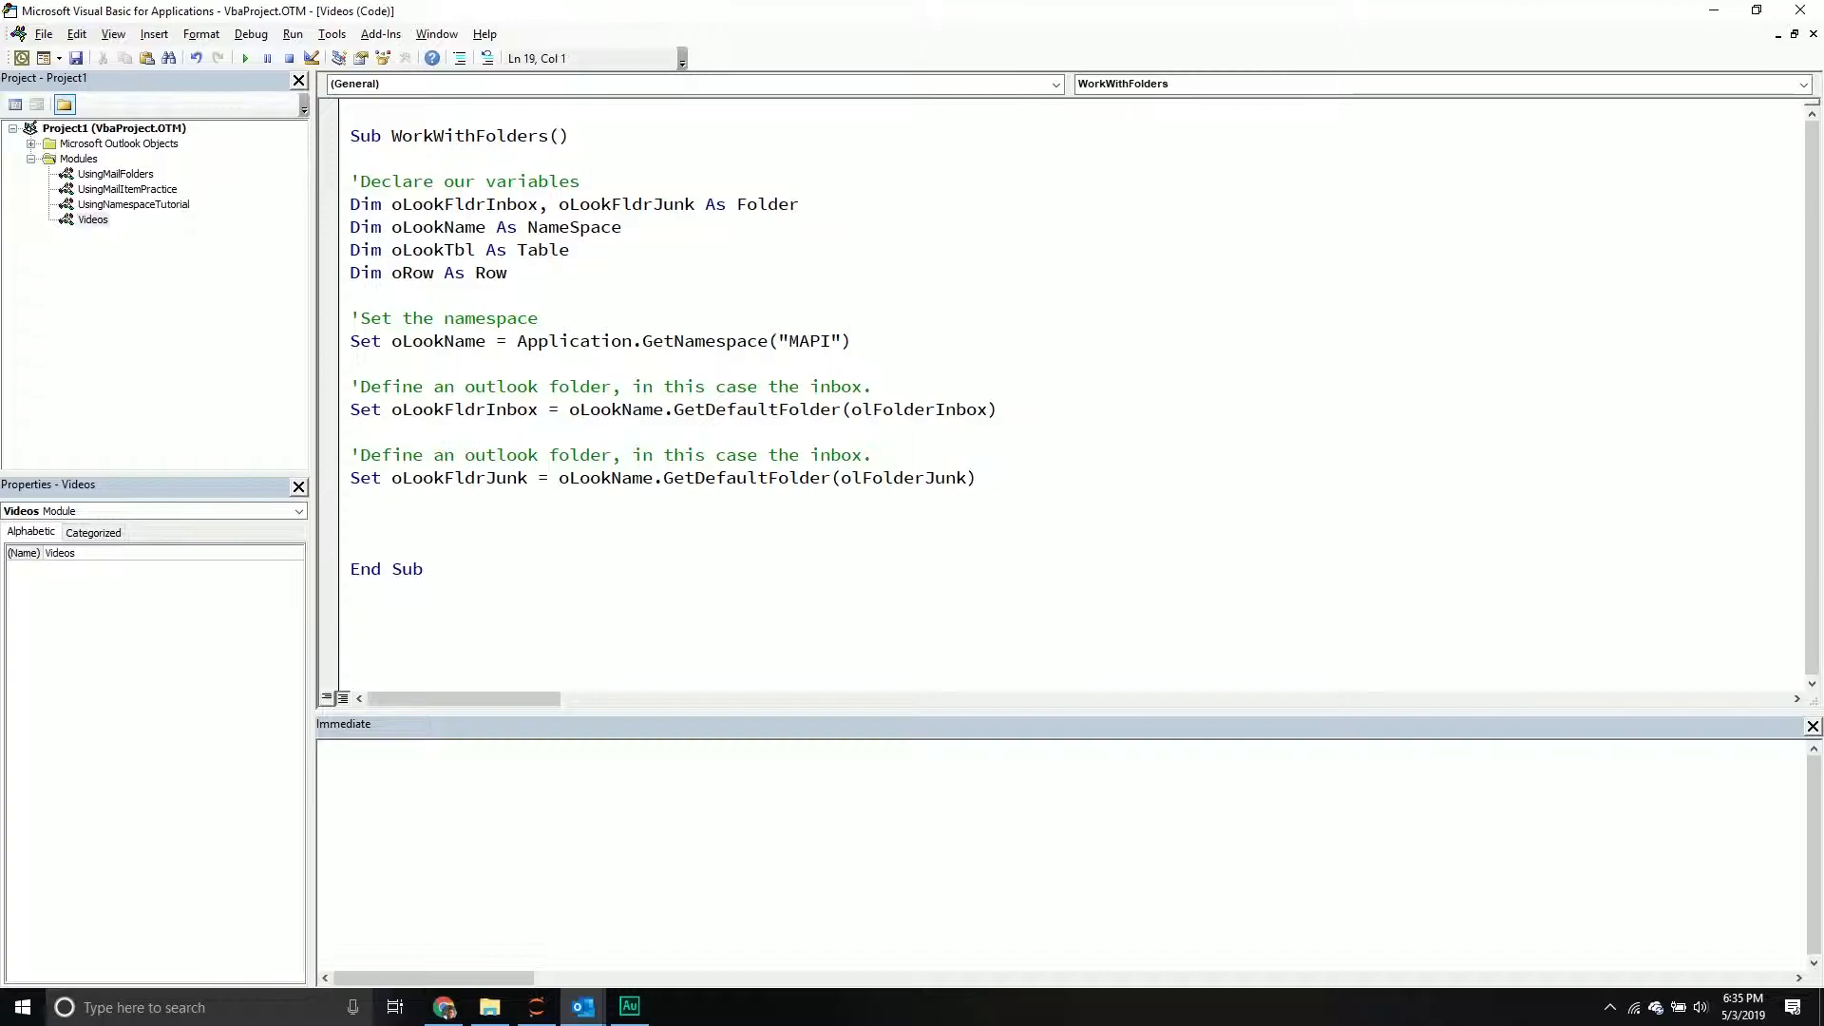
{"action": "left_click", "coordinate": [351, 522]}
{"action": "type", "text": "'"}
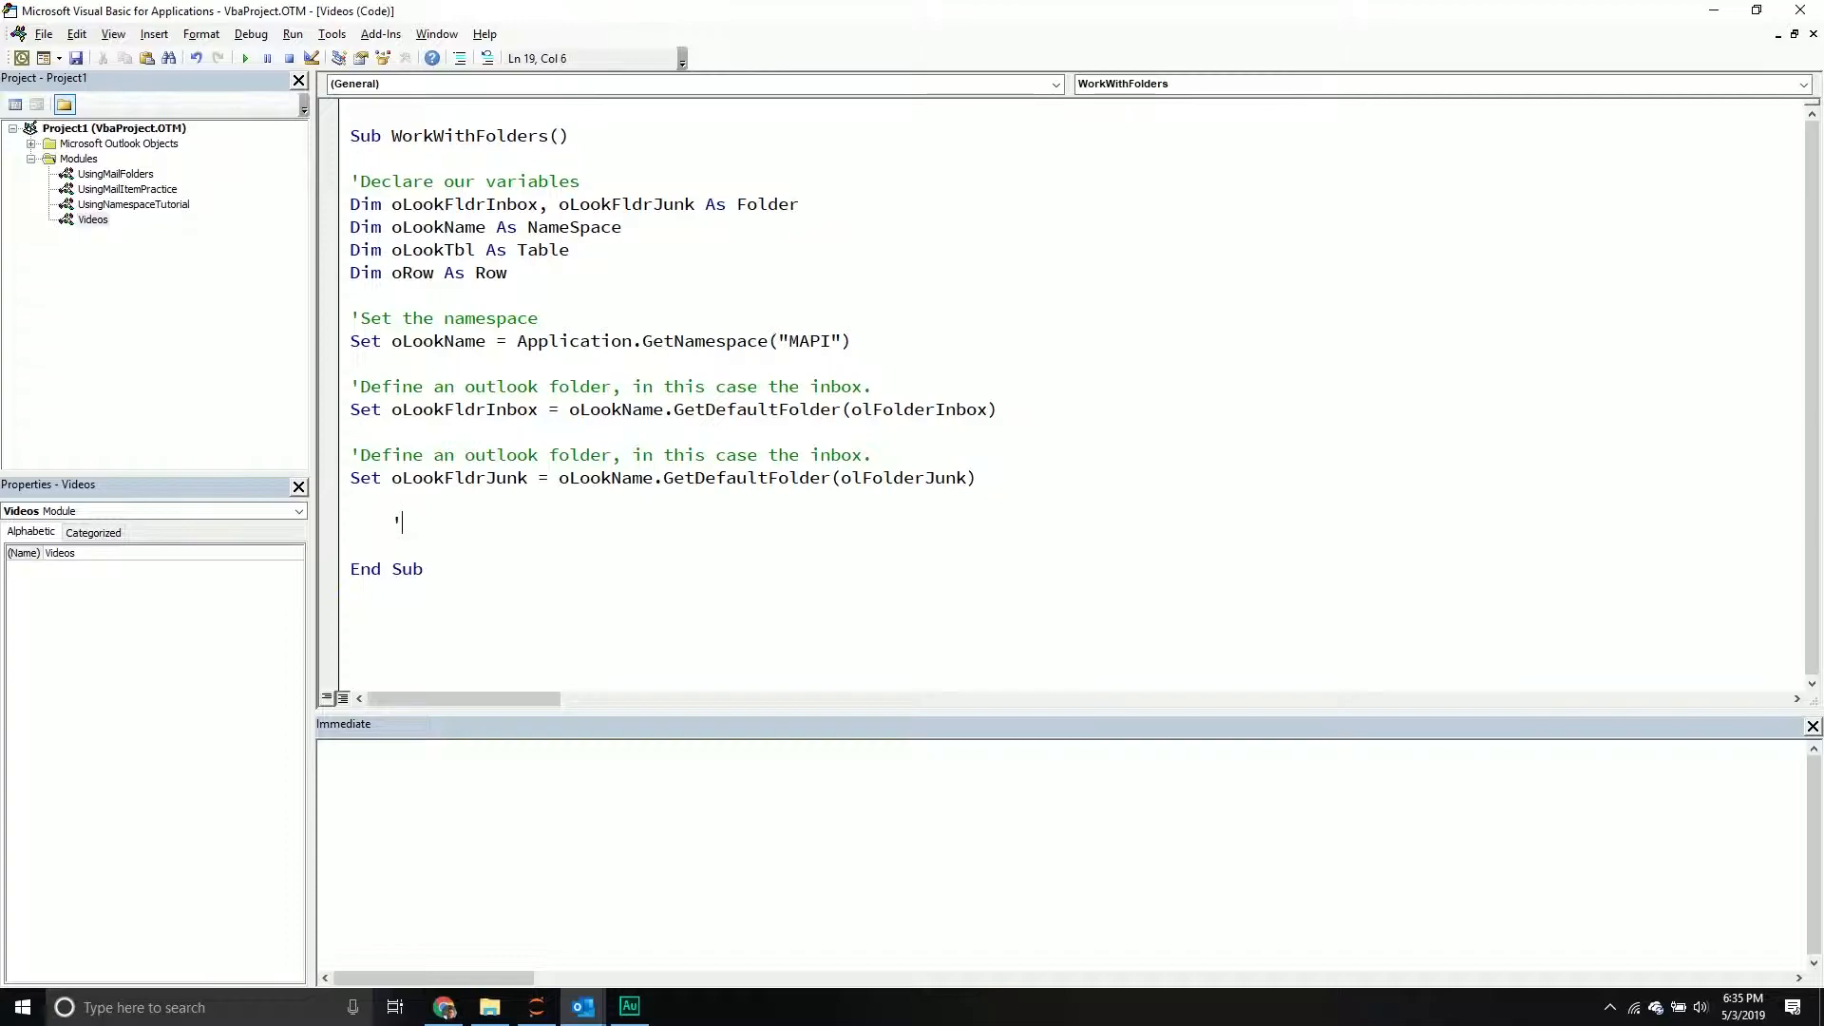
Add the 'Grab the path to the folder' comment and Debug.Print oLookFldrJunk.FolderPath.
{"action": "type", "text": "Grab the"}
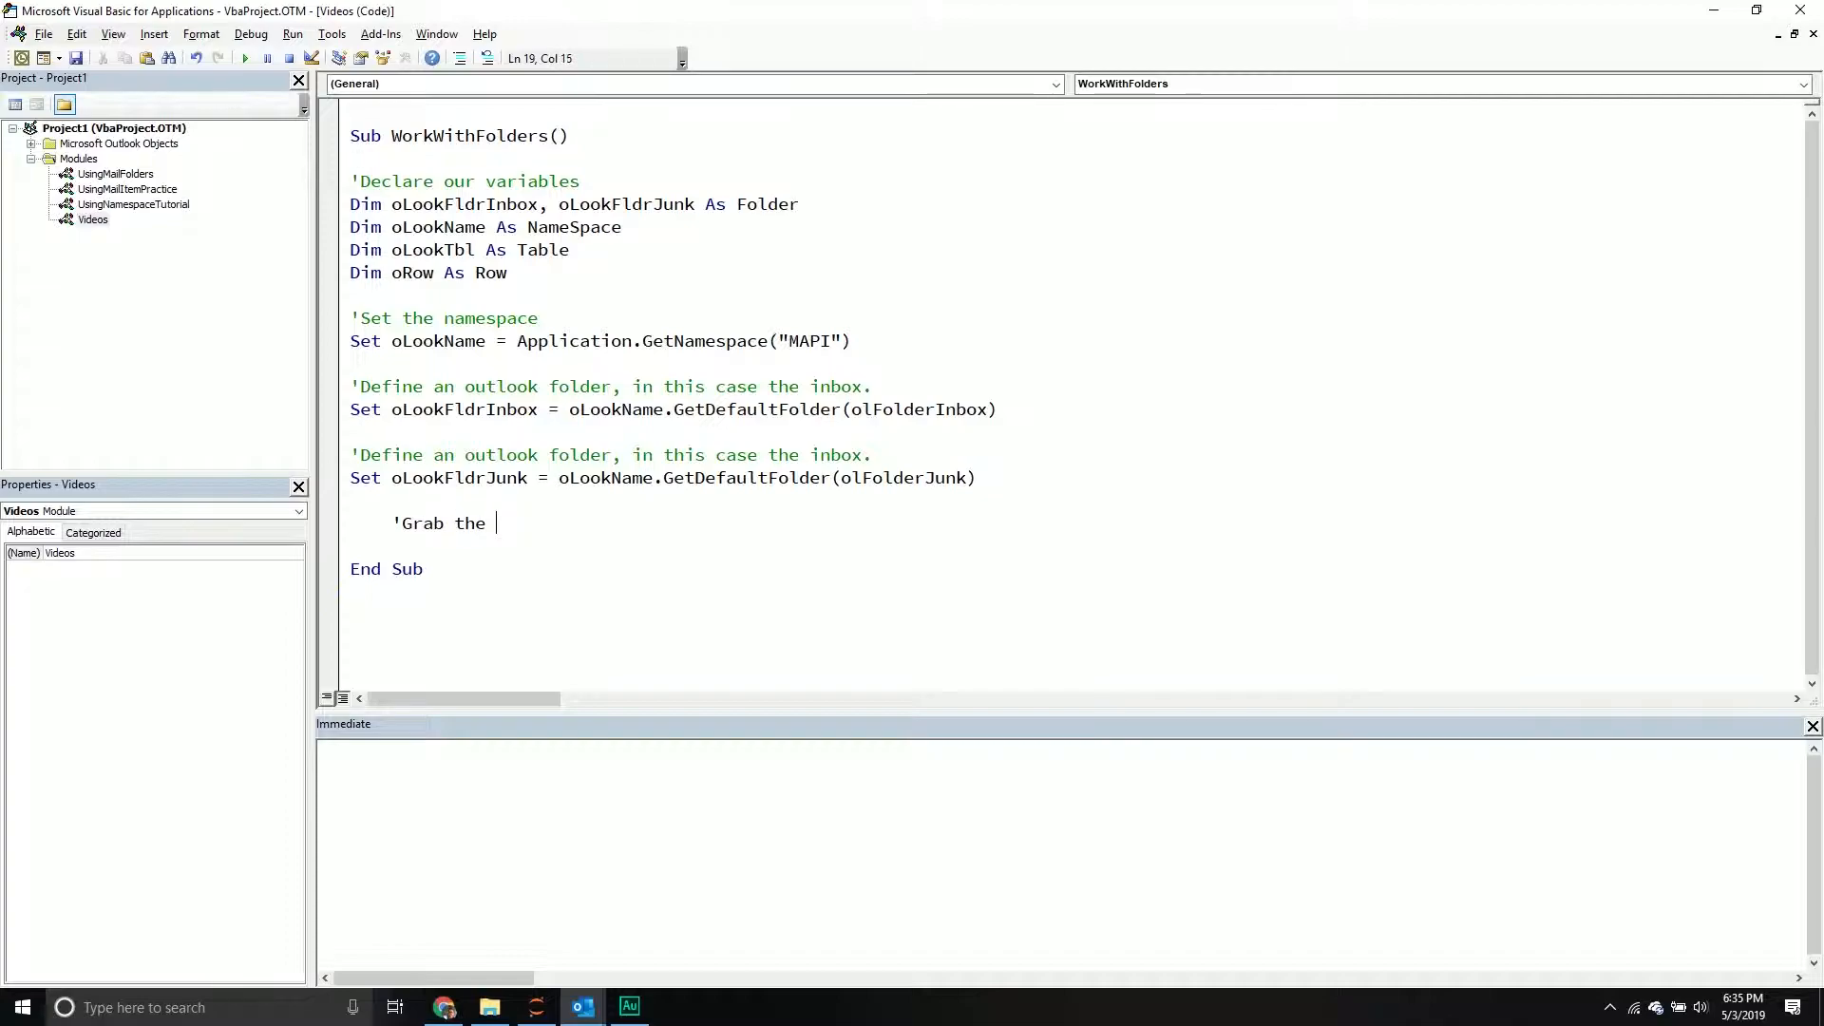
{"action": "type", "text": "path to the d"}
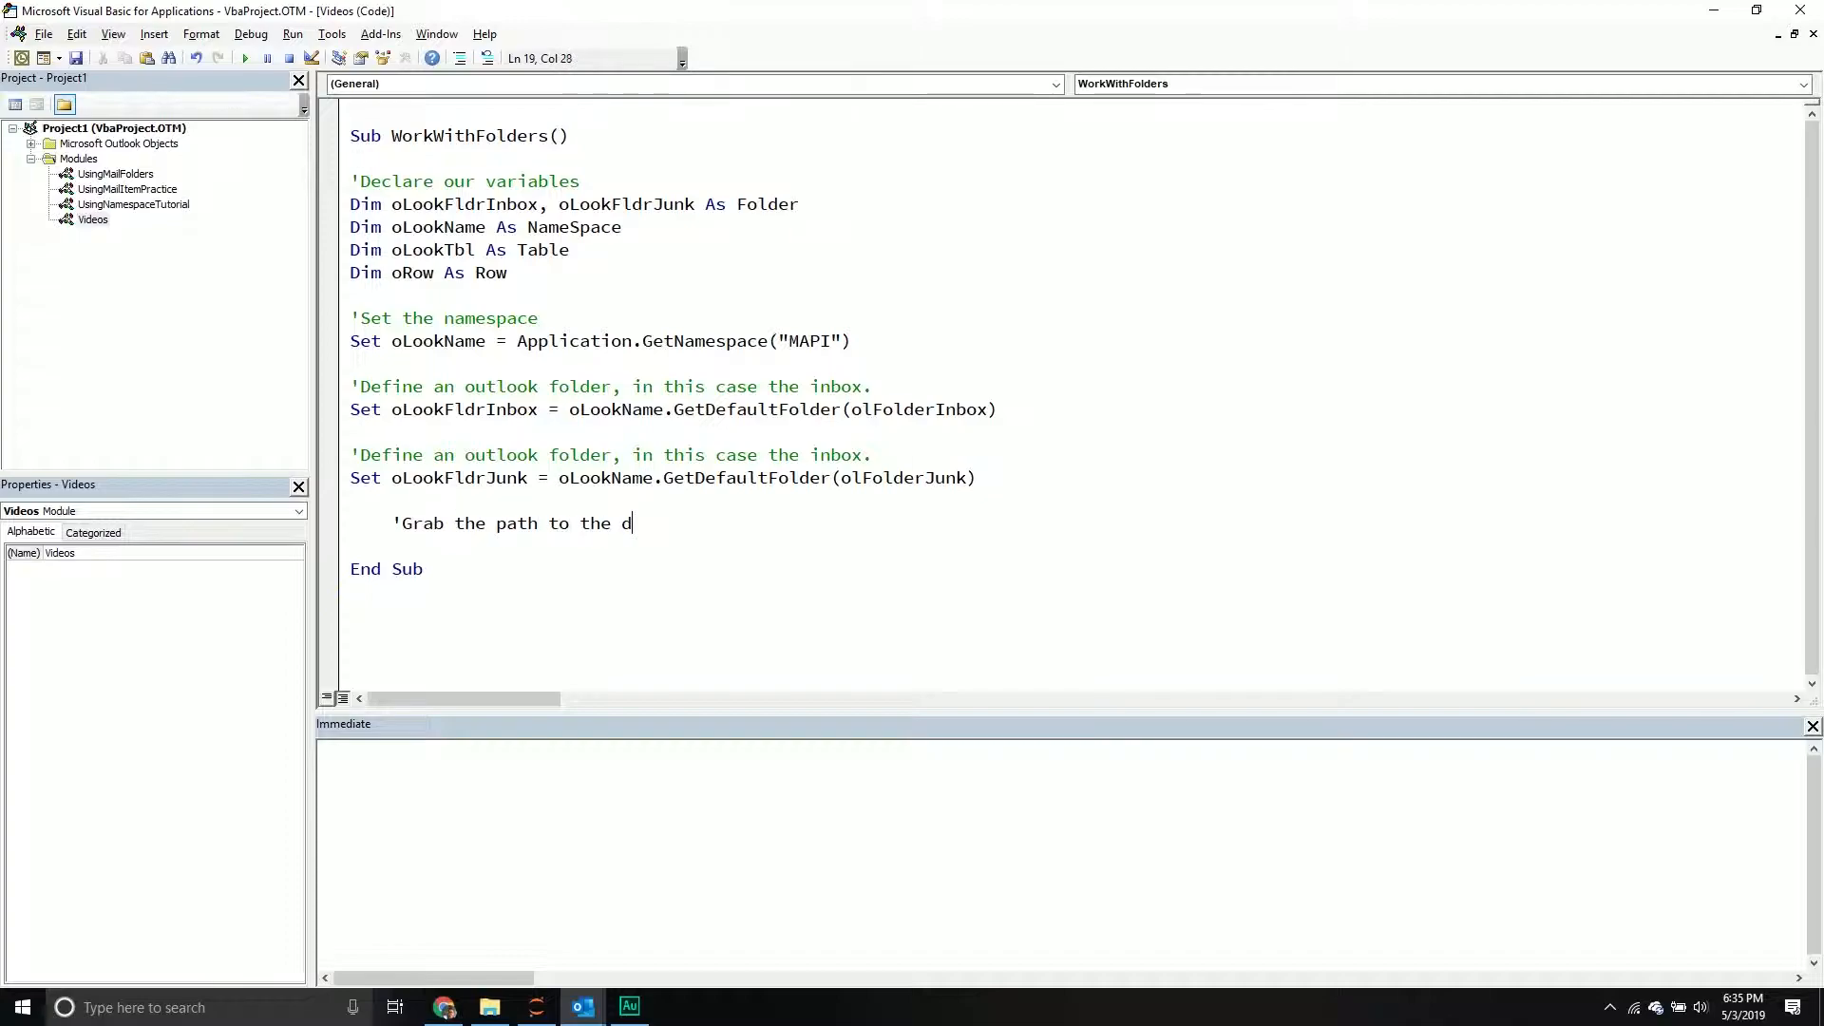
{"action": "type", "text": "older"}
{"action": "type", "text": "Debugf"}
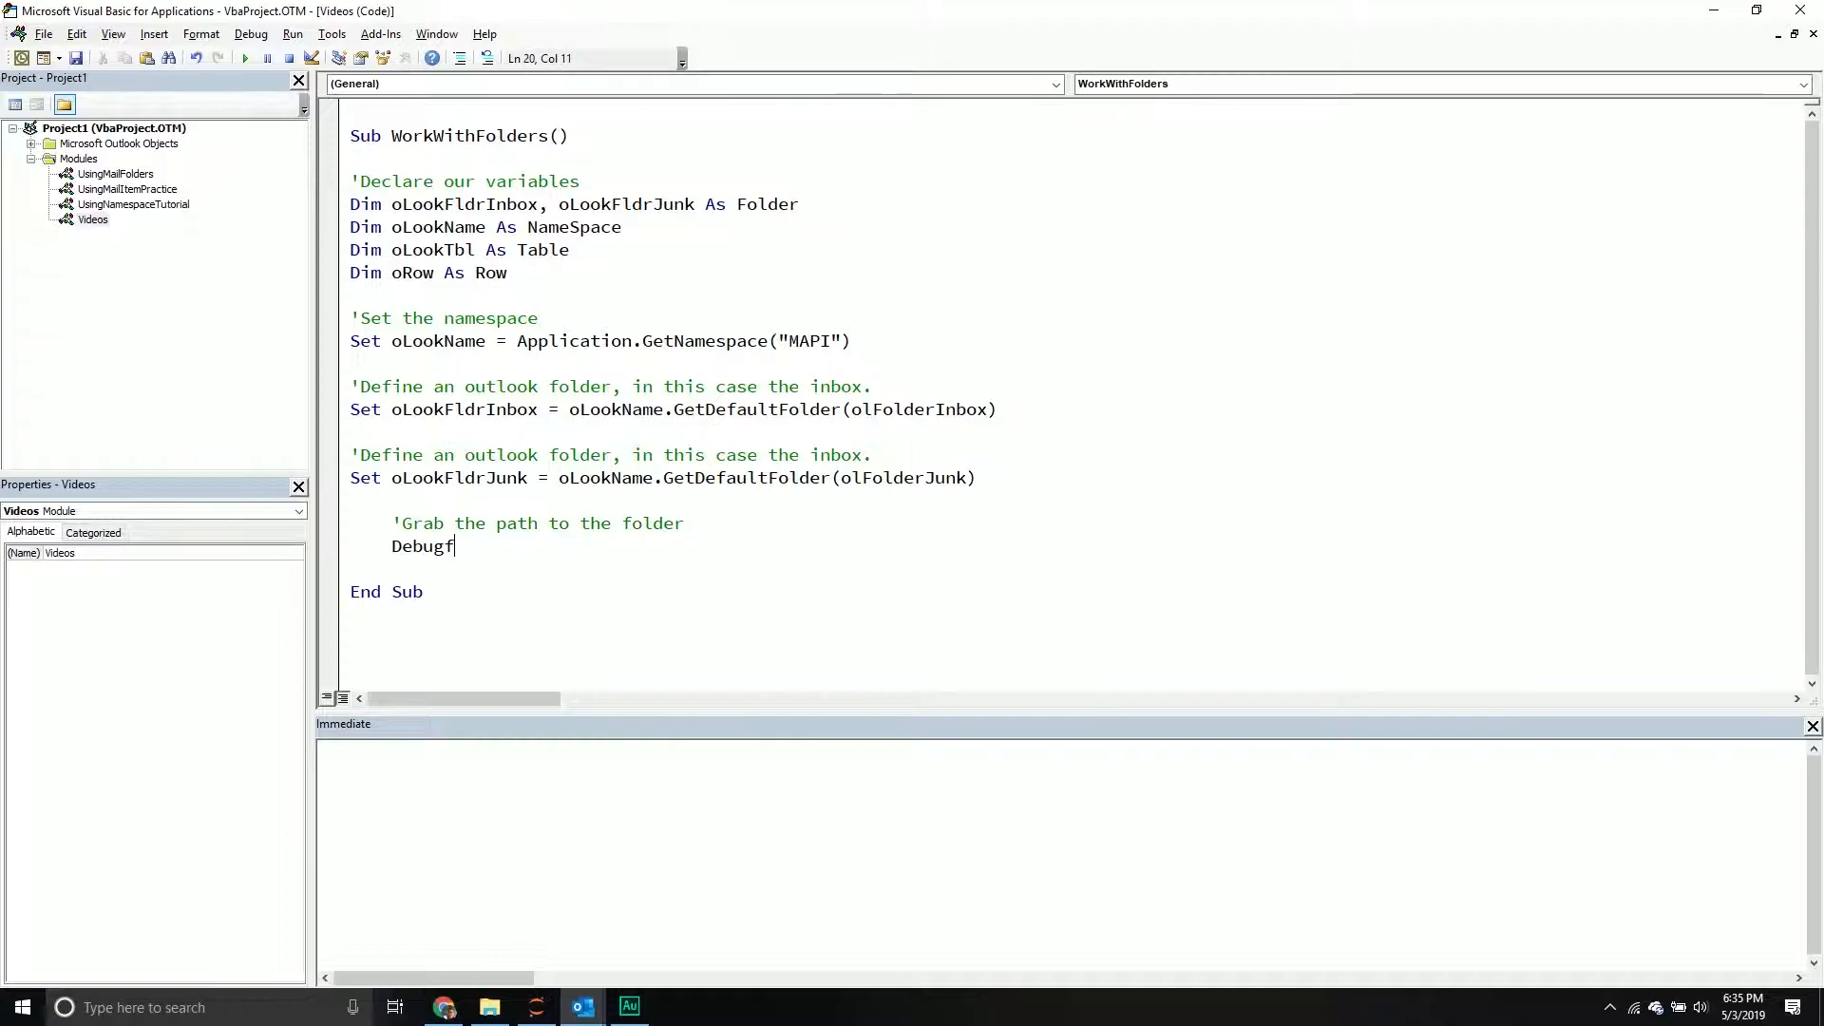
{"action": "type", "text": ".Print o"}
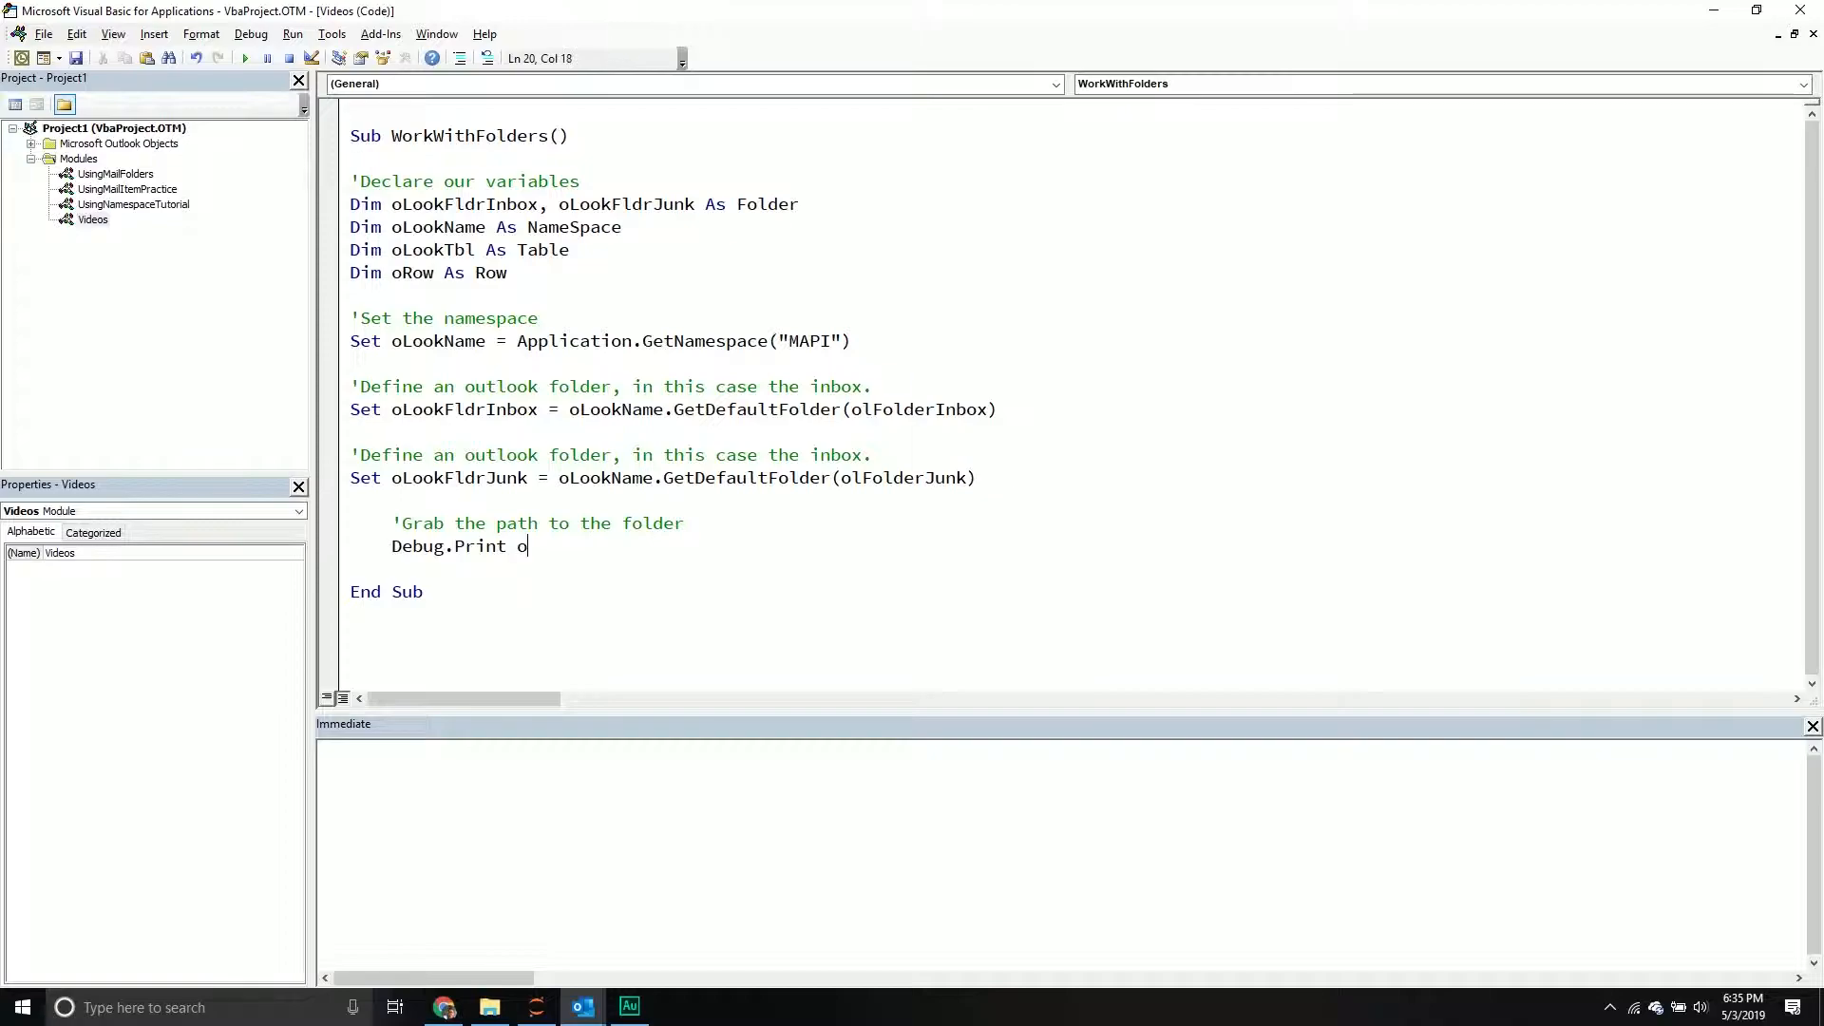
{"action": "type", "text": "LookFldr"}
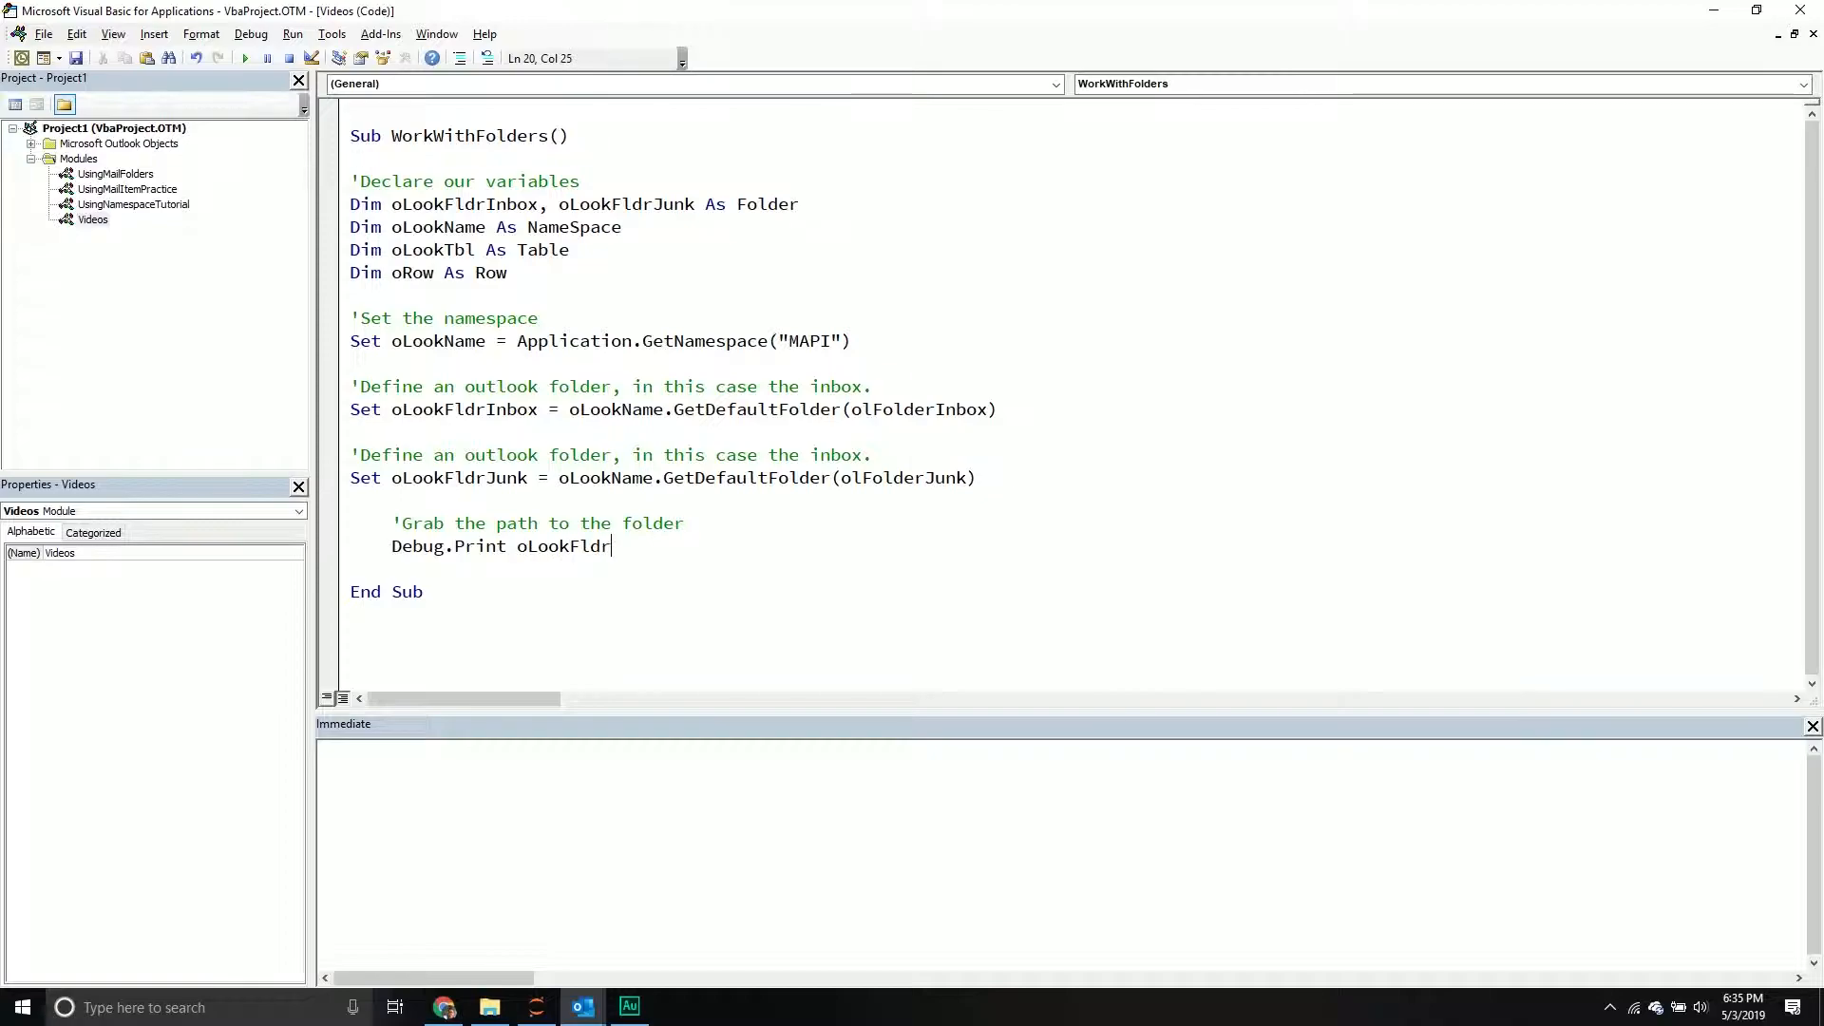
{"action": "type", "text": "Junk."}
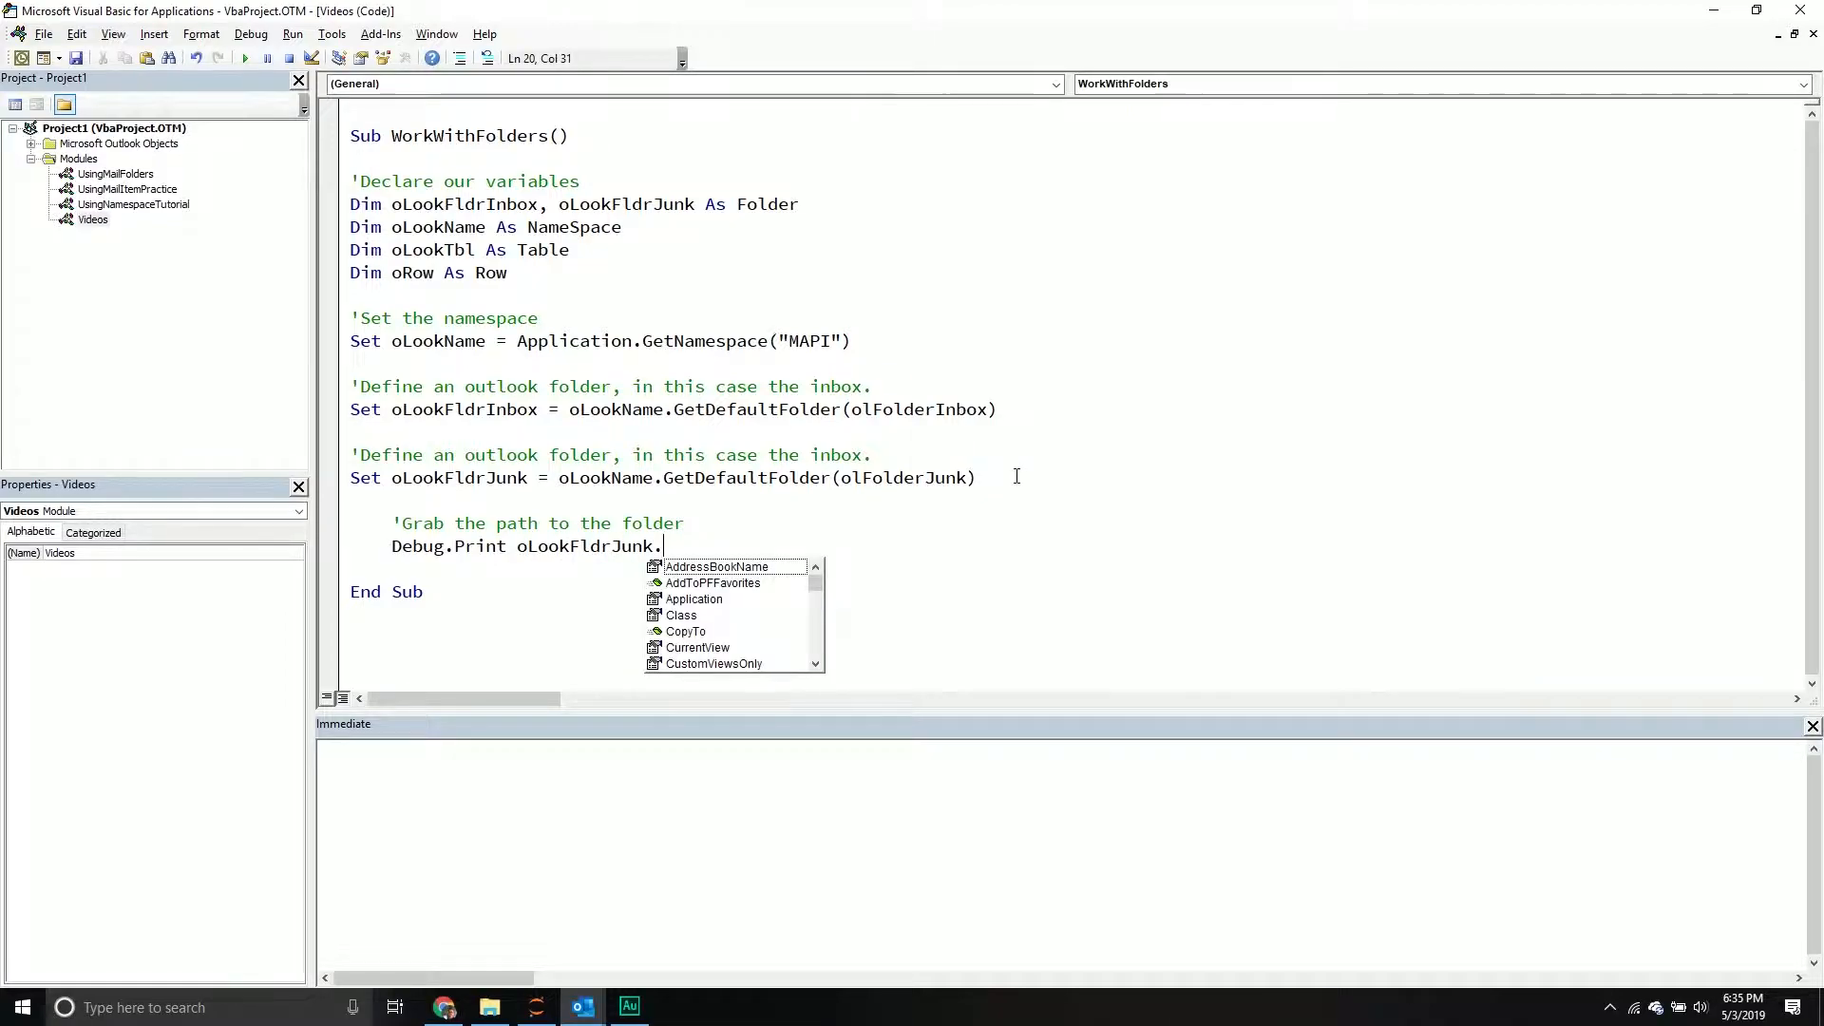
{"action": "type", "text": "FolderPath"}
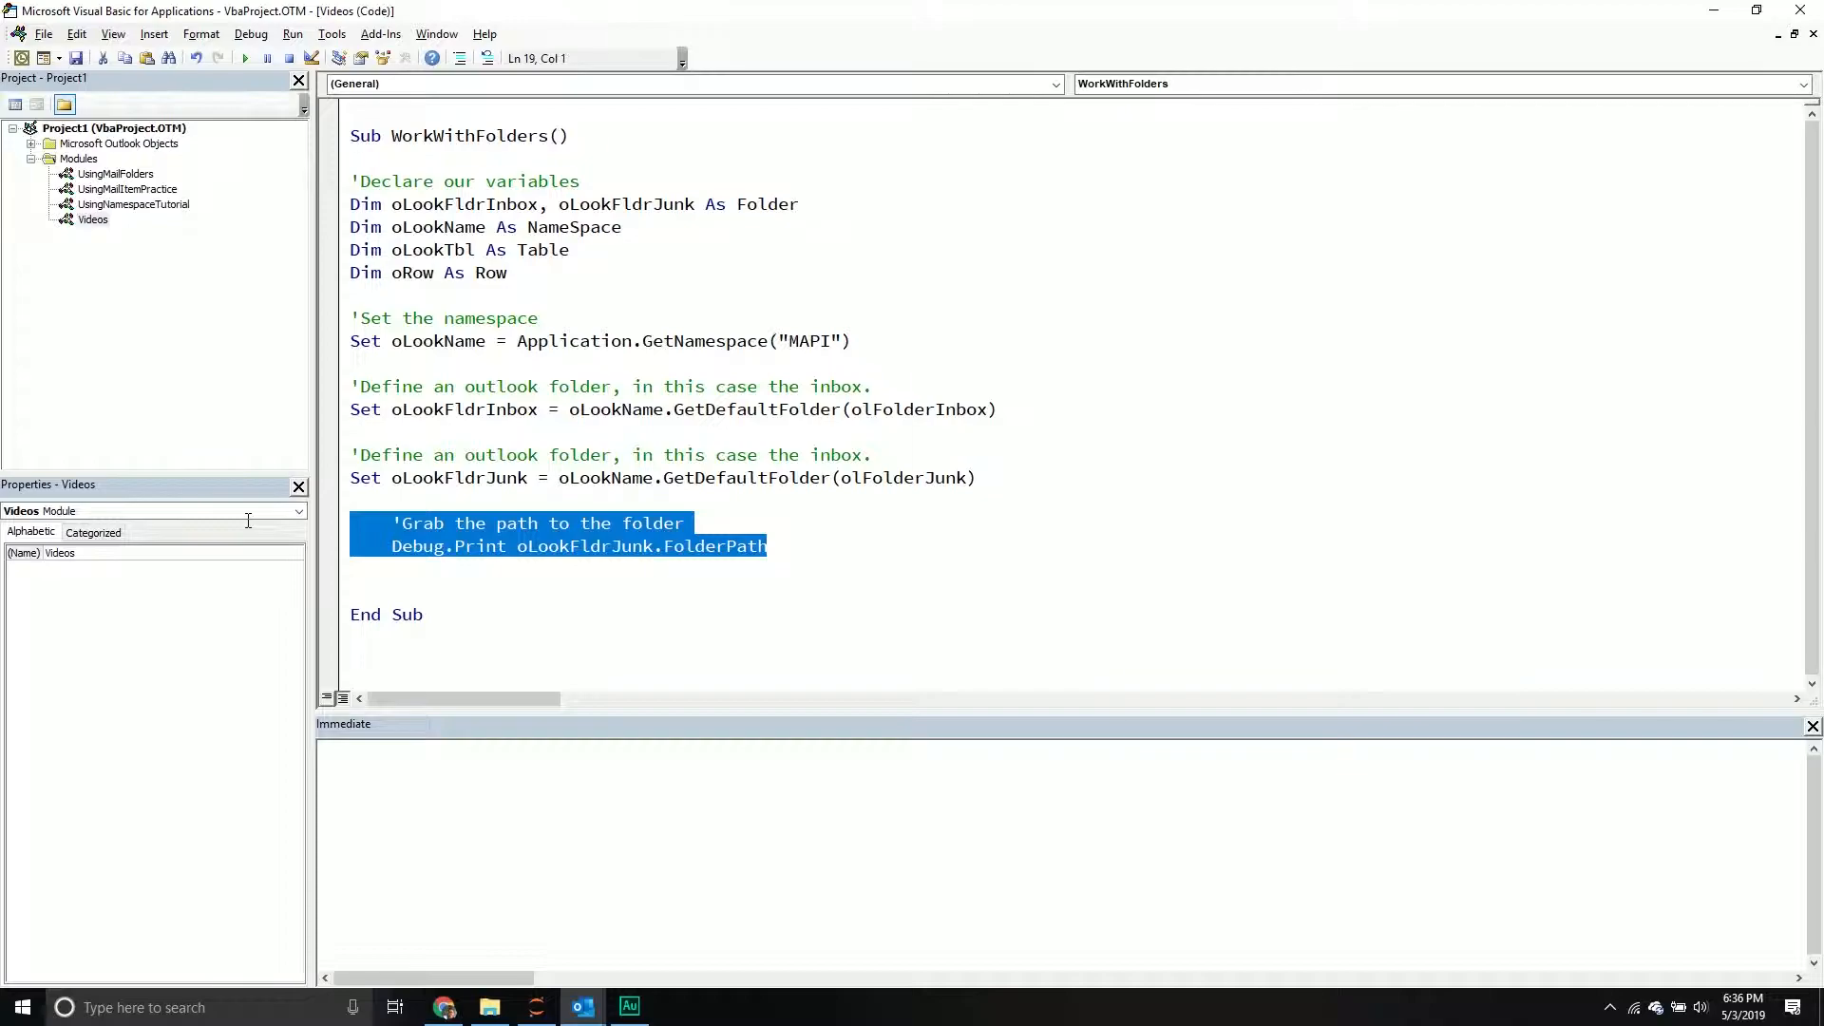
Paste two copies of the path-print block and reword the second comment to 'Is WebViewOn'.
{"action": "key", "text": "ctrl+v"}
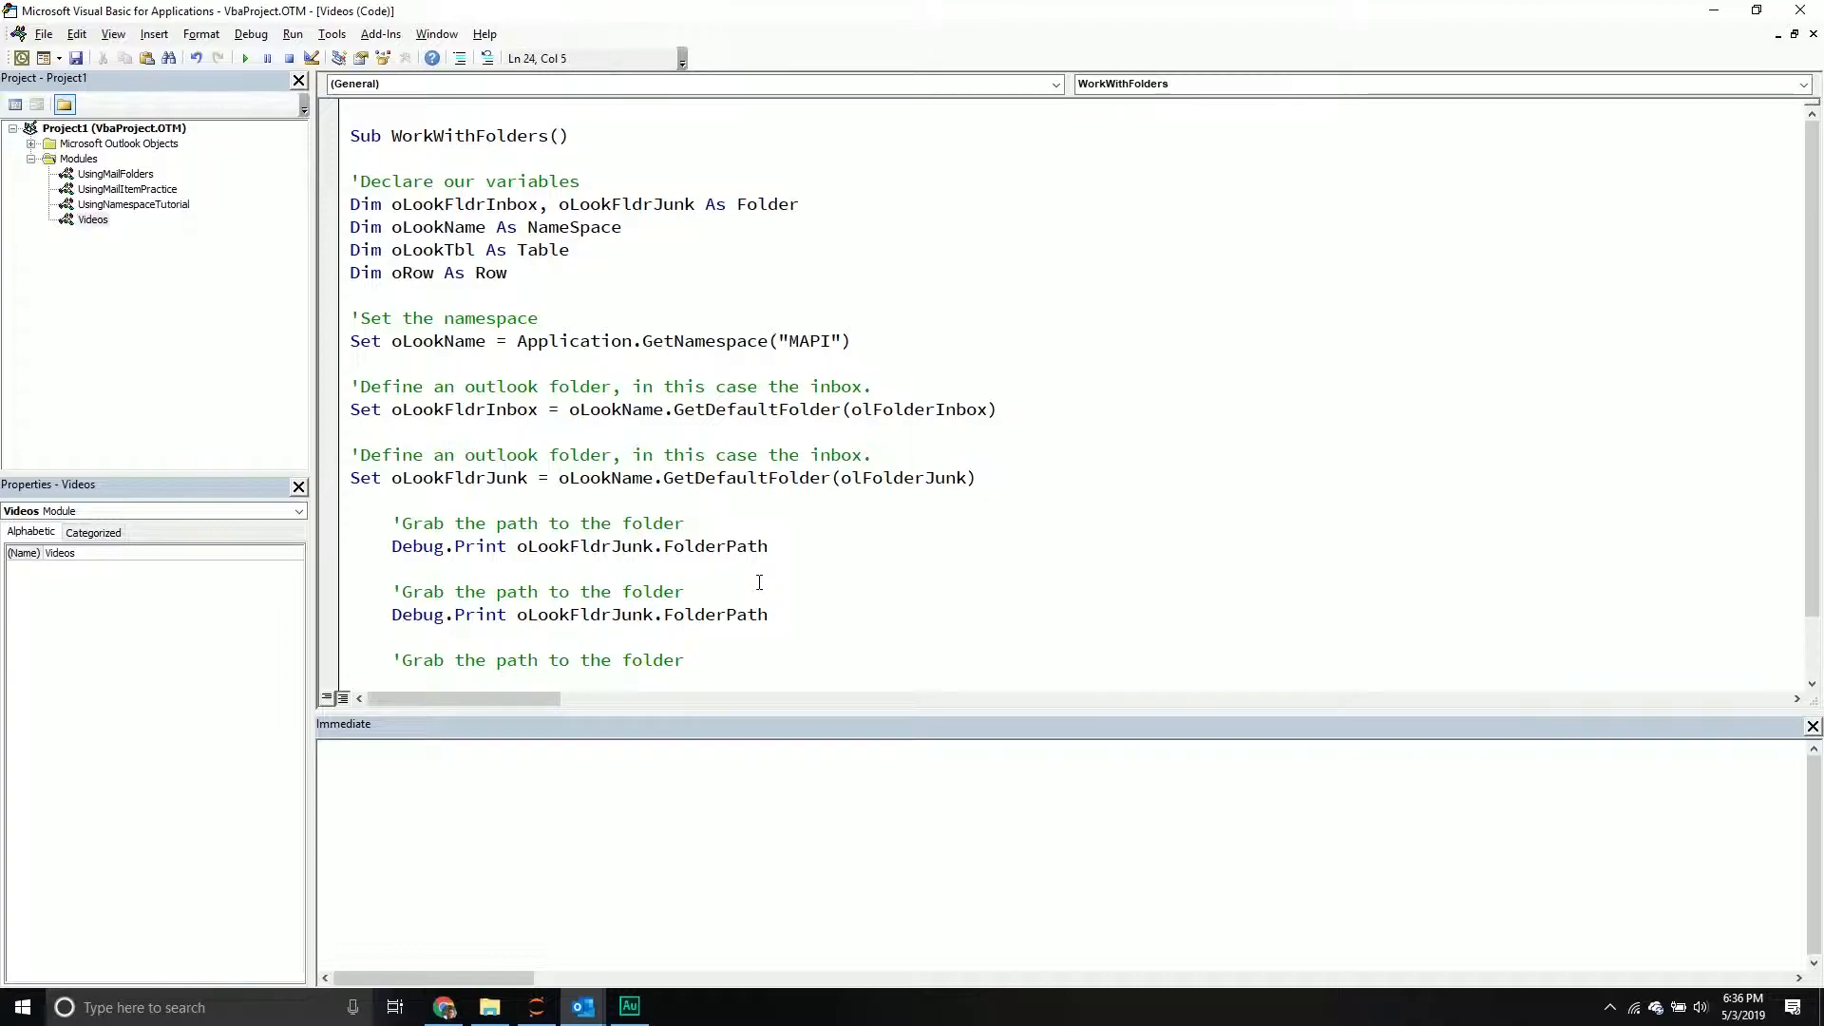
{"action": "scroll", "scroll_direction": "down", "scroll_amount": 3}
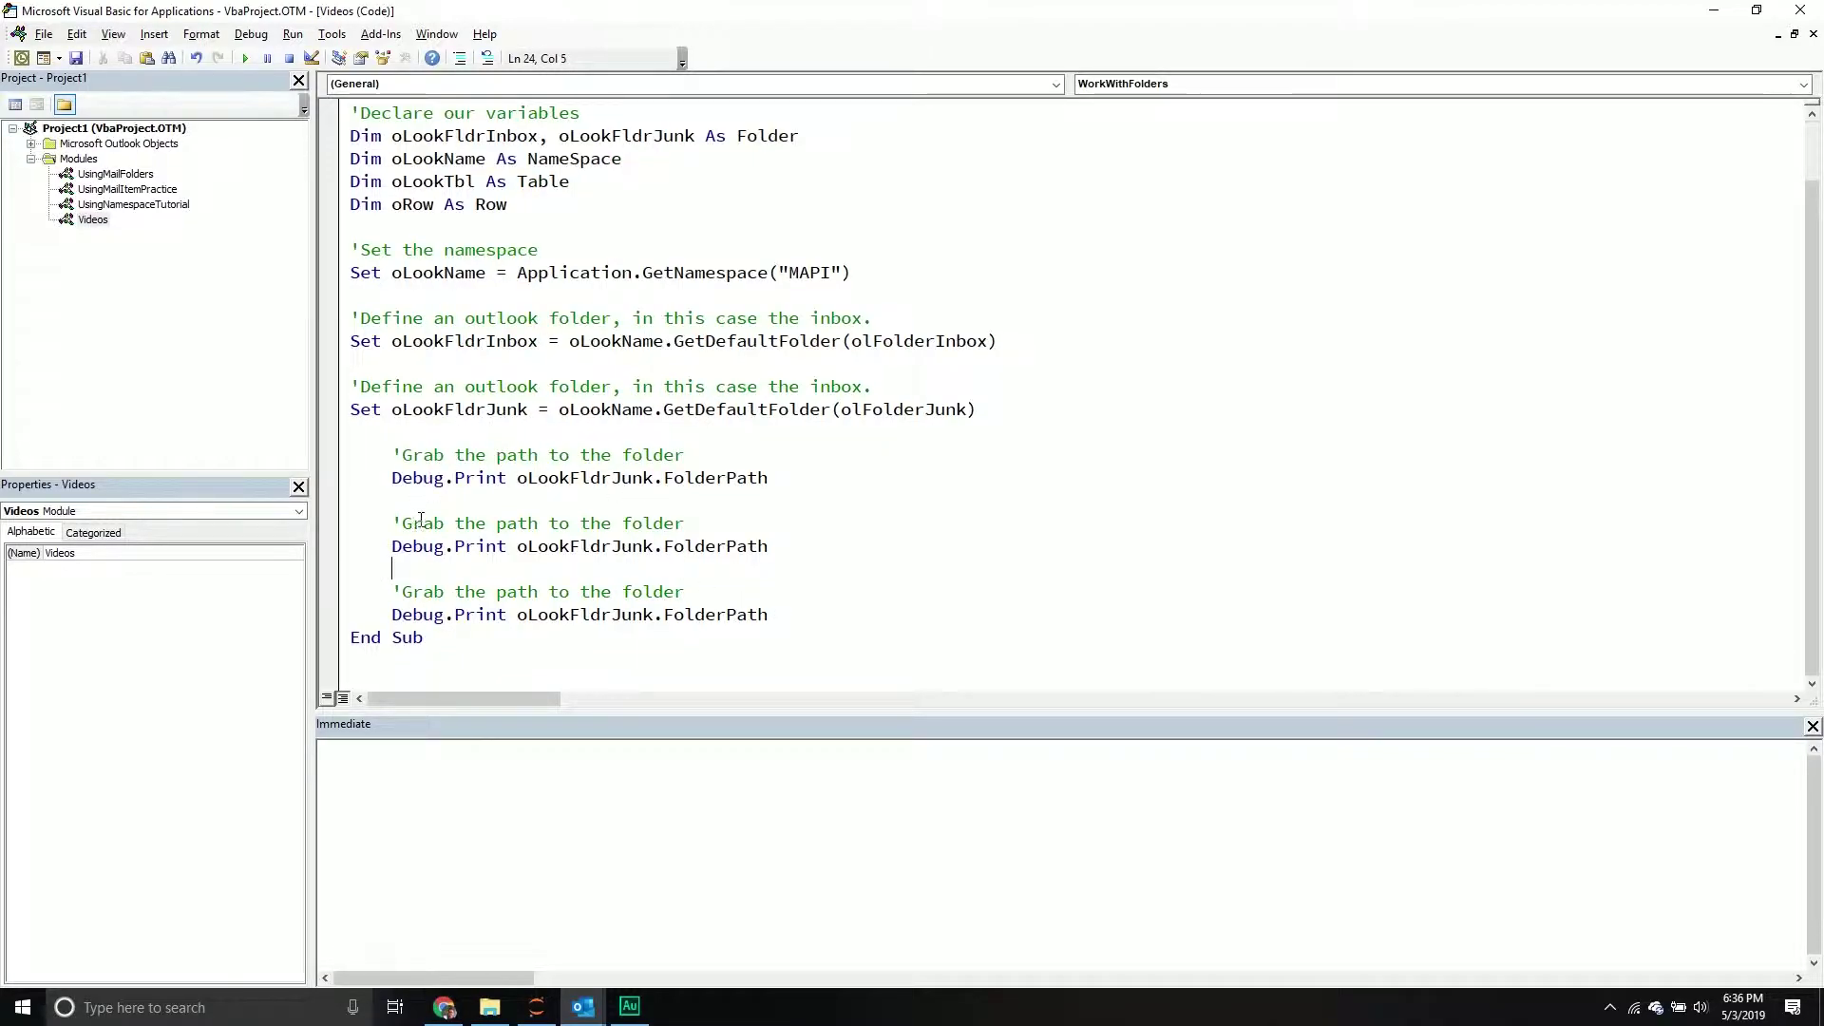
{"action": "double_click", "coordinate": [418, 522]}
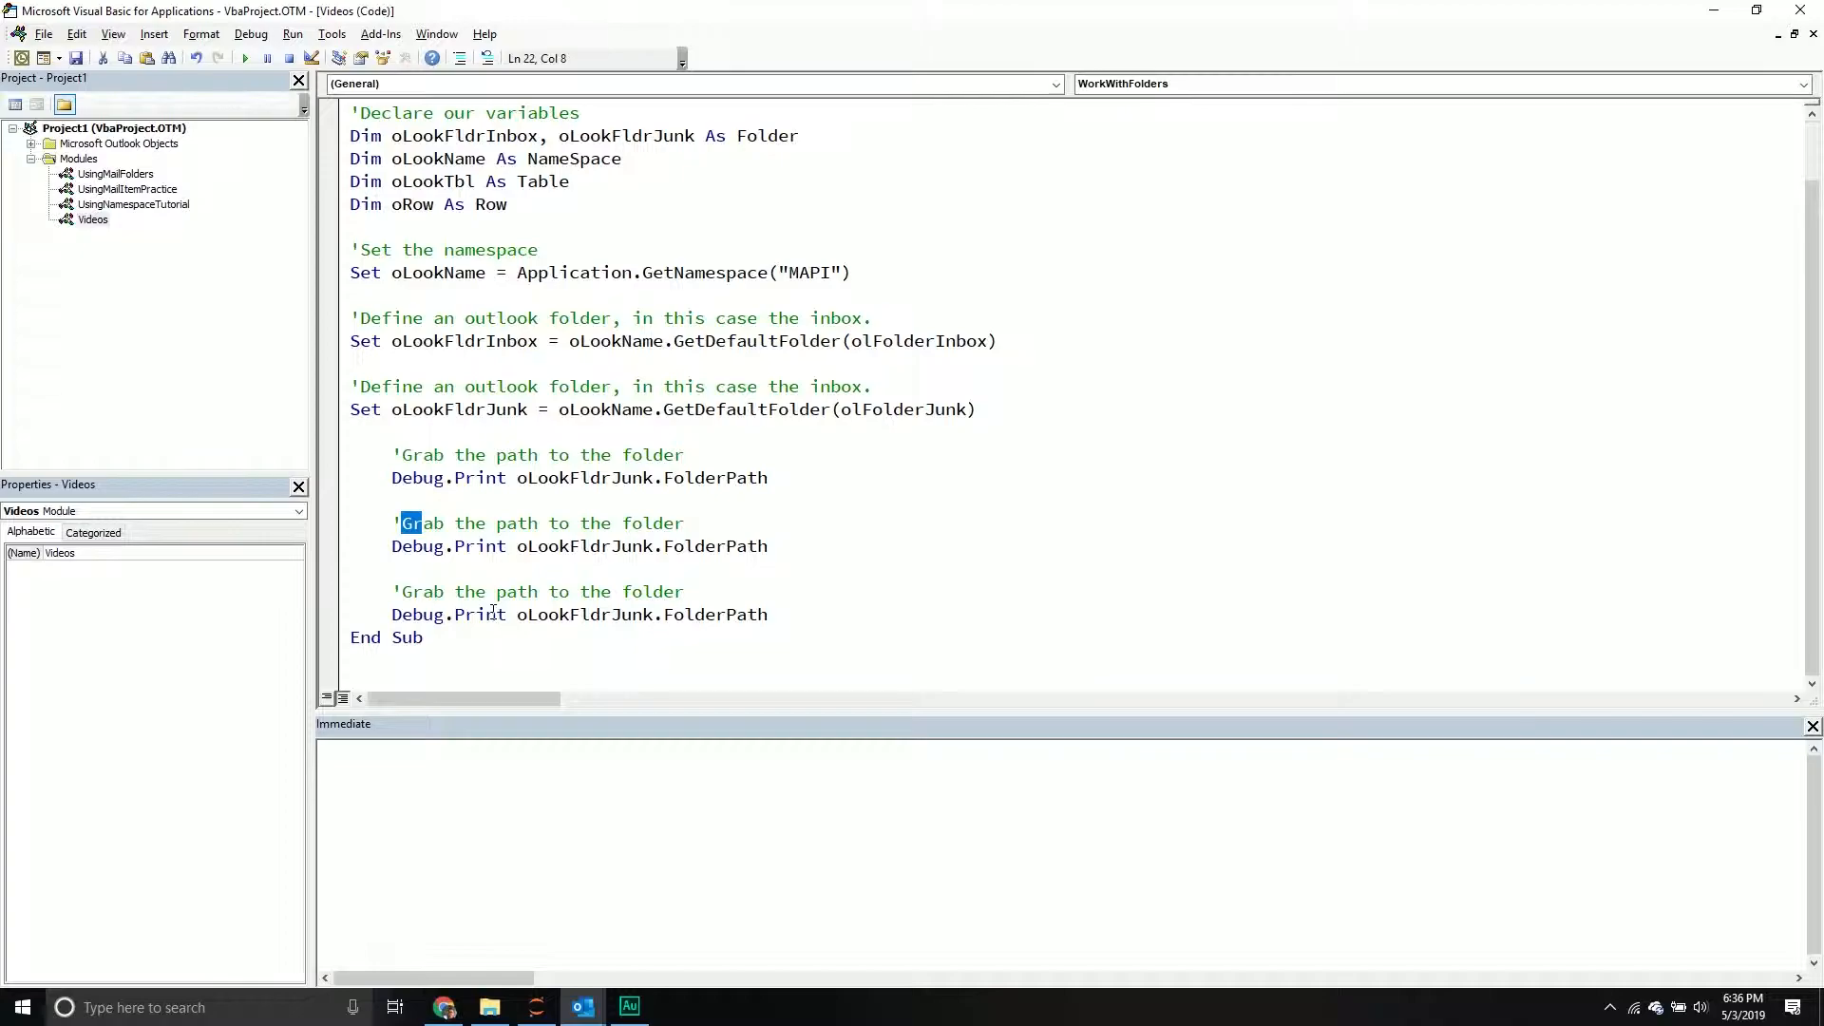
{"action": "left_click", "coordinate": [463, 591]}
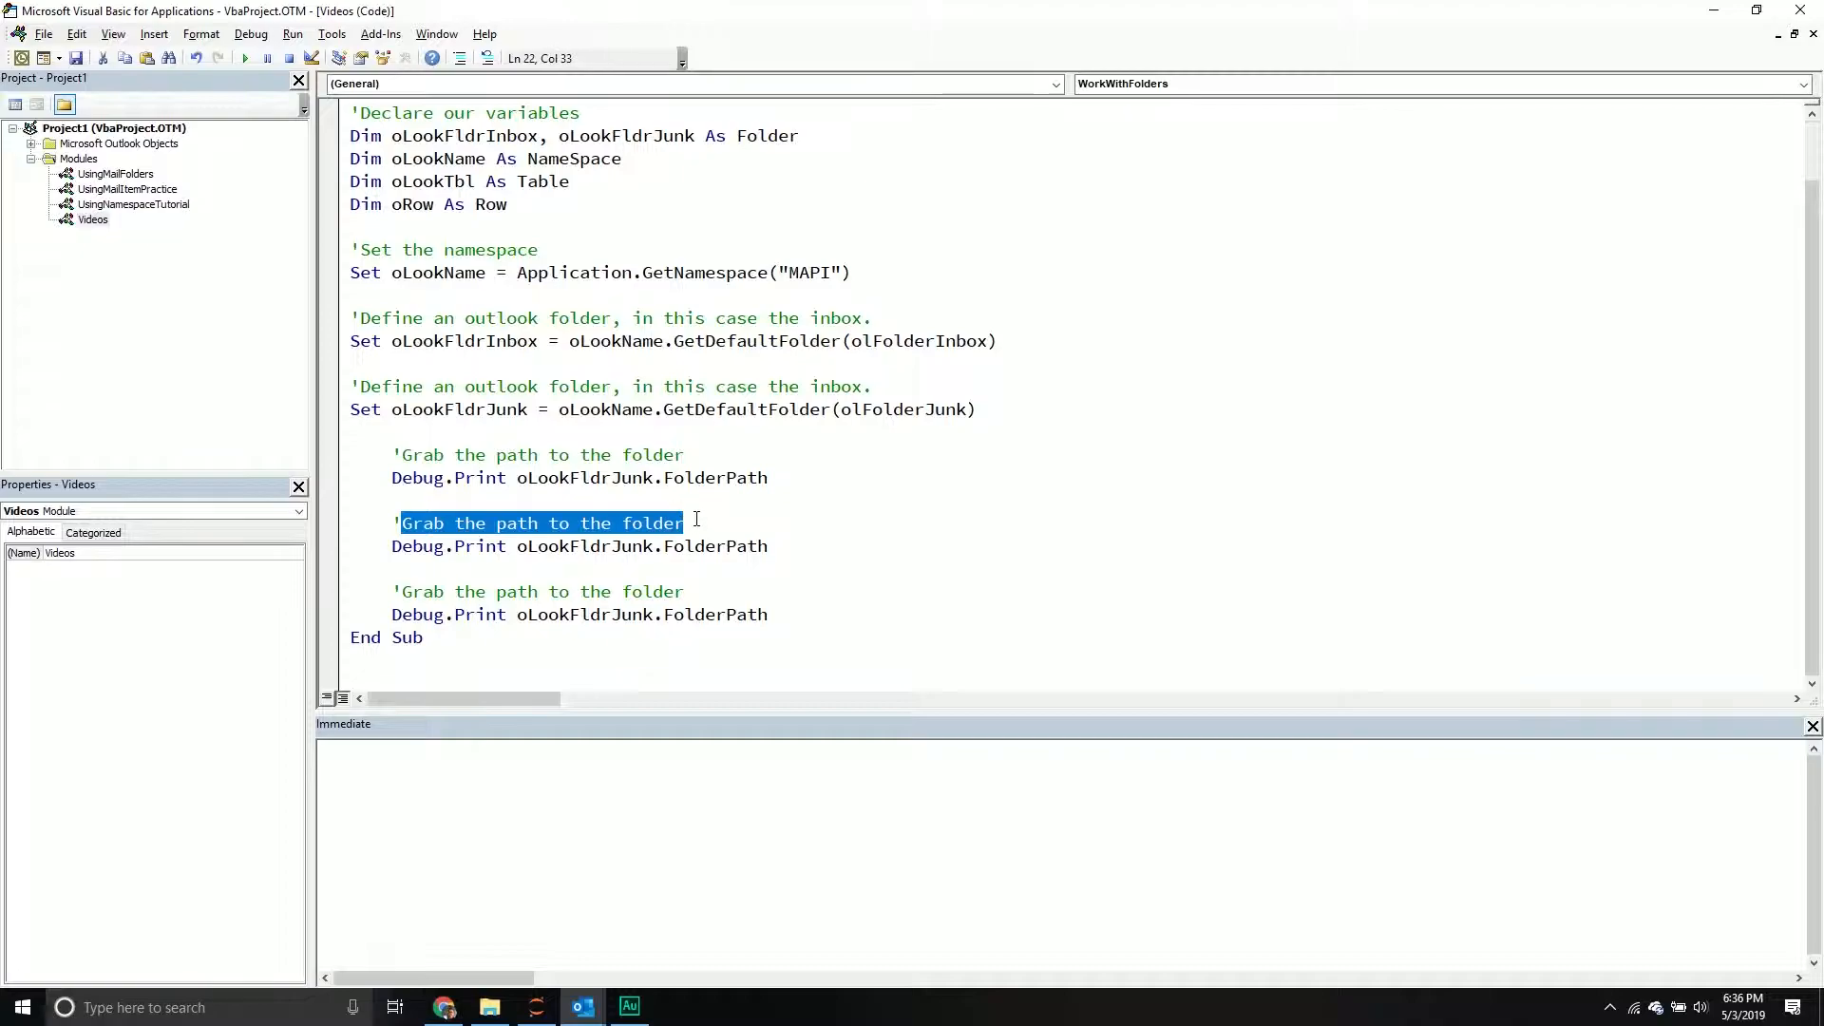
{"action": "type", "text": "Is Web"}
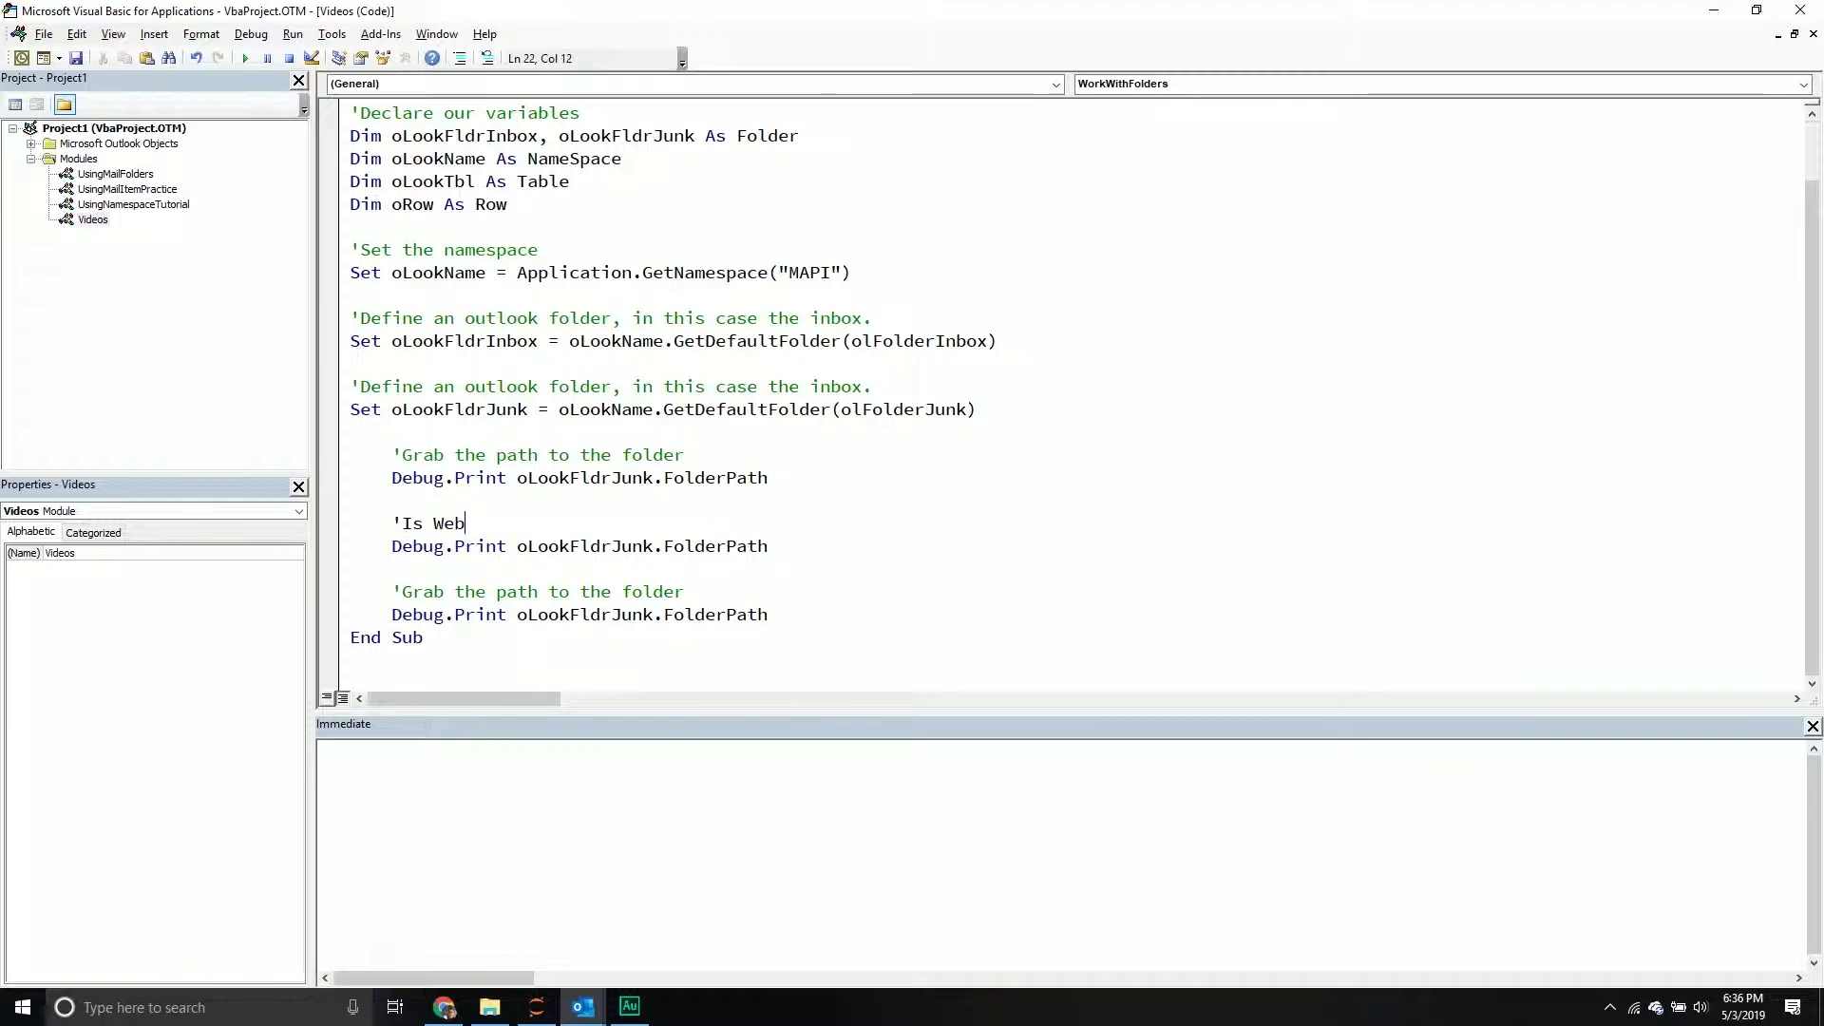
{"action": "type", "text": "View0"}
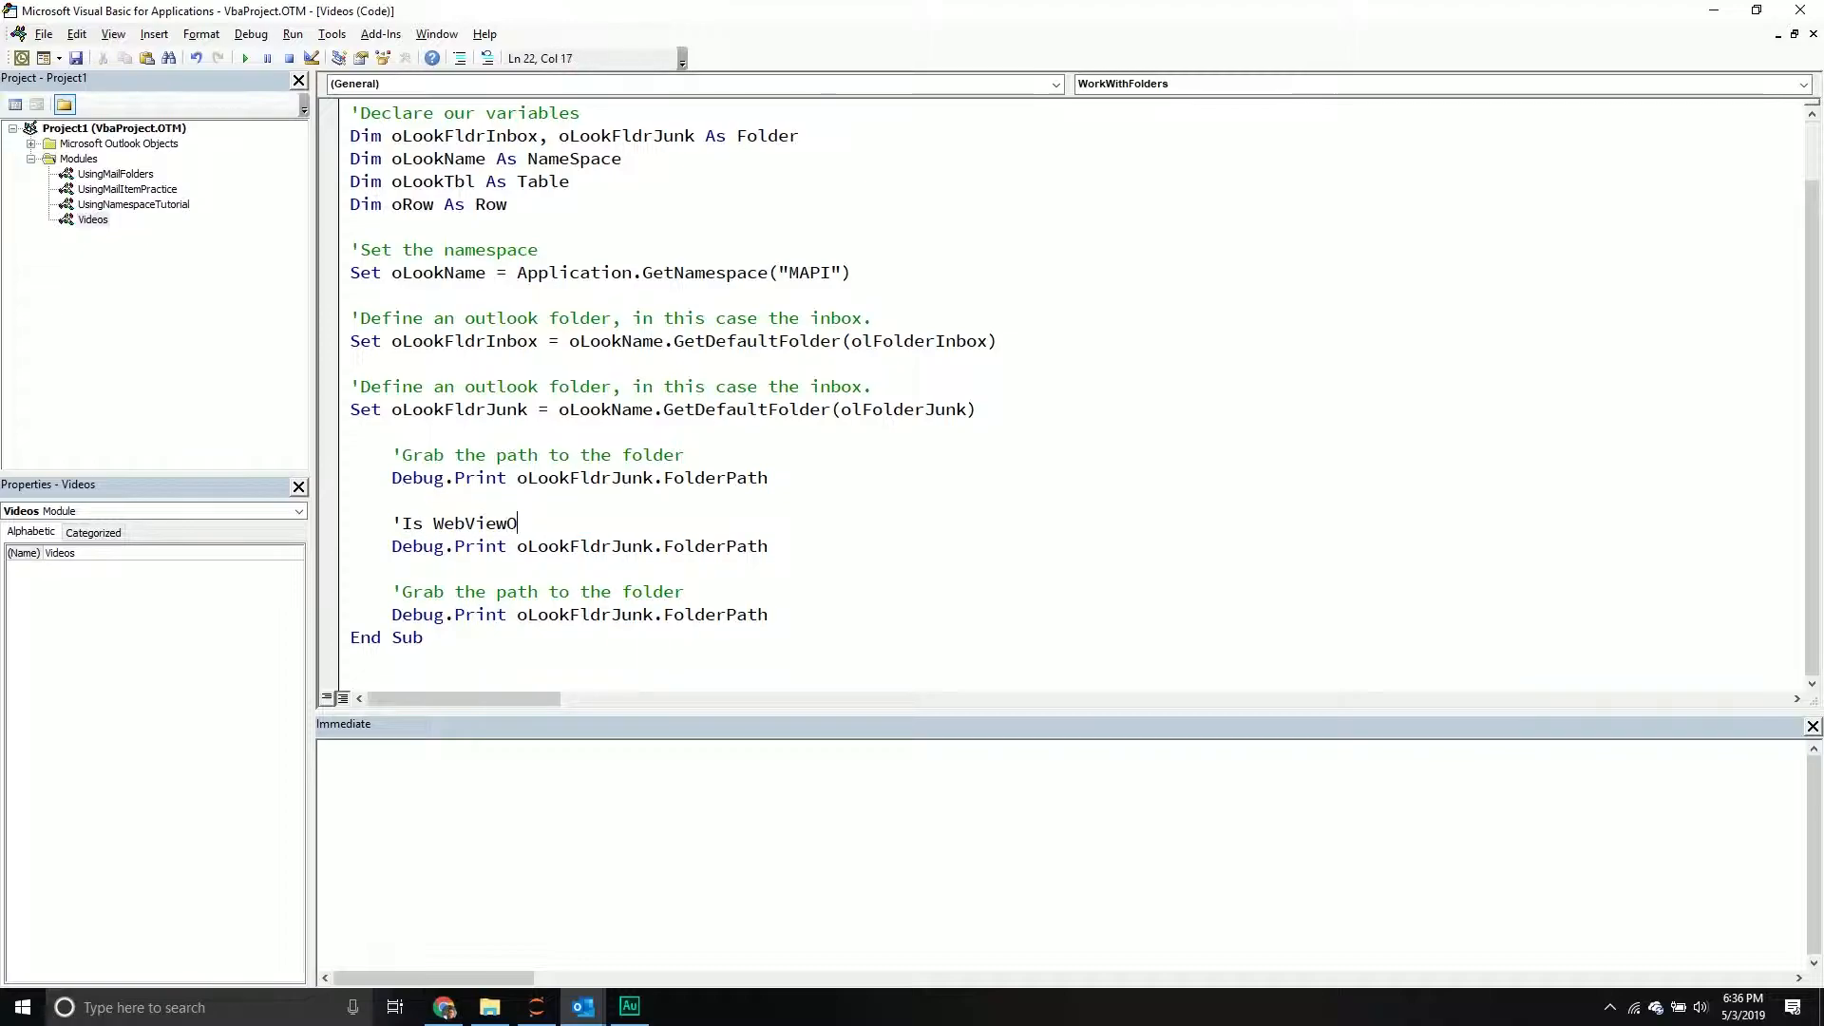
{"action": "type", "text": "n"}
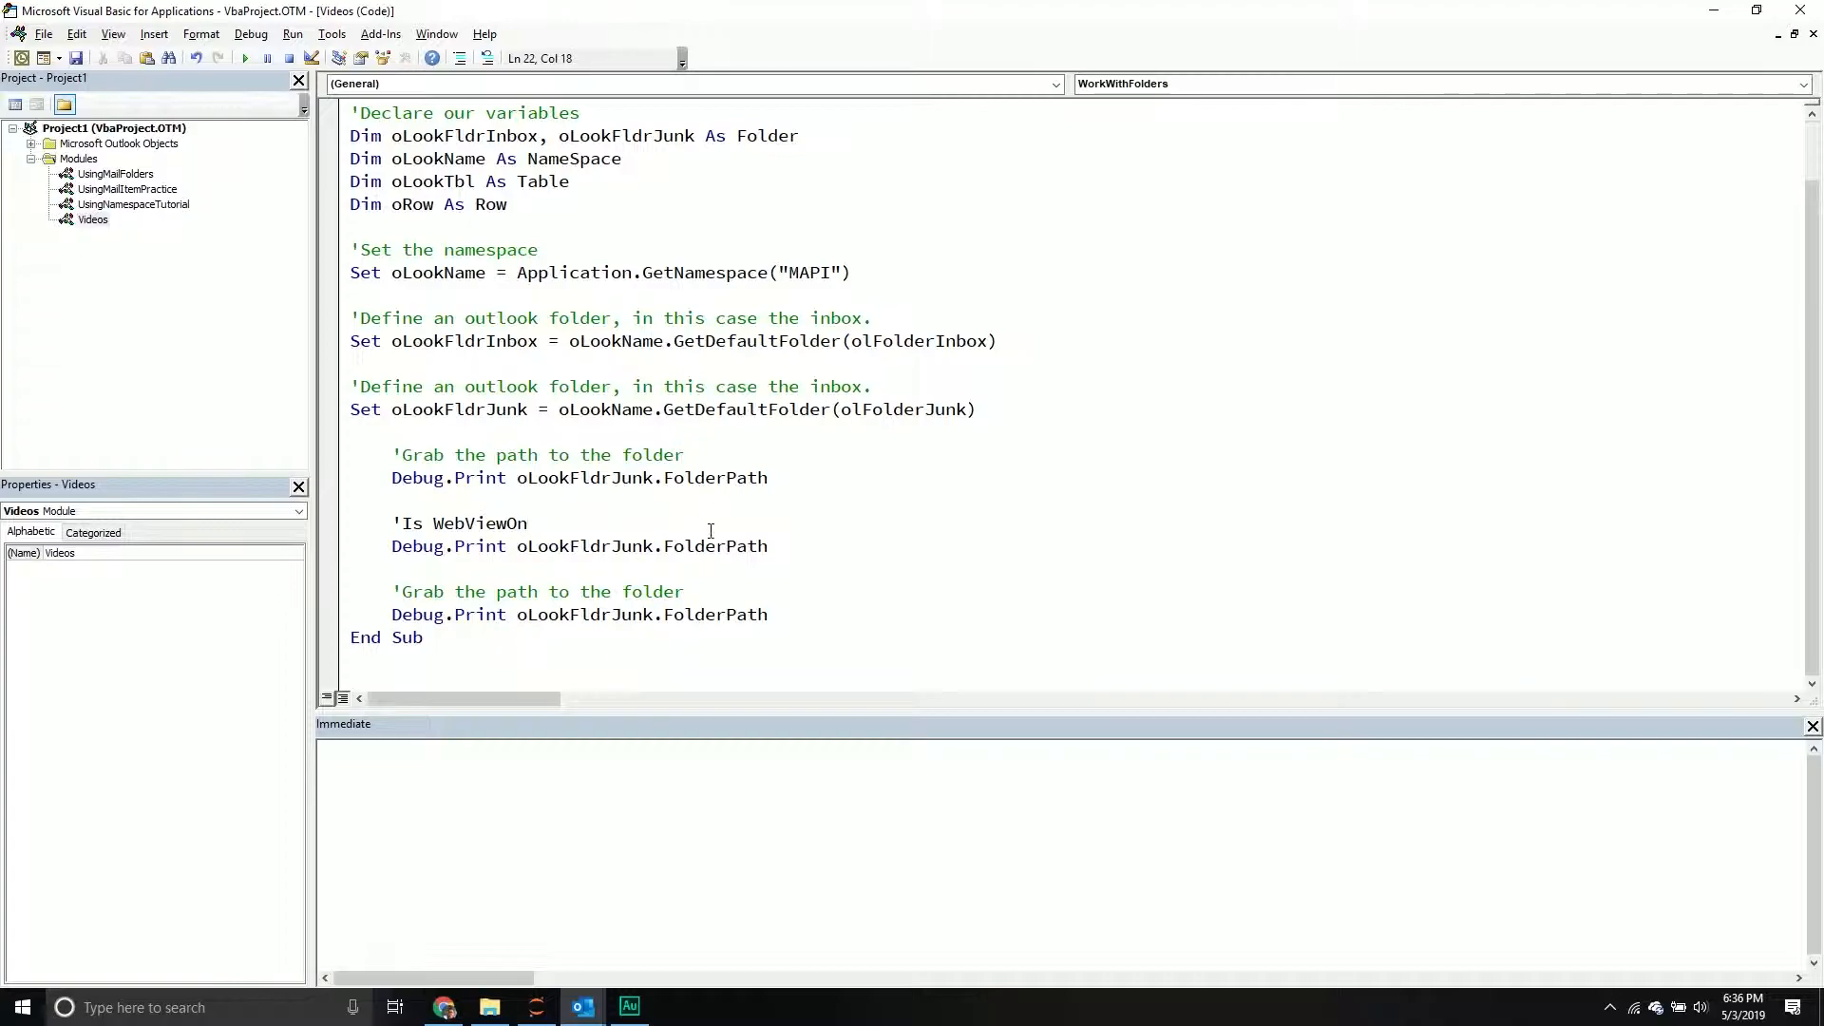
Change the second copy's printed property to oLookFldrJunk.WebViewOn.
{"action": "double_click", "coordinate": [714, 545]}
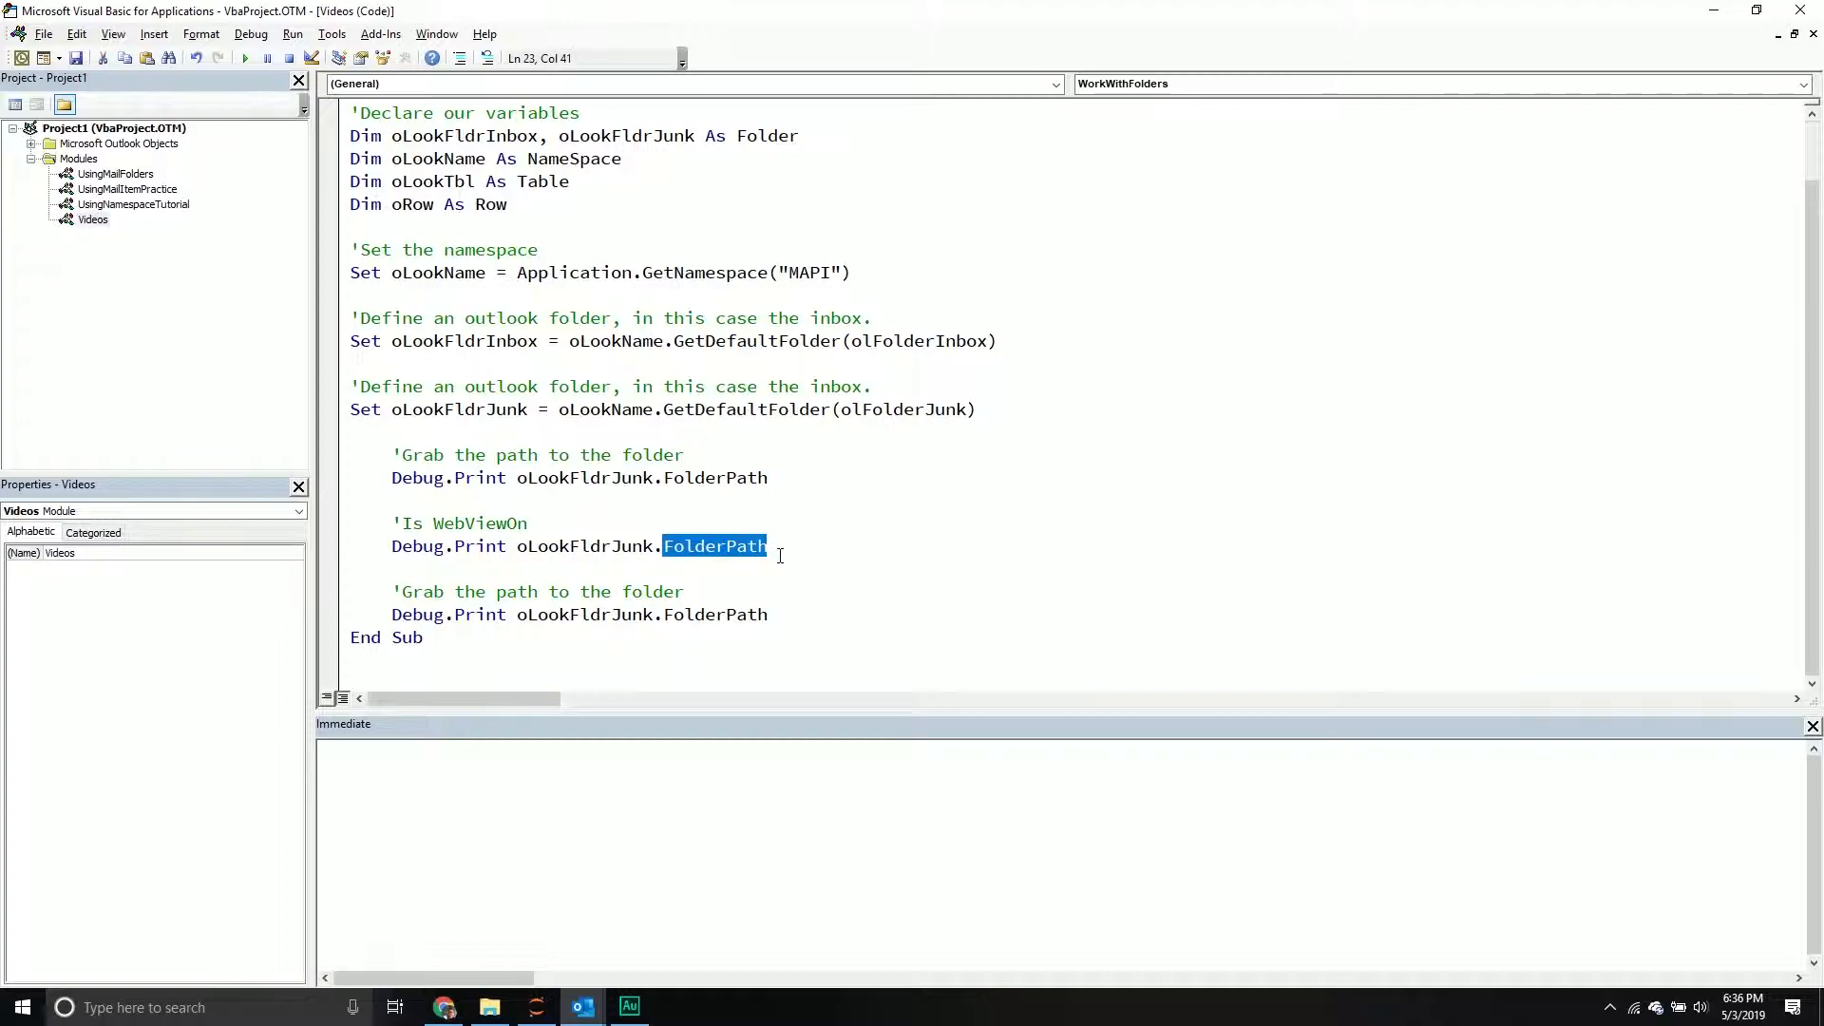
{"action": "type", "text": "WebVie"}
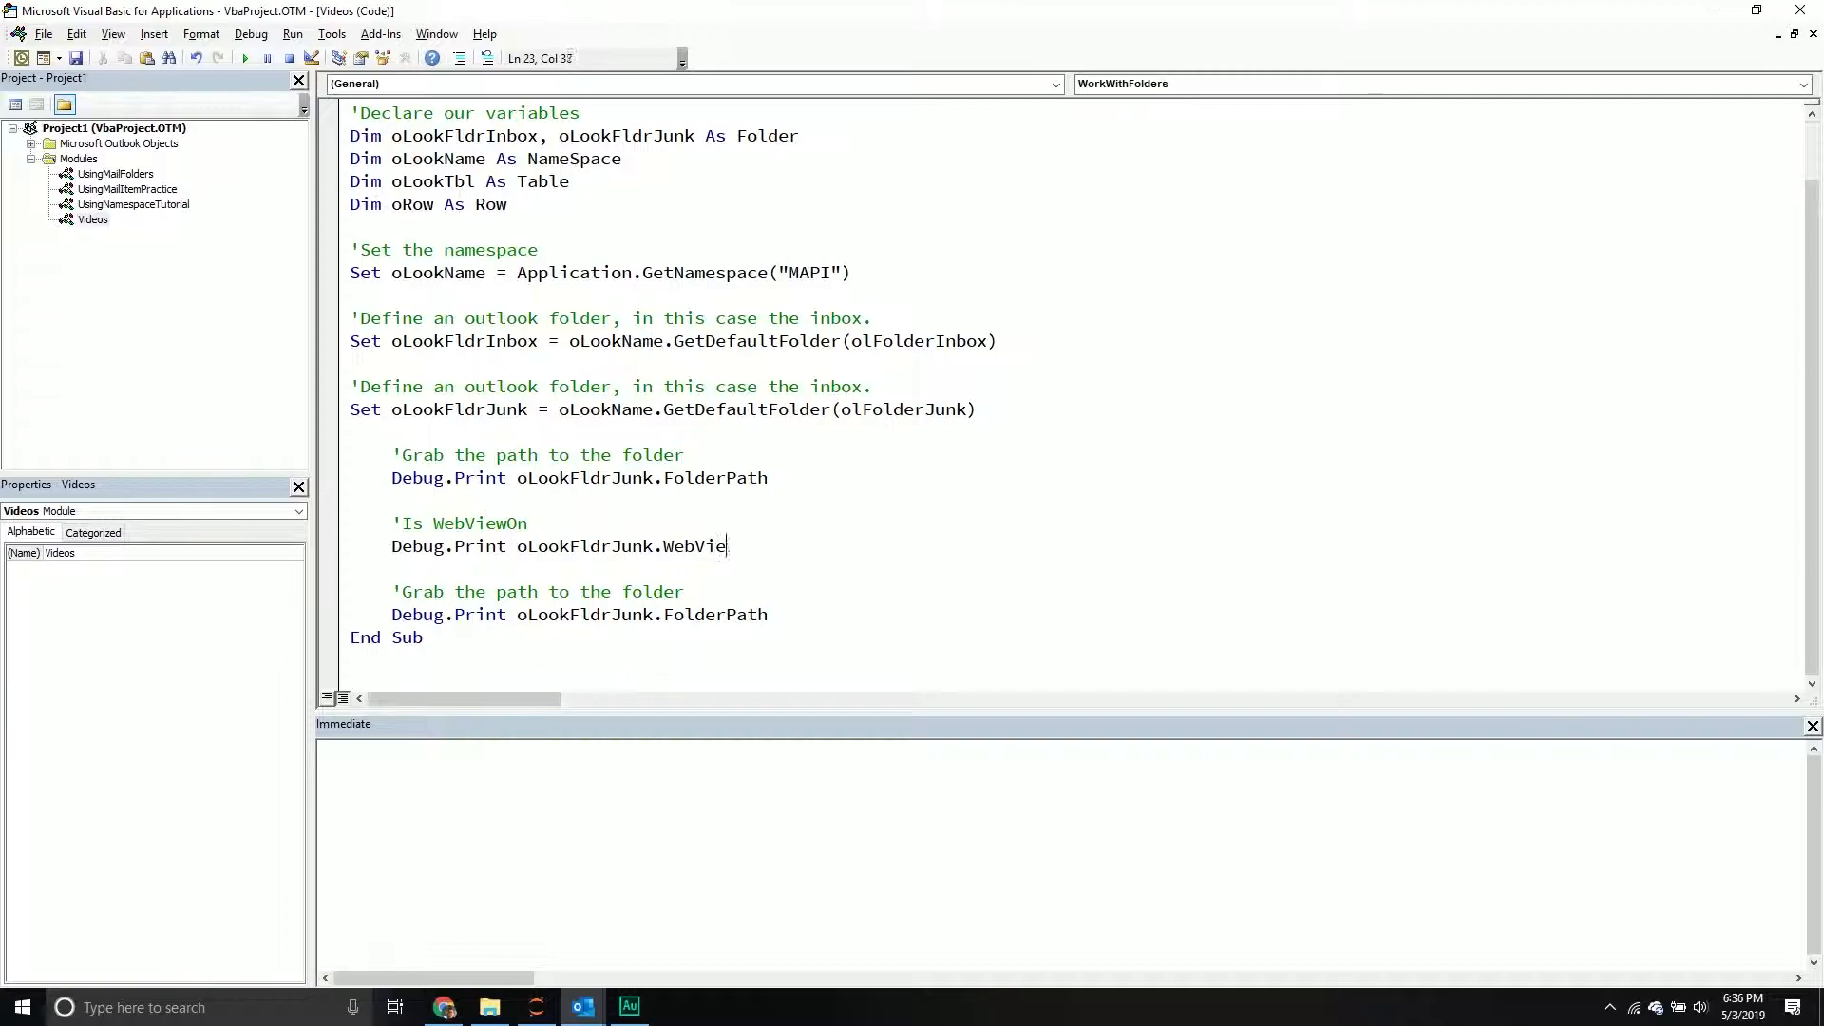
{"action": "type", "text": "wOn"}
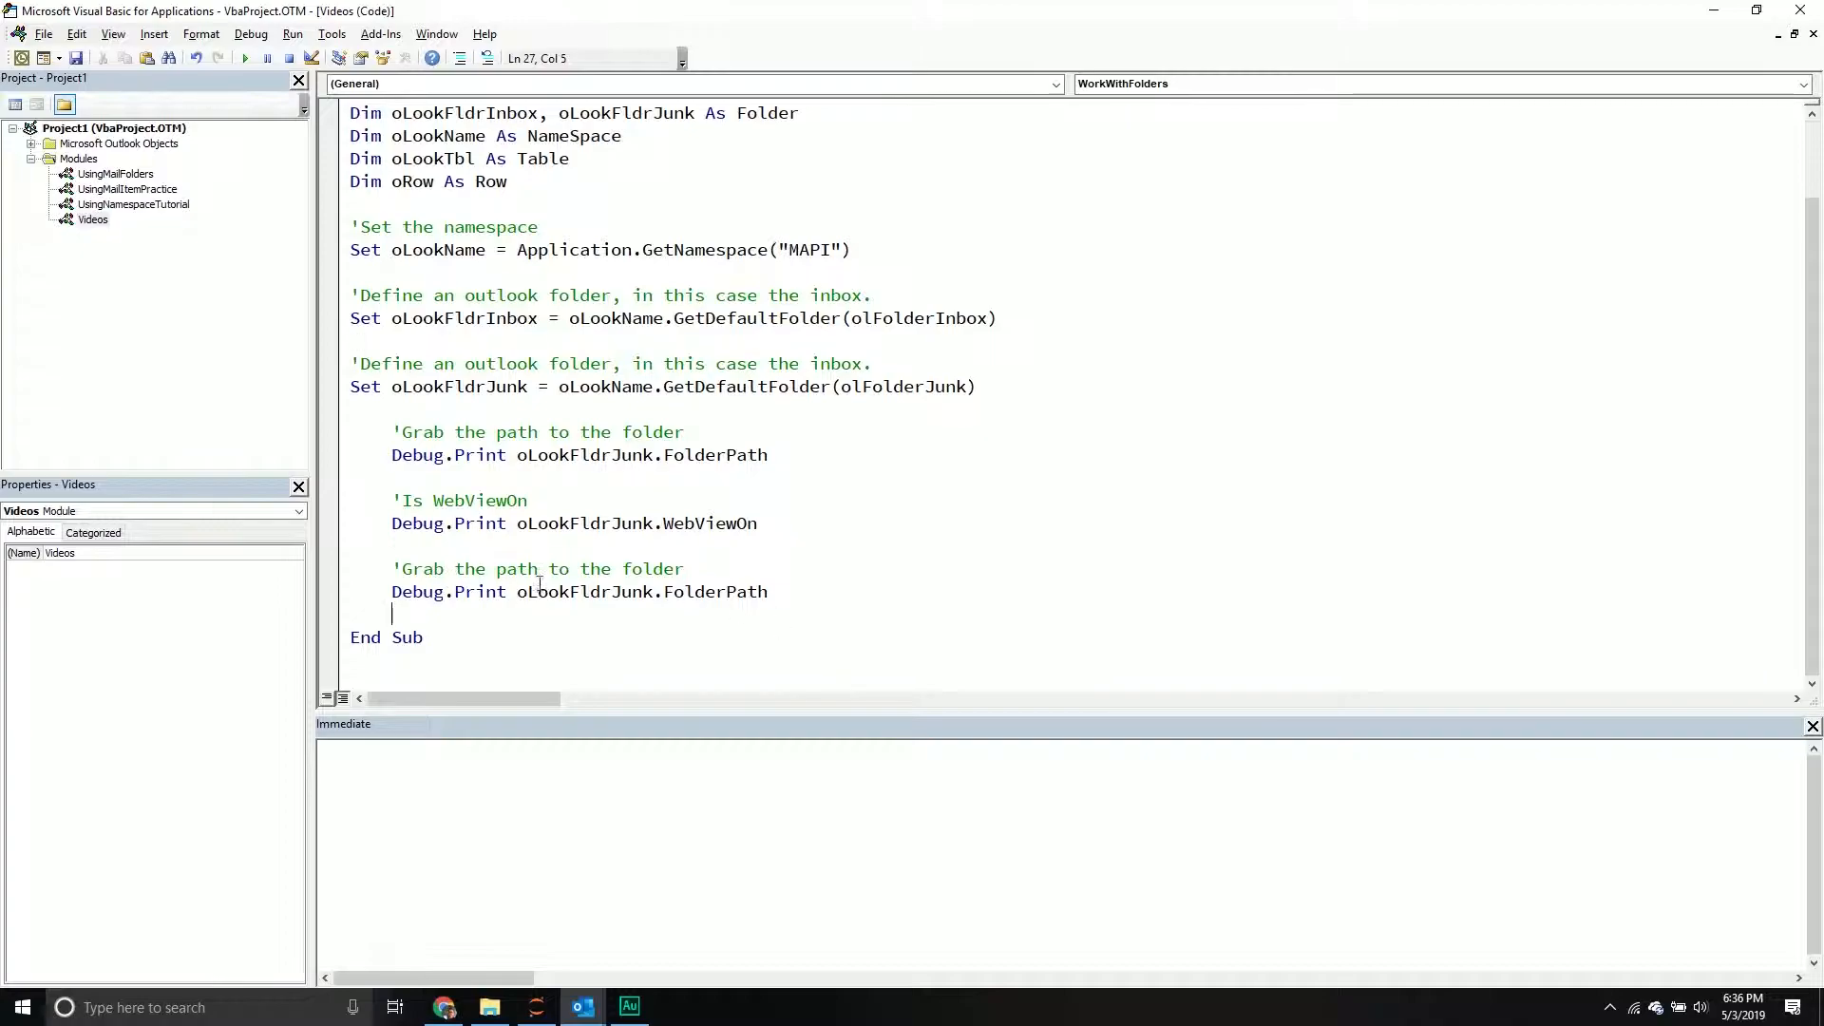
Make the third block print oLookFldrJunk.WebViewURL under the comment 'Grab the url'.
{"action": "double_click", "coordinate": [714, 591]}
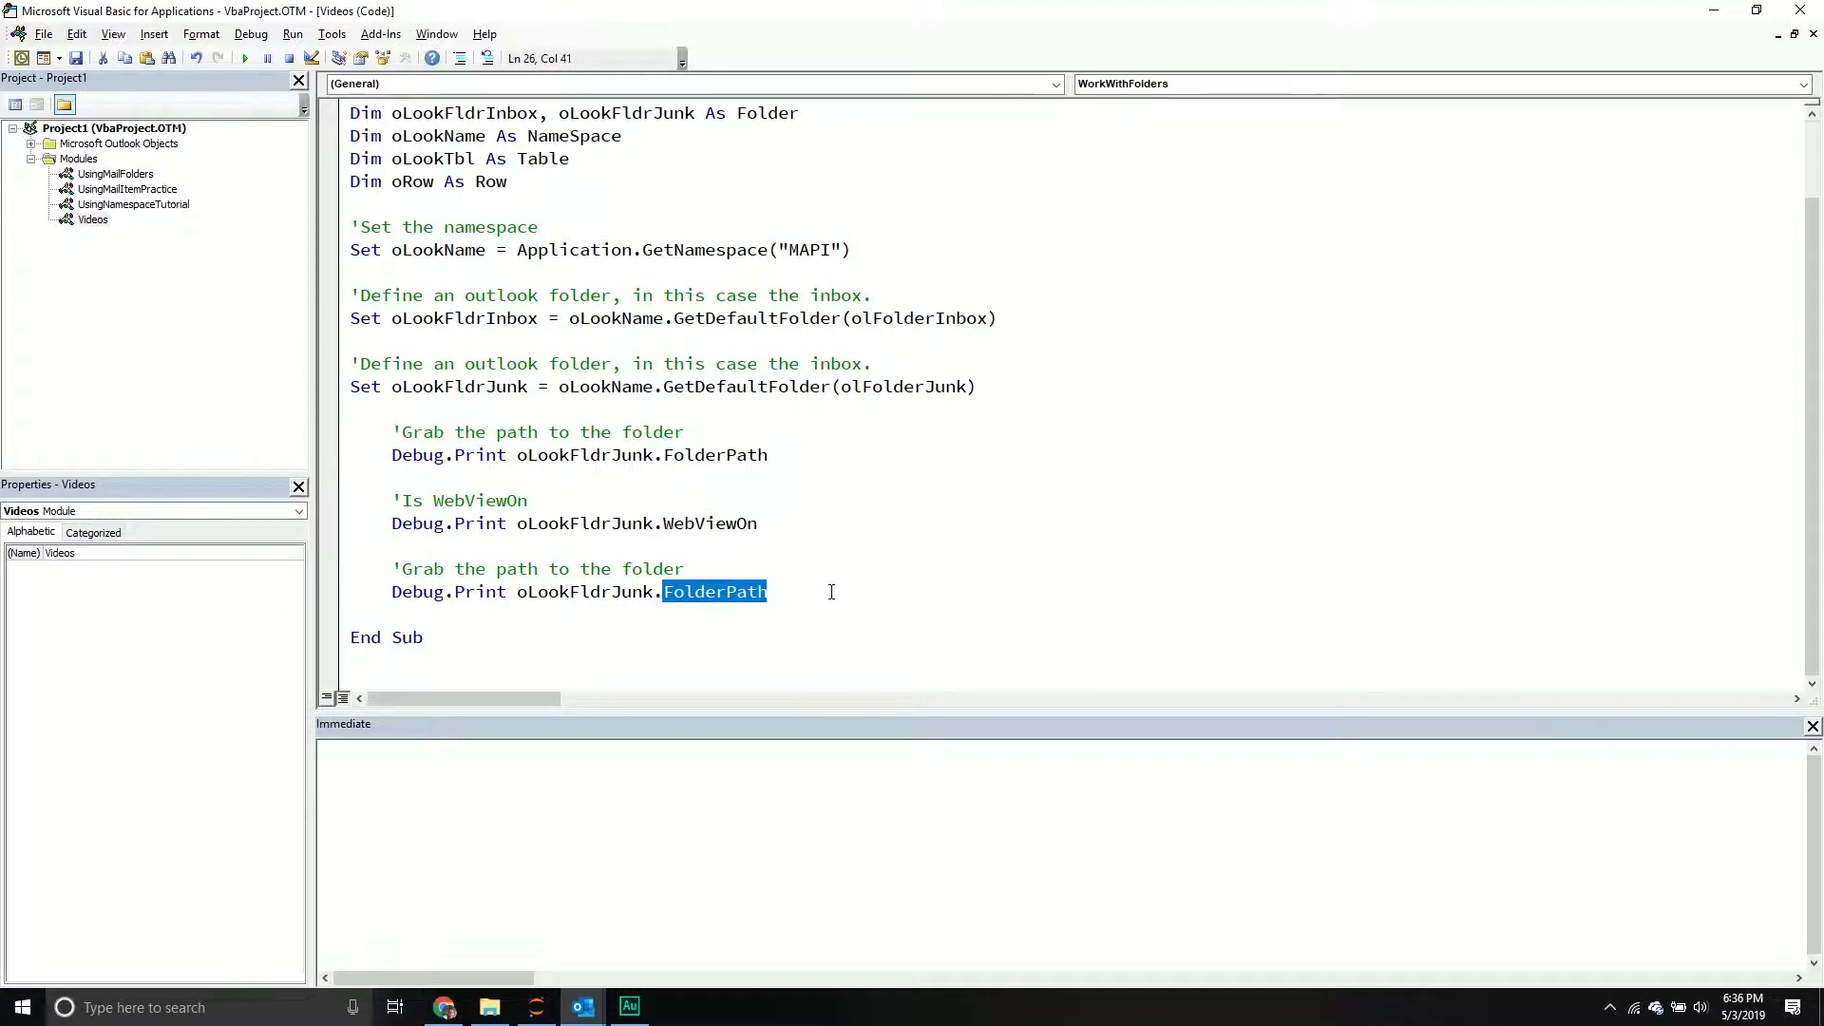
{"action": "type", "text": "WebView"}
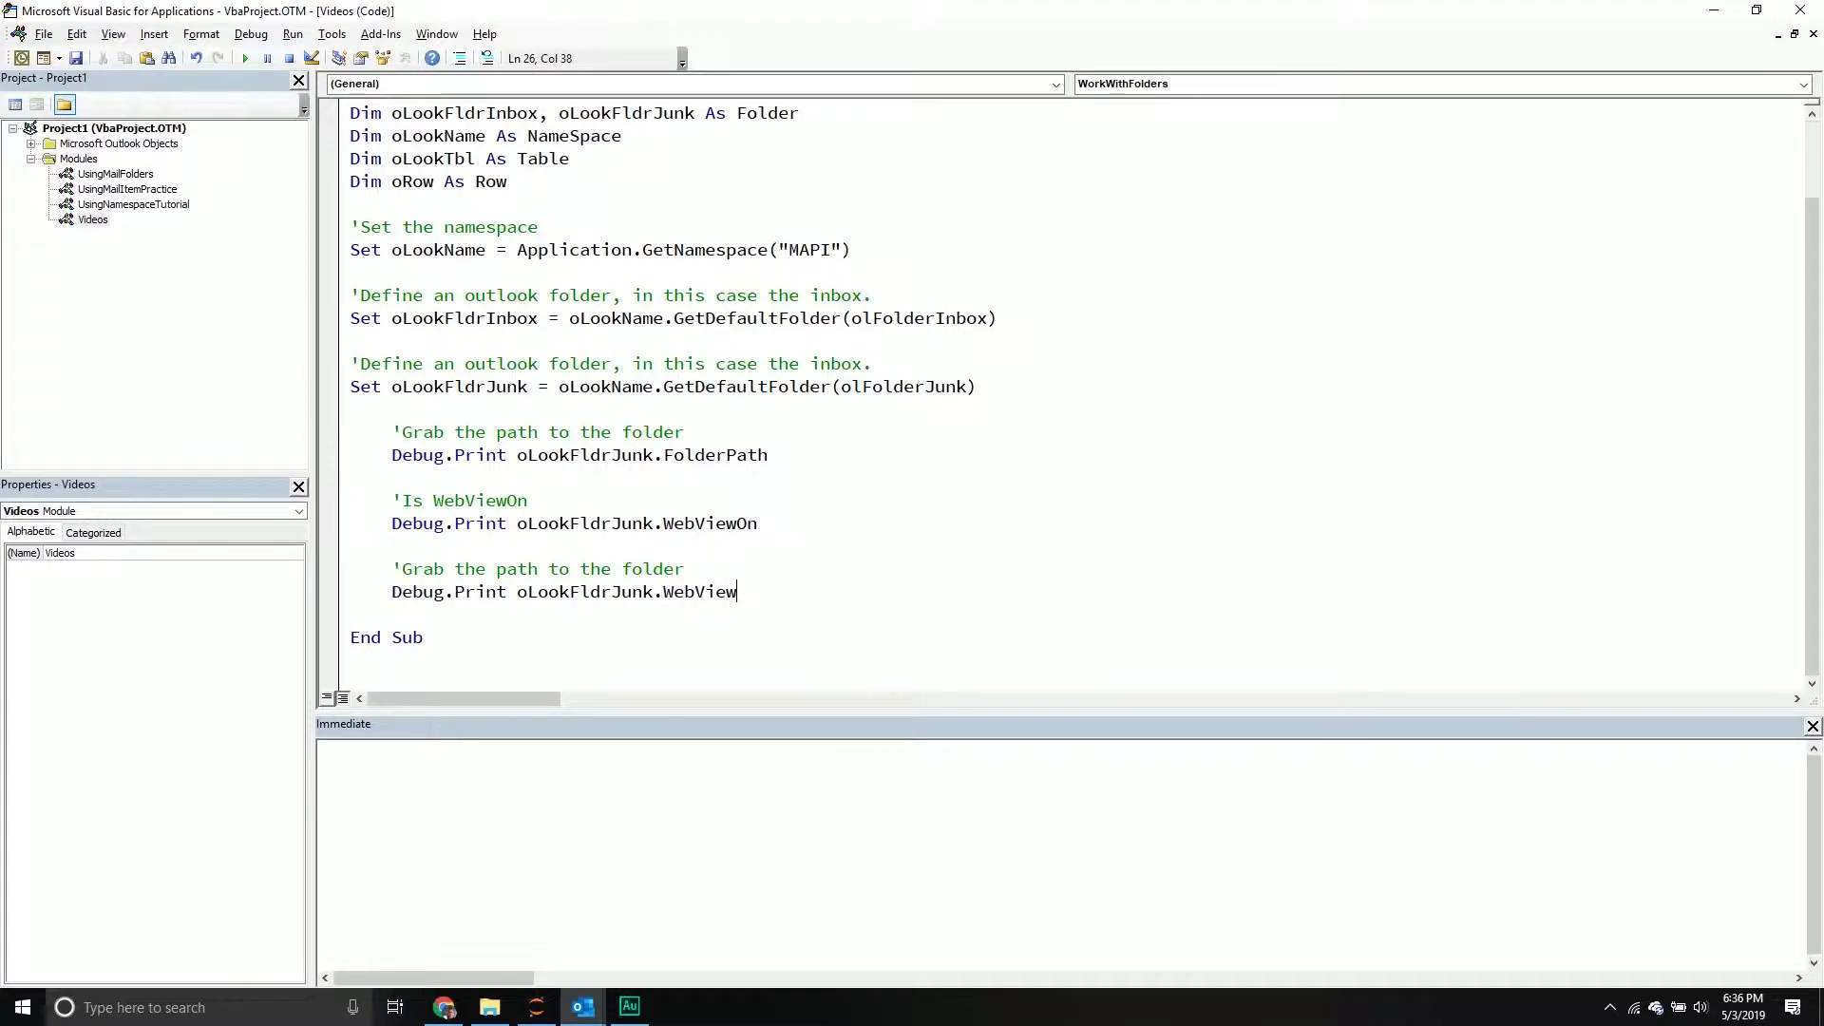
{"action": "type", "text": "URL"}
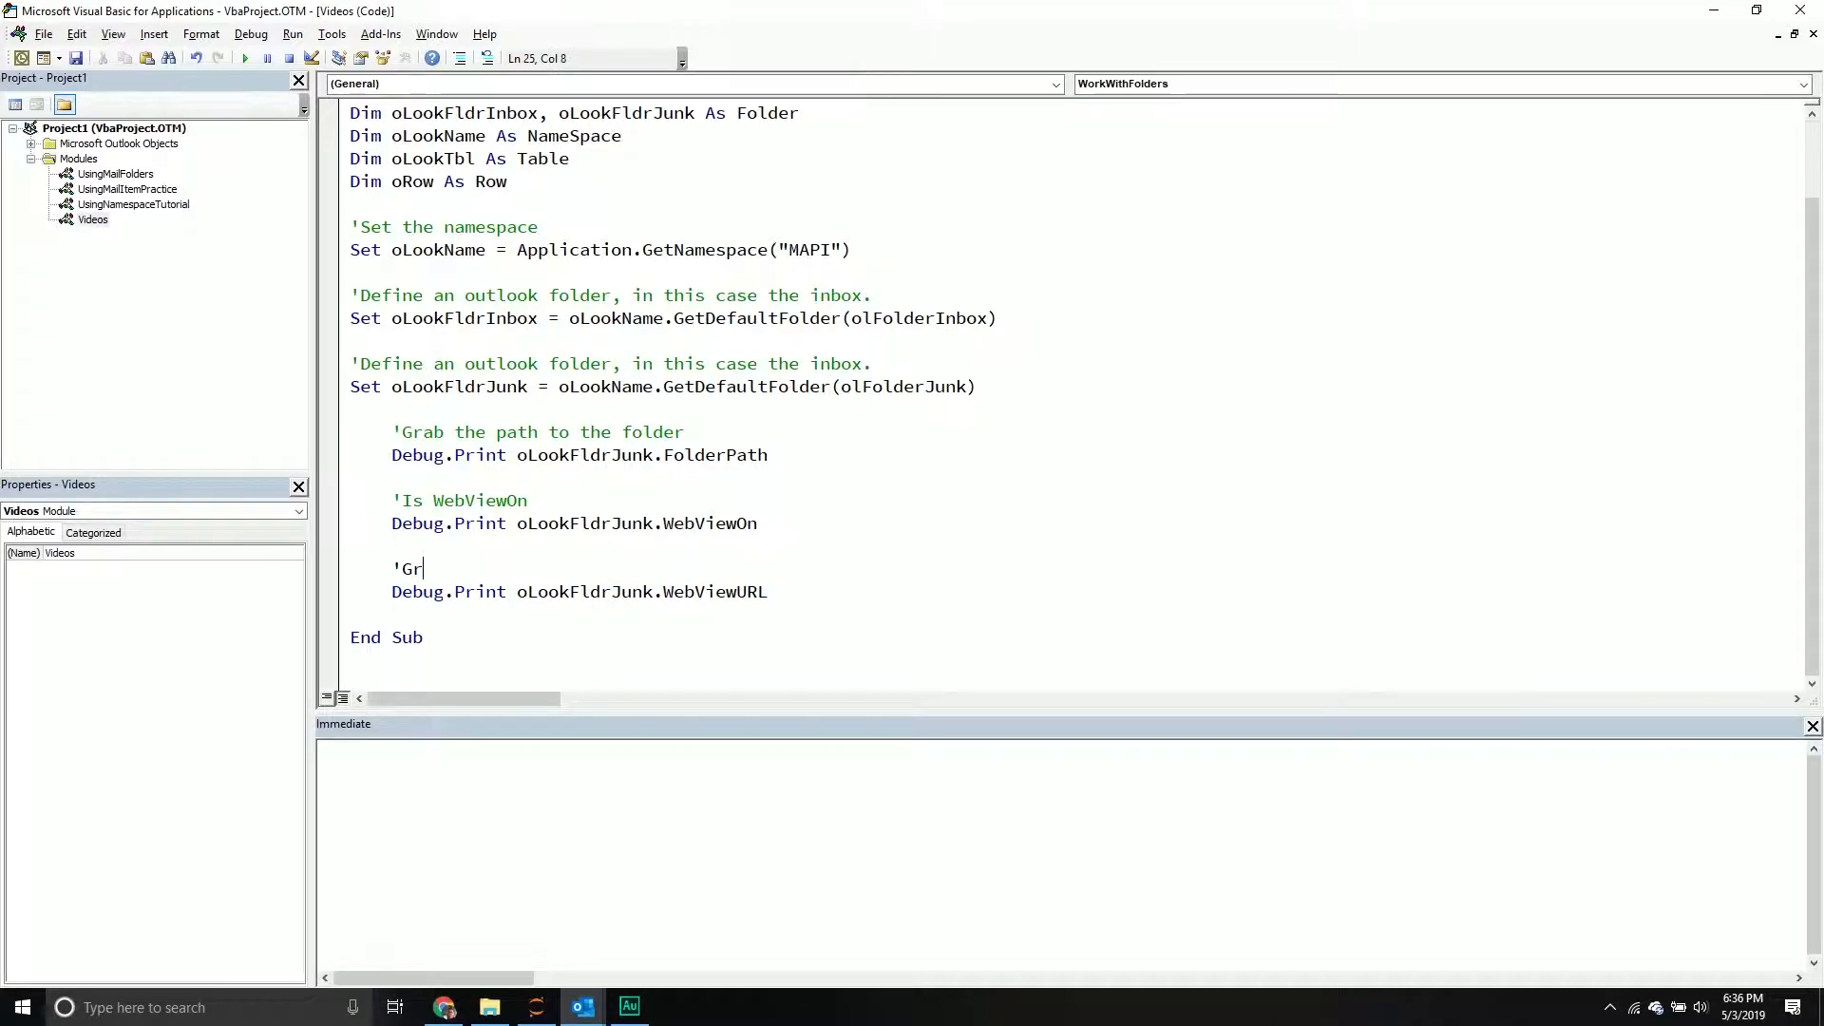
{"action": "type", "text": "ab"}
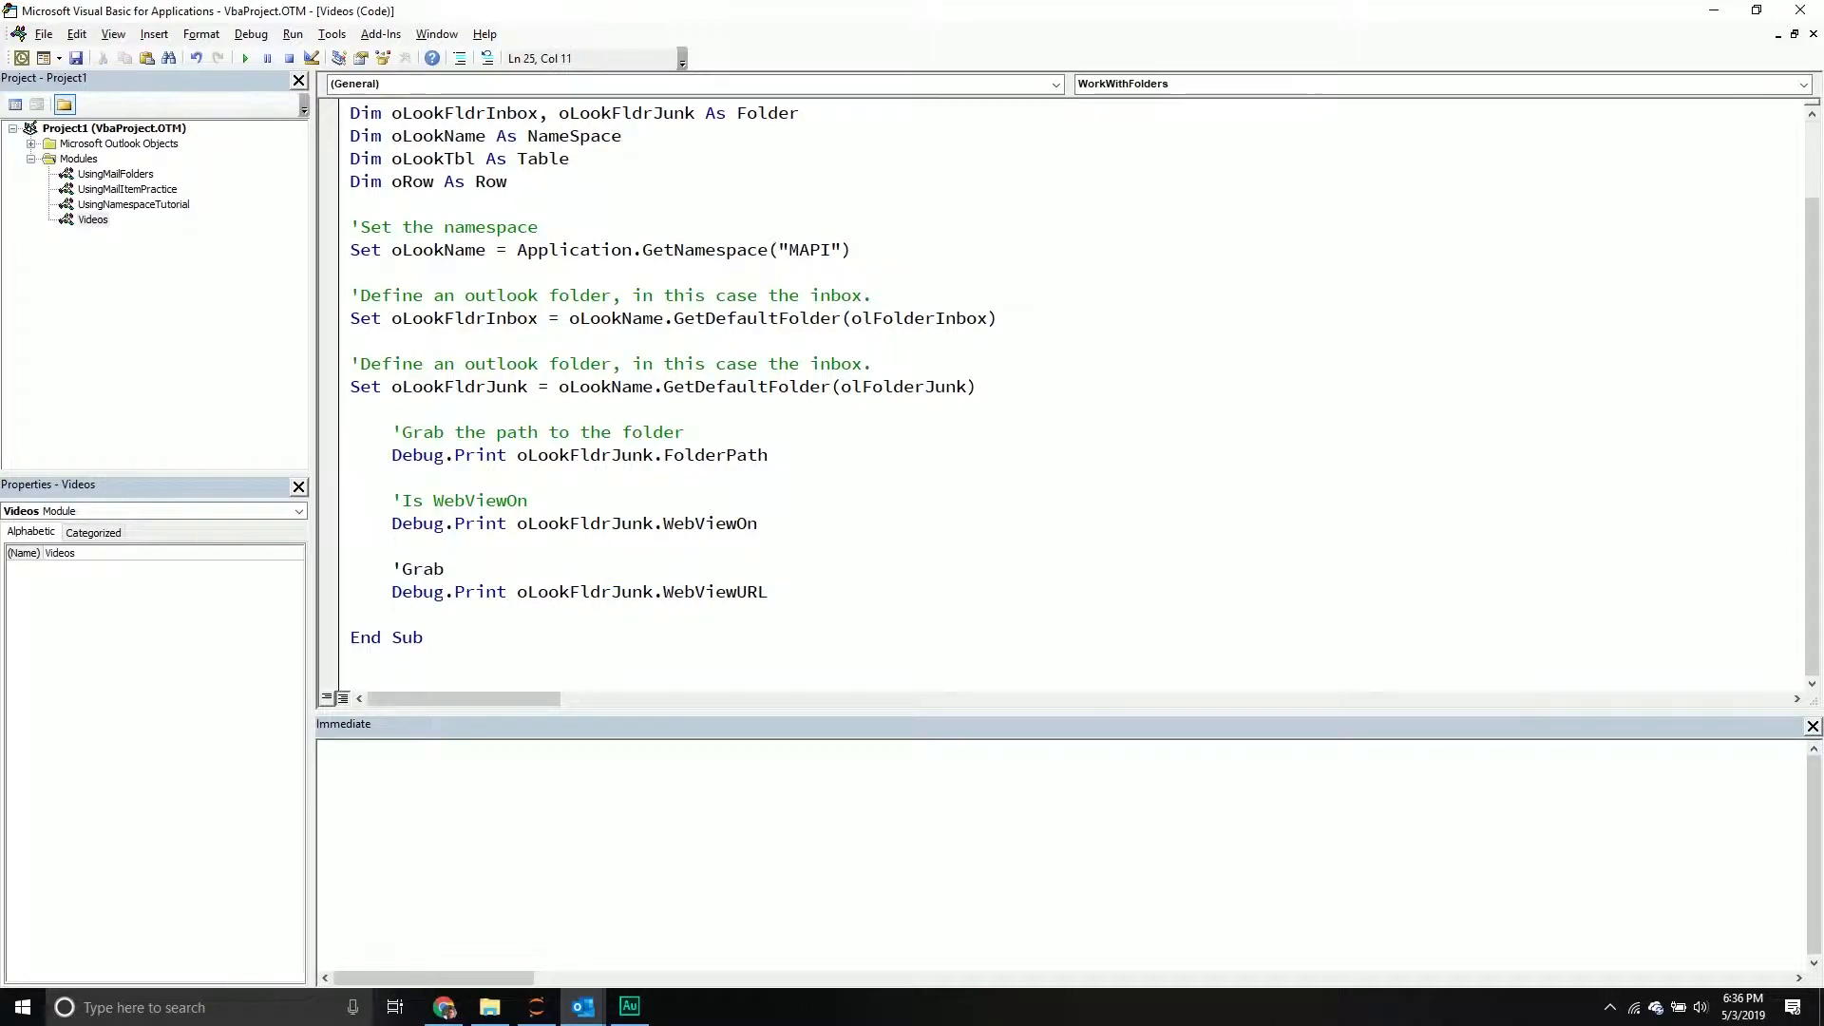
{"action": "type", "text": "the"}
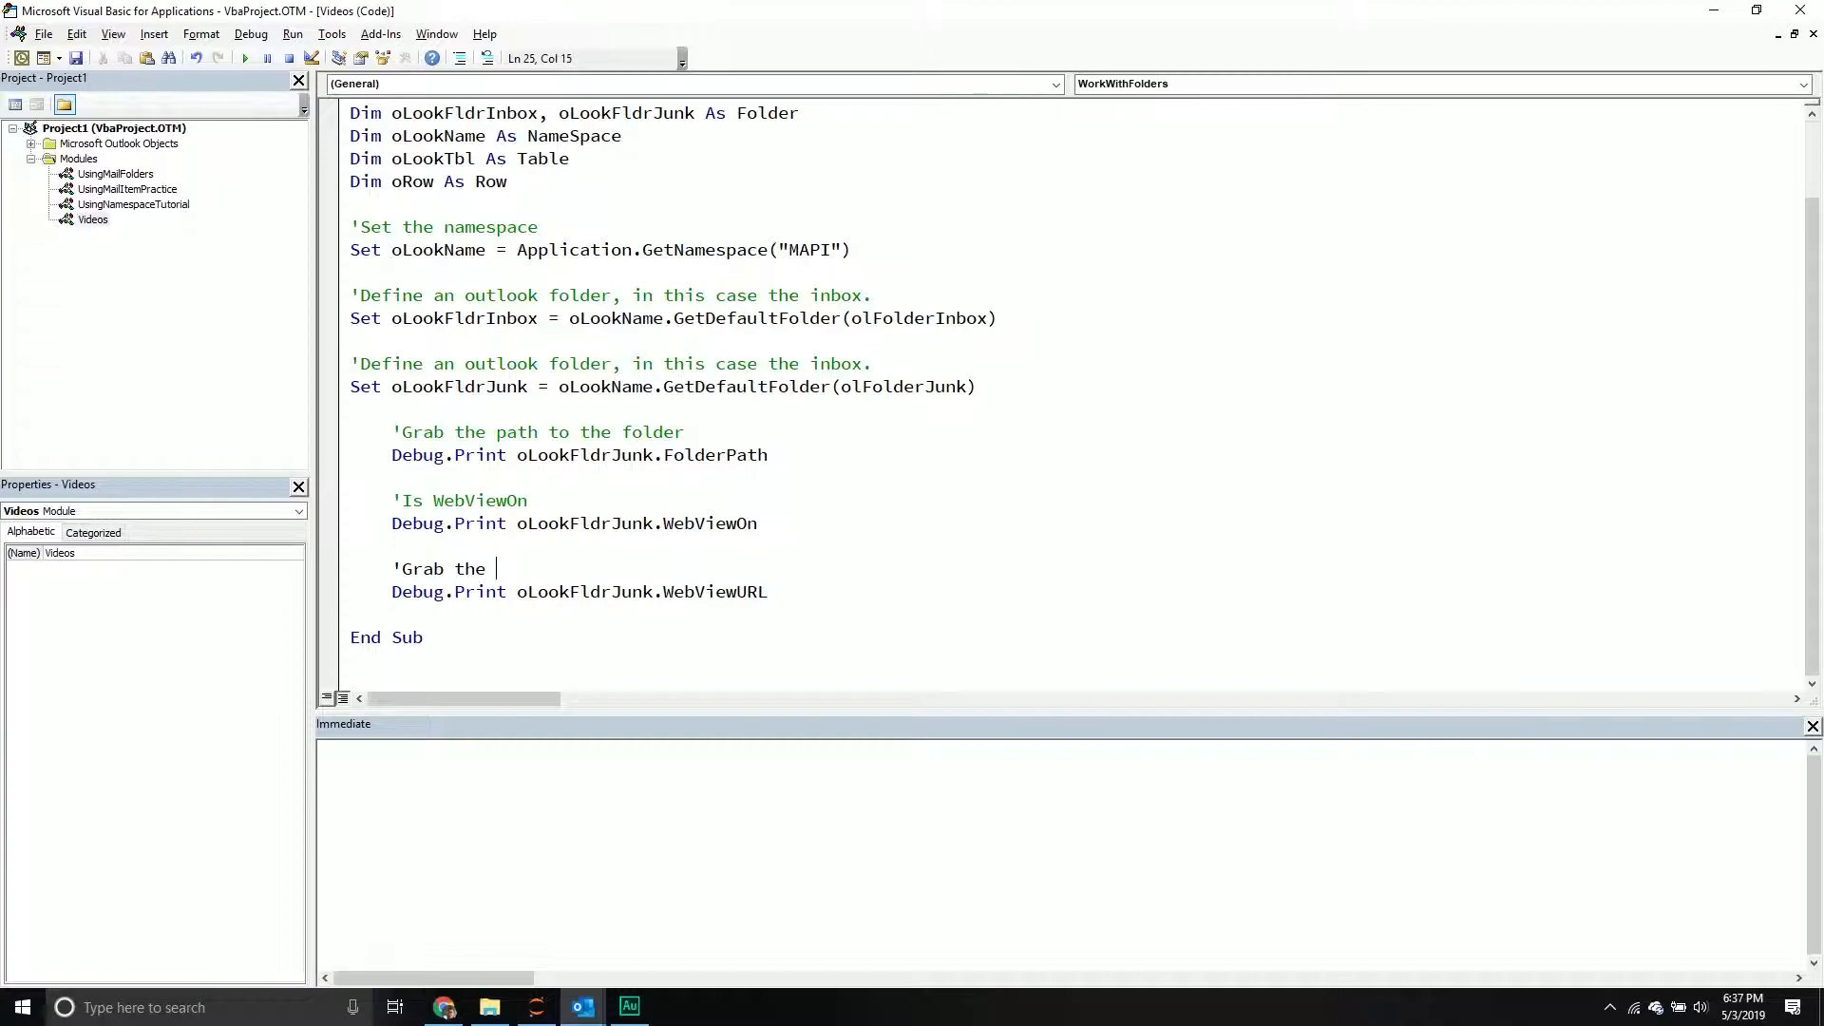
{"action": "type", "text": "url"}
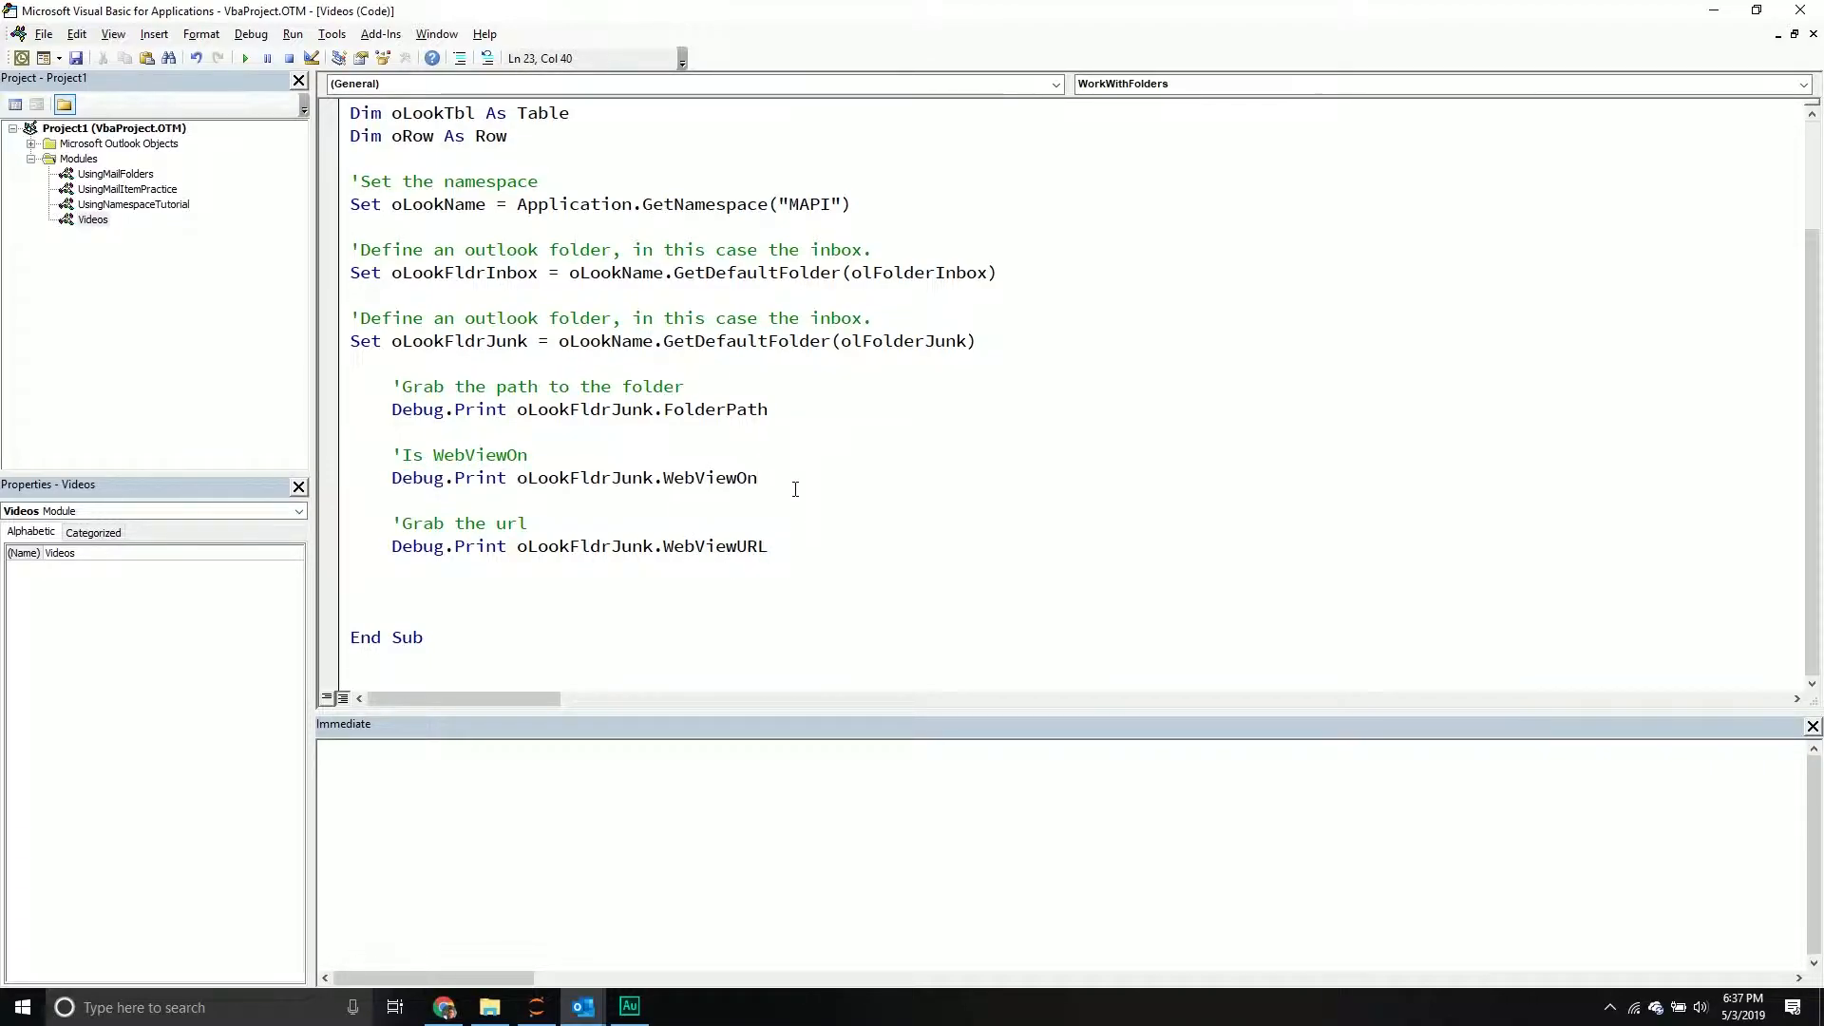
{"action": "mouse_move", "coordinate": [538, 471]}
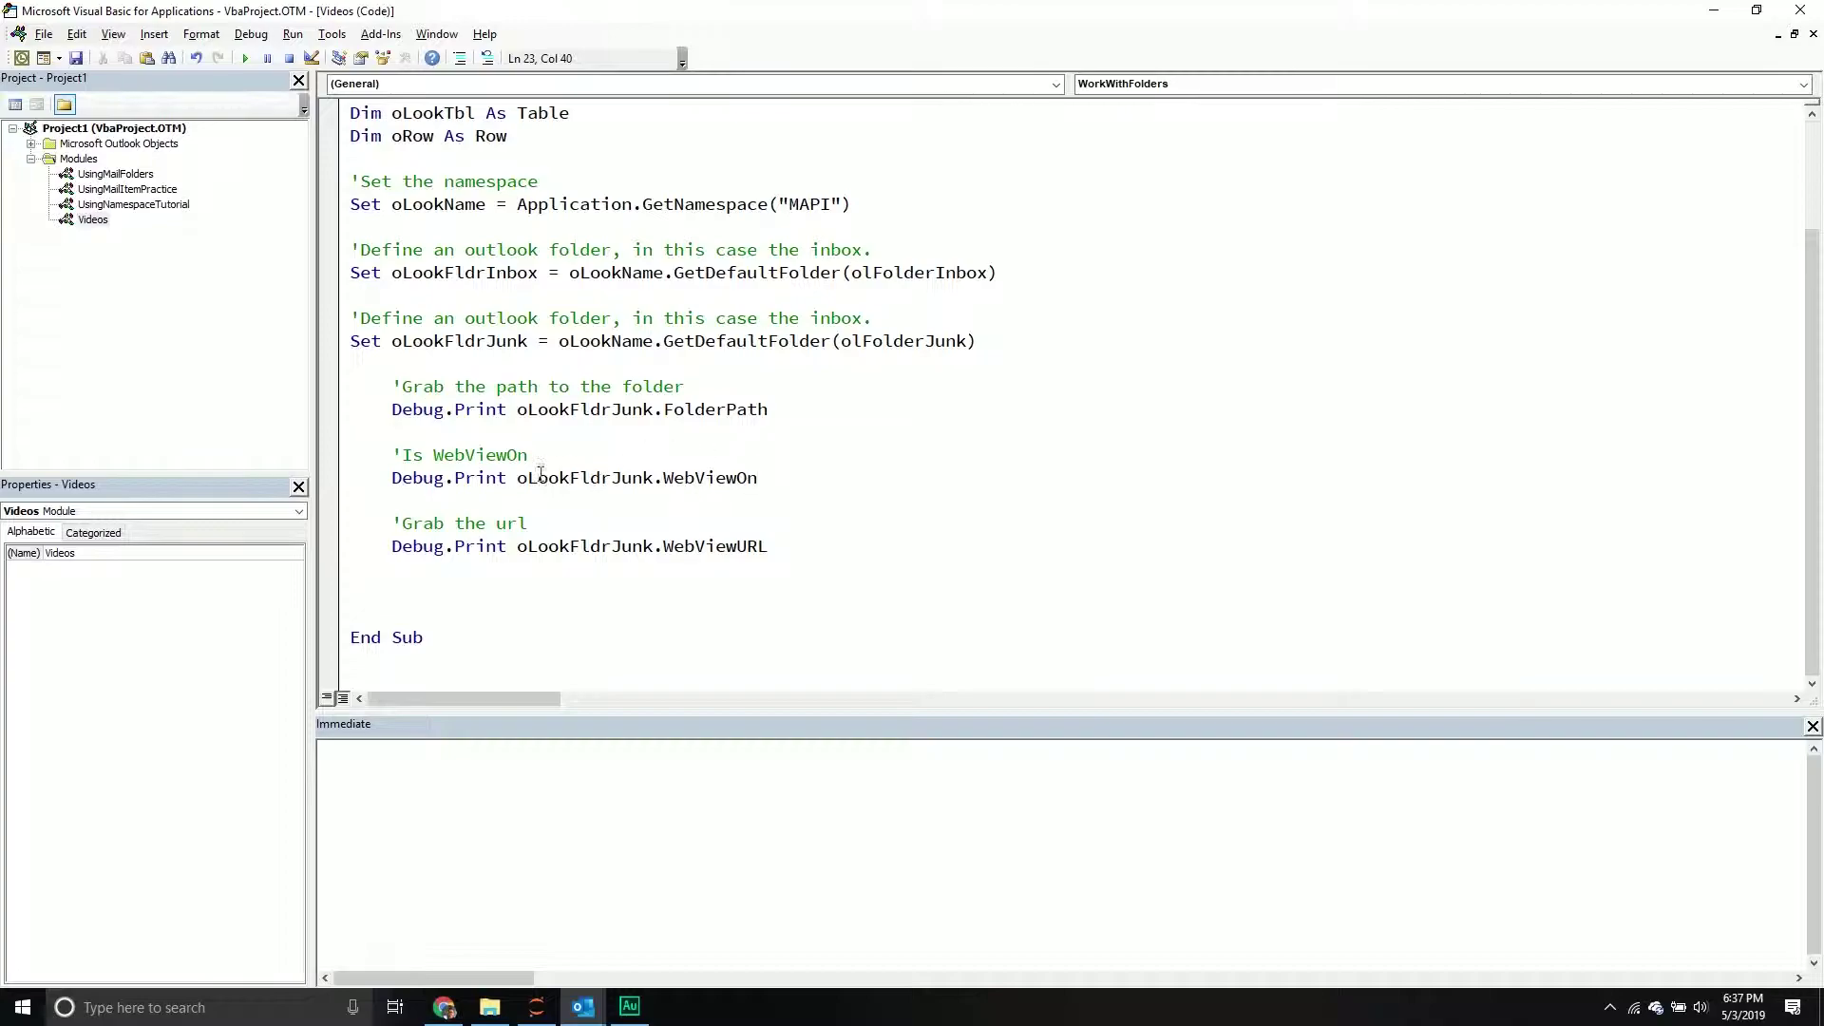
Edit at a print line's end and dismiss the resulting compile error.
{"action": "left_click", "coordinate": [757, 478]}
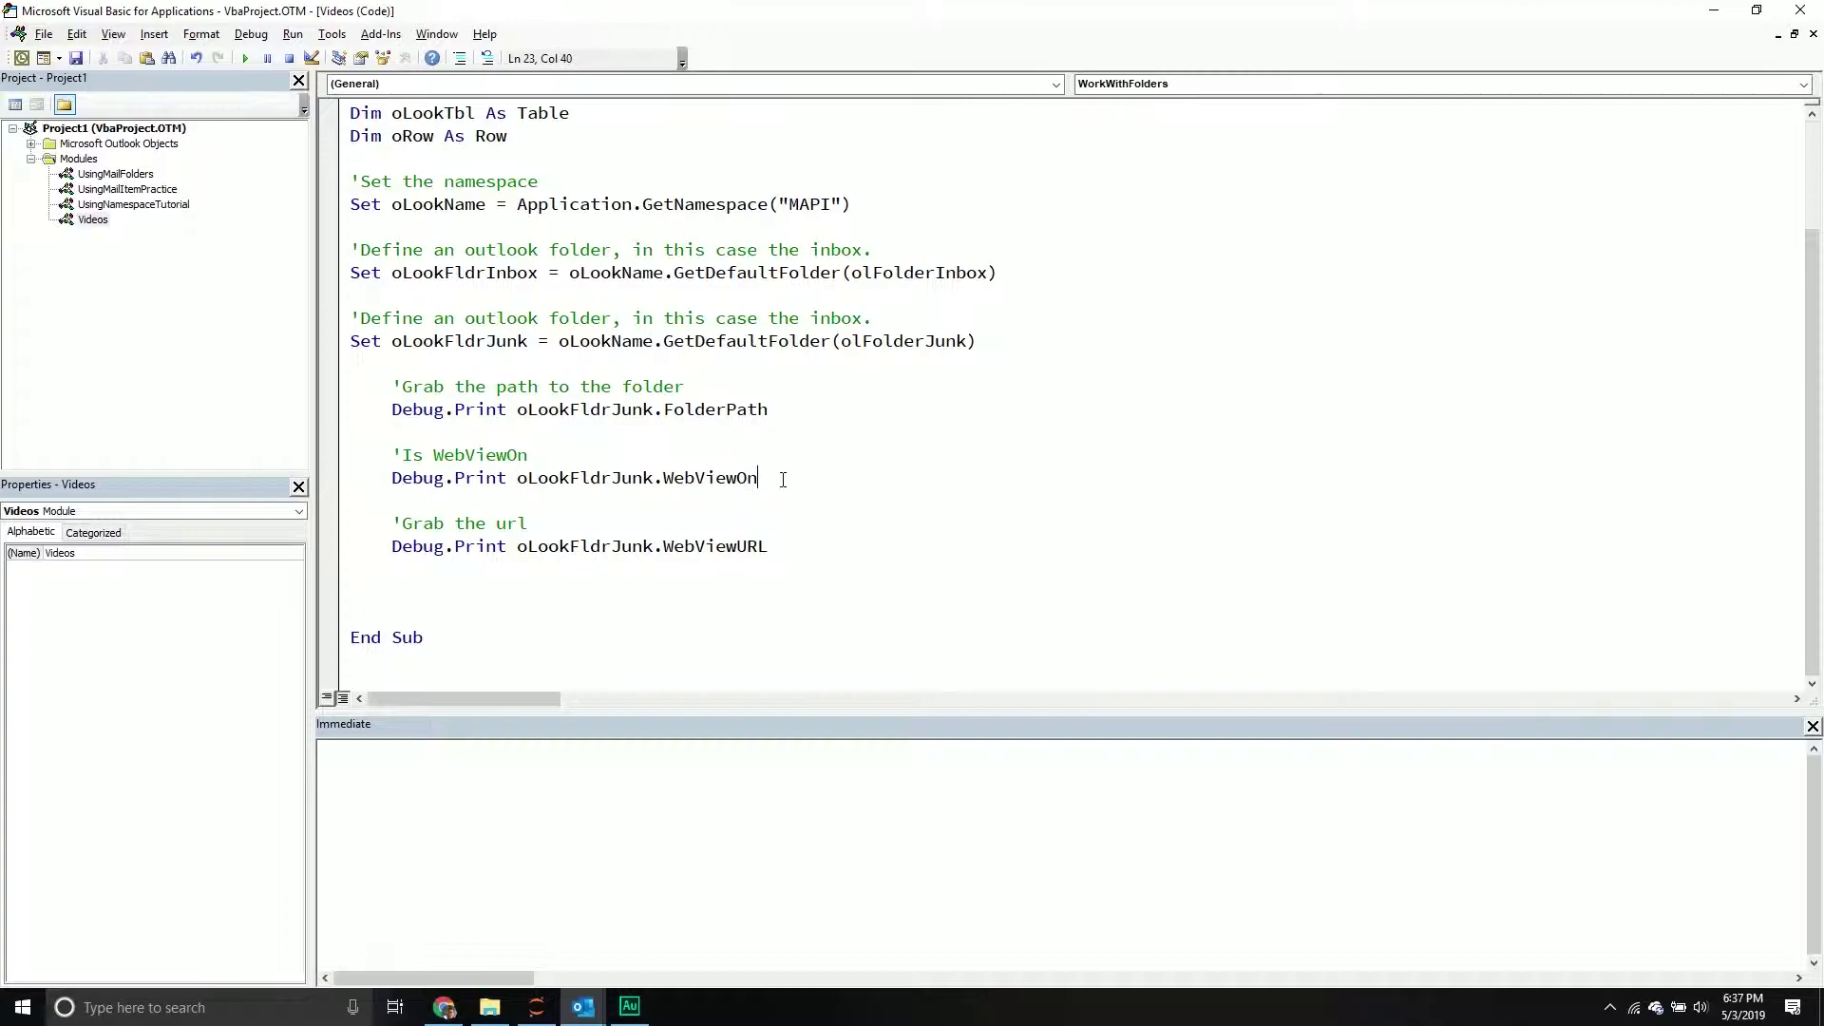
{"action": "type", "text": "= t"}
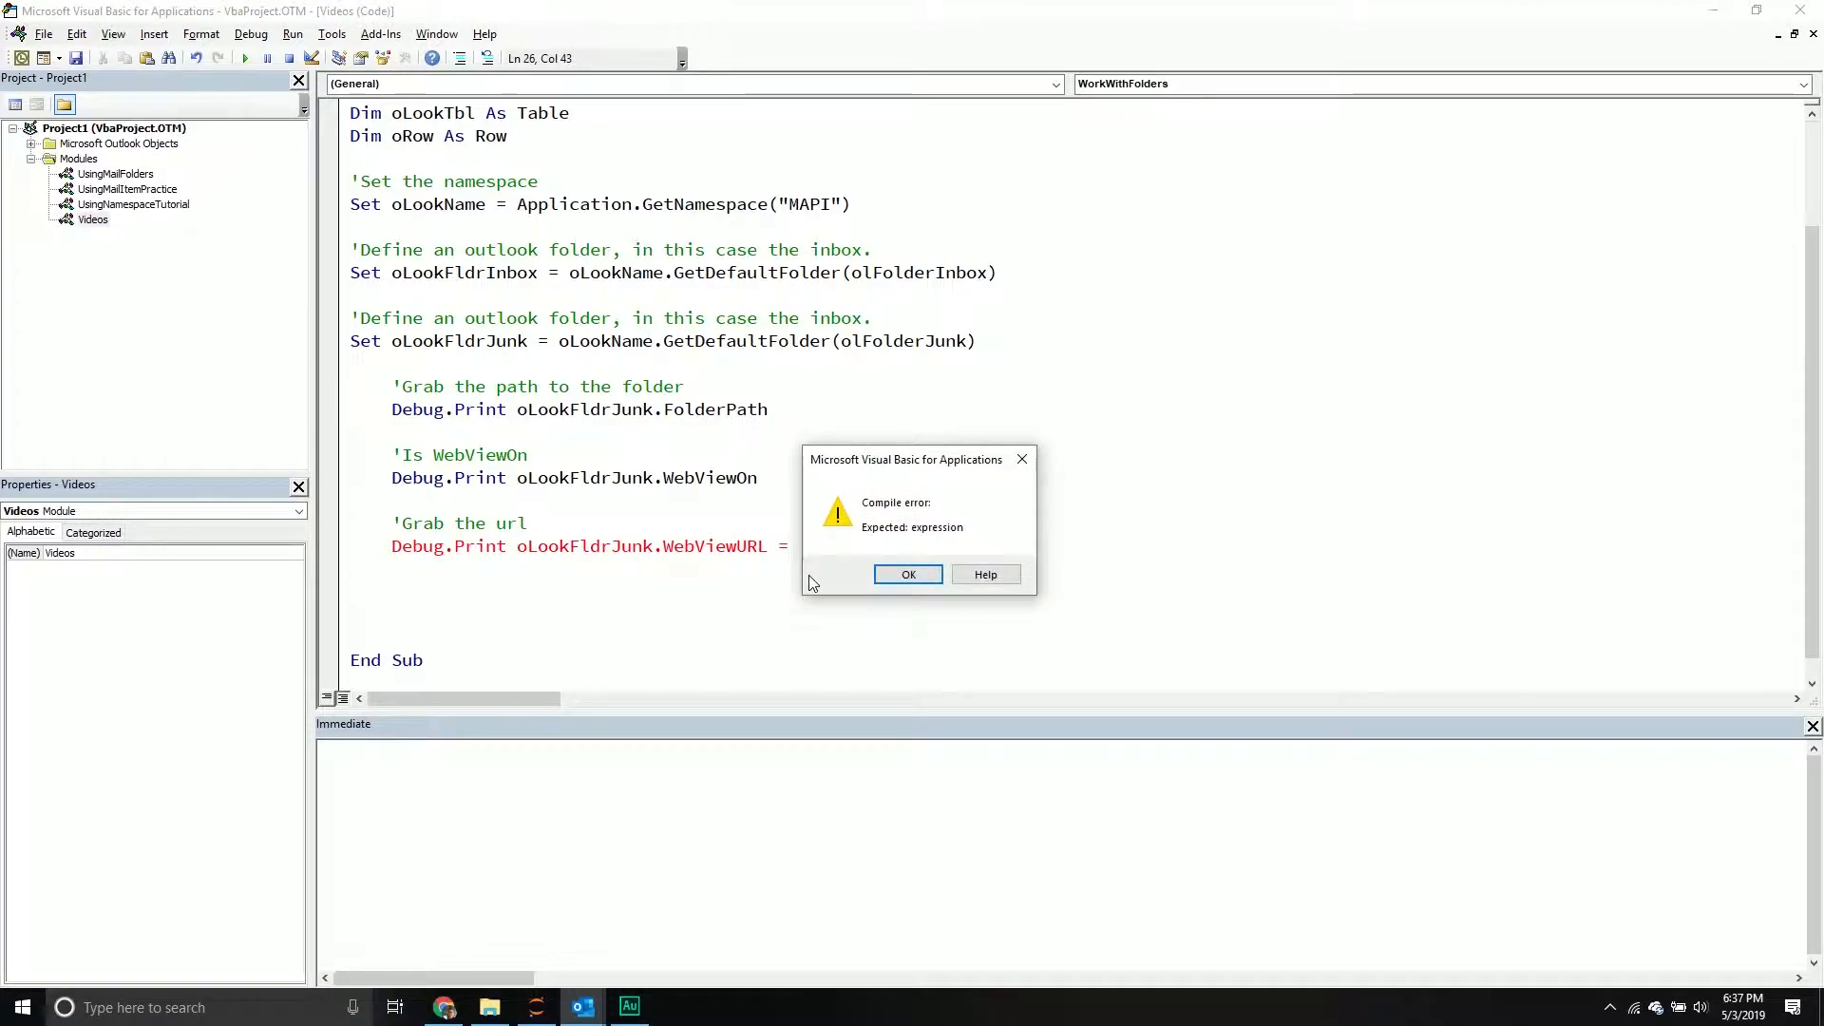
{"action": "left_click", "coordinate": [908, 574]}
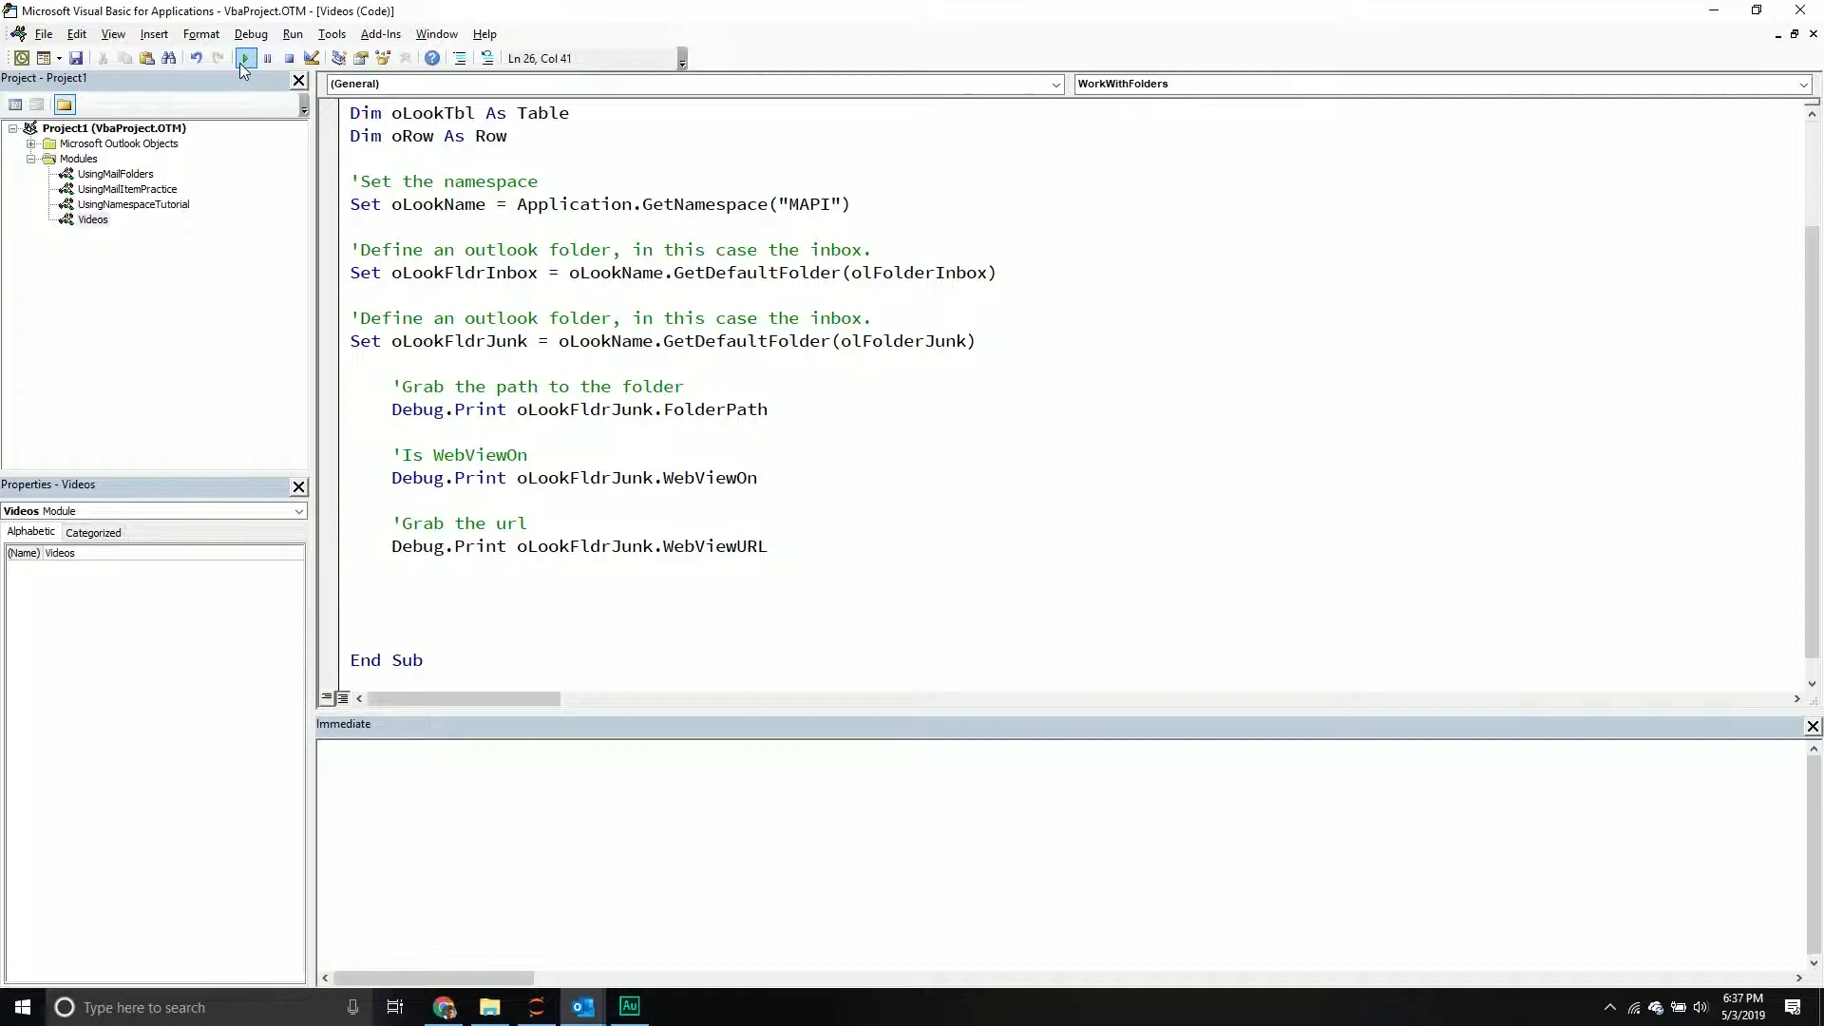
Run WorkWithFolders and check the Junk Email path and False WebViewOn output.
{"action": "left_click", "coordinate": [243, 58]}
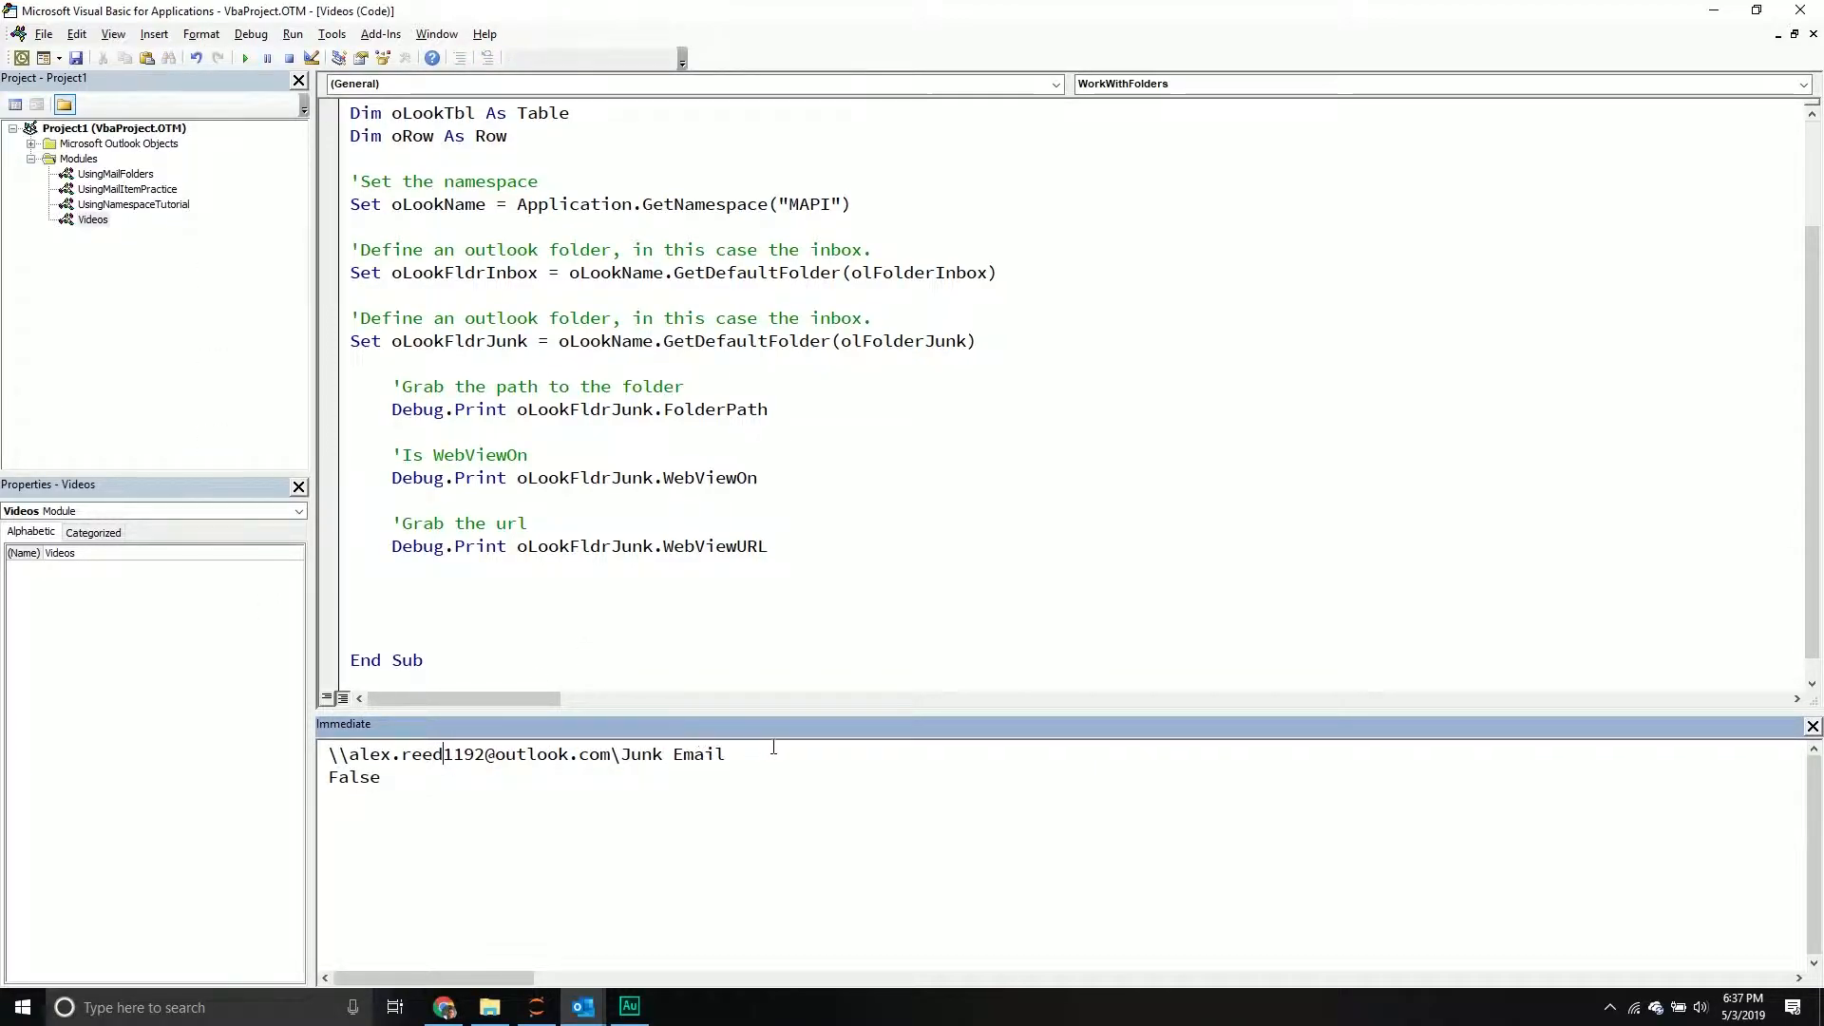
{"action": "double_click", "coordinate": [352, 776]}
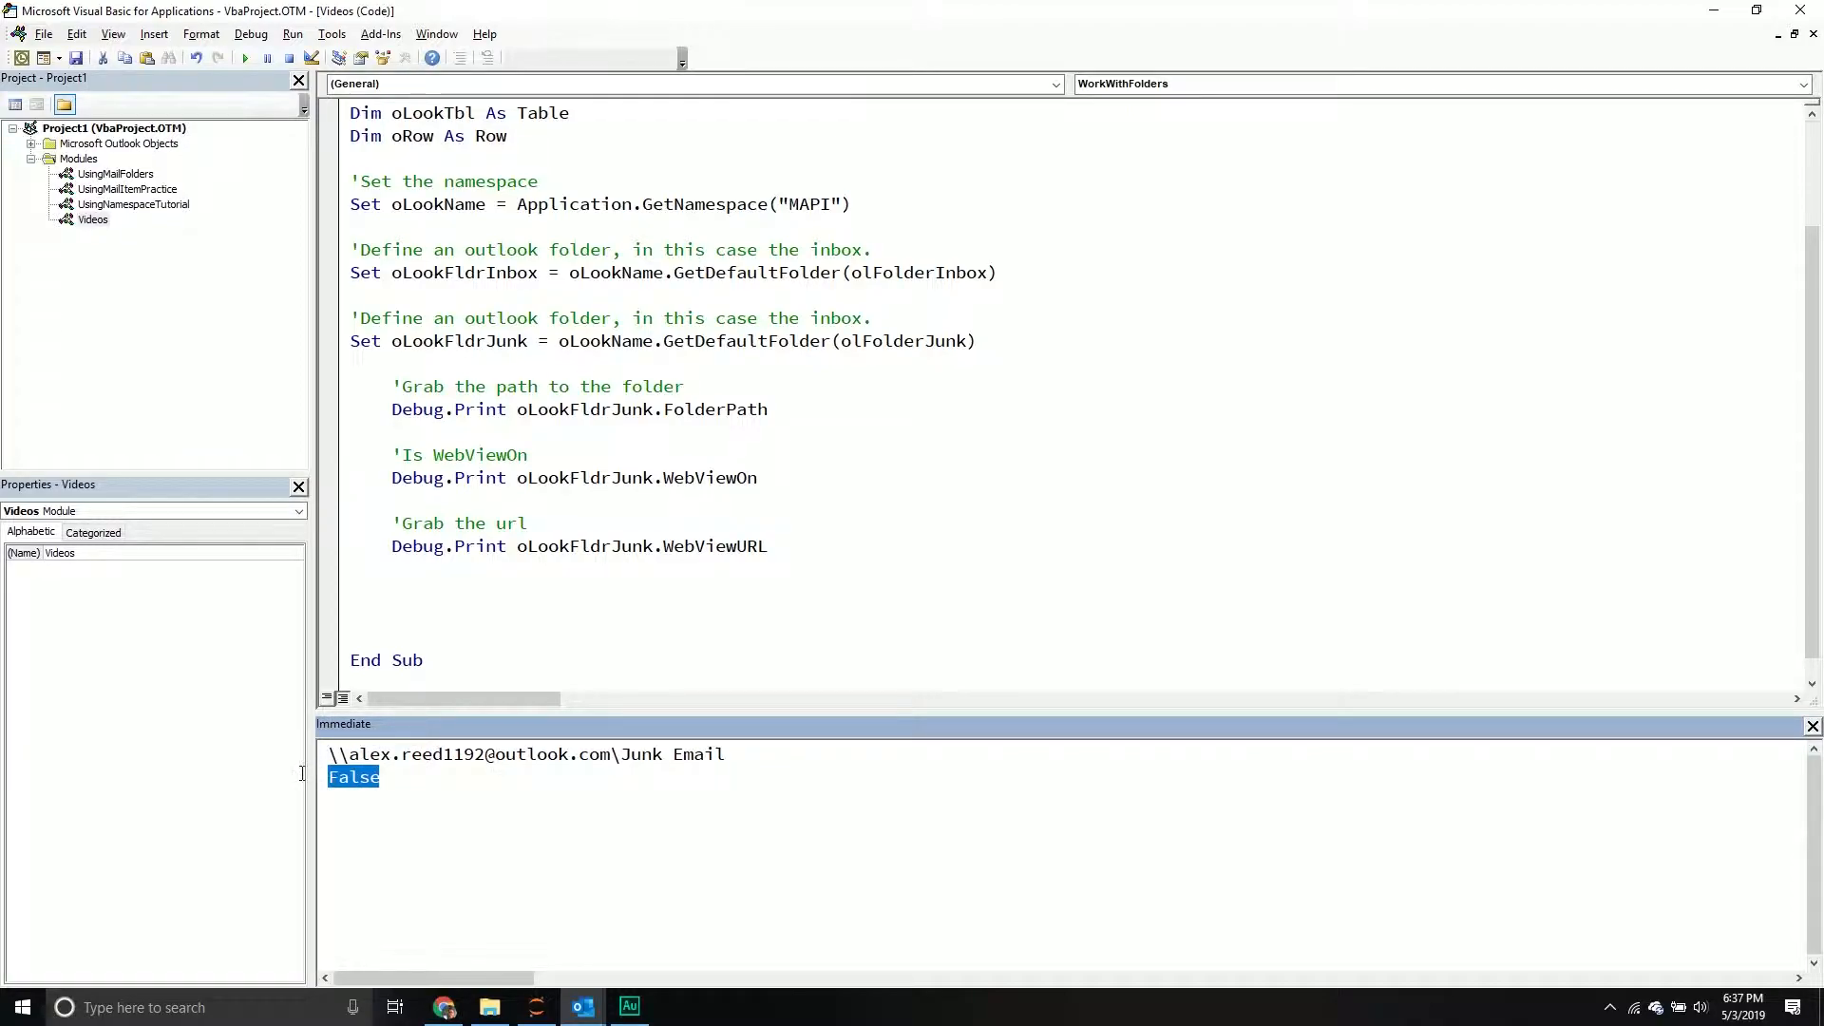
{"action": "left_click", "coordinate": [361, 803]}
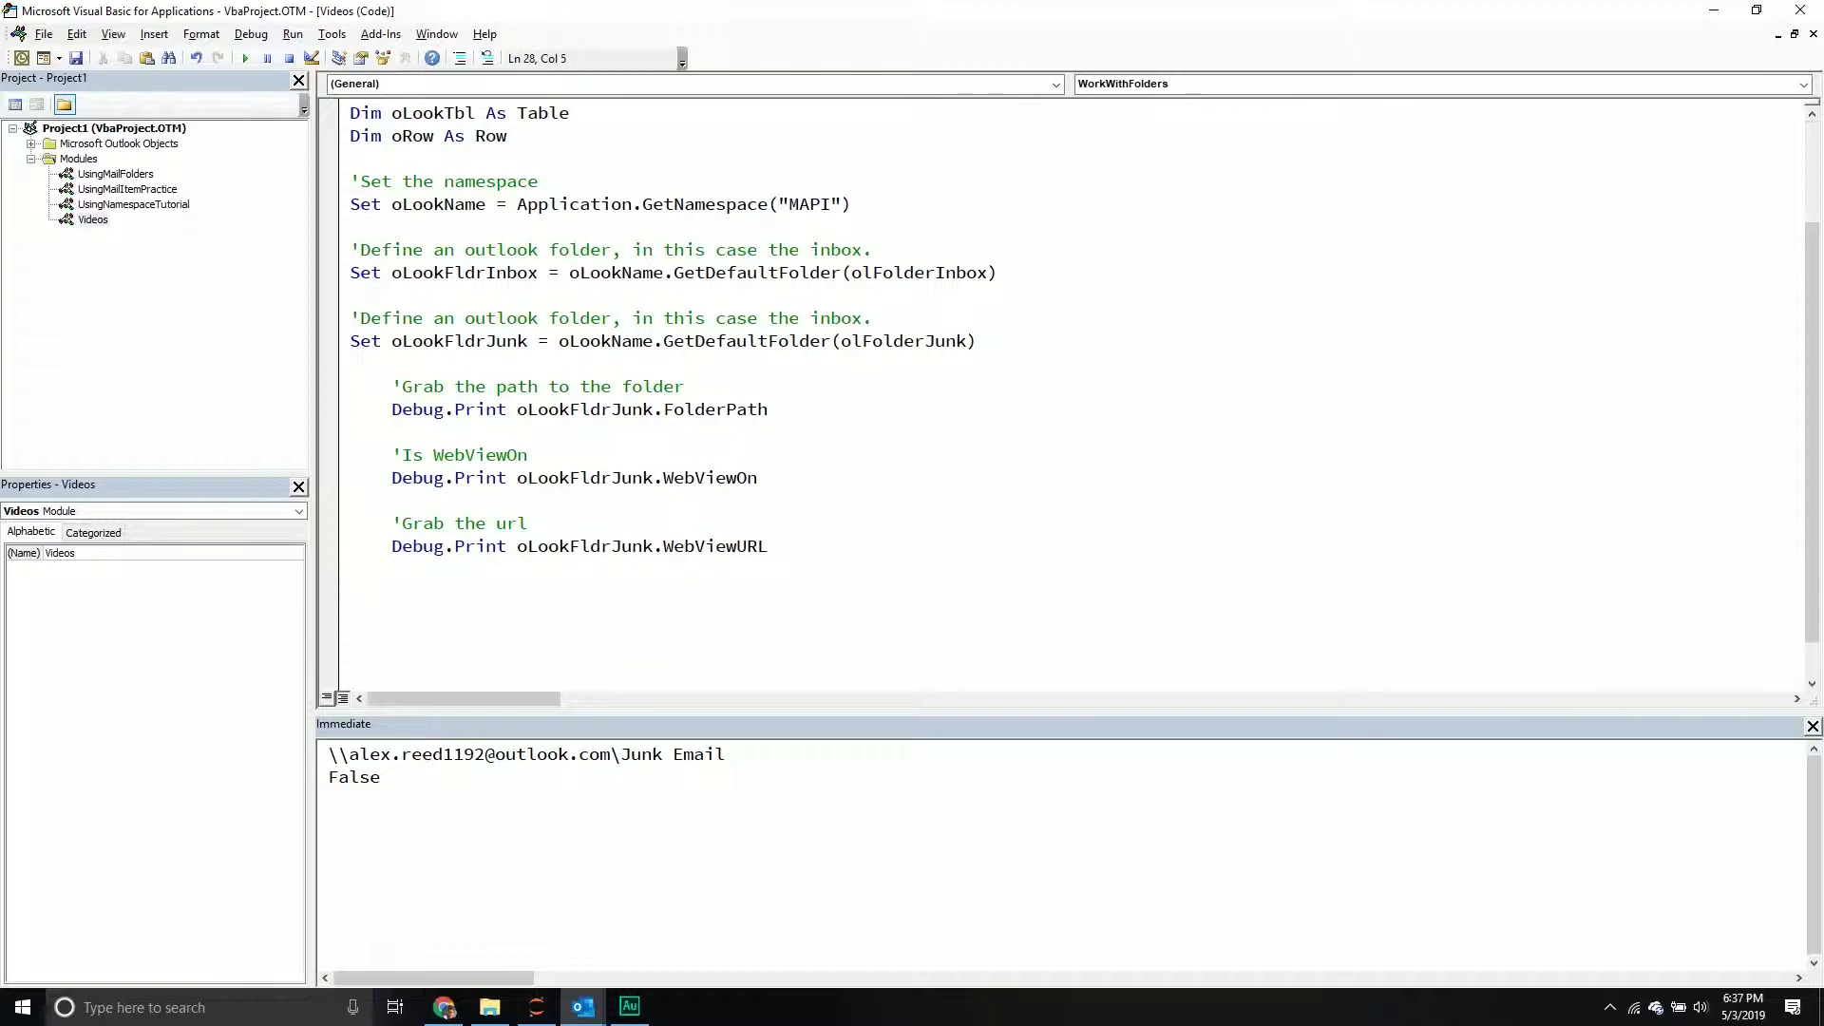
{"action": "double_click", "coordinate": [686, 545]}
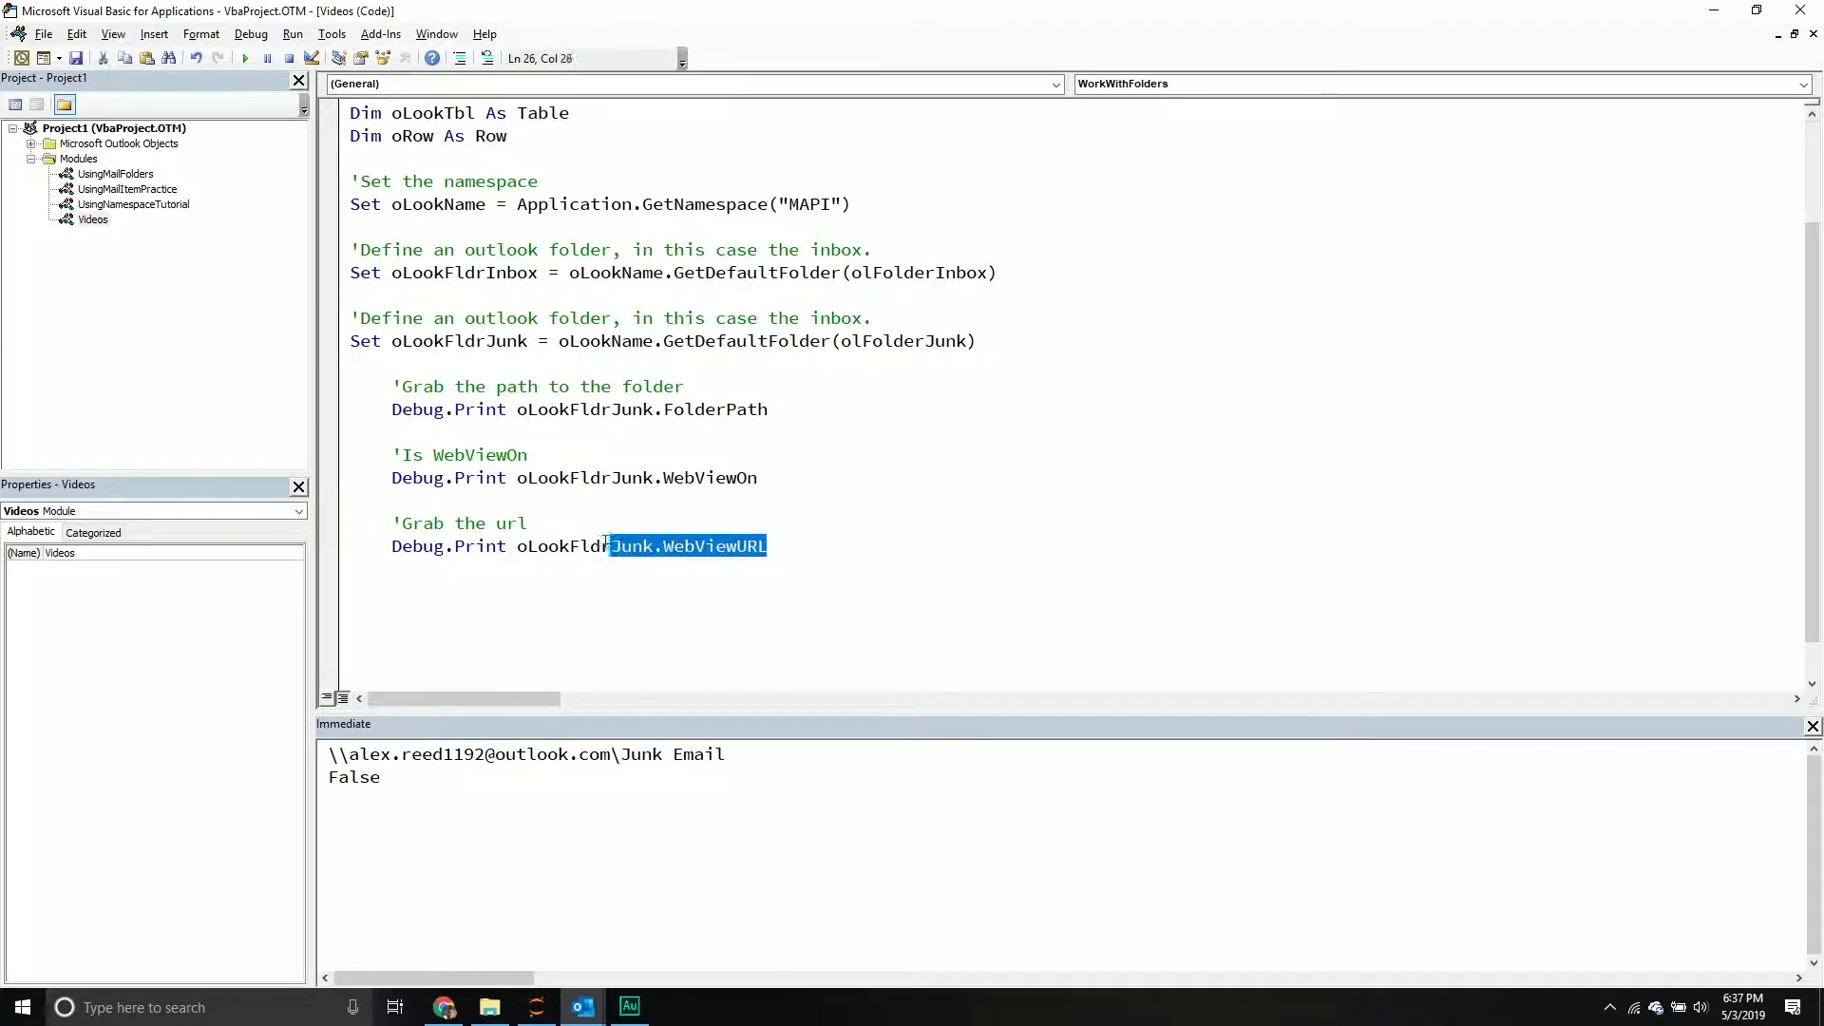
{"action": "left_click", "coordinate": [524, 615]}
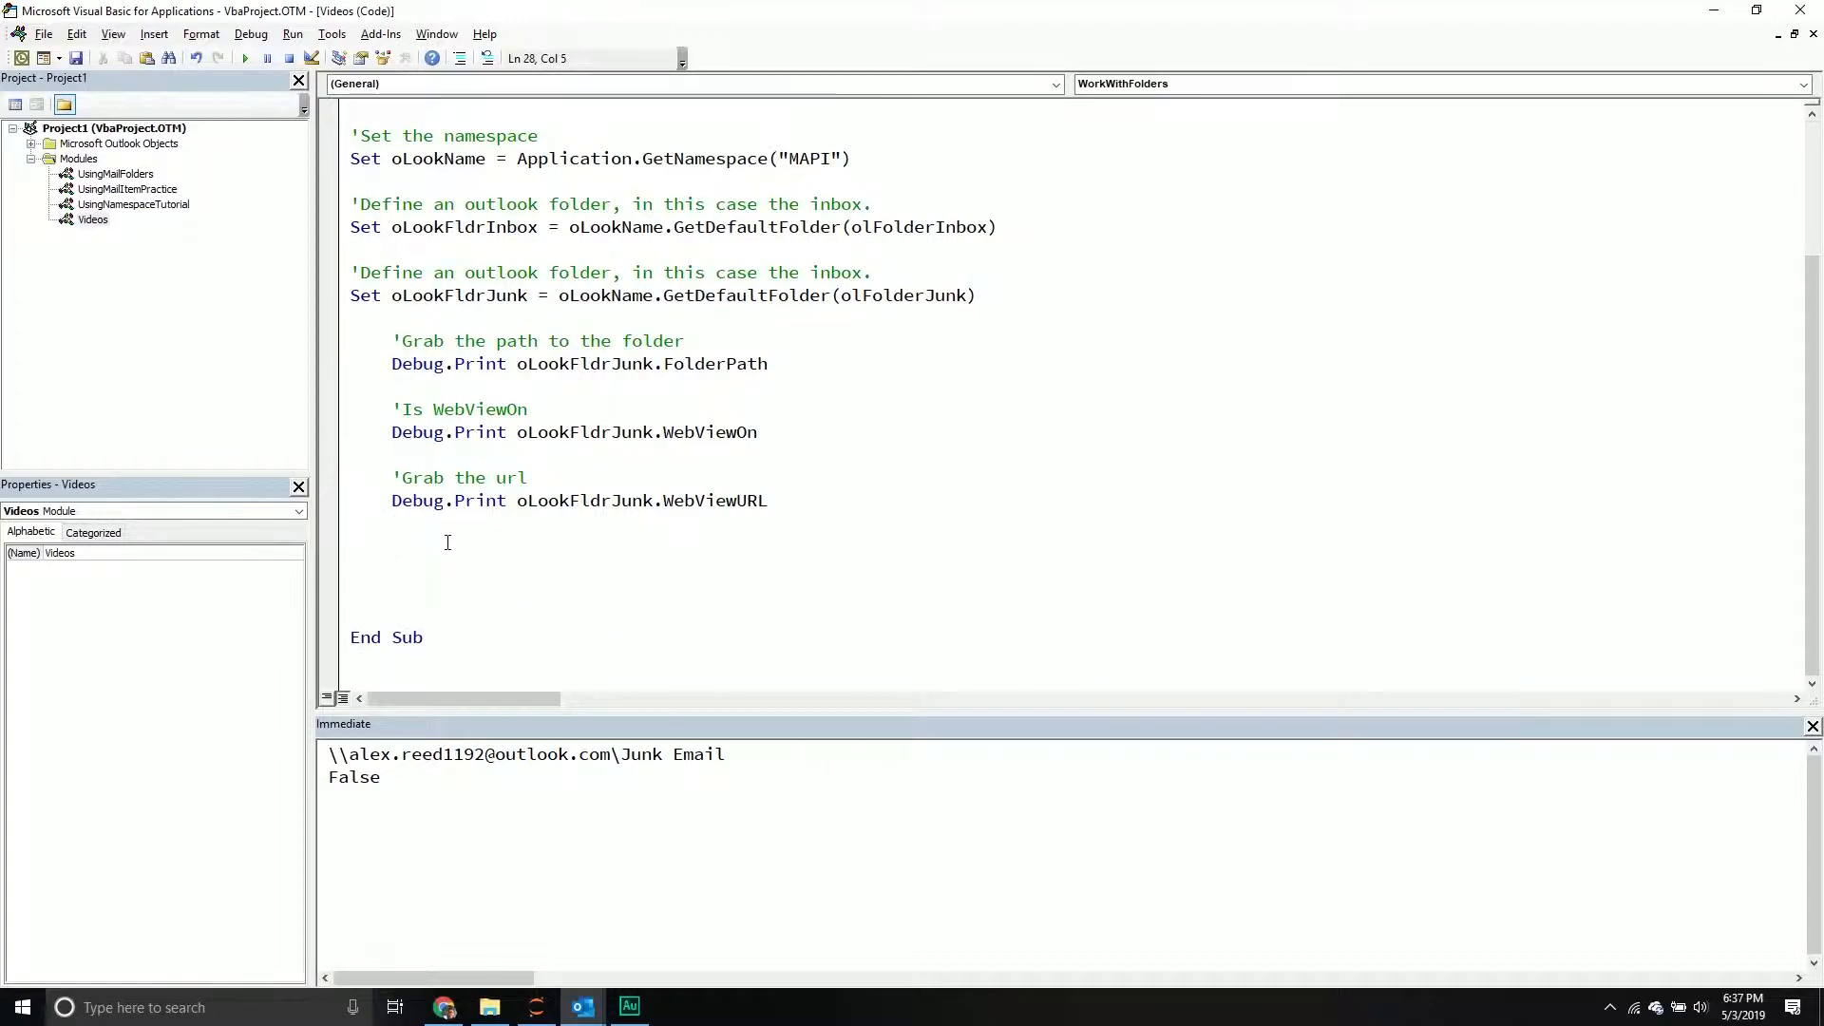
Add a 'How do we show the item count' comment with Debug.Print oLookFldrJunk.ShowItemCount.
{"action": "type", "text": "'Ho"}
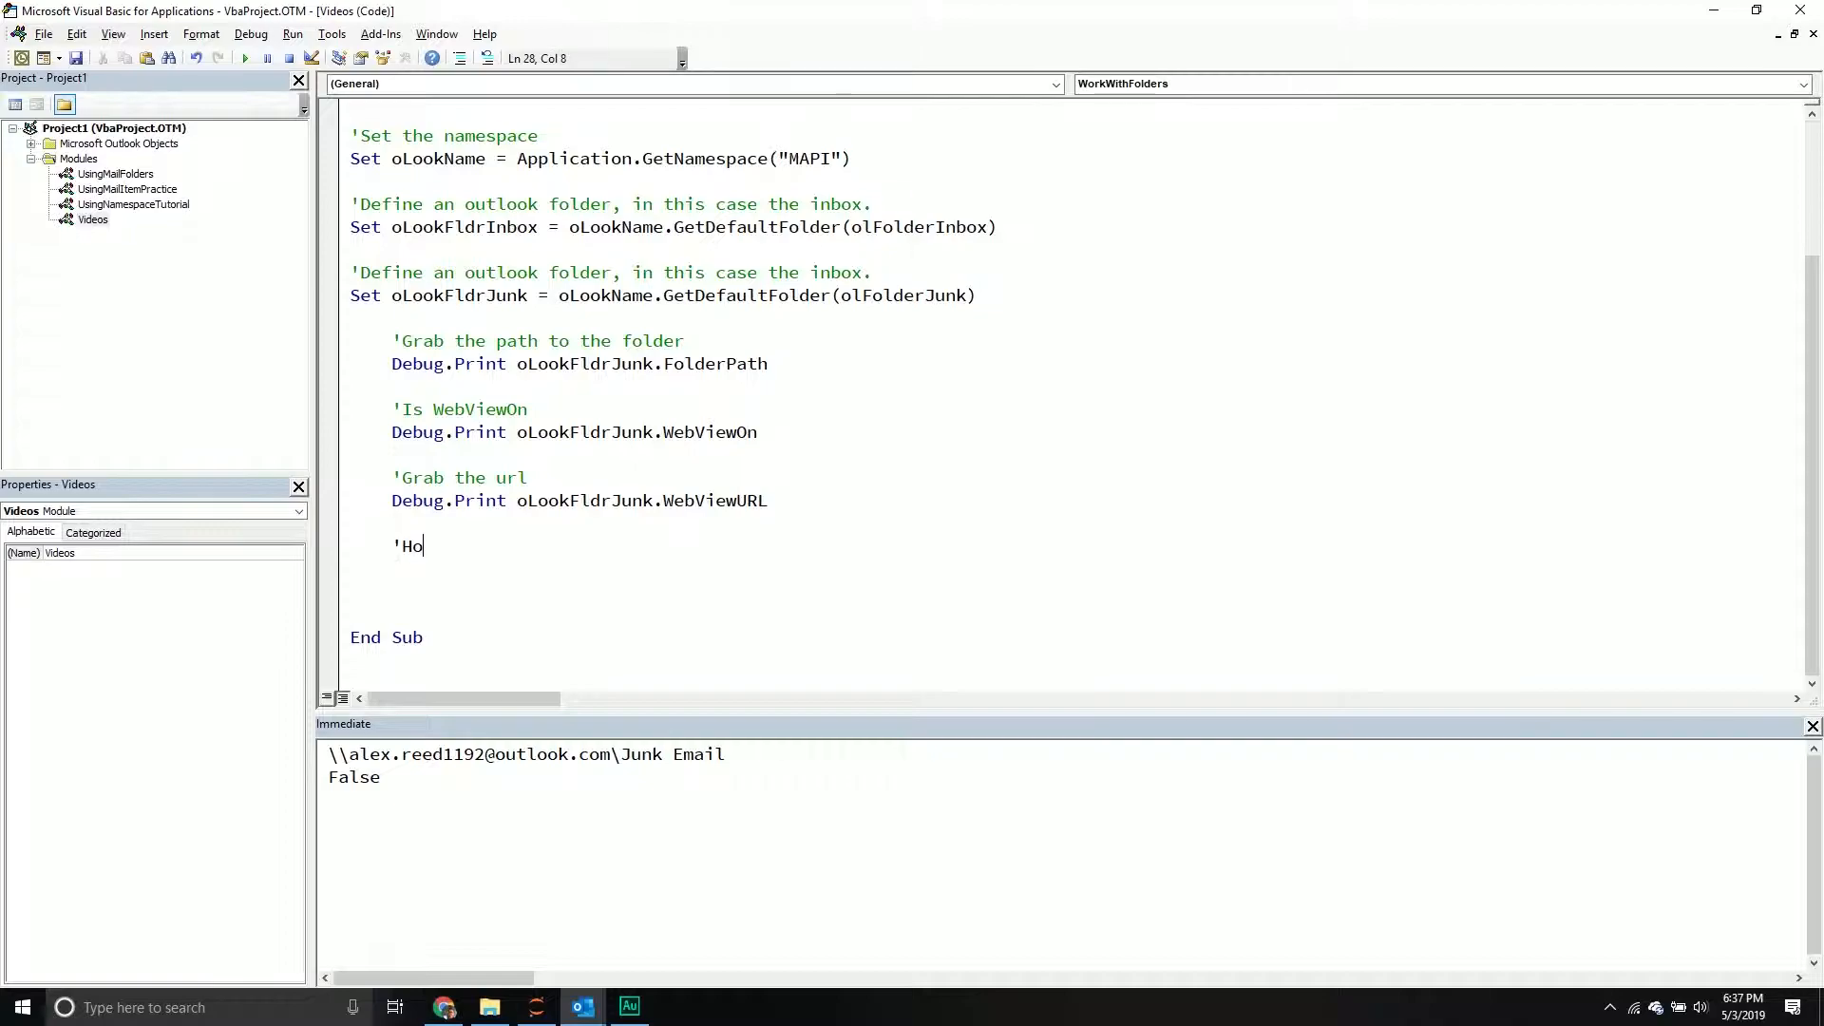
{"action": "type", "text": "w"}
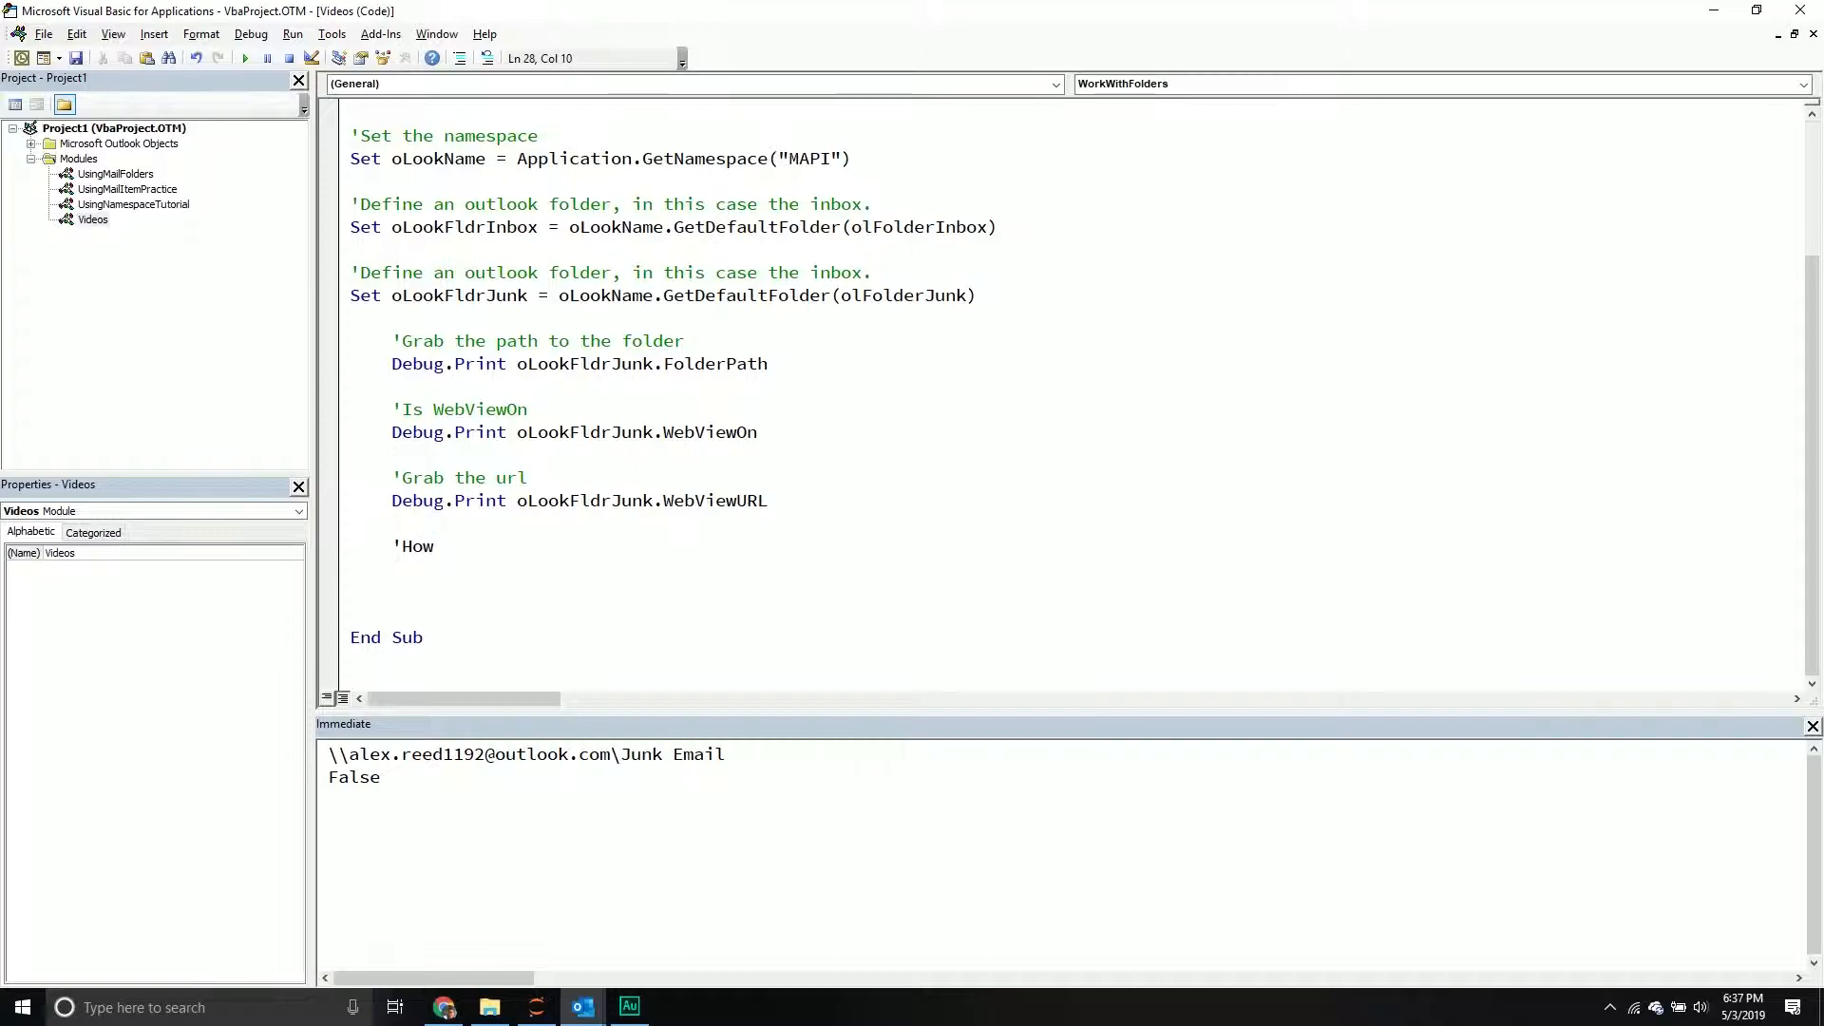
{"action": "type", "text": "do we show the item count"}
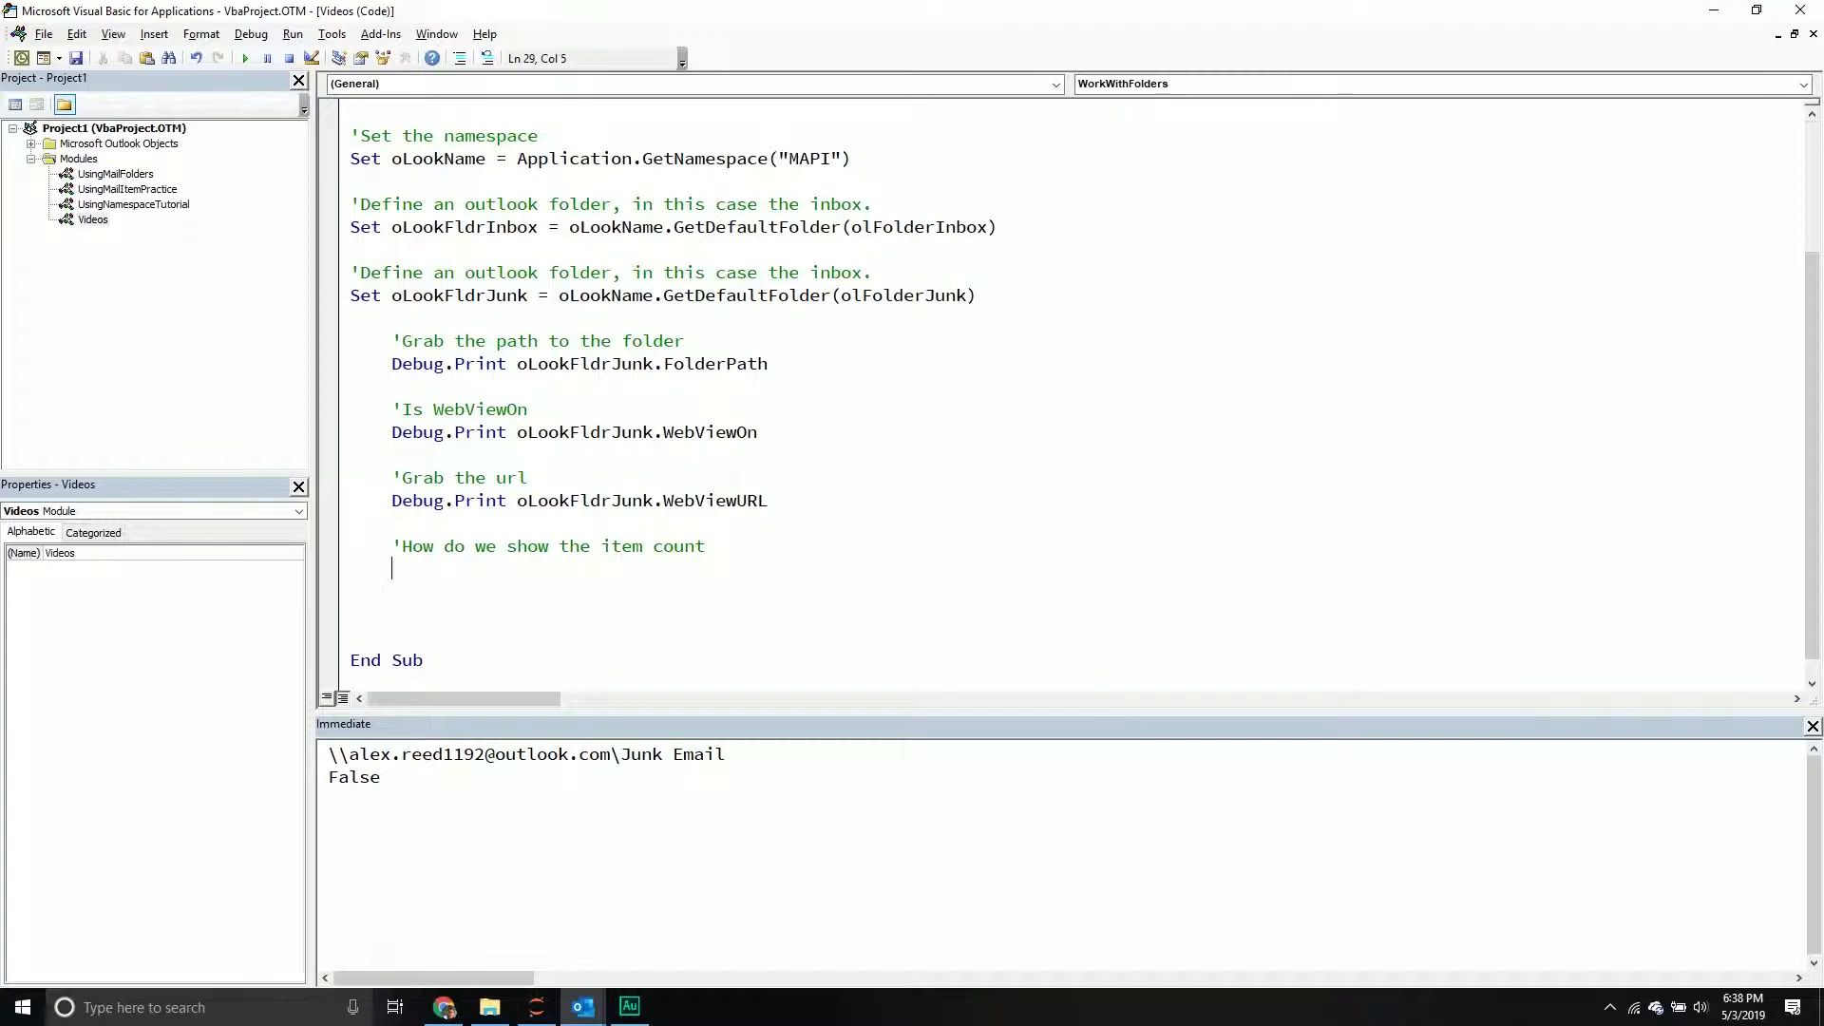
{"action": "mouse_move", "coordinate": [480, 539]}
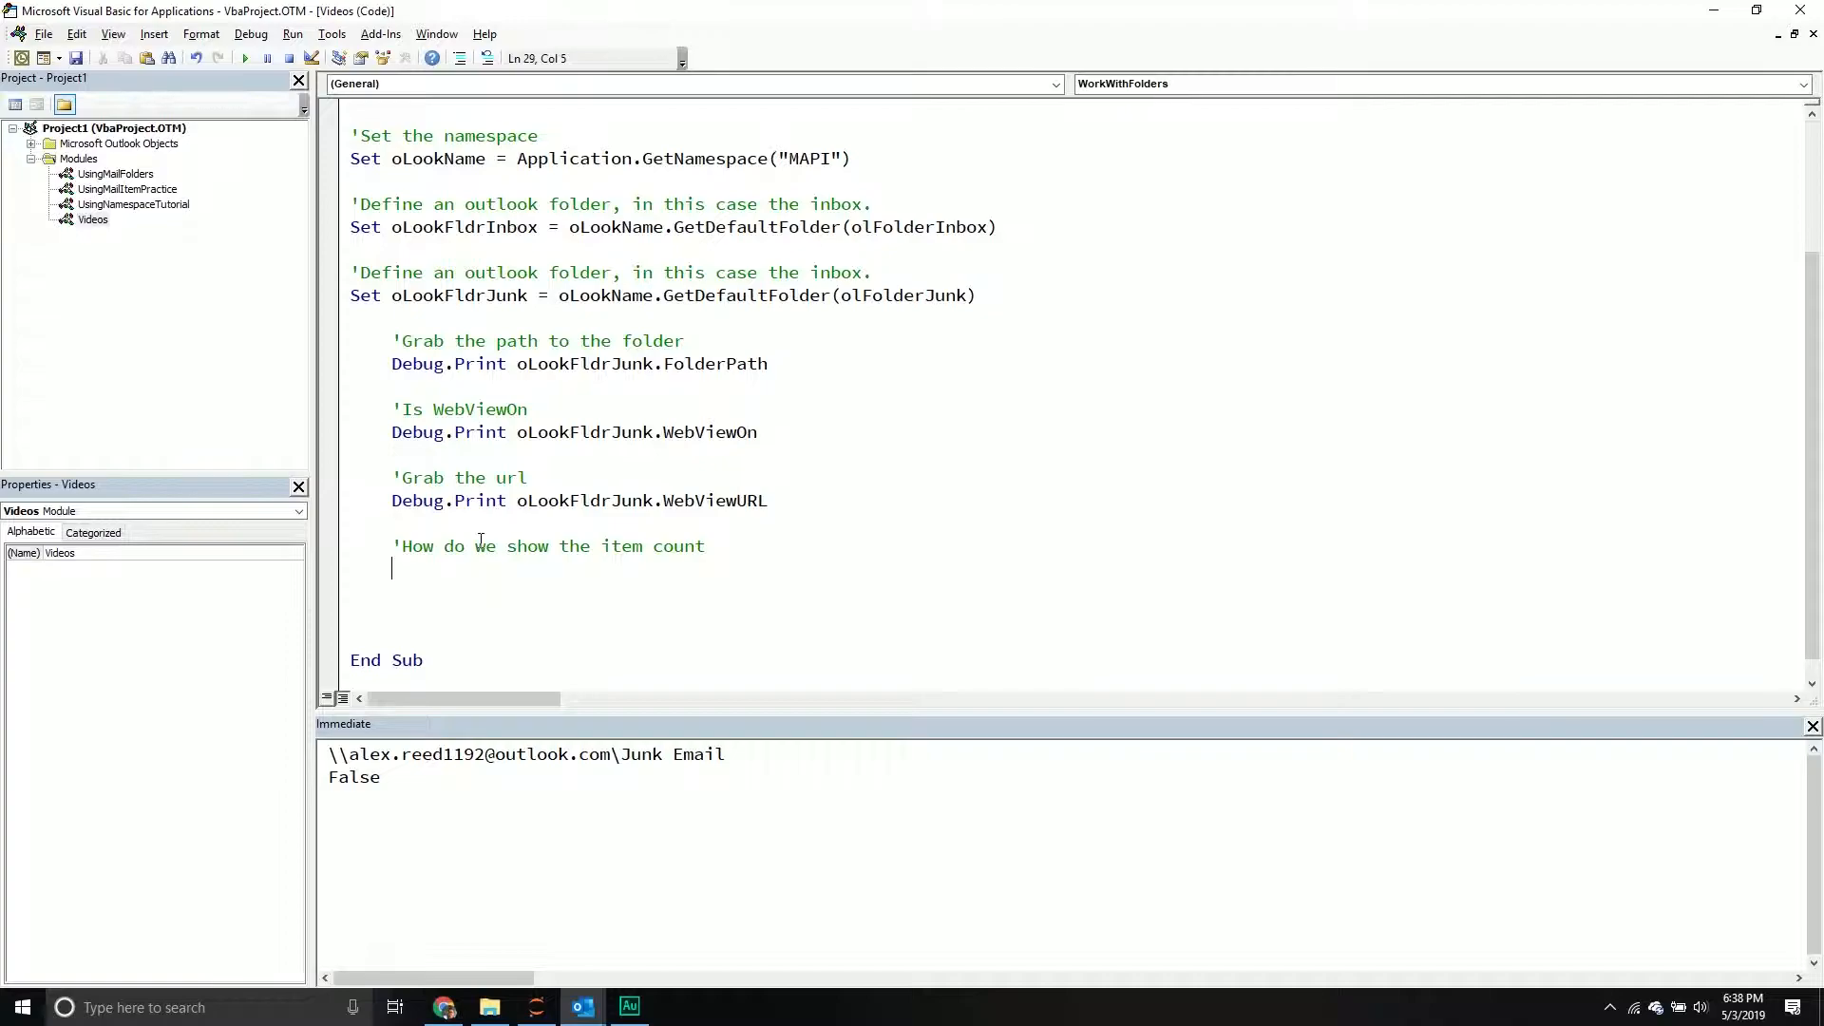
{"action": "mouse_move", "coordinate": [501, 649]}
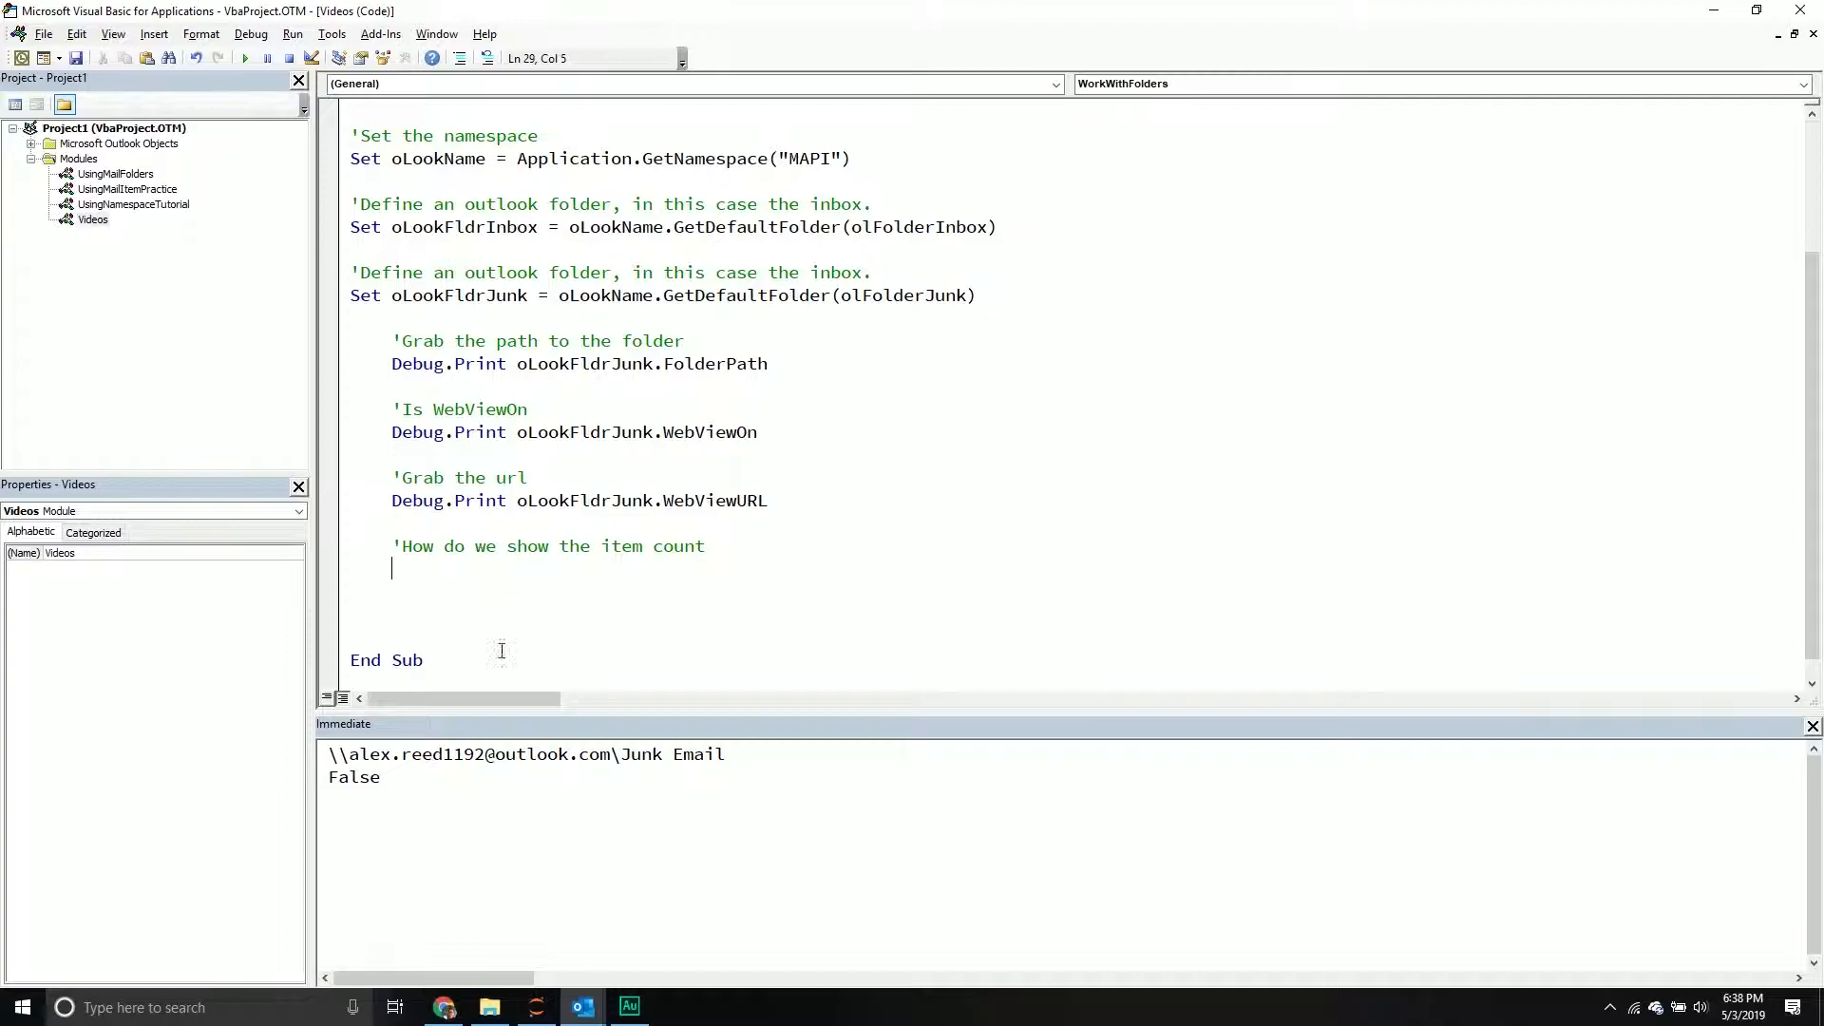
{"action": "left_click", "coordinate": [581, 1007]}
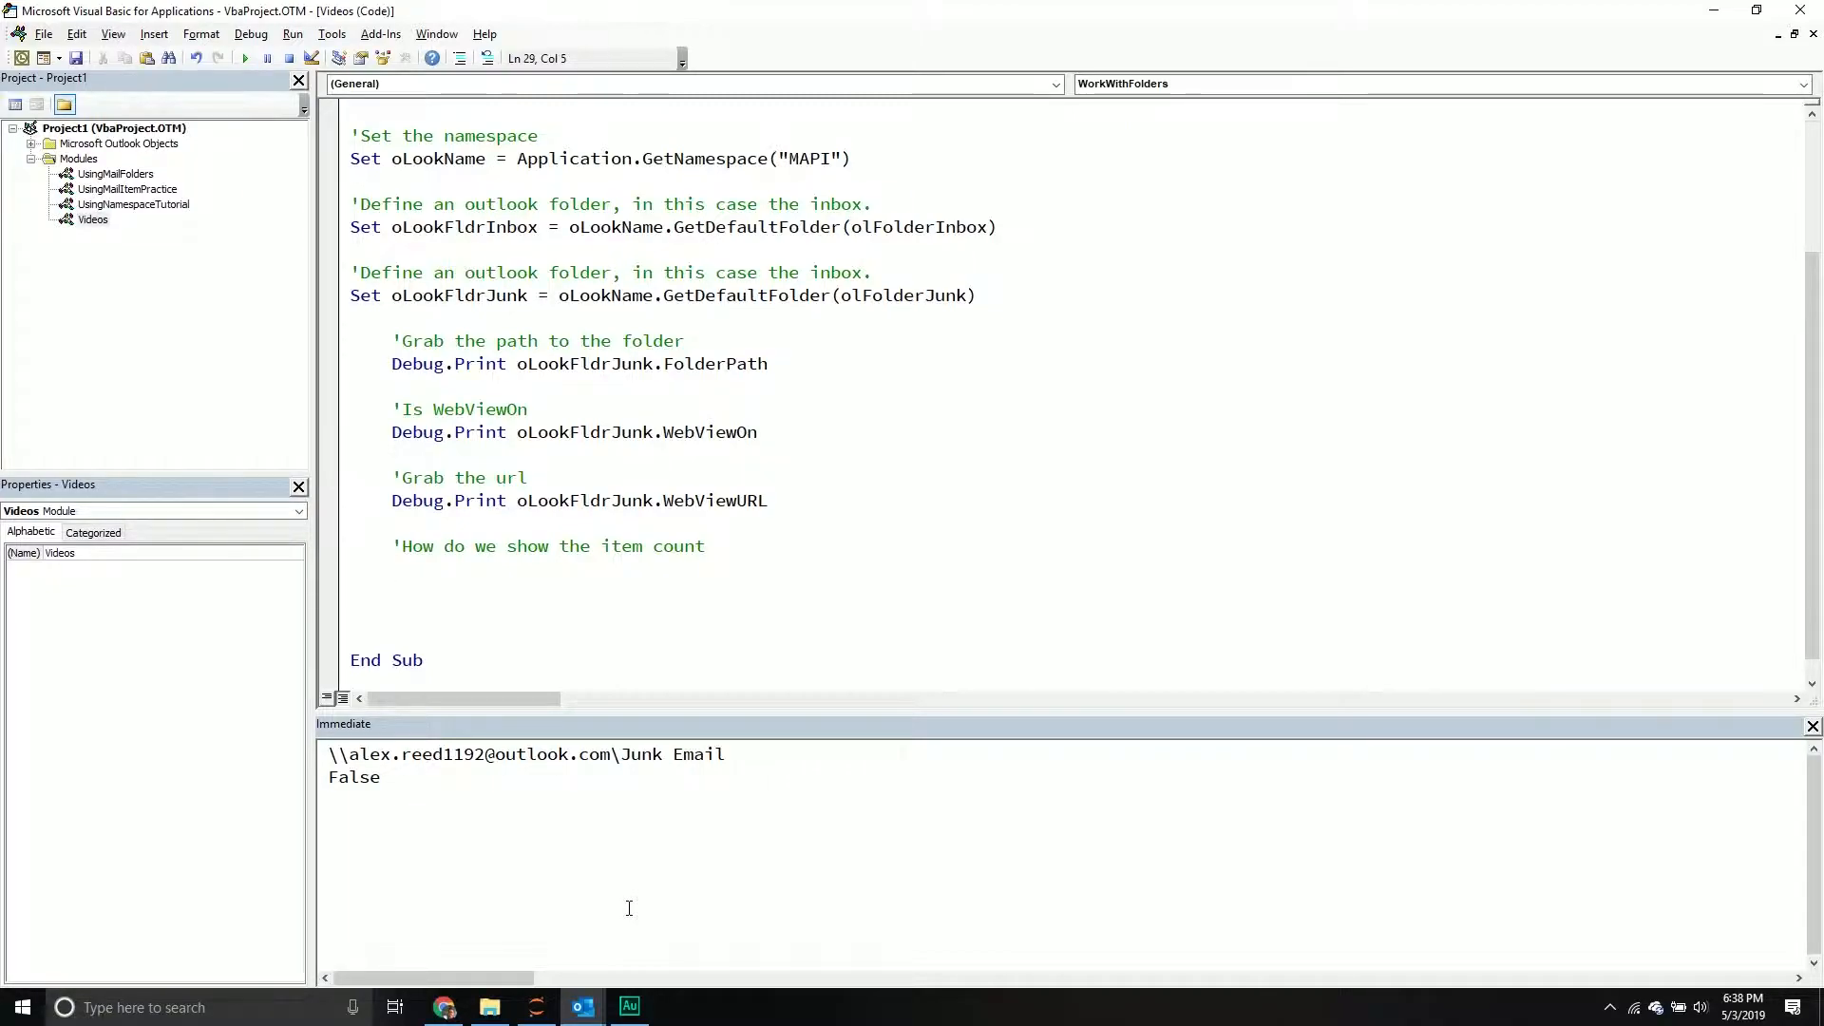
{"action": "type", "text": "Debug.Print oLook"}
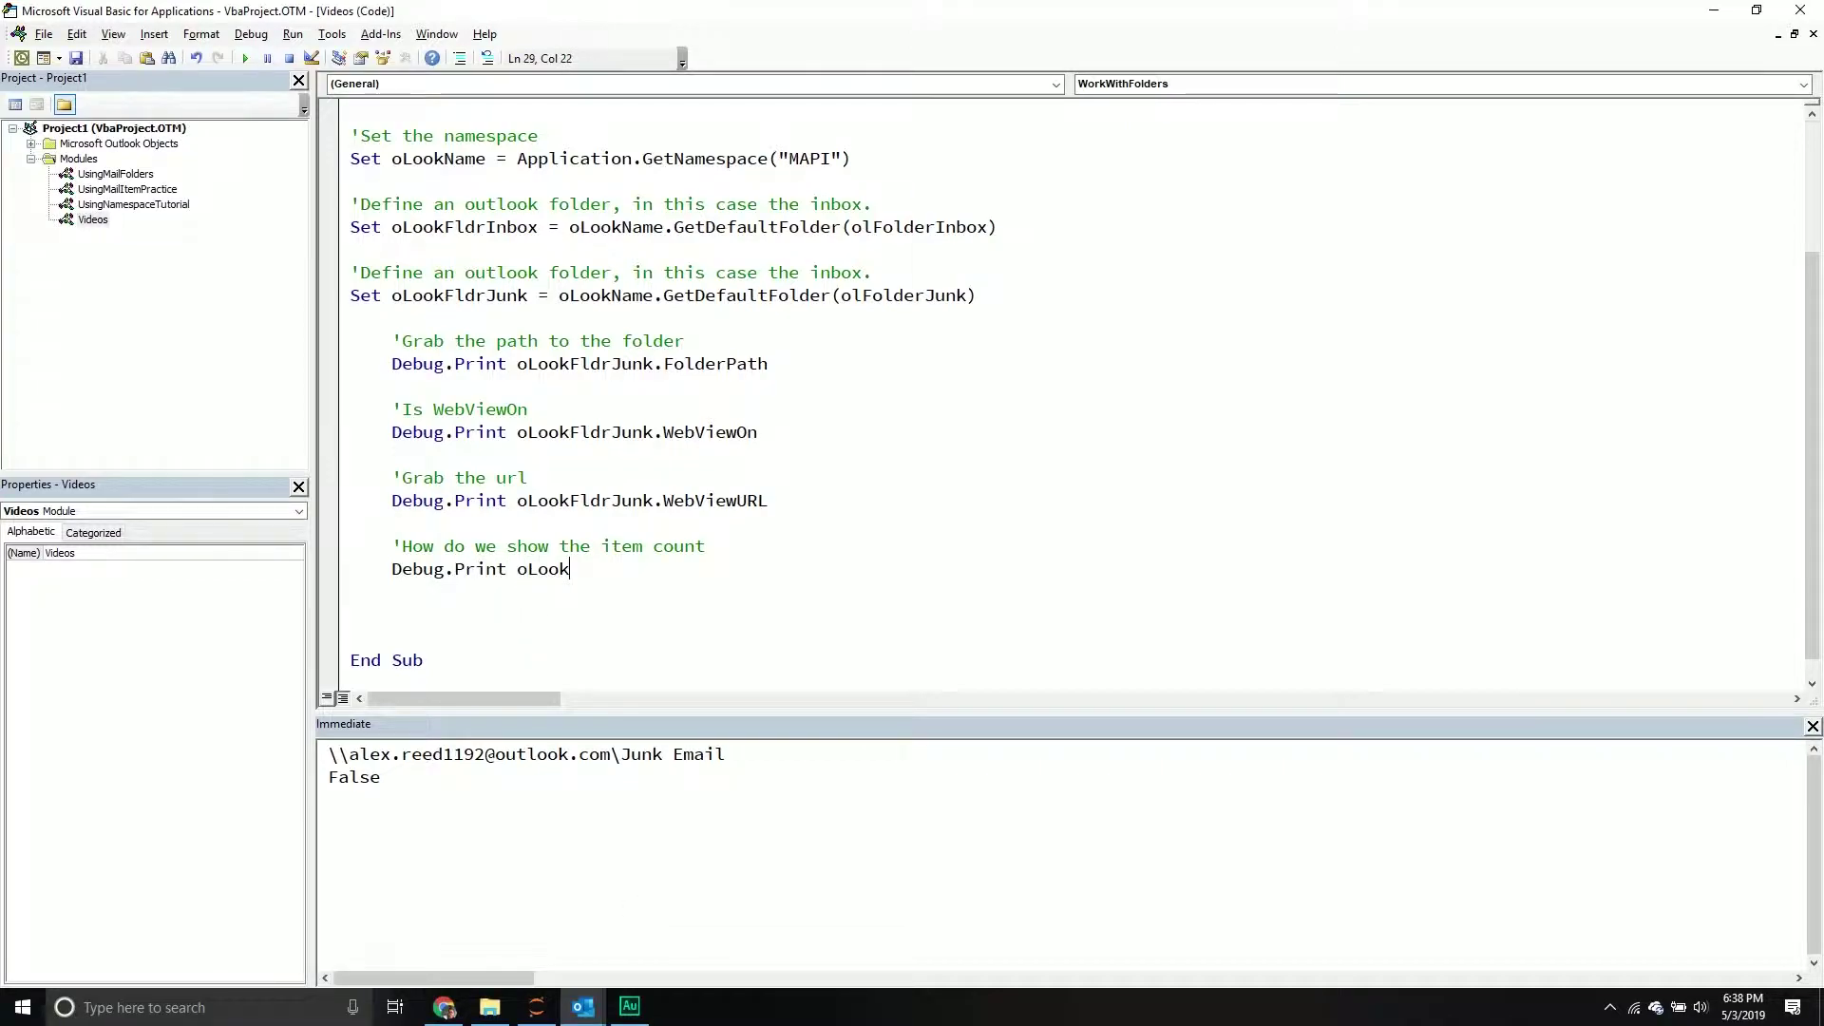
{"action": "type", "text": "FldrJunk.ShowItemCount"}
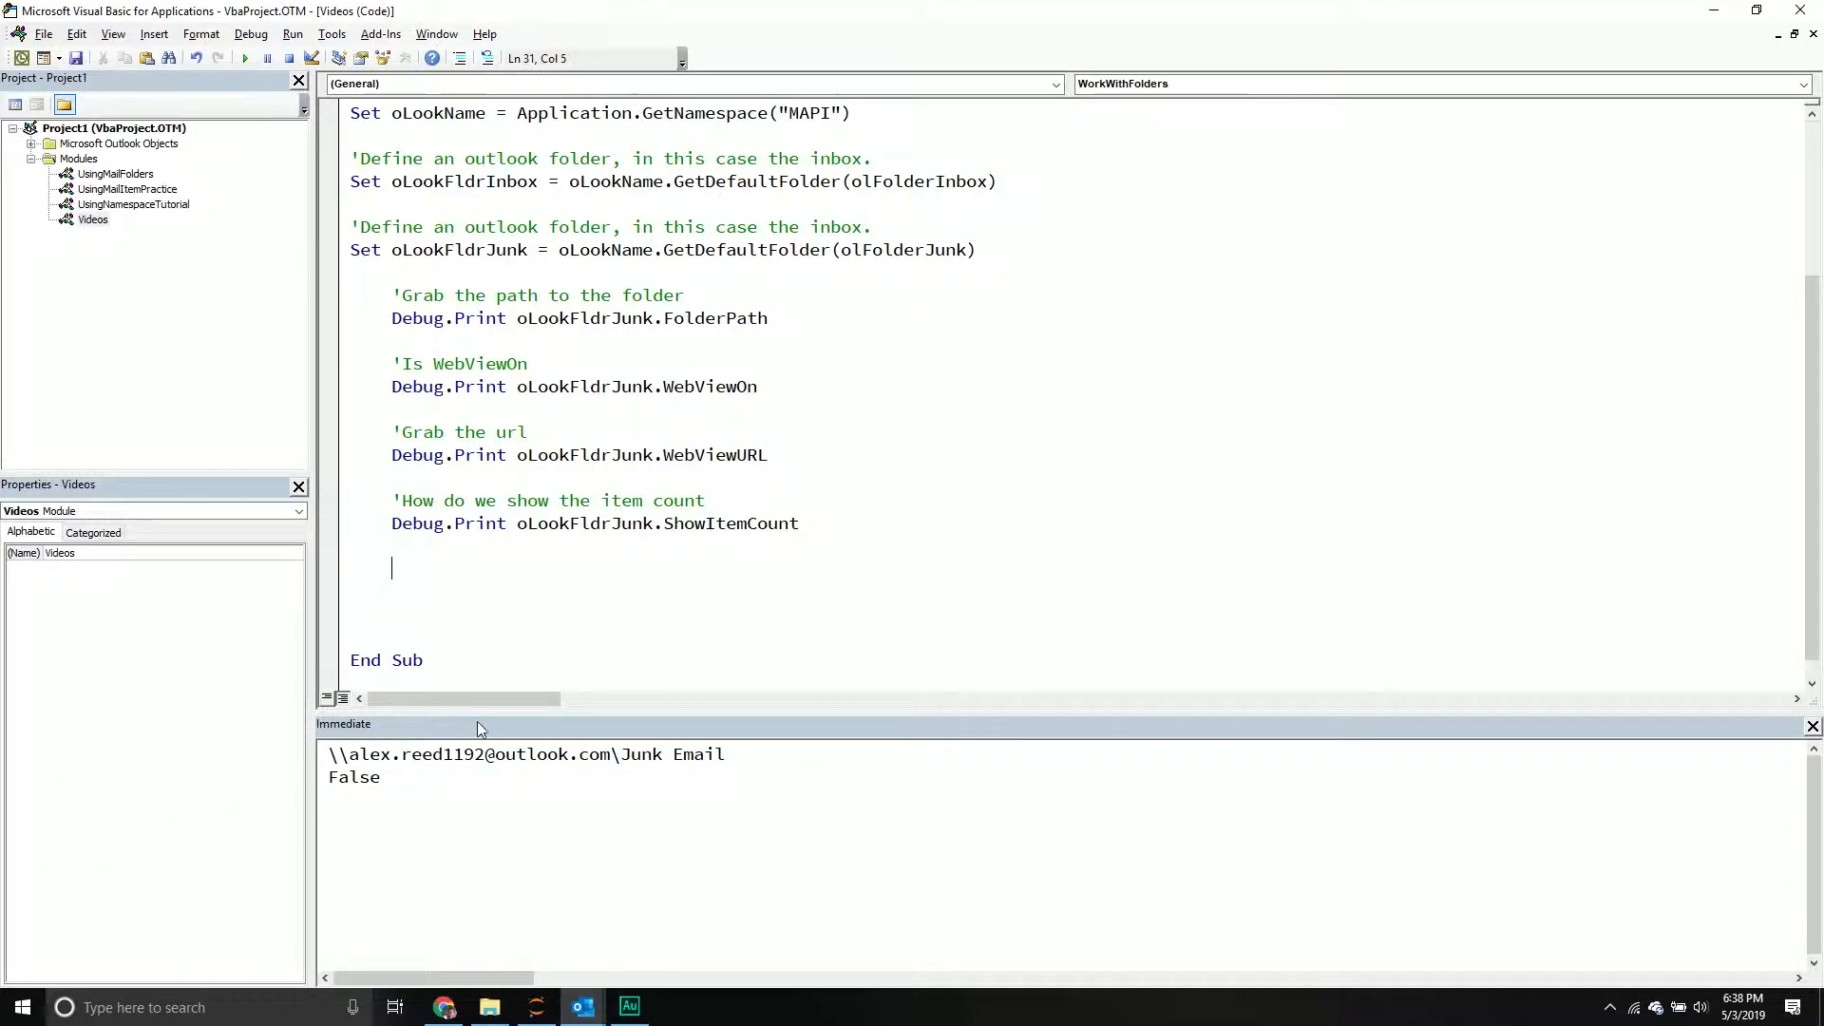
Rerun WorkWithFolders so ShowItemCount prints 1 below the earlier output.
{"action": "left_click", "coordinate": [244, 58]}
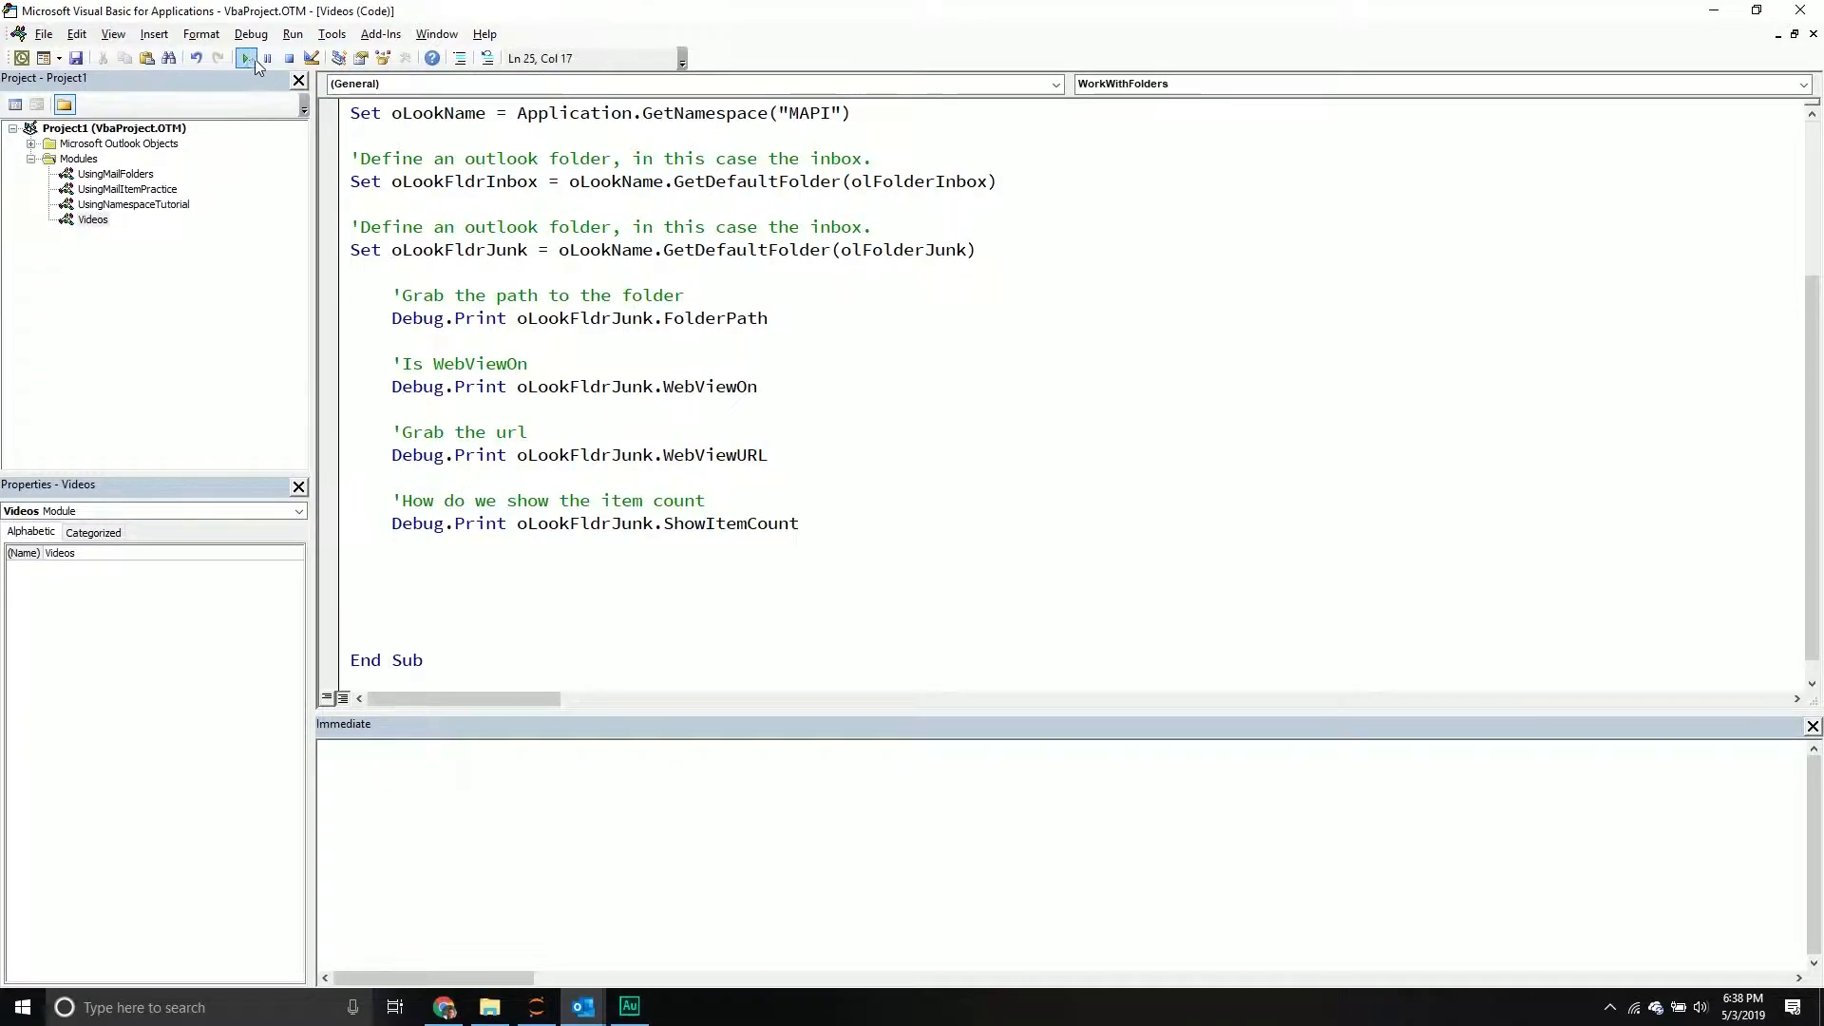
{"action": "left_click", "coordinate": [245, 58]}
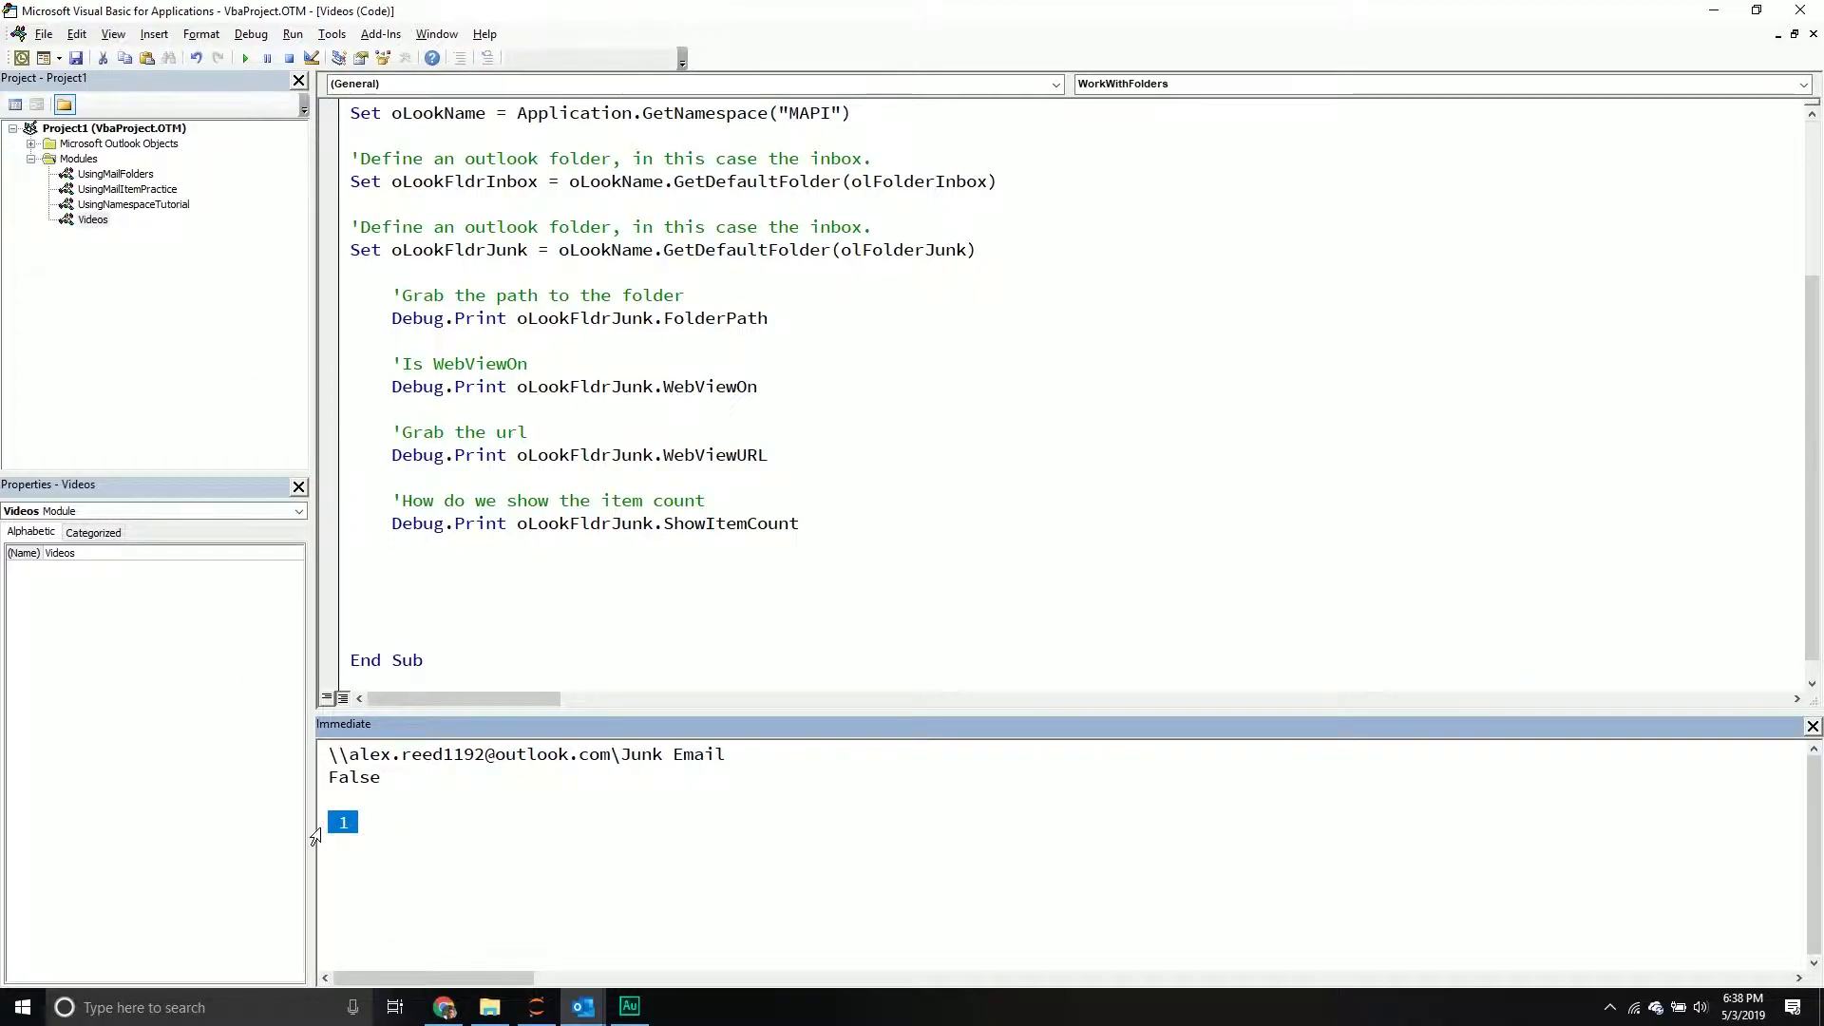
{"action": "mouse_move", "coordinate": [569, 828]}
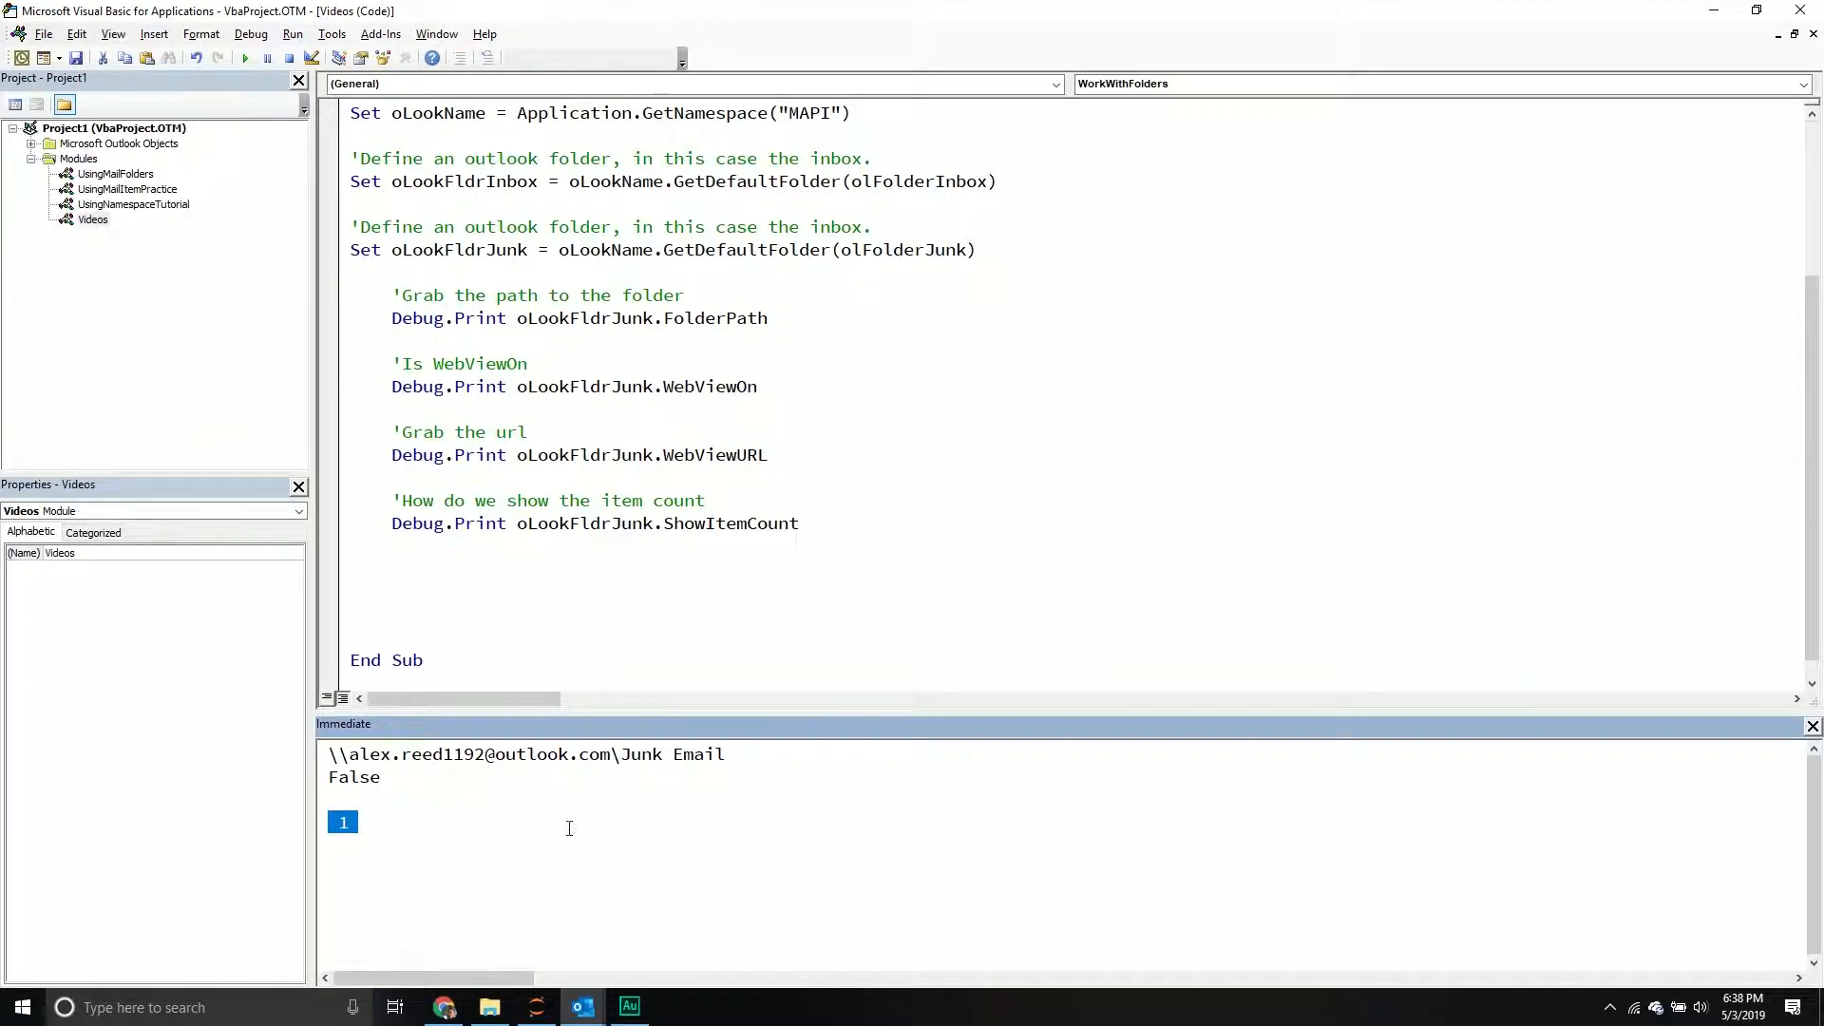
{"action": "mouse_move", "coordinate": [863, 786]}
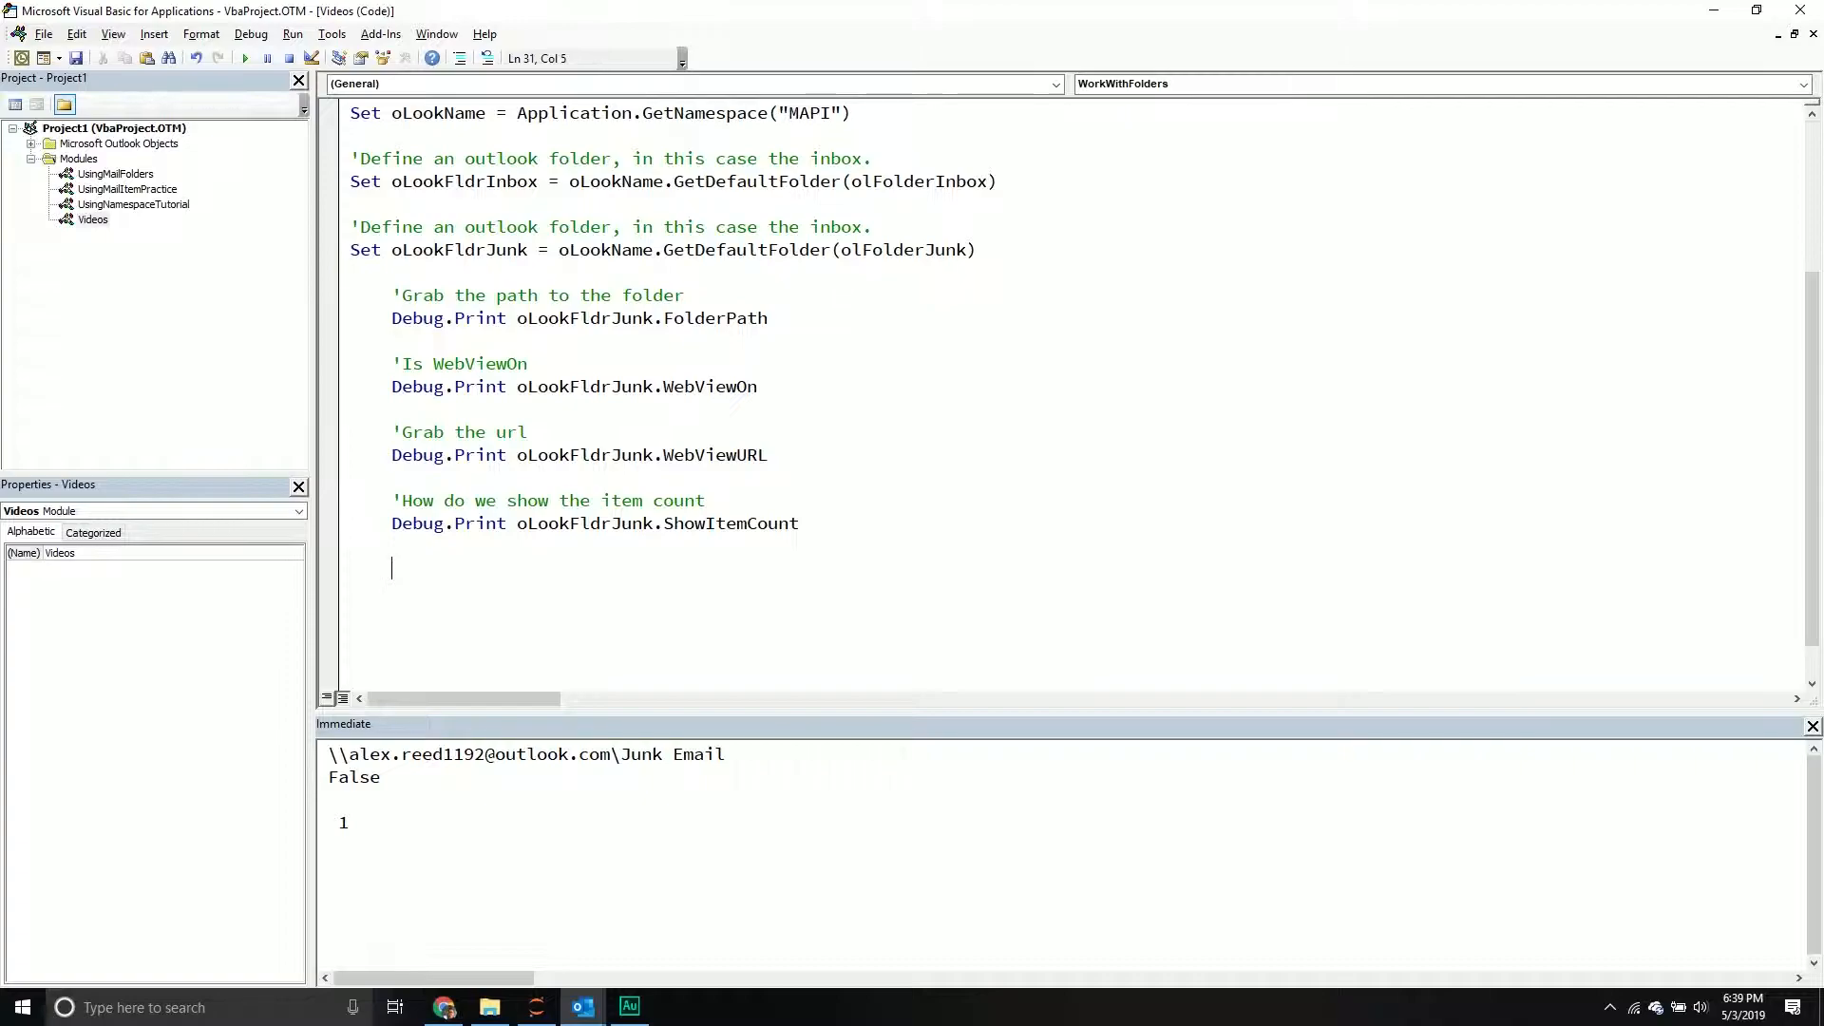
Write commented 'oLookFldrJunk.ShowItemCount = olShowTotalItemCount' and view UsingMailFolders for reference.
{"action": "type", "text": "'"}
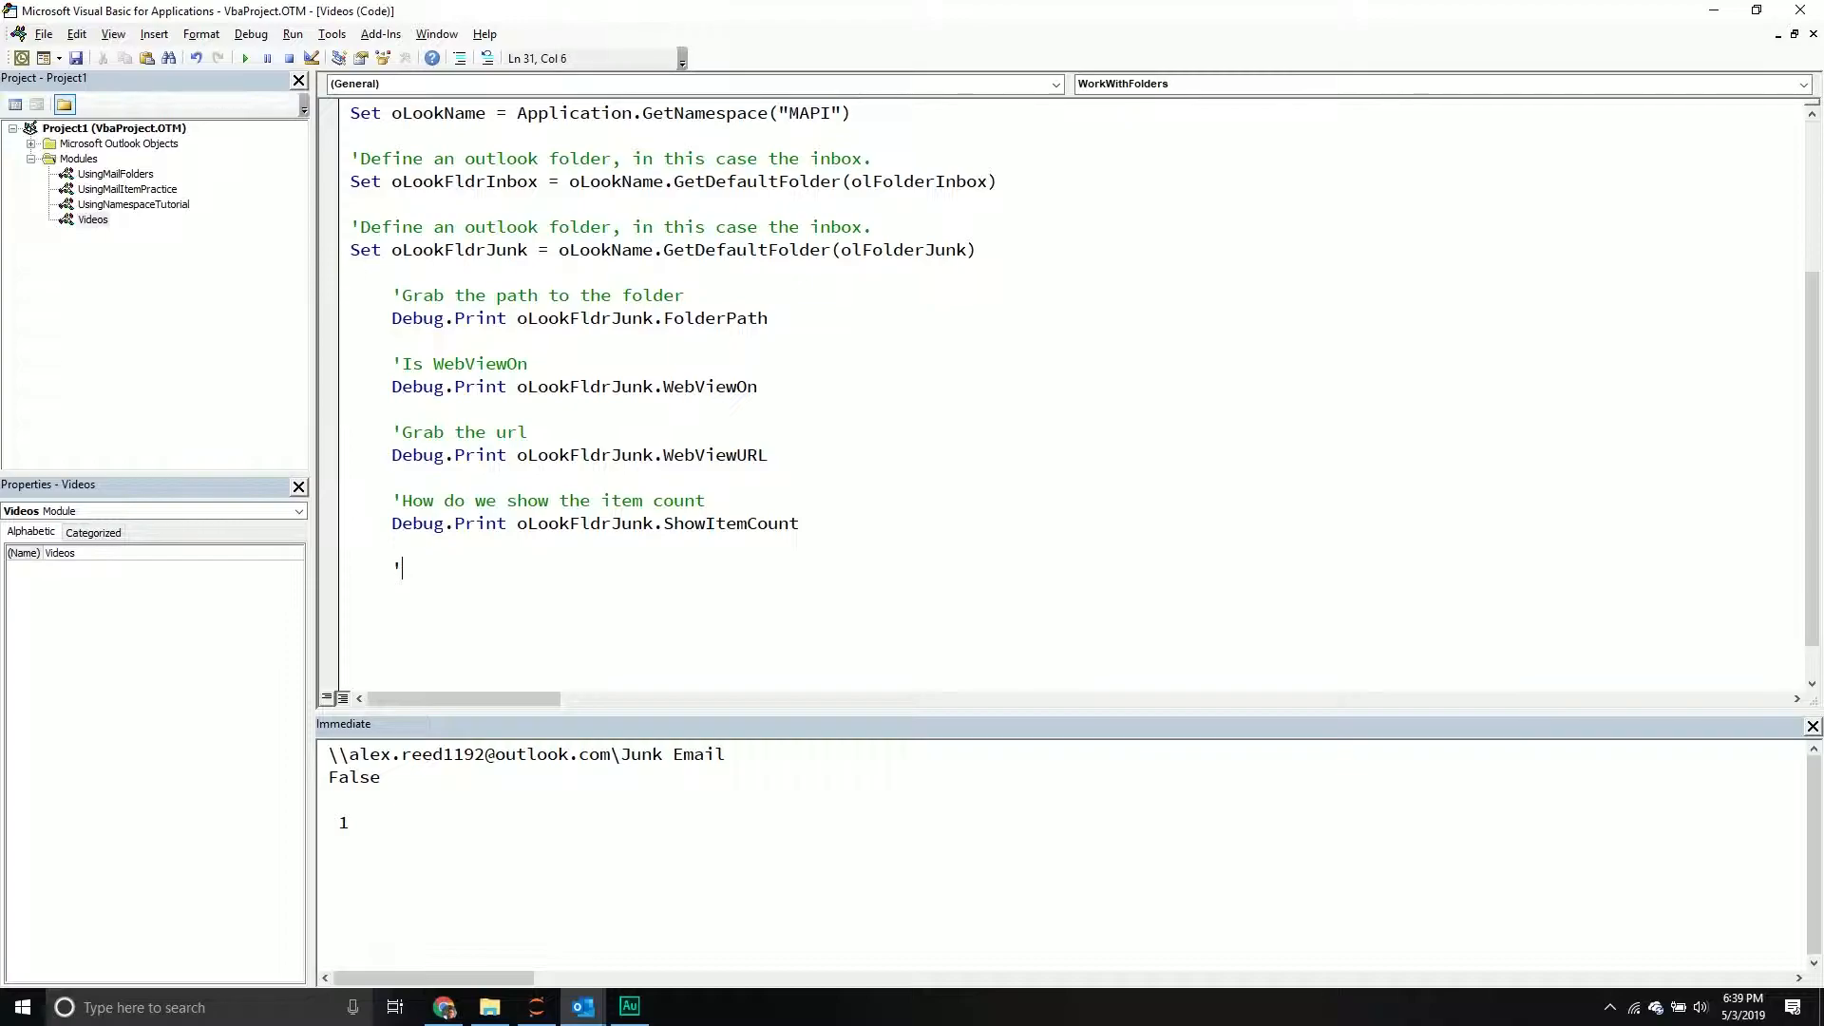
{"action": "type", "text": "You can change the item count"}
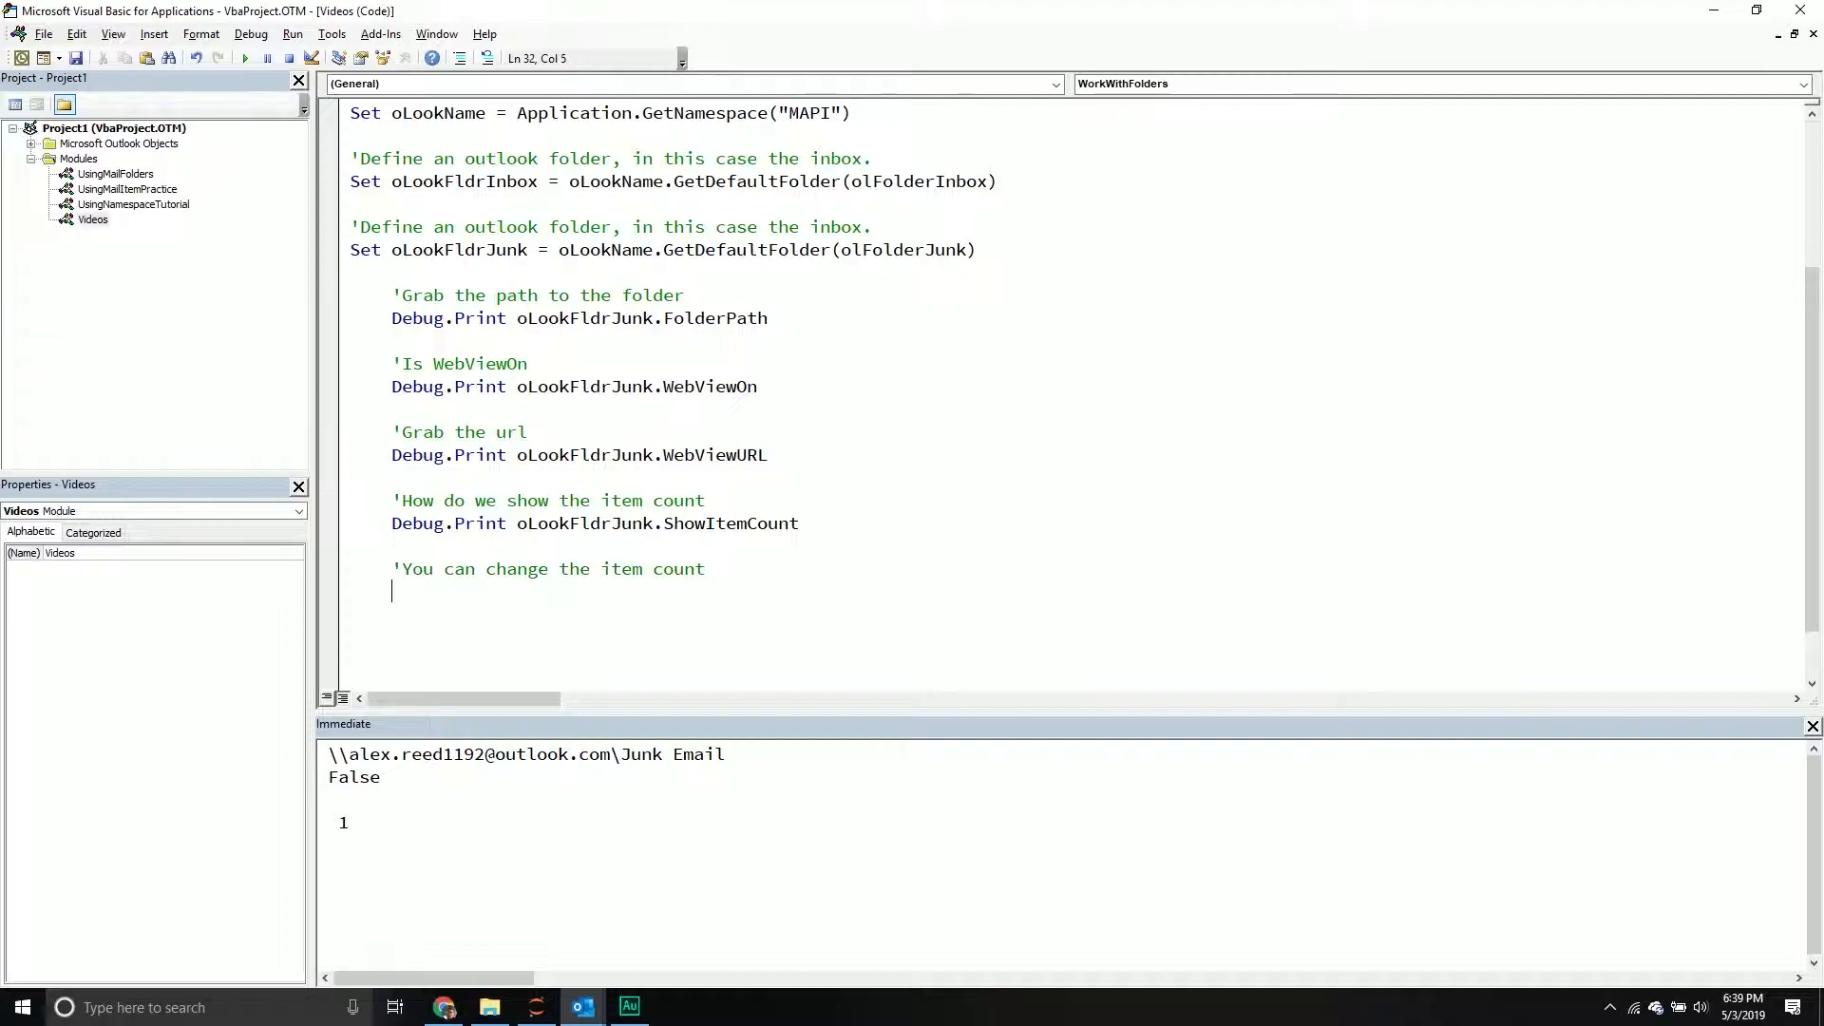
{"action": "type", "text": "'o"}
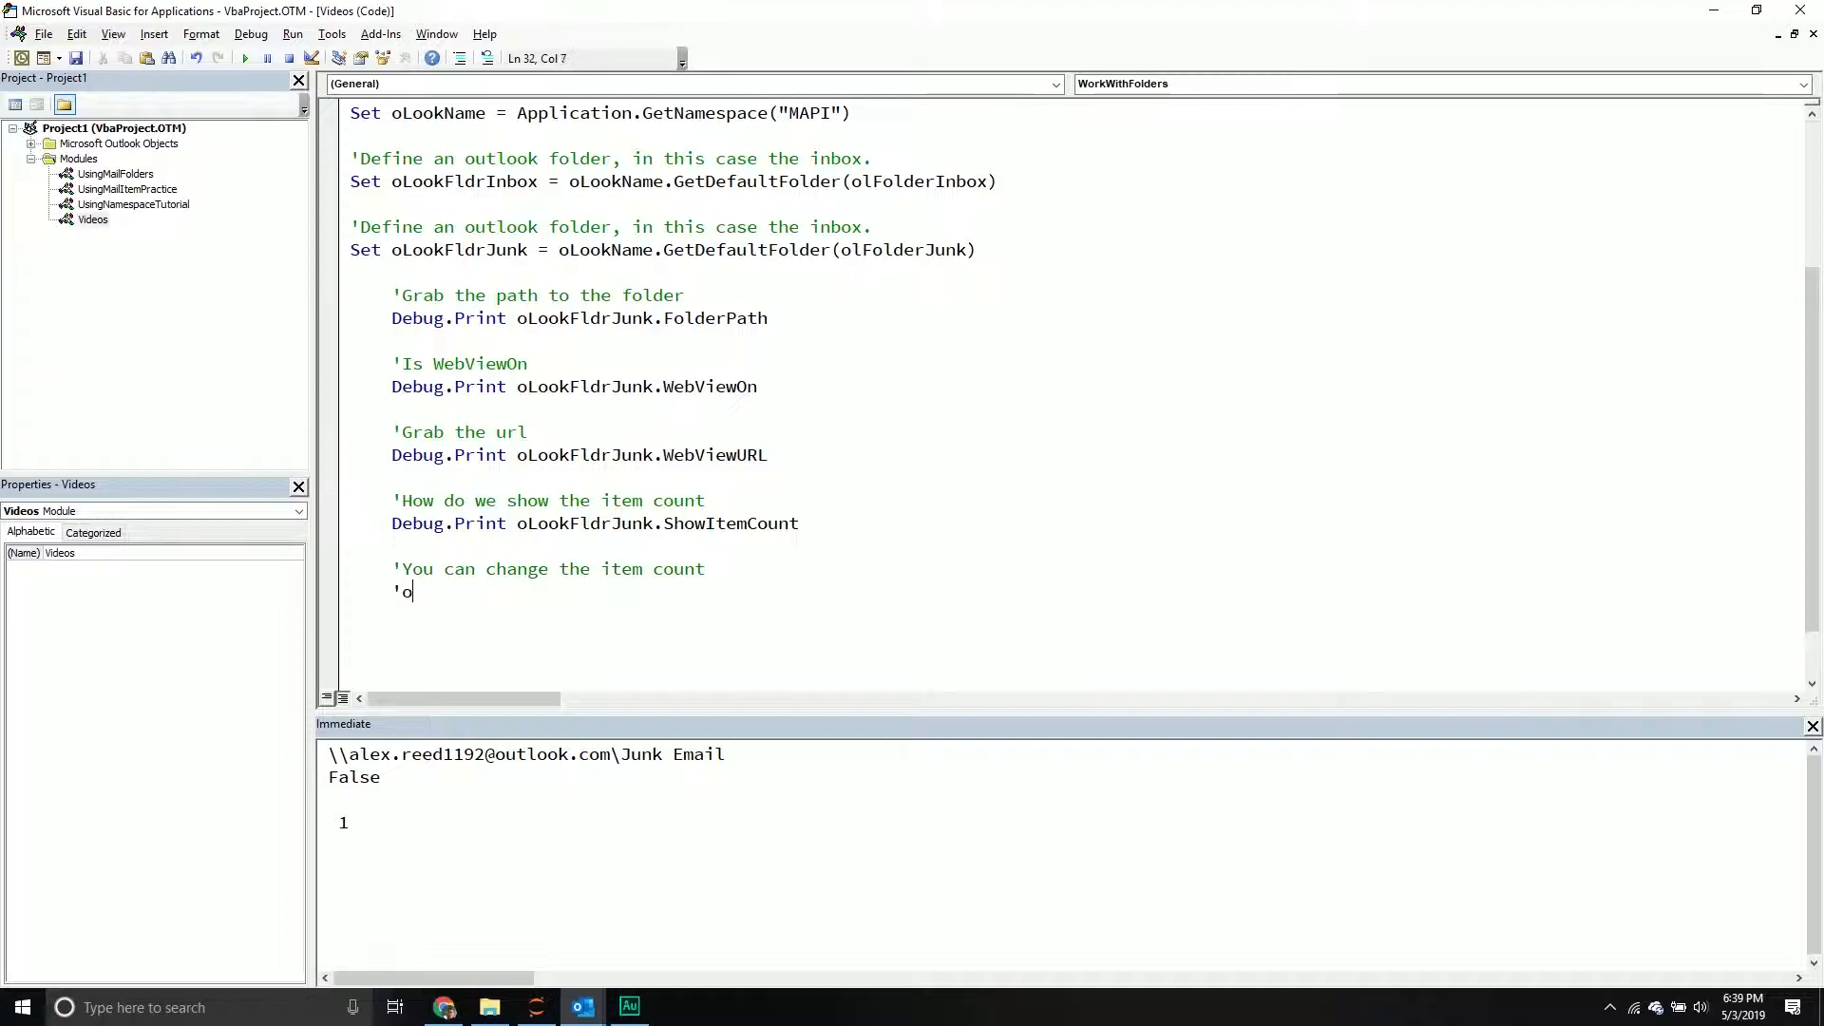
{"action": "type", "text": "oLookFlr"}
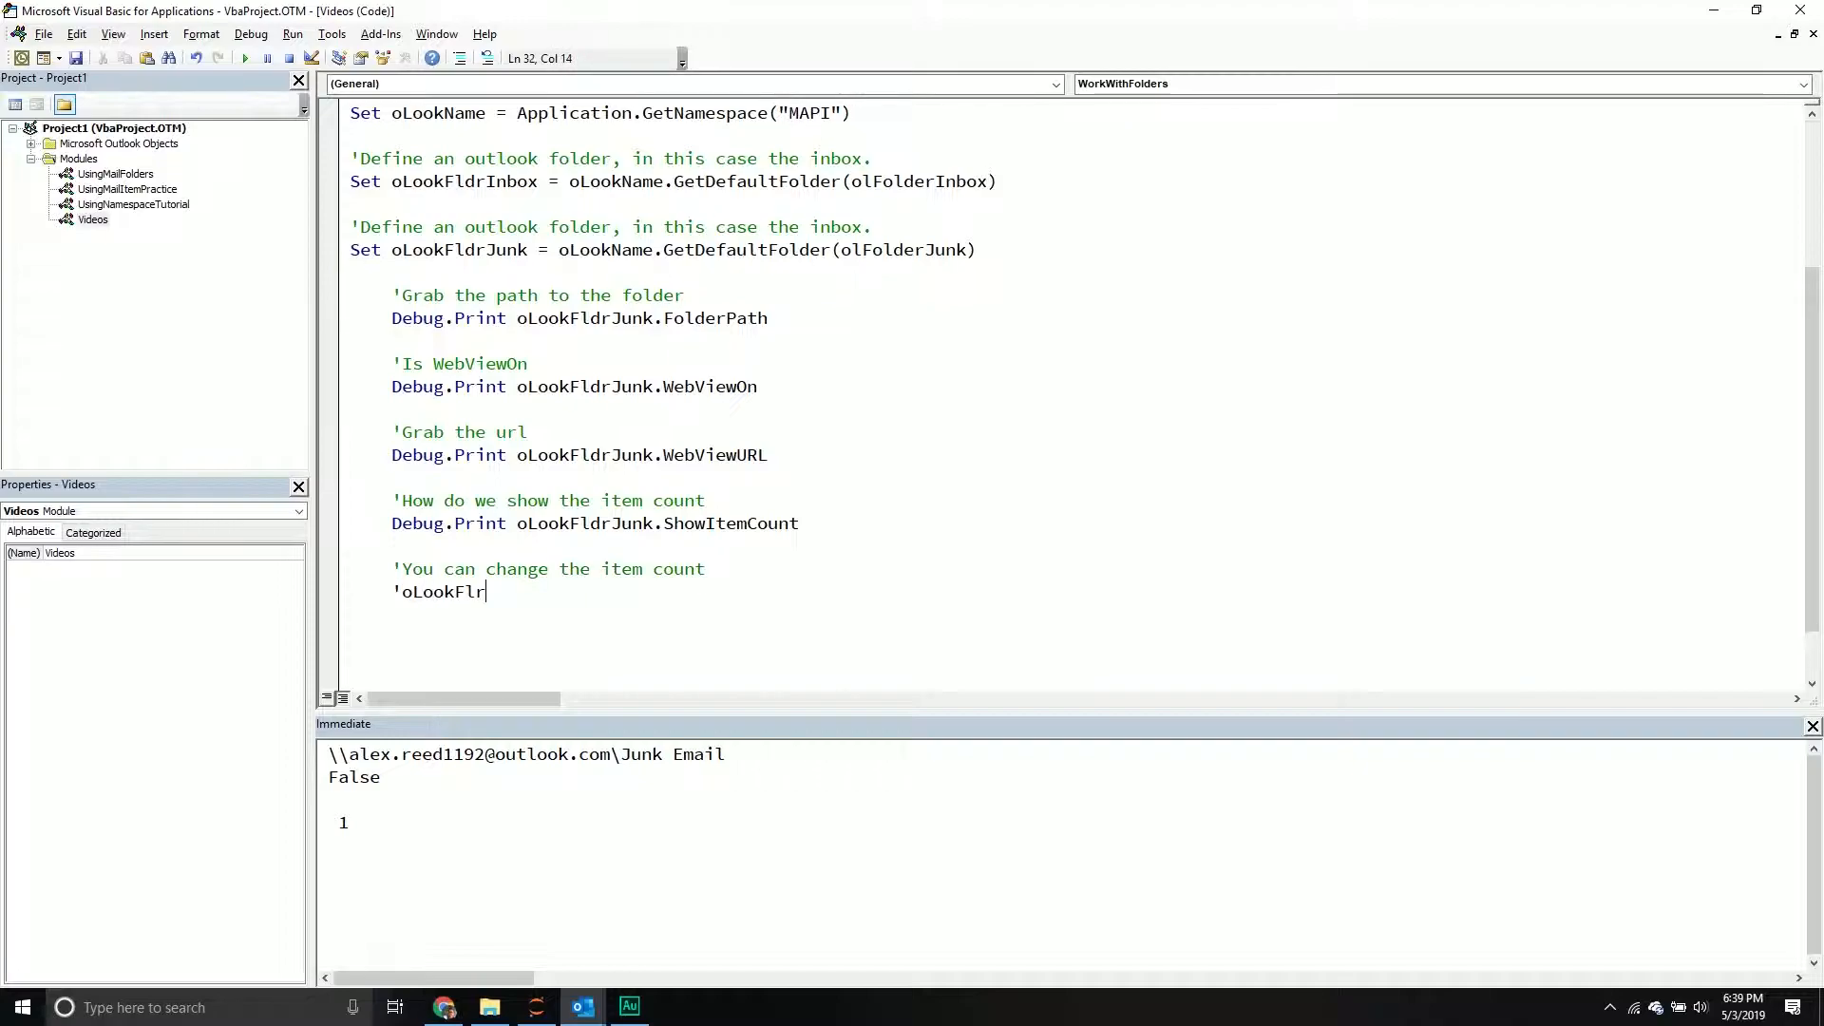
{"action": "type", "text": "d"}
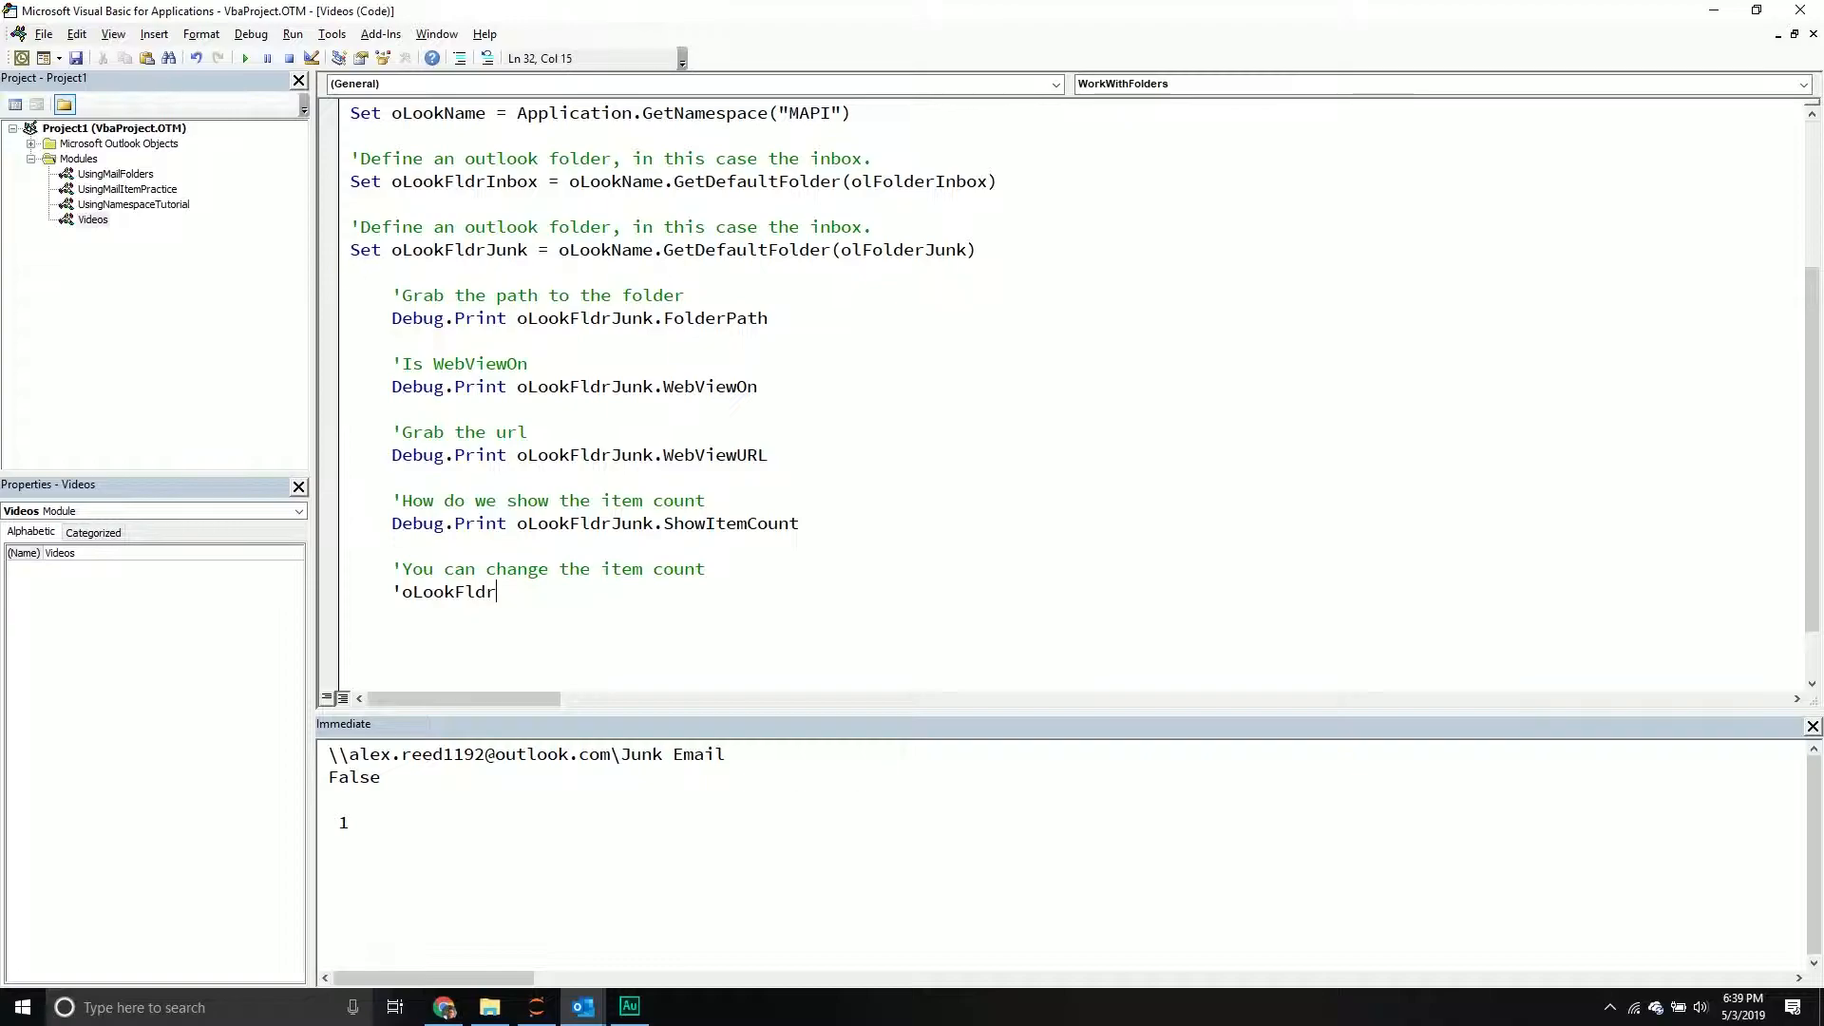
{"action": "type", "text": "junk"}
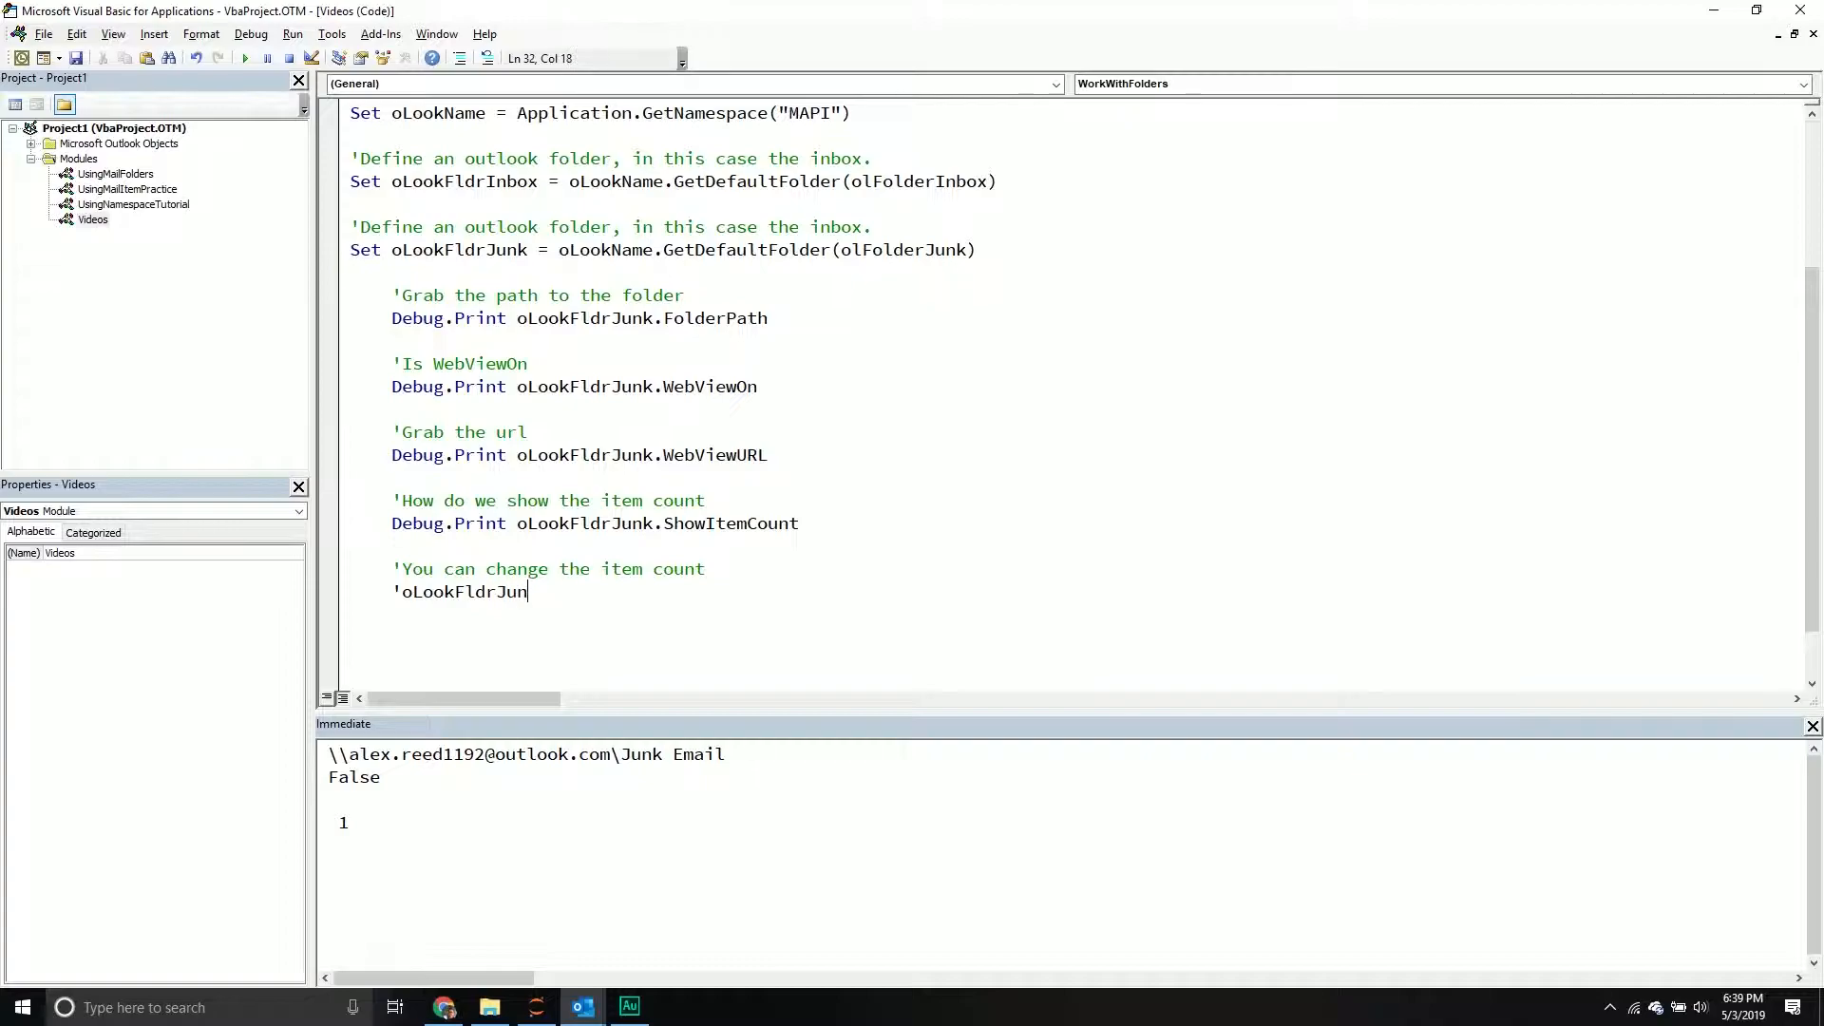
{"action": "type", "text": "k.Sho"}
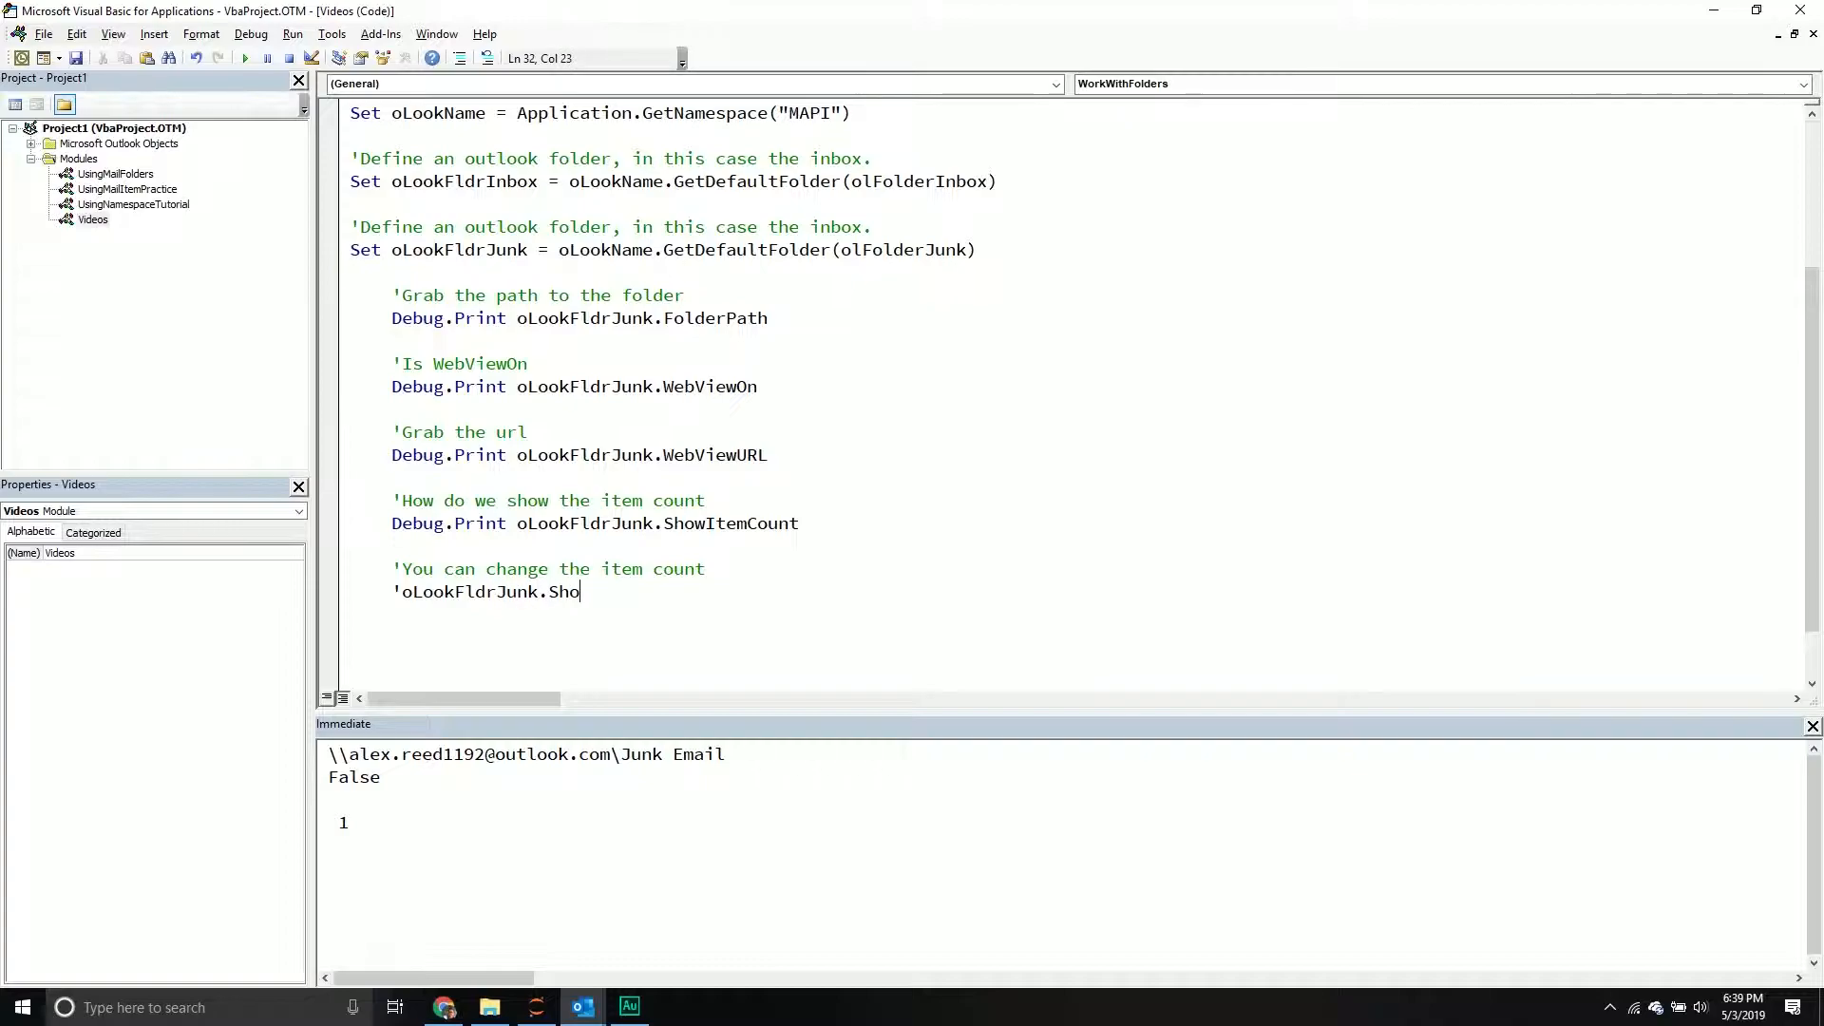
{"action": "type", "text": "wItemCount ="}
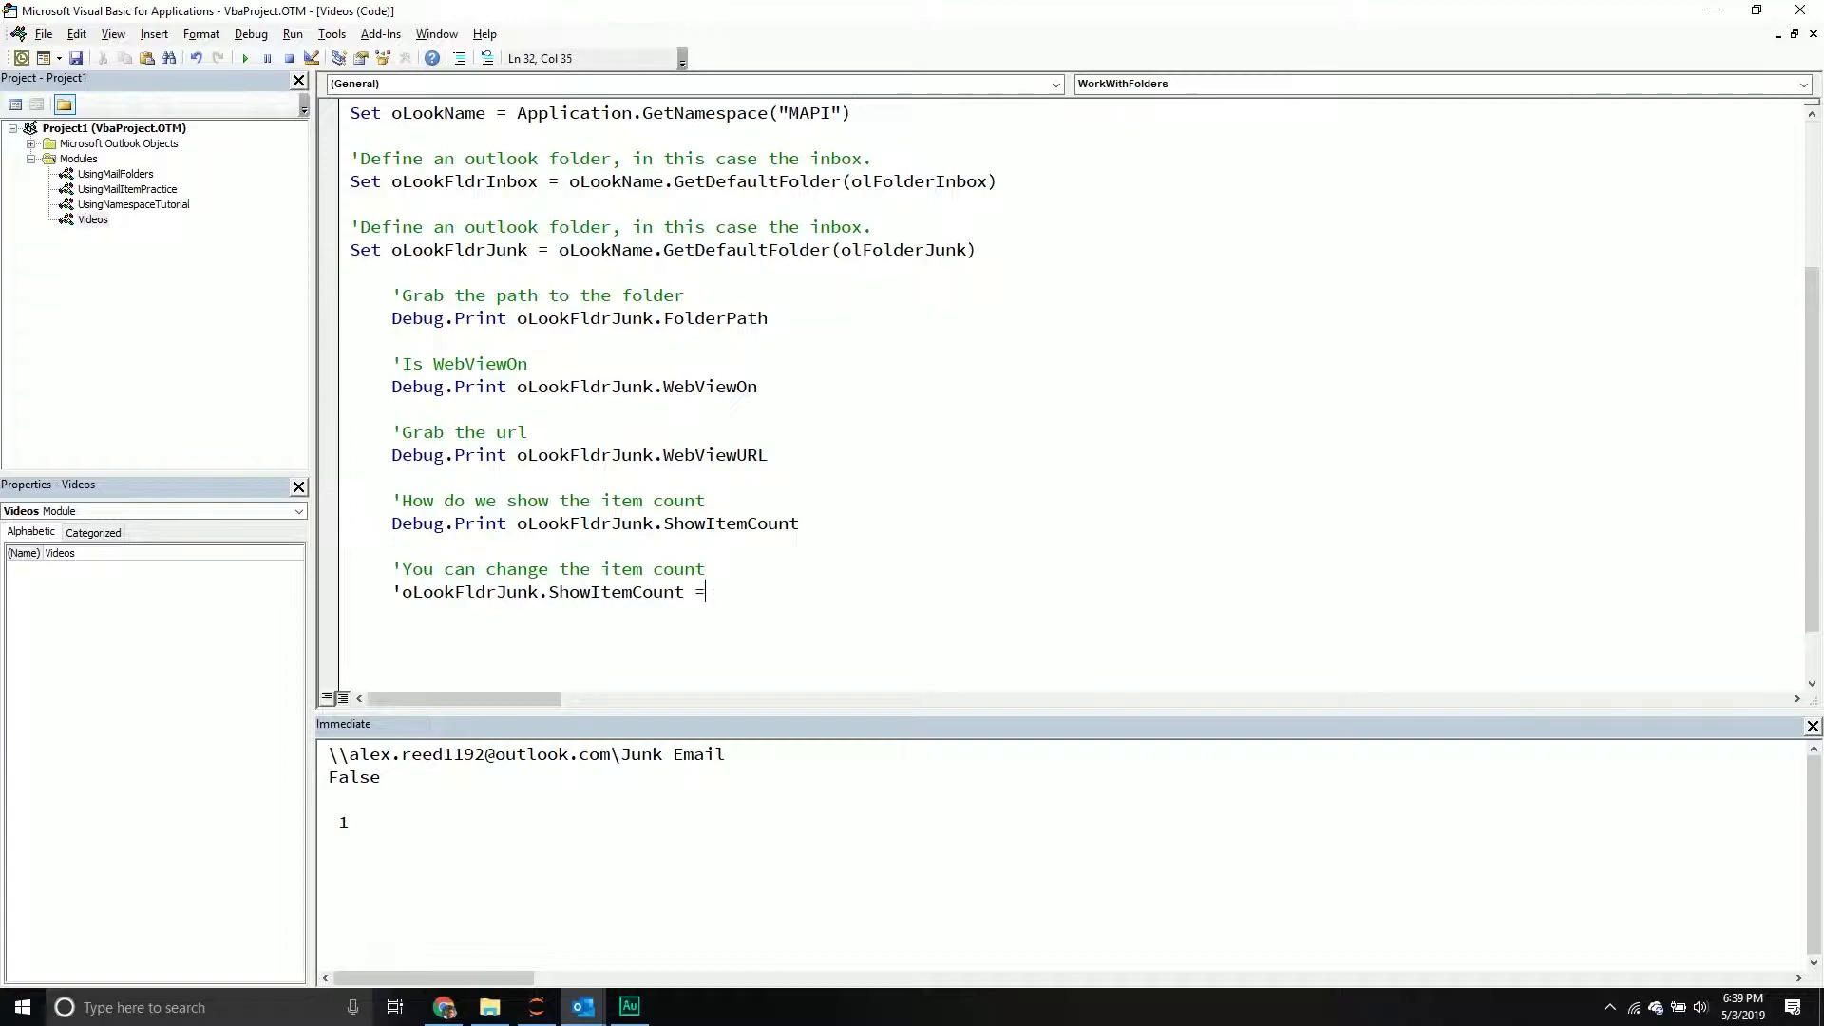
{"action": "type", "text": "olSh"}
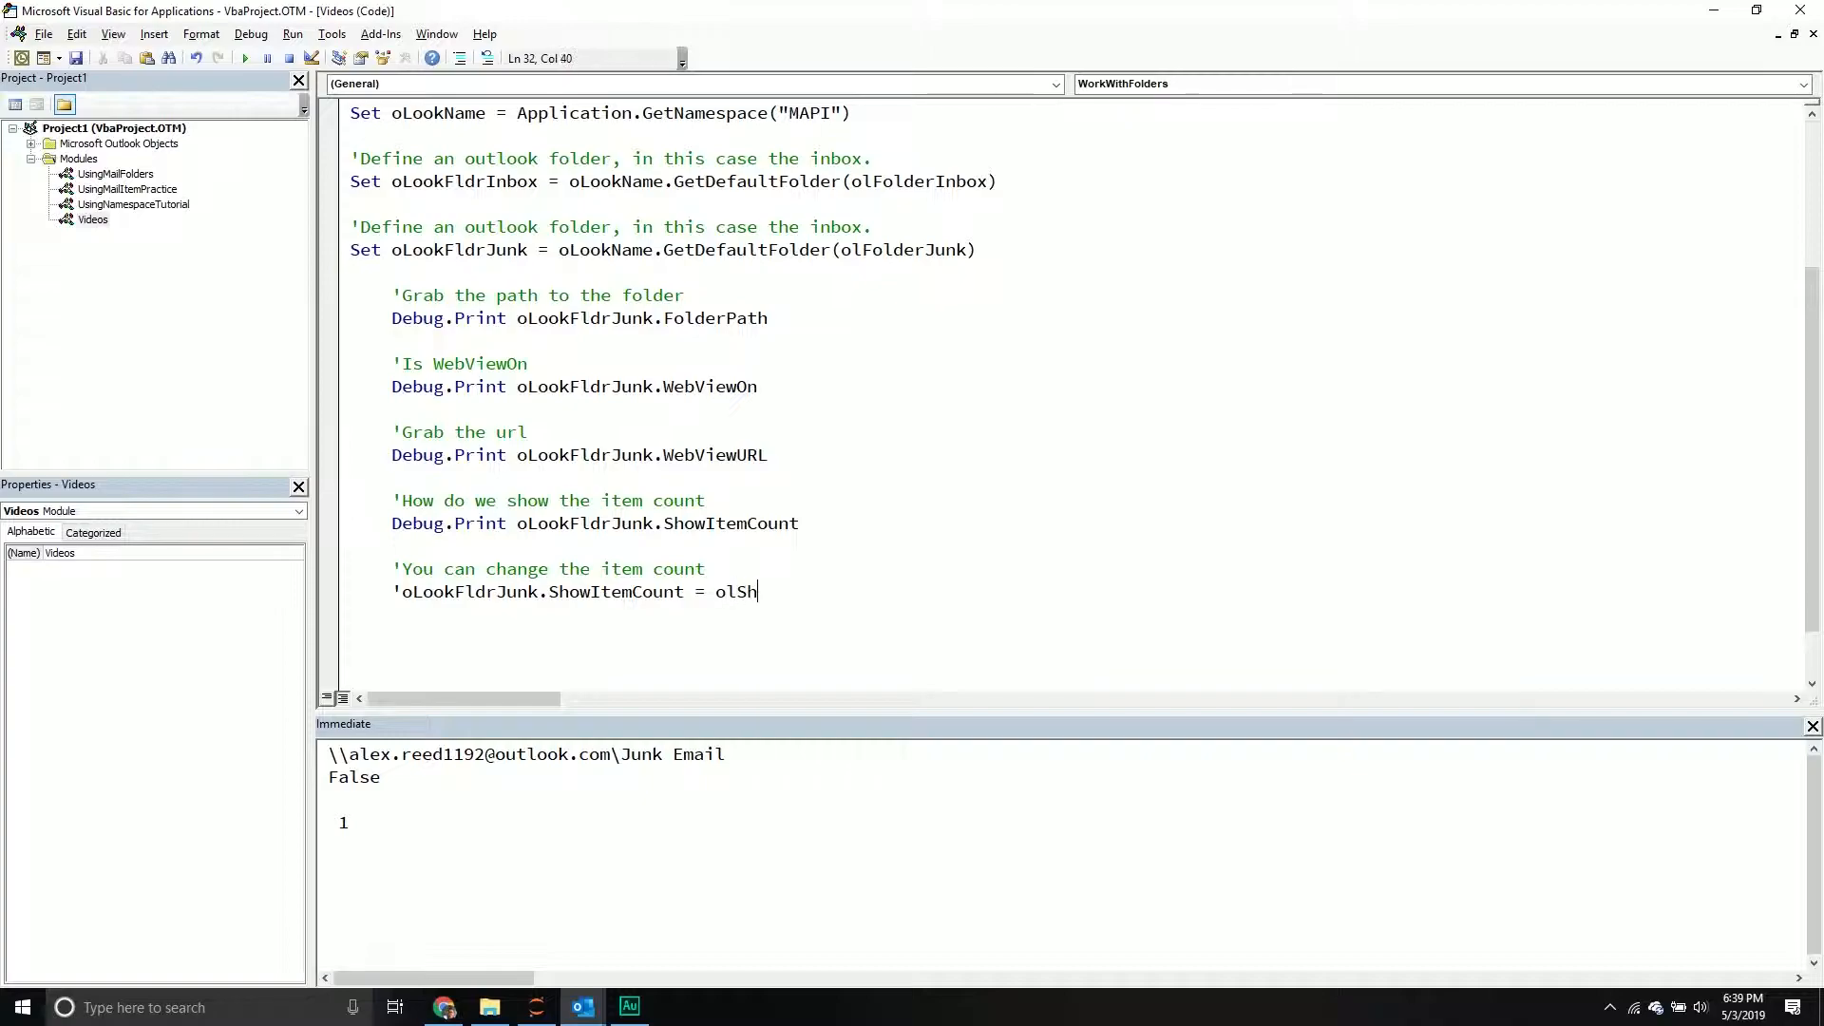
{"action": "type", "text": "owTotal"}
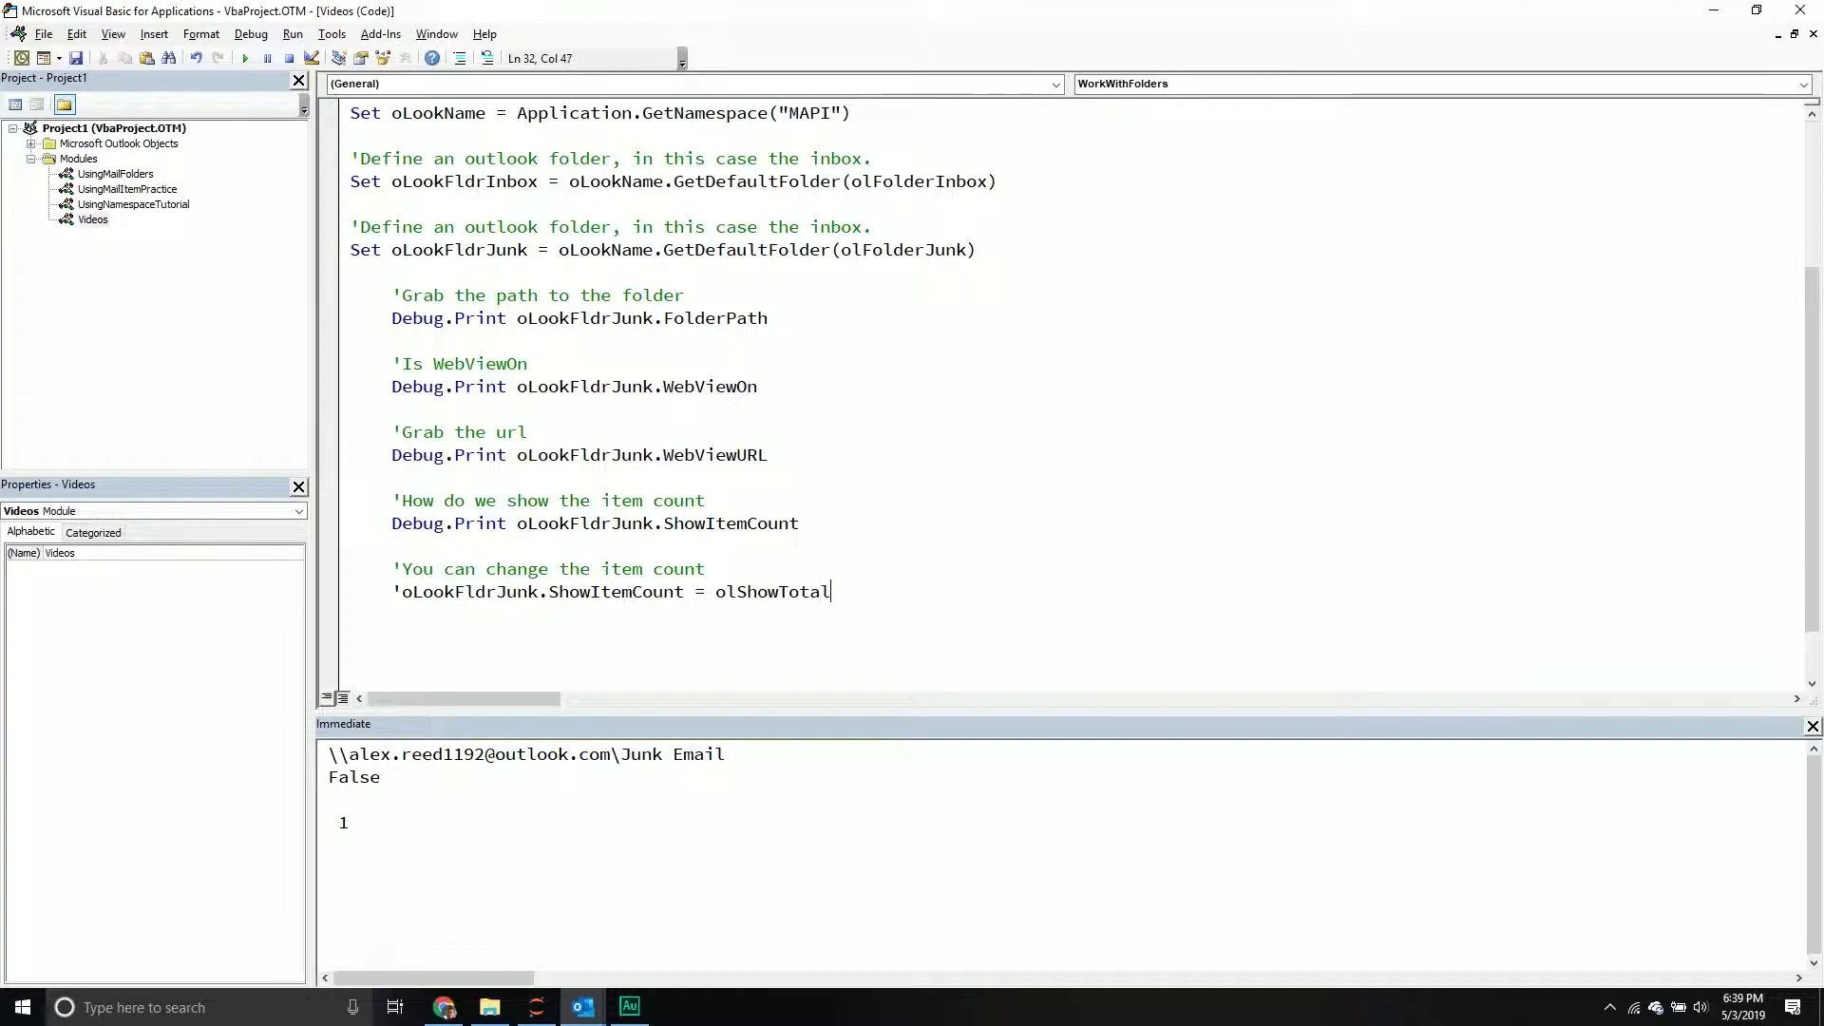
{"action": "type", "text": "ItemCount"}
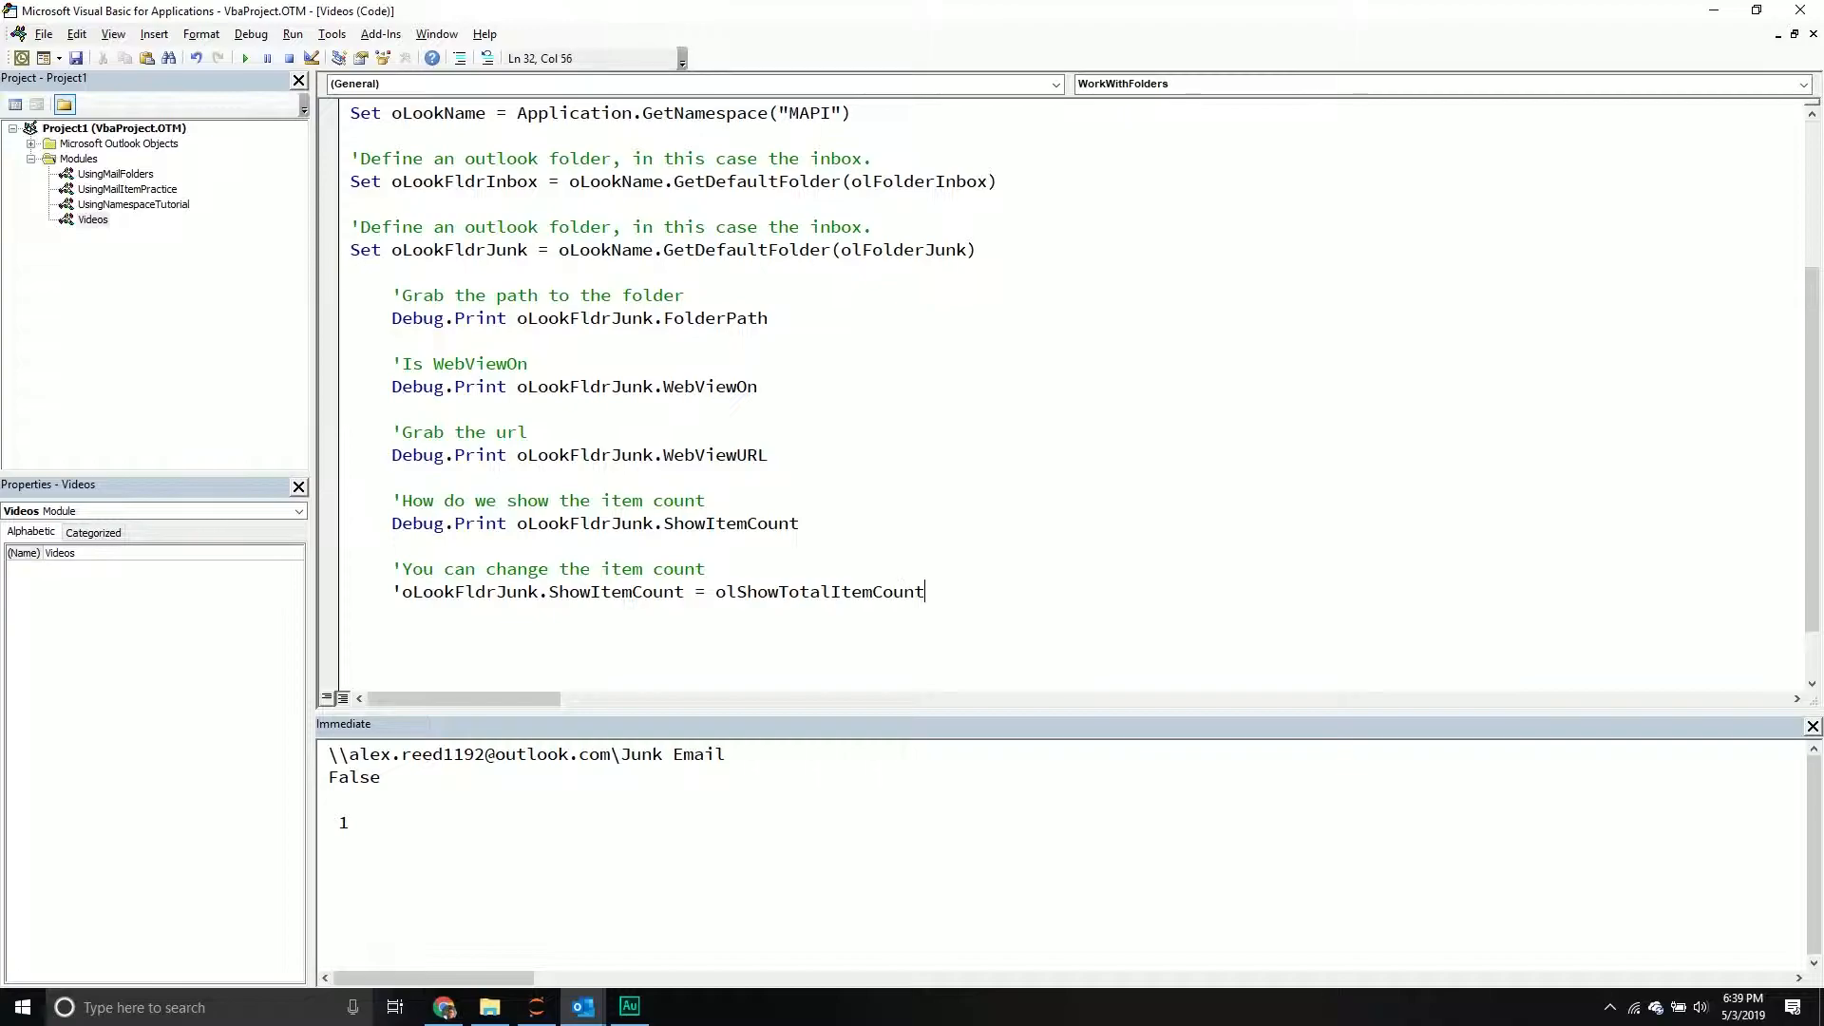
{"action": "left_click", "coordinate": [812, 549]}
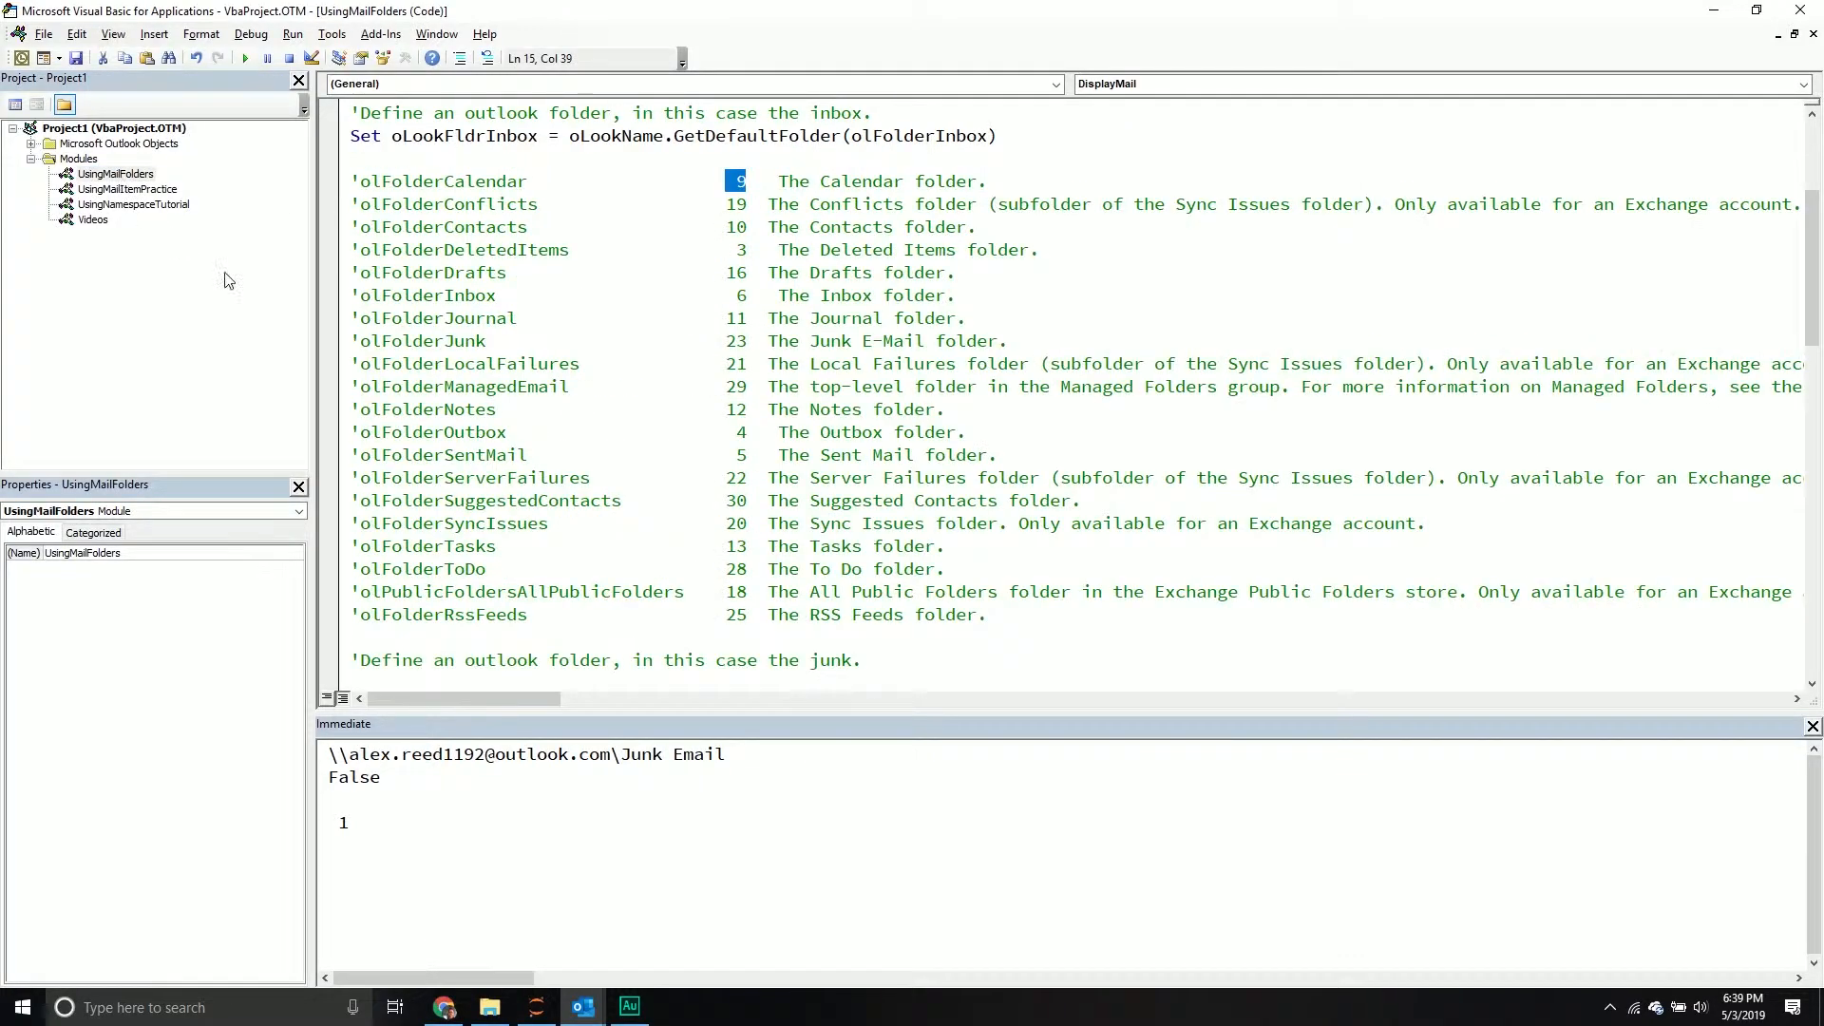
Scroll the UsingMailFolders item-count constants, then reopen the Videos module code.
{"action": "scroll", "scroll_direction": "down", "scroll_amount": 3}
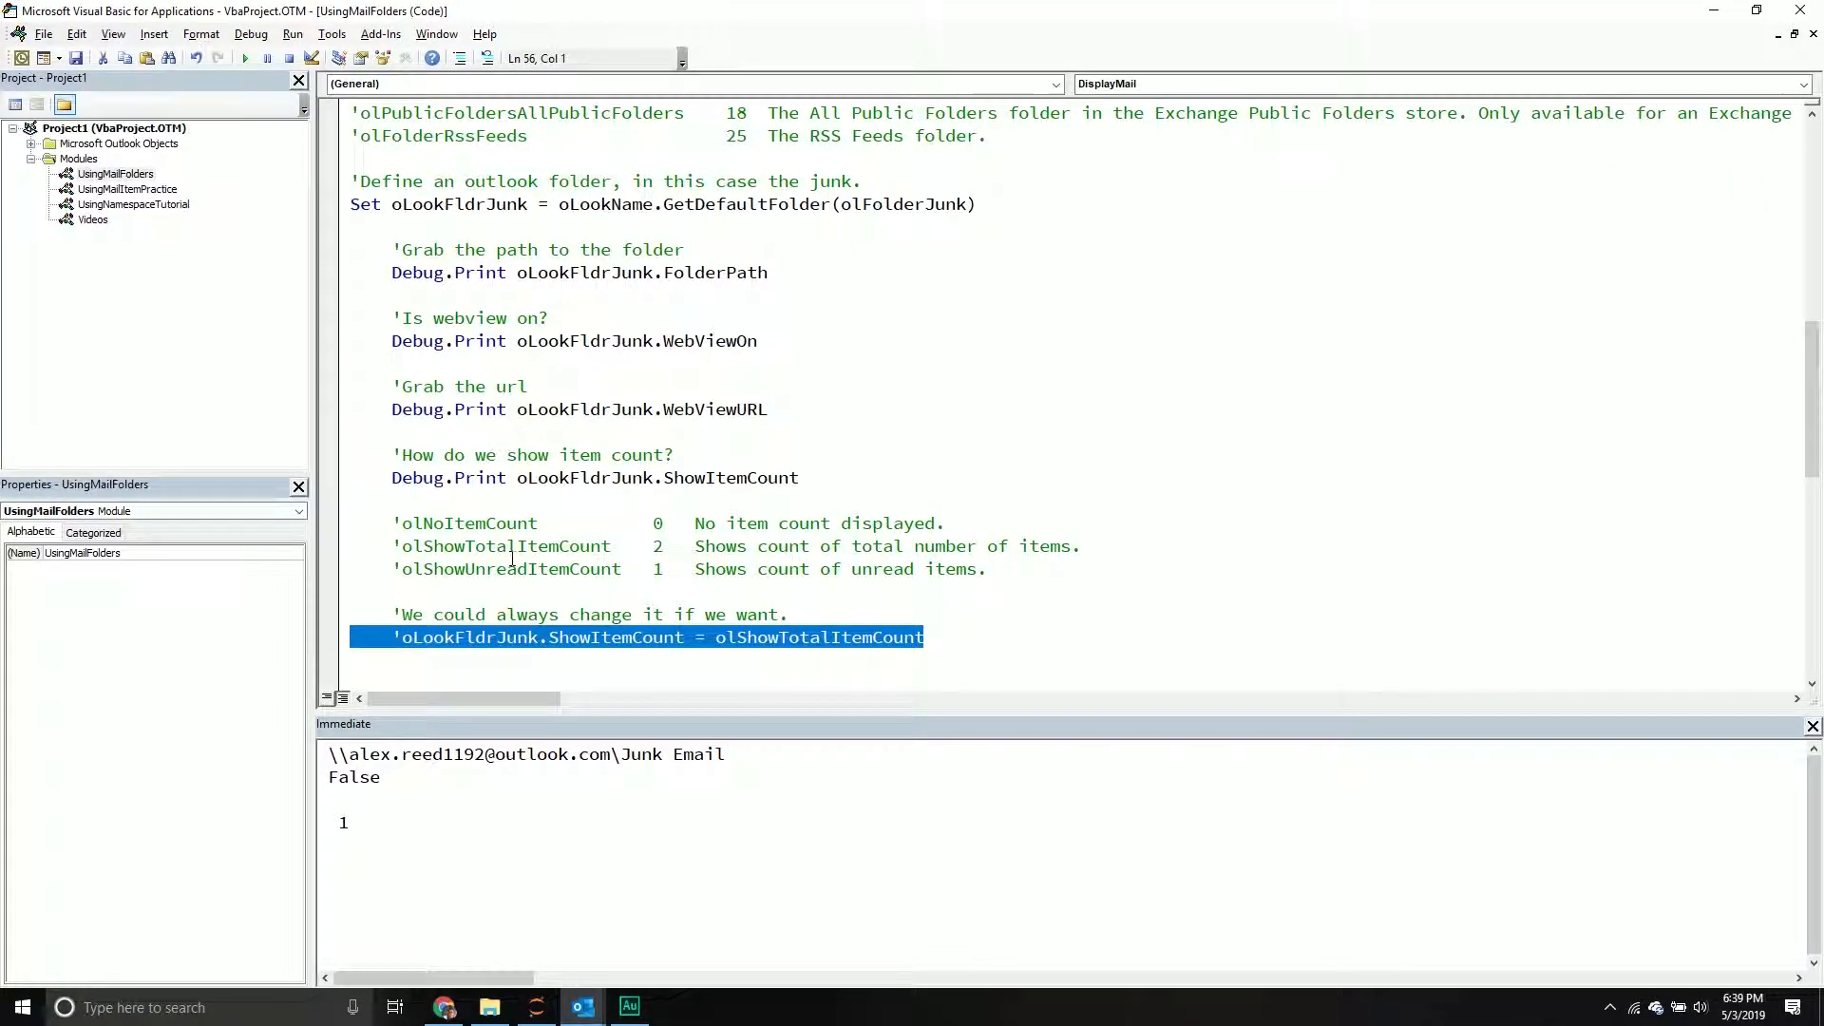
{"action": "mouse_move", "coordinate": [69, 240]}
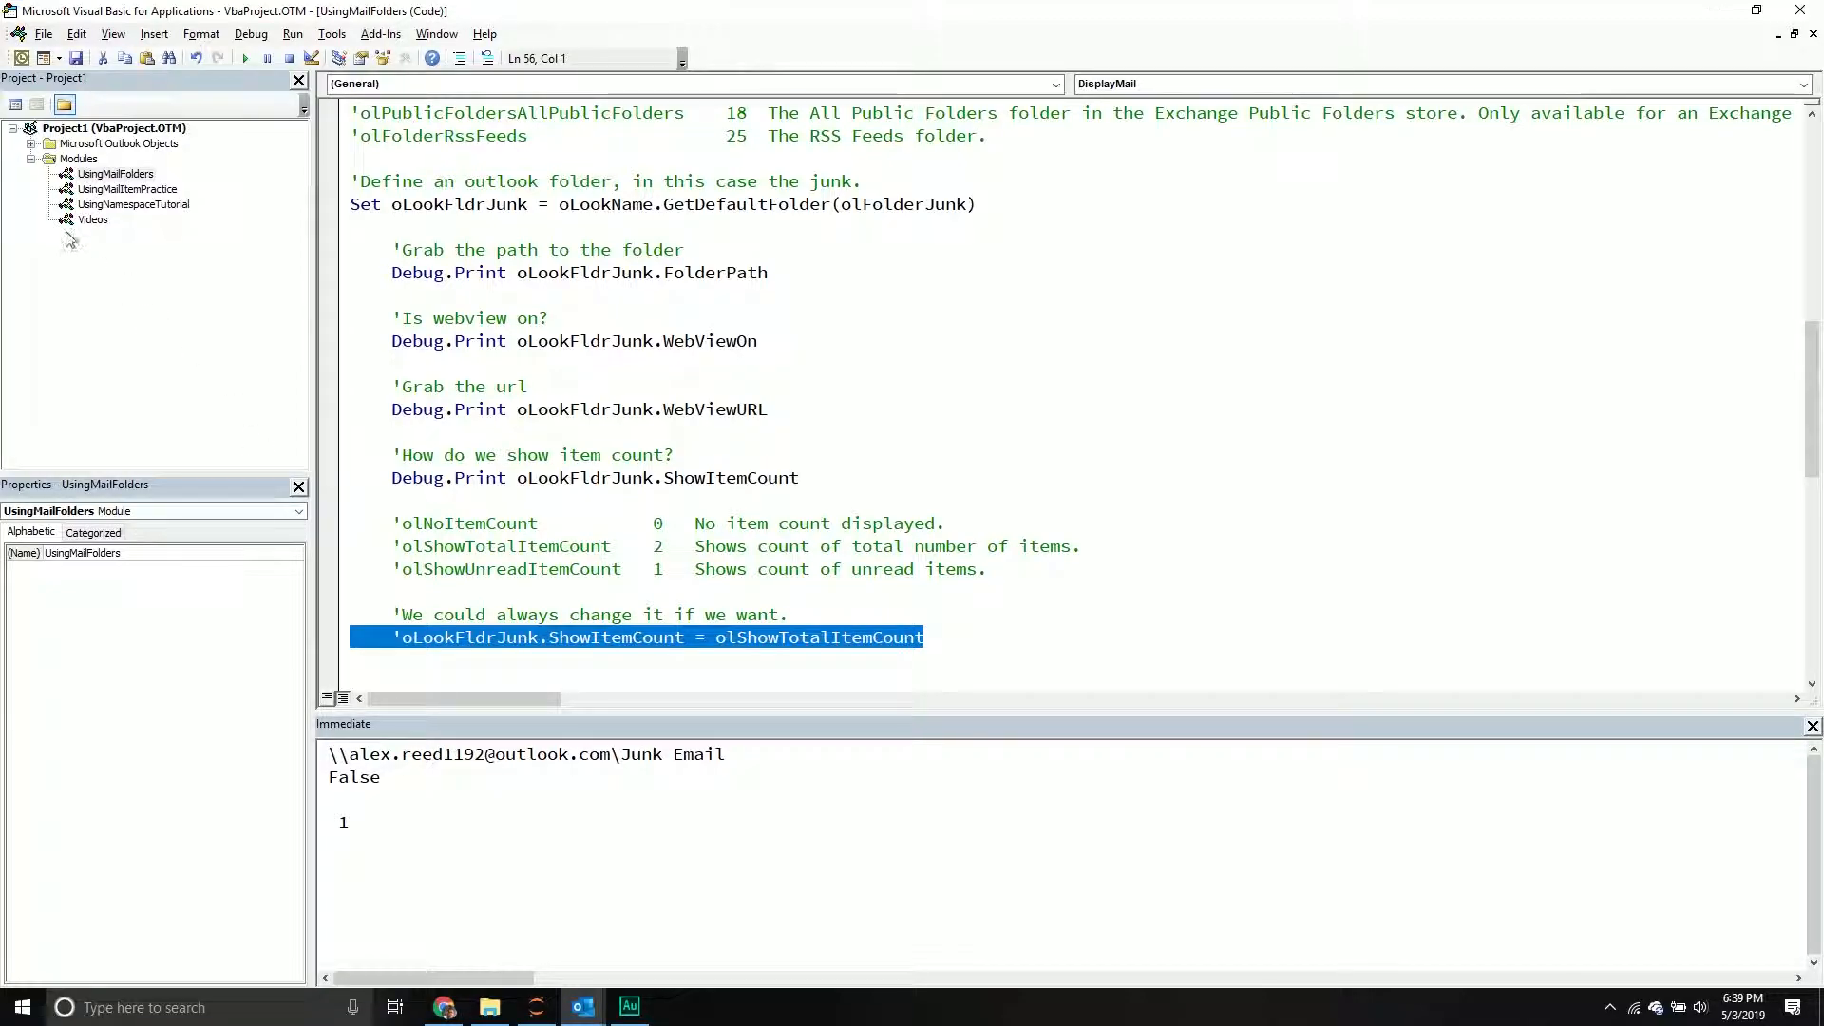
{"action": "double_click", "coordinate": [93, 219]}
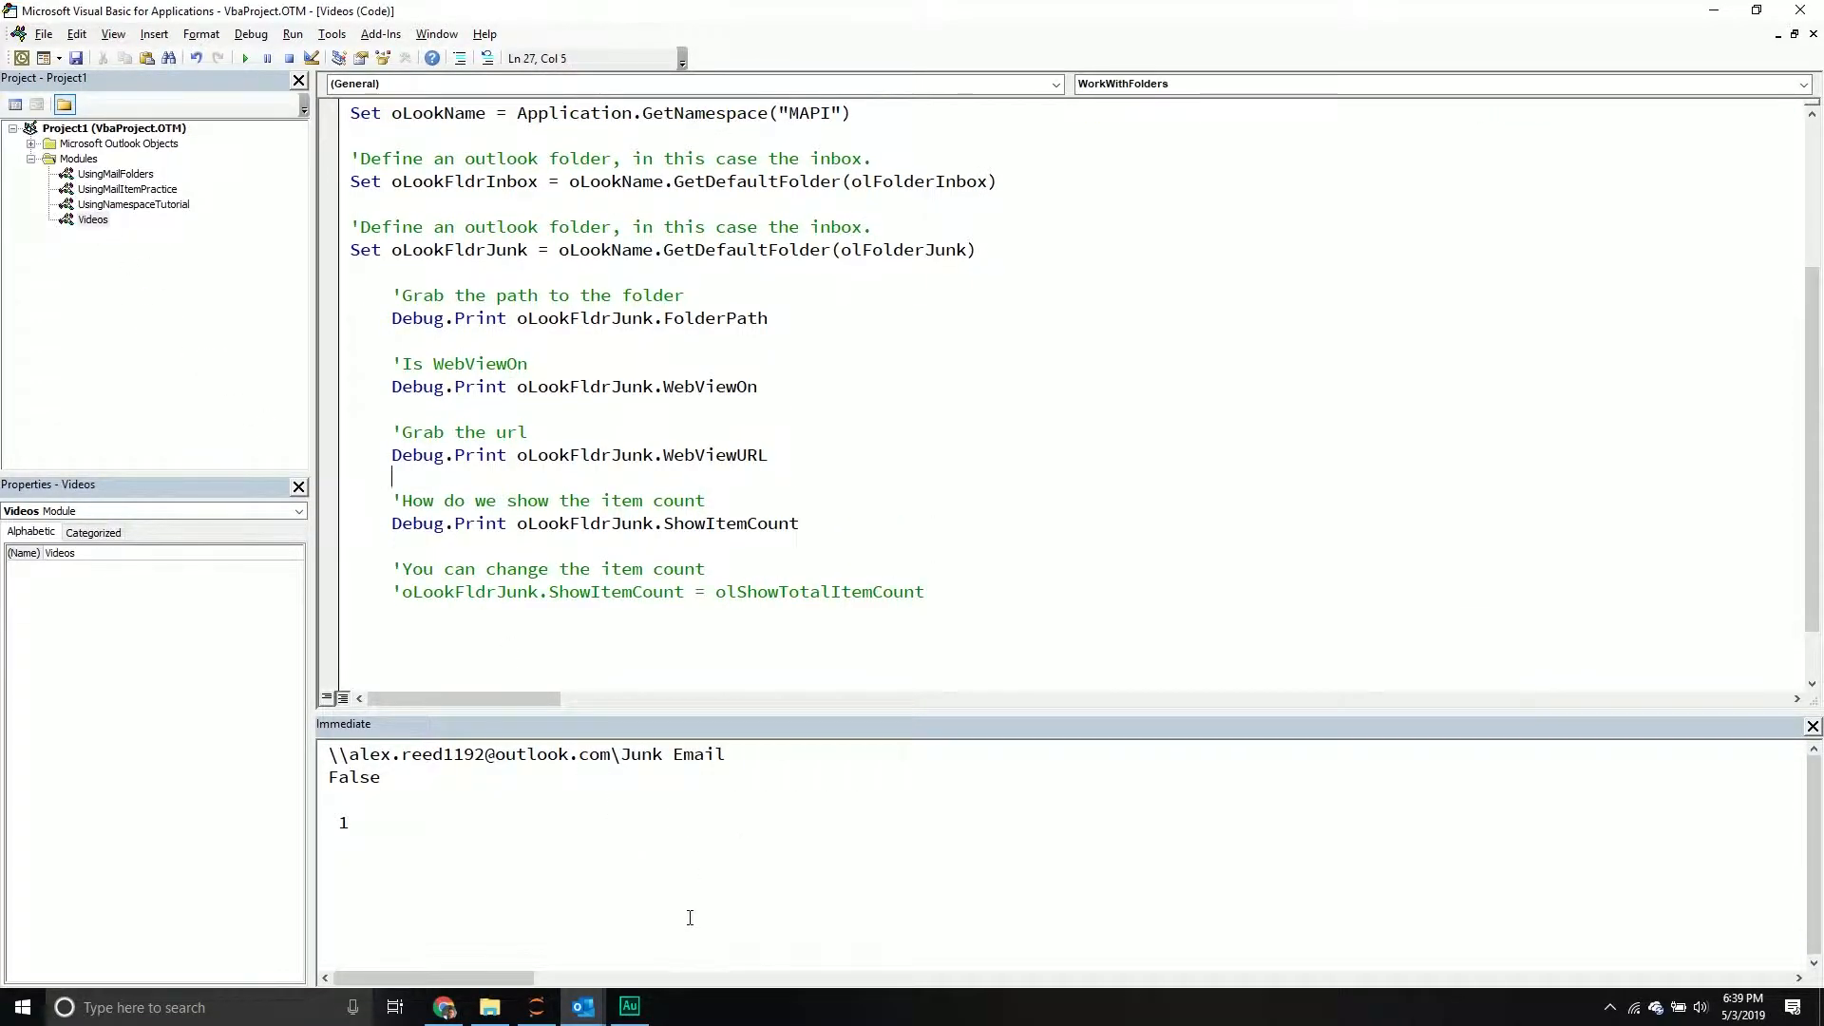
{"action": "left_click", "coordinate": [579, 1007]}
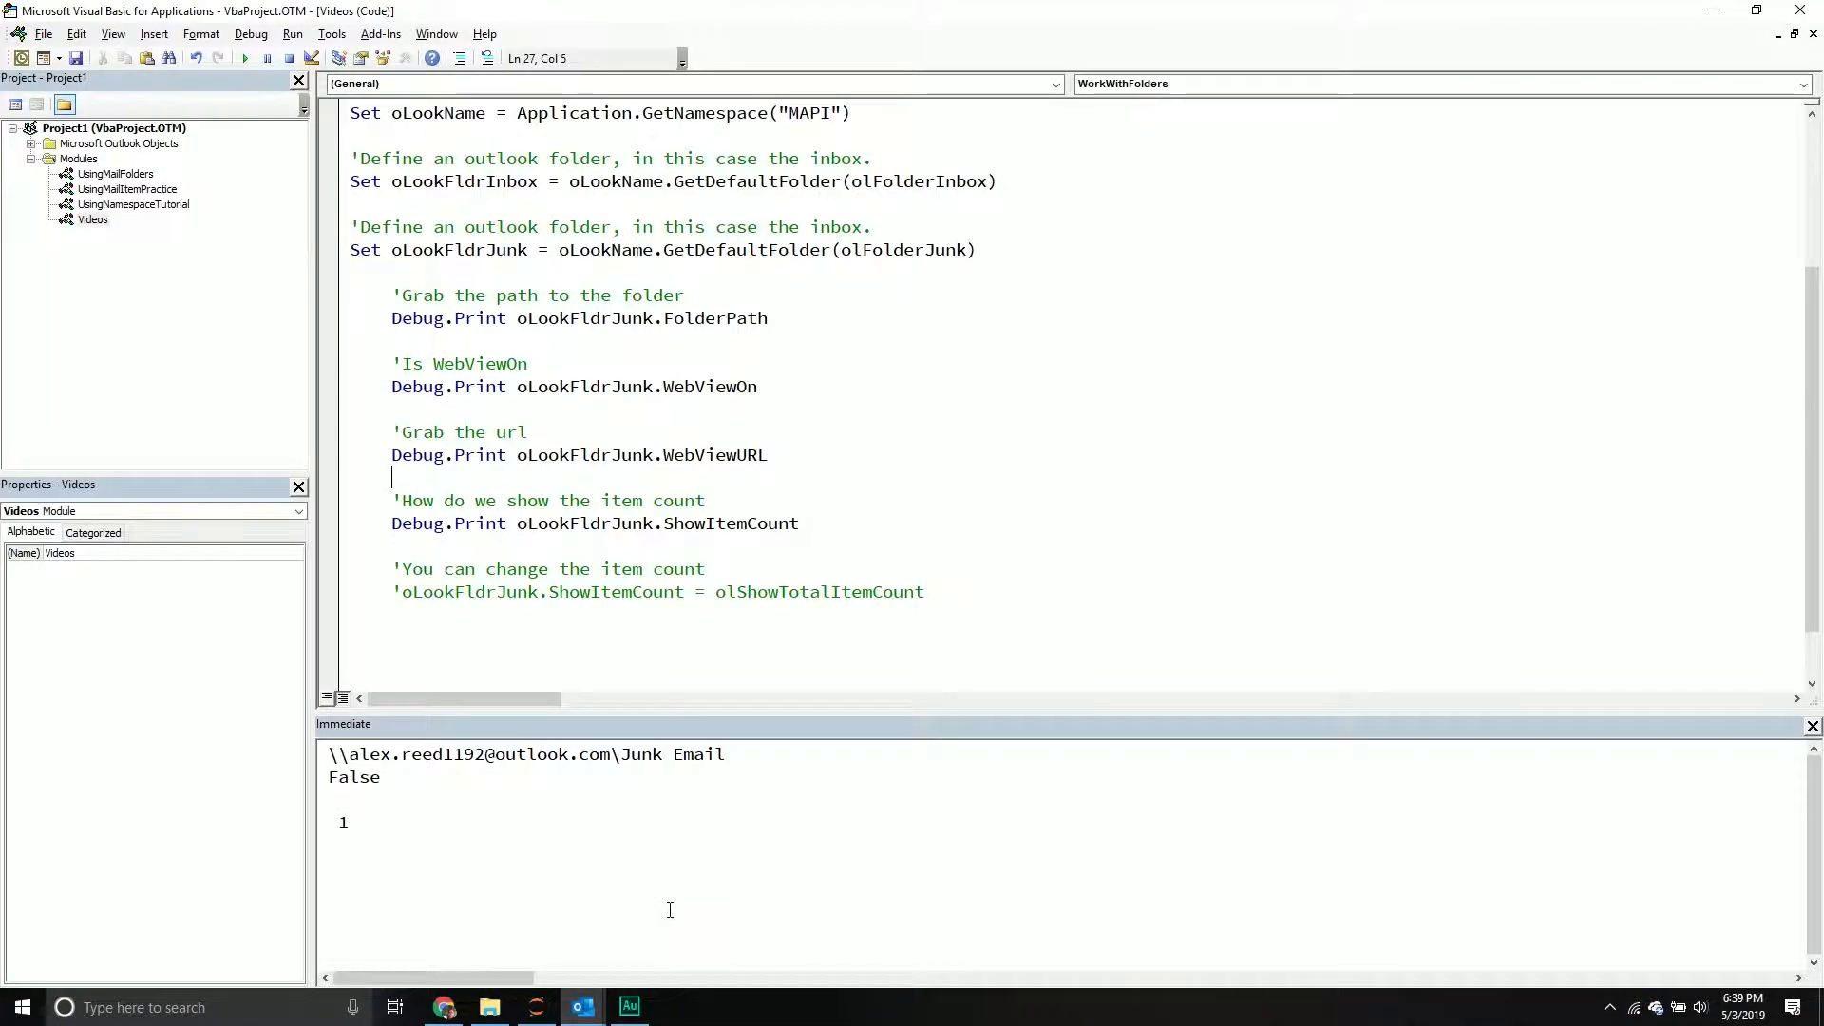
{"action": "mouse_move", "coordinate": [726, 745]}
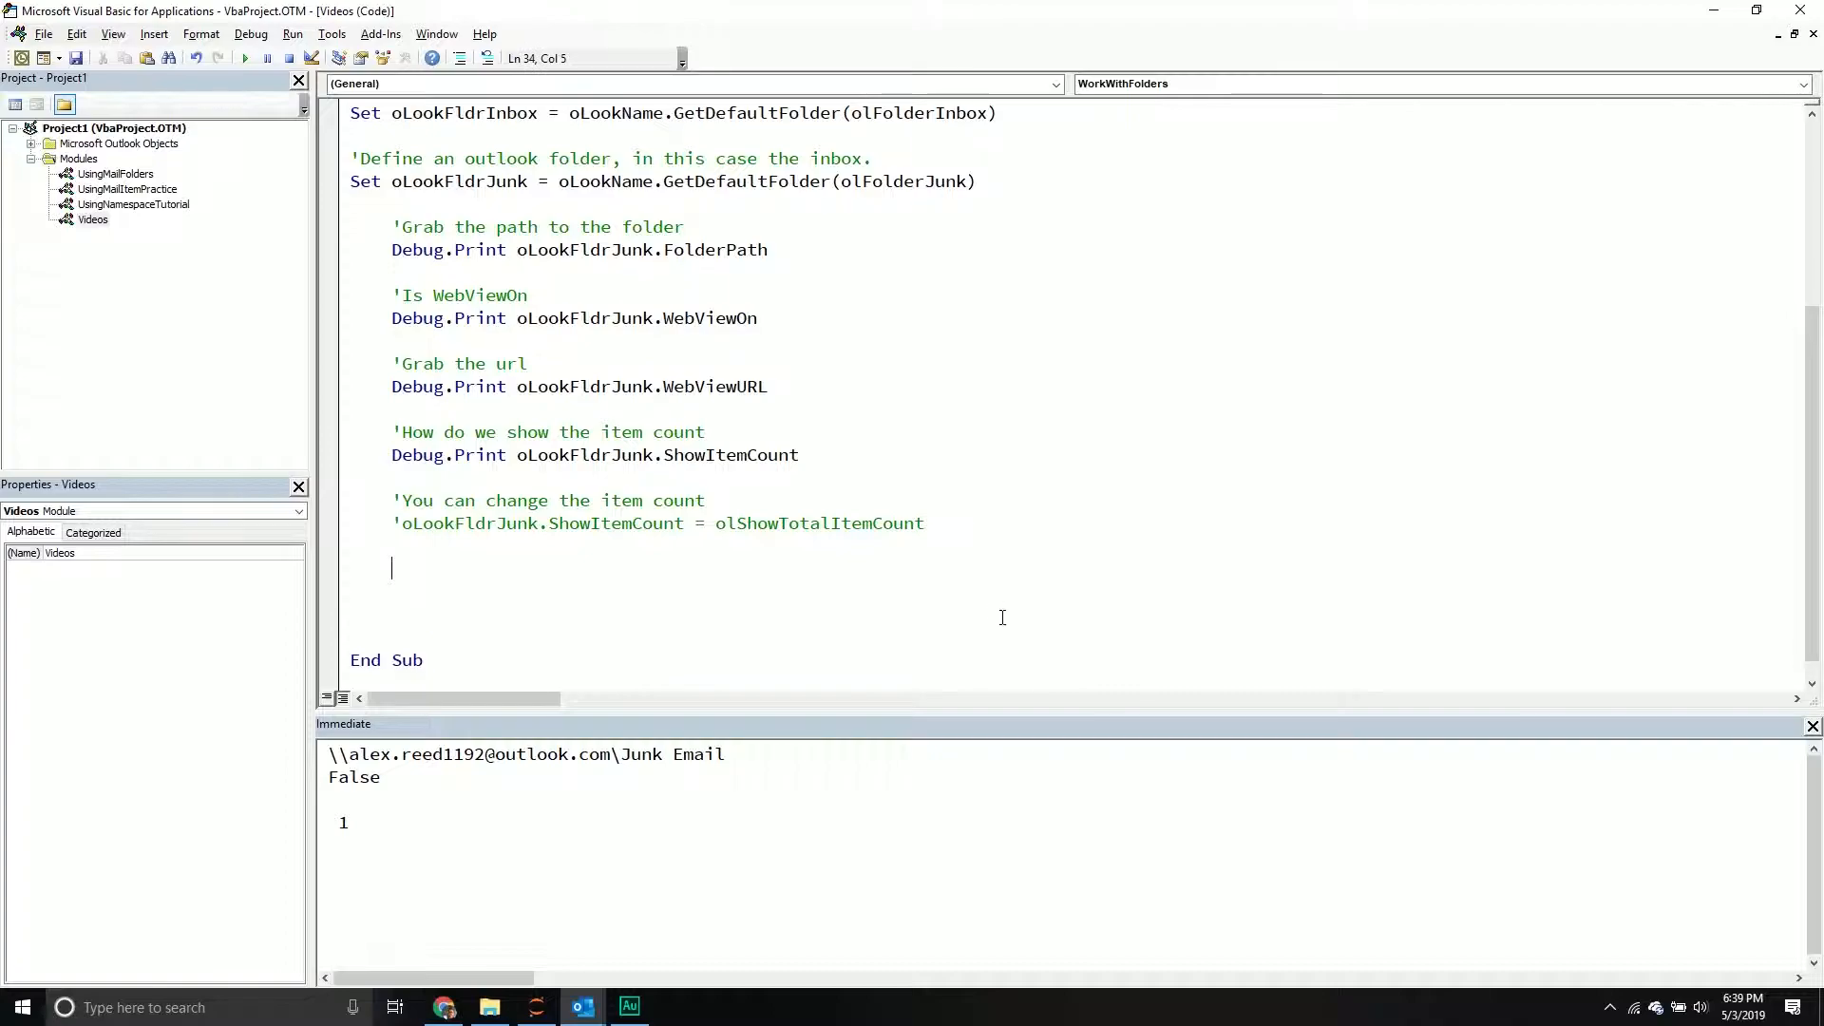
Type 'How many unread emails do we have?' and Debug.Print oLookFldrJunk.UnReadItemCount beneath it.
{"action": "type", "text": "'"}
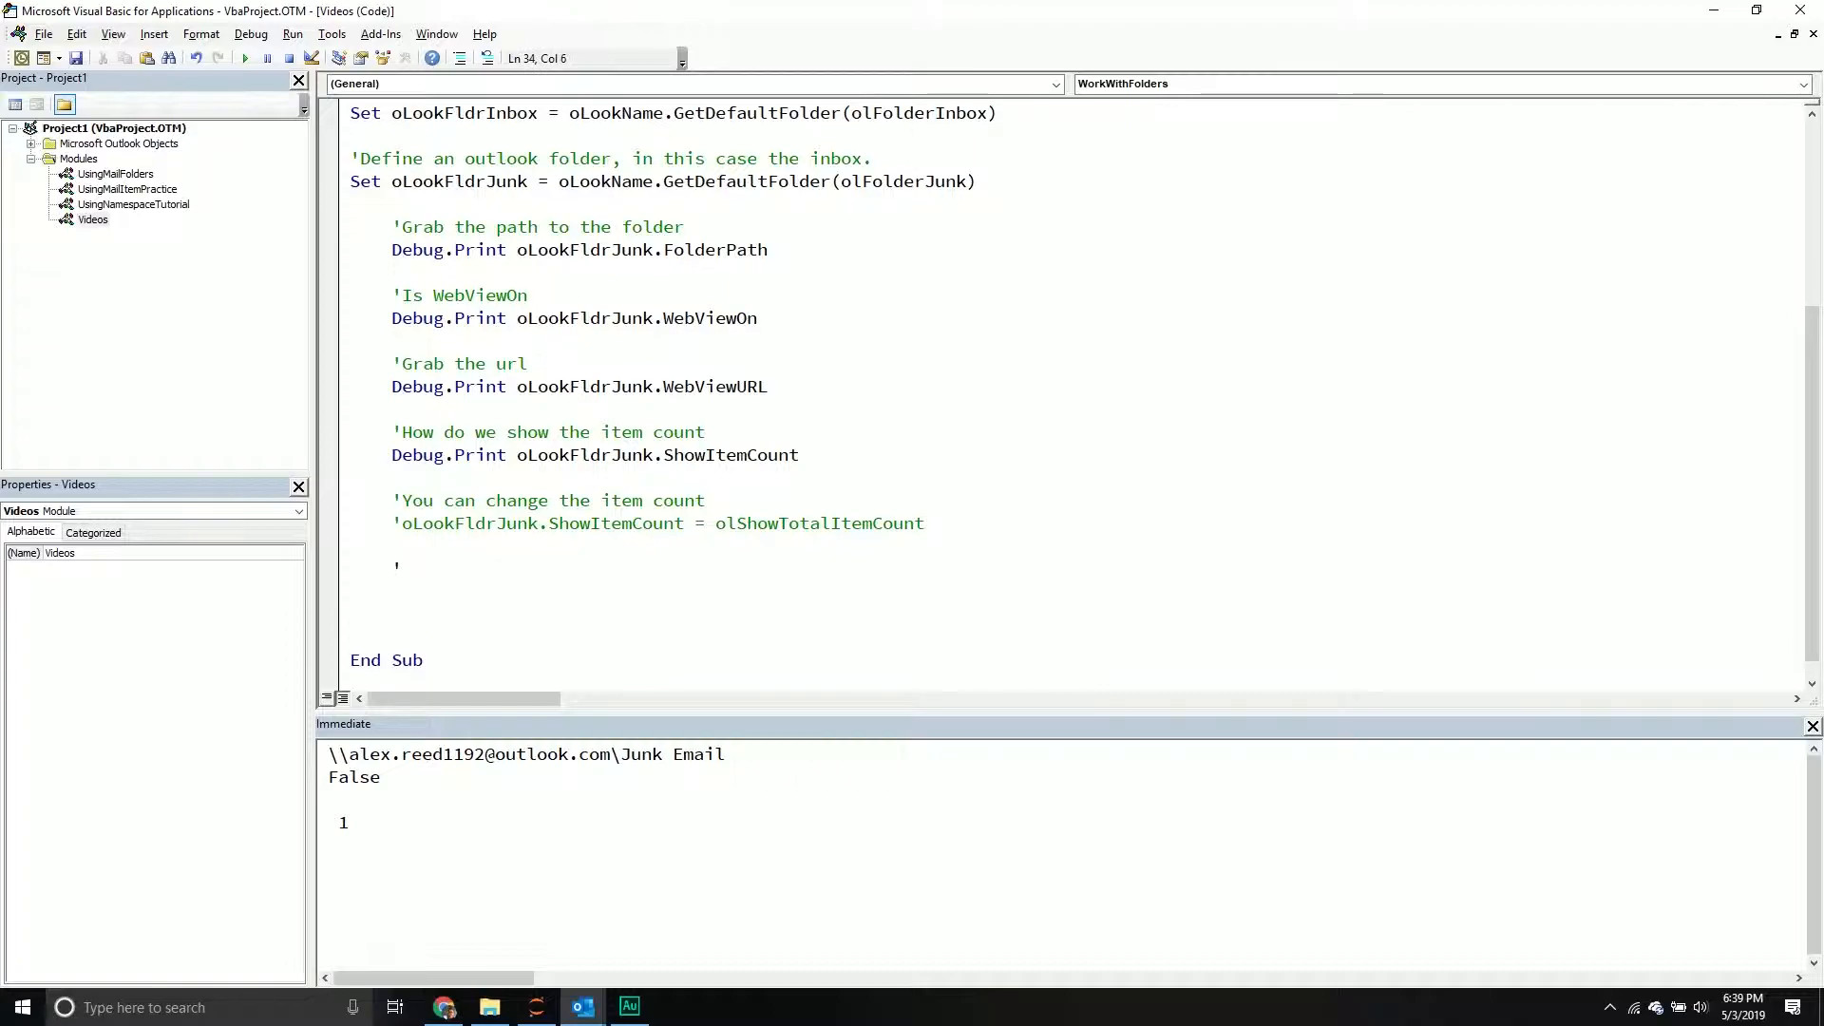
{"action": "type", "text": "How m"}
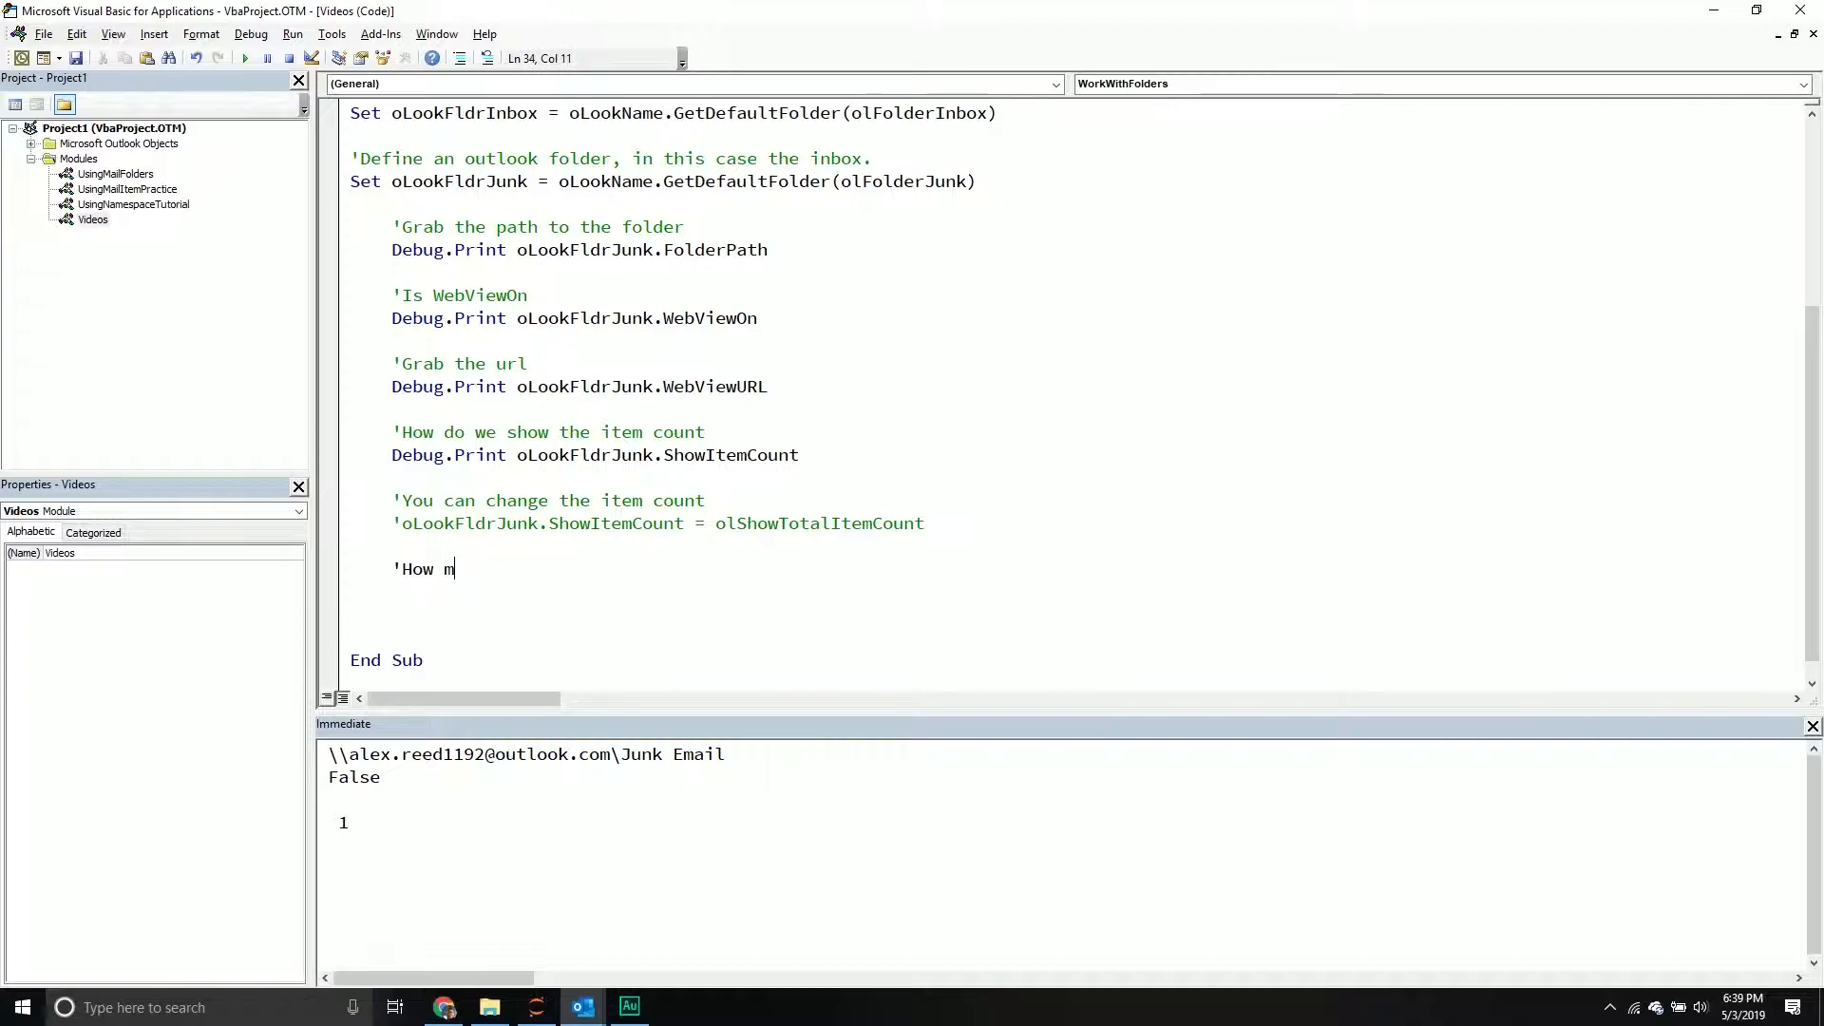
{"action": "type", "text": "any unread"}
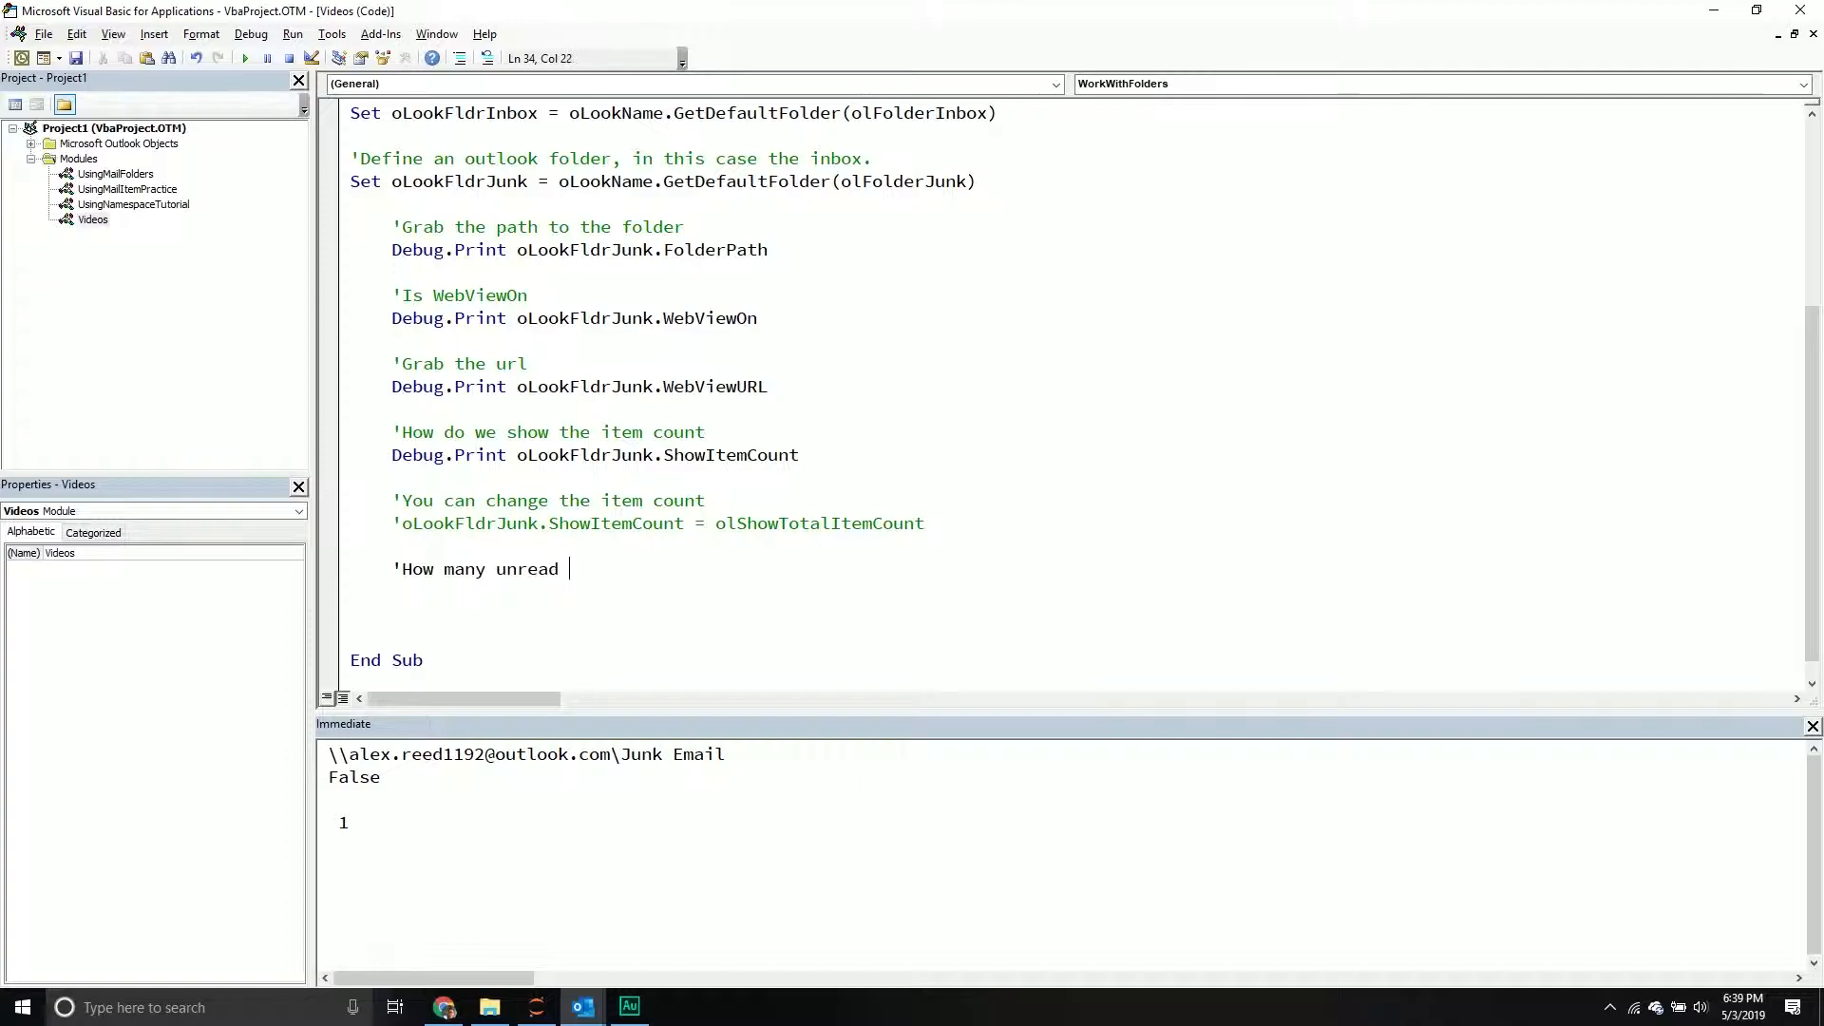
{"action": "type", "text": "emails do we"}
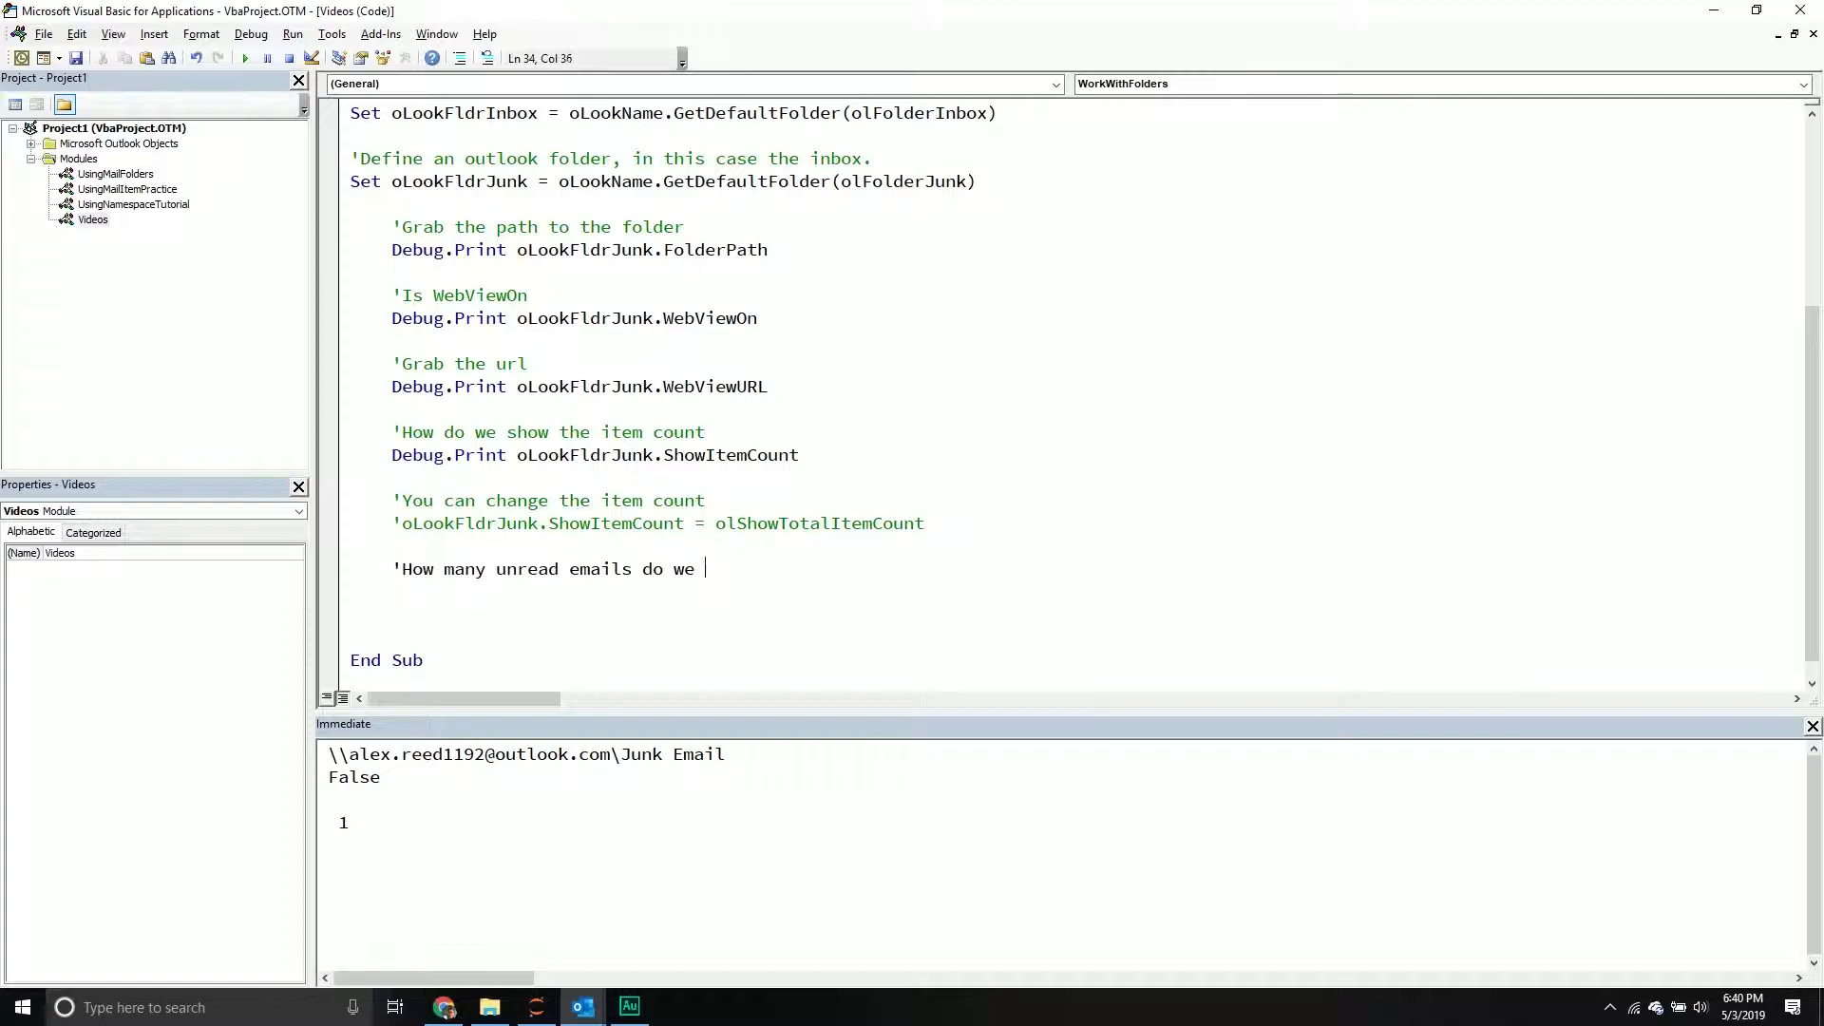
{"action": "type", "text": "have?"}
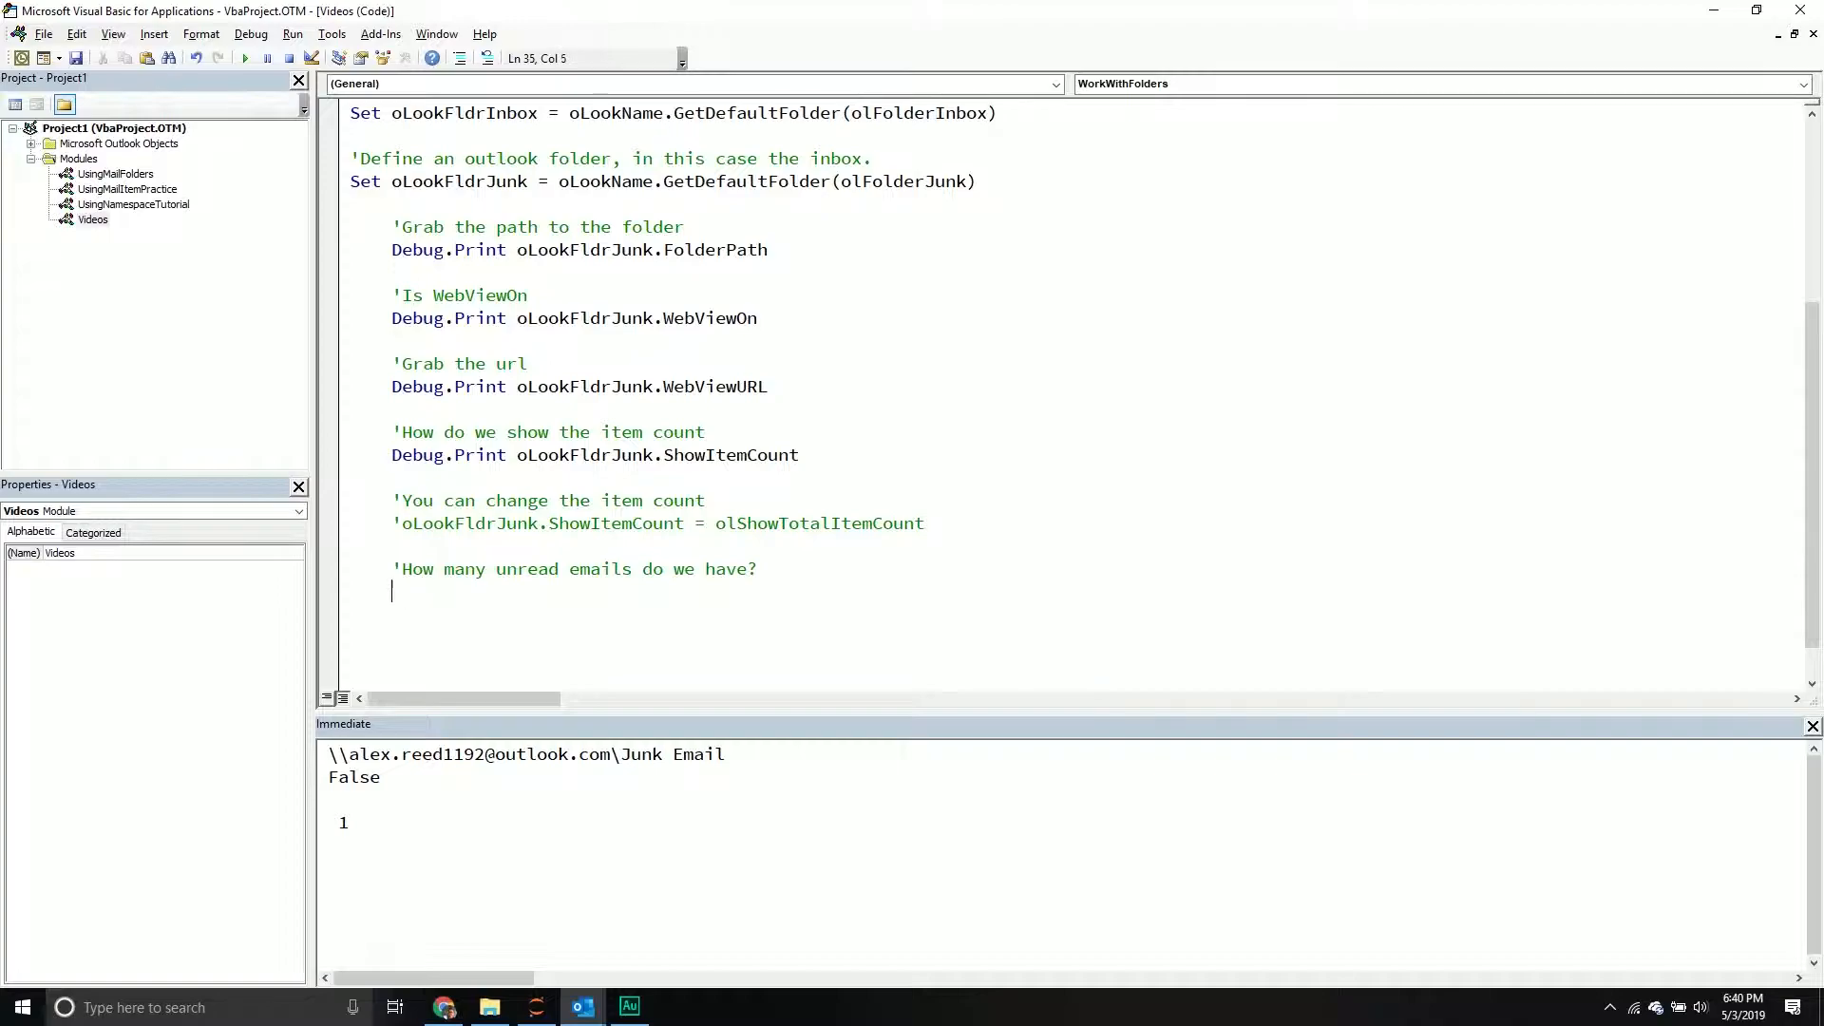
{"action": "type", "text": "Debug.Print oLookFldrJunk"}
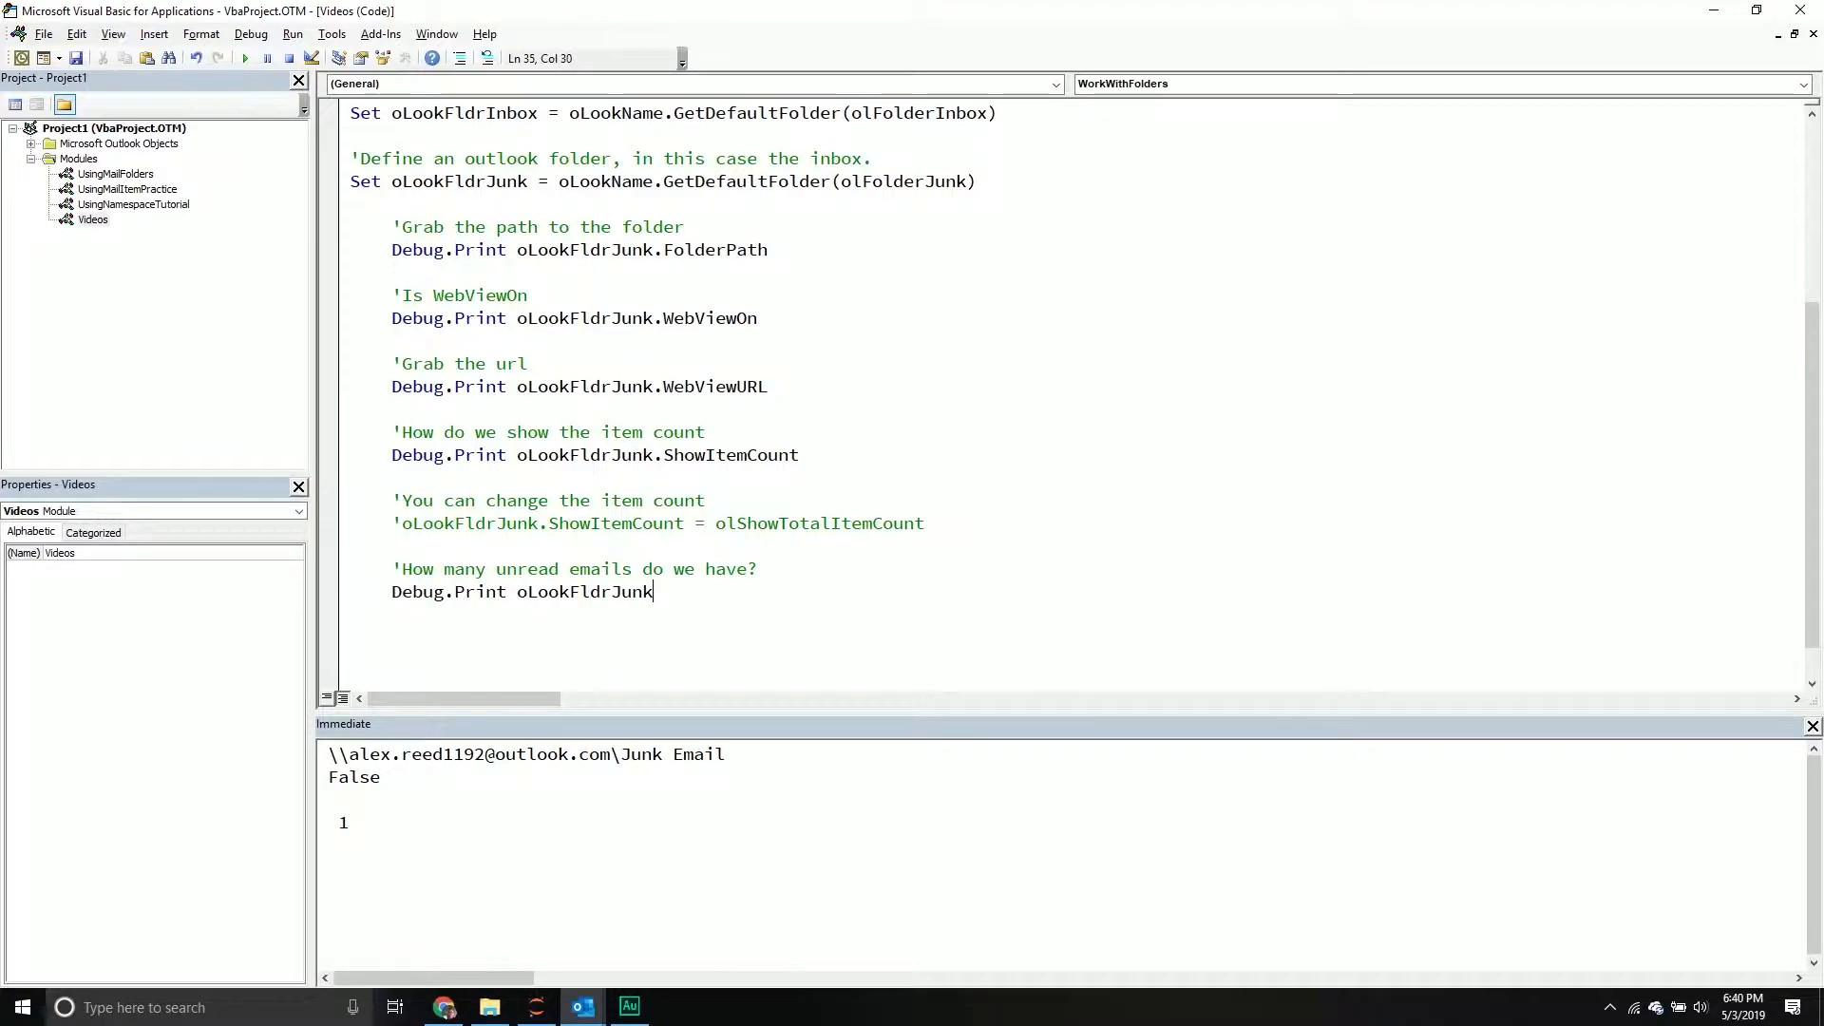
{"action": "type", "text": ".UnReadItemCount"}
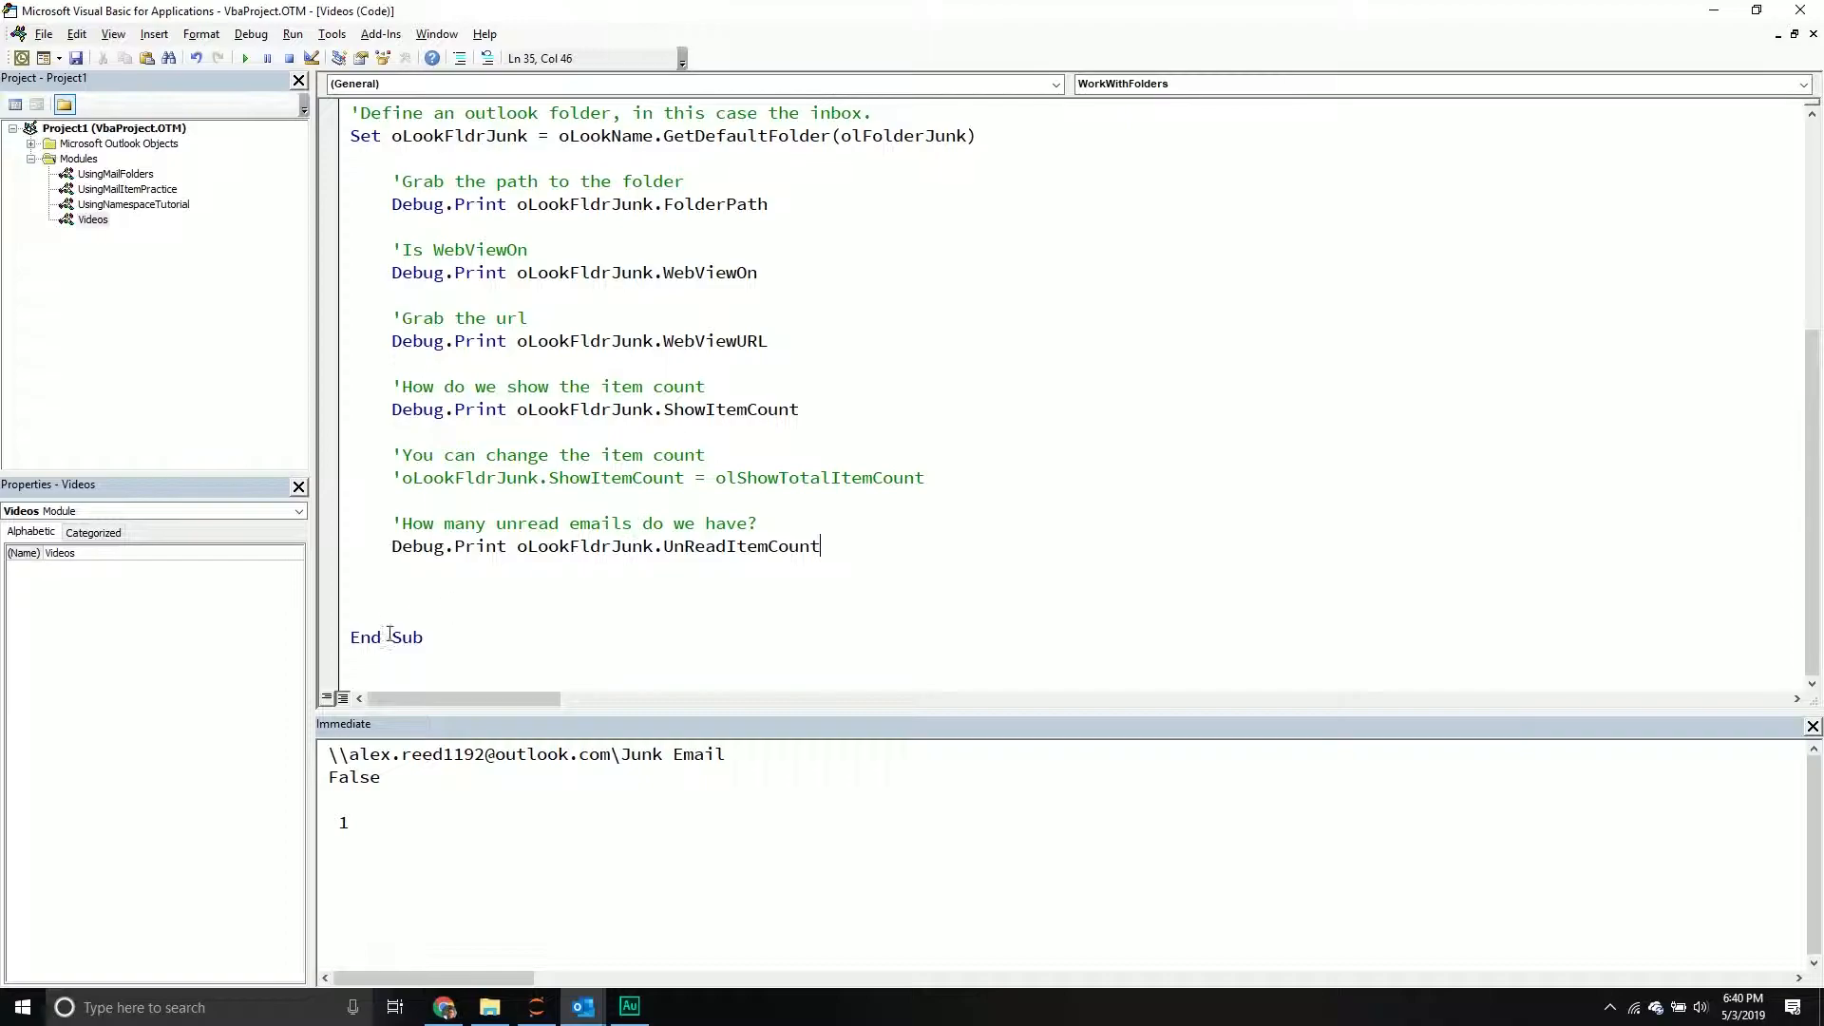
Rerun WorkWithFolders so it prints 0 unread items for the Junk folder.
{"action": "left_click", "coordinate": [245, 57]}
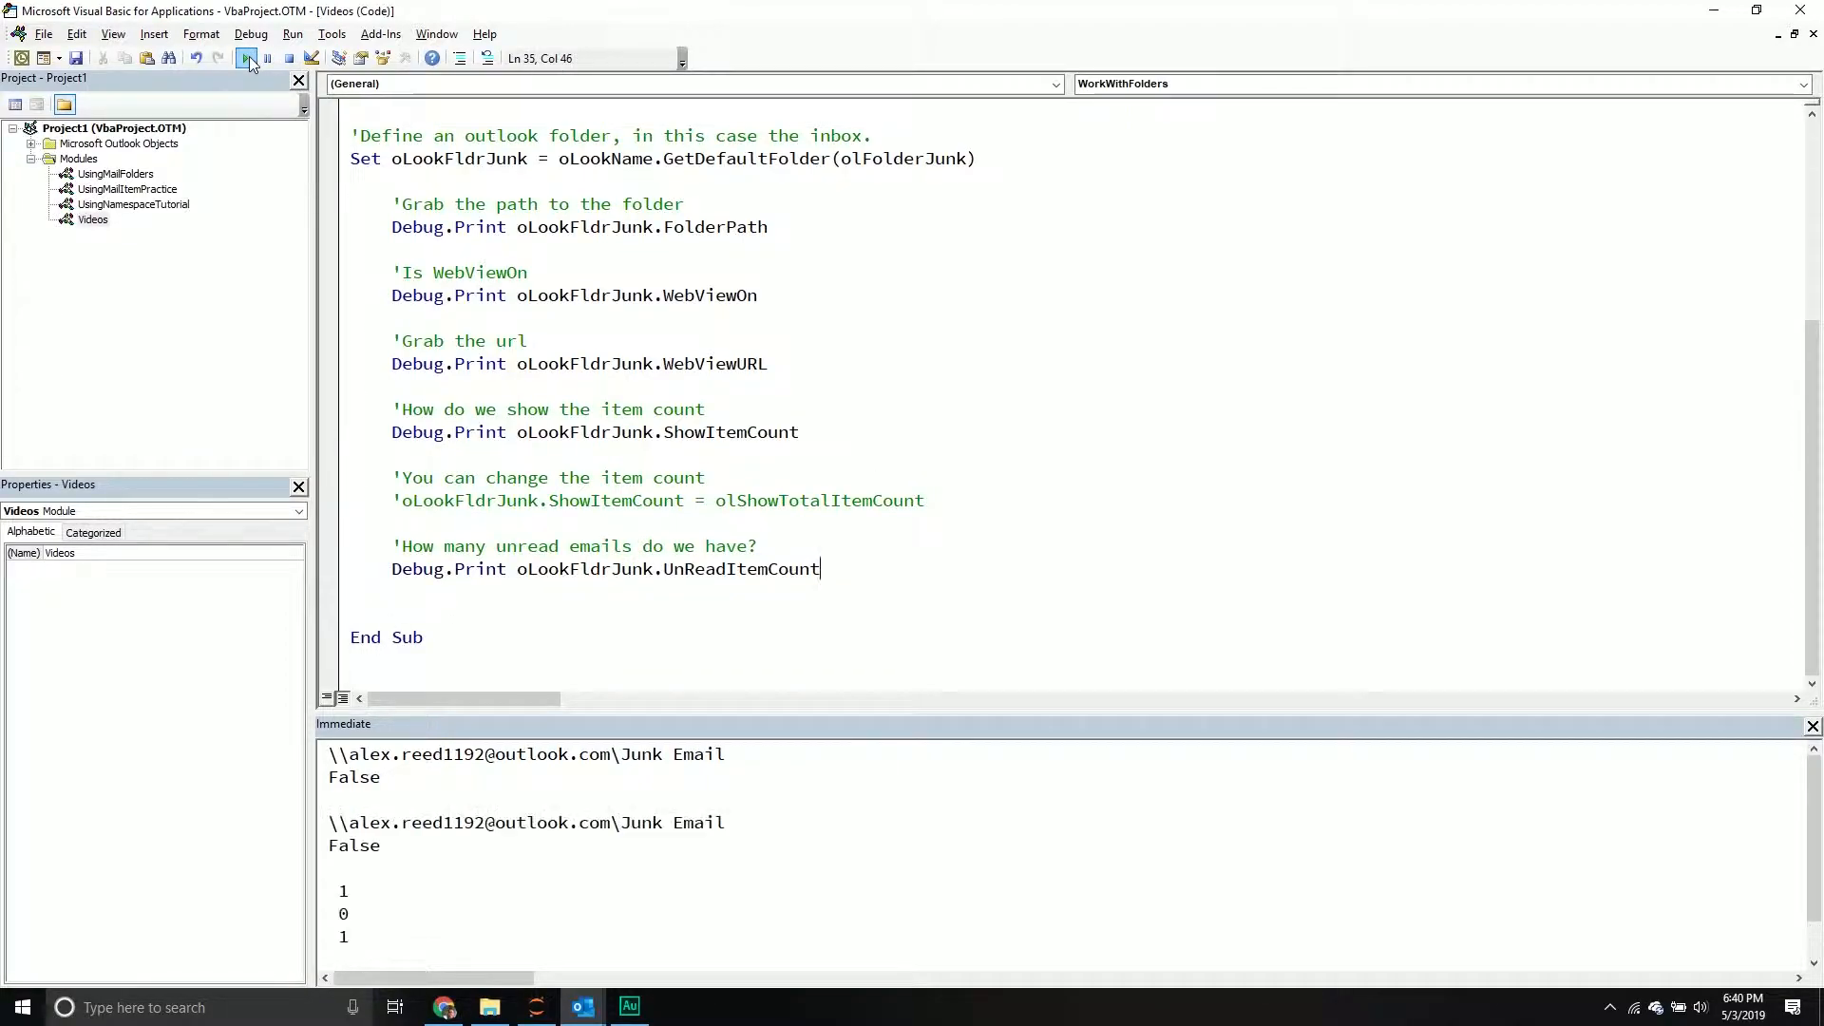
{"action": "left_click", "coordinate": [247, 58]}
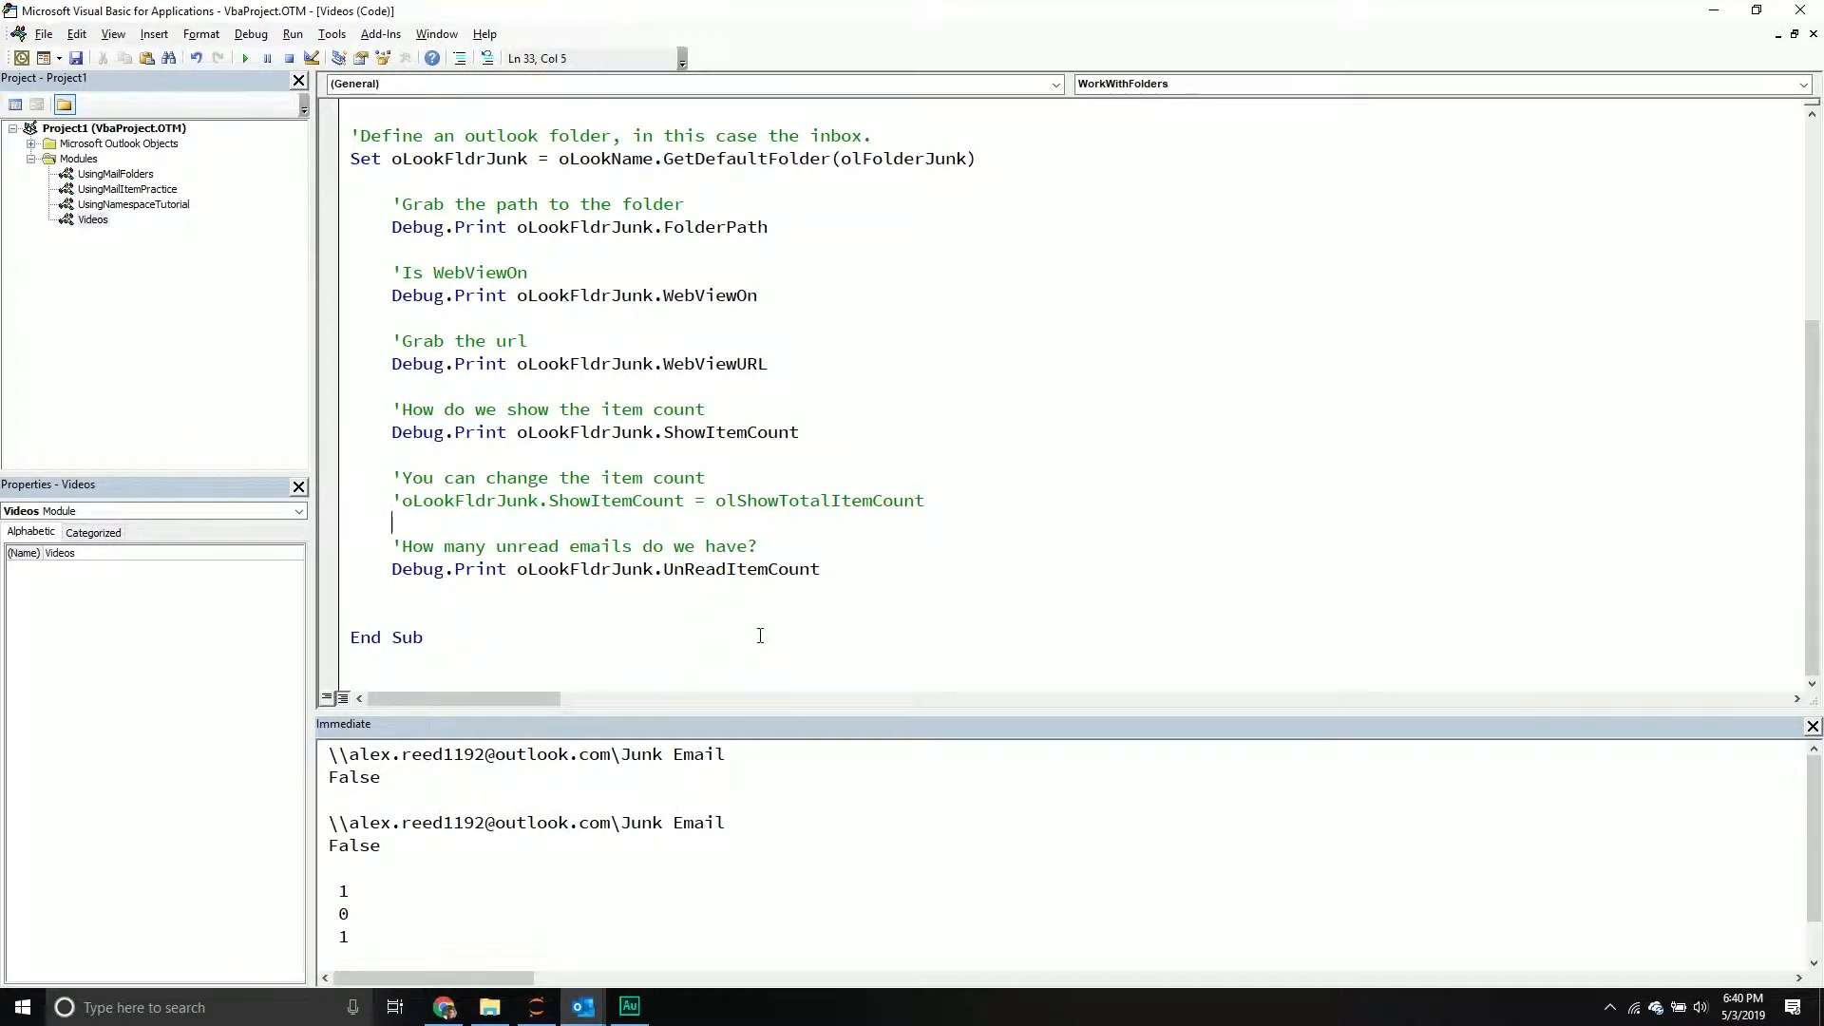
{"action": "mouse_move", "coordinate": [772, 616]}
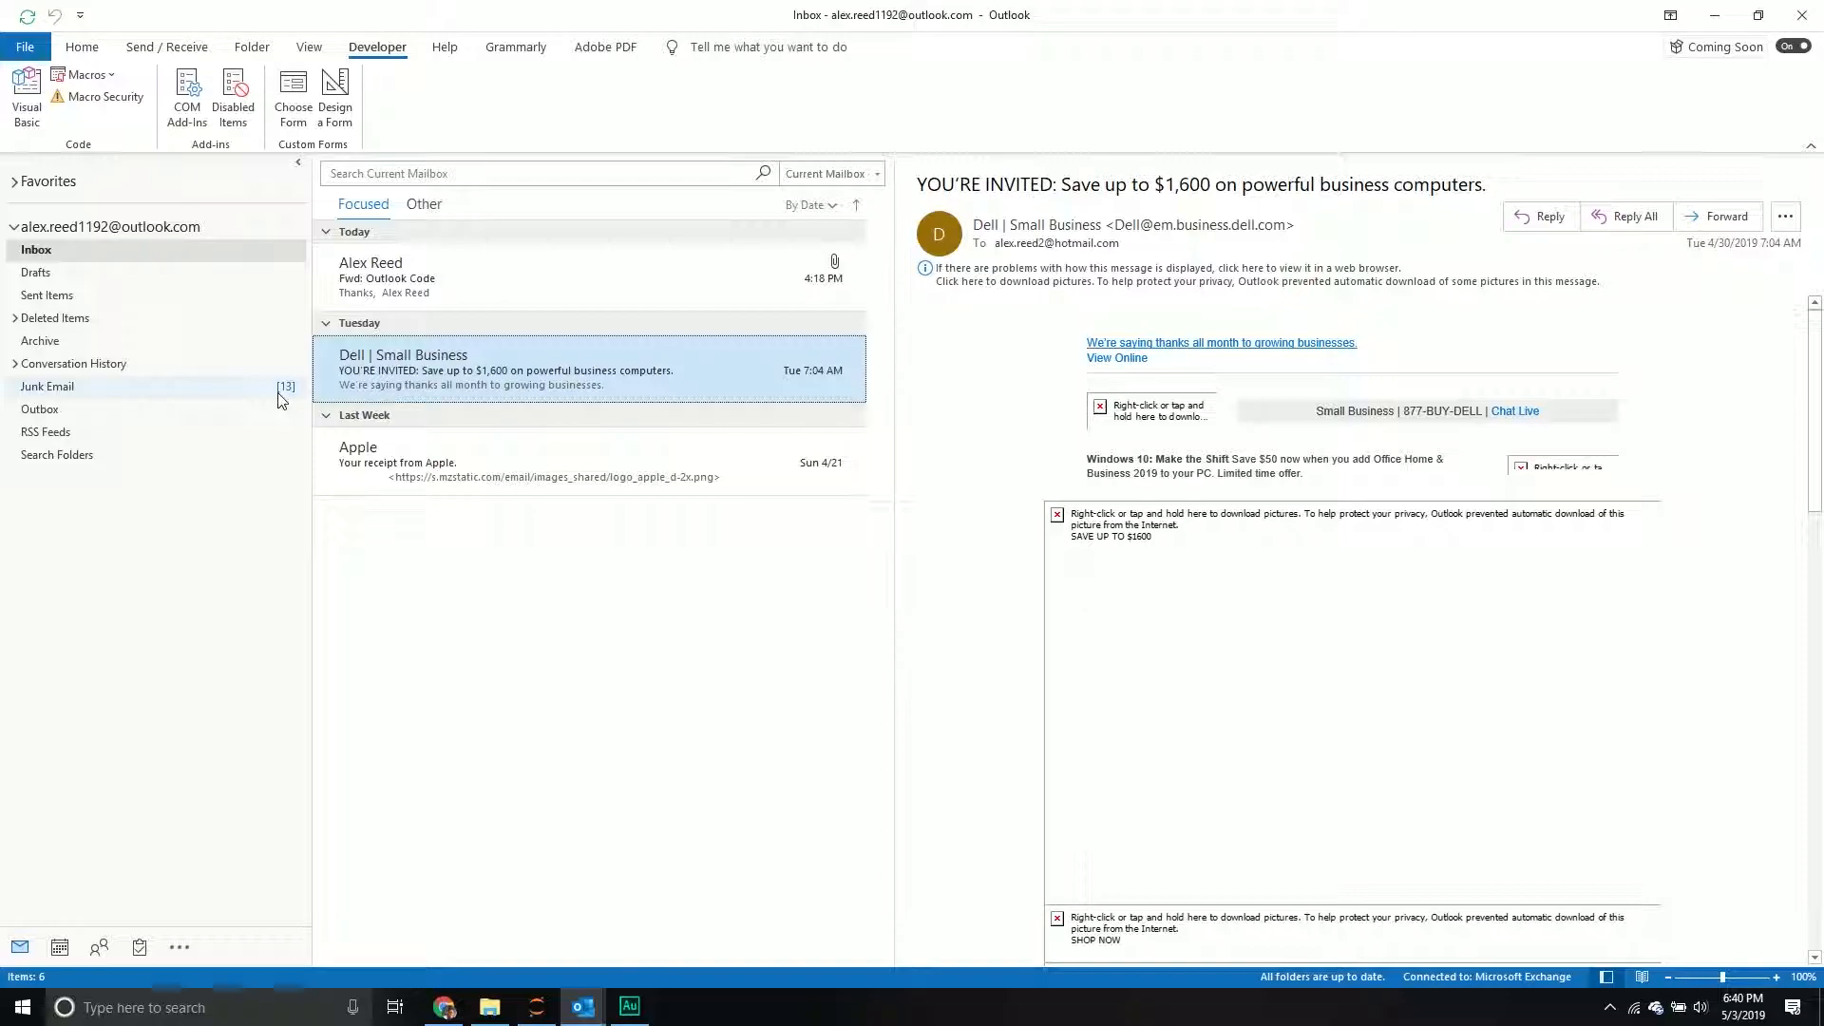
{"action": "mouse_move", "coordinate": [580, 1005]}
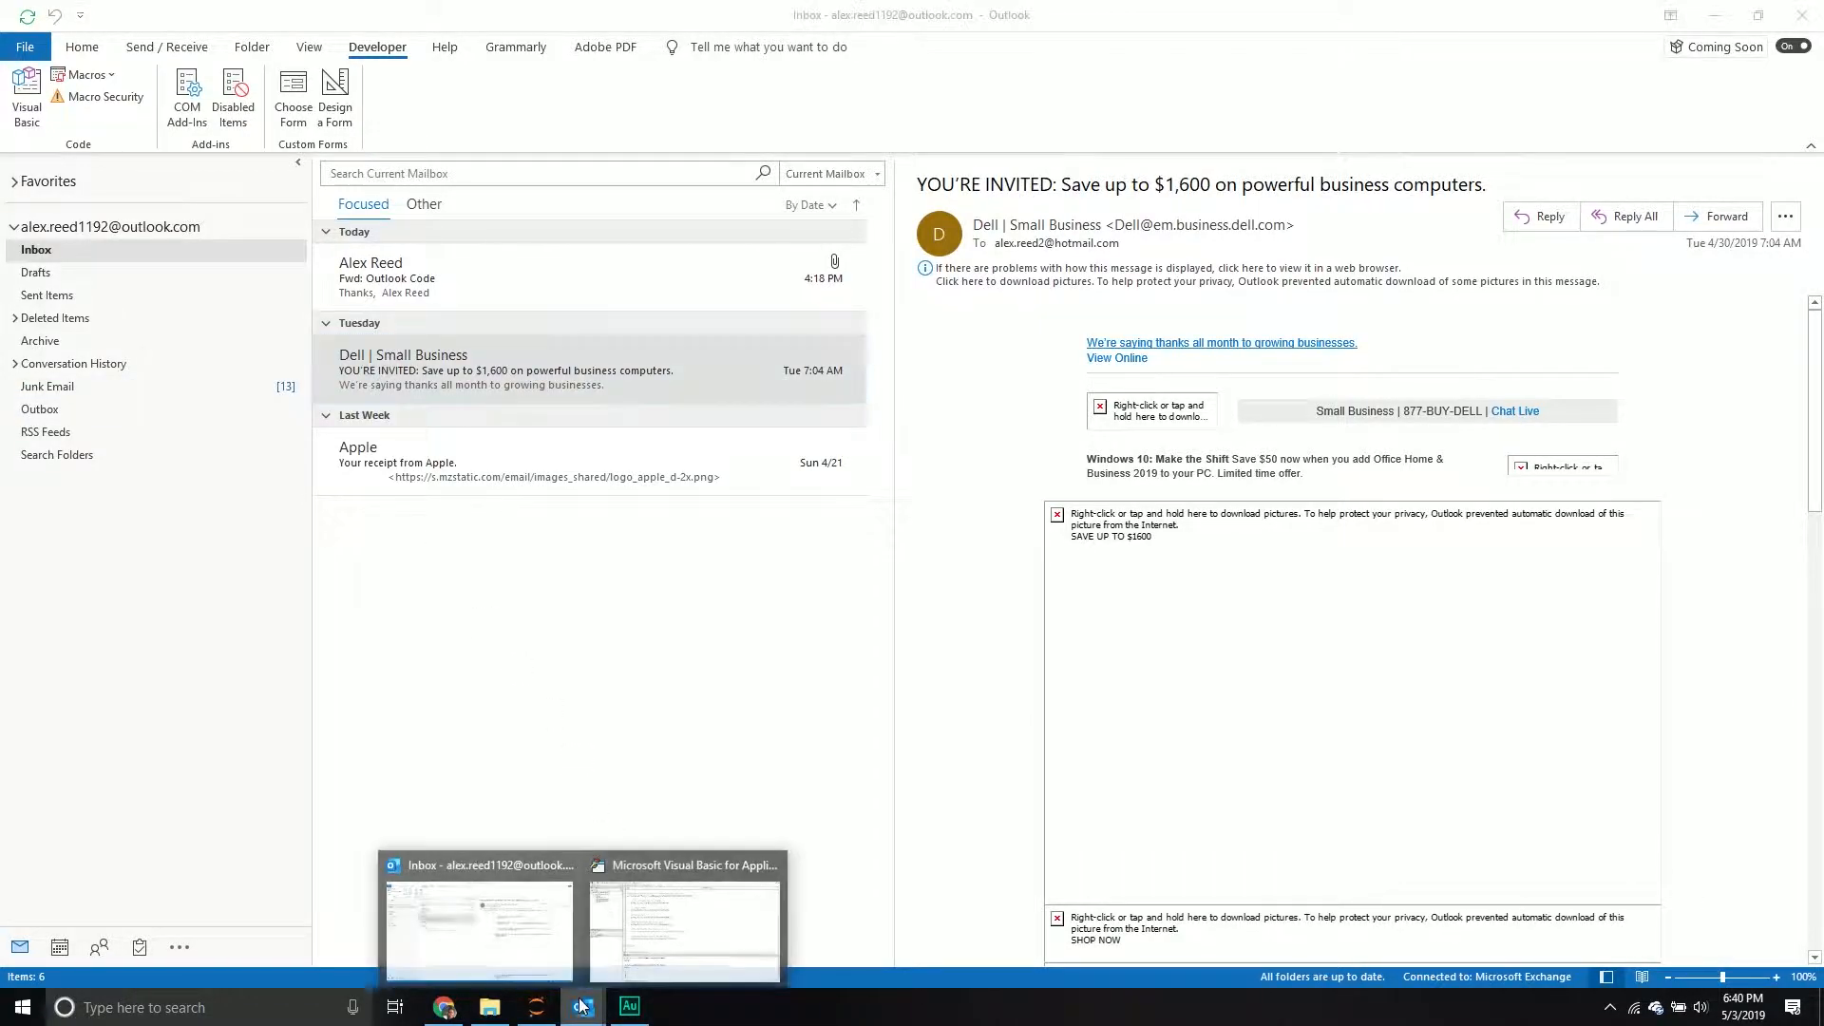
Bring the VBA editor back from Outlook's Junk Email folder and scroll up the code.
{"action": "left_click", "coordinate": [684, 918]}
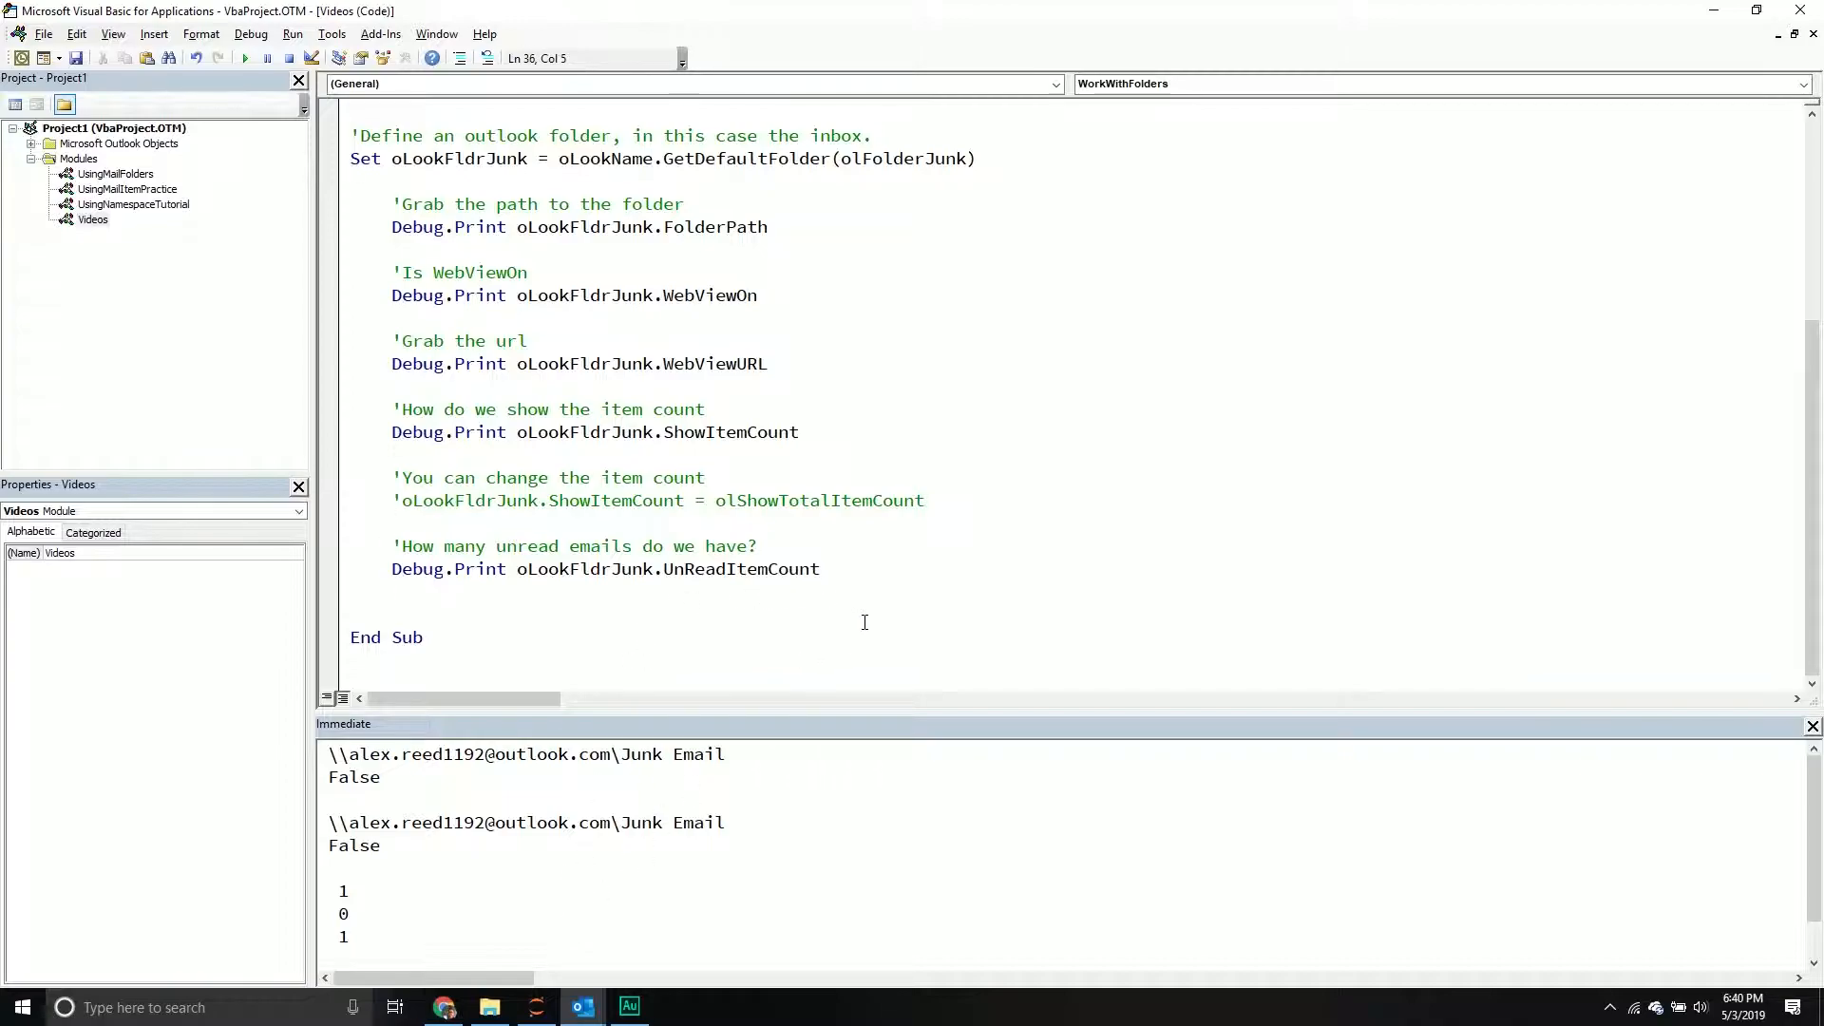
{"action": "mouse_move", "coordinate": [886, 644]}
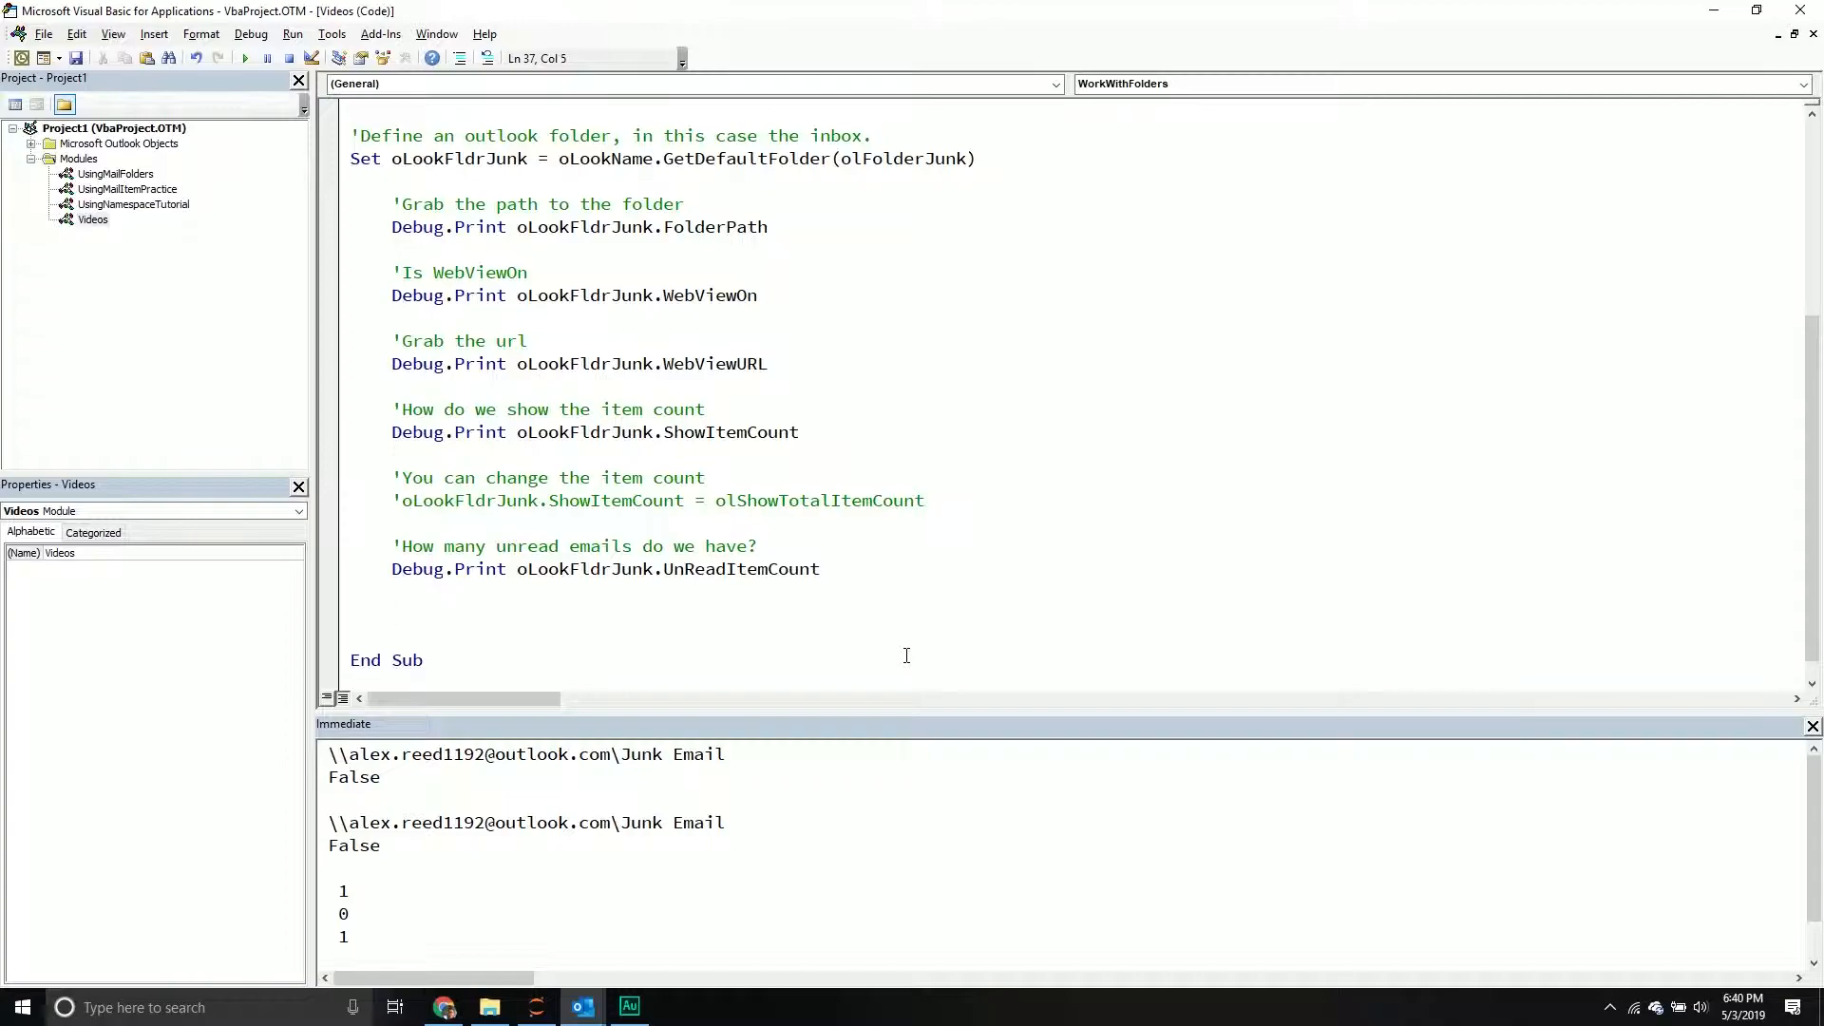
{"action": "scroll", "scroll_direction": "up", "scroll_amount": 3}
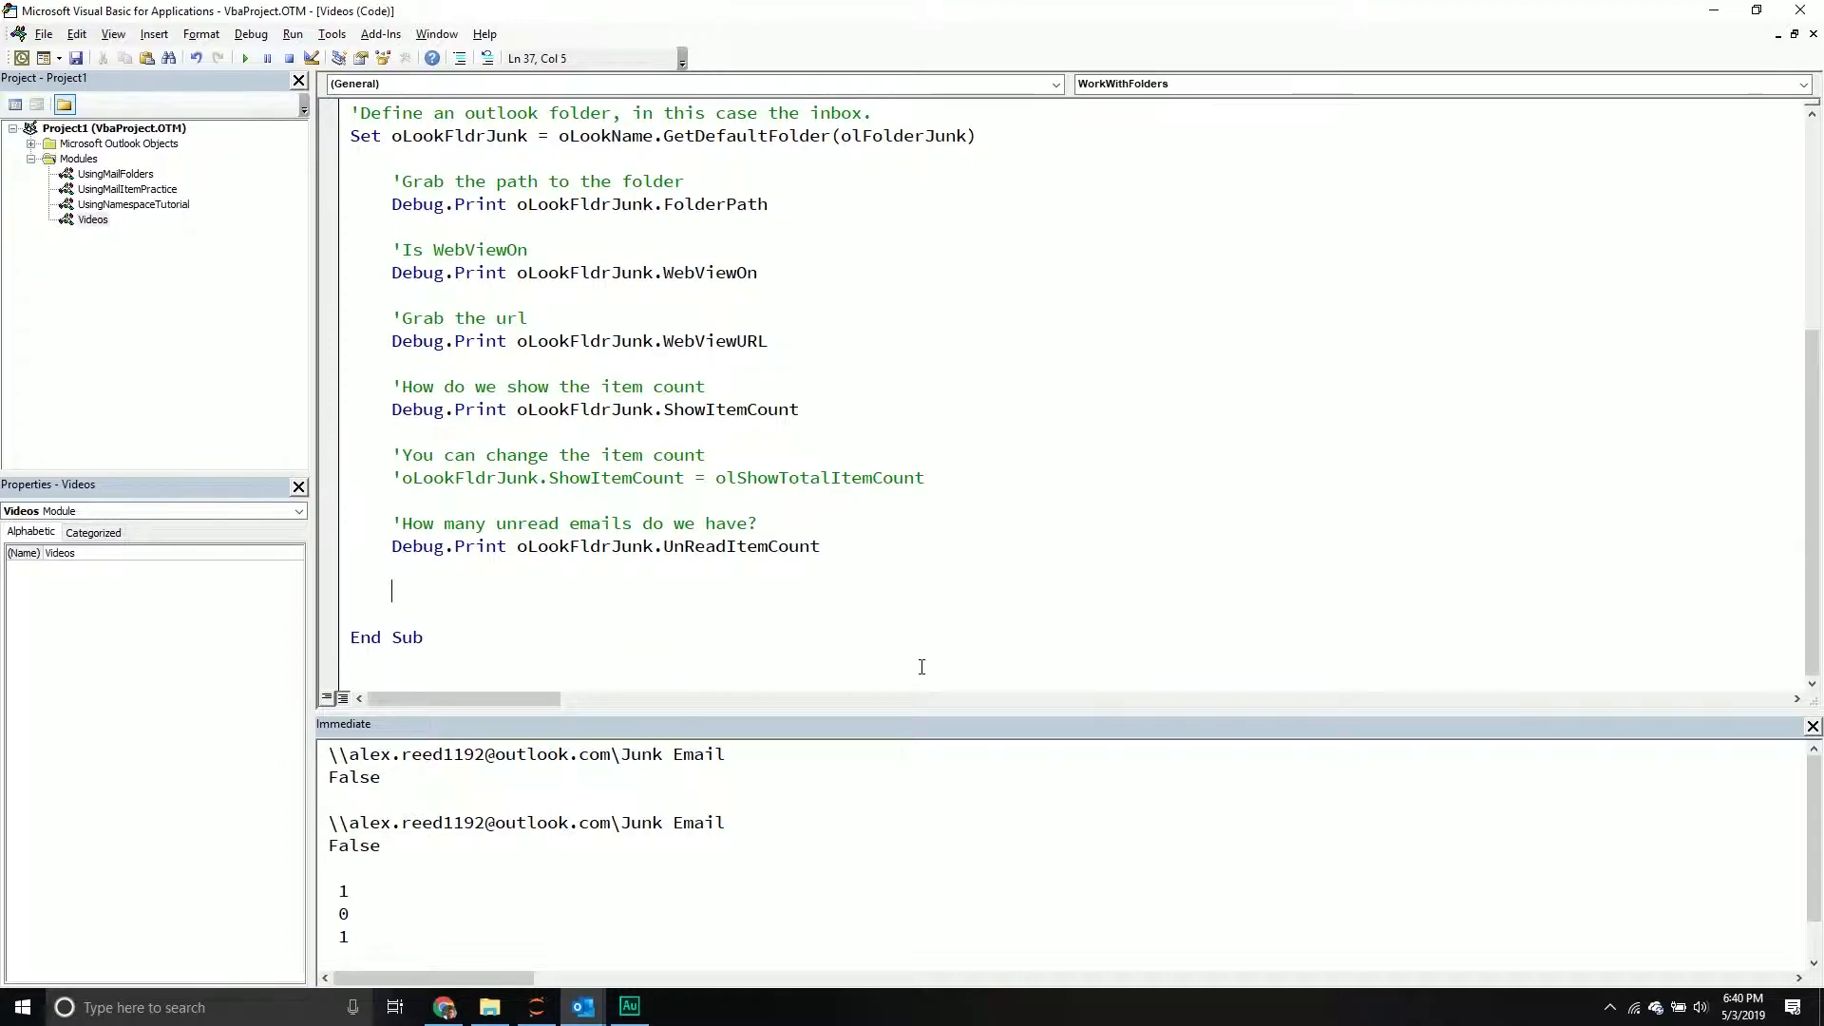
{"action": "mouse_move", "coordinate": [937, 709]}
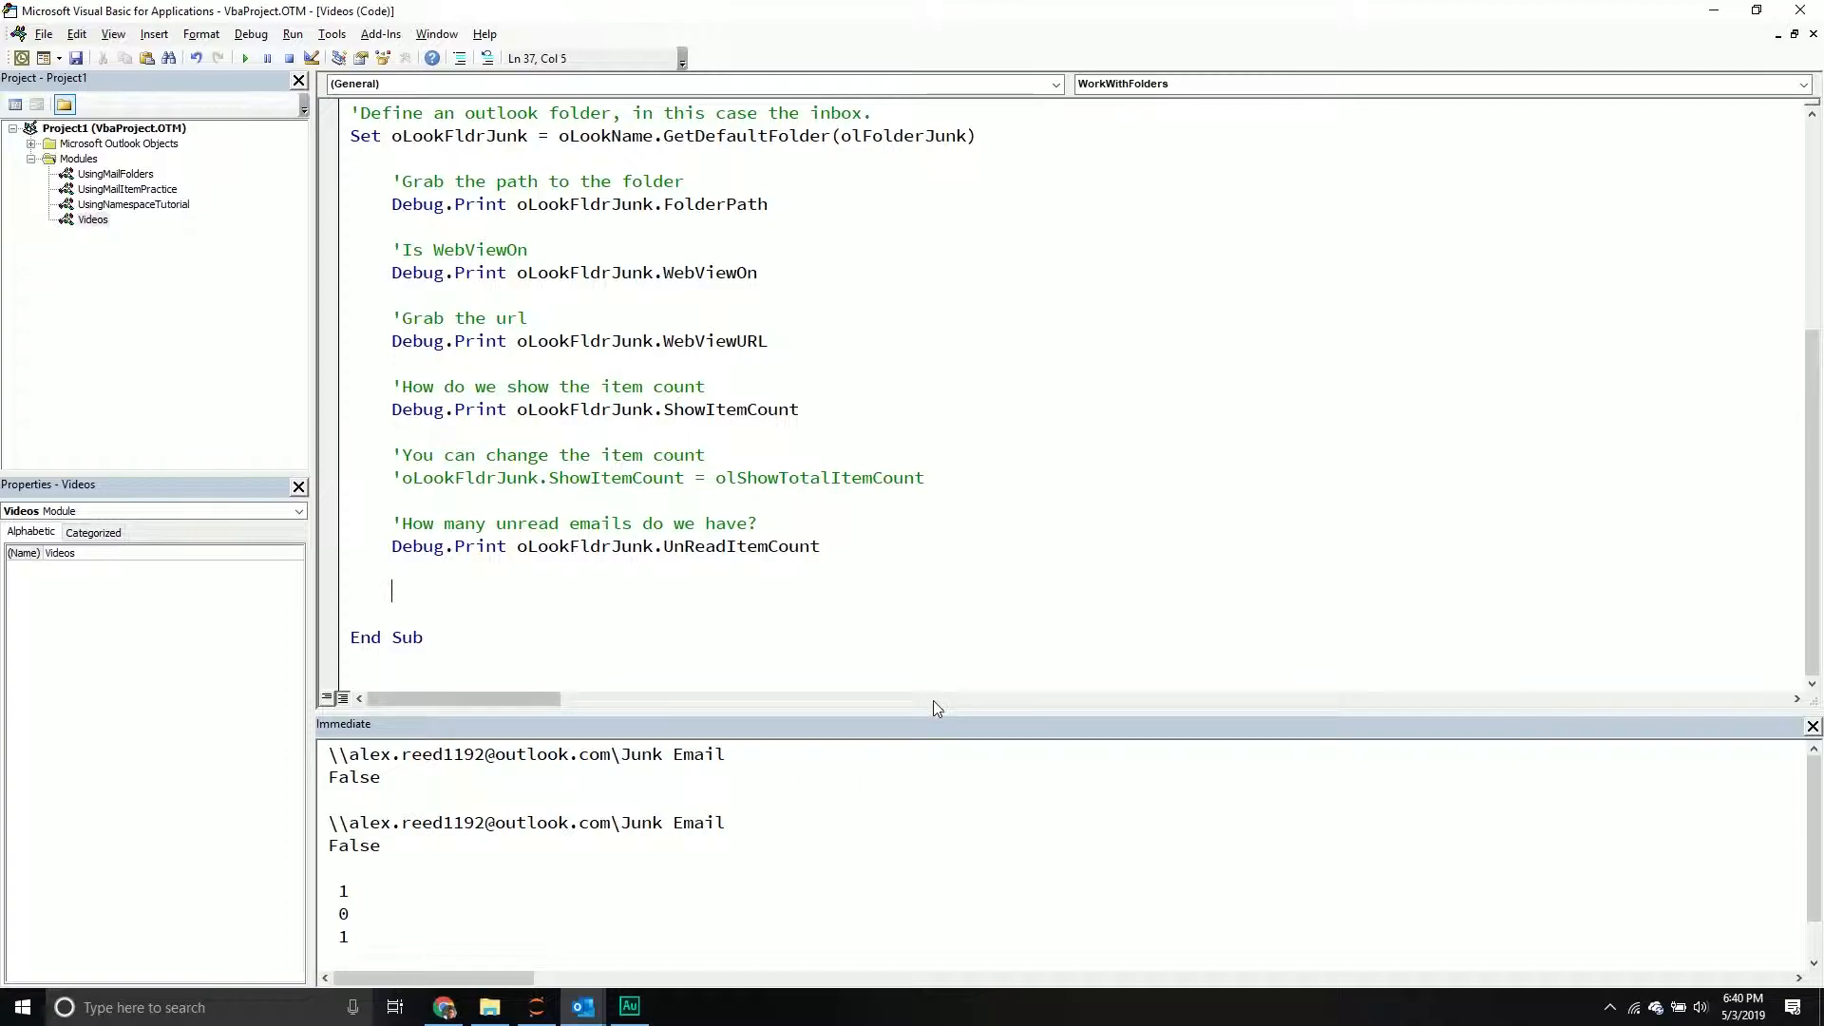
{"action": "mouse_move", "coordinate": [954, 701]}
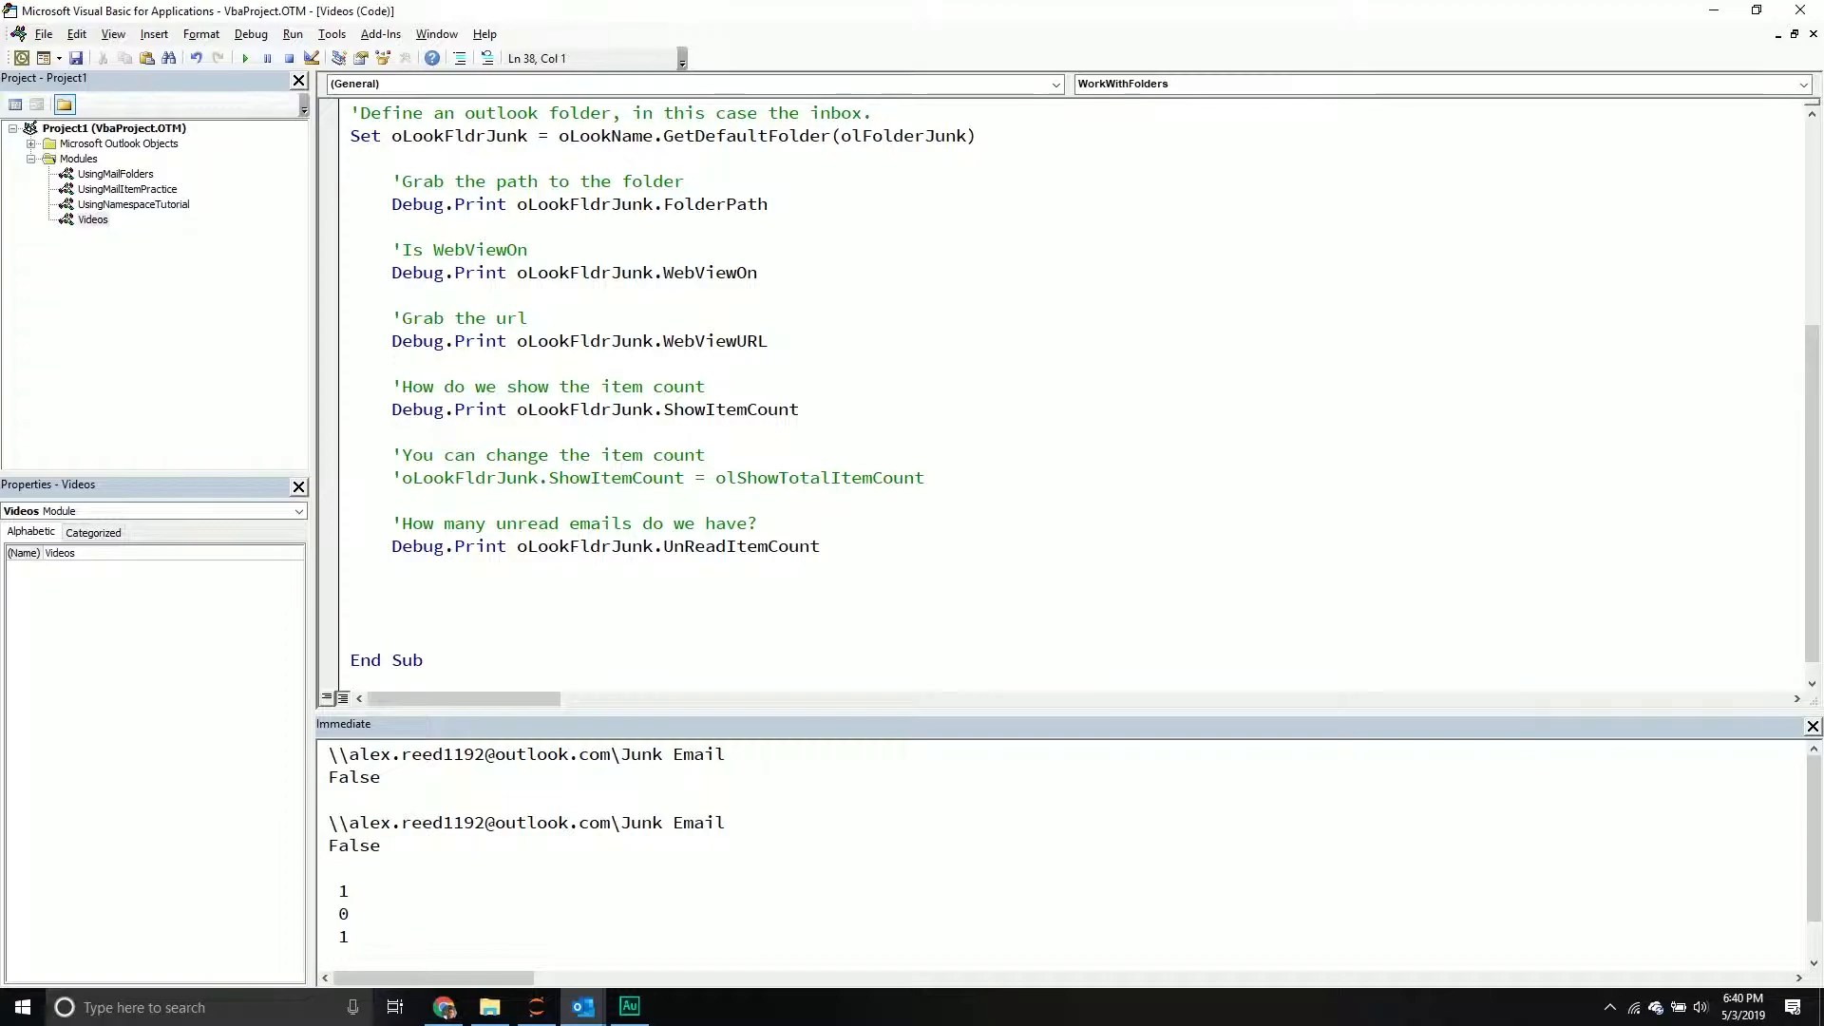
{"action": "scroll", "scroll_direction": "up", "scroll_amount": 3}
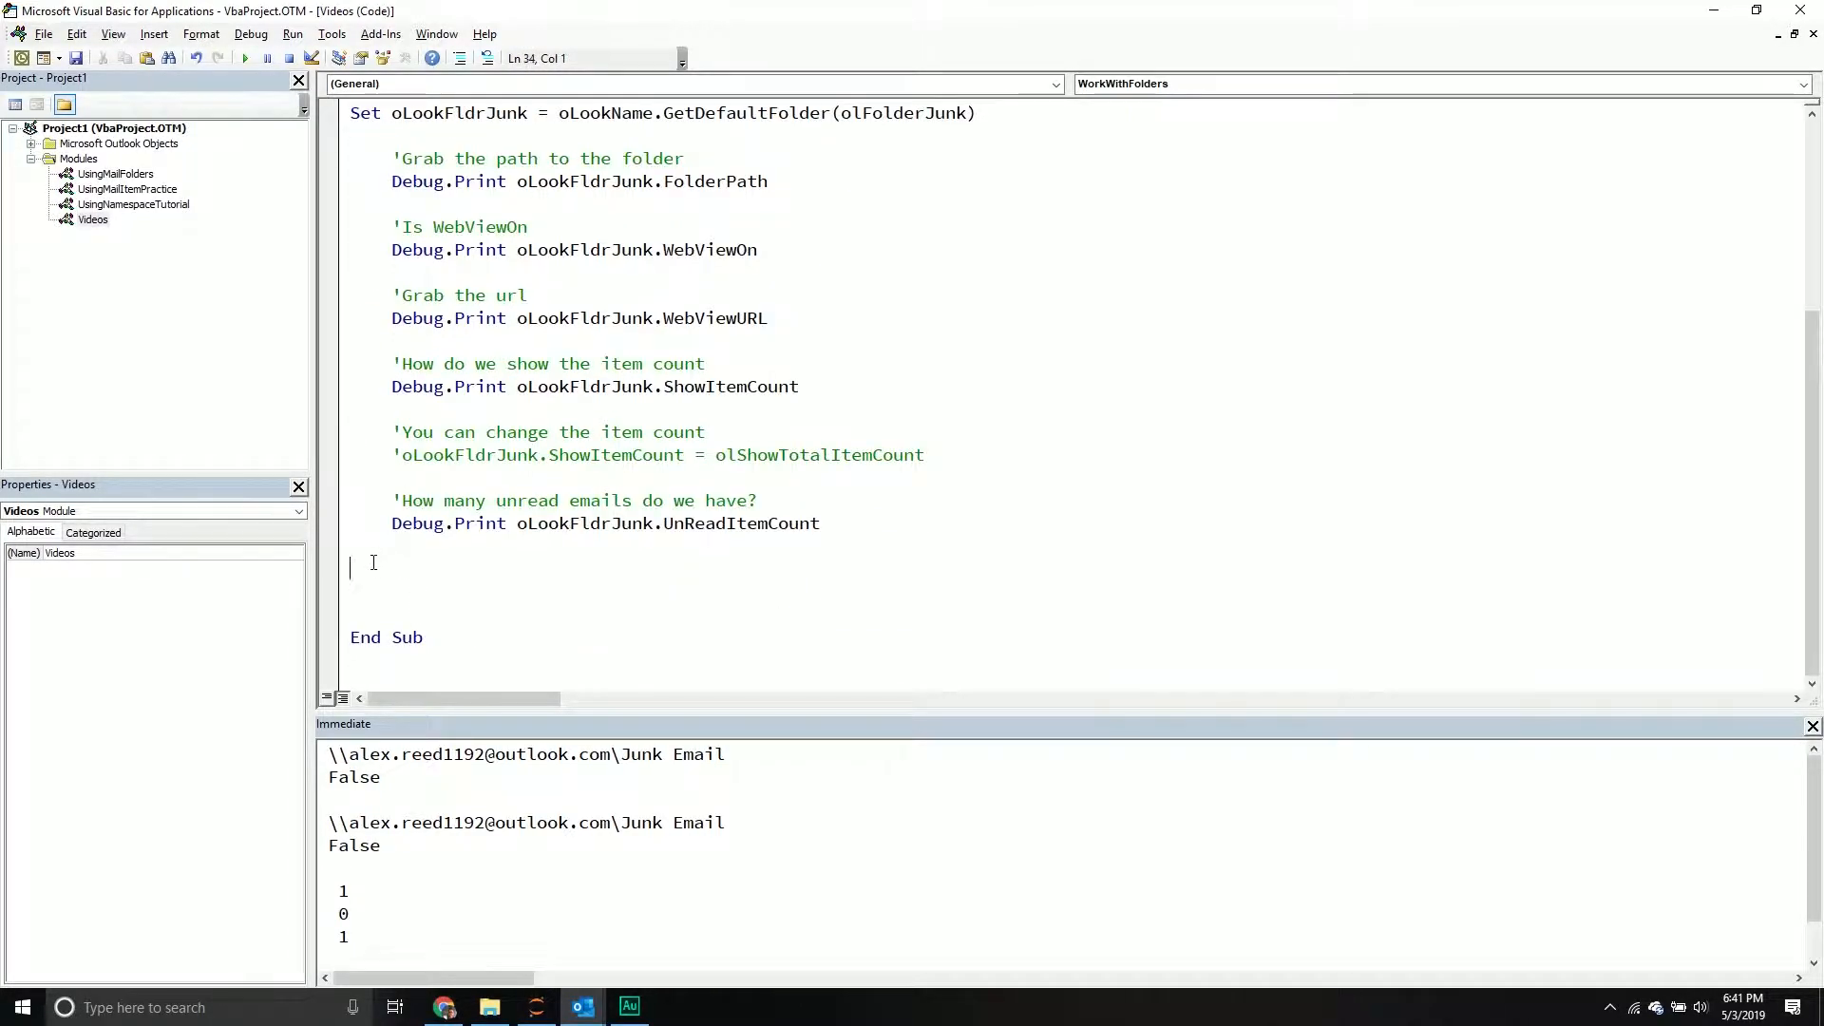
Add the comment 'Define an outlook folder, in this case the inbox.' and indent a new line.
{"action": "type", "text": "'Define an outlook folder, in this case the inbox."}
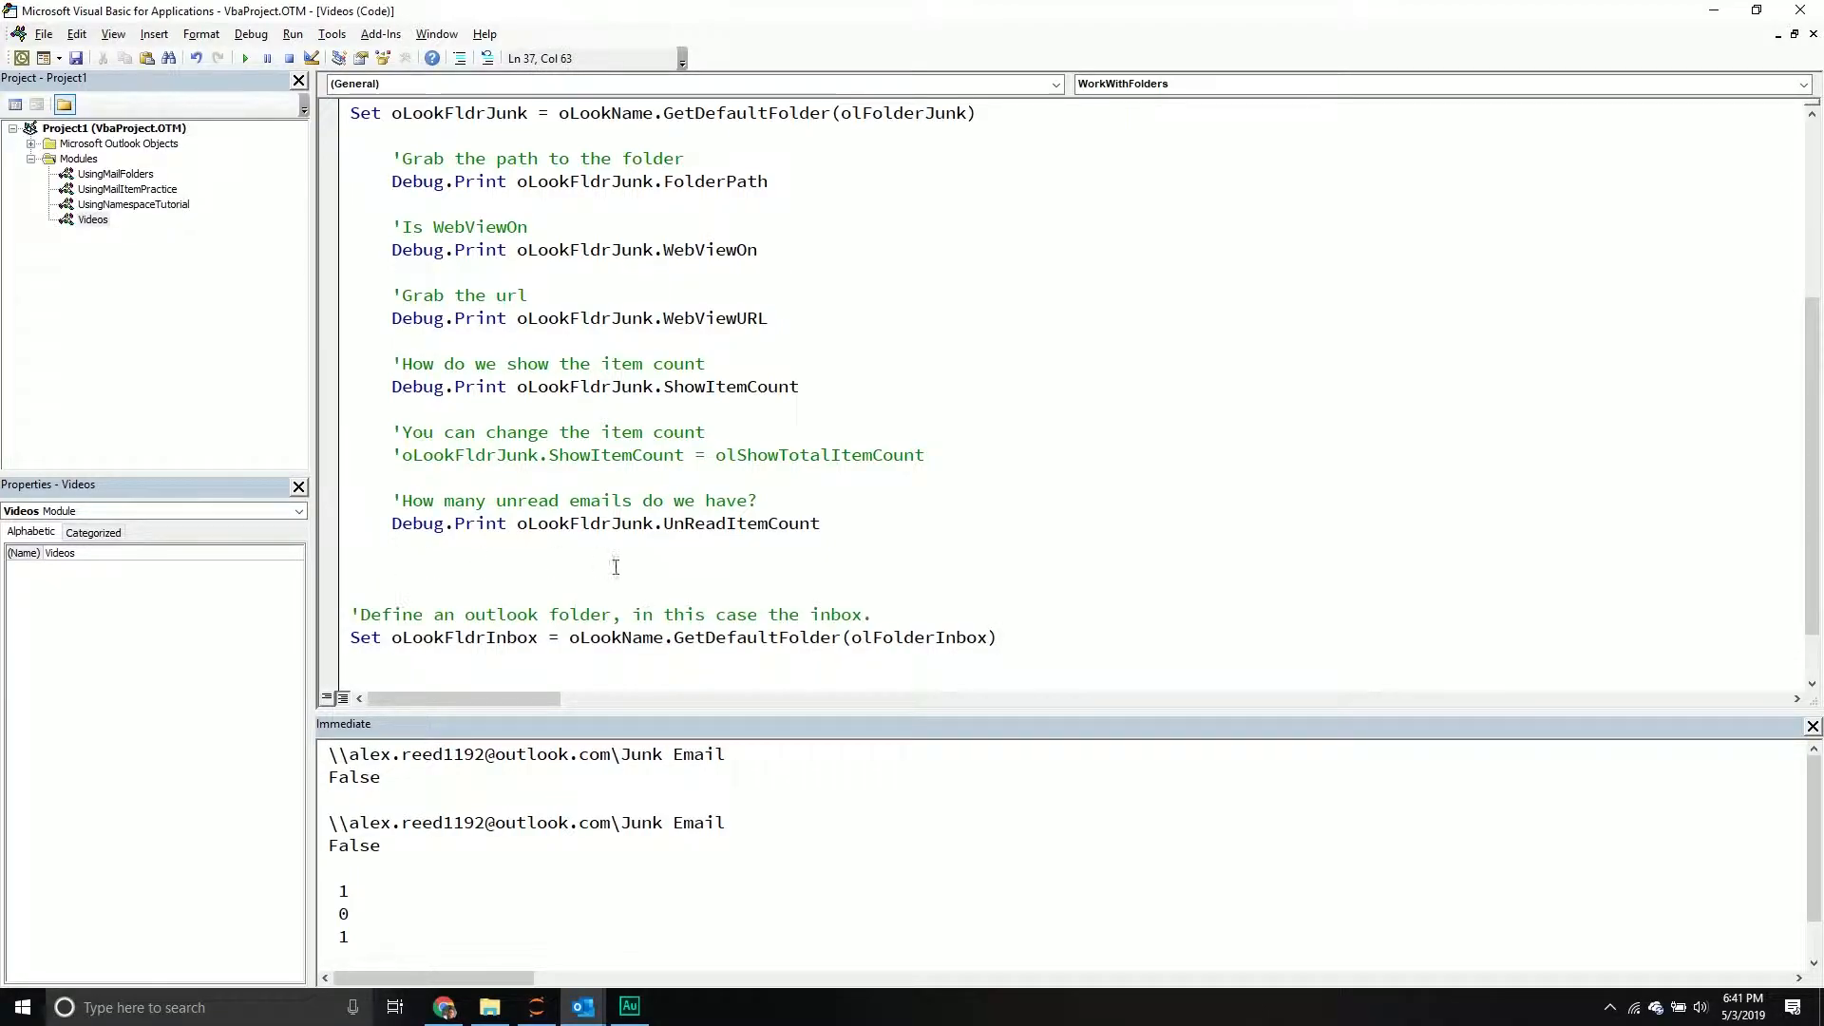
{"action": "mouse_move", "coordinate": [1041, 631]}
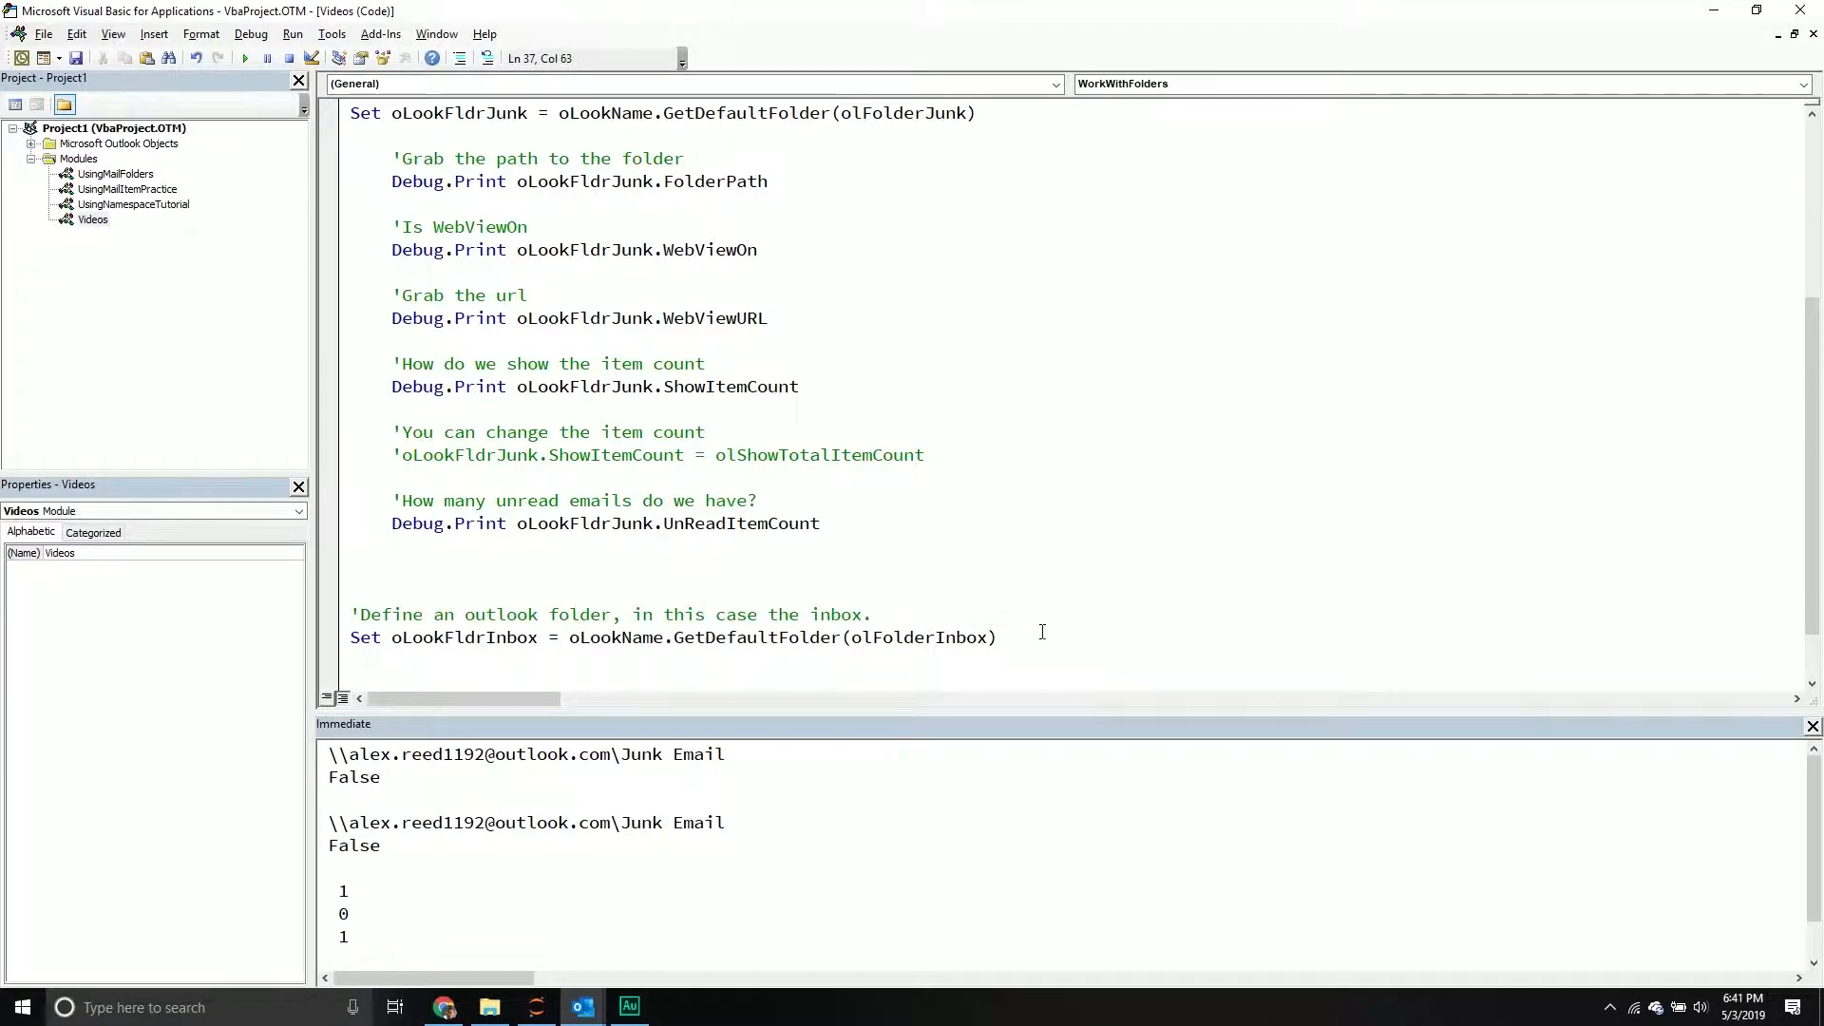
{"action": "left_click", "coordinate": [361, 568]}
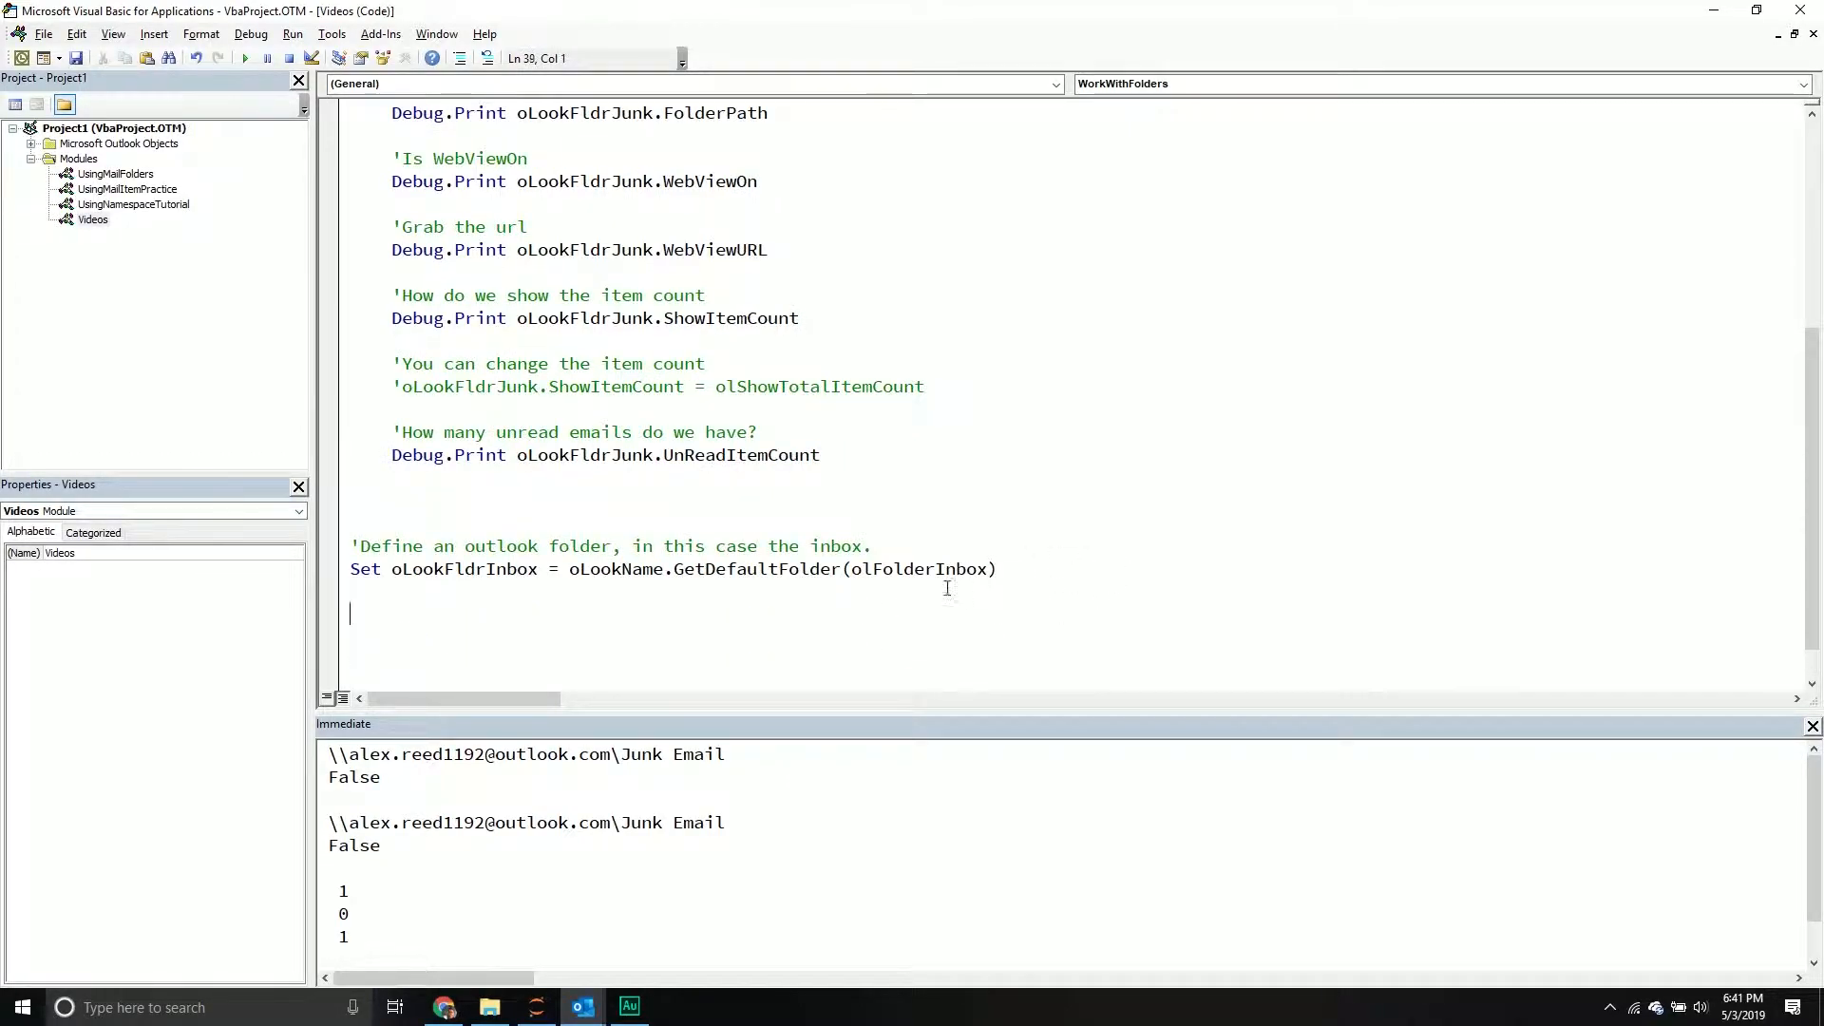
{"action": "scroll", "scroll_direction": "down", "scroll_amount": 3}
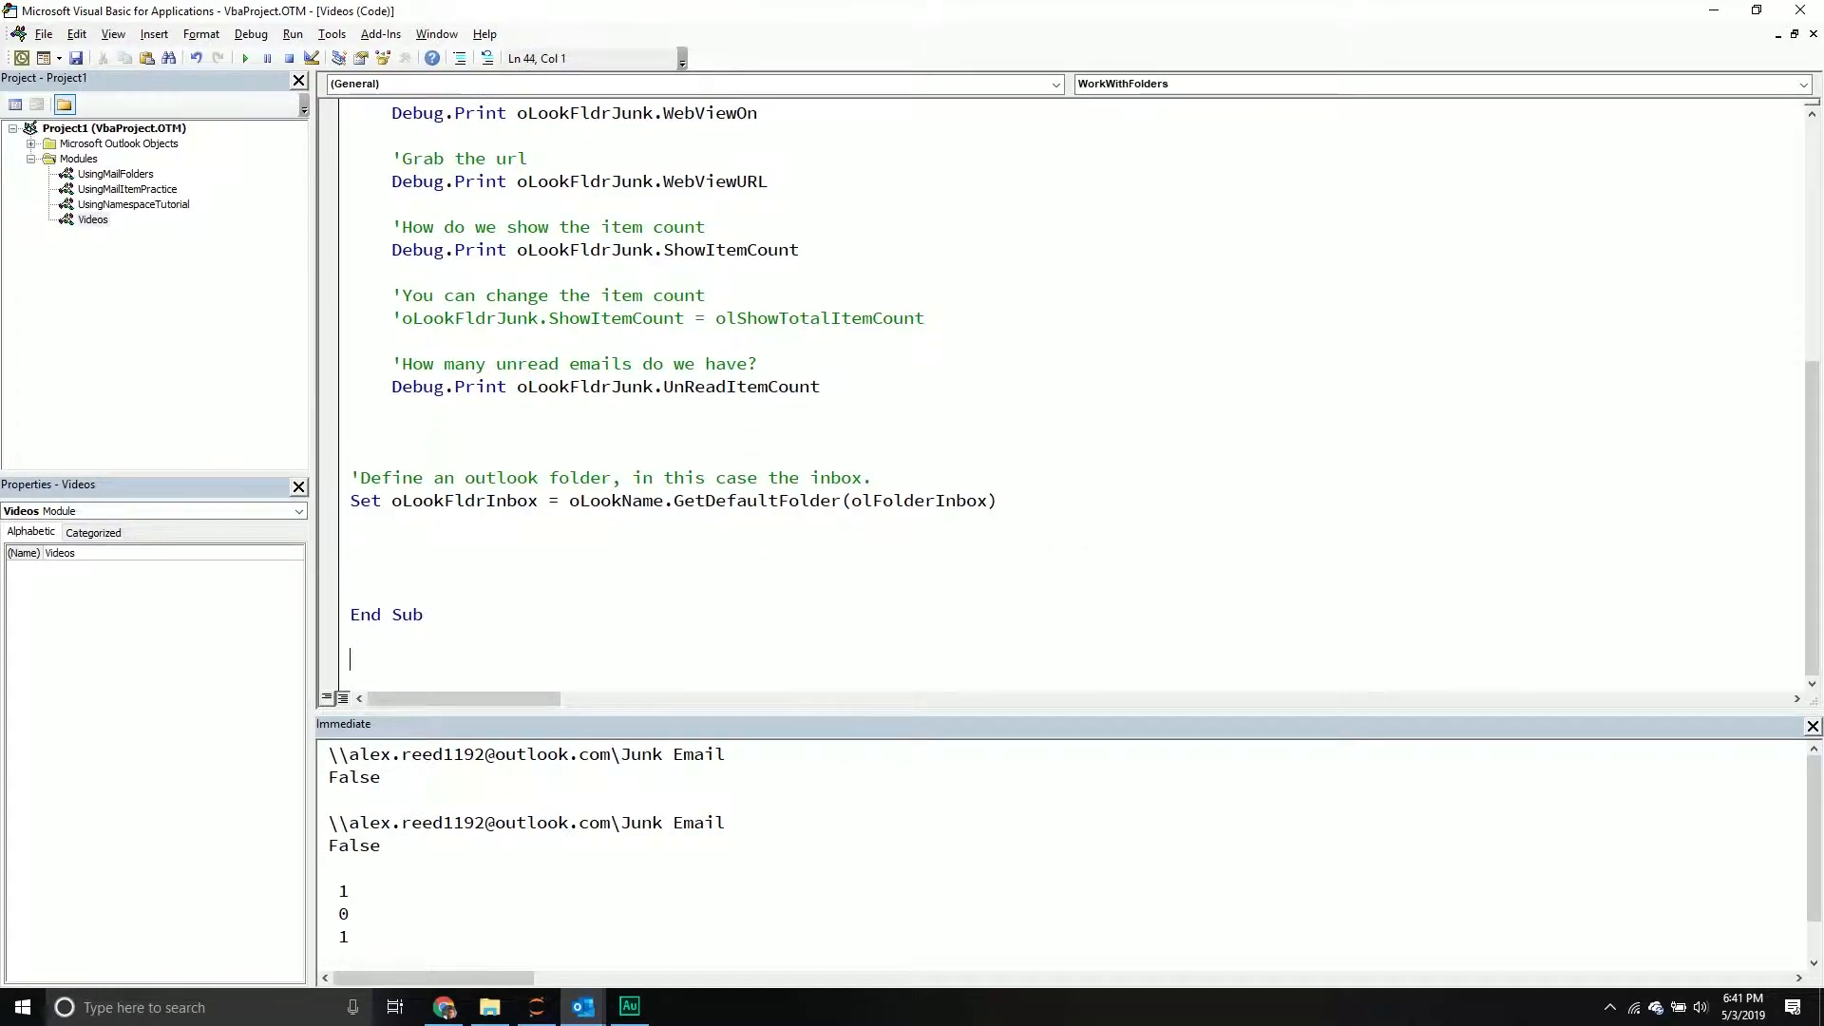
{"action": "scroll", "scroll_direction": "up", "scroll_amount": 3}
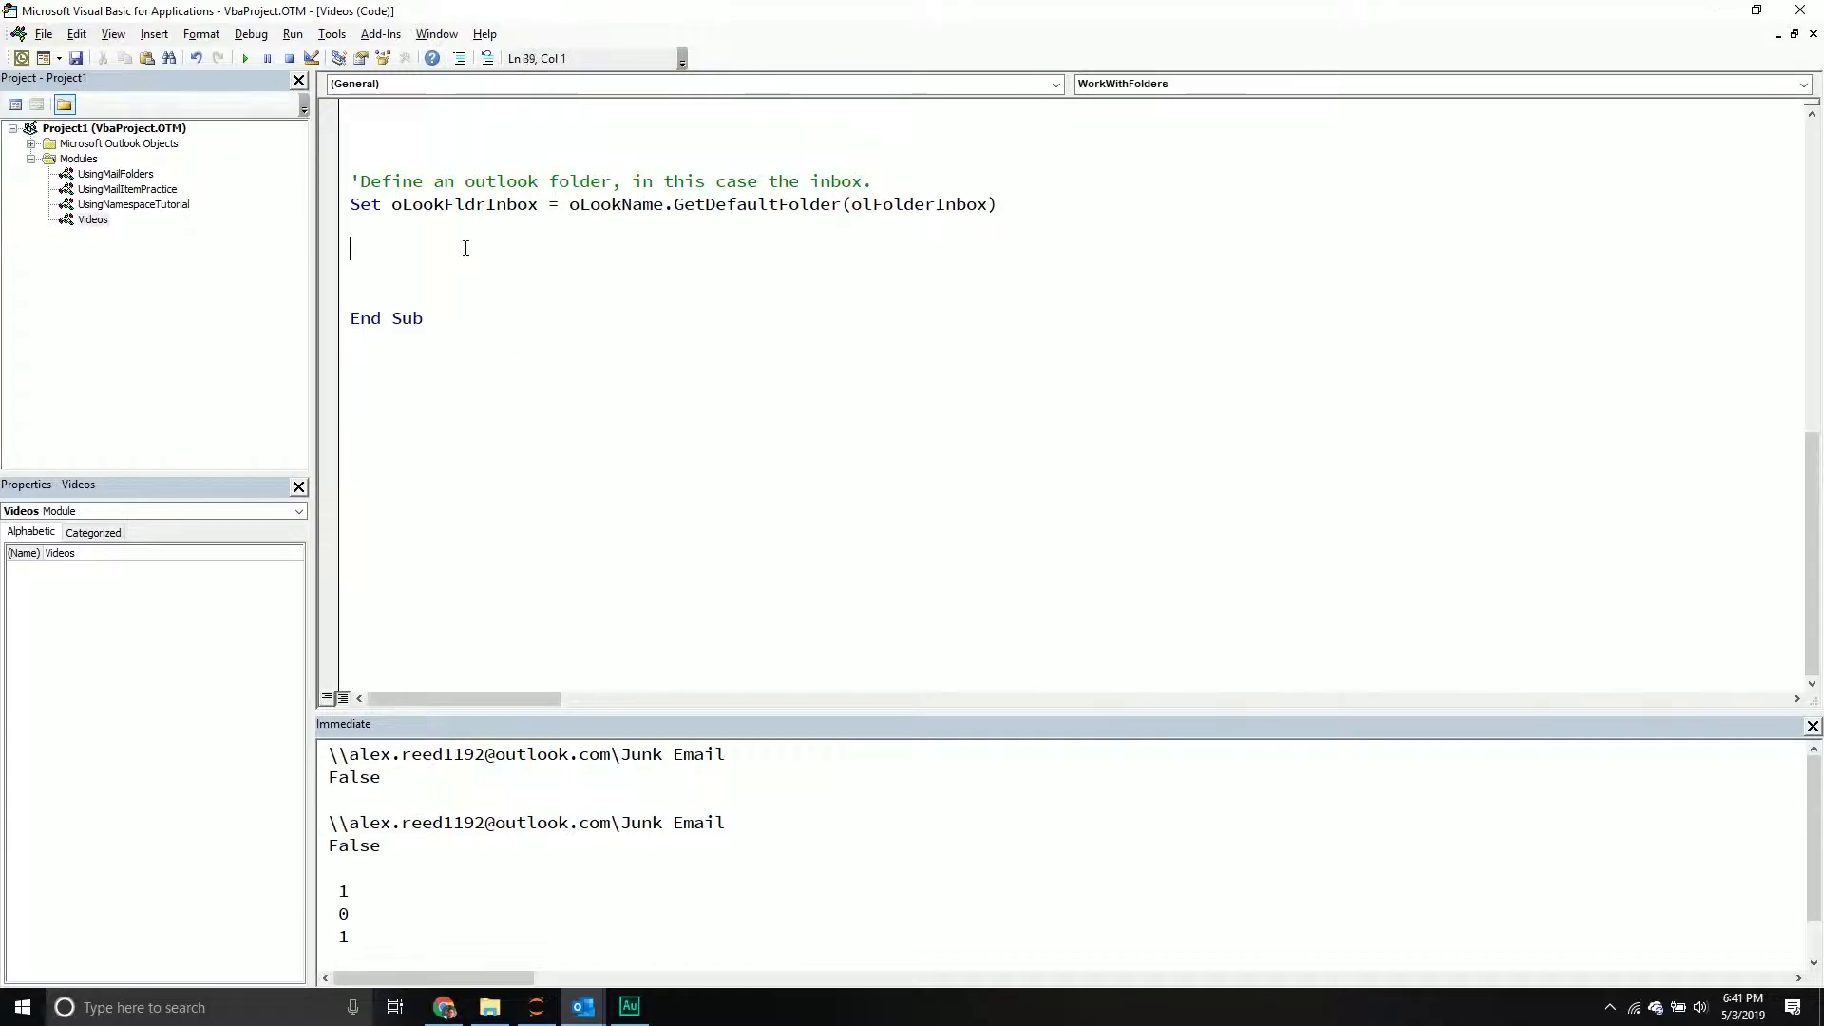
{"action": "key", "text": "Tab"}
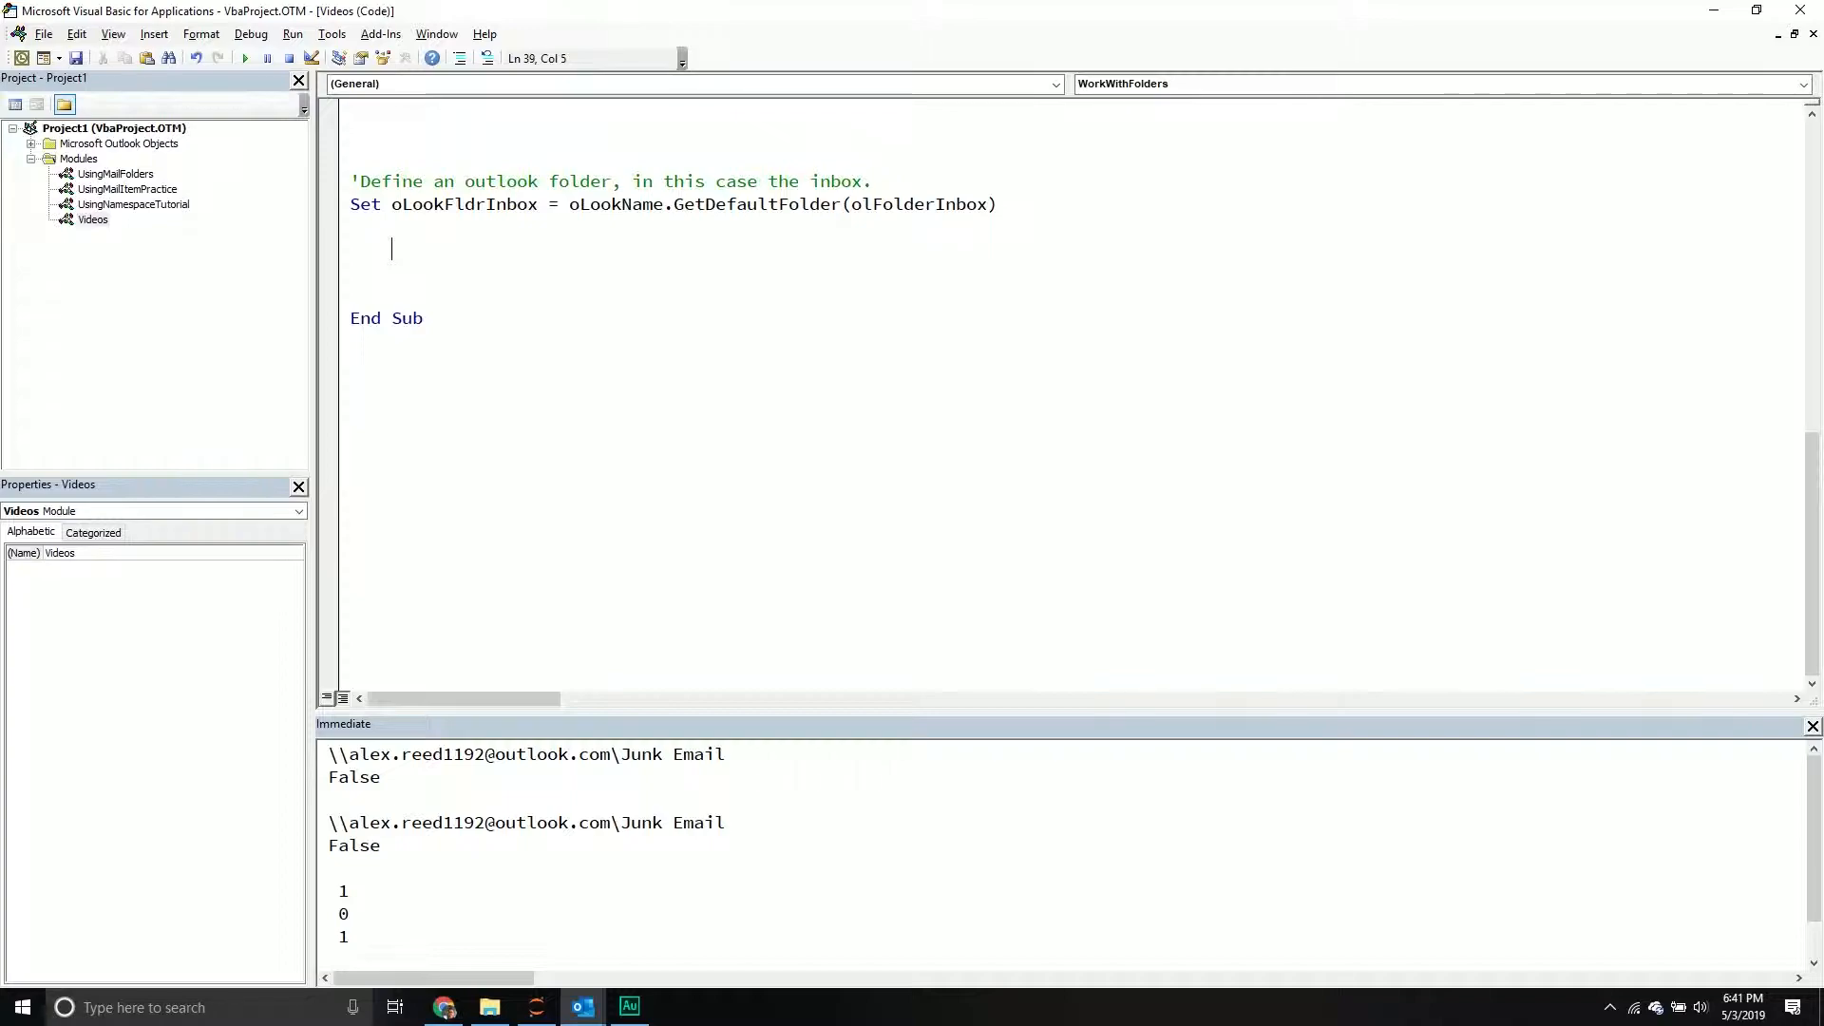
Add 'Create a table for our inbox folder' with Set oLookTbl = oLookFldrInbox.GetTable.
{"action": "type", "text": "'Create a table"}
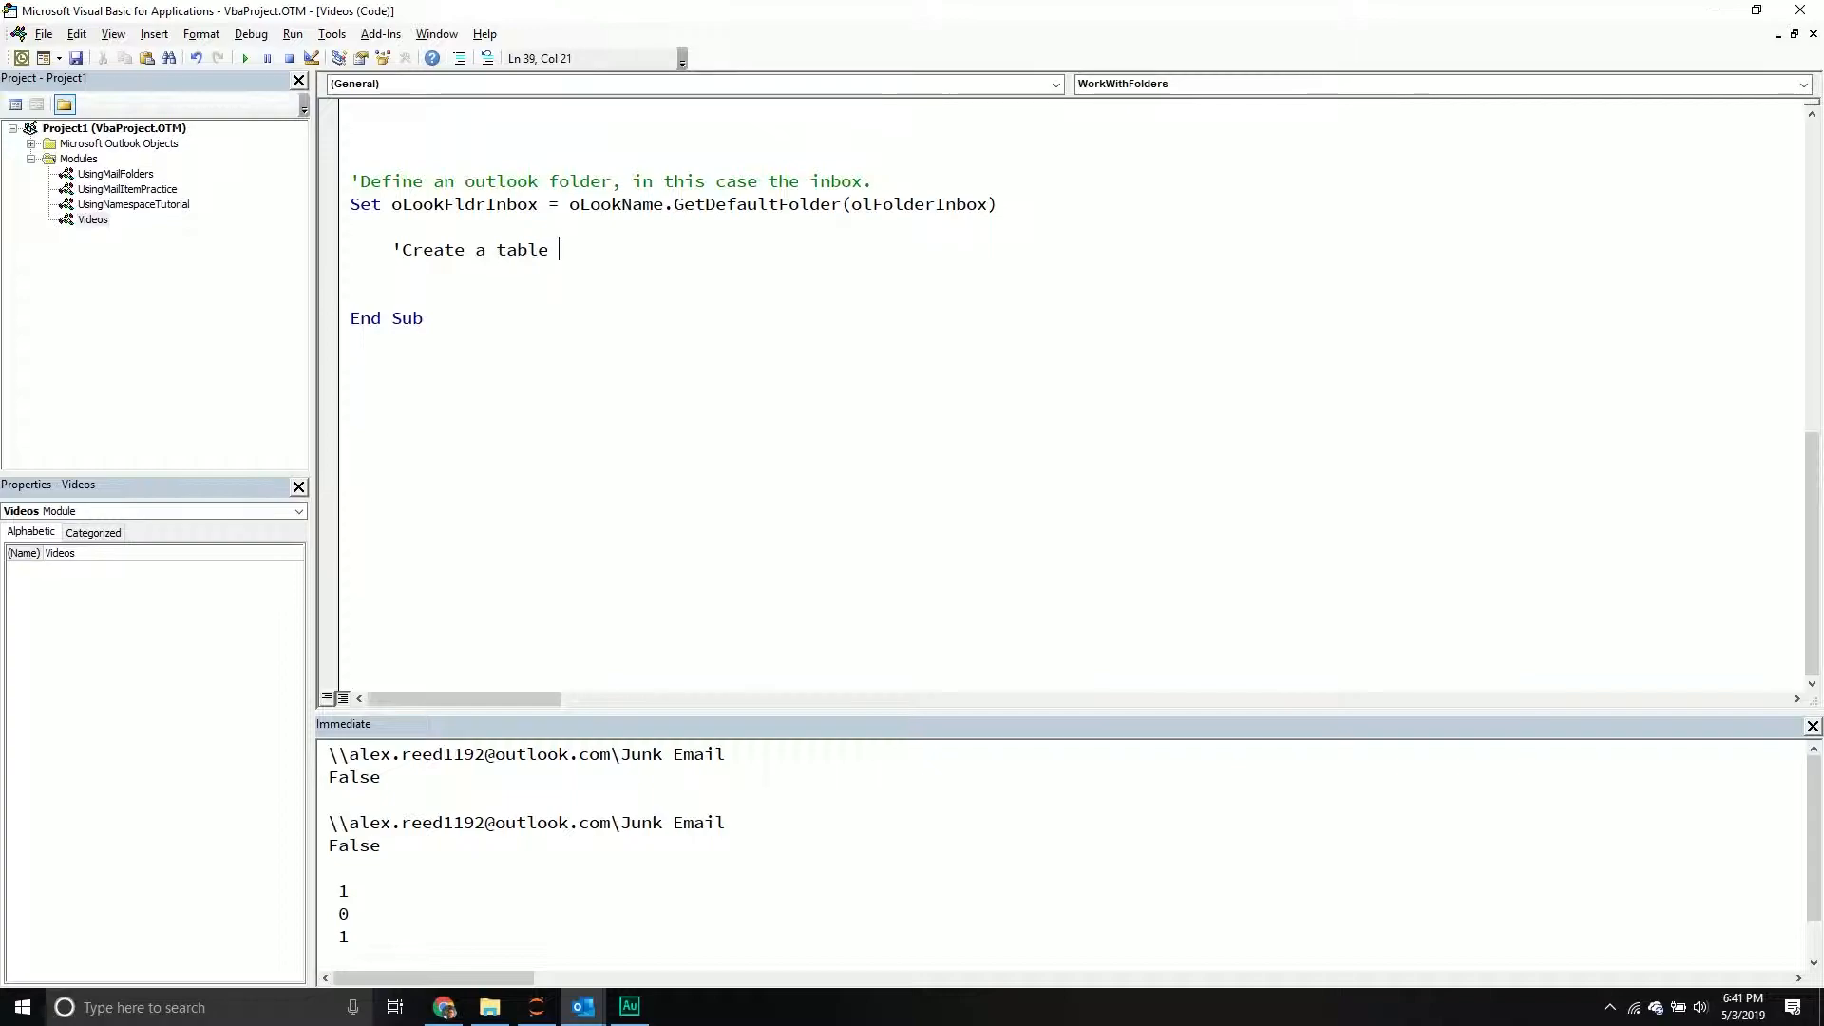
{"action": "type", "text": "for our inbox f"}
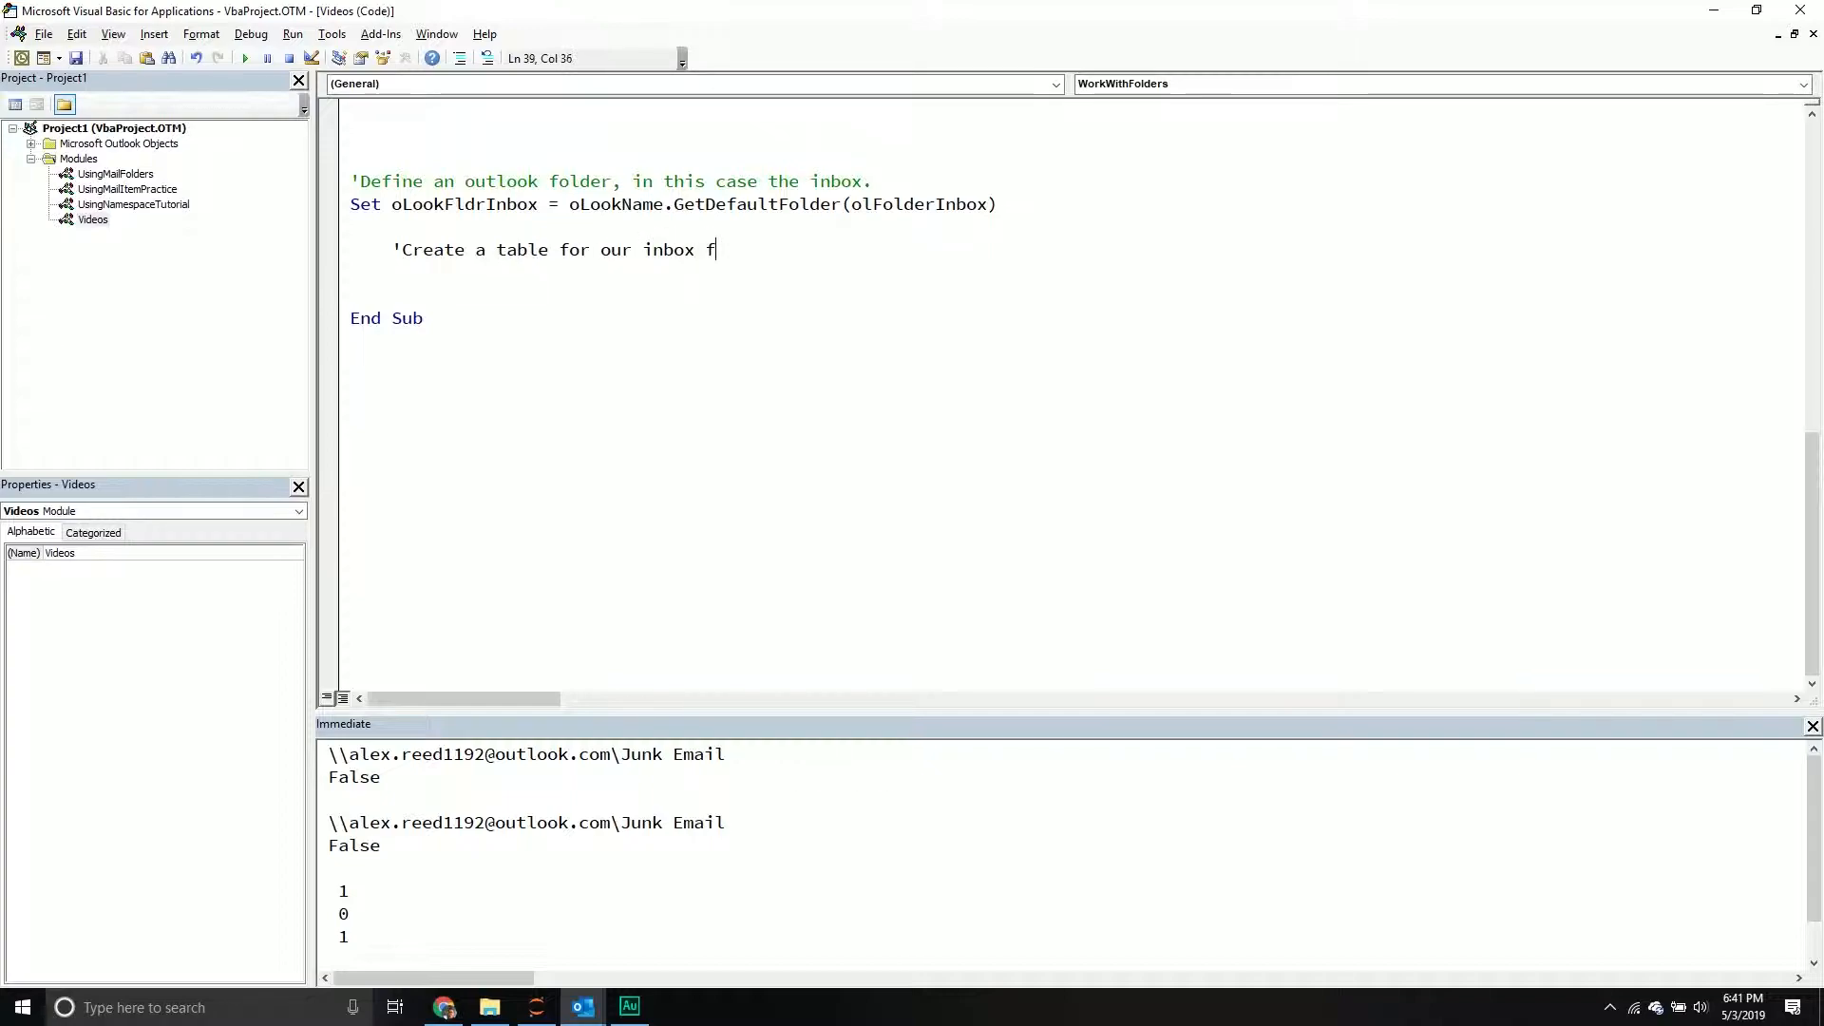
{"action": "type", "text": "older"}
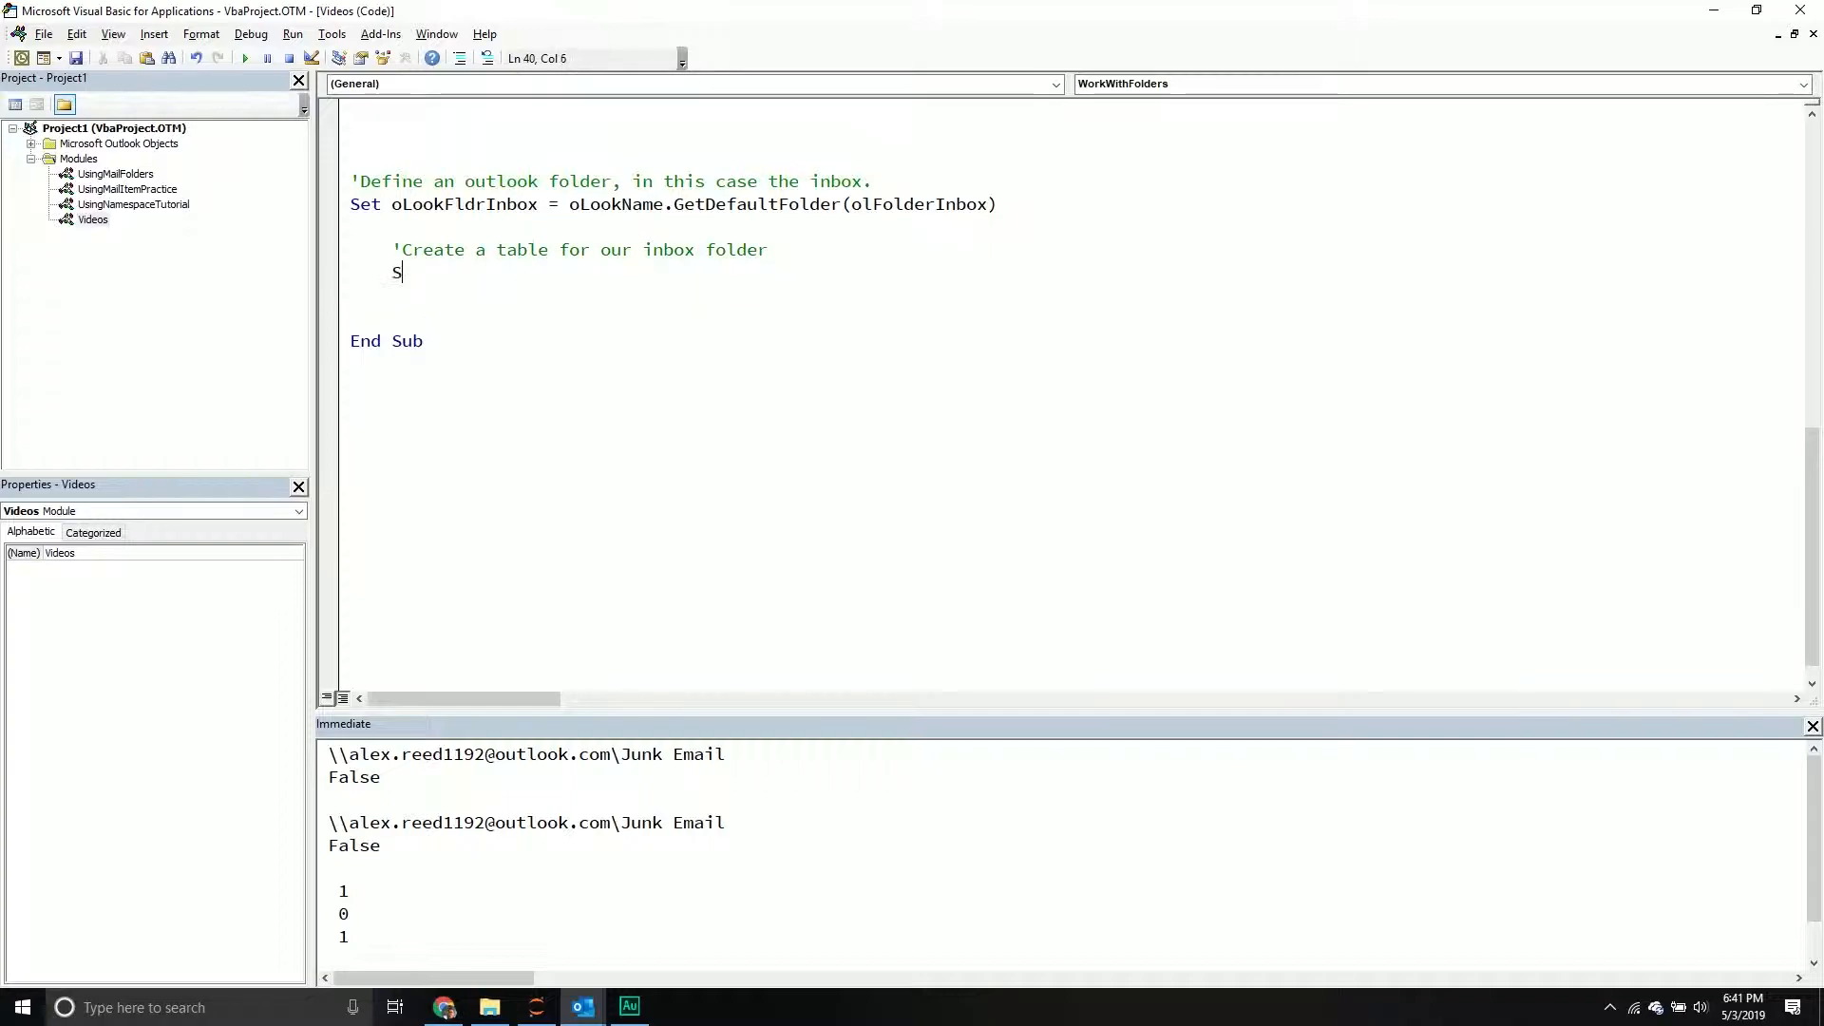
{"action": "type", "text": "et oLook"}
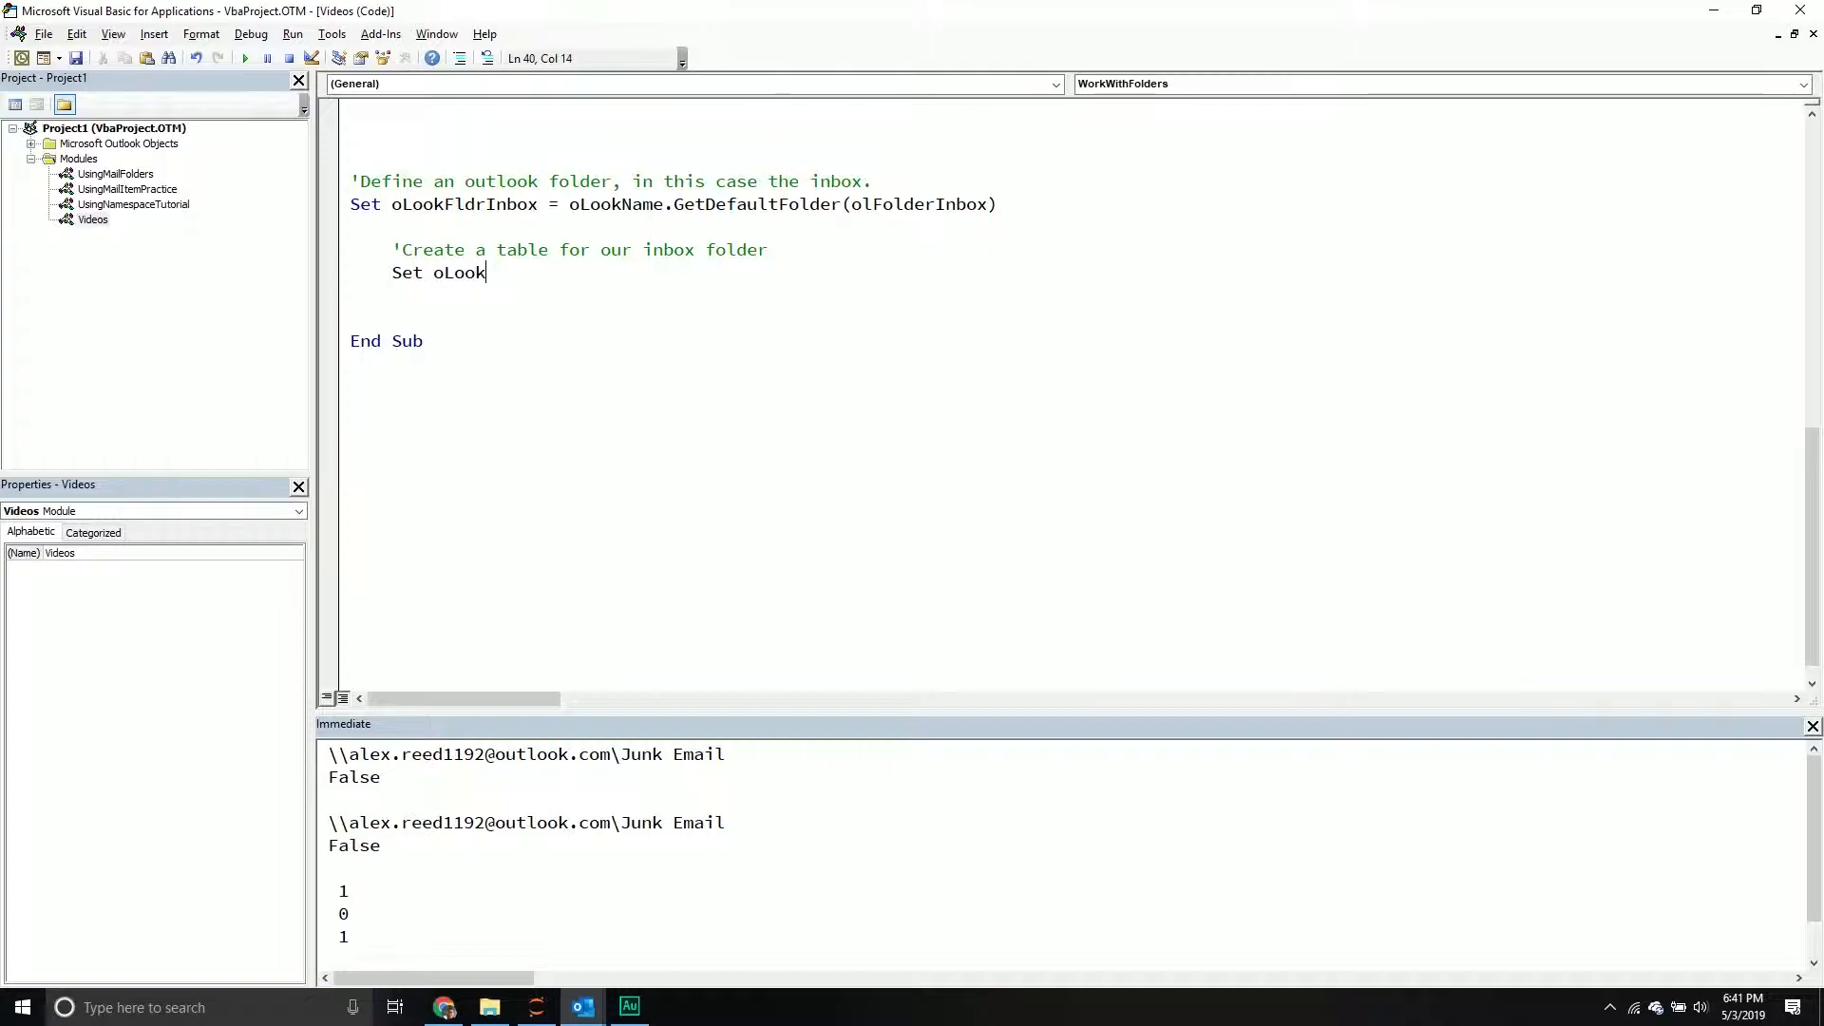
{"action": "type", "text": "Tbl = o"}
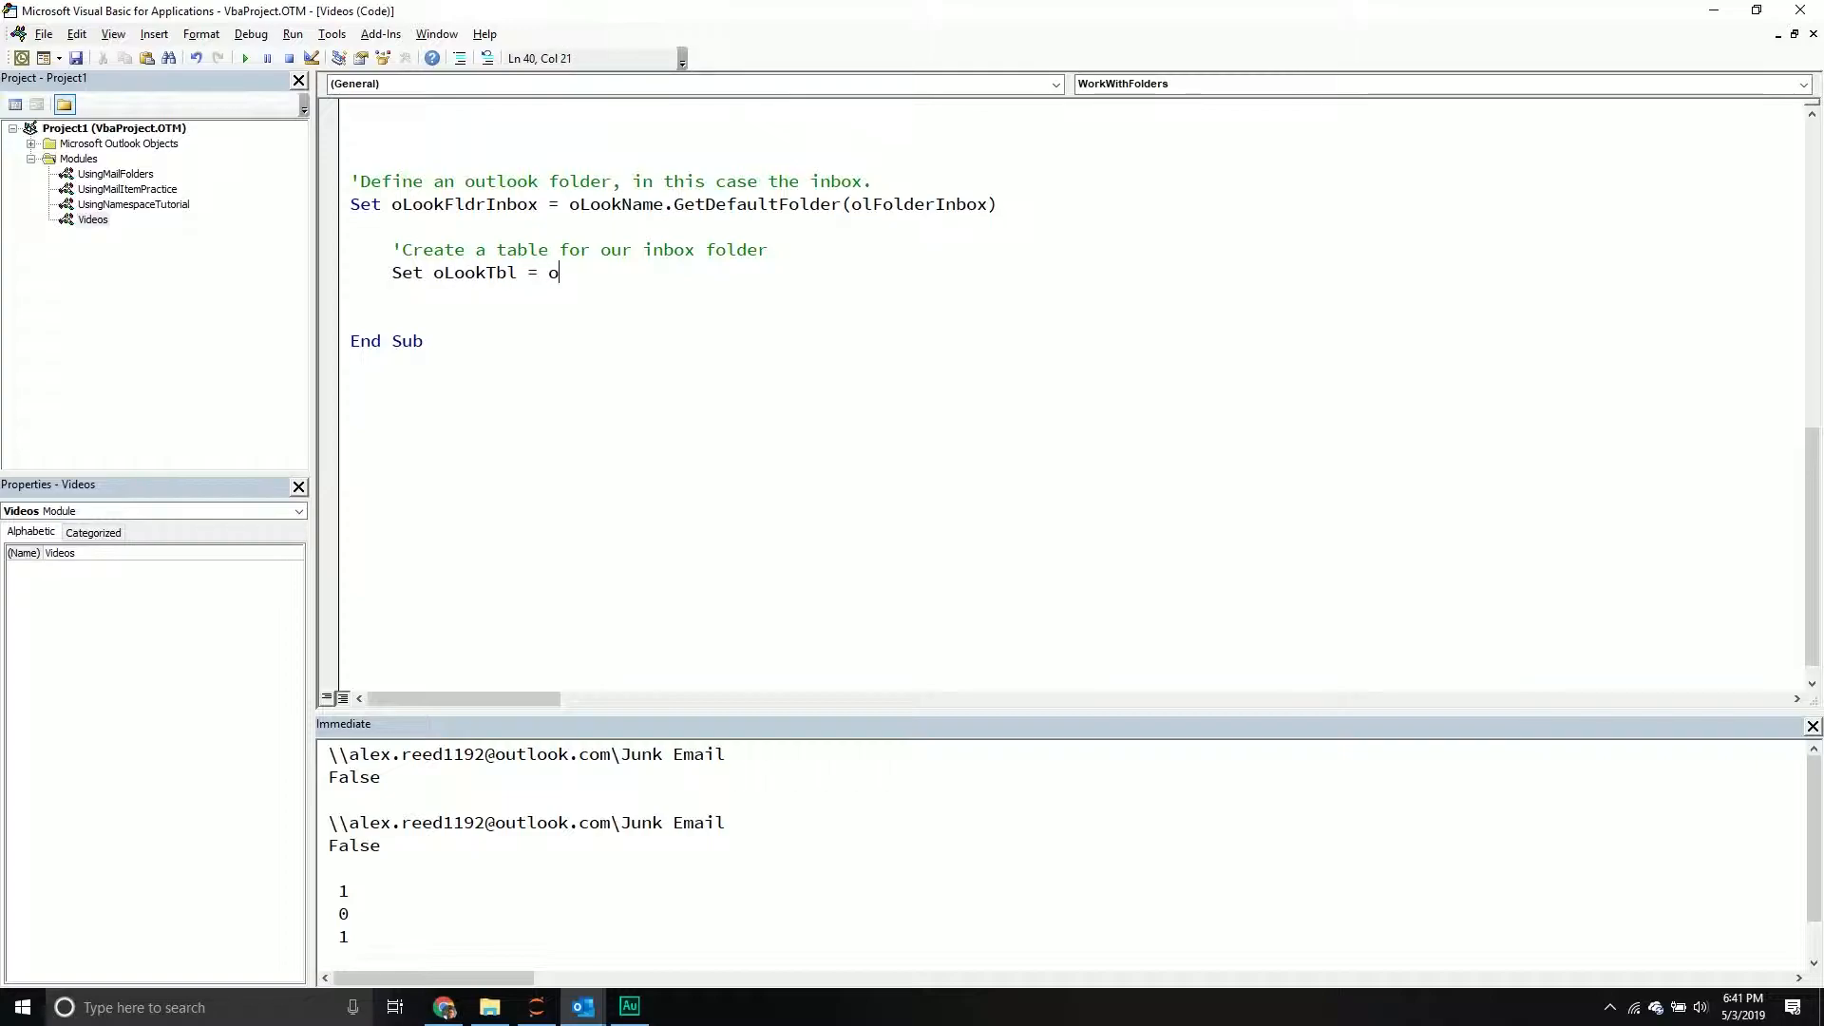
{"action": "type", "text": "LookFldrI"}
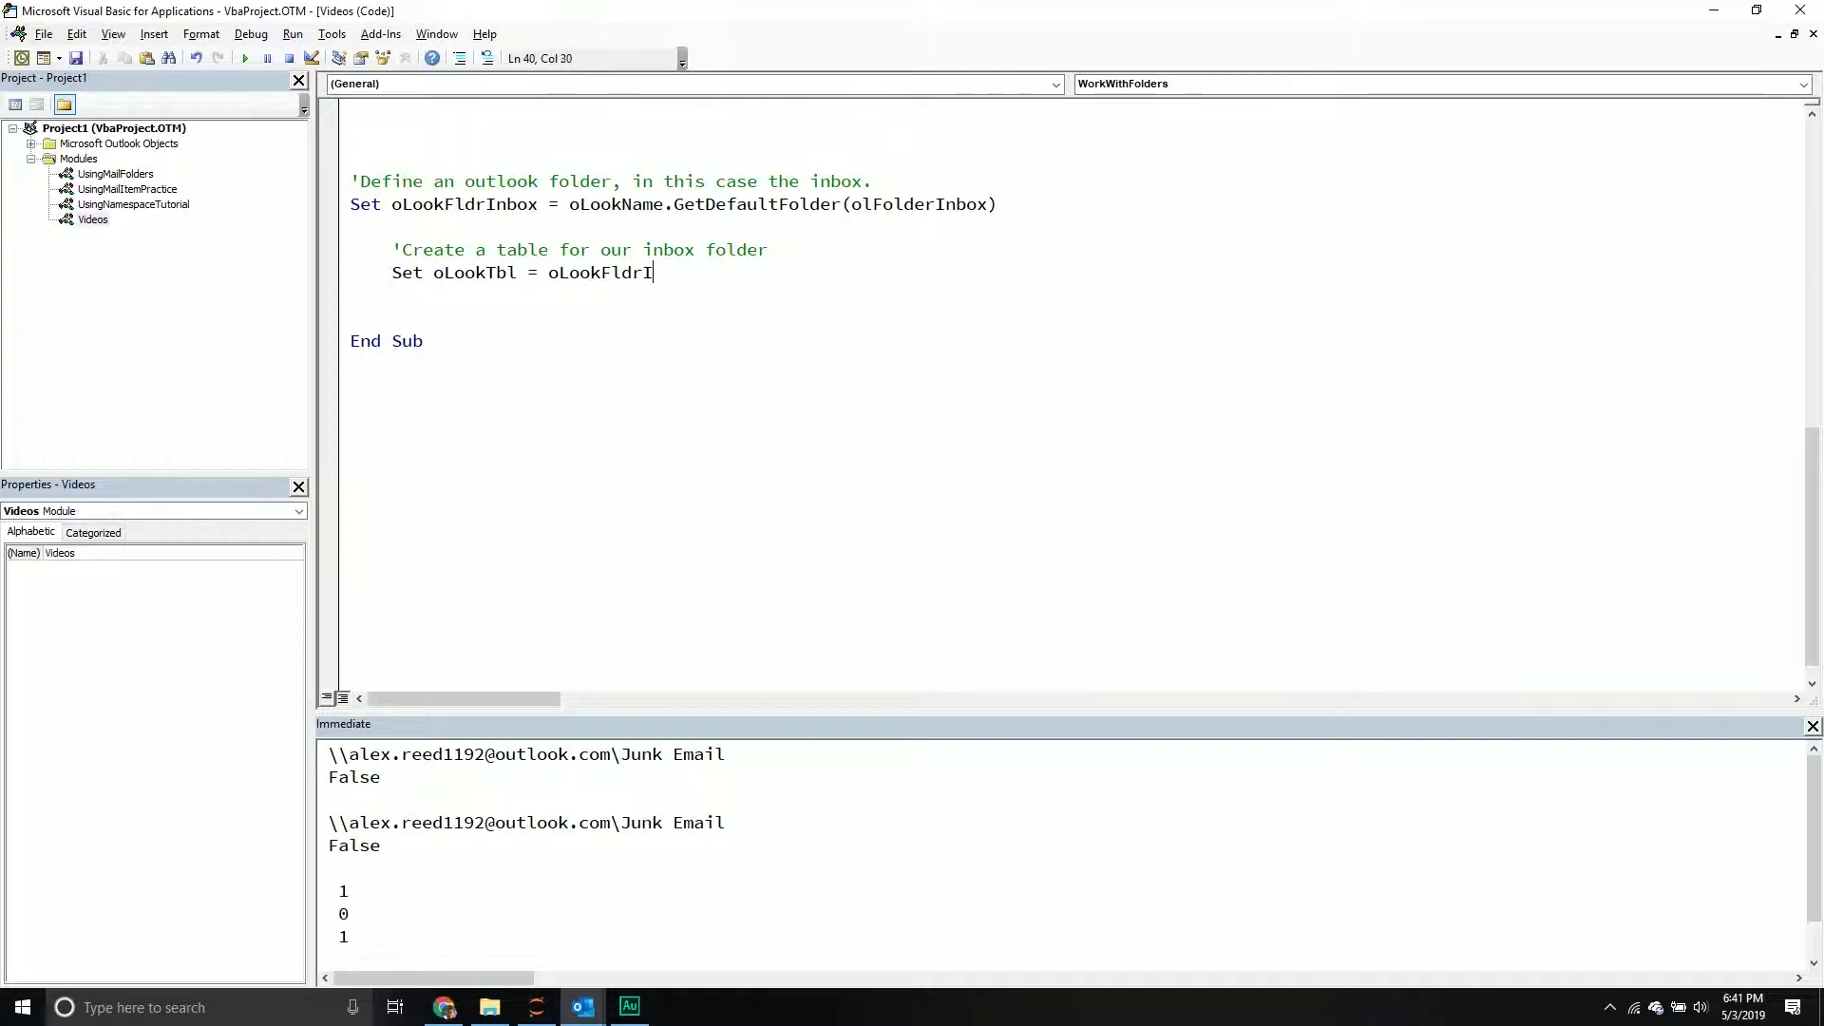
{"action": "type", "text": "nbox."}
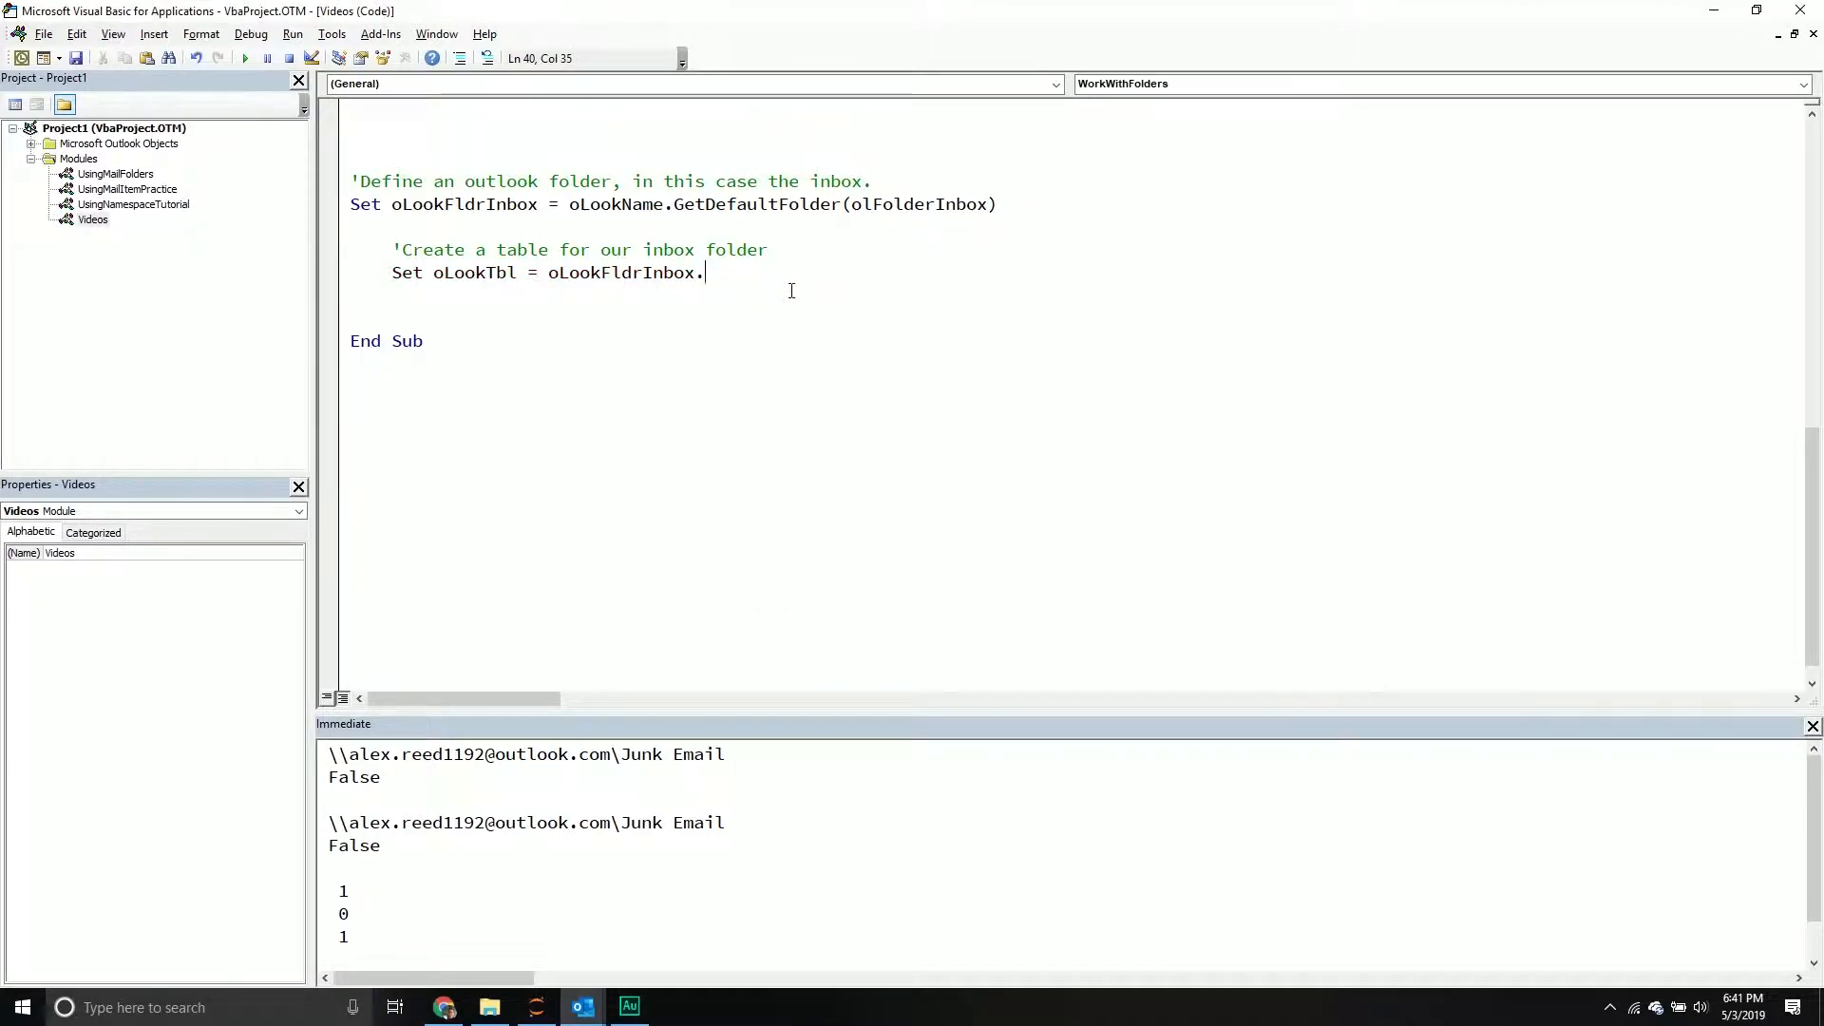
{"action": "scroll", "scroll_direction": "up", "scroll_amount": 3}
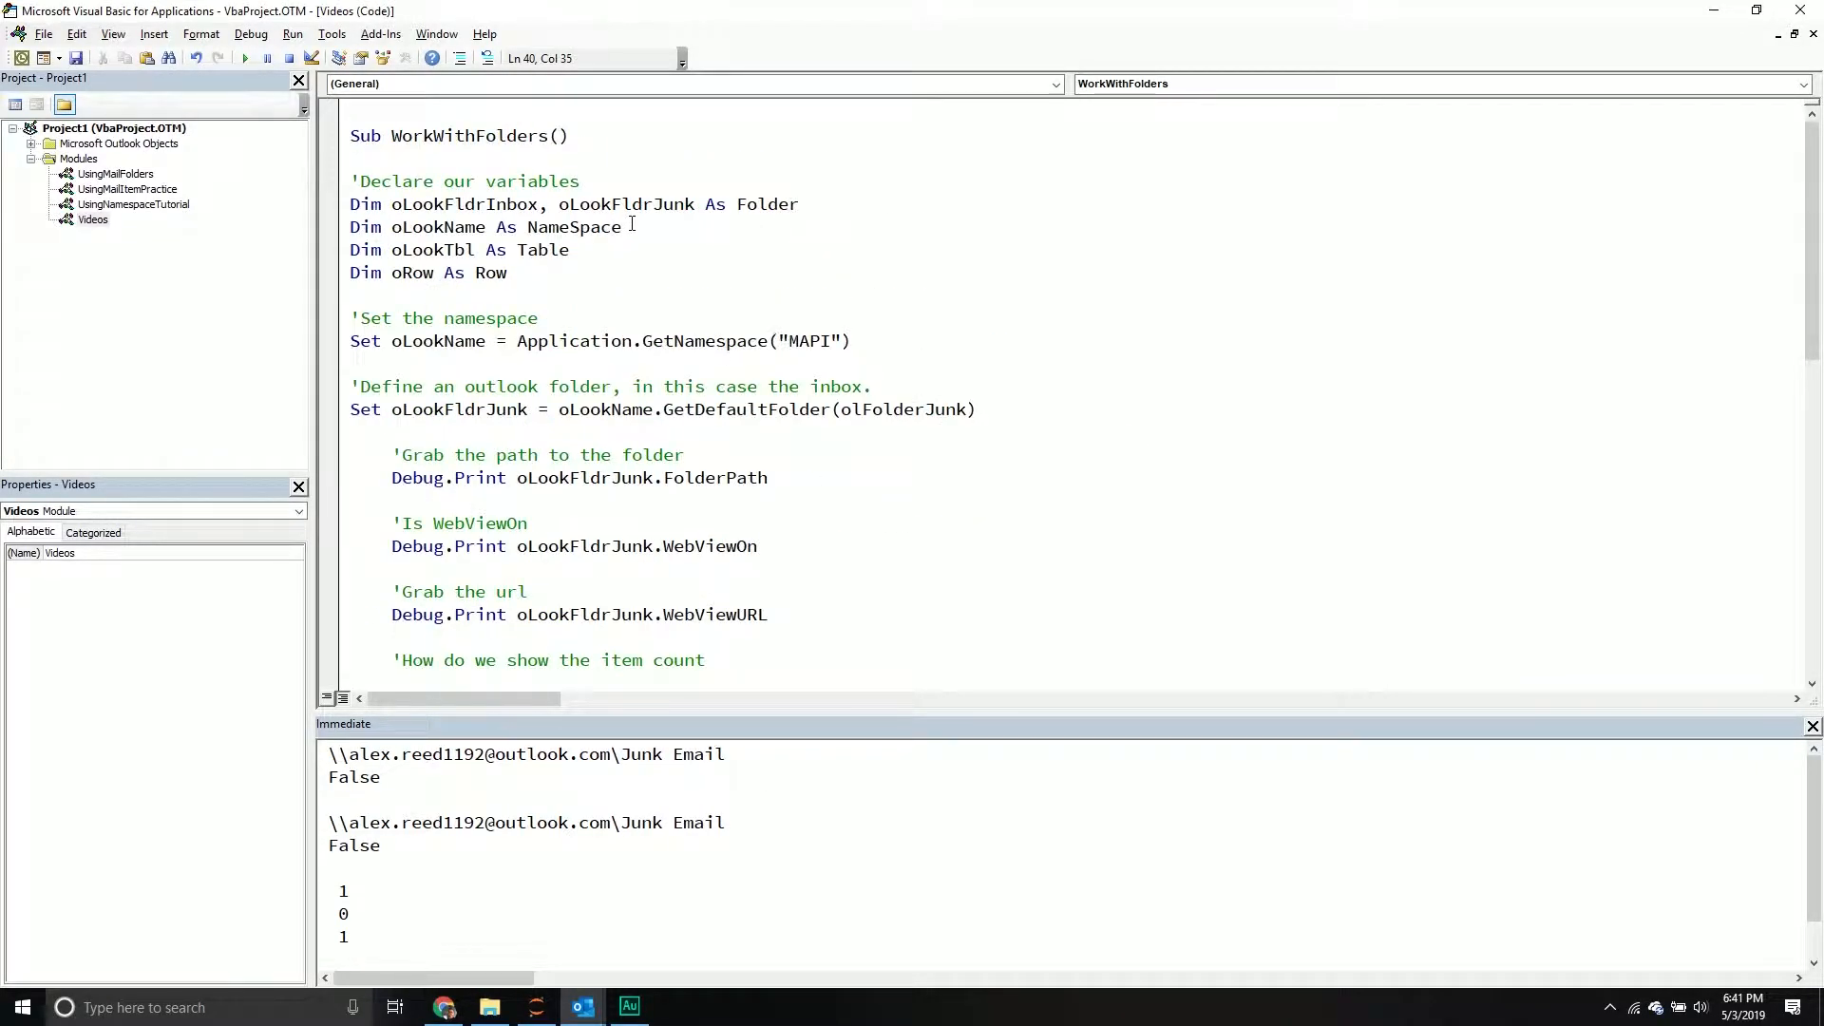
{"action": "mouse_move", "coordinate": [520, 209]}
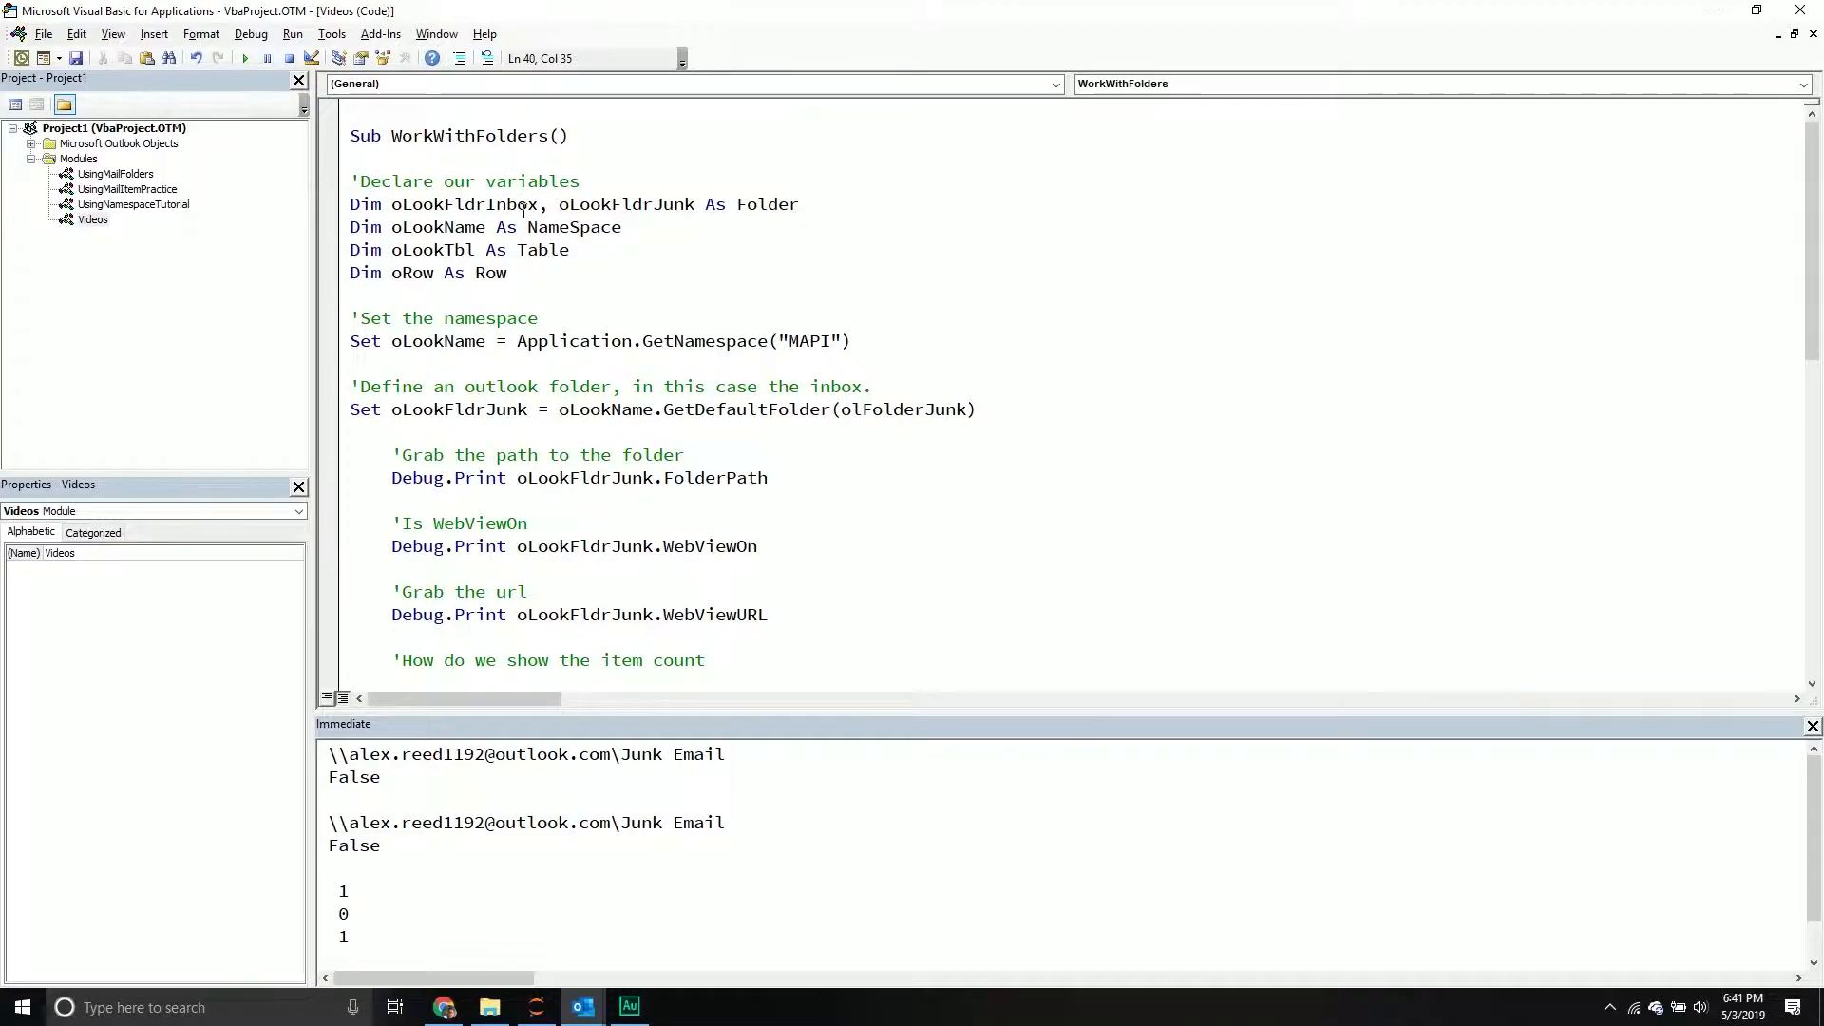
{"action": "scroll", "scroll_direction": "down", "scroll_amount": 3}
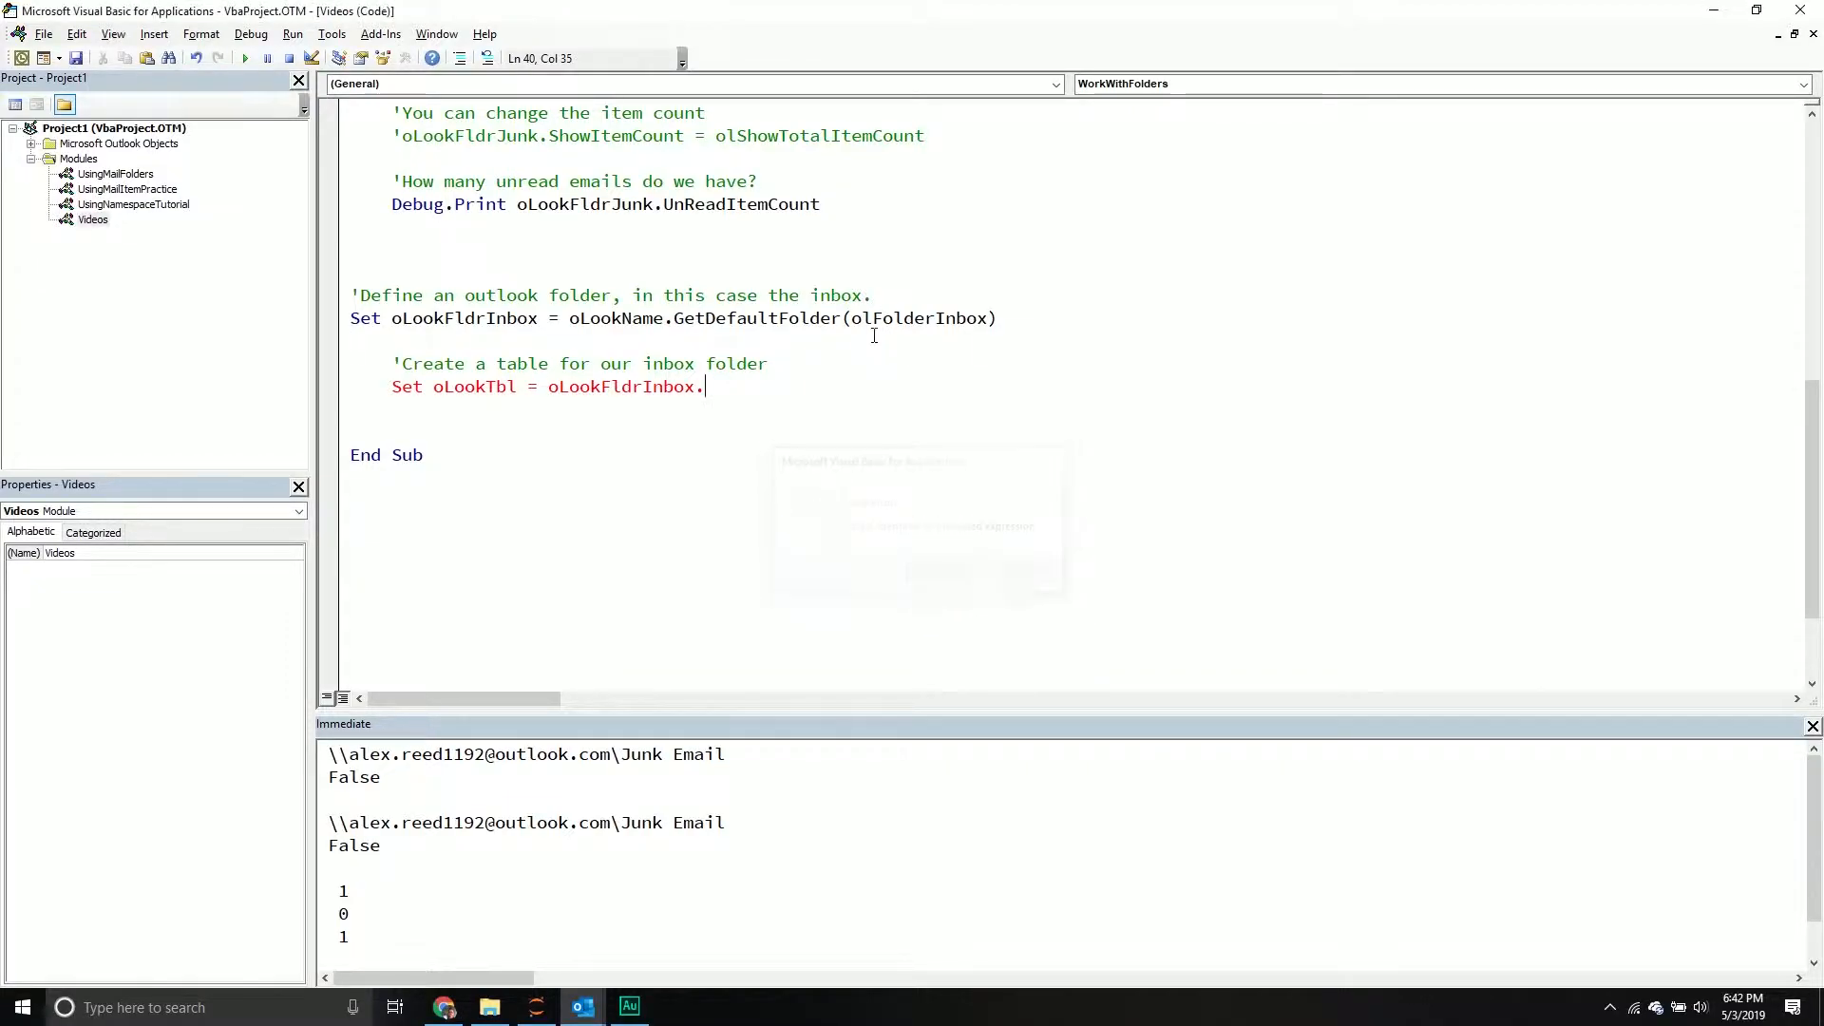
{"action": "type", "text": "g"}
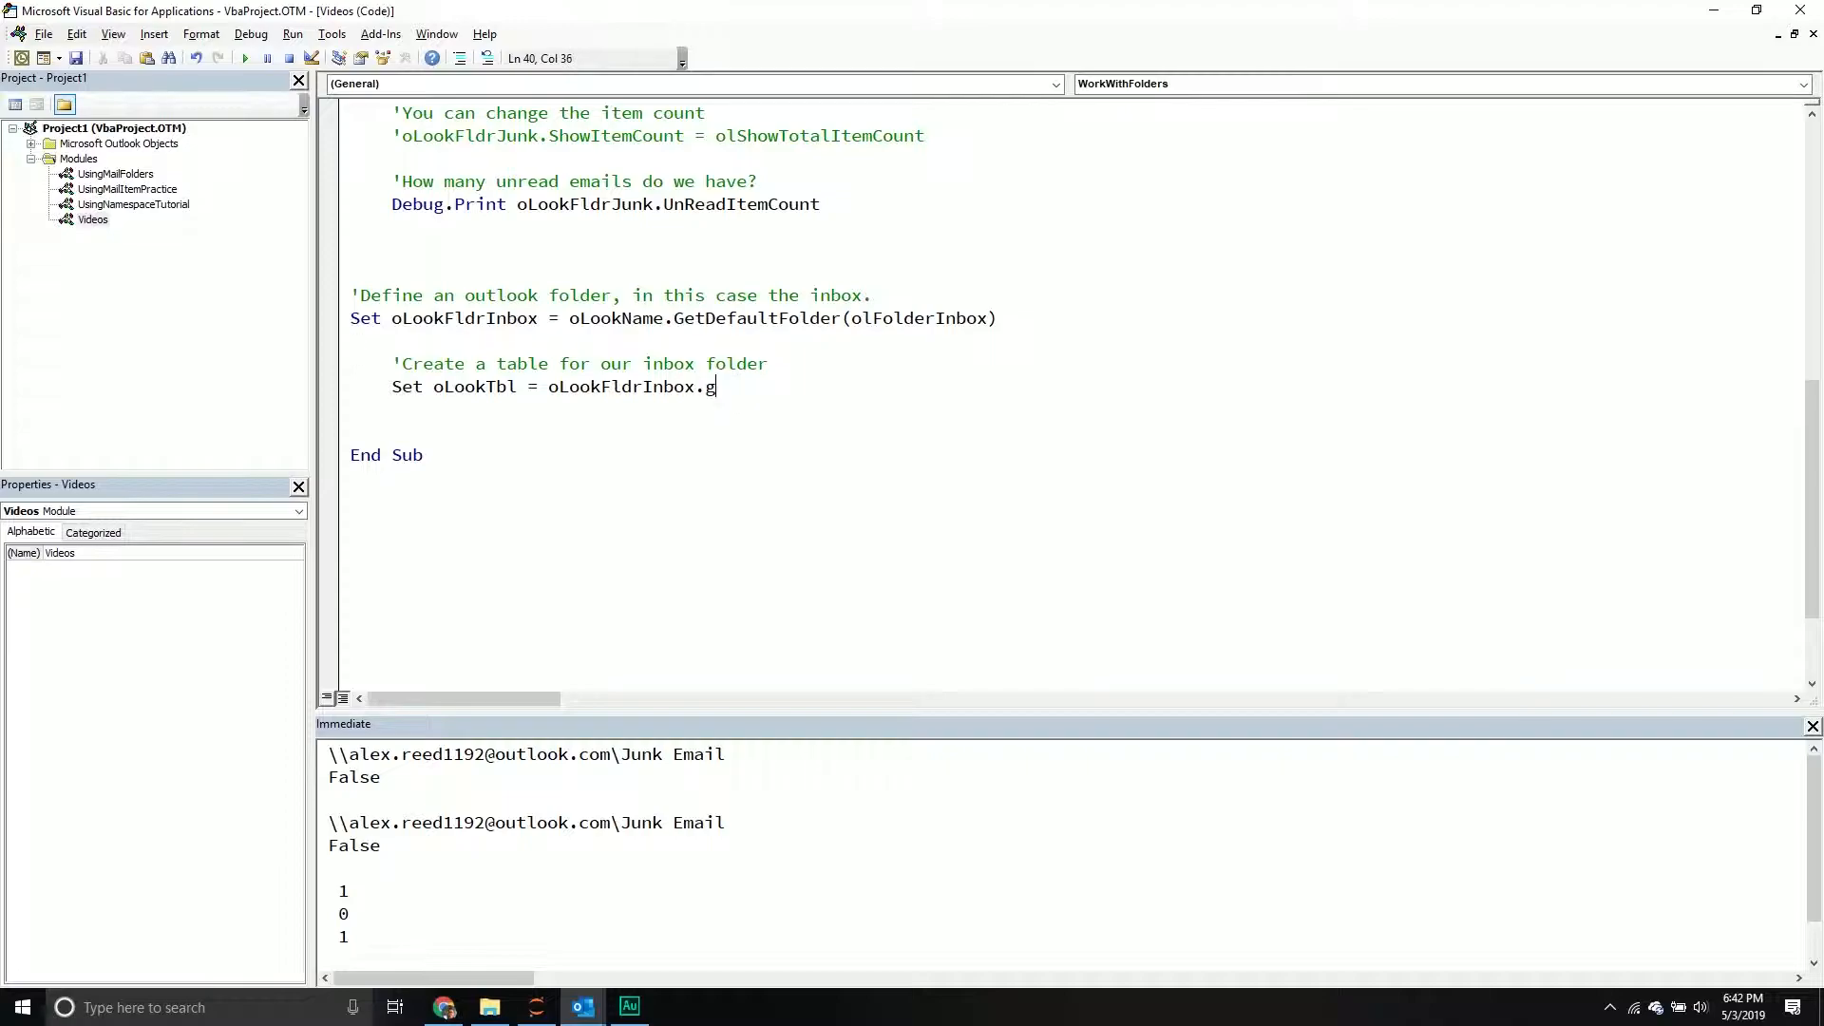
{"action": "type", "text": "etTbl"}
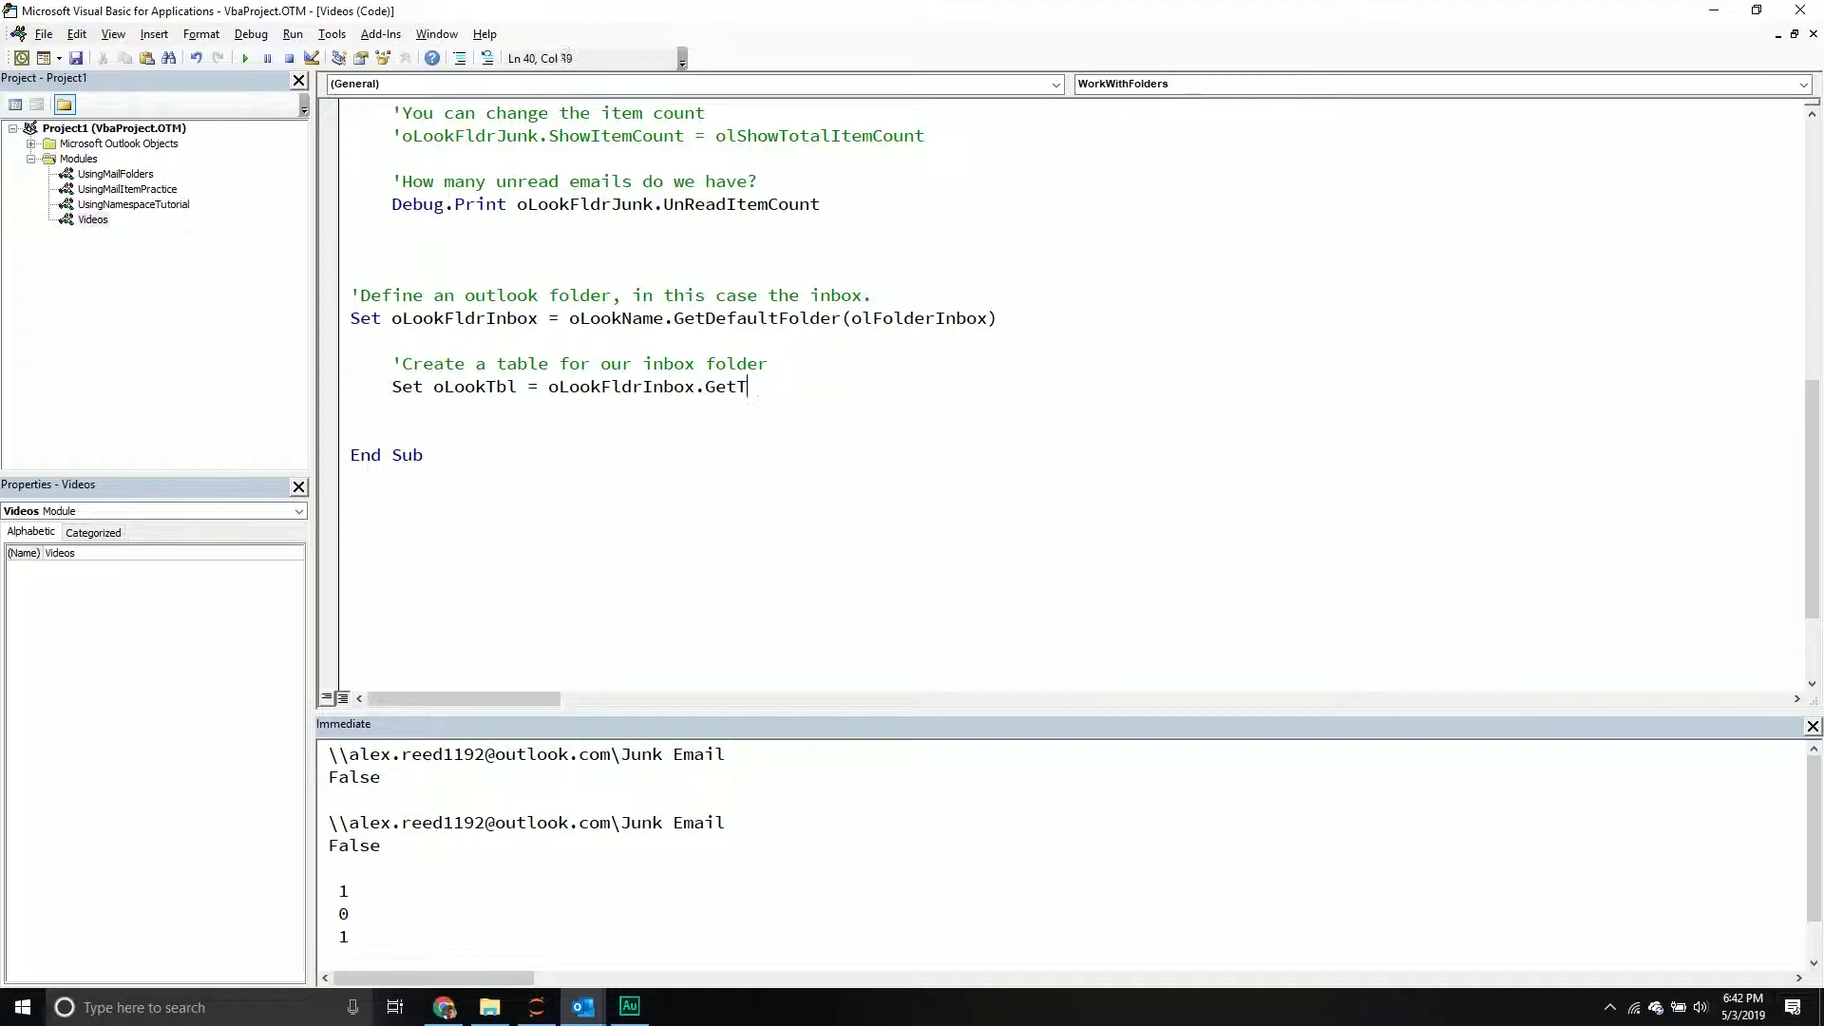
{"action": "type", "text": "able"}
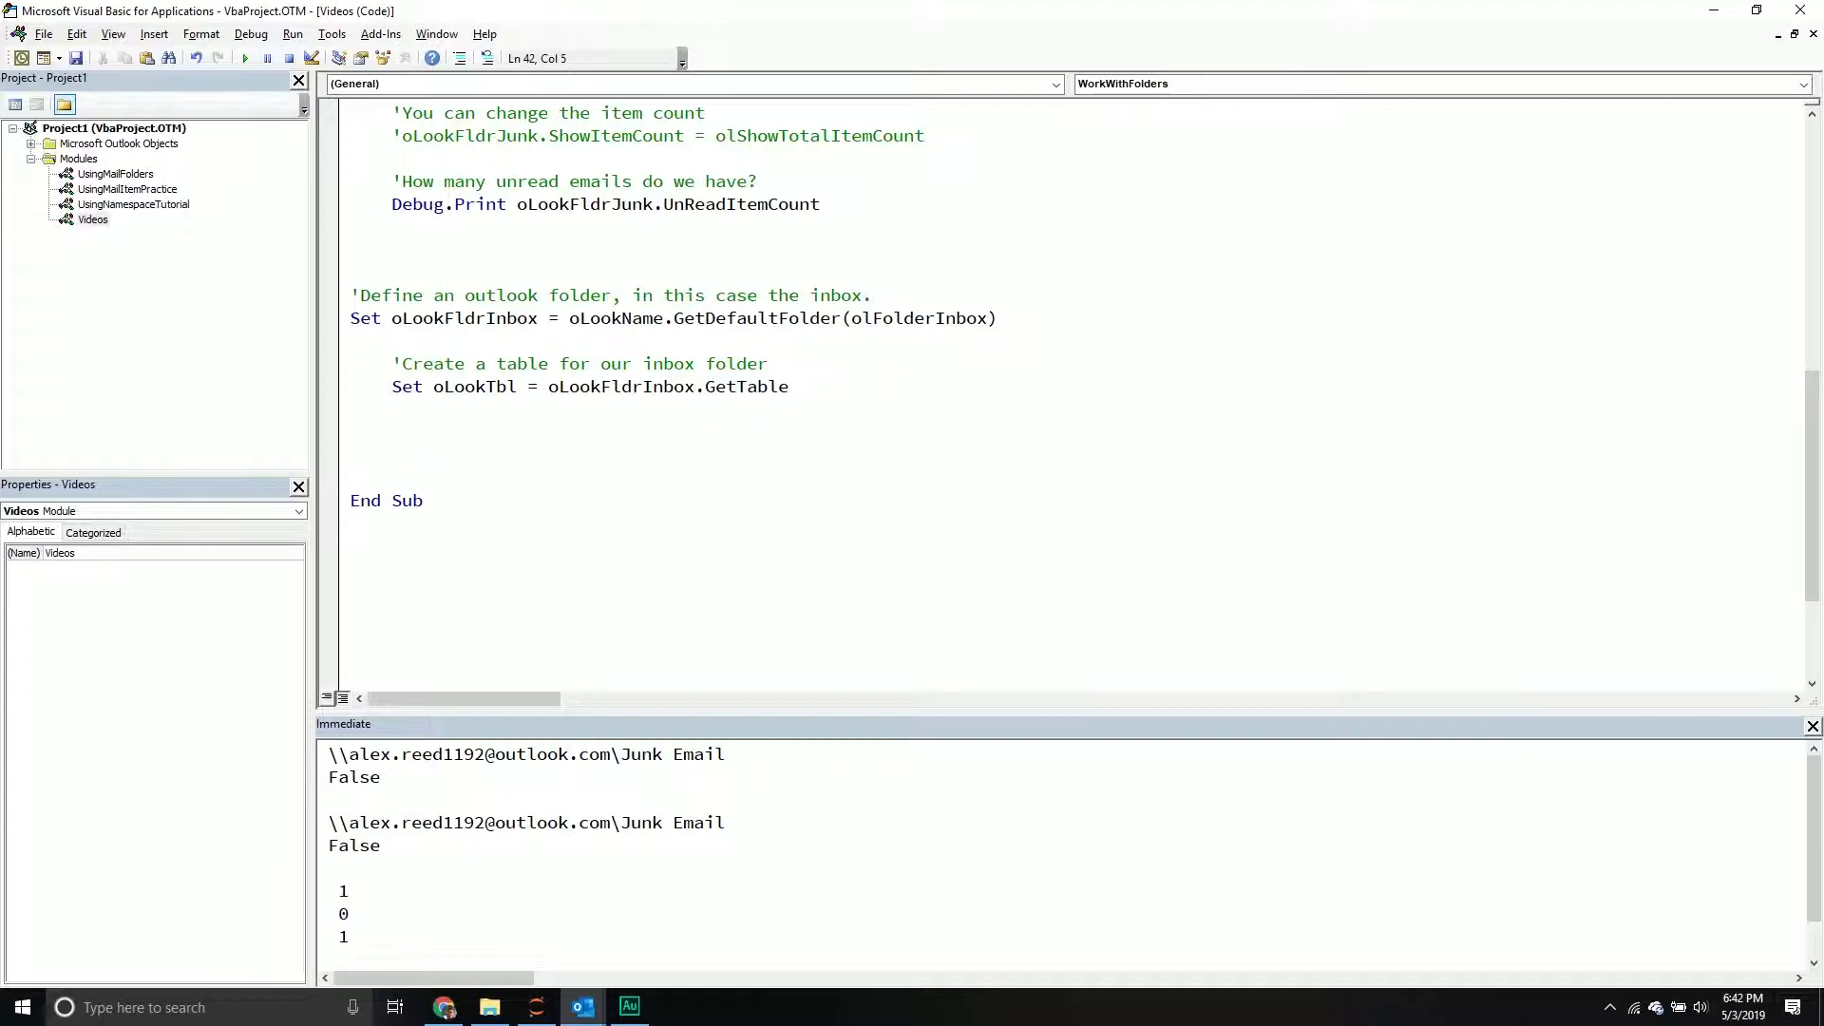
Add a 'Loop through all the column names' comment and For Each loop printing Column.Name.
{"action": "left_click", "coordinate": [394, 431]}
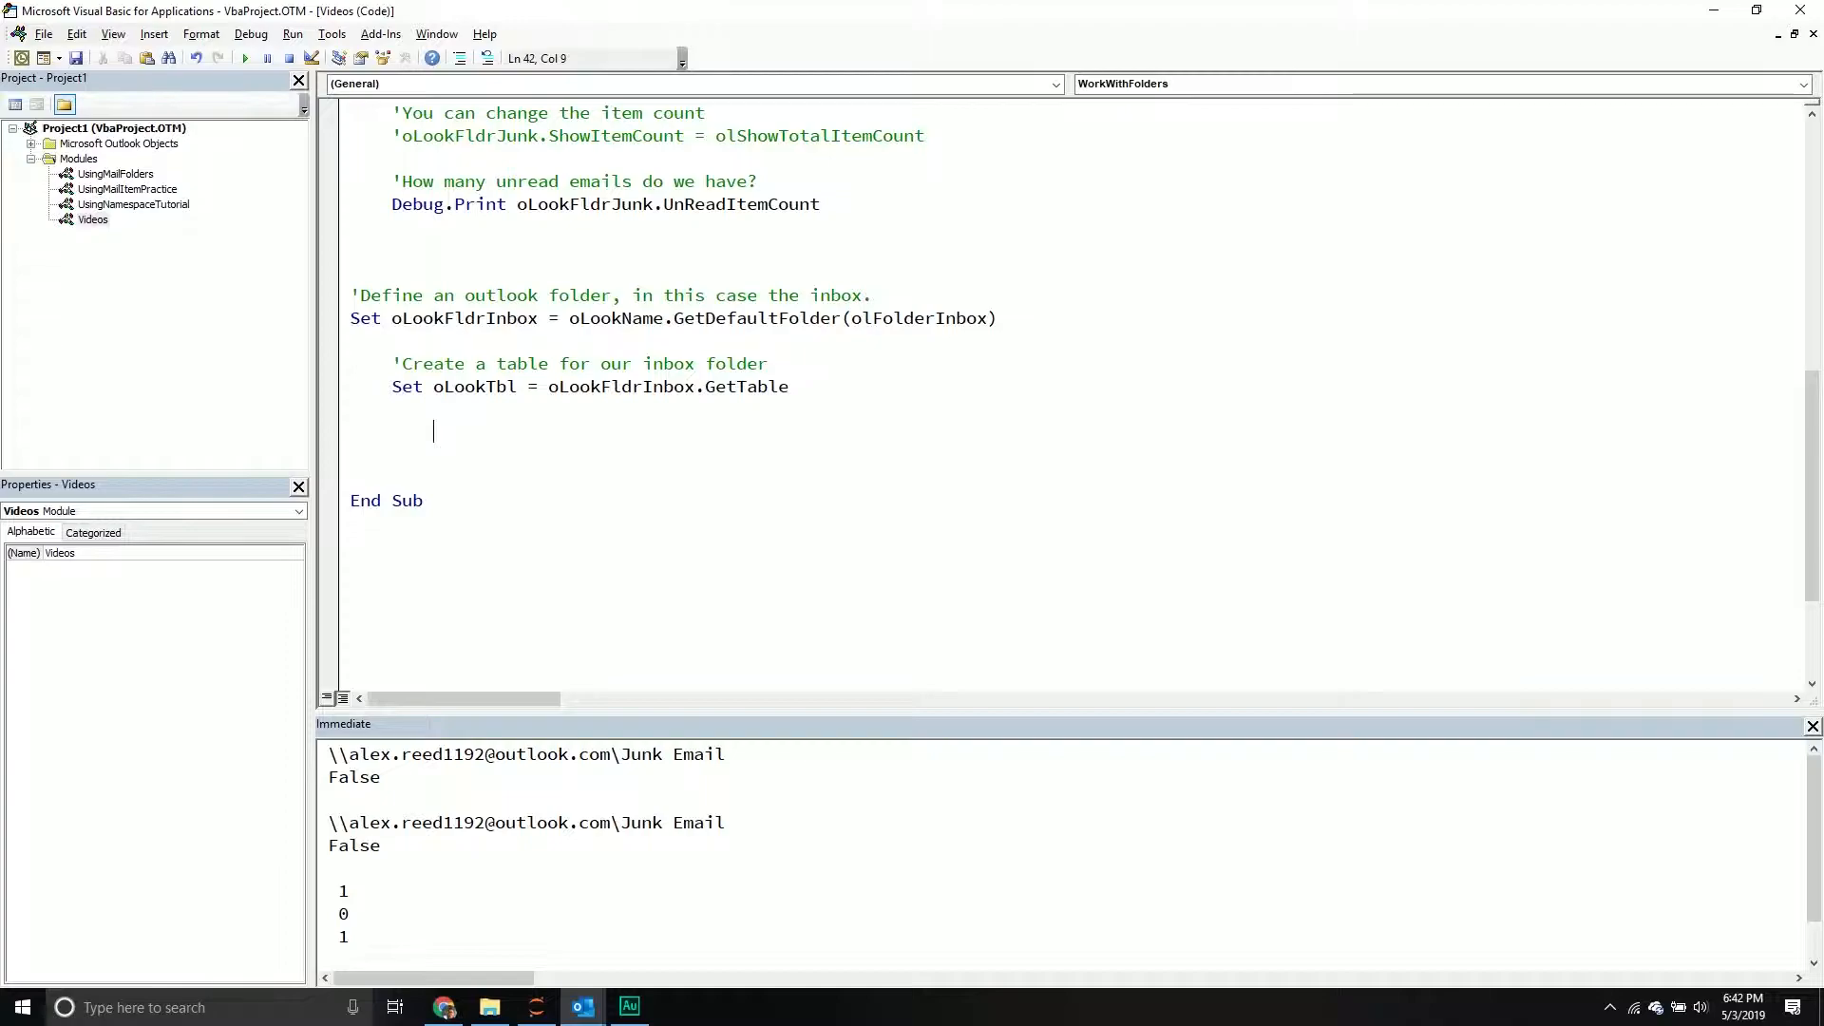
{"action": "type", "text": "'Loop th"}
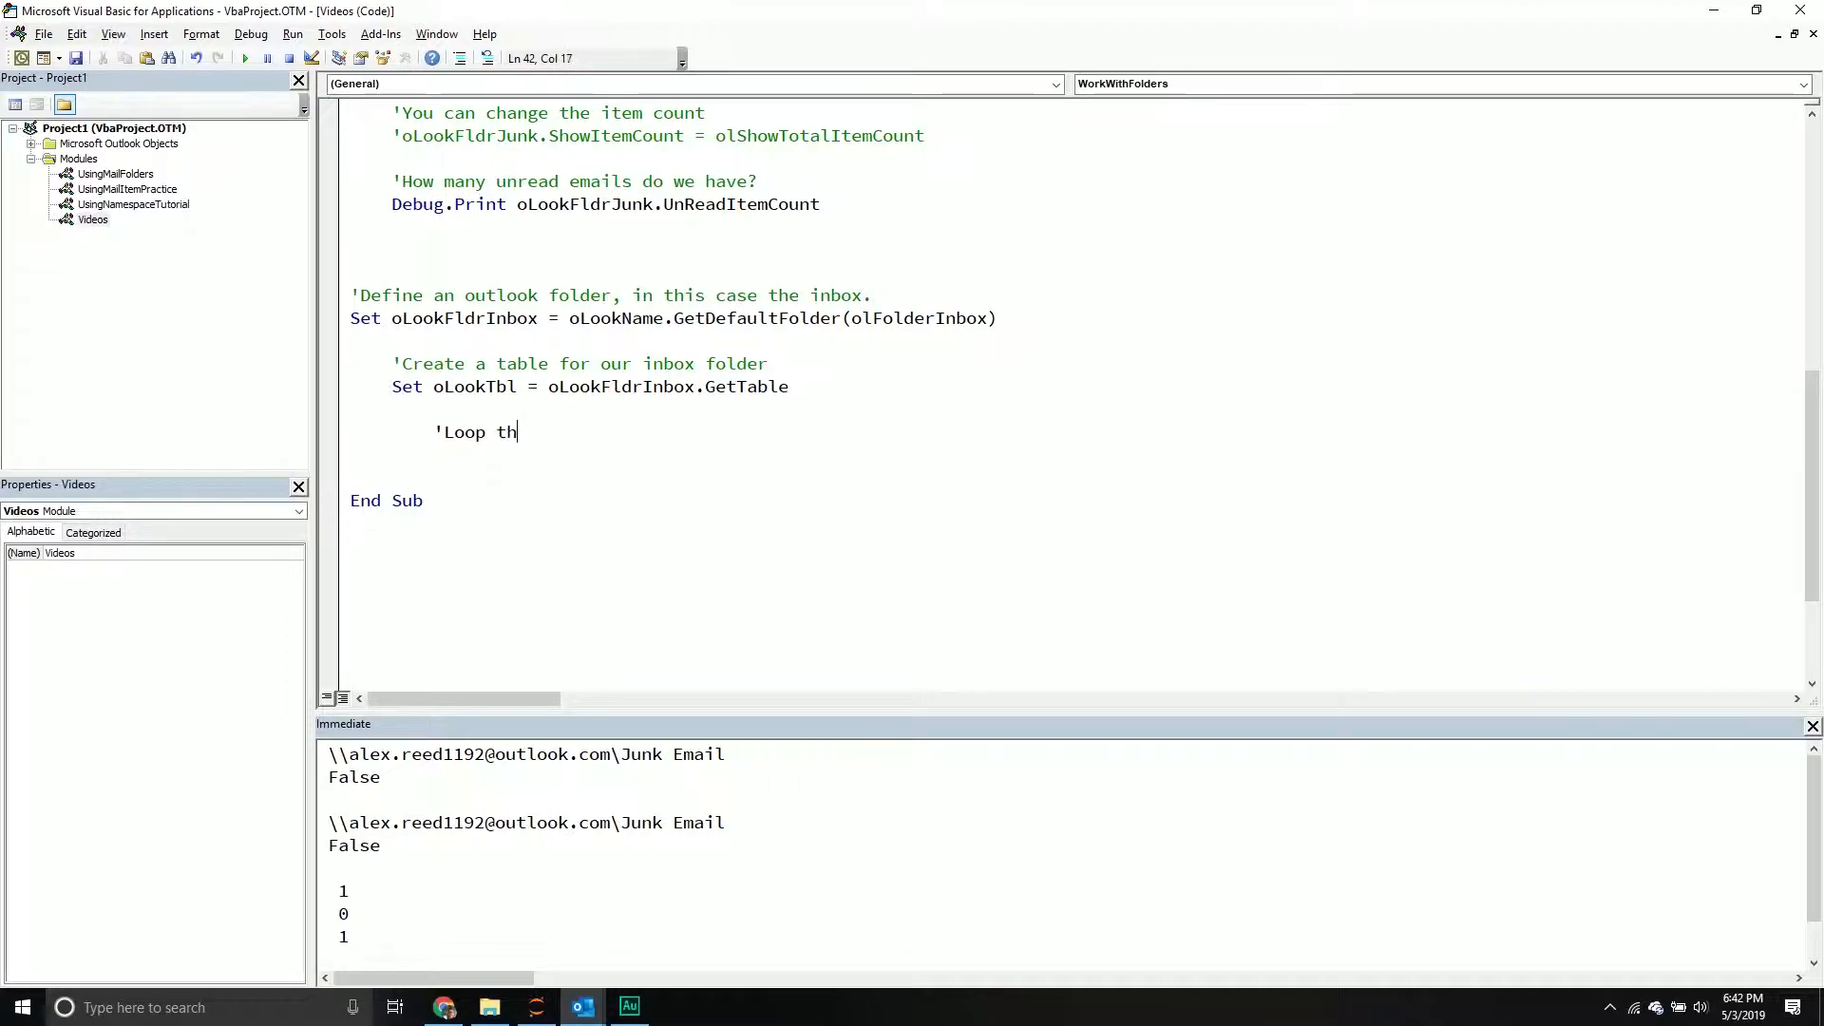
{"action": "type", "text": "rough all the co"}
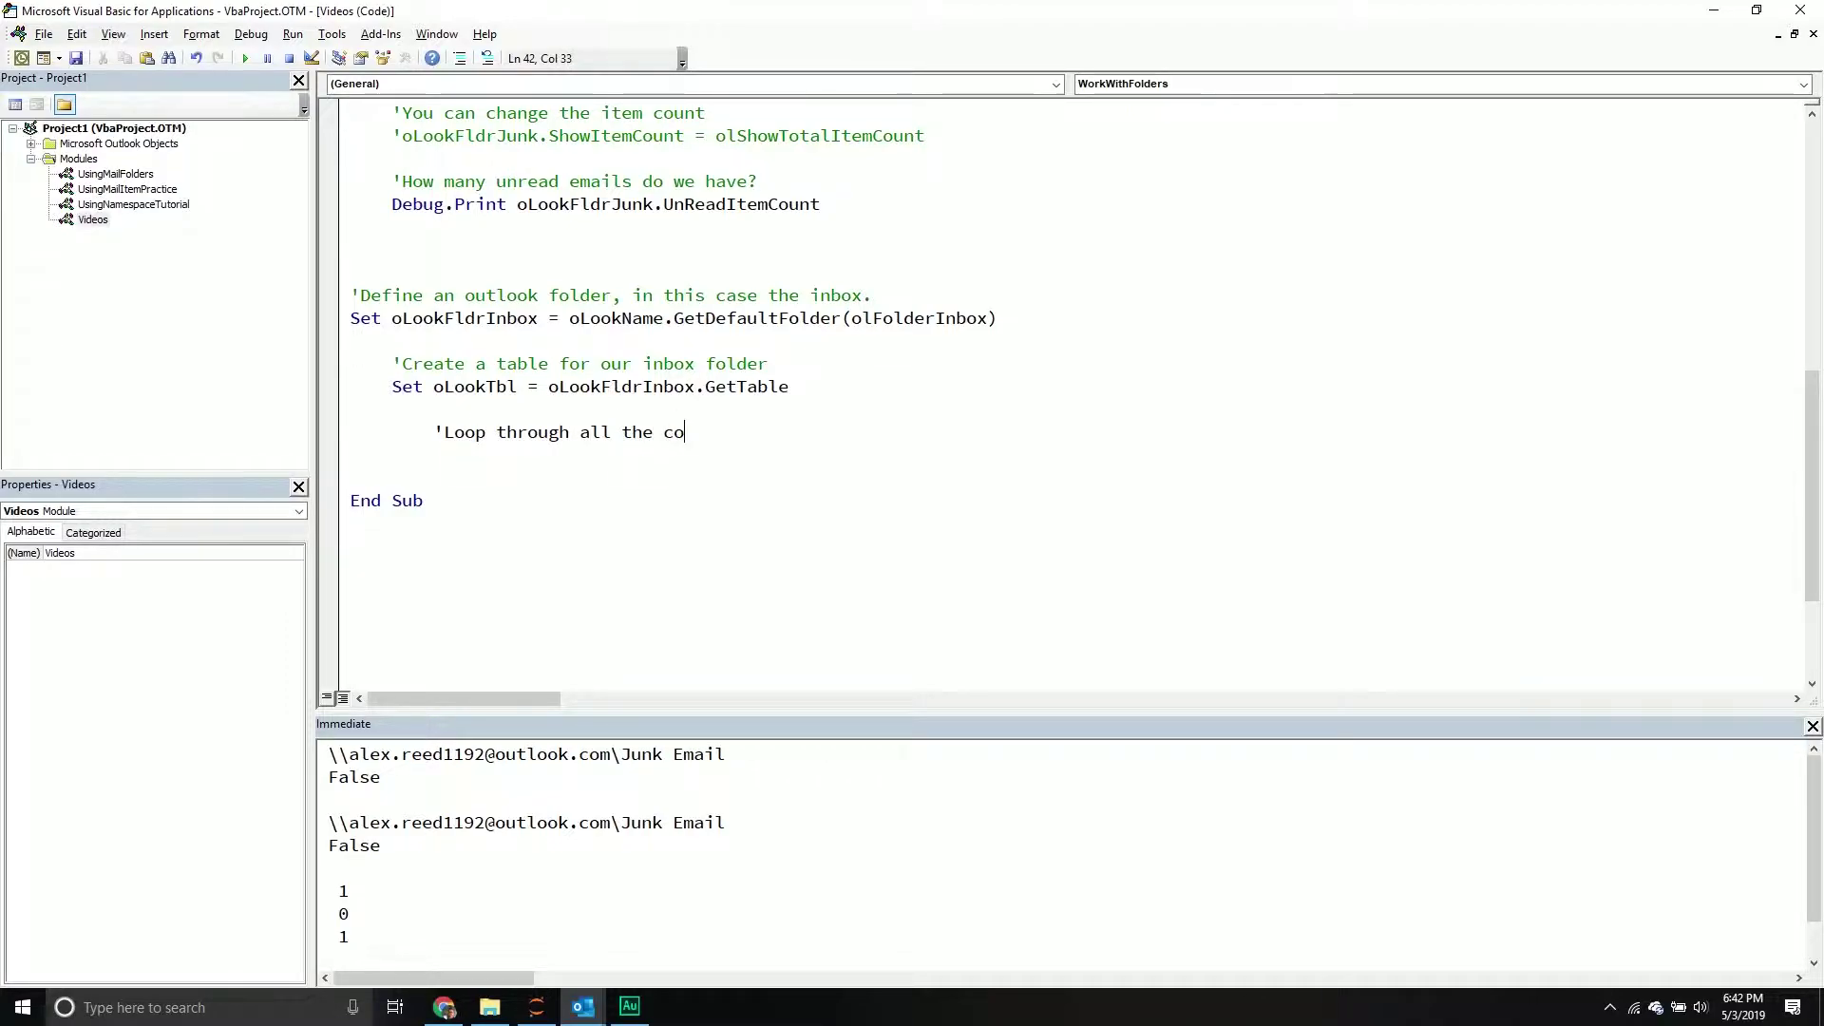
{"action": "type", "text": "lumn names of the table"}
{"action": "type", "text": "Fo"}
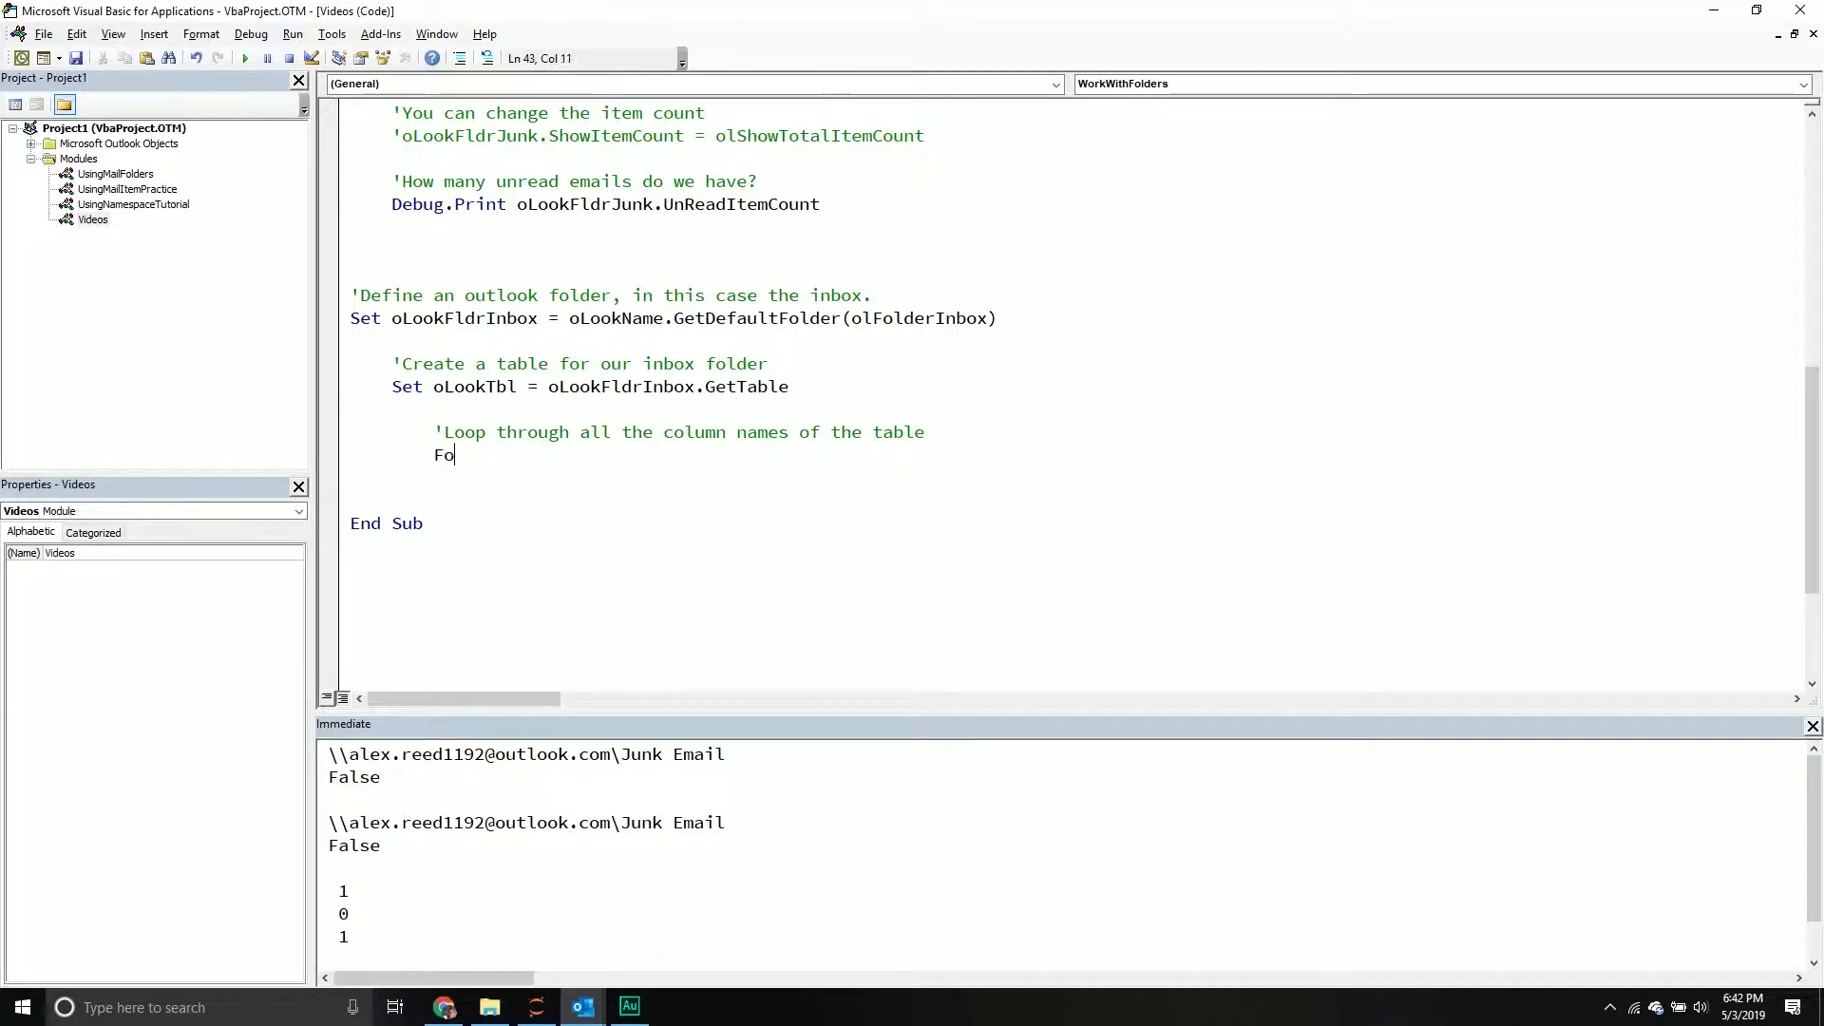
{"action": "type", "text": "r Each Cou"}
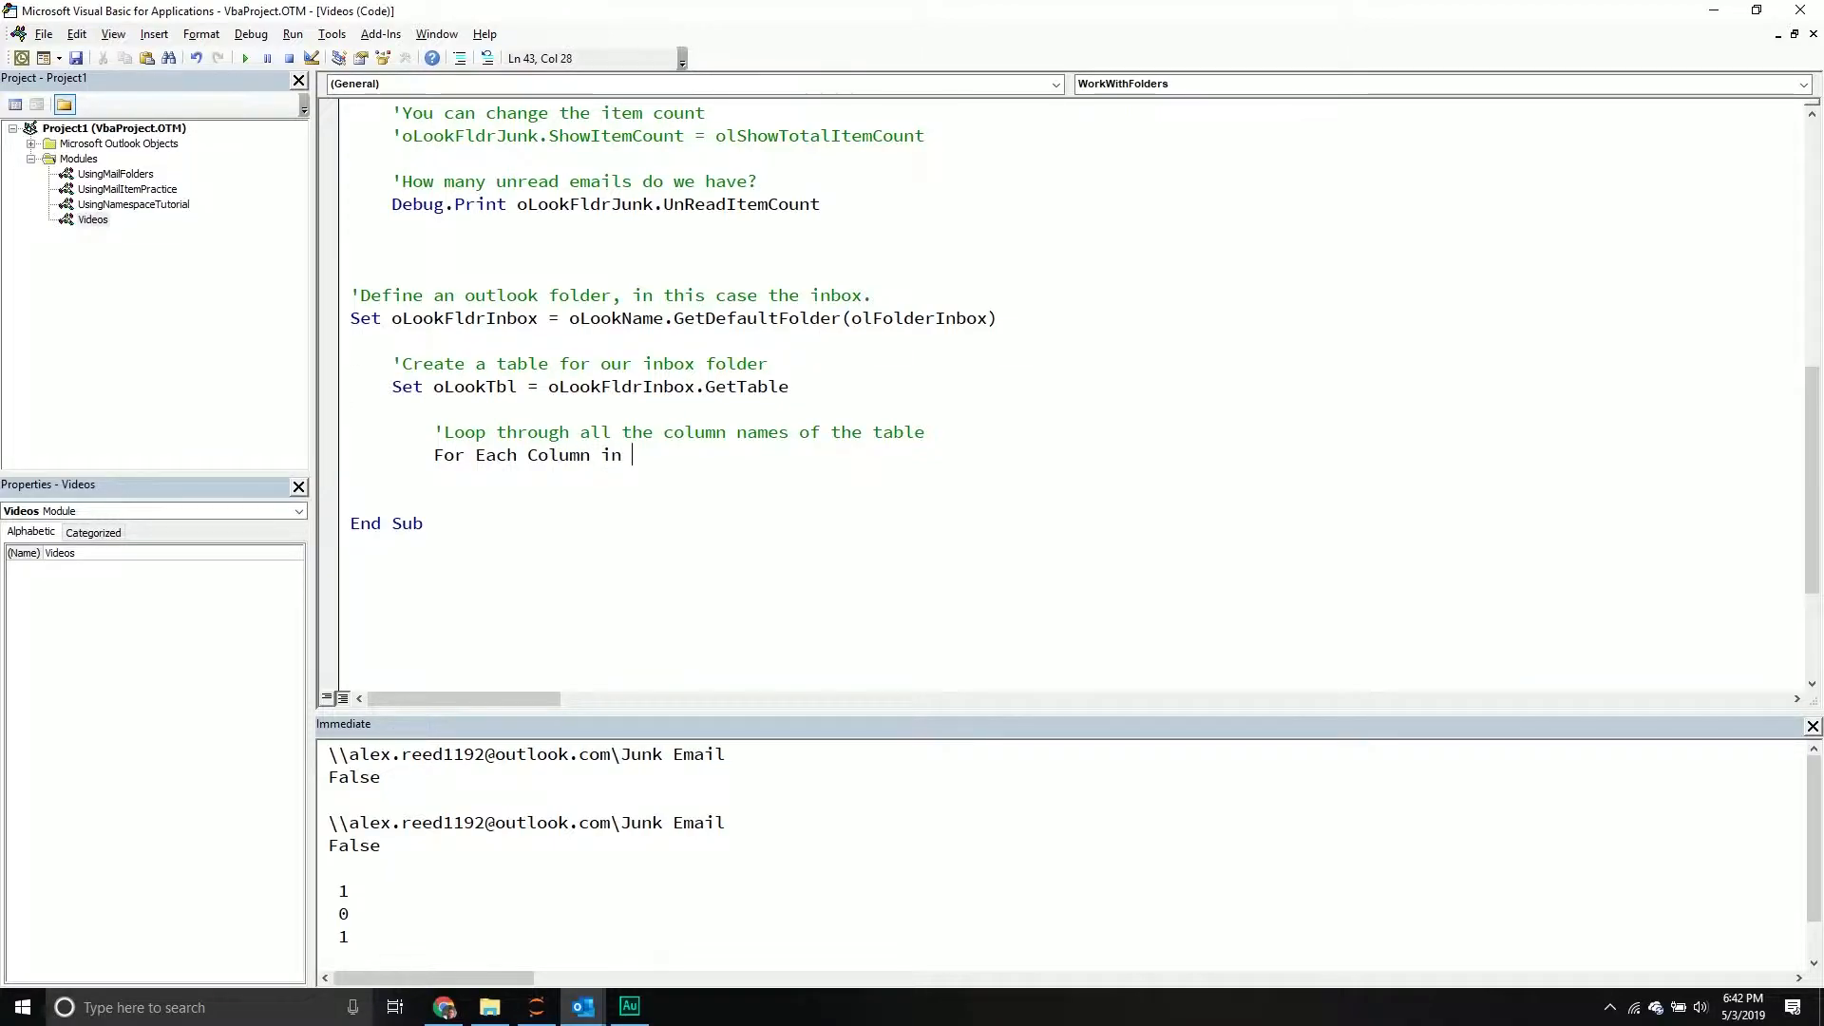
{"action": "type", "text": "oLookTbl.Columns"}
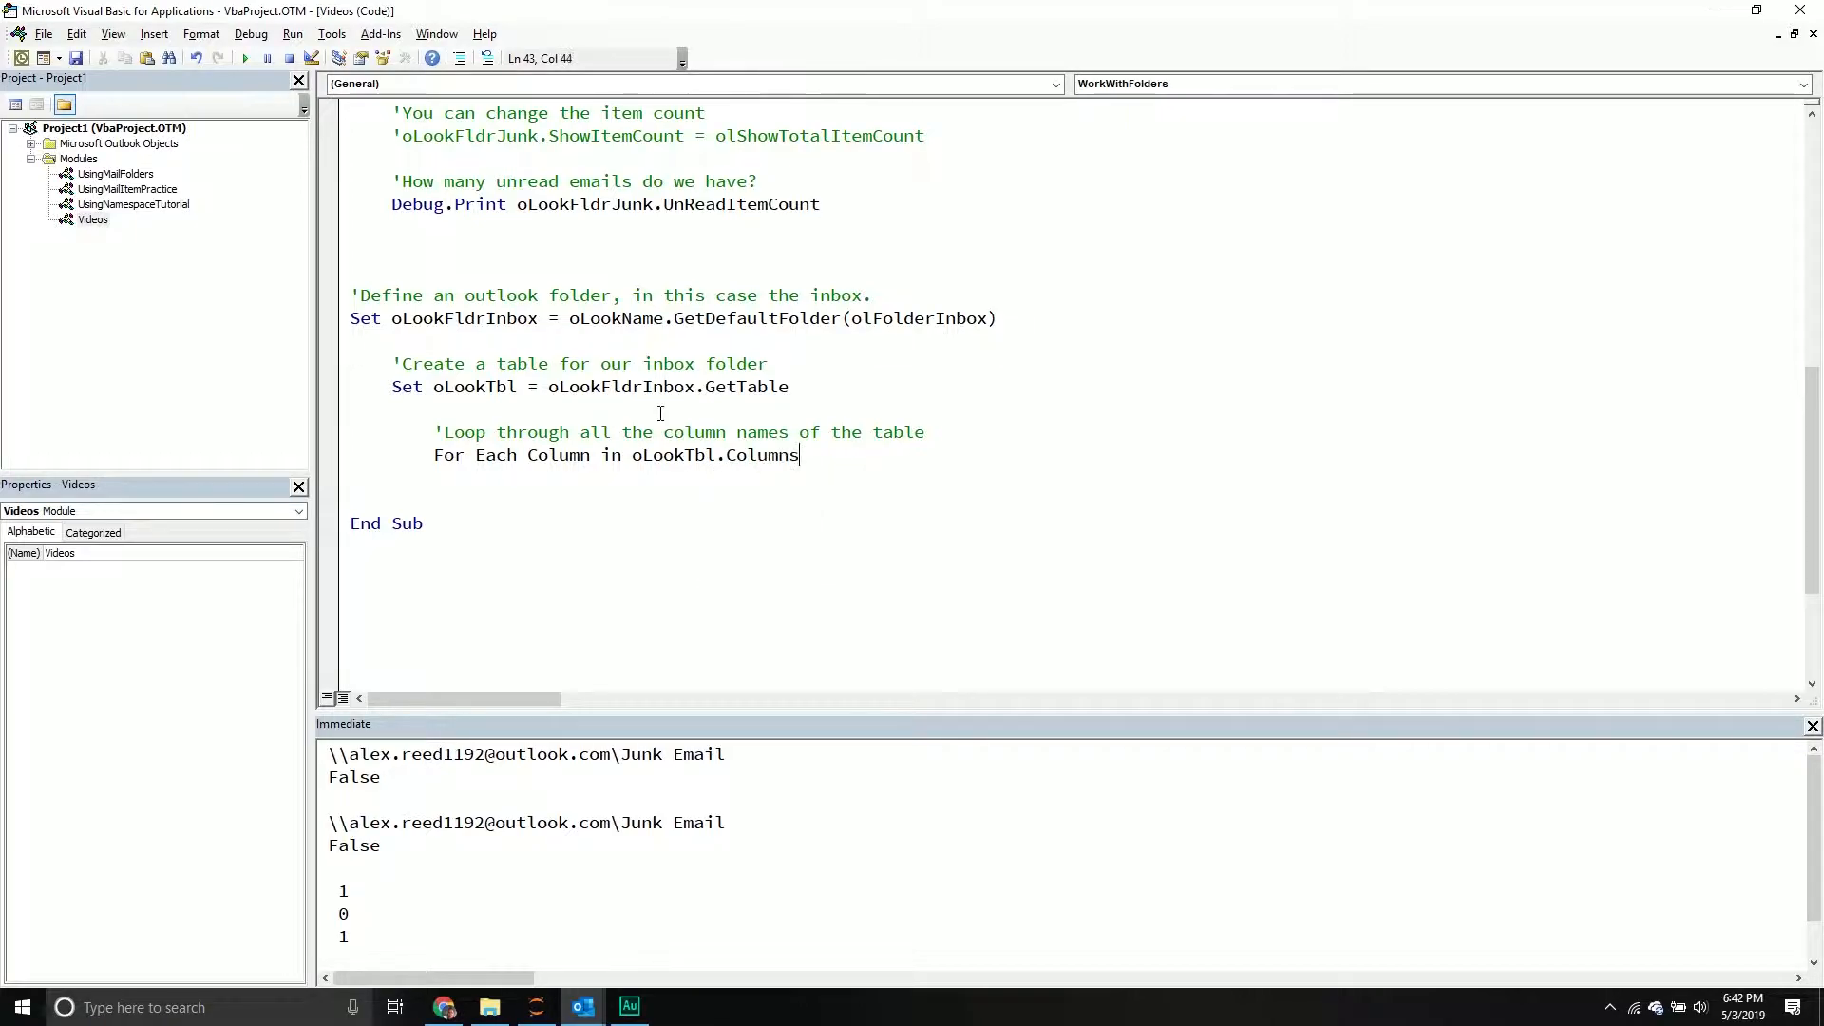
{"action": "key", "text": "Return"}
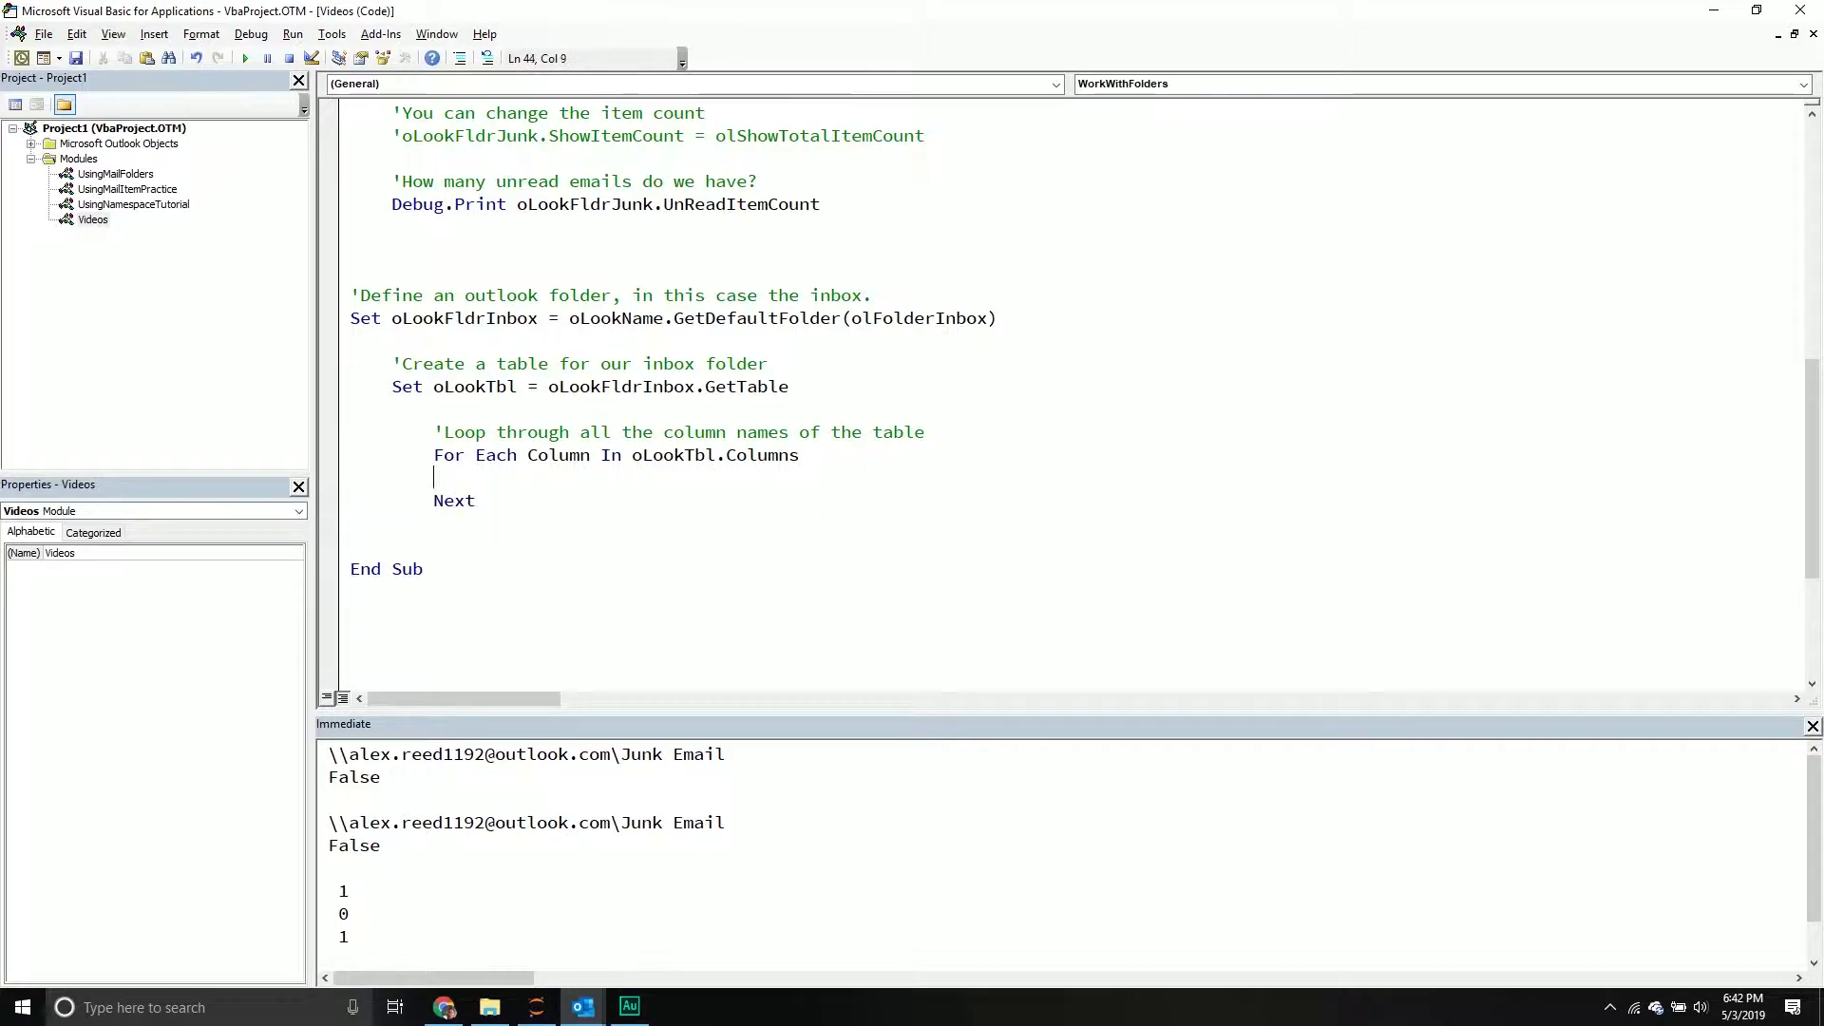
{"action": "type", "text": "Debug"}
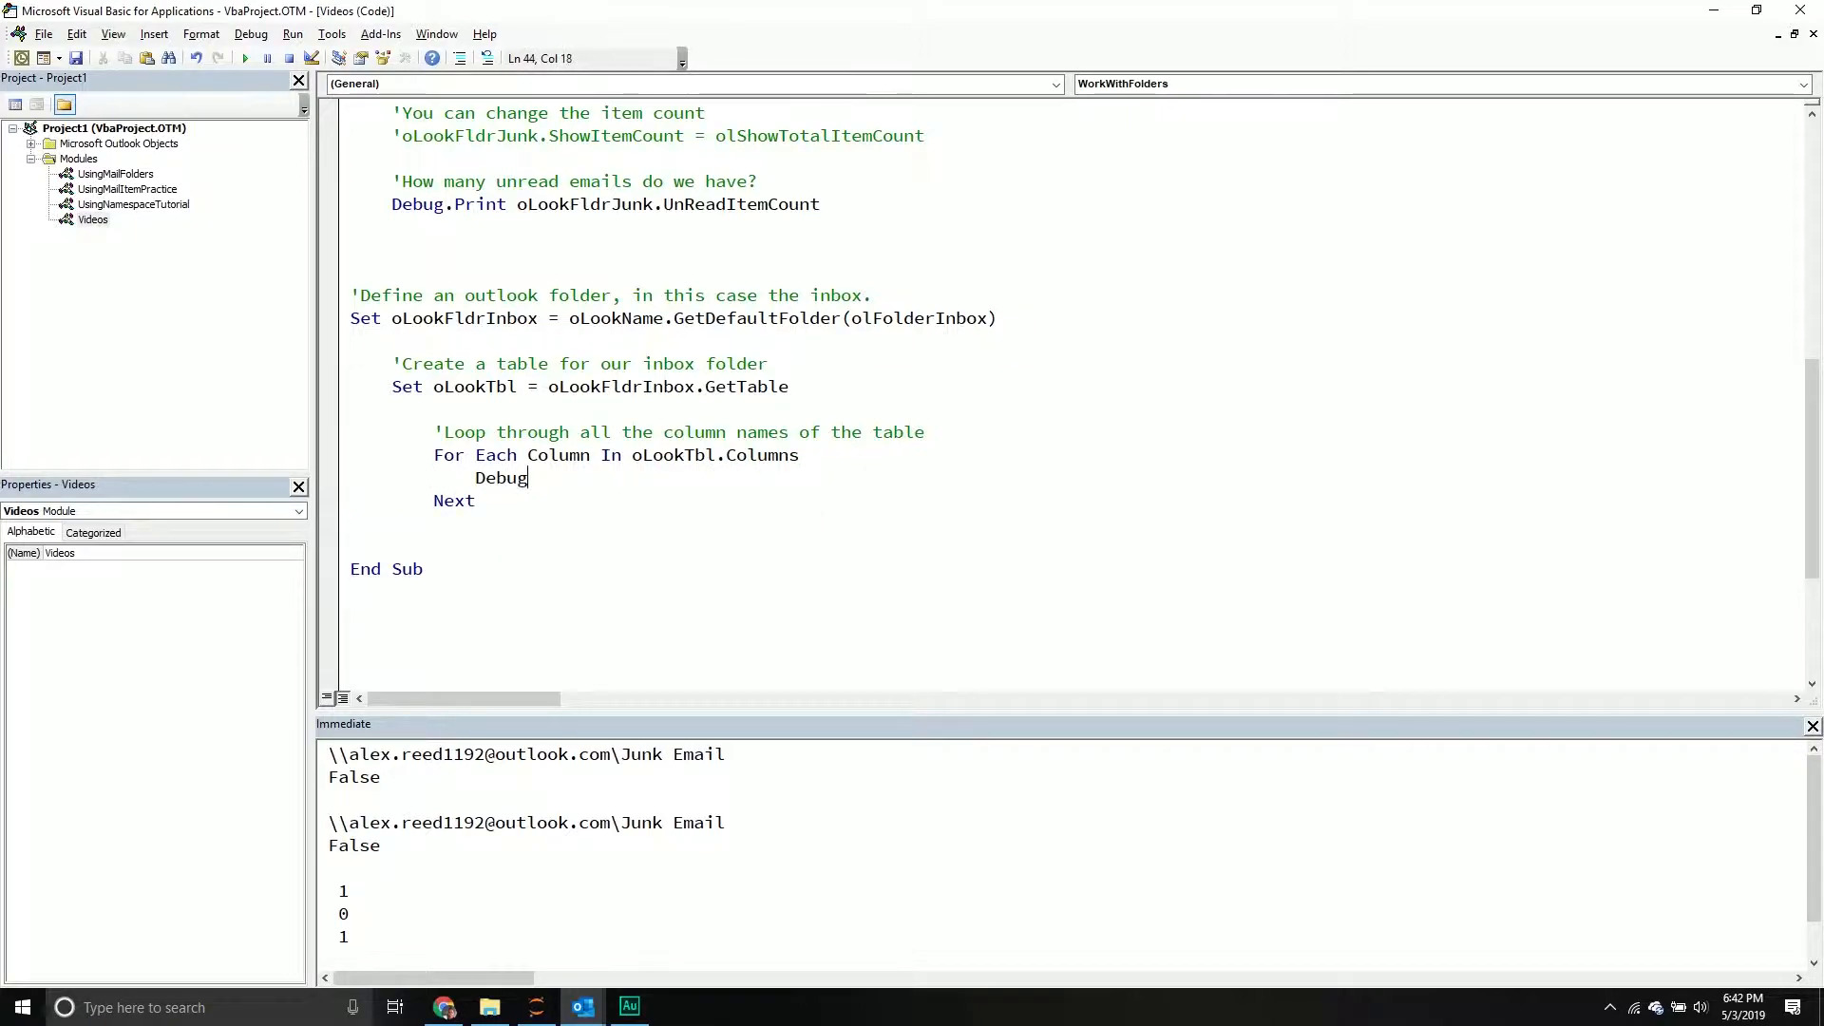
{"action": "type", "text": ".Print"}
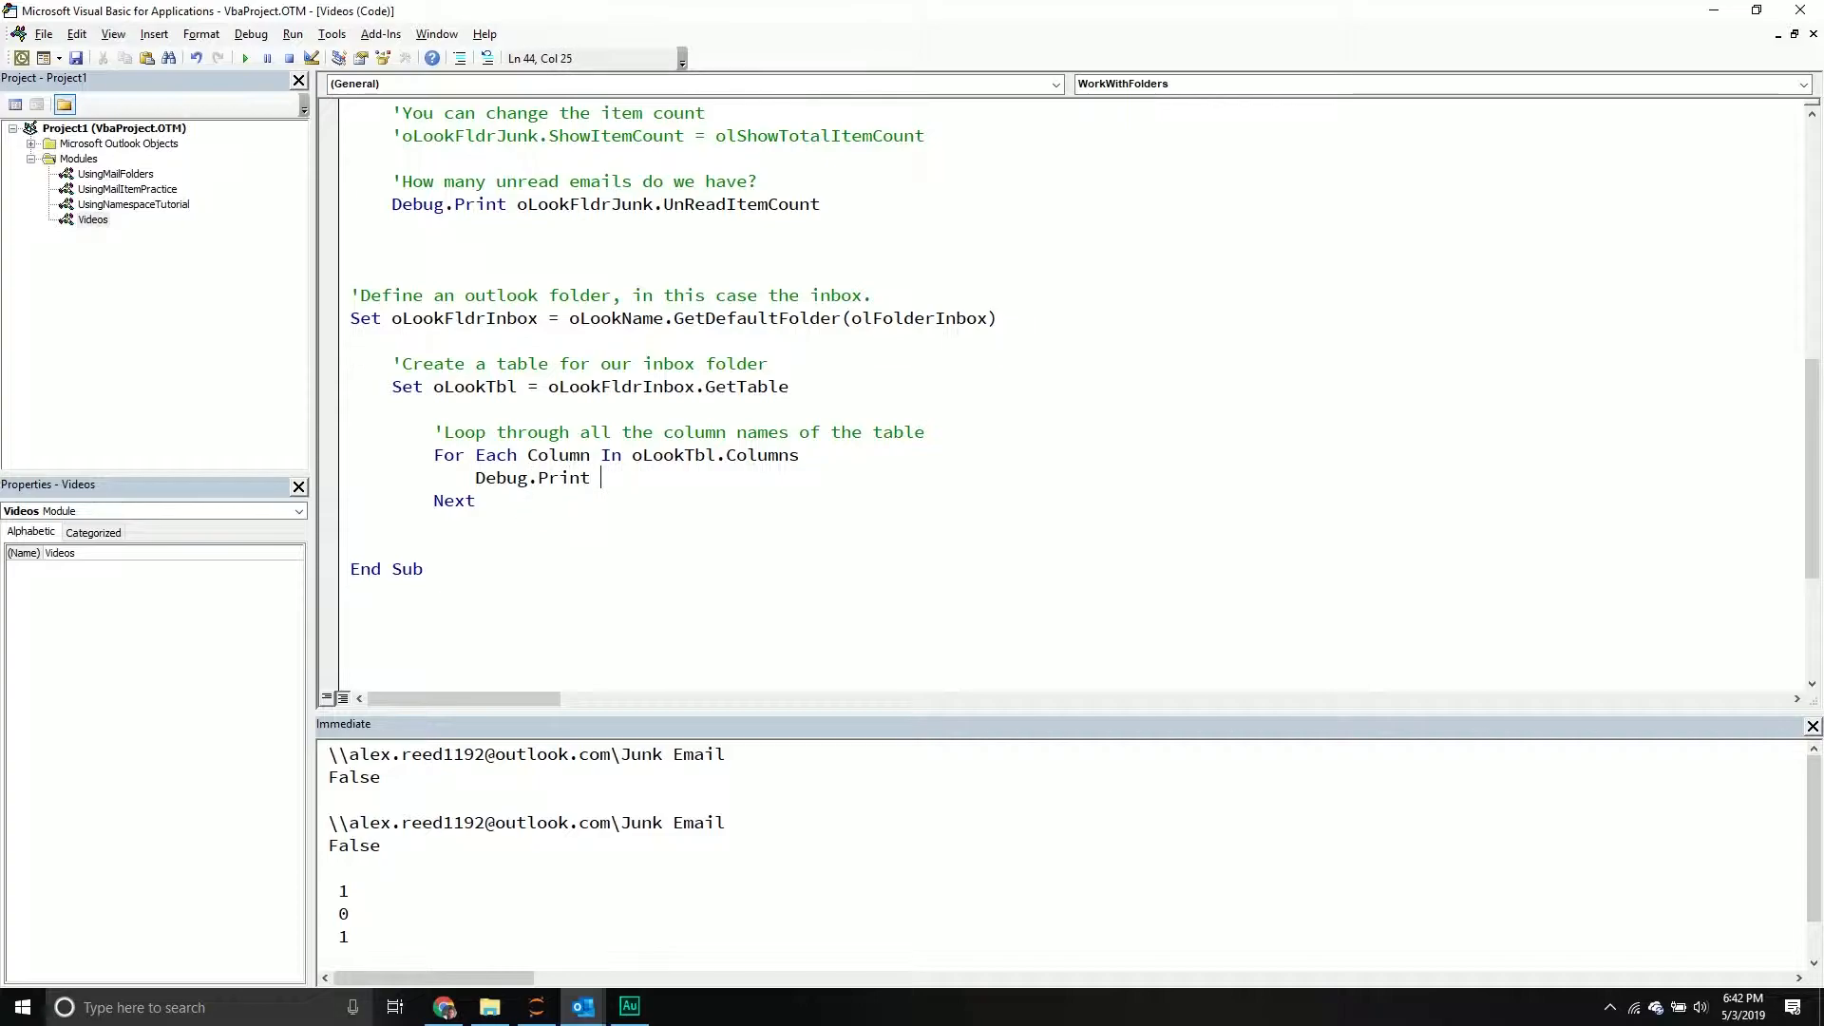
{"action": "type", "text": "Column.Na"}
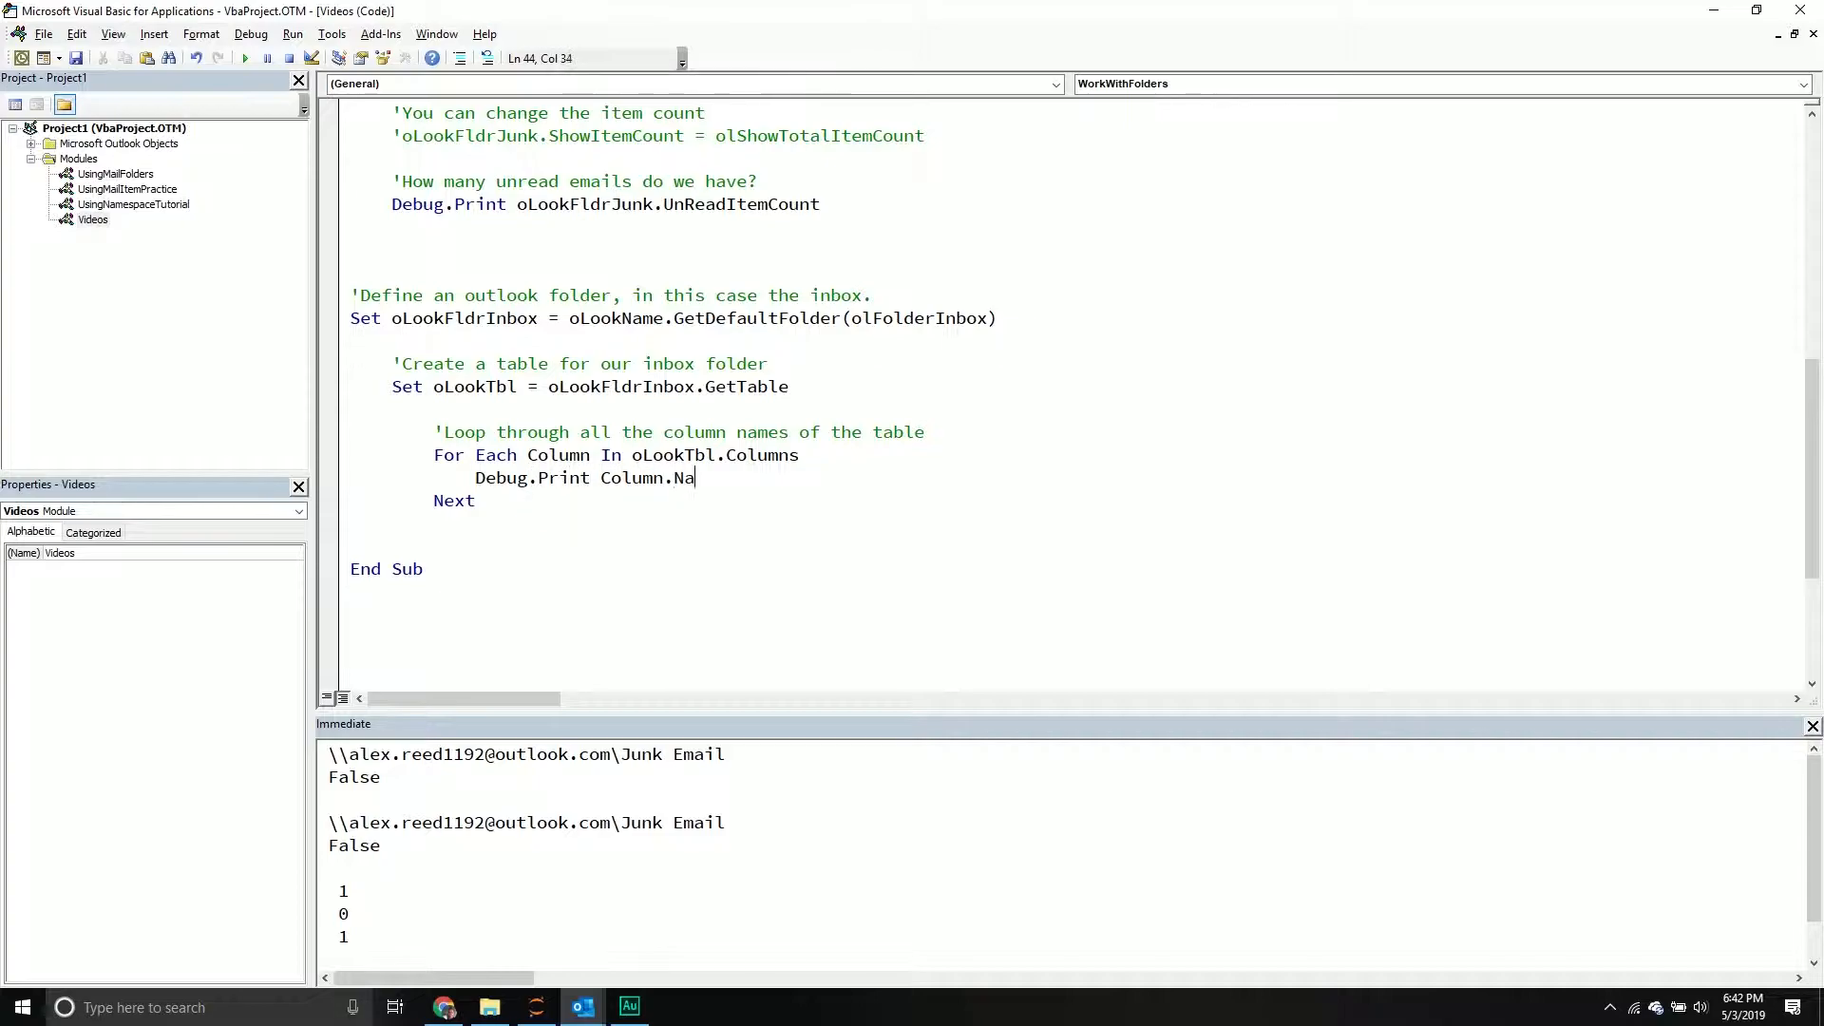
{"action": "type", "text": "me"}
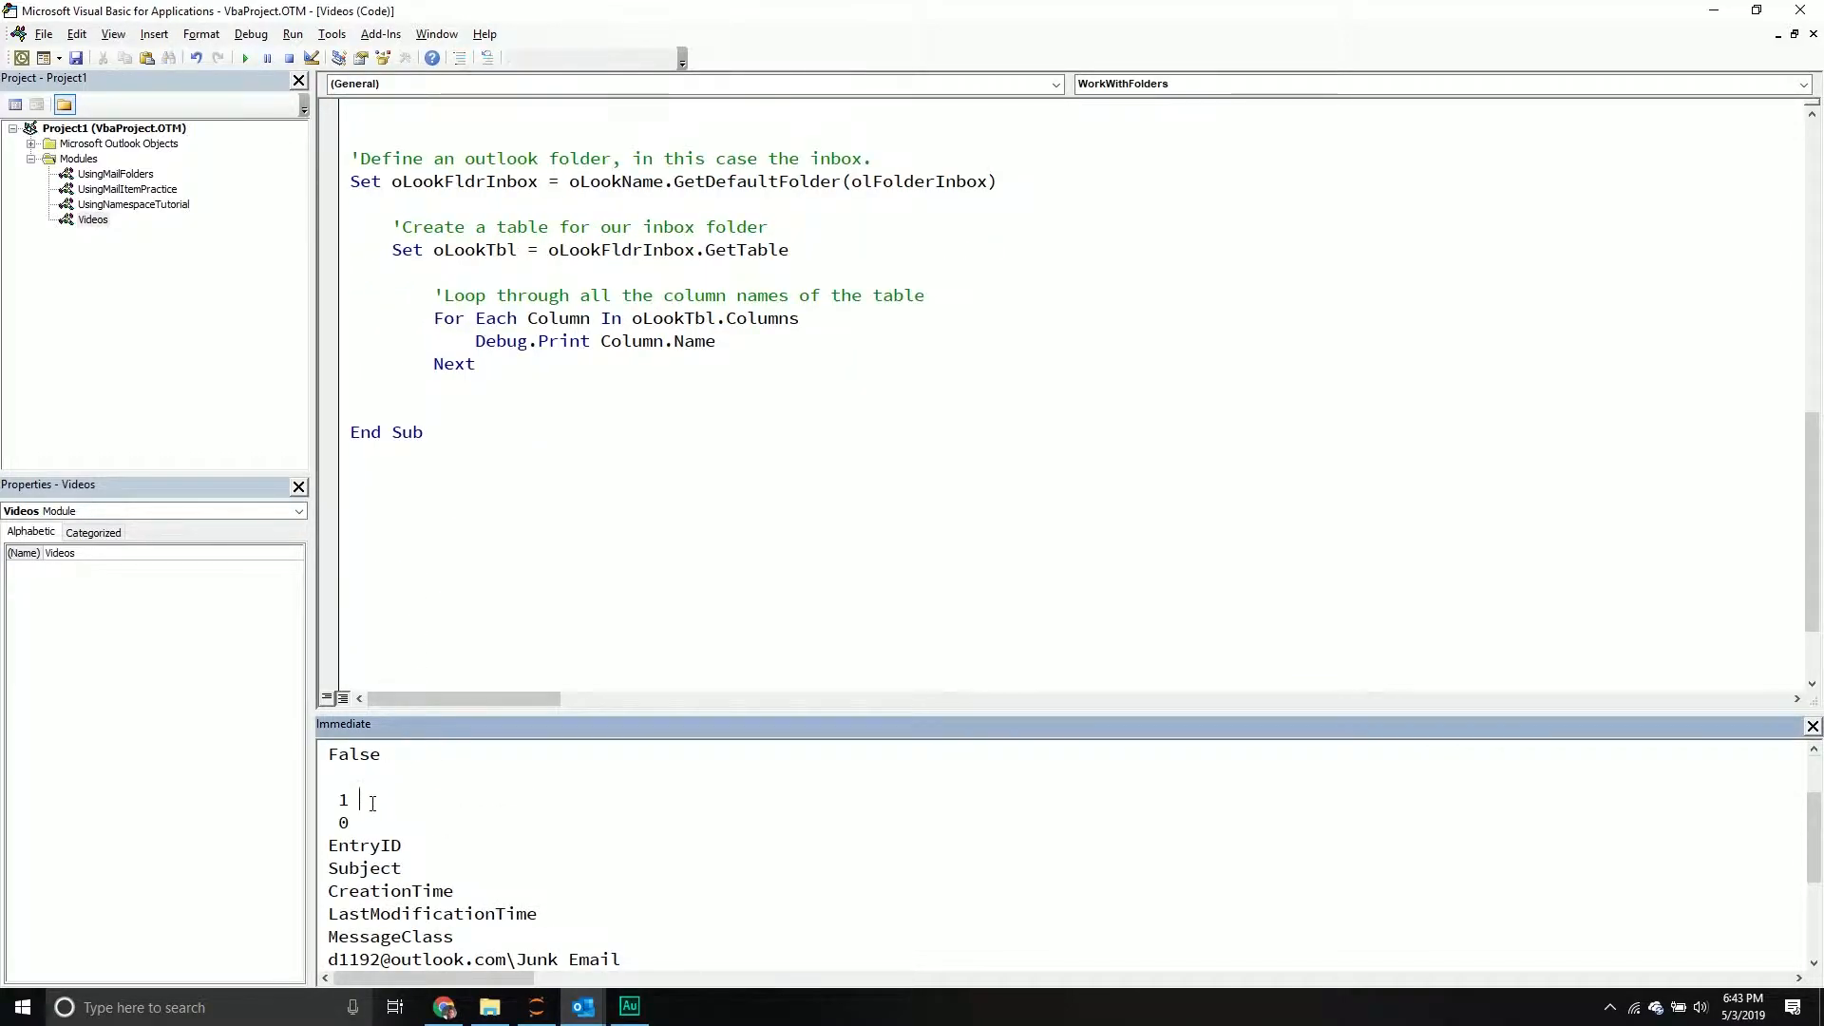
Check the Immediate output shows only the five column names, EntryID through MessageClass.
{"action": "scroll", "scroll_direction": "down", "scroll_amount": 3}
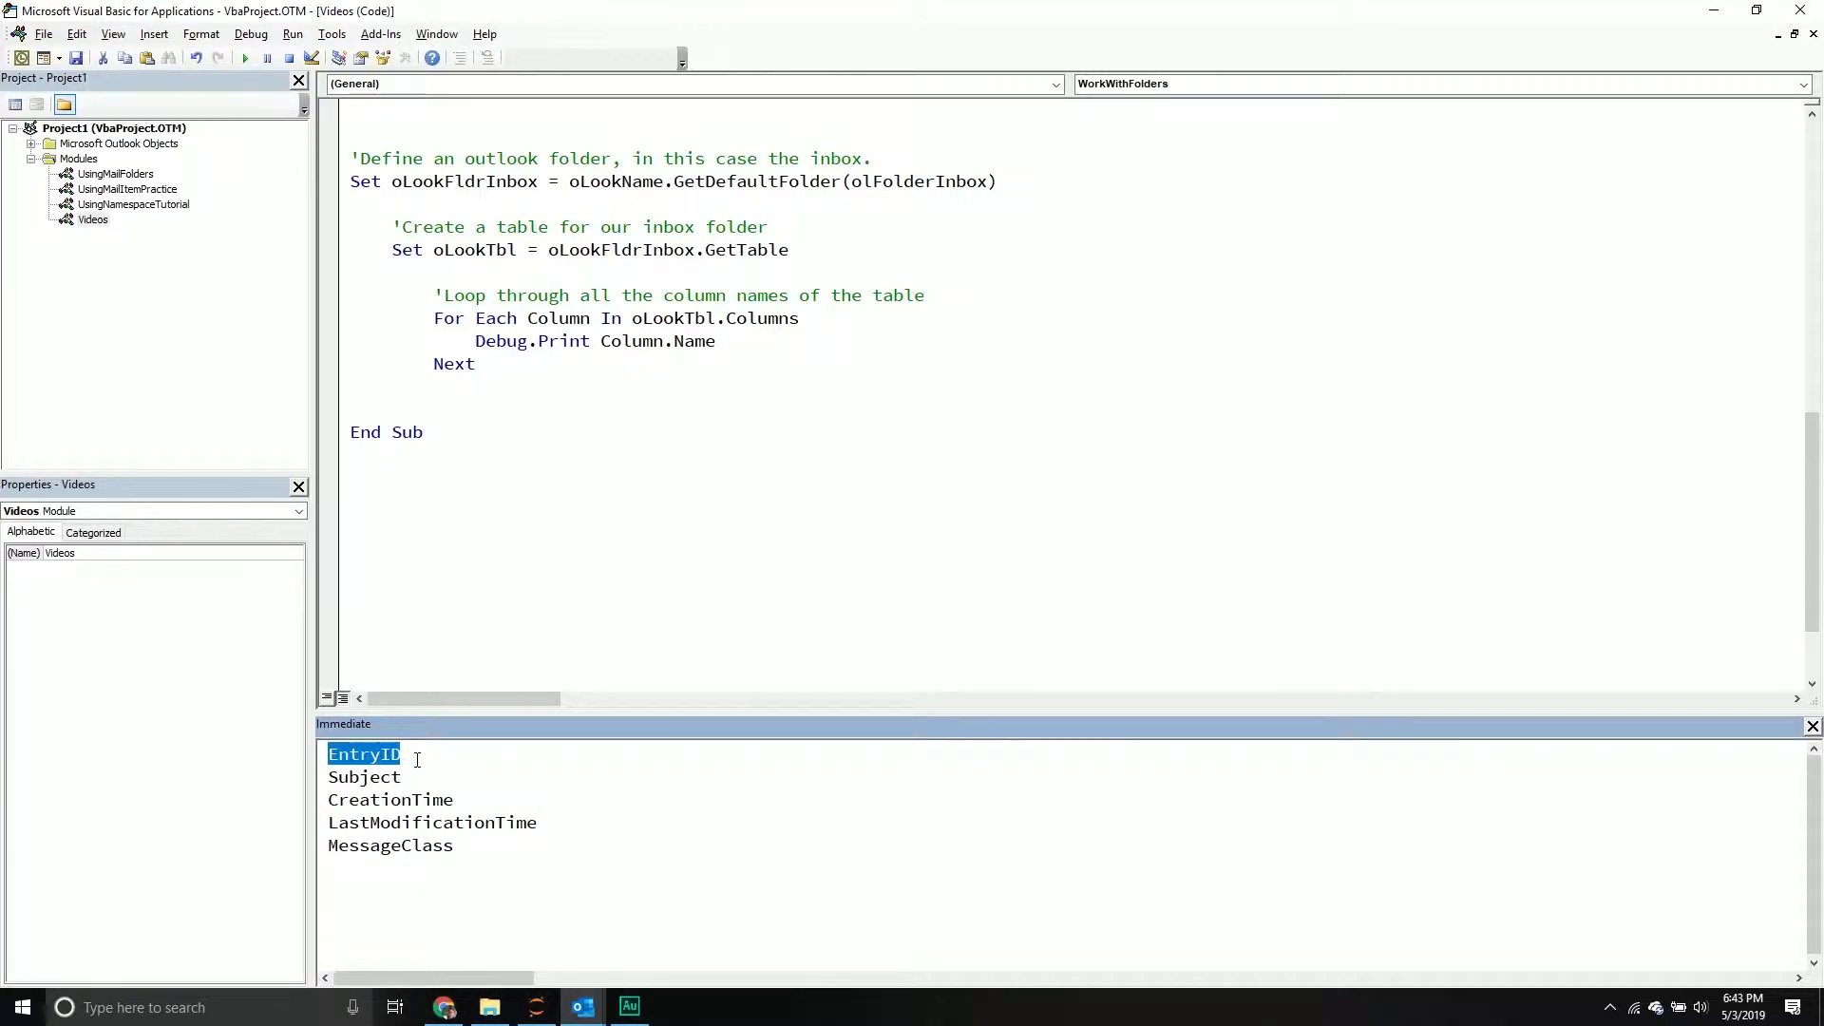
{"action": "left_click", "coordinate": [328, 823]}
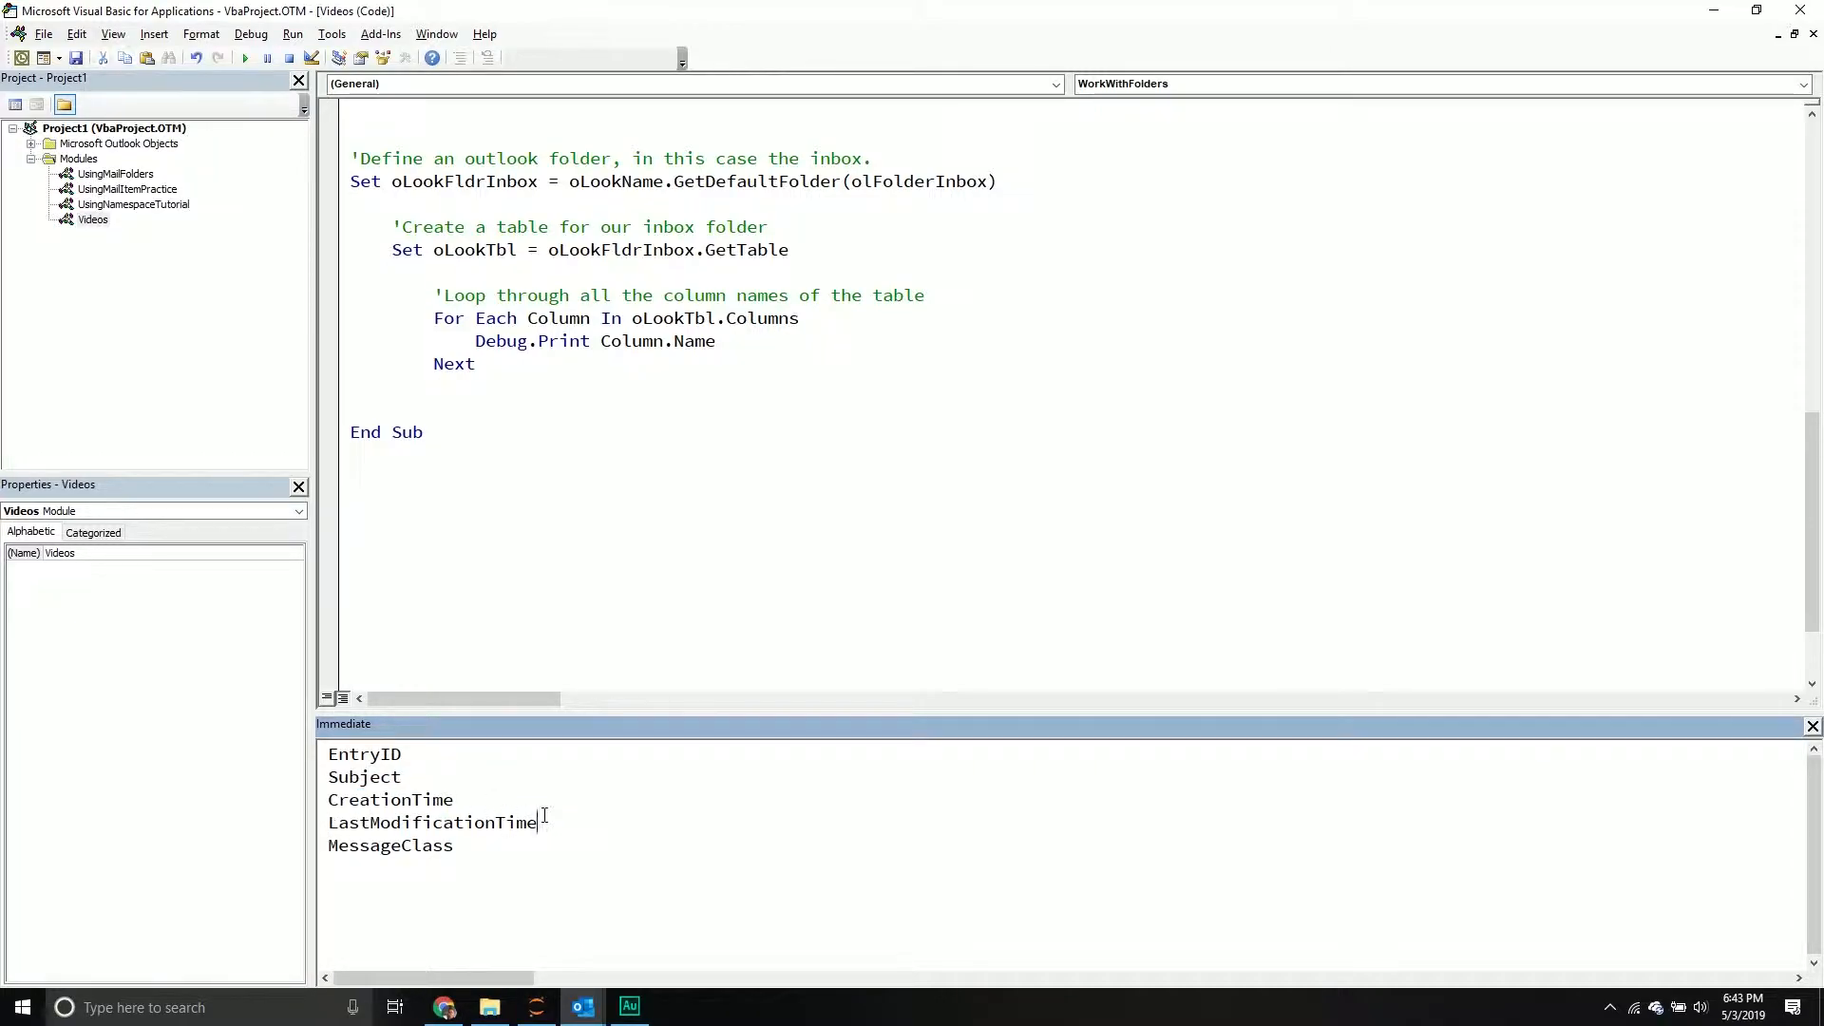
{"action": "double_click", "coordinate": [406, 845]}
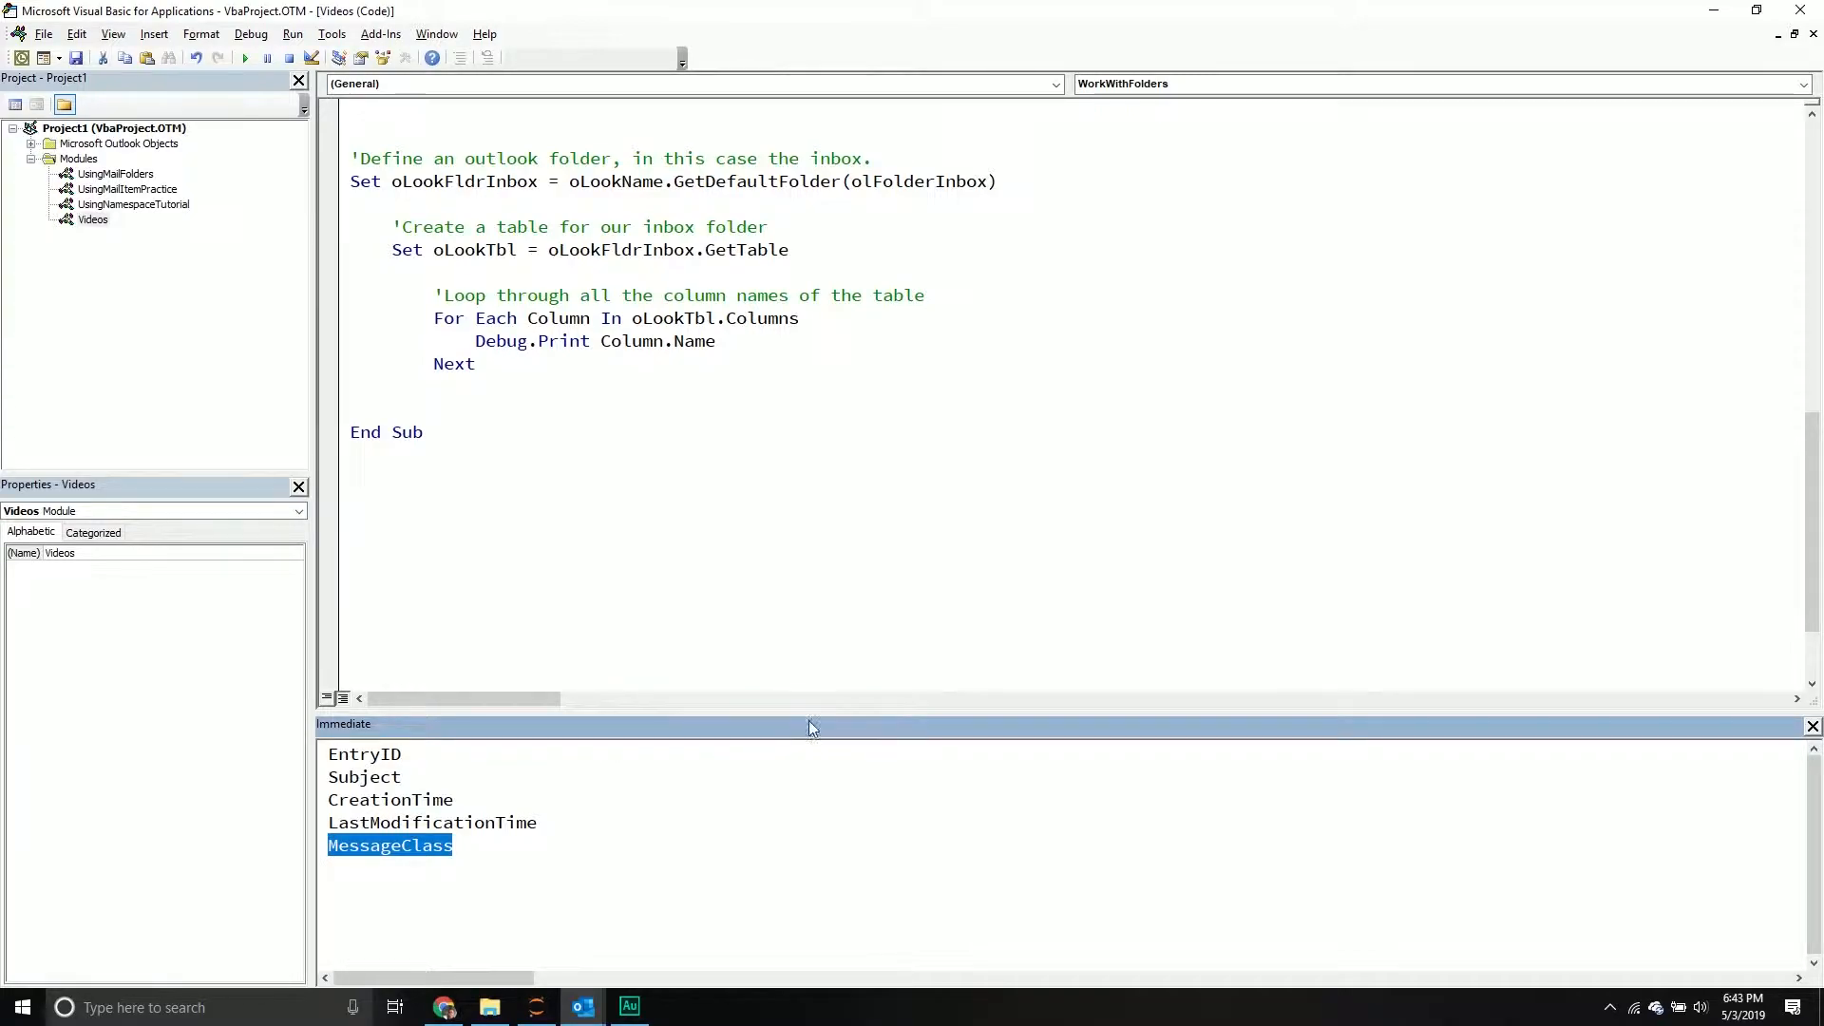
{"action": "left_click", "coordinate": [639, 357]}
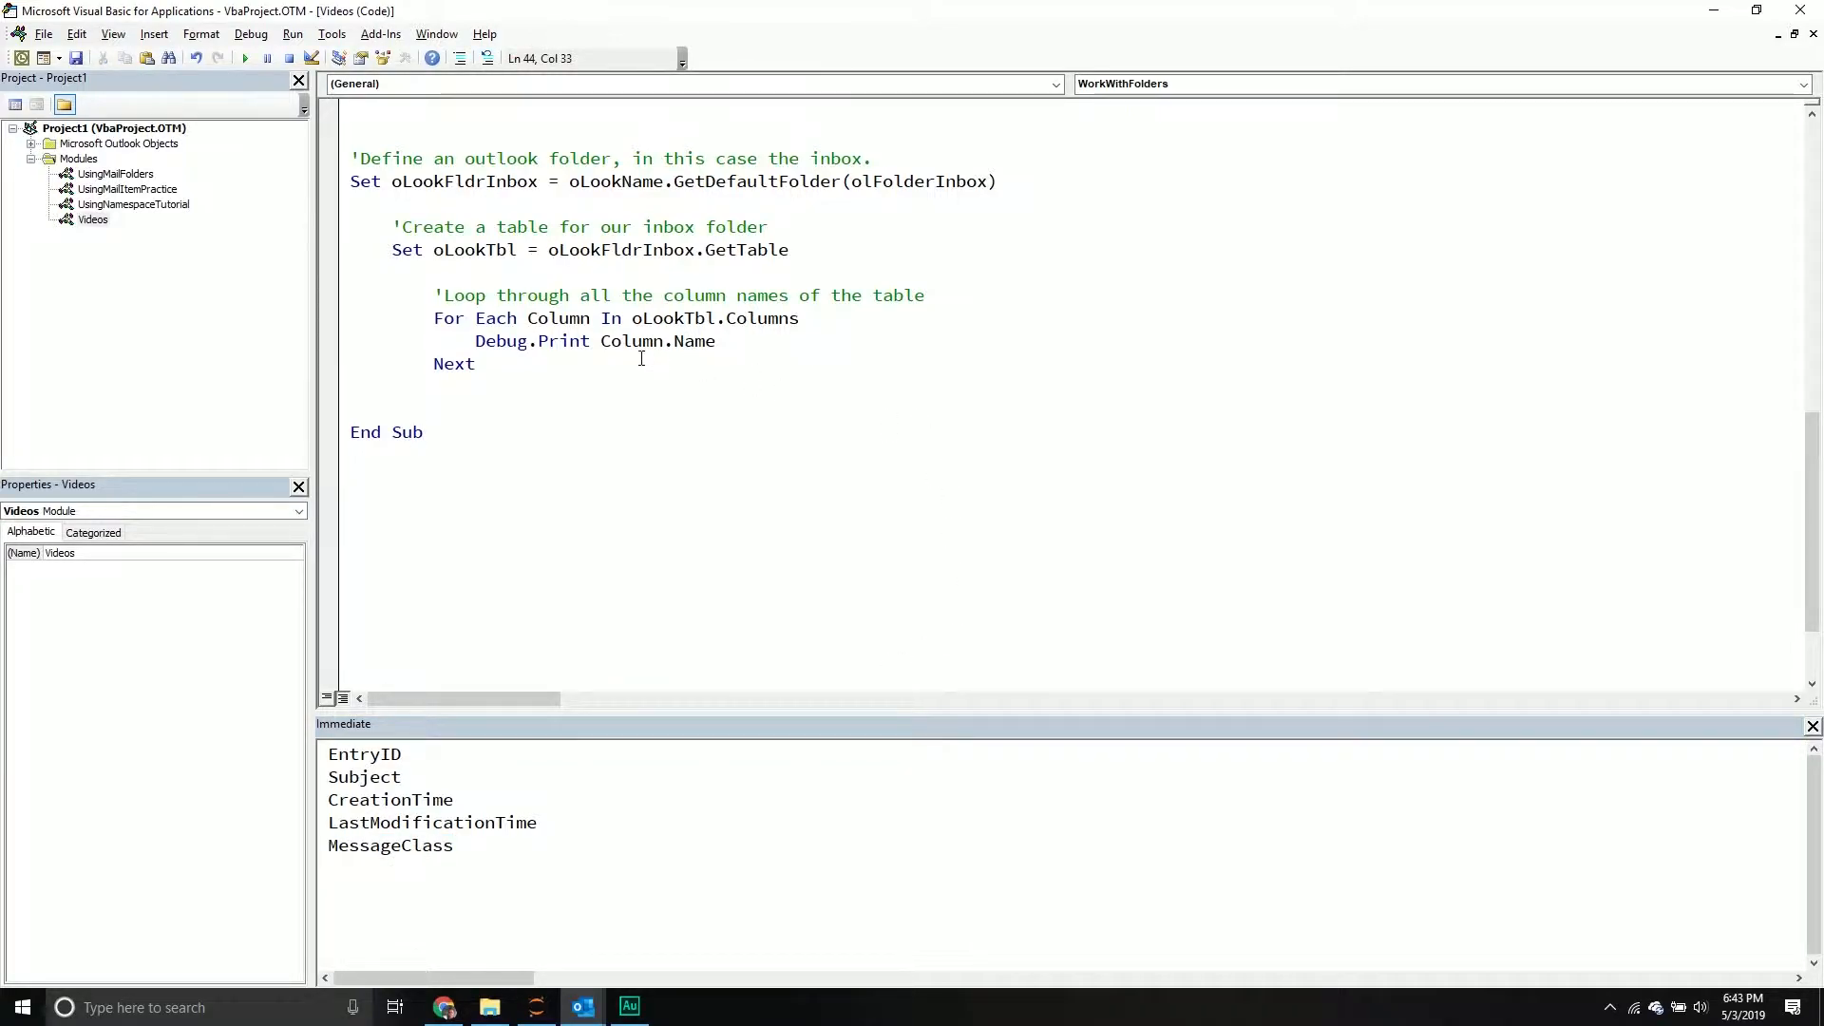
{"action": "mouse_move", "coordinate": [648, 361]}
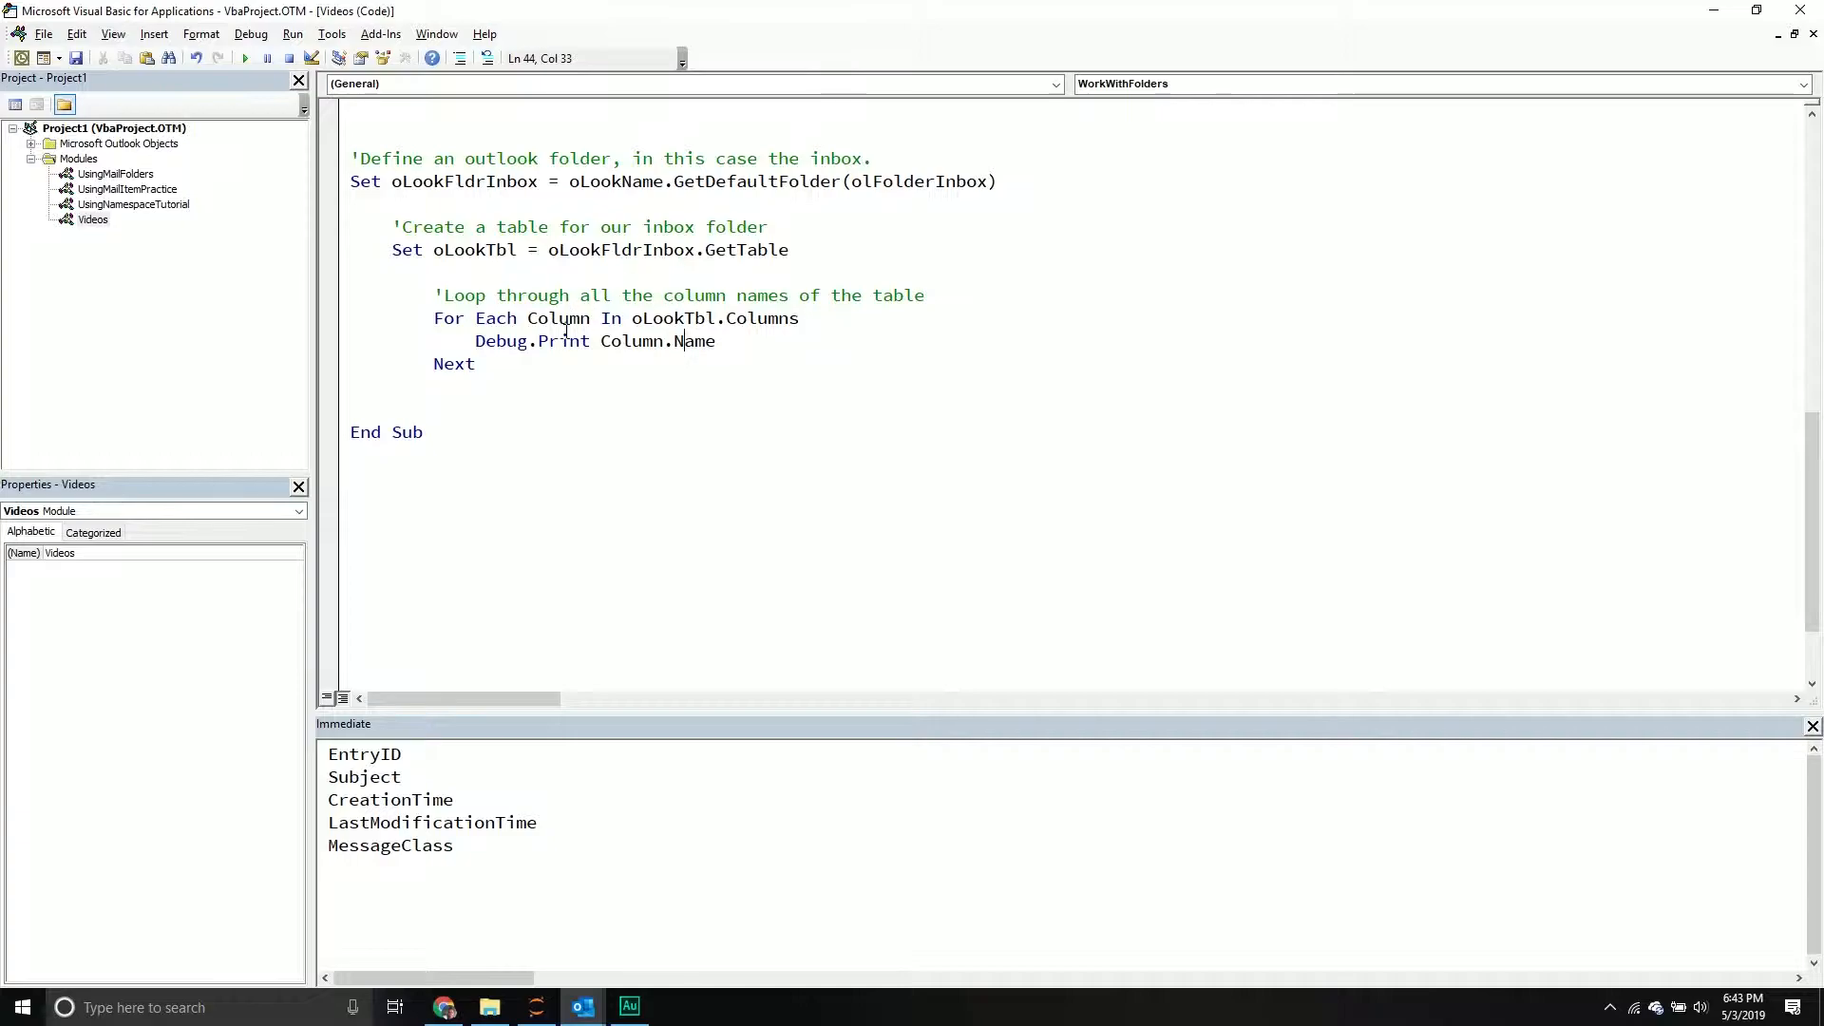
Add a Do Until oLookTbl.EndOfTable ... Loop block below the column loop.
{"action": "key", "text": "enter"}
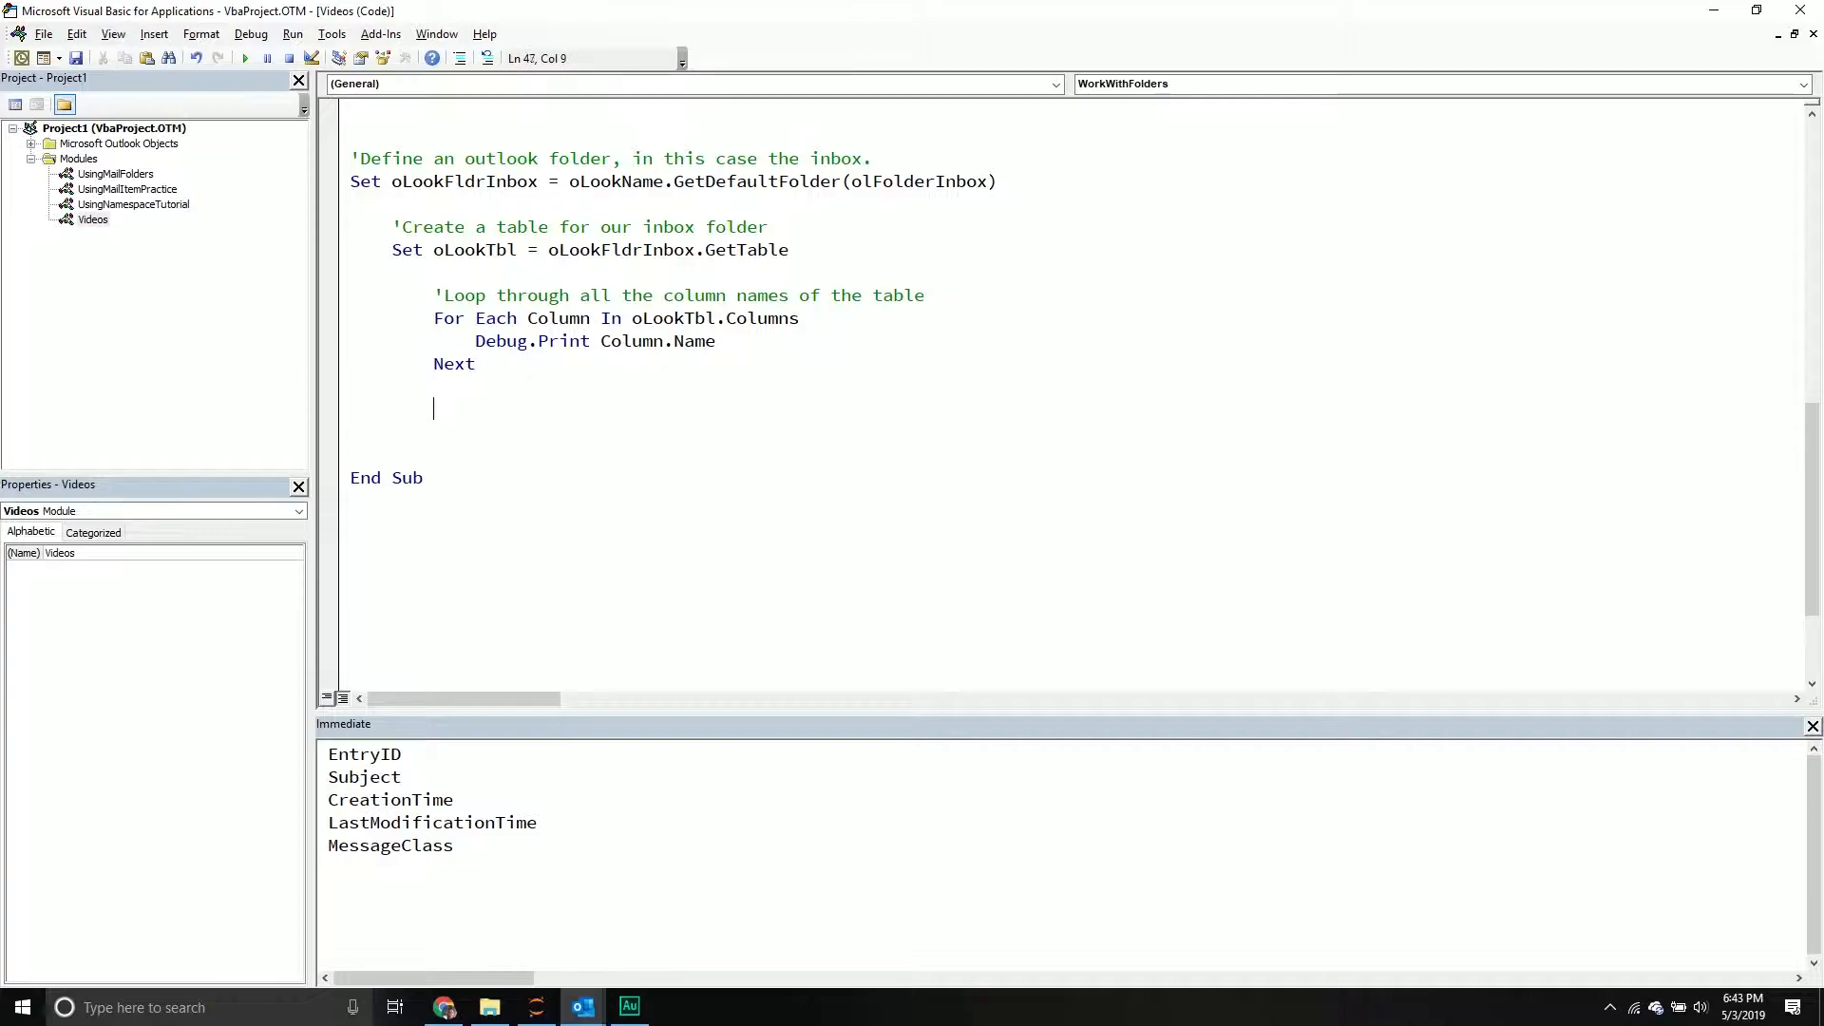
{"action": "type", "text": "Do Until (oL"}
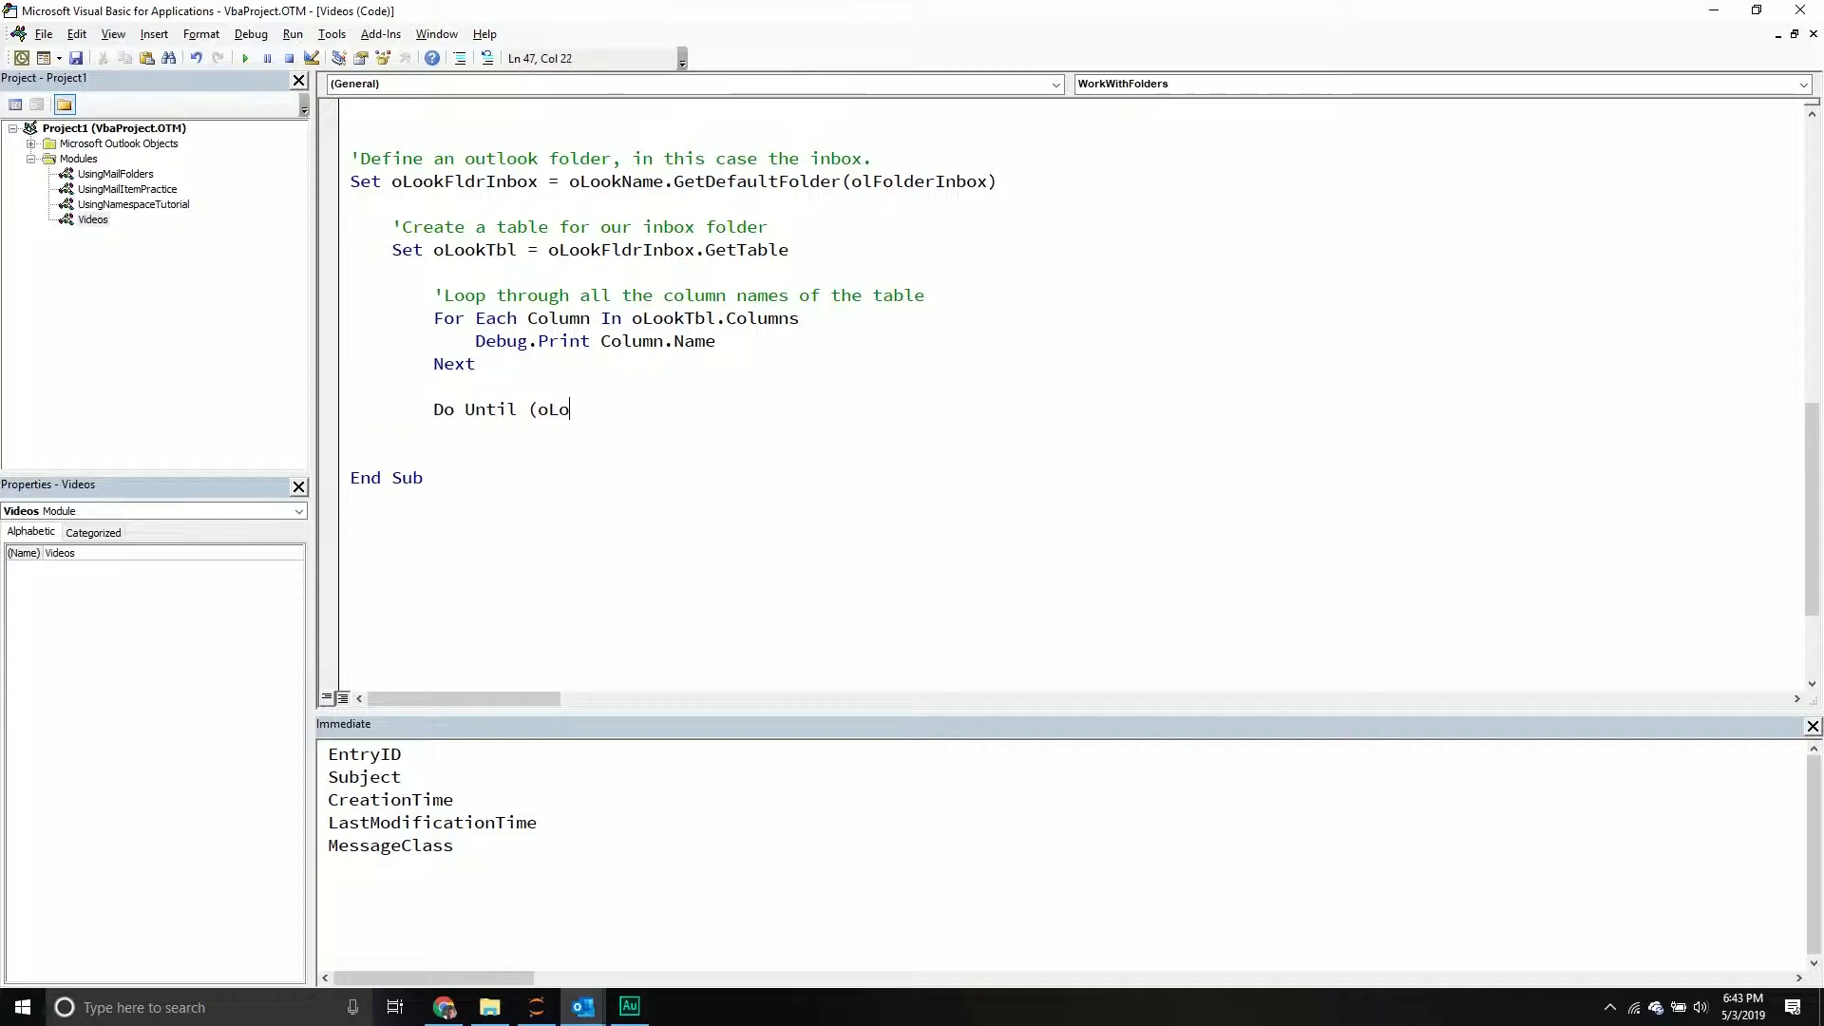
{"action": "type", "text": "okTbl.EndOfTable"}
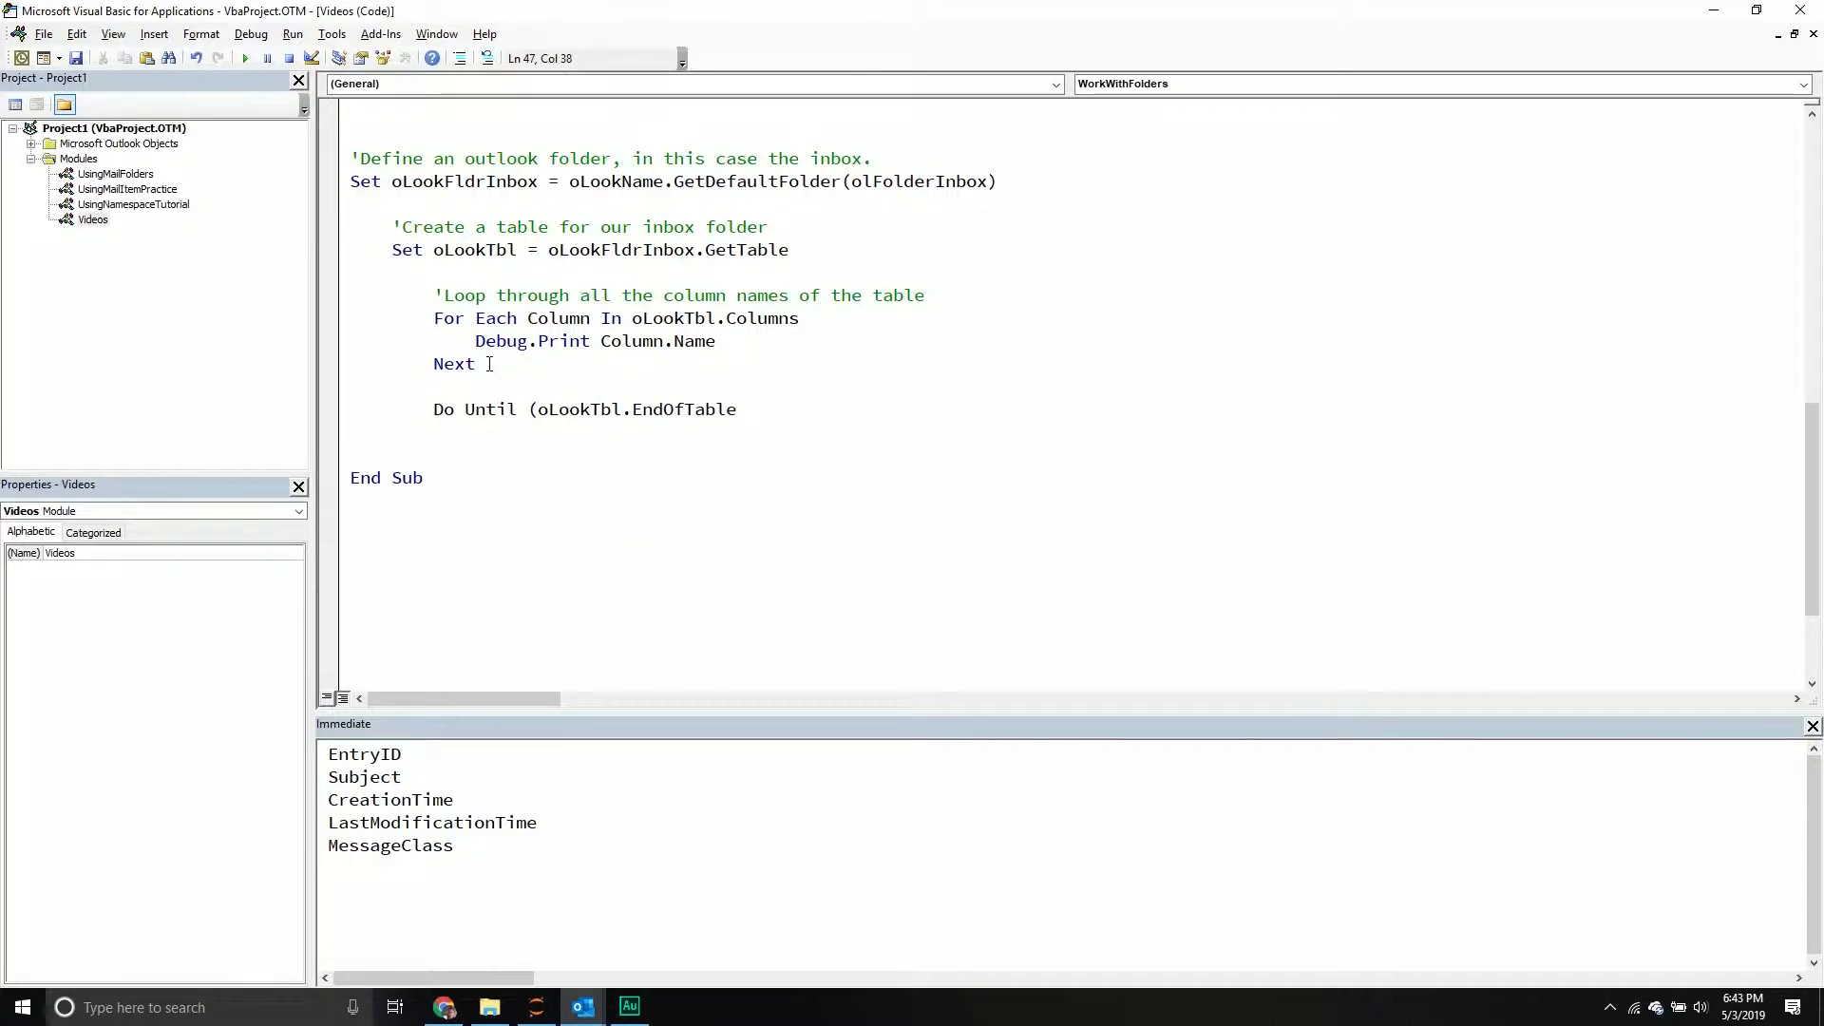
{"action": "type", "text": "Loop"}
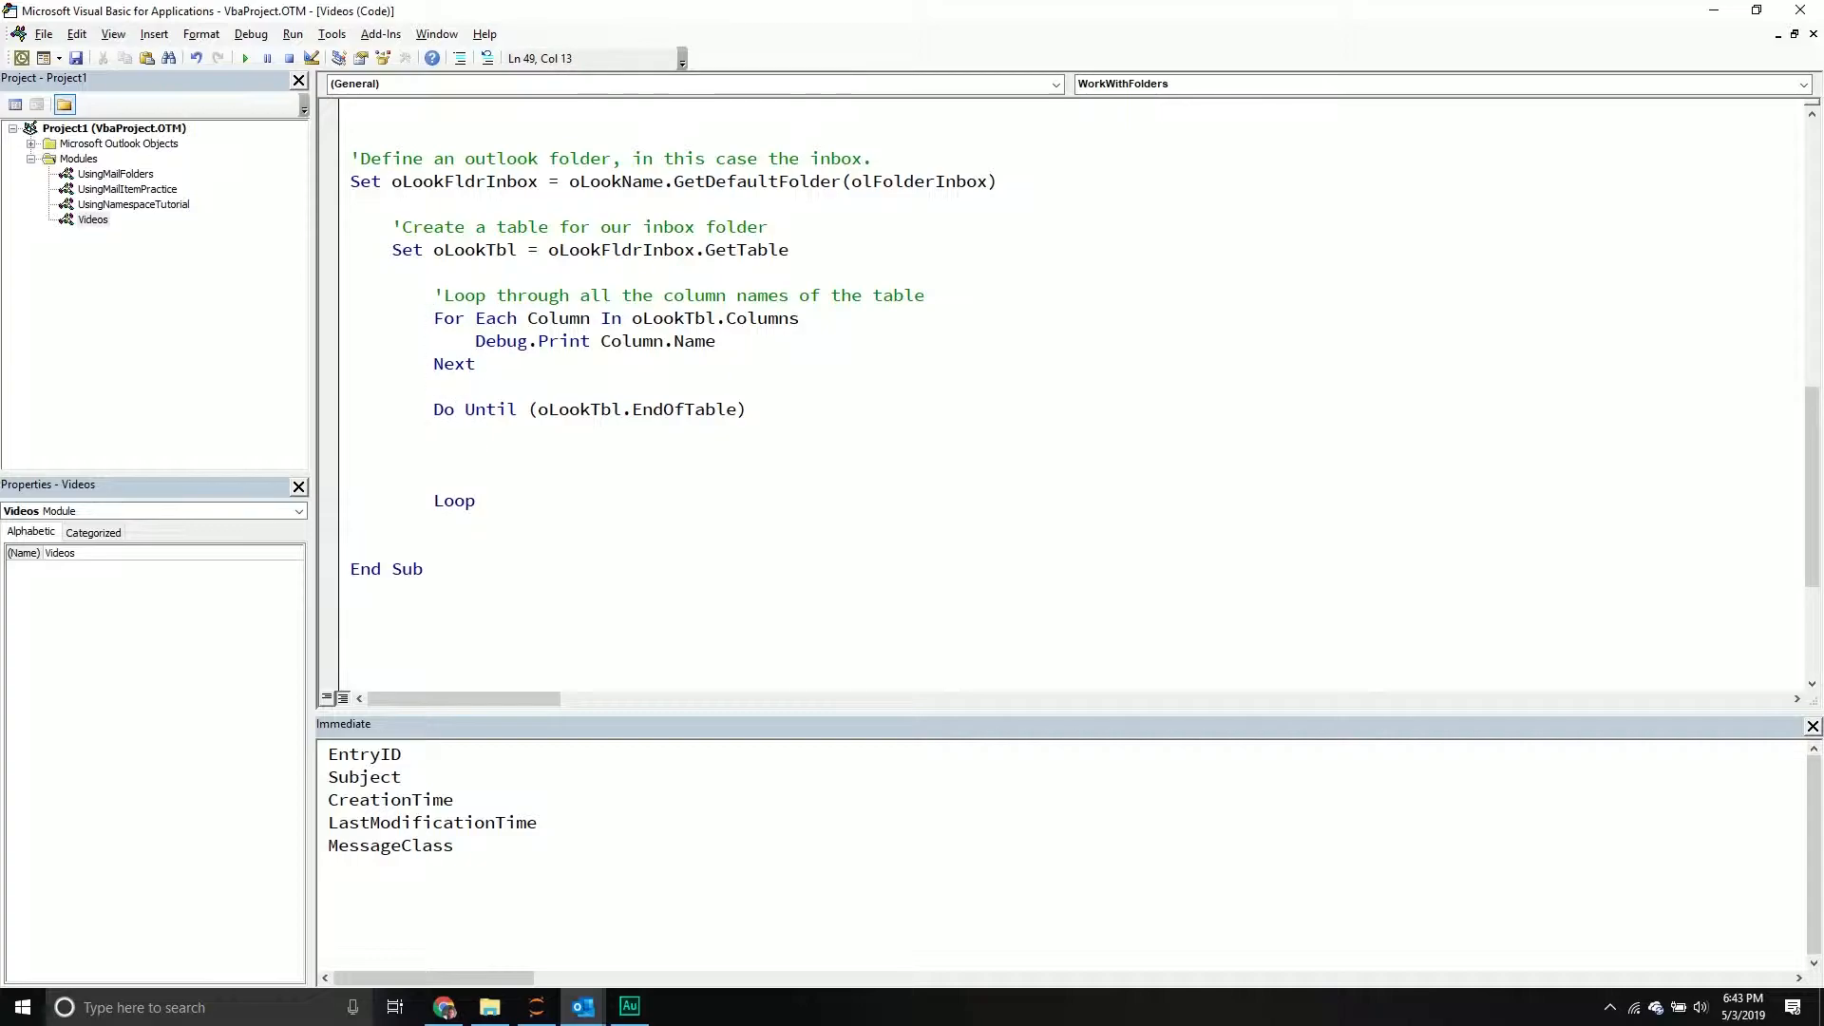
Inside the loop, add a 'Grab the row' comment, Set oRow = oLookTbl.GetNextRow(), and a 'Print the' comment.
{"action": "type", "text": "'Grab th"}
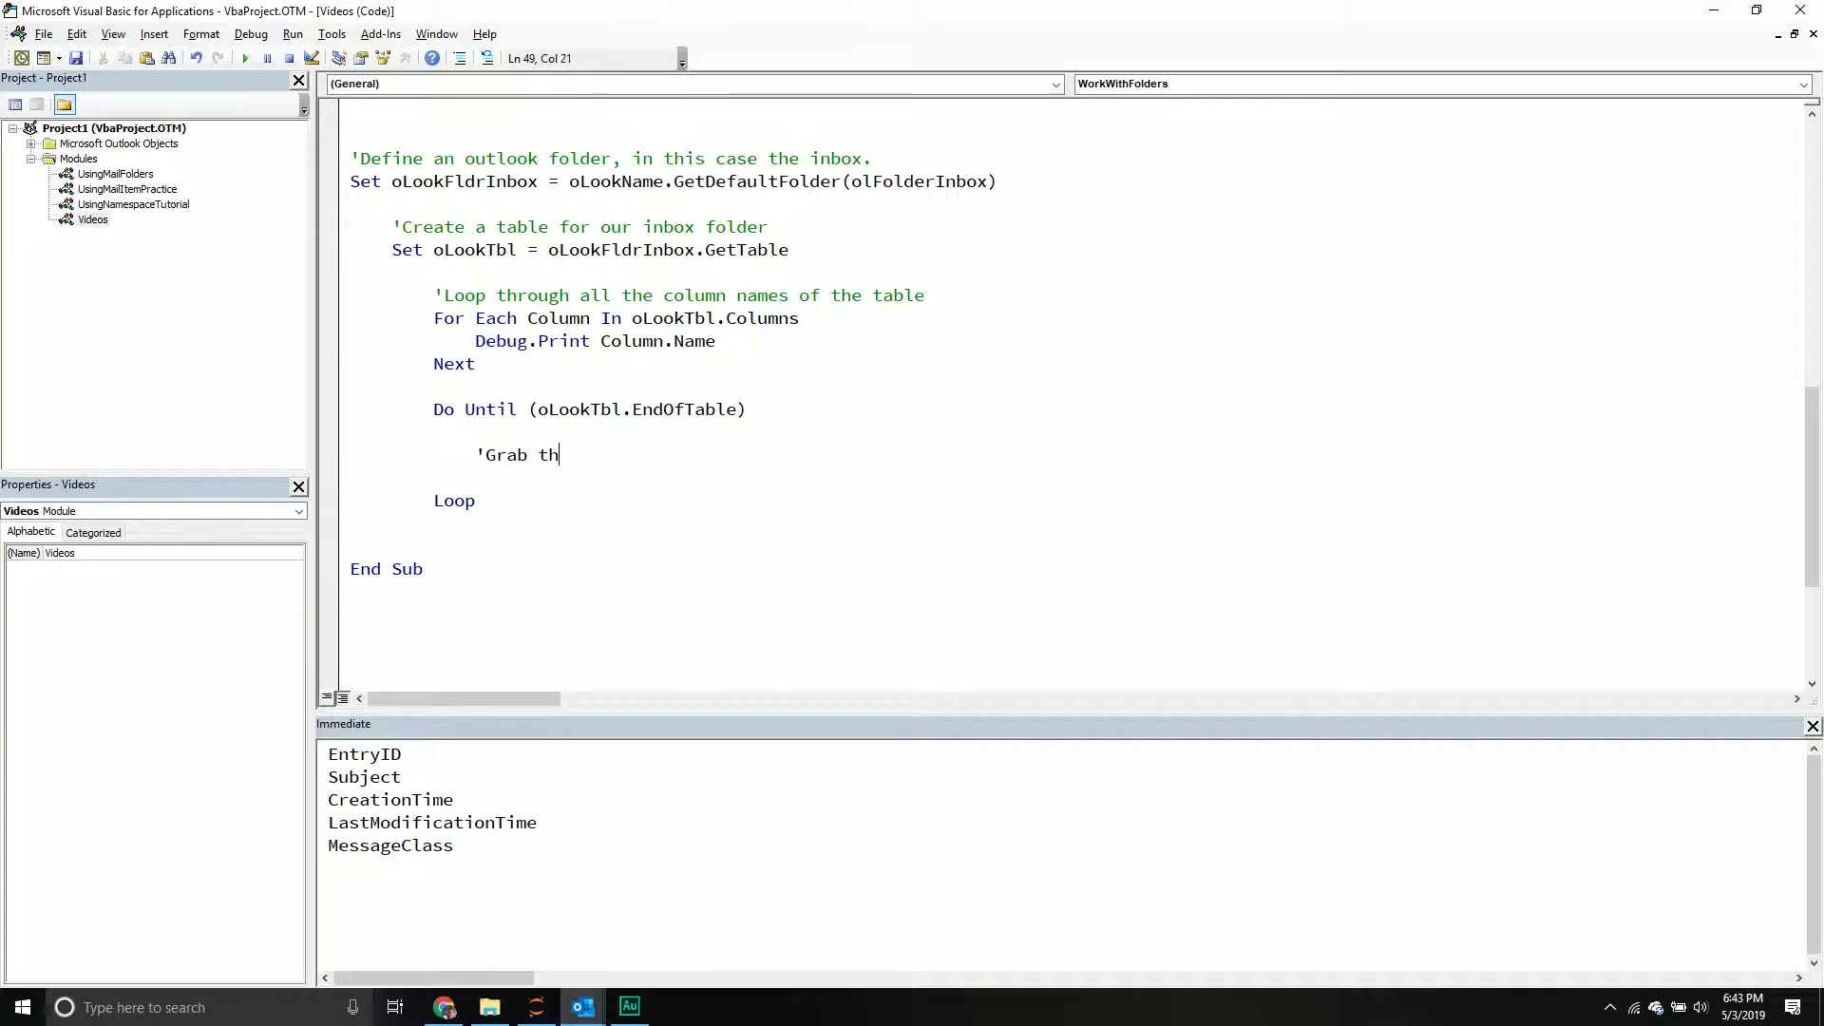
{"action": "type", "text": "e row from the table"}
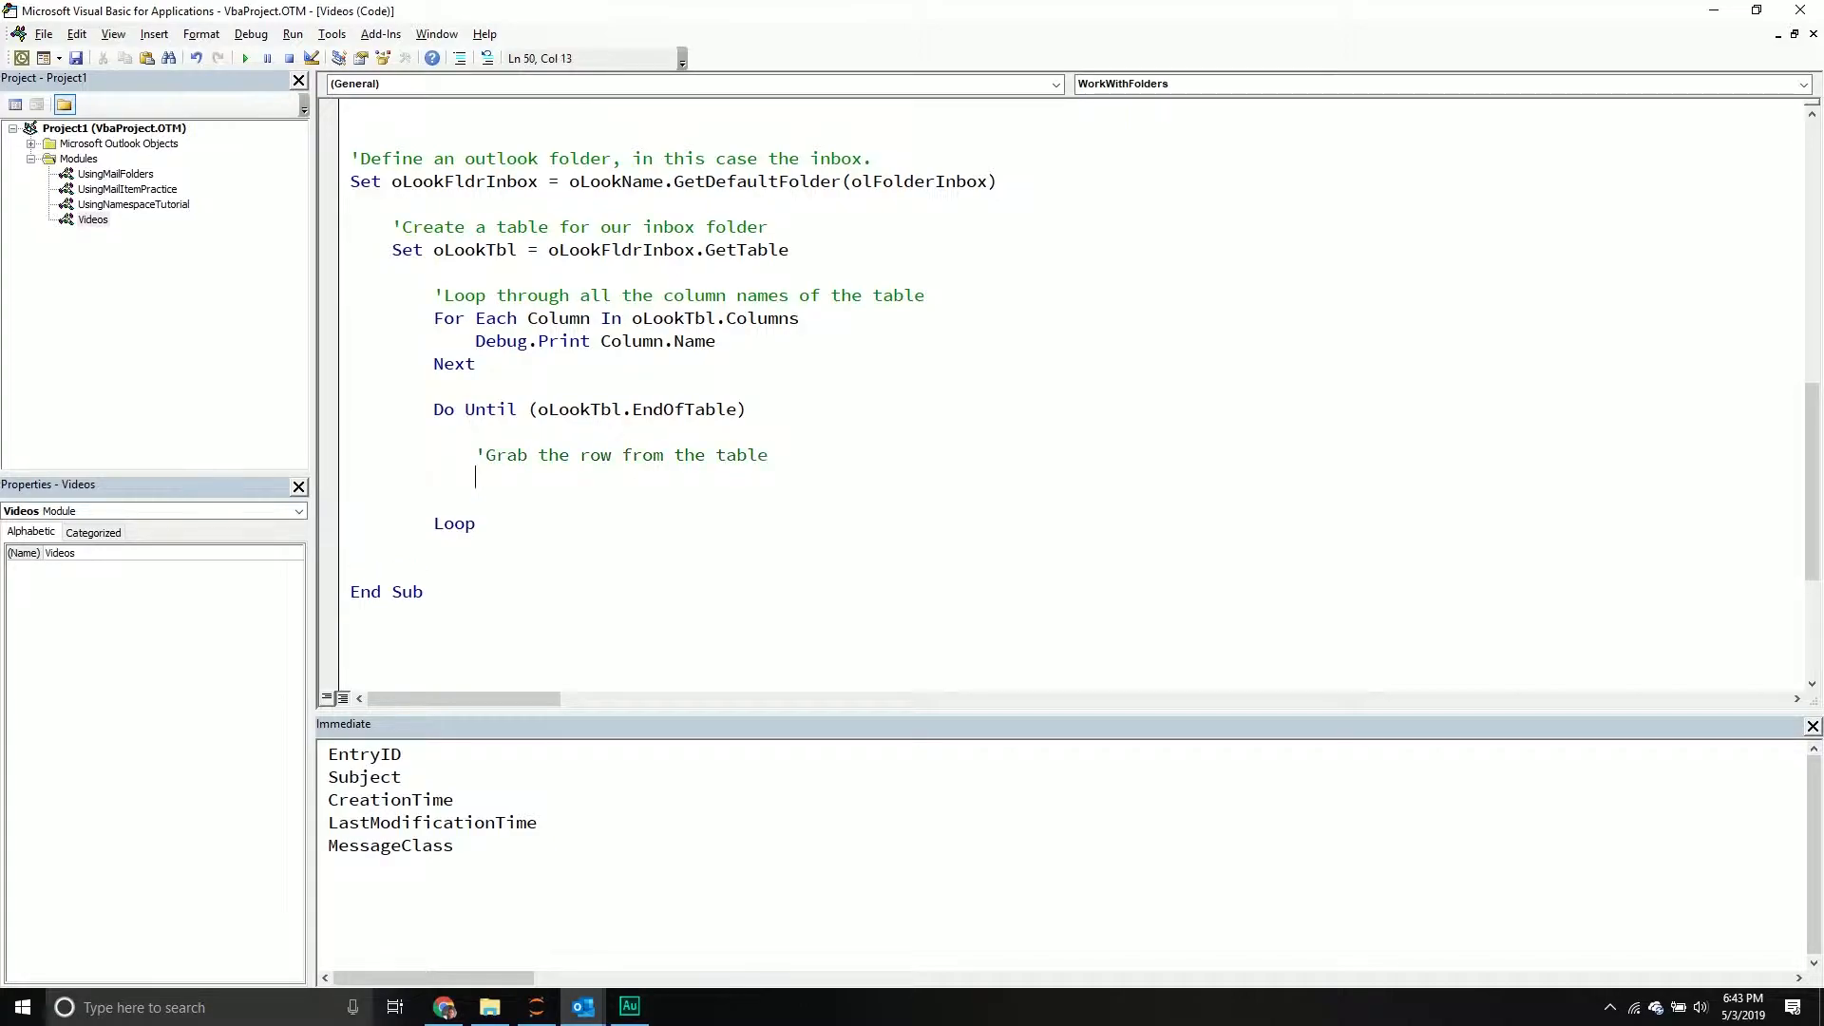
{"action": "type", "text": "Set oRo"}
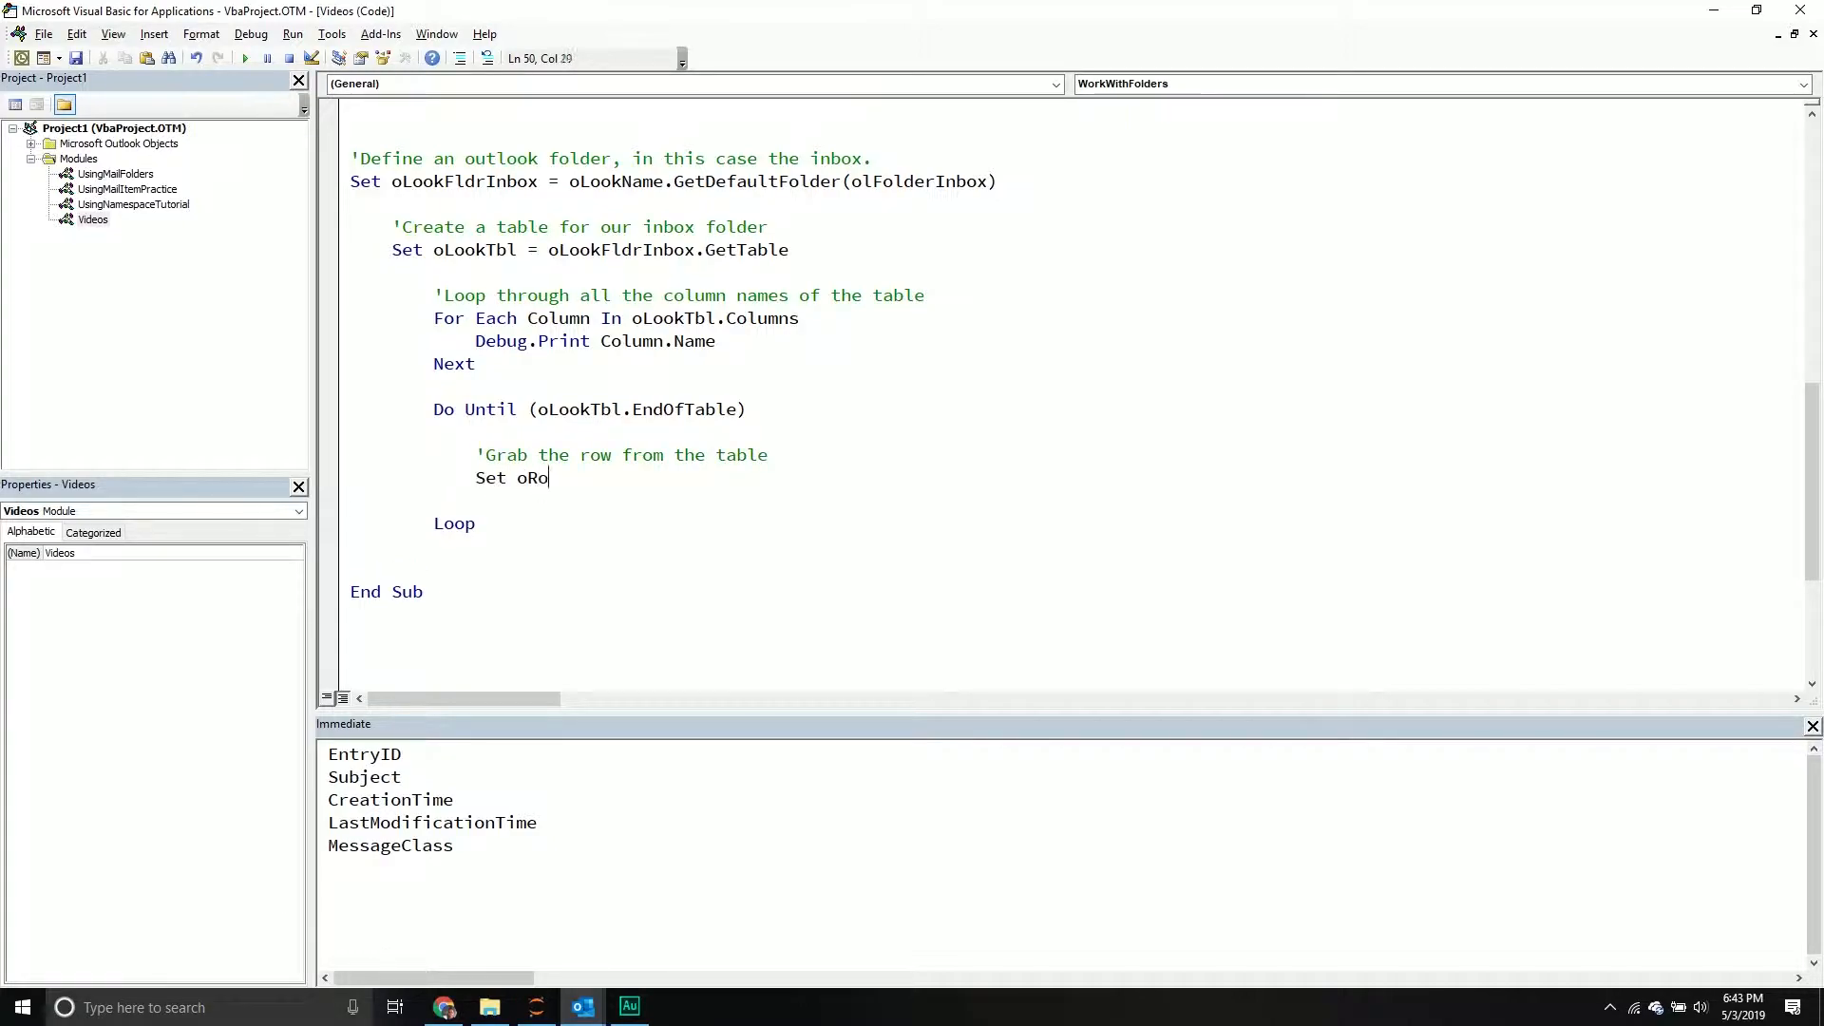
{"action": "type", "text": "w = oLook"}
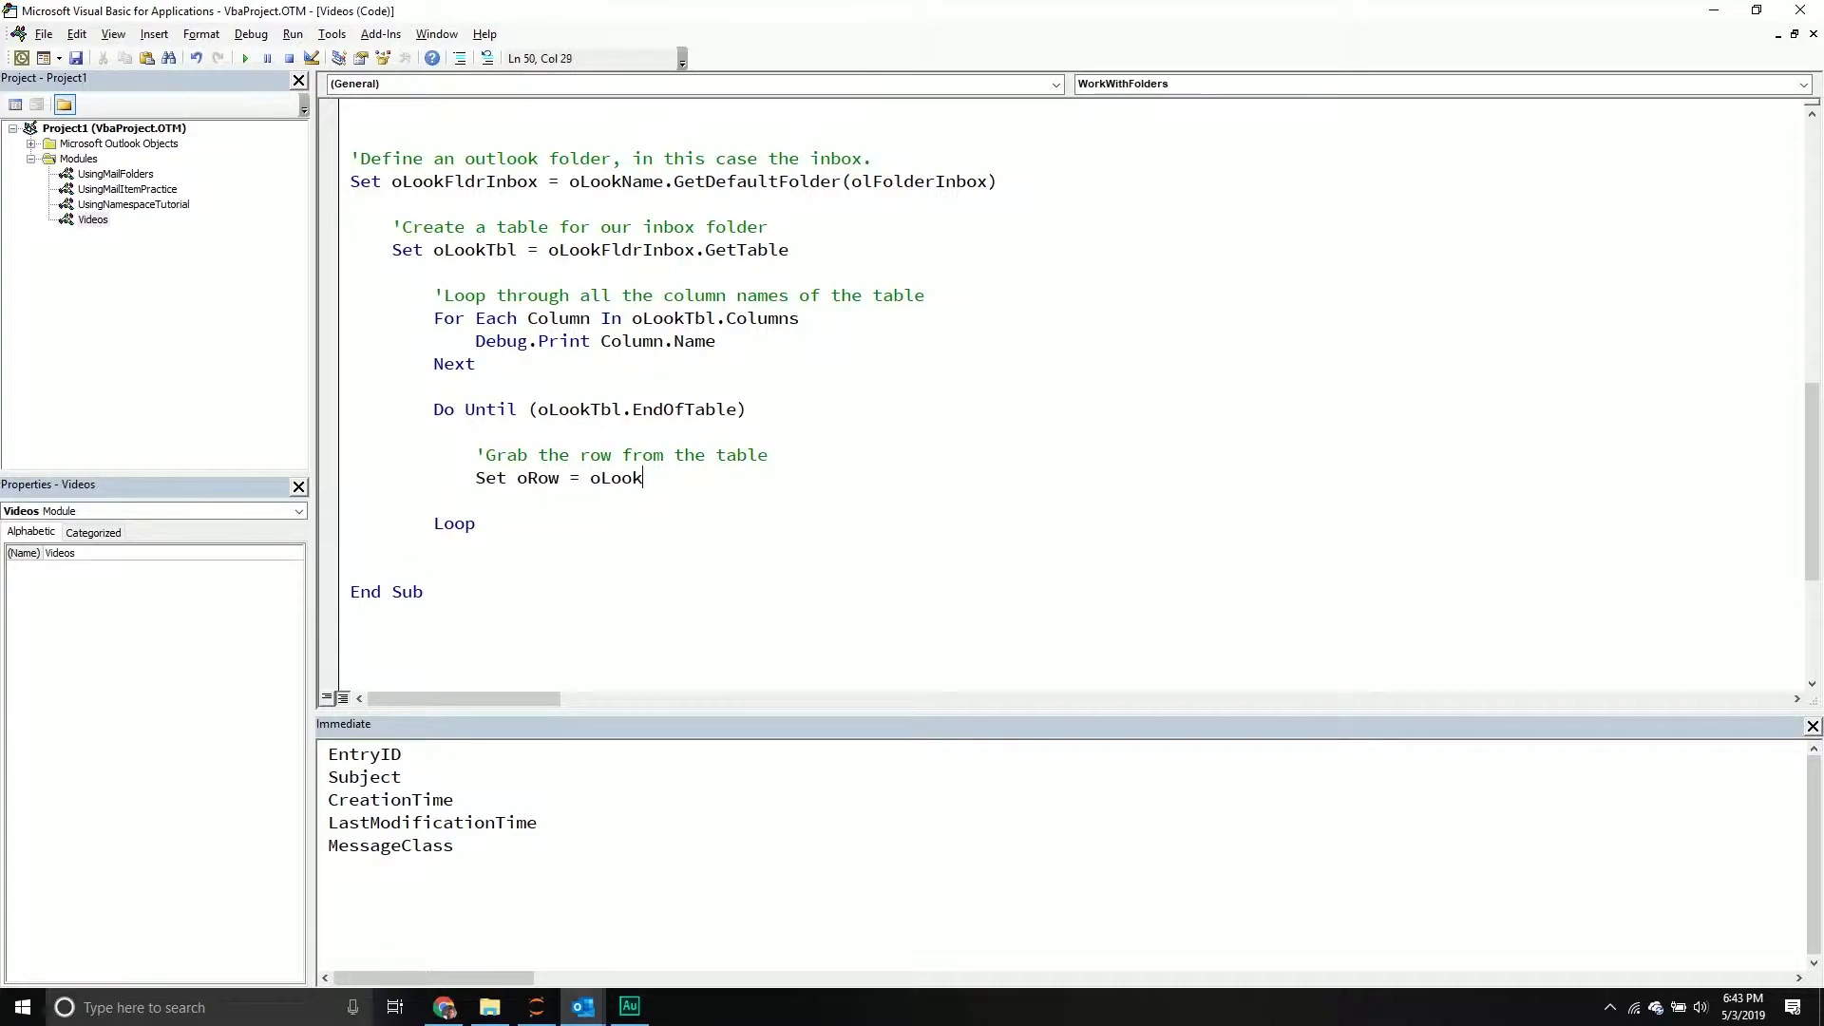
{"action": "type", "text": "Tbl.GetNextRow("}
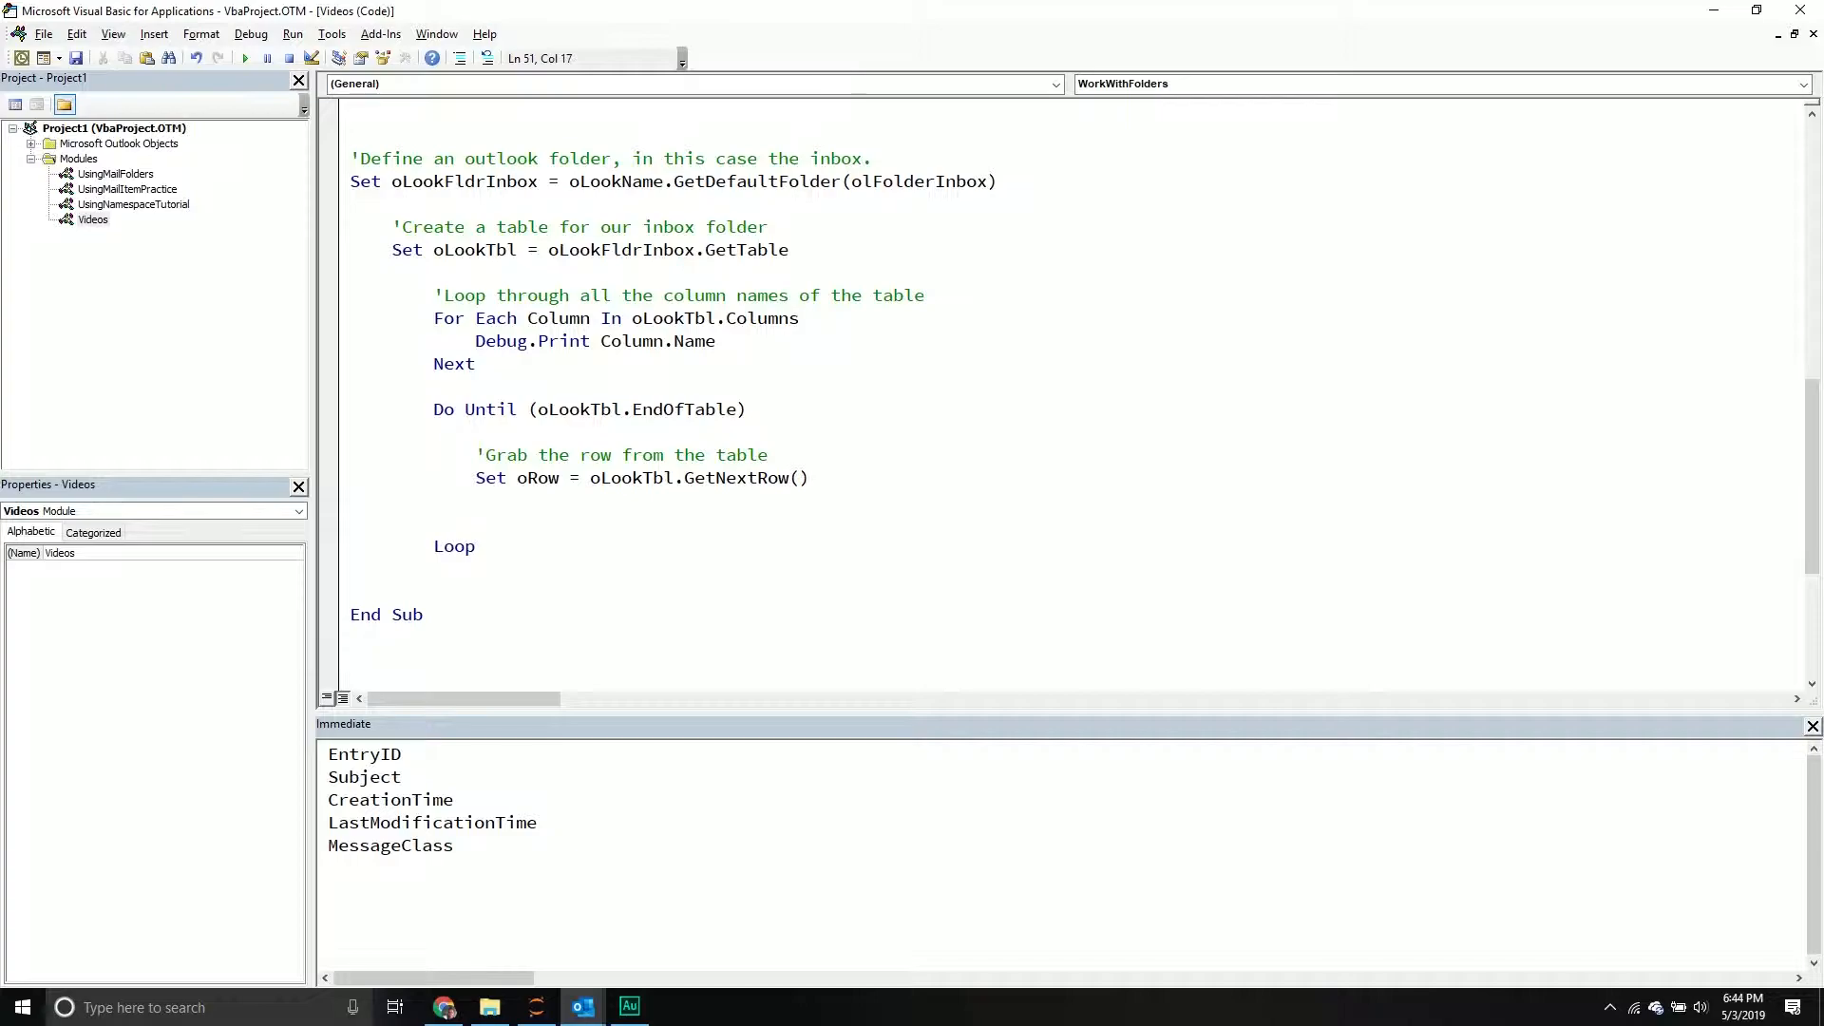
{"action": "type", "text": "'Print the details"}
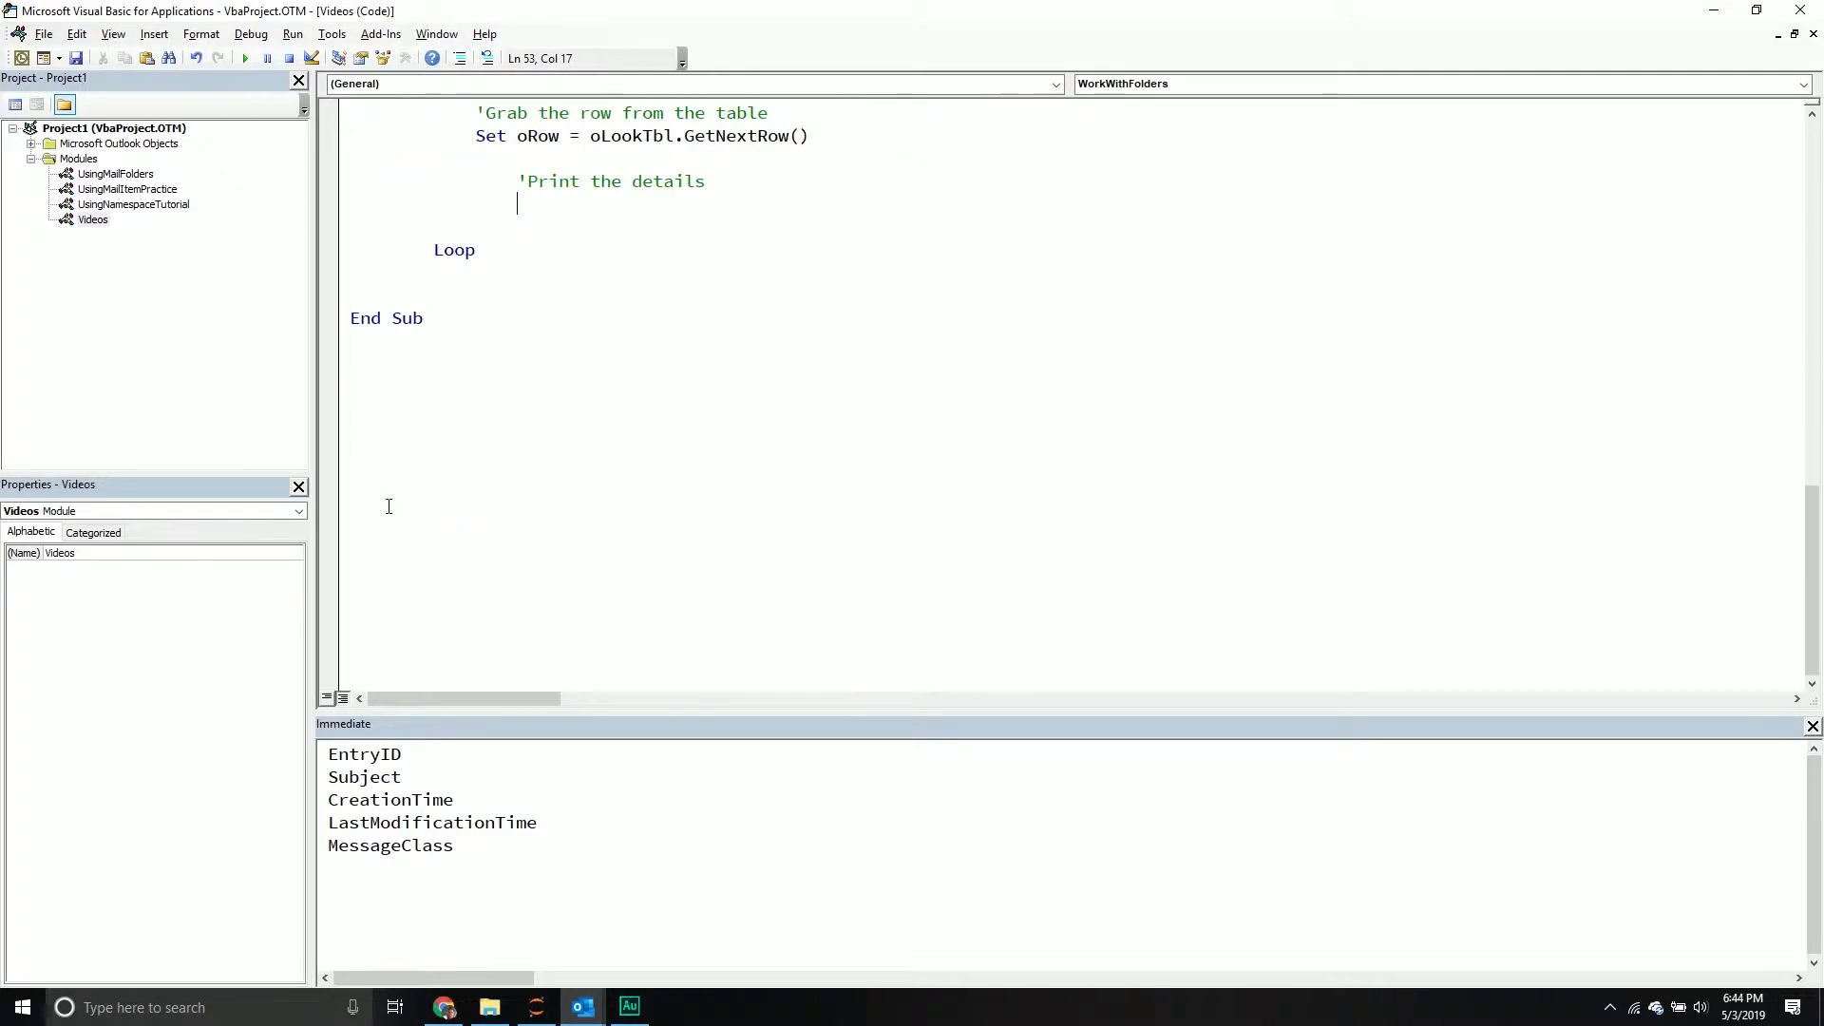
Type Debug.Print oRow("Subject") inside the loop and duplicate the line.
{"action": "type", "text": "DEbugf"}
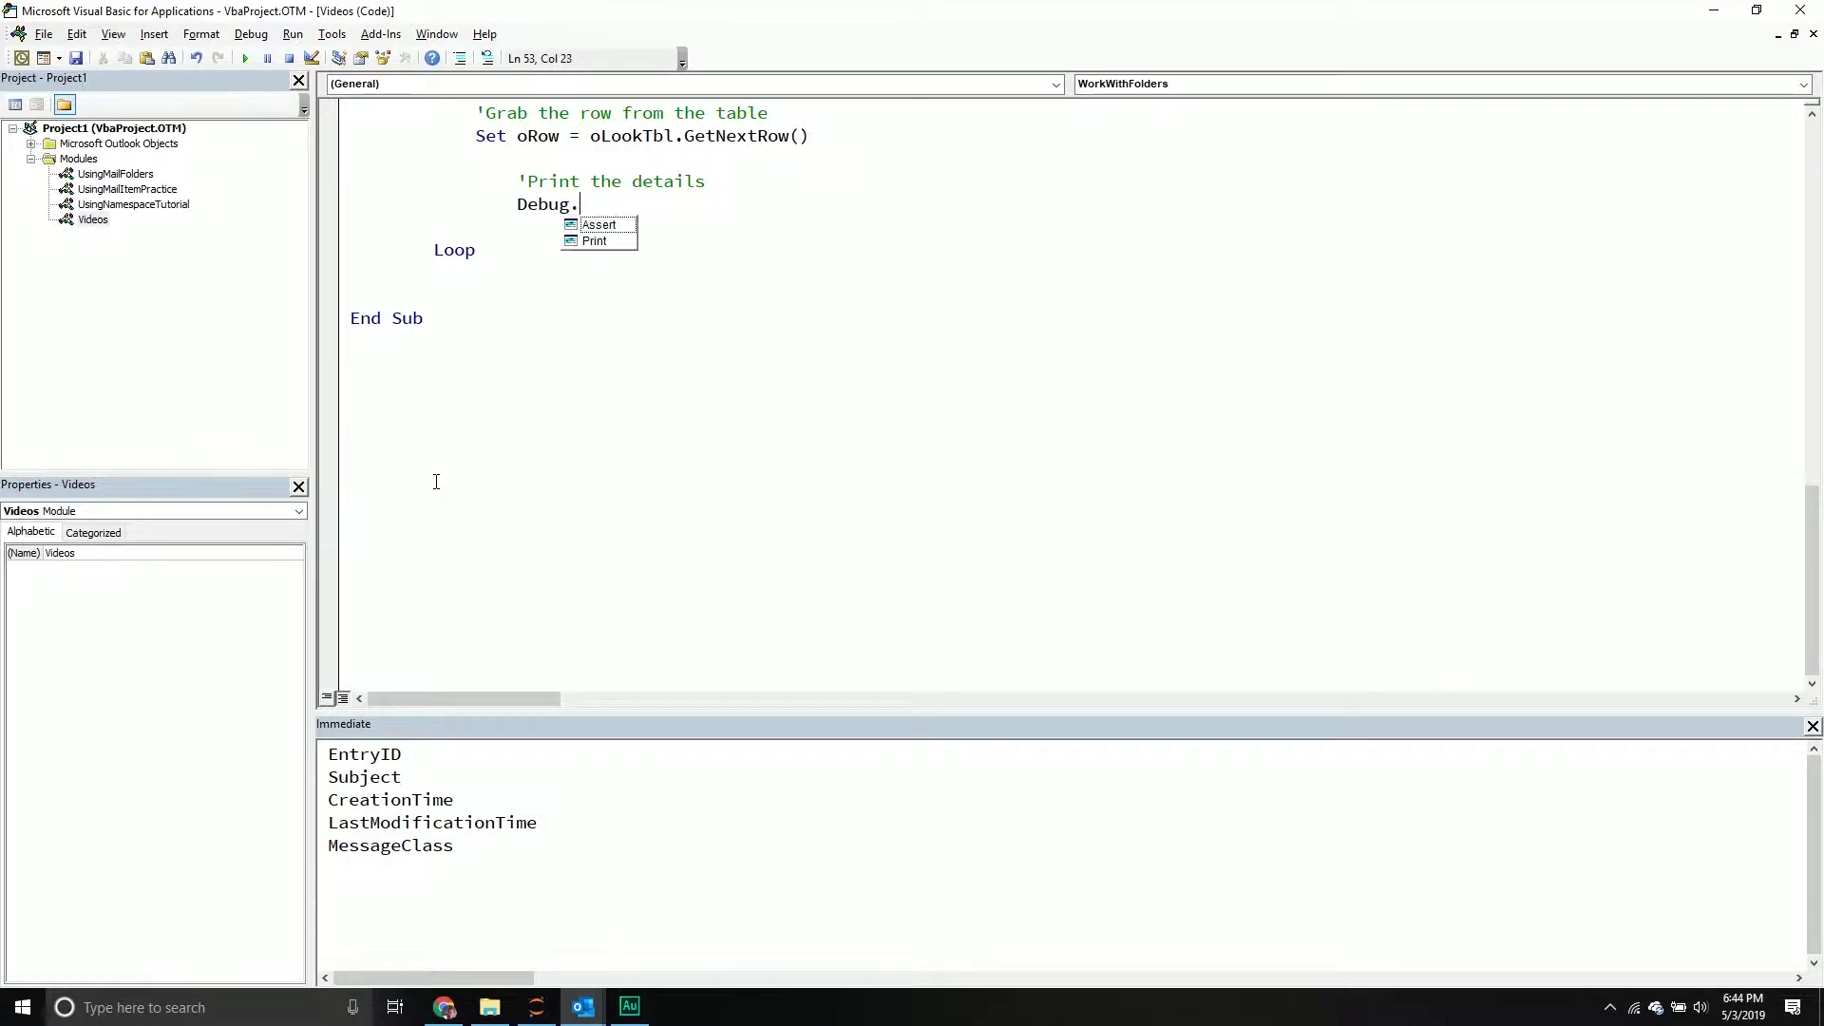
{"action": "type", "text": "Print oRow"}
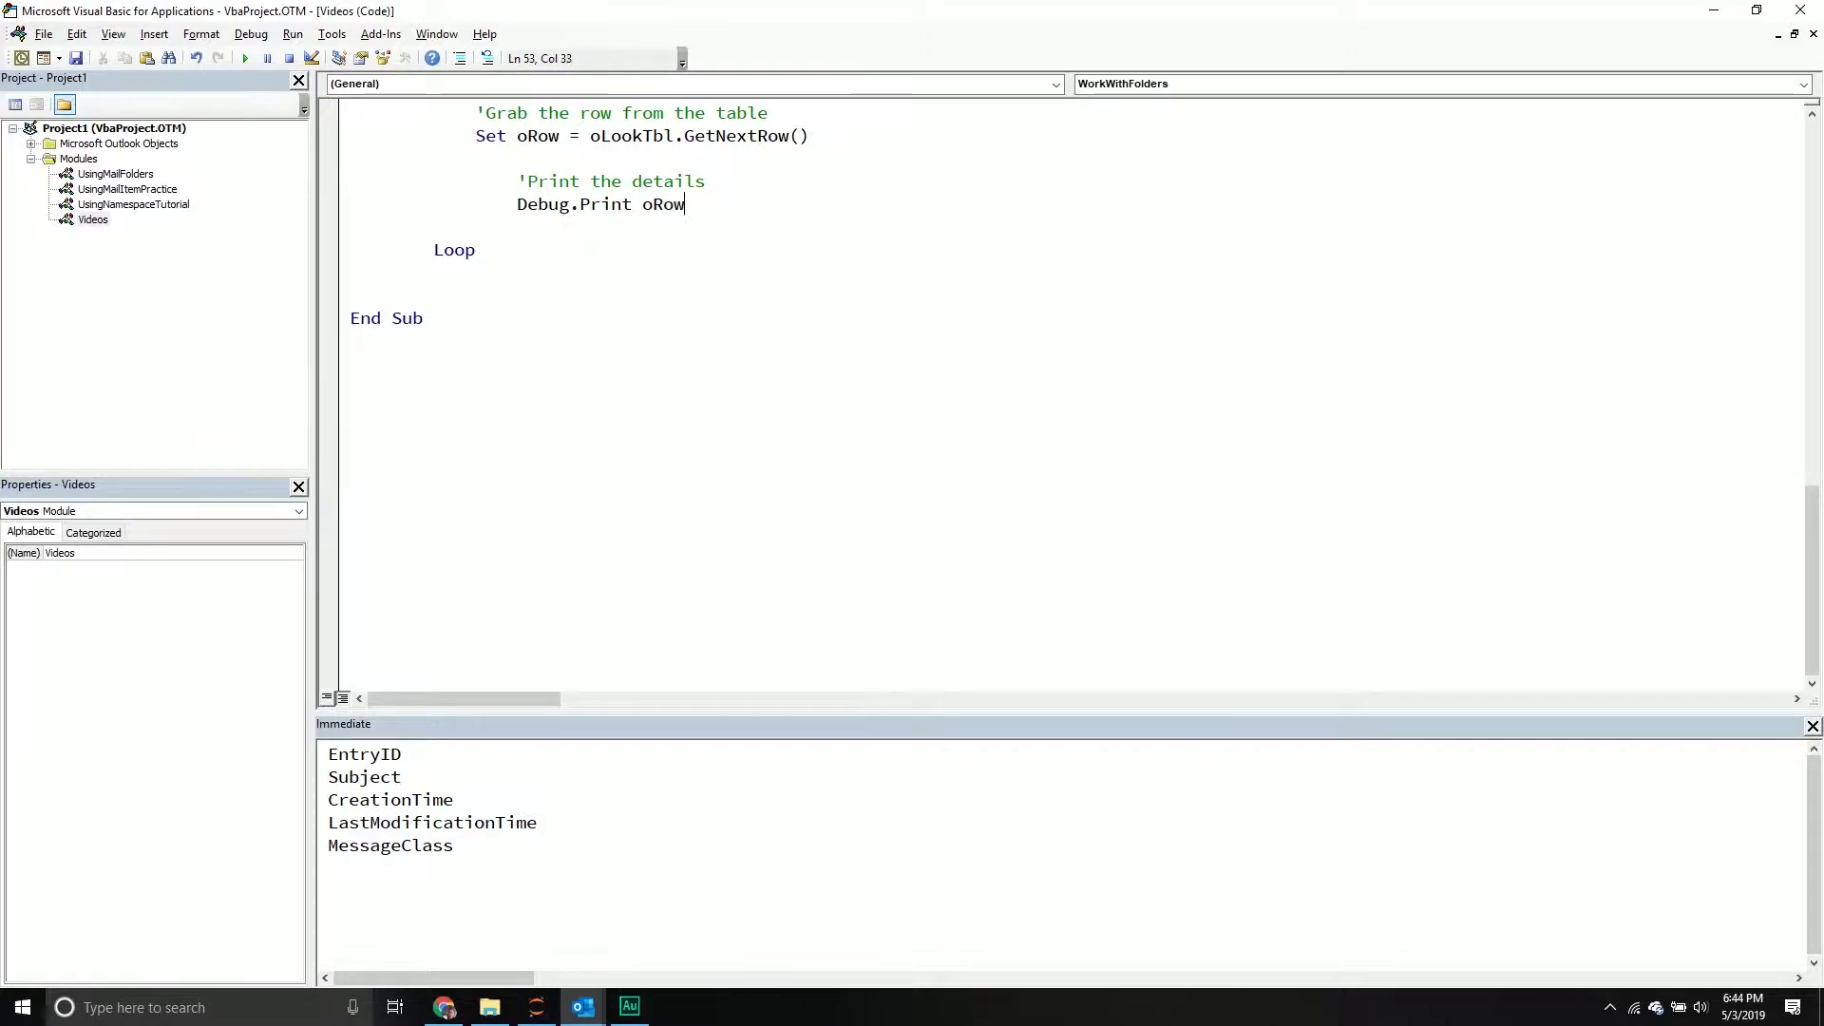
{"action": "type", "text": "(\"Subj"}
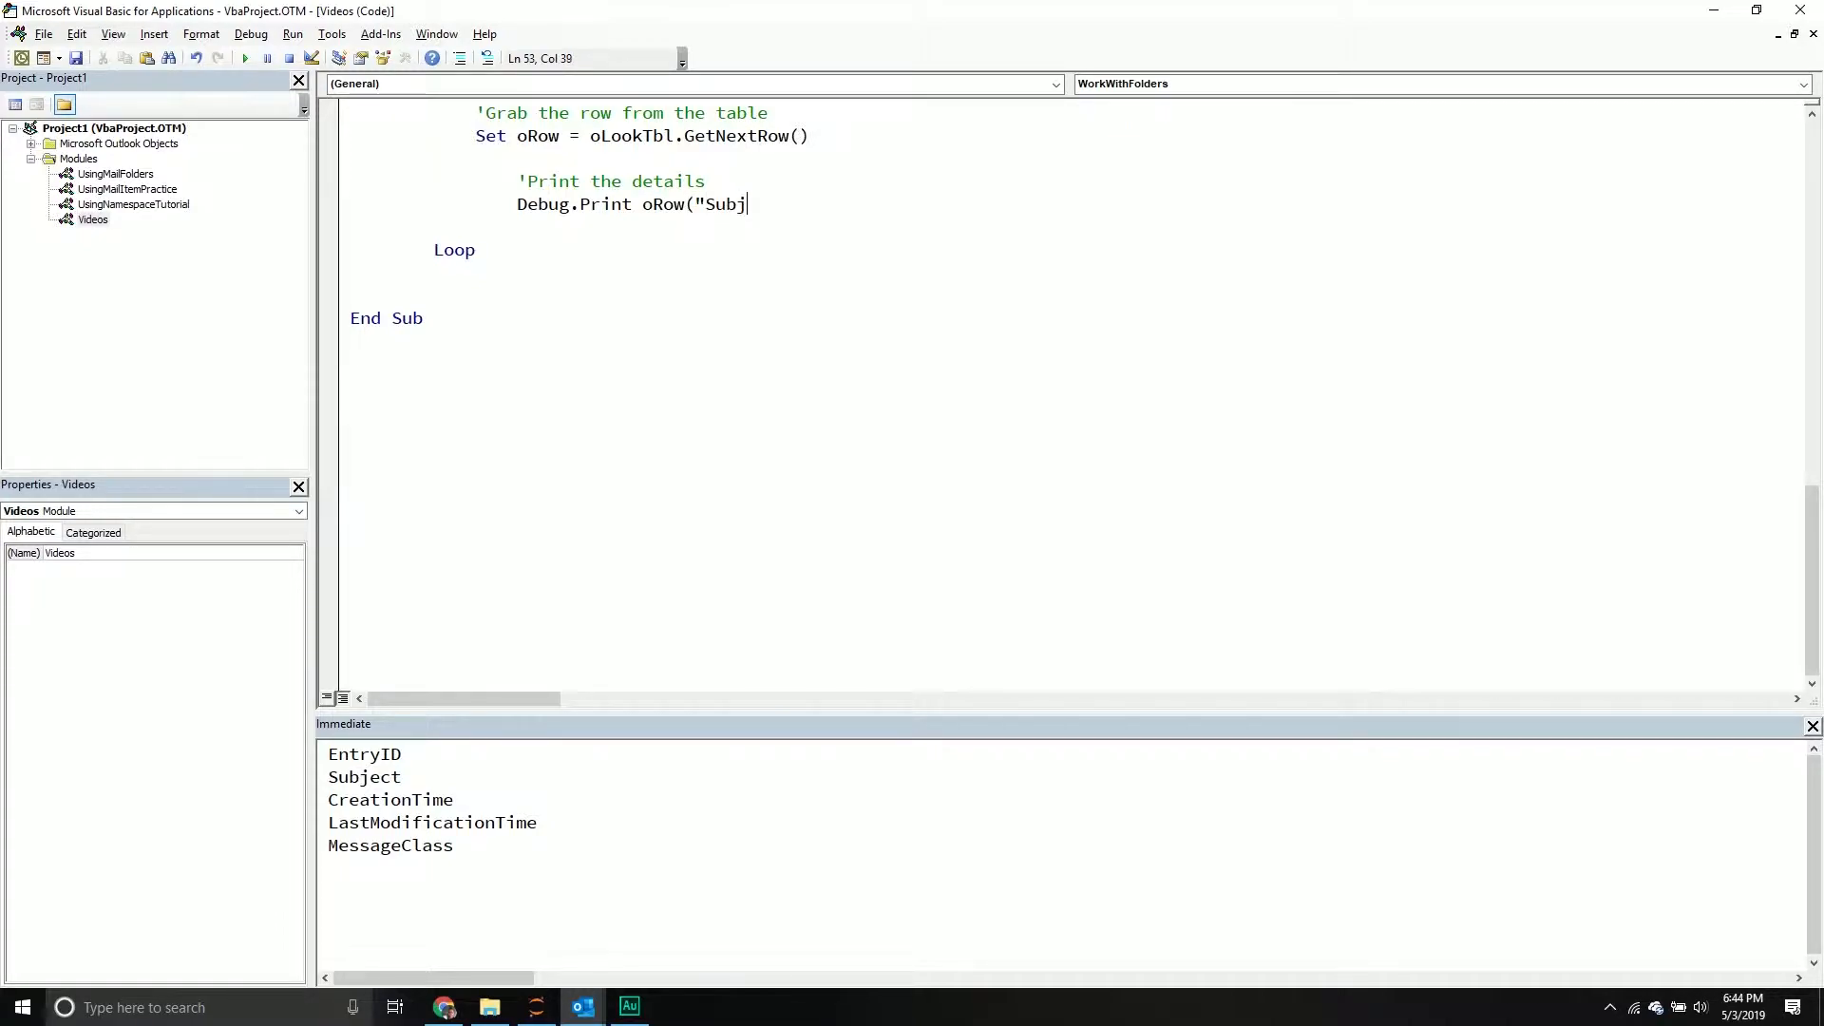
{"action": "type", "text": "ect\"("}
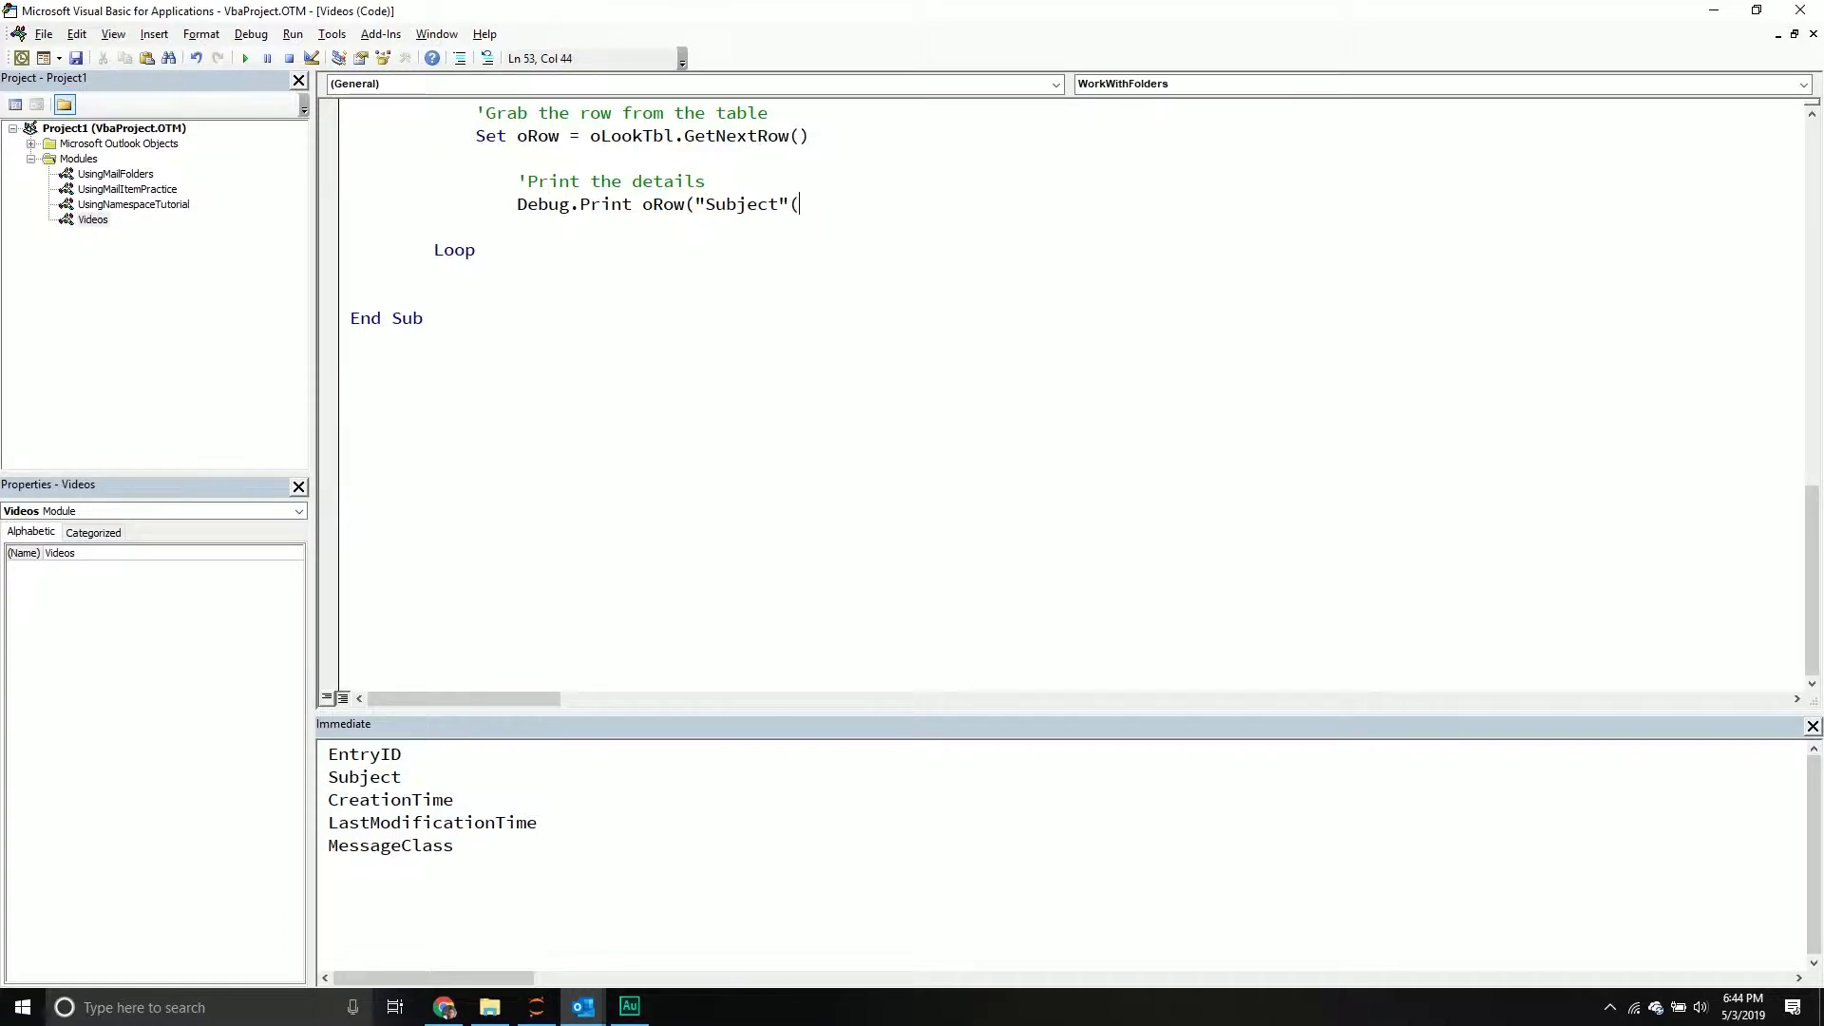
{"action": "type", "text": ")"}
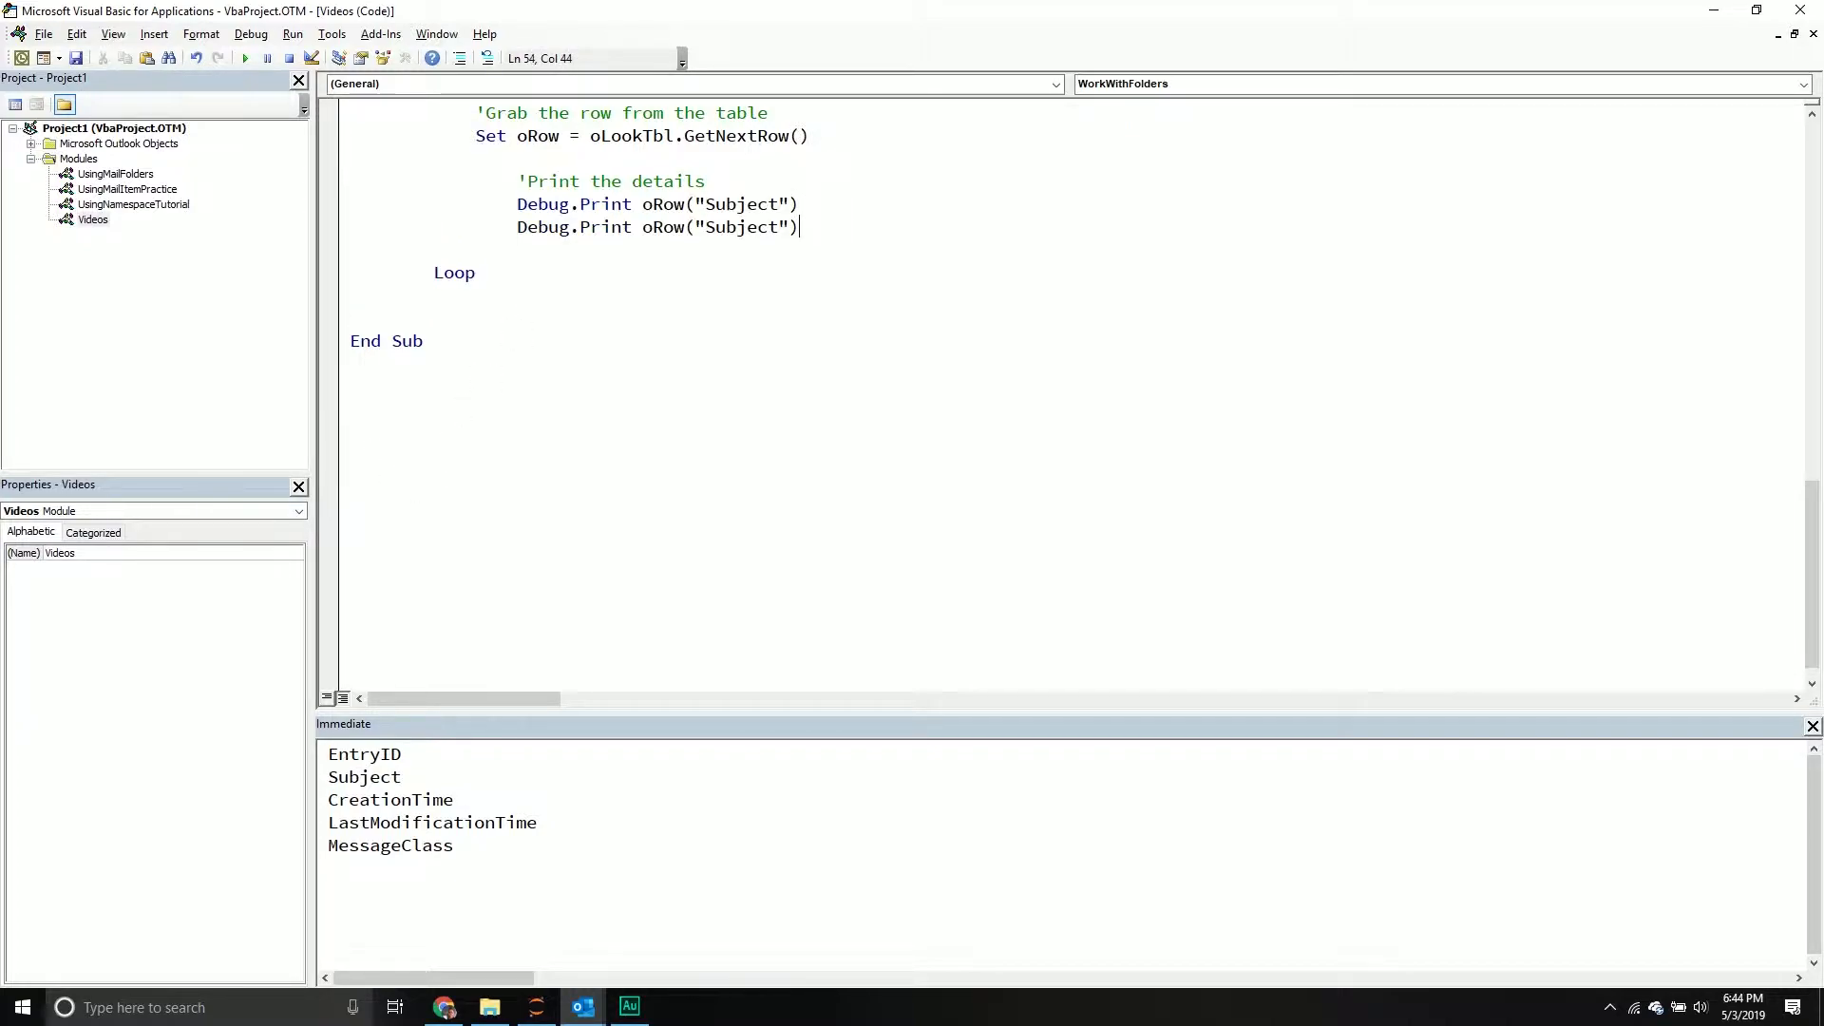
{"action": "key", "text": "Return"}
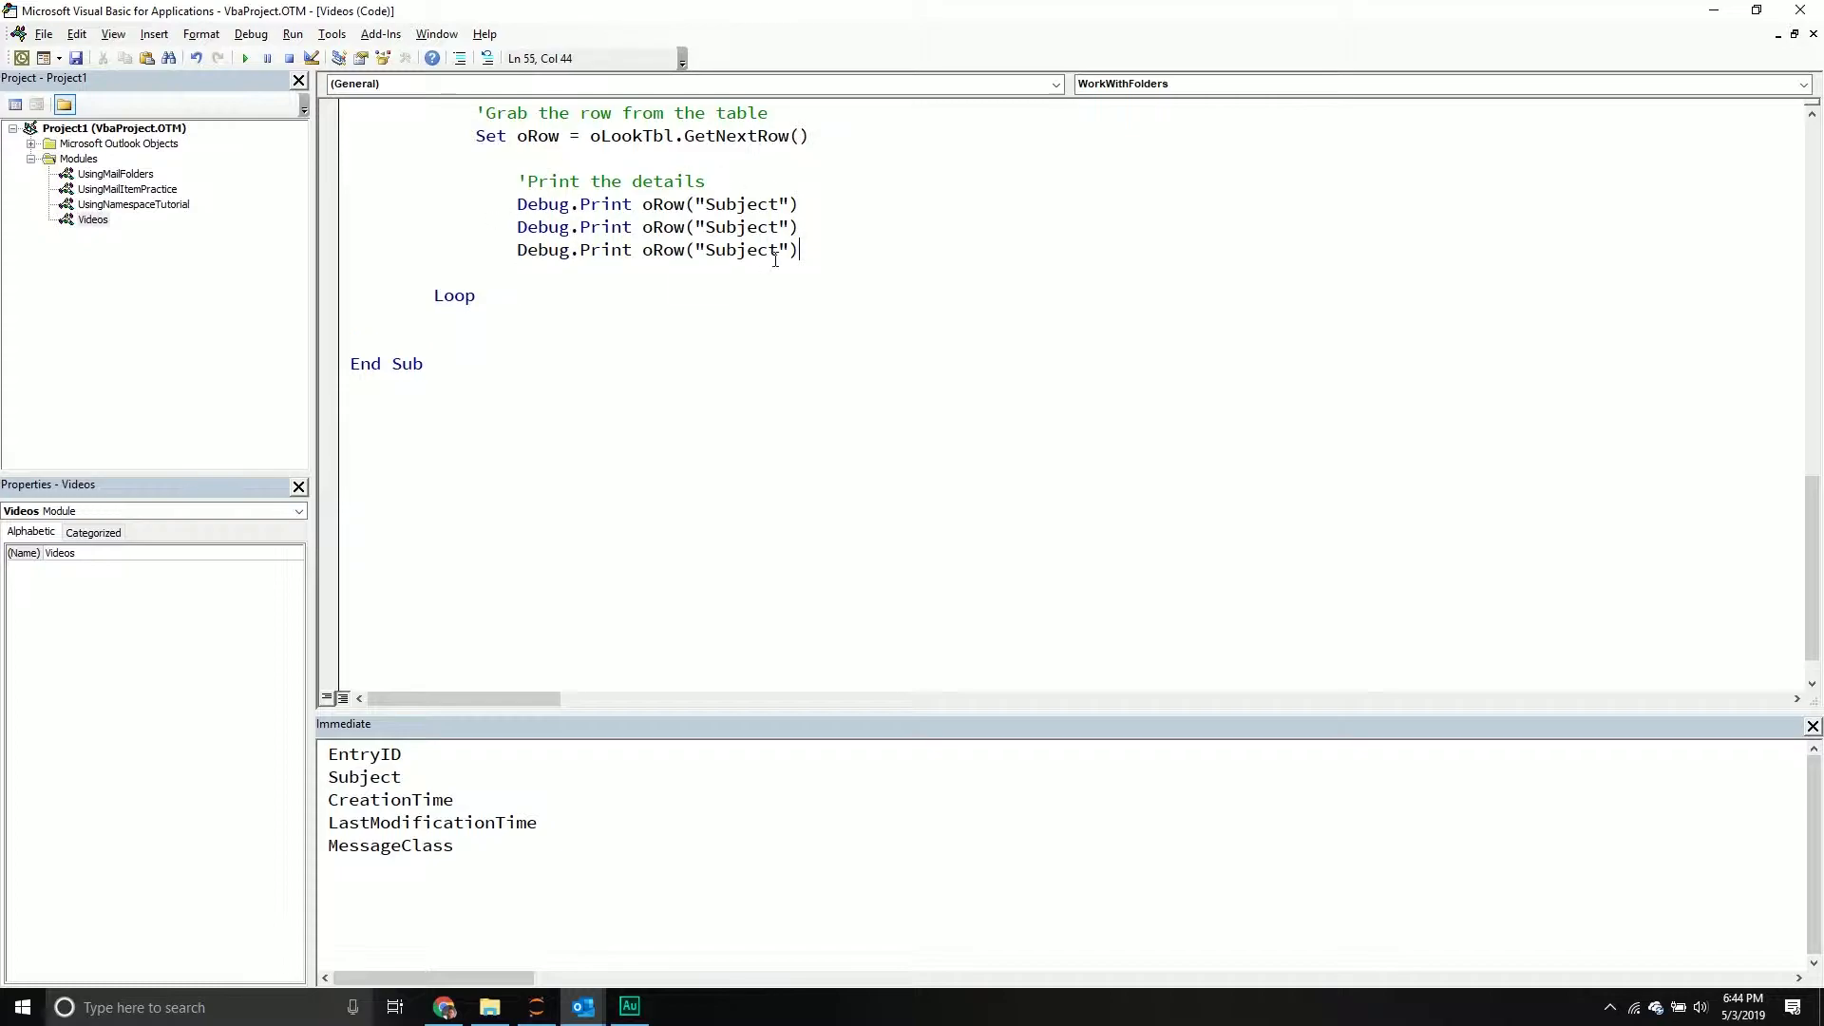
Change Subject to EntryId and MessageClass in the two copied print lines.
{"action": "double_click", "coordinate": [741, 227]}
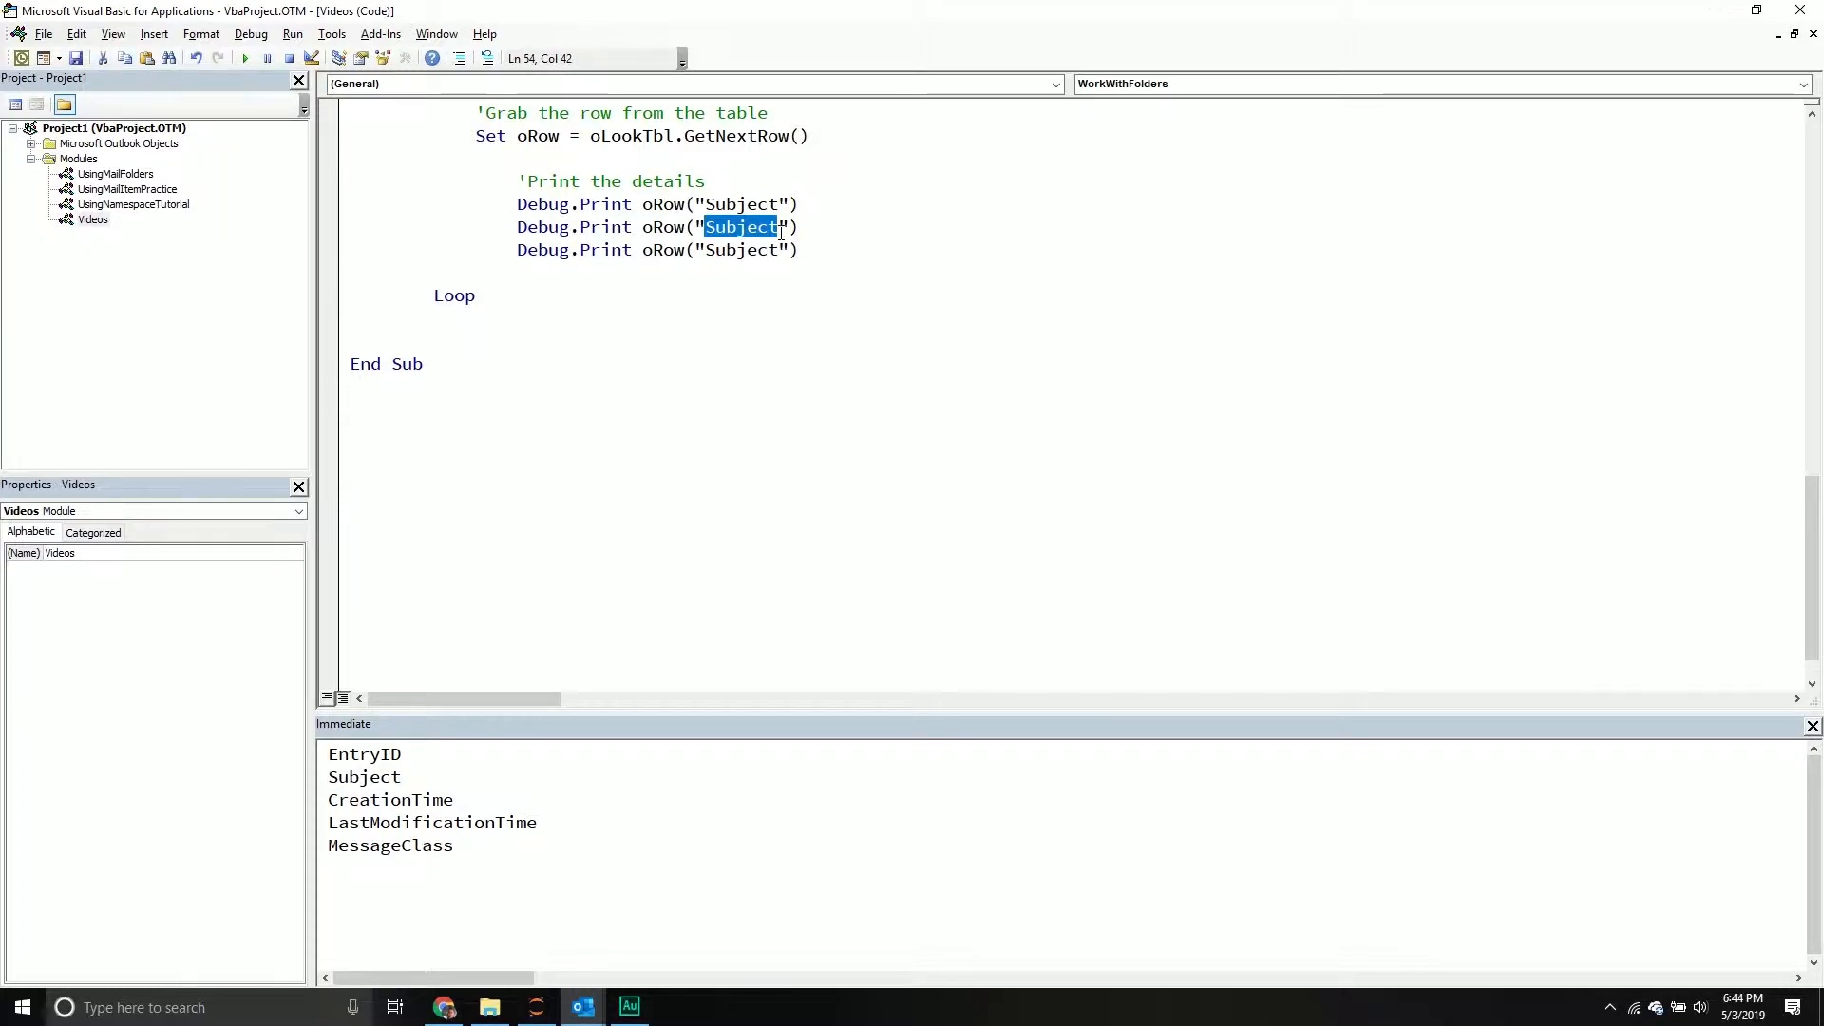
{"action": "type", "text": "EntryId"}
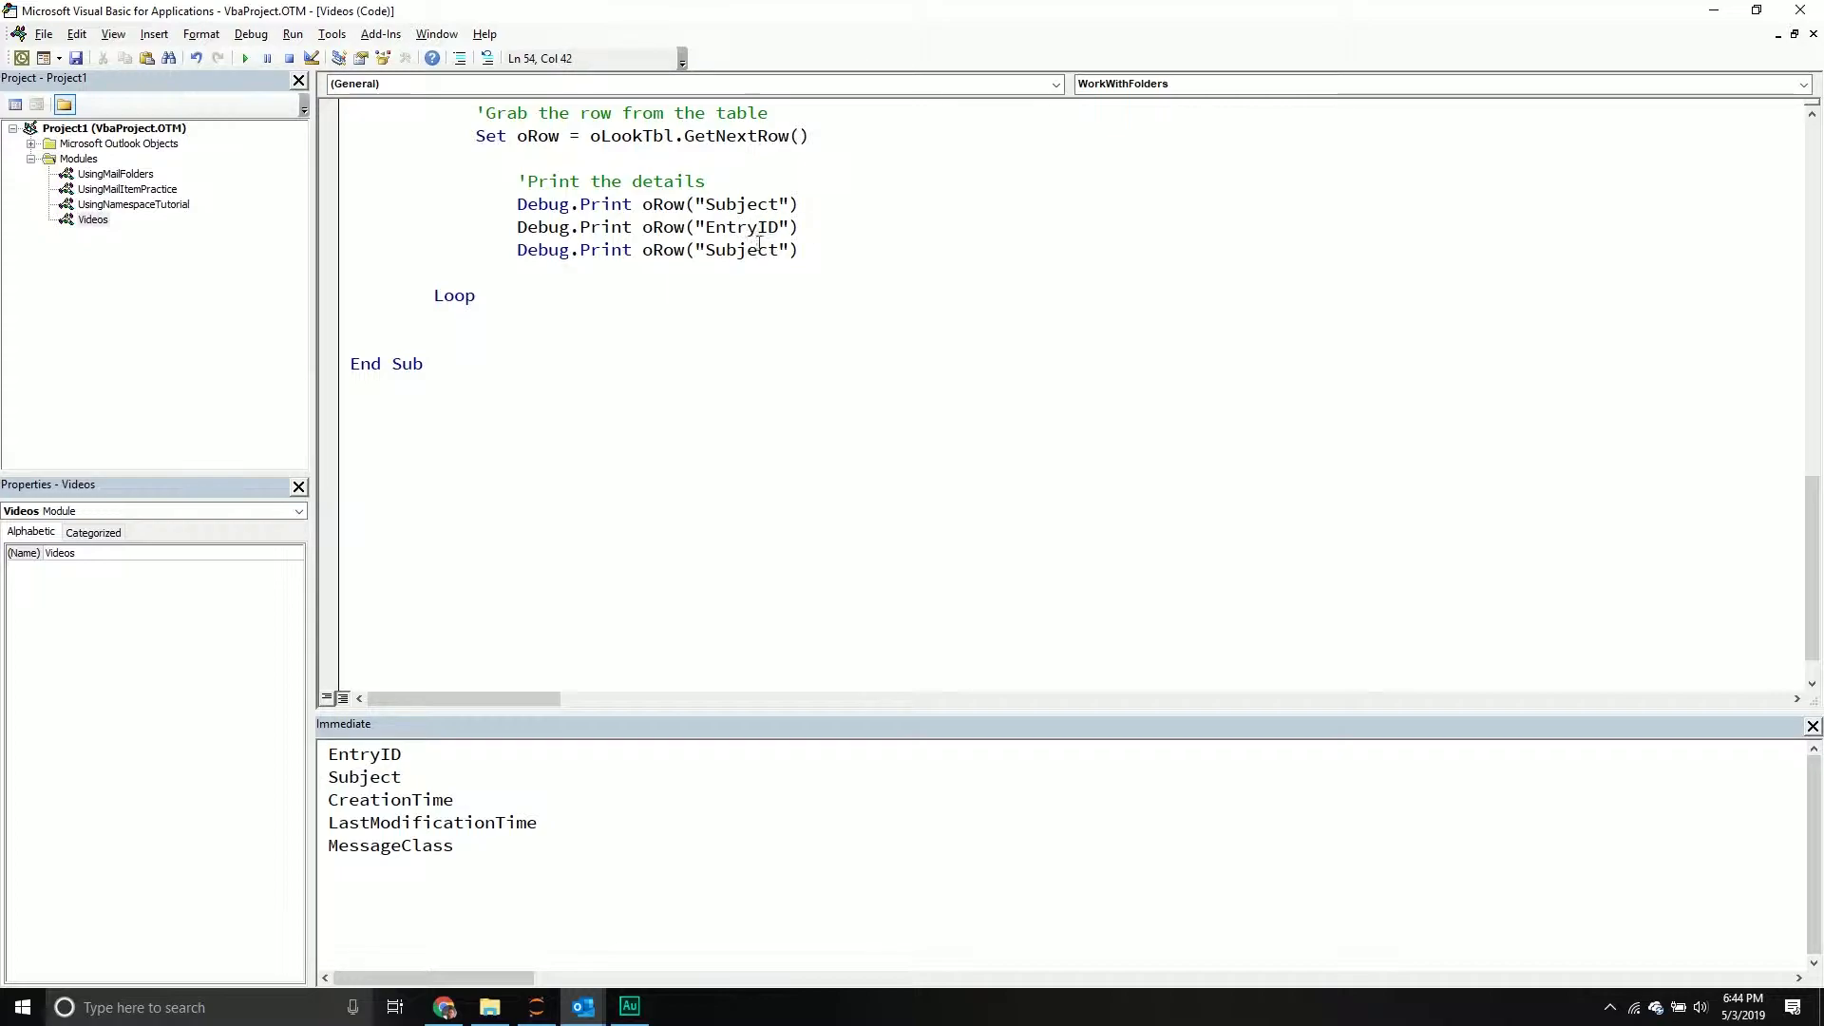
{"action": "double_click", "coordinate": [739, 248]}
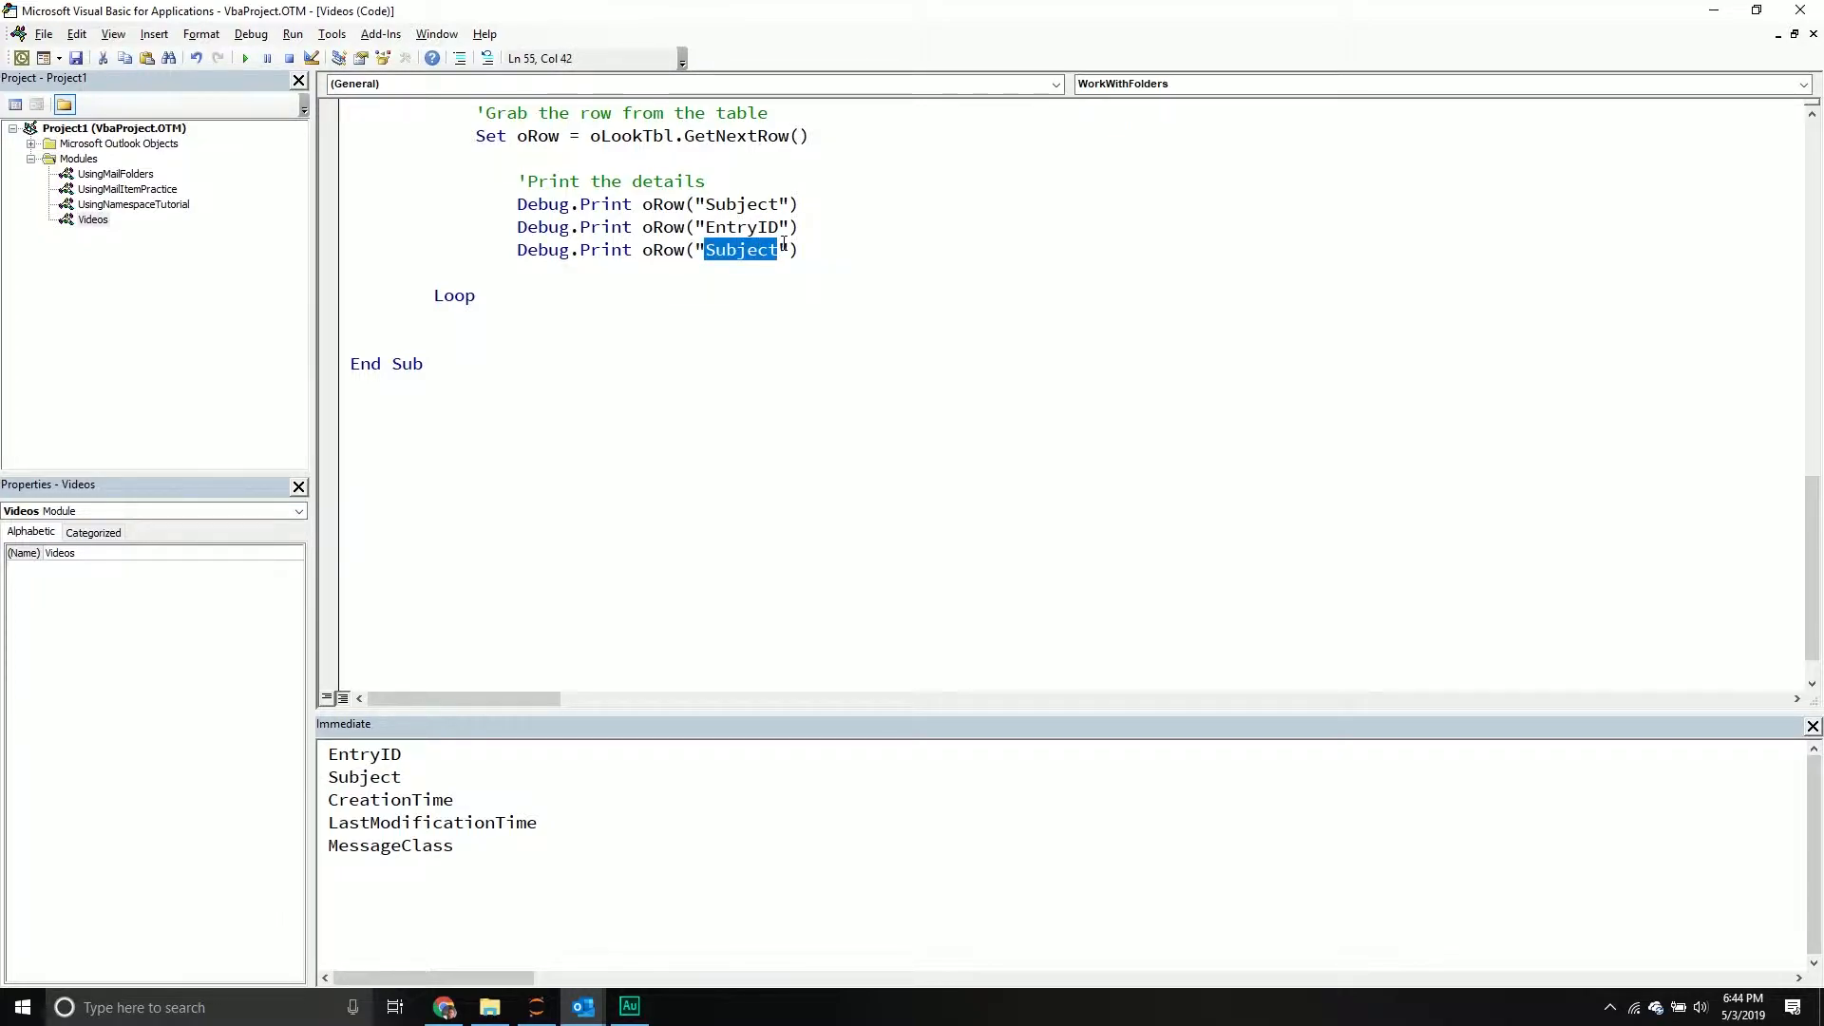
{"action": "type", "text": "Messa"}
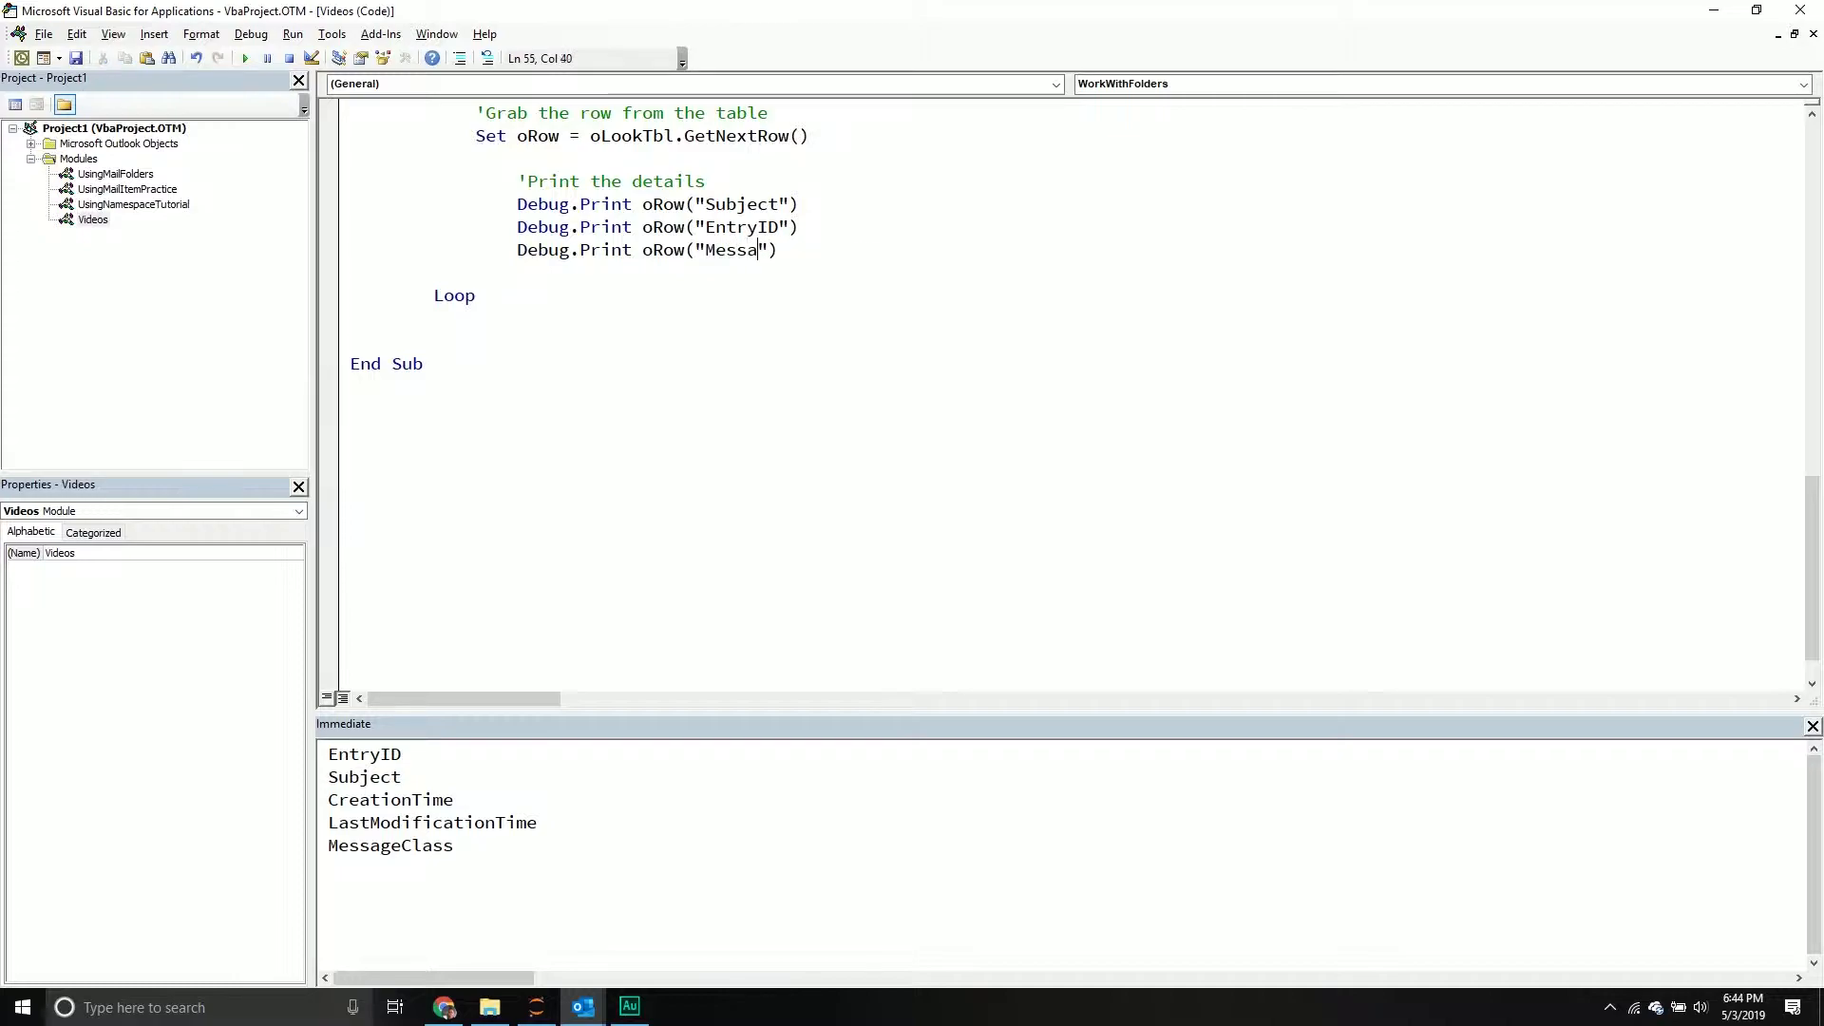
{"action": "type", "text": "geClass"}
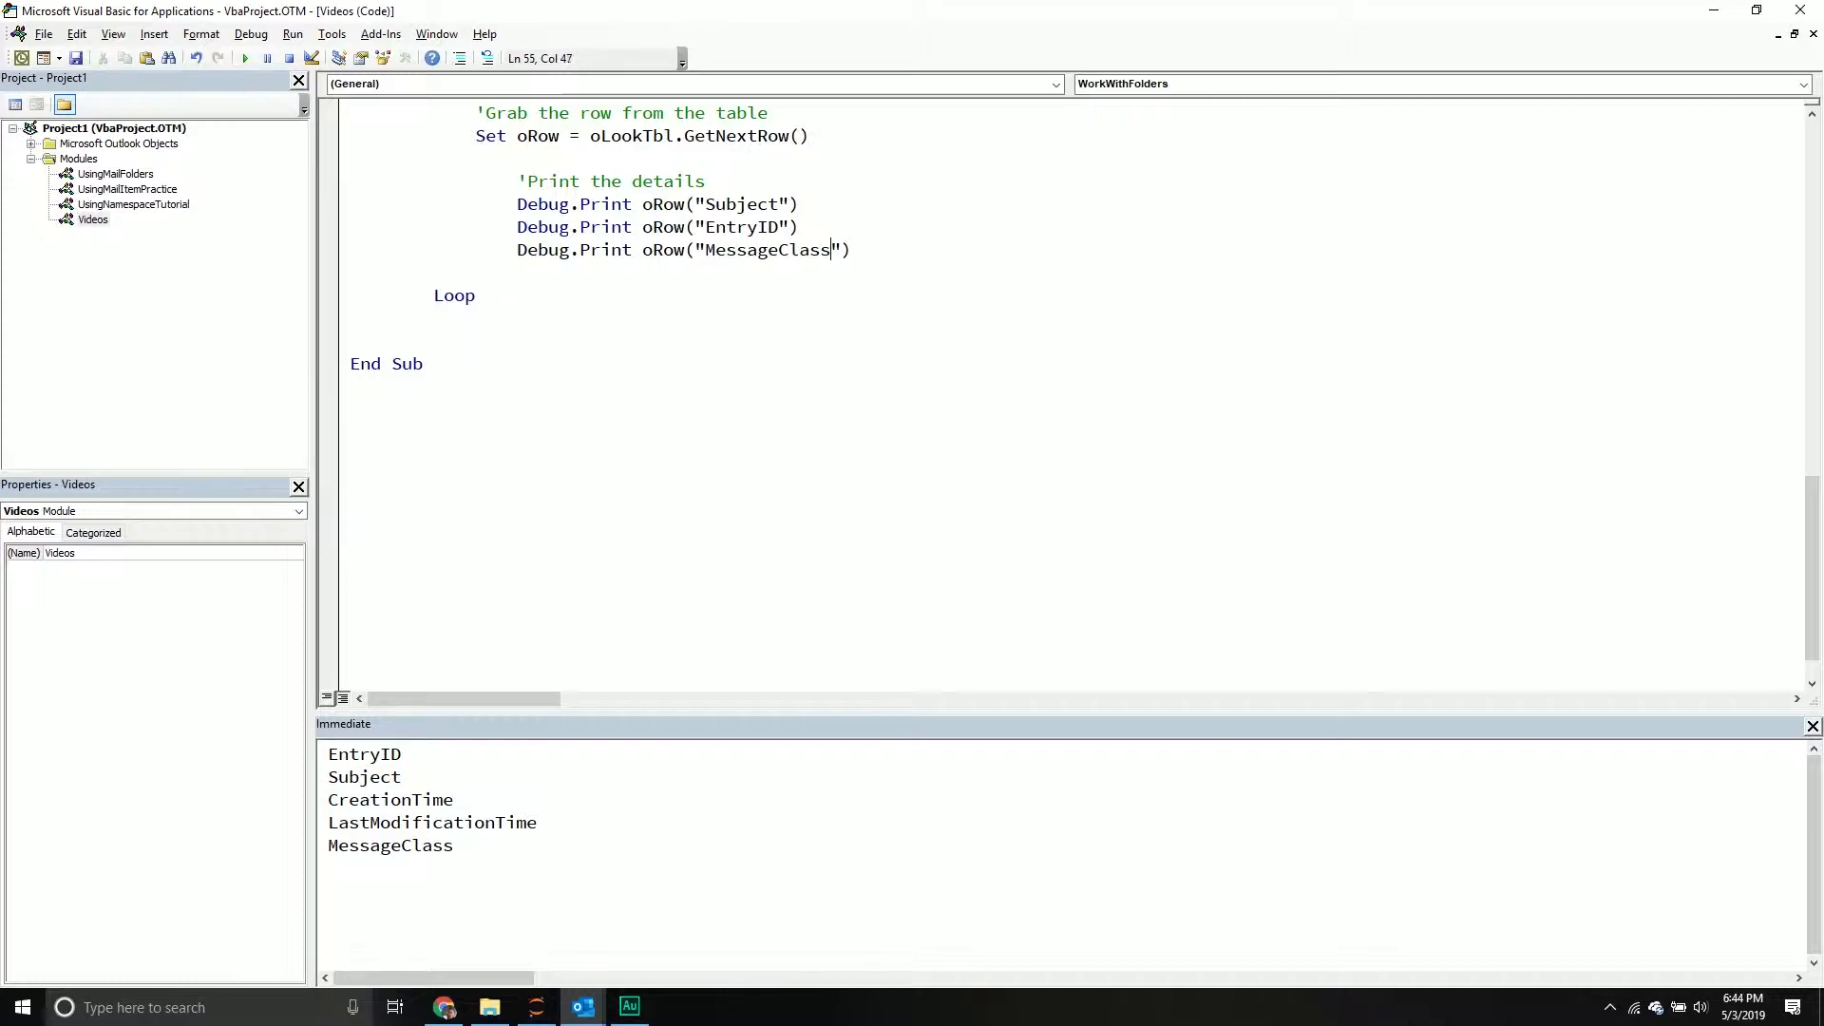
{"action": "scroll", "scroll_direction": "up", "scroll_amount": 3}
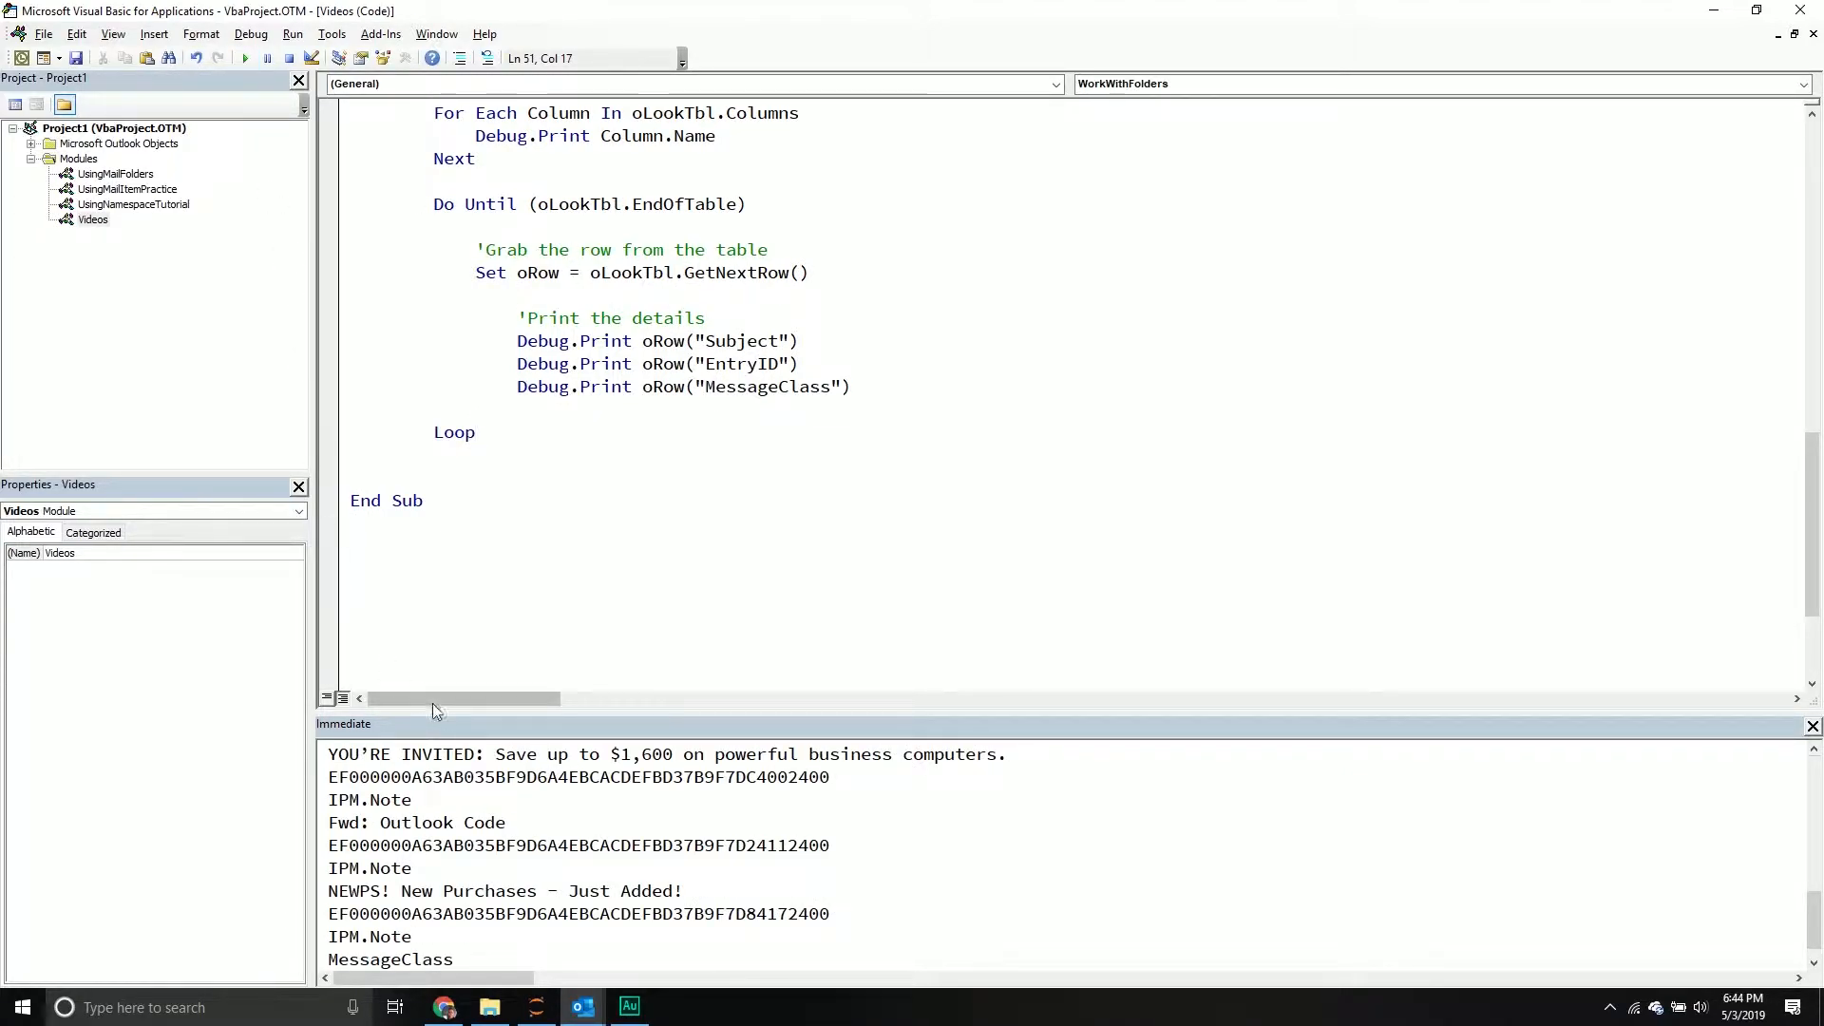
Review the printed inbox subjects, entry IDs and IPM.Note message classes in the output.
{"action": "scroll", "scroll_direction": "up", "scroll_amount": 3}
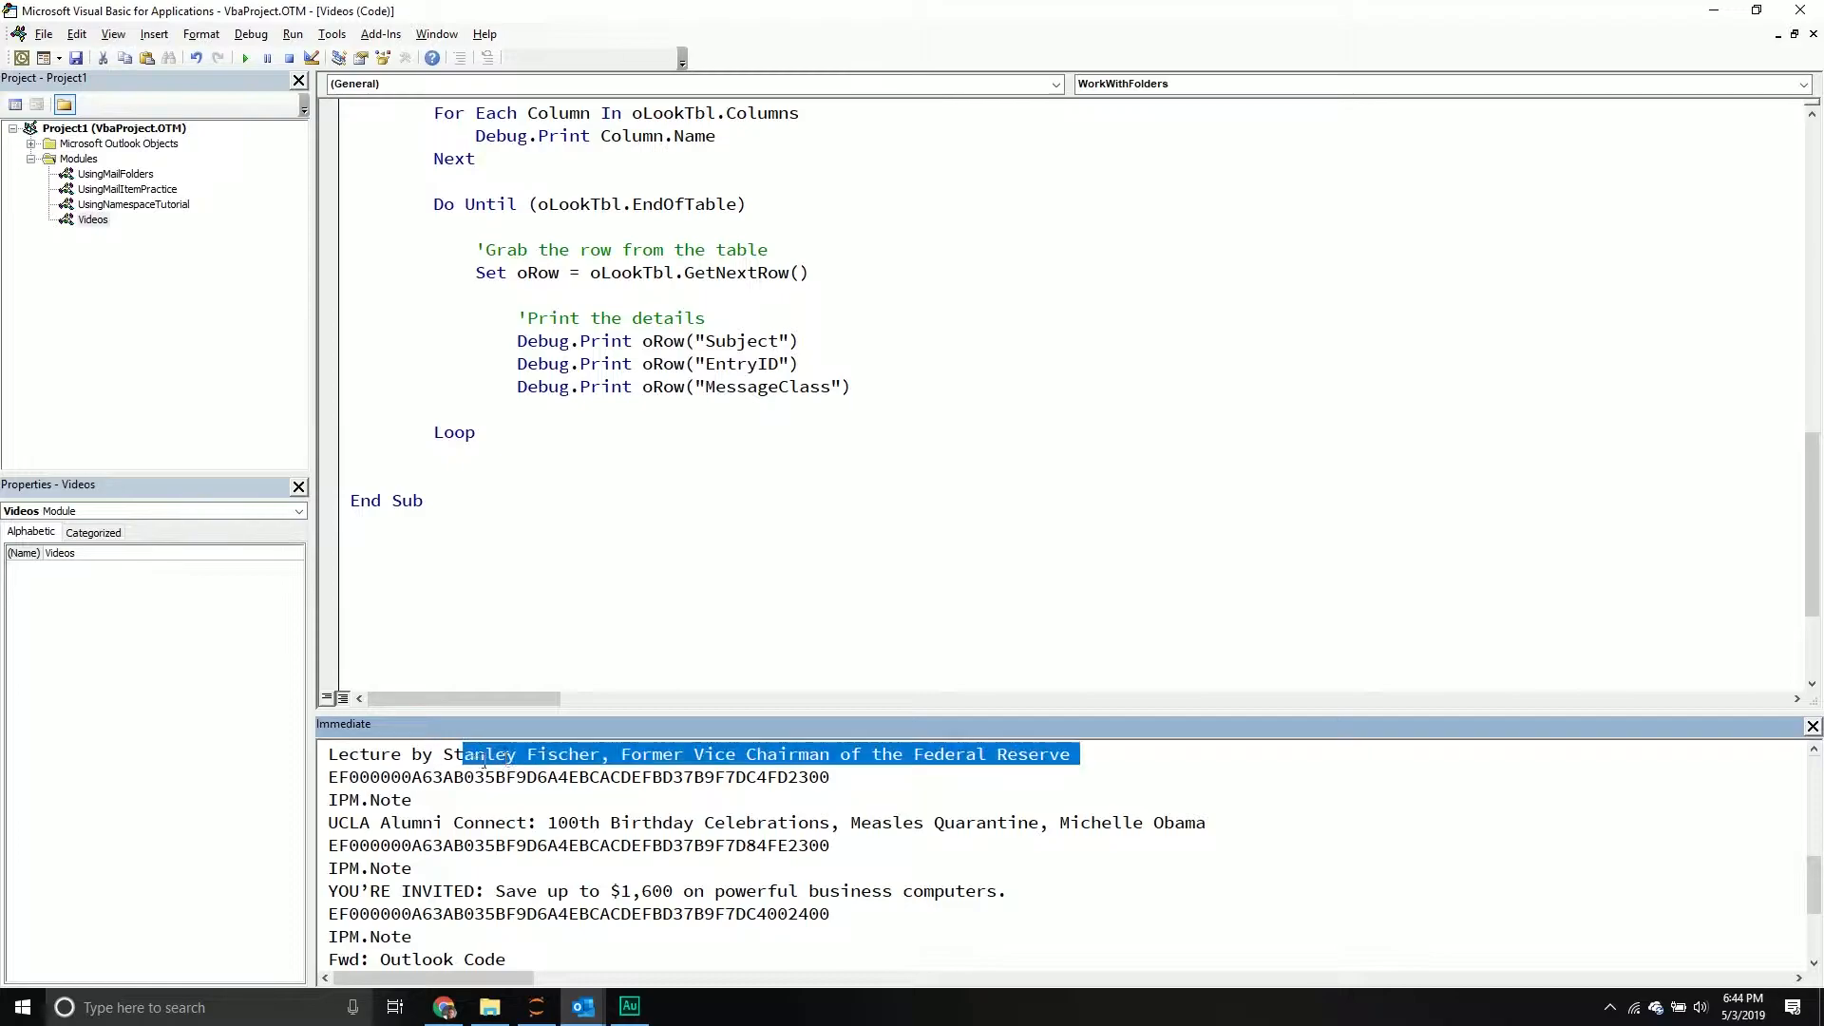
{"action": "left_click", "coordinate": [332, 799]}
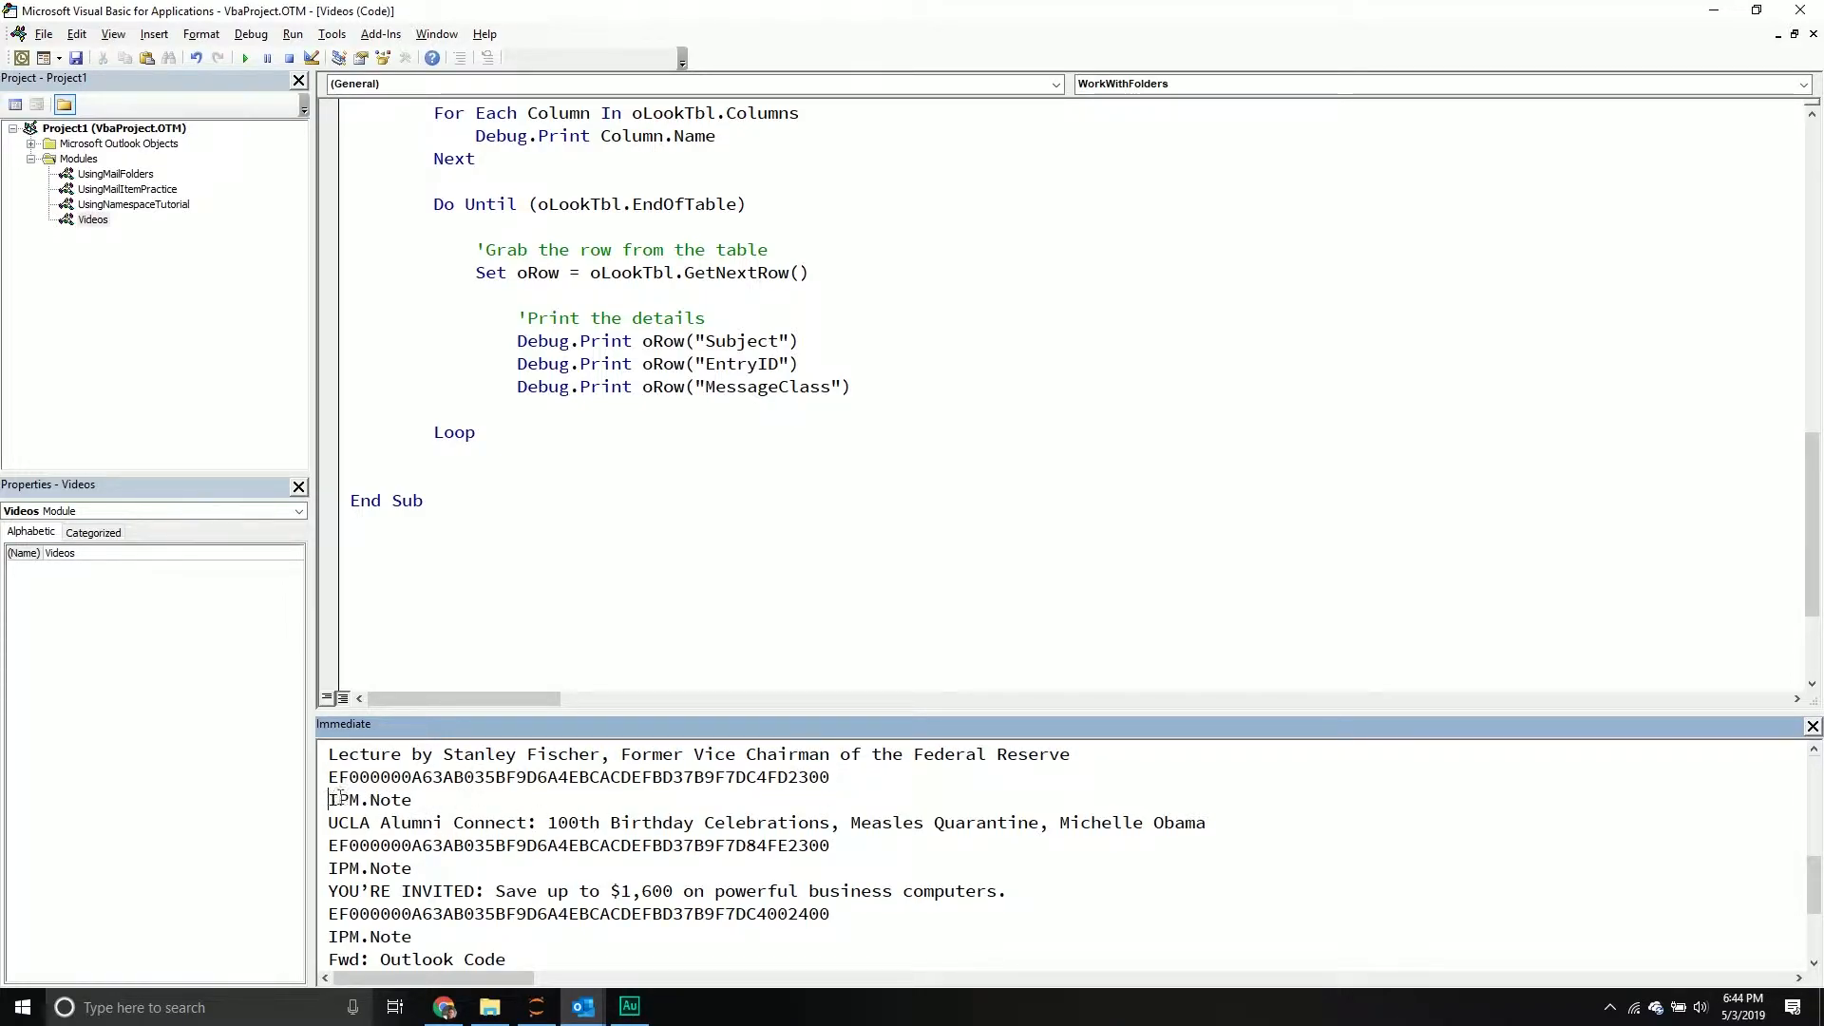
{"action": "double_click", "coordinate": [368, 799]}
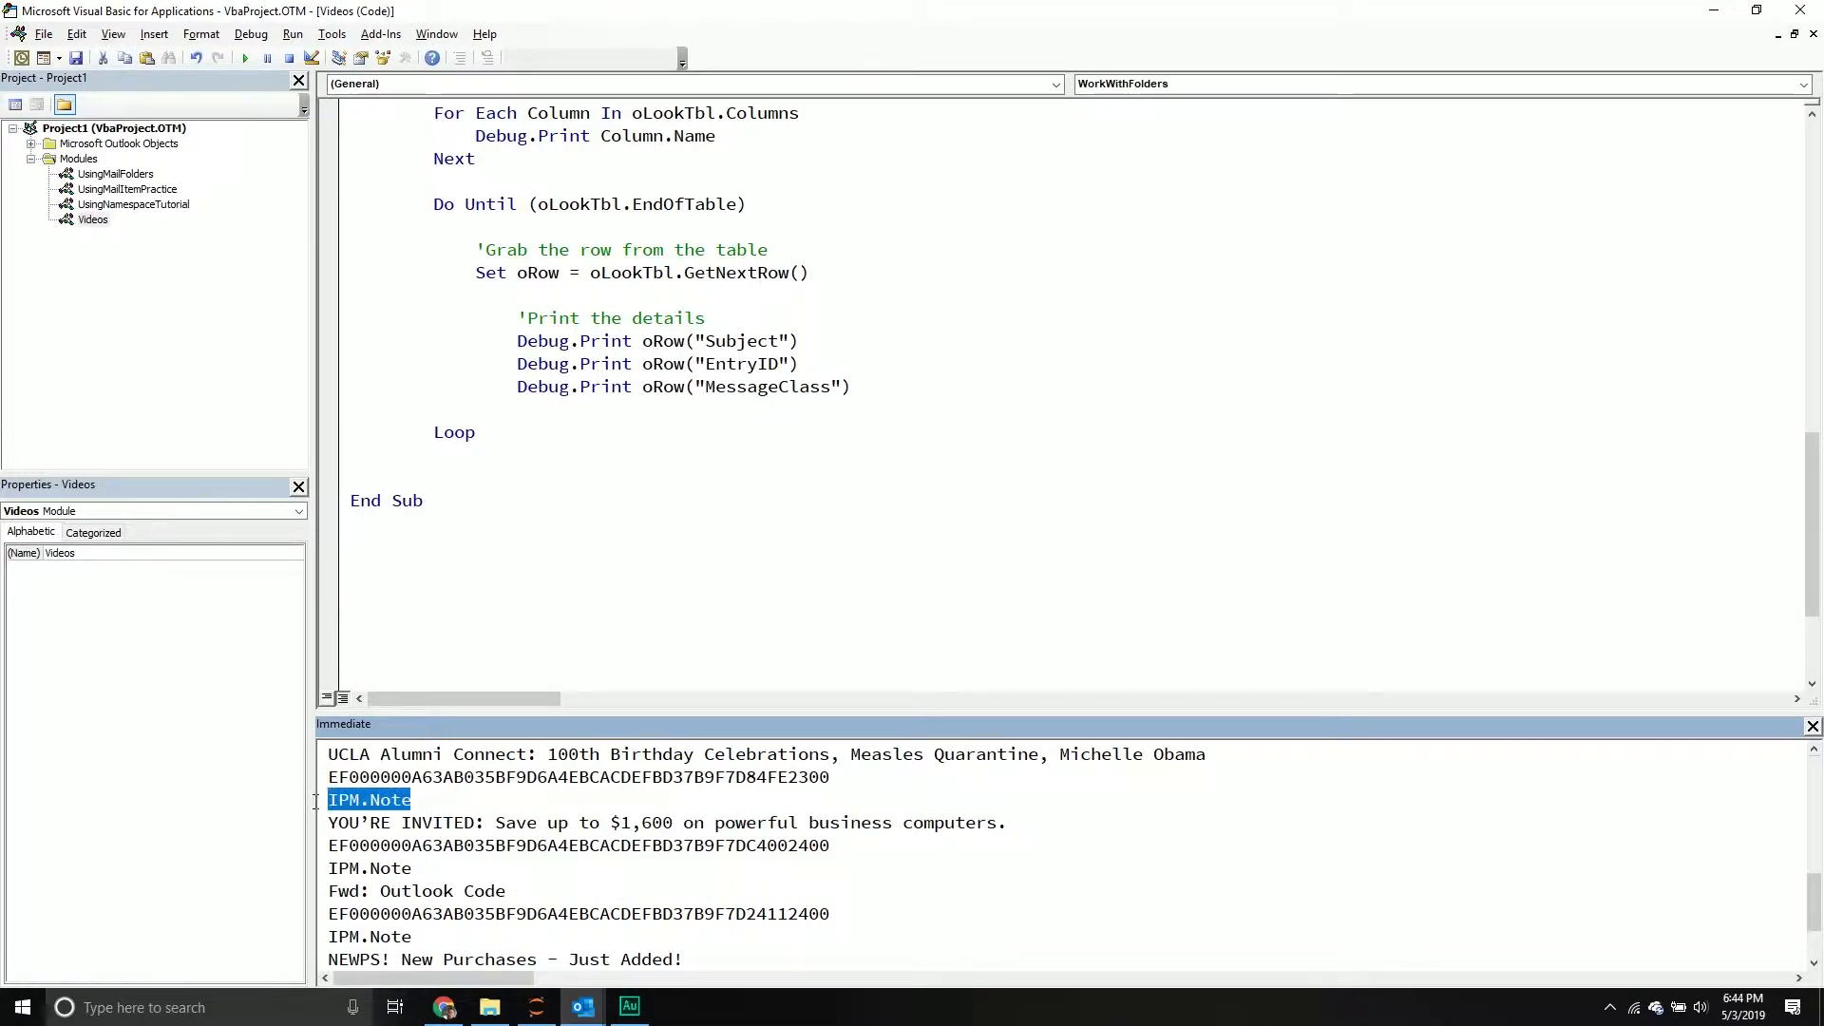
{"action": "scroll", "scroll_direction": "down", "scroll_amount": 3}
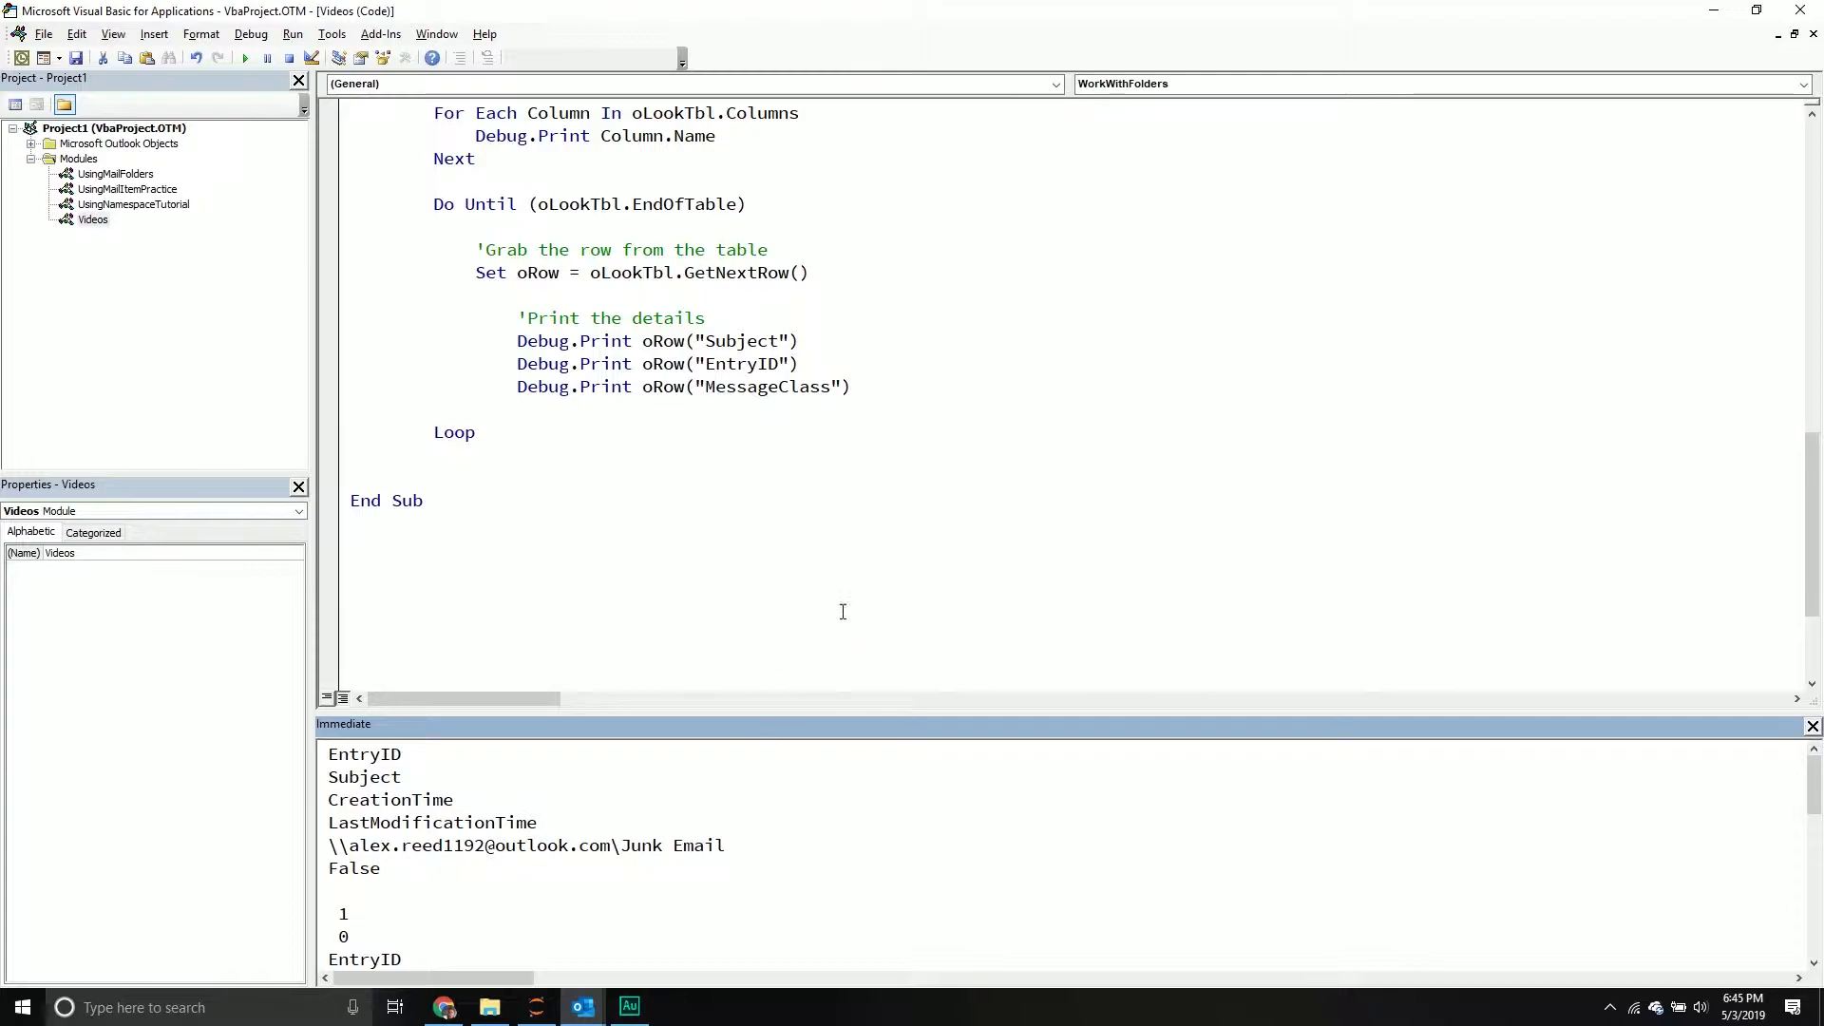
{"action": "mouse_move", "coordinate": [875, 576]}
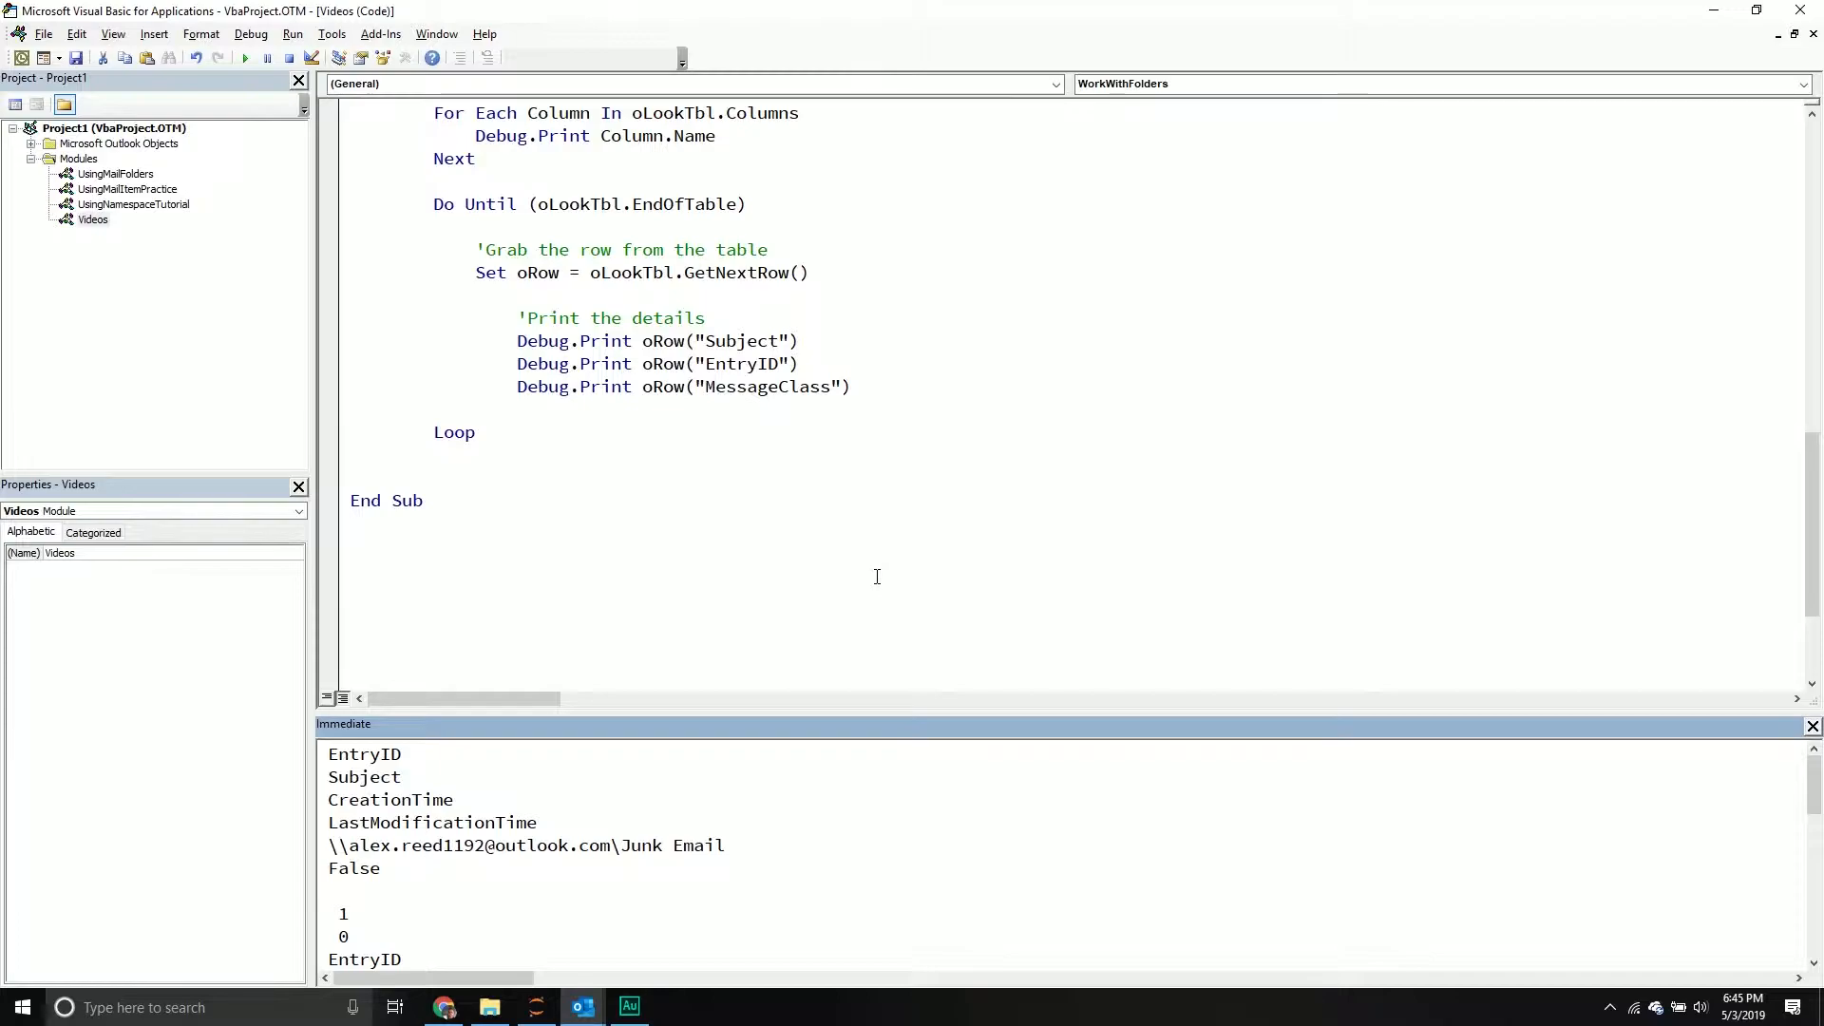
{"action": "mouse_move", "coordinate": [915, 468]}
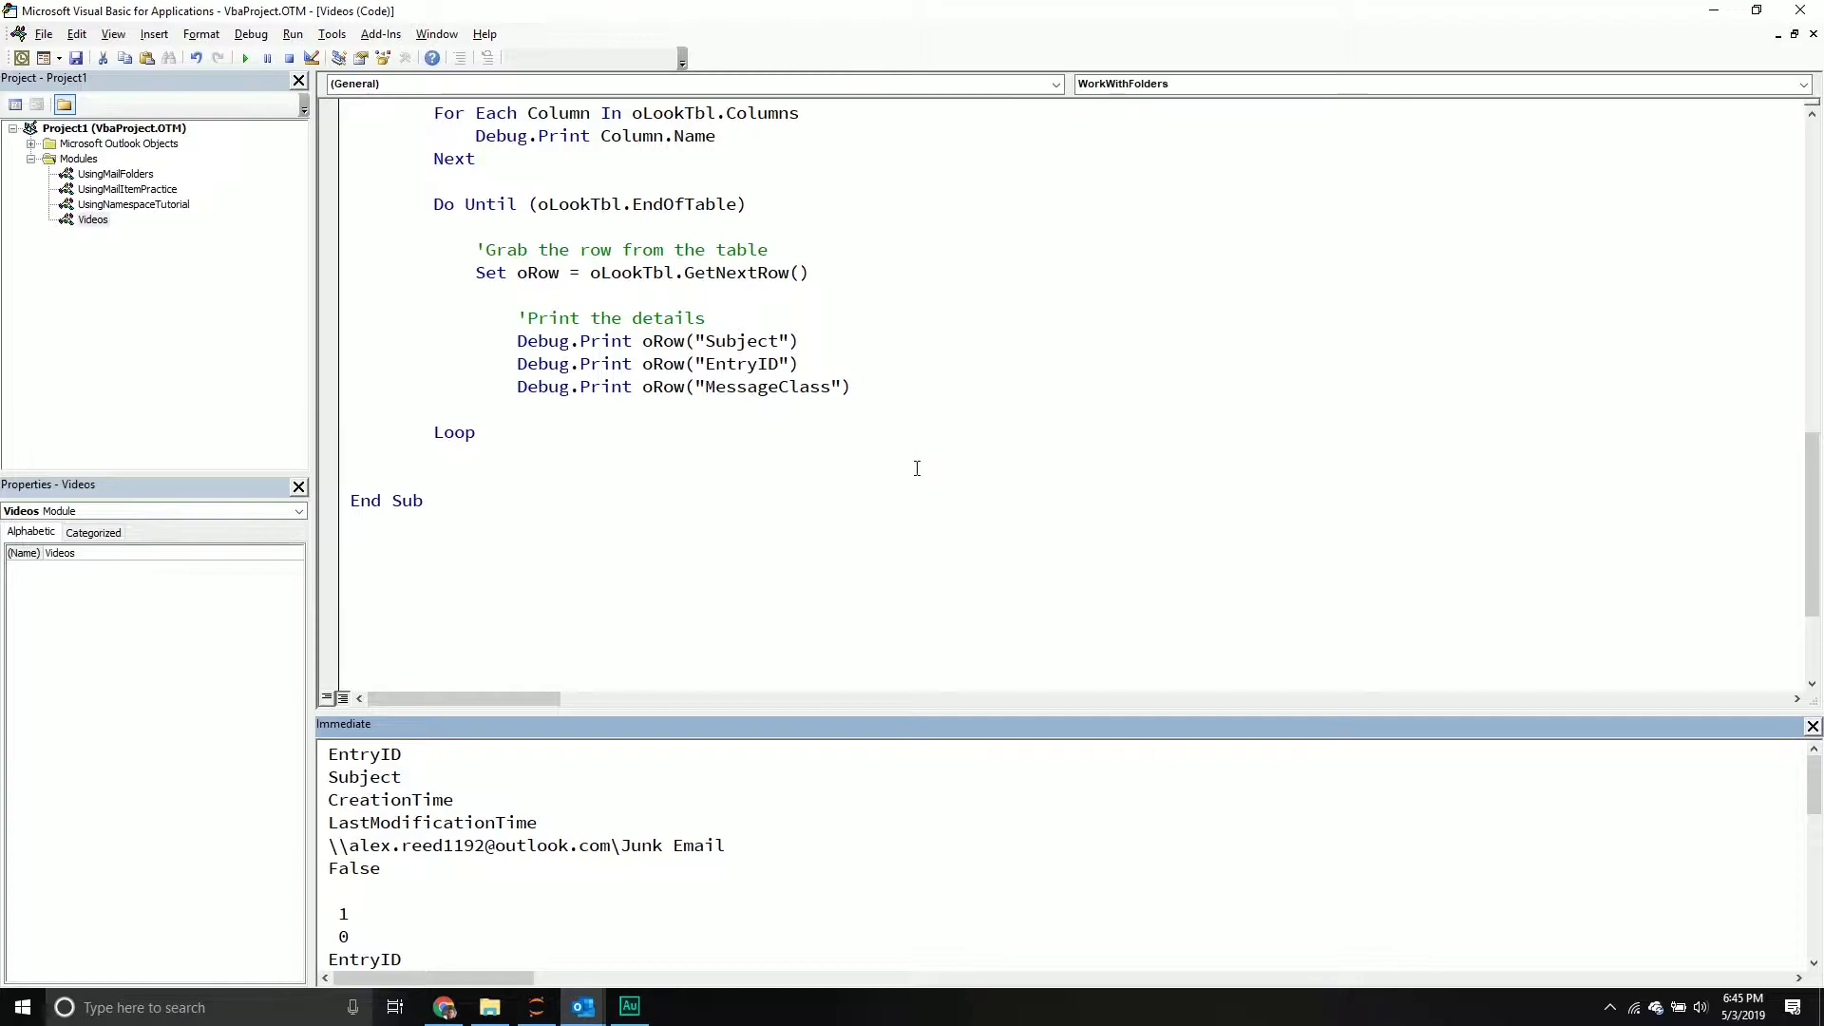
{"action": "mouse_move", "coordinate": [554, 455]}
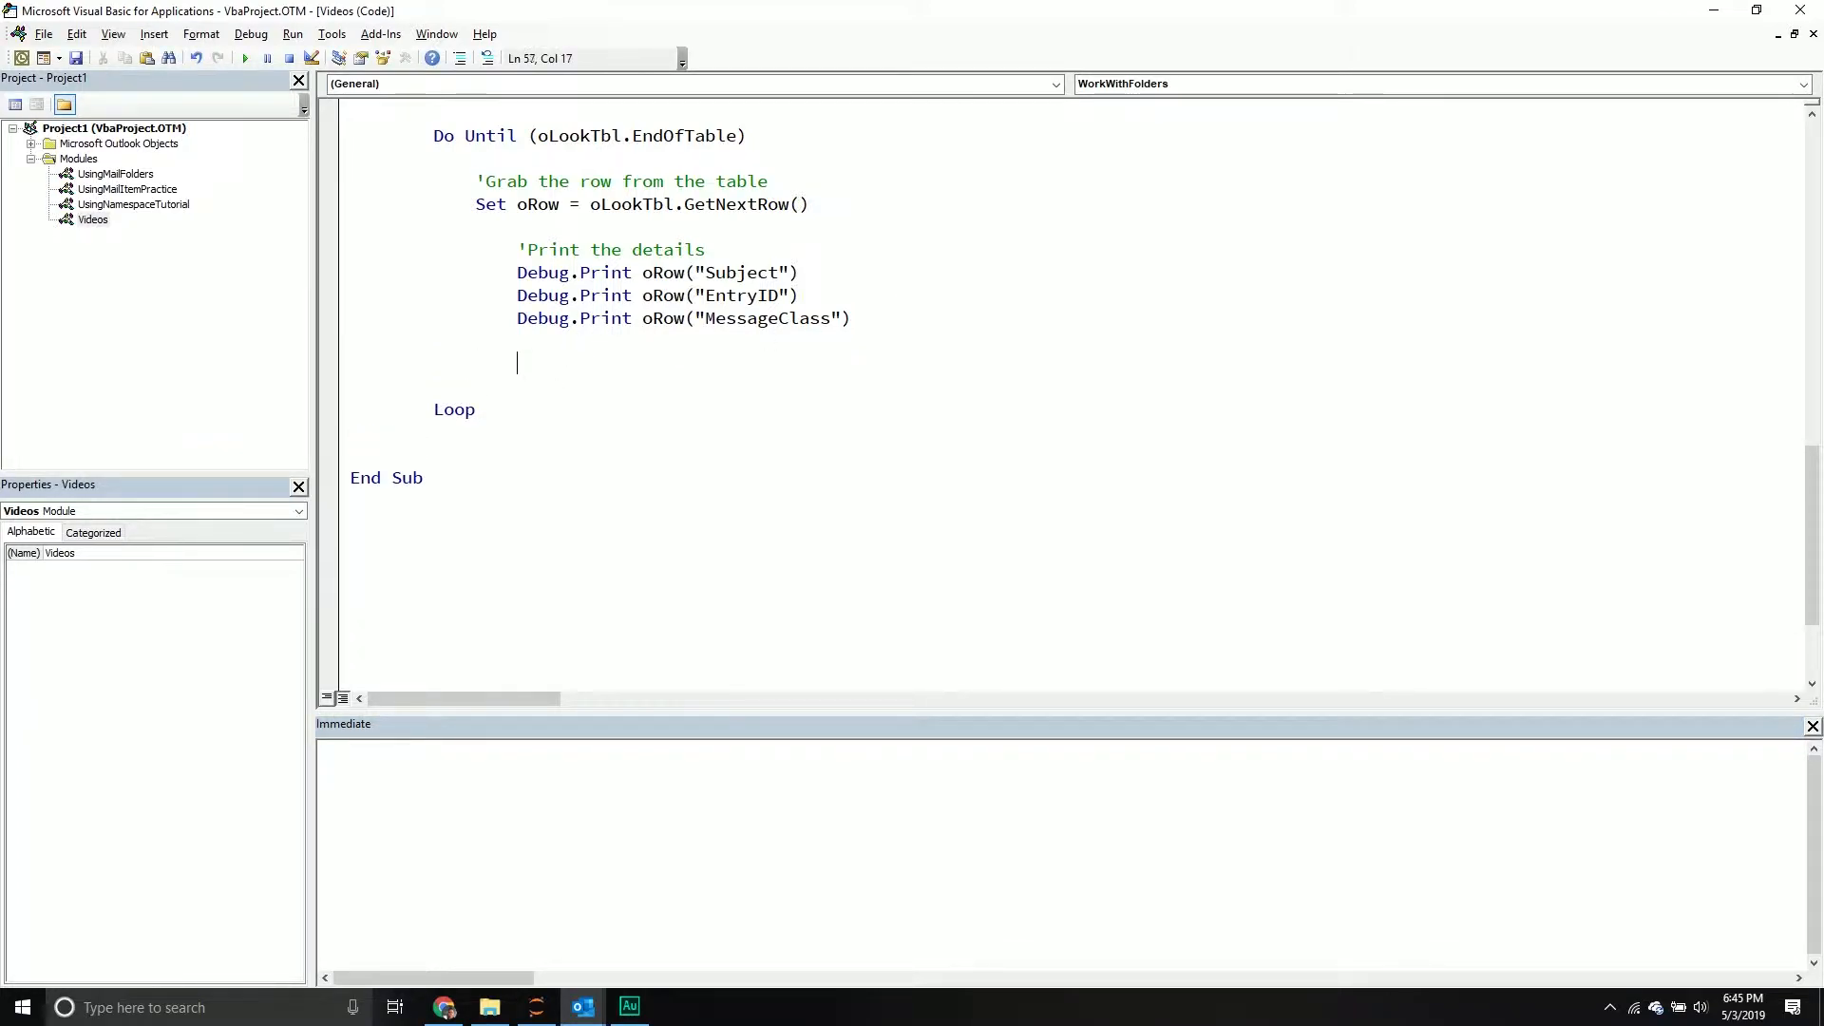
Add a 'Method 2:' comment and Debug.Print oRow.GetValues(2) inside the loop.
{"action": "type", "text": ";Al"}
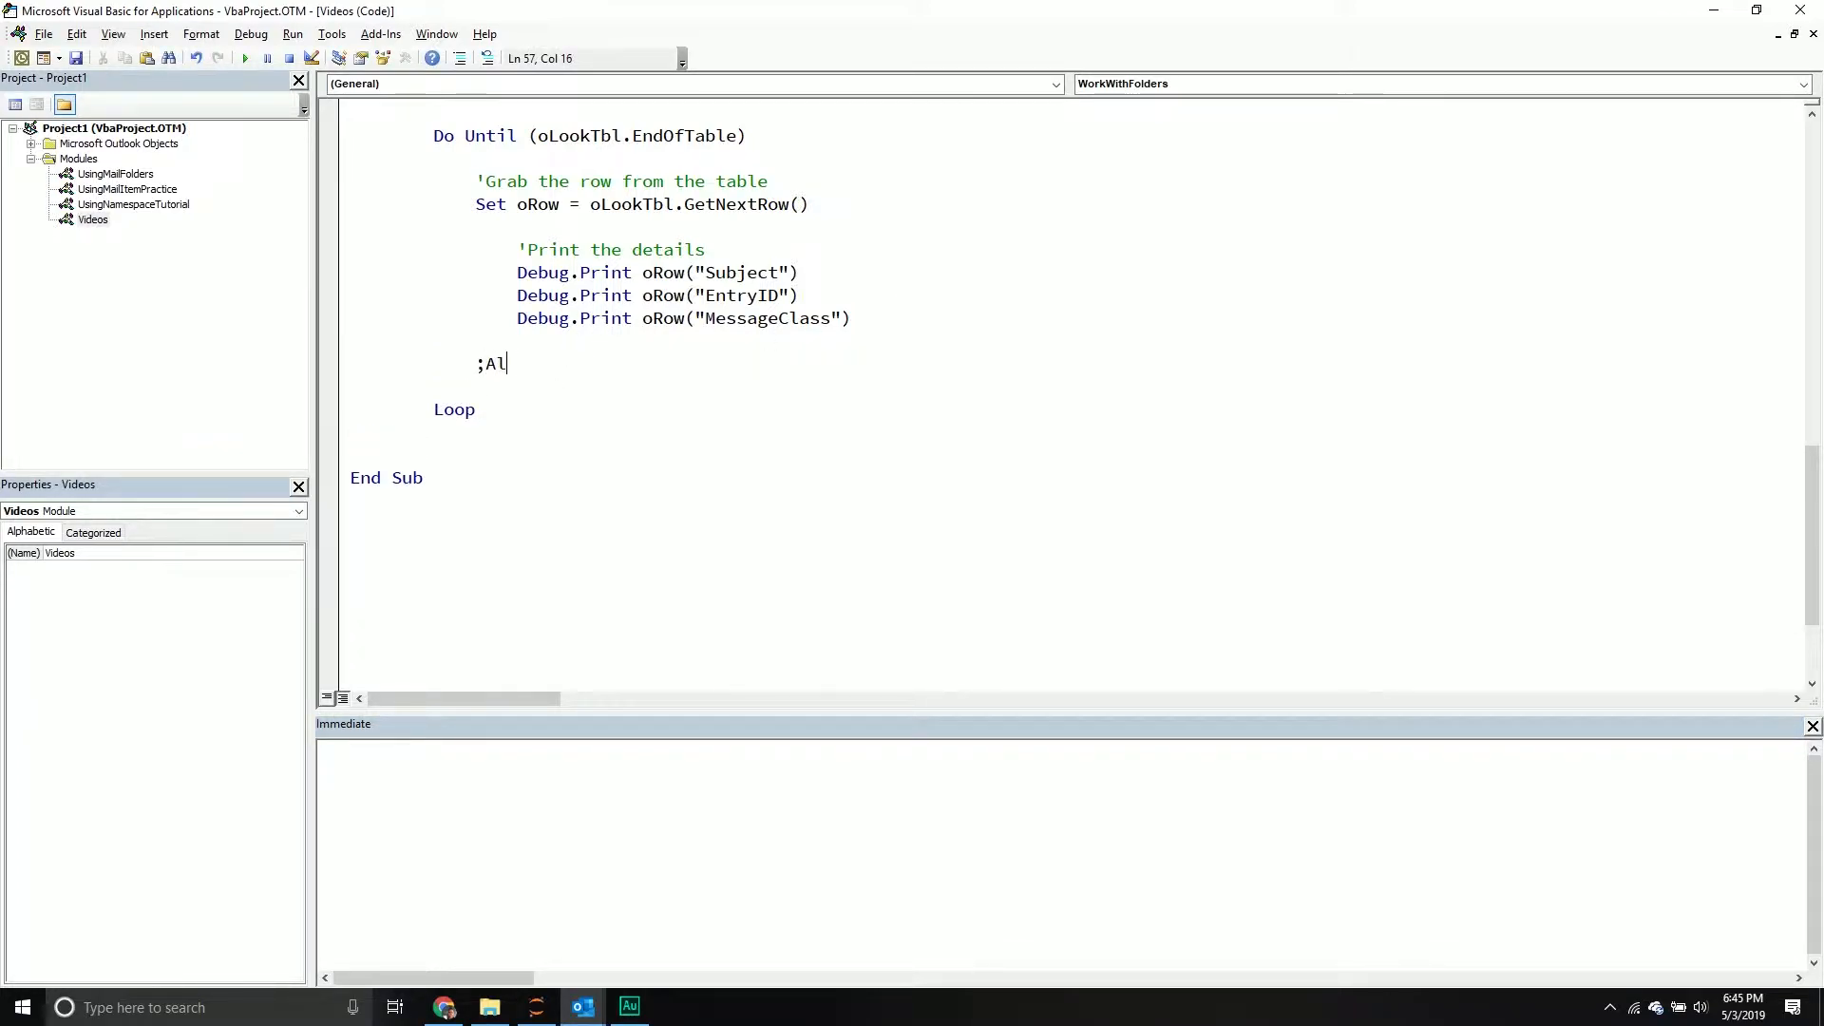
{"action": "type", "text": "'Method 2:"}
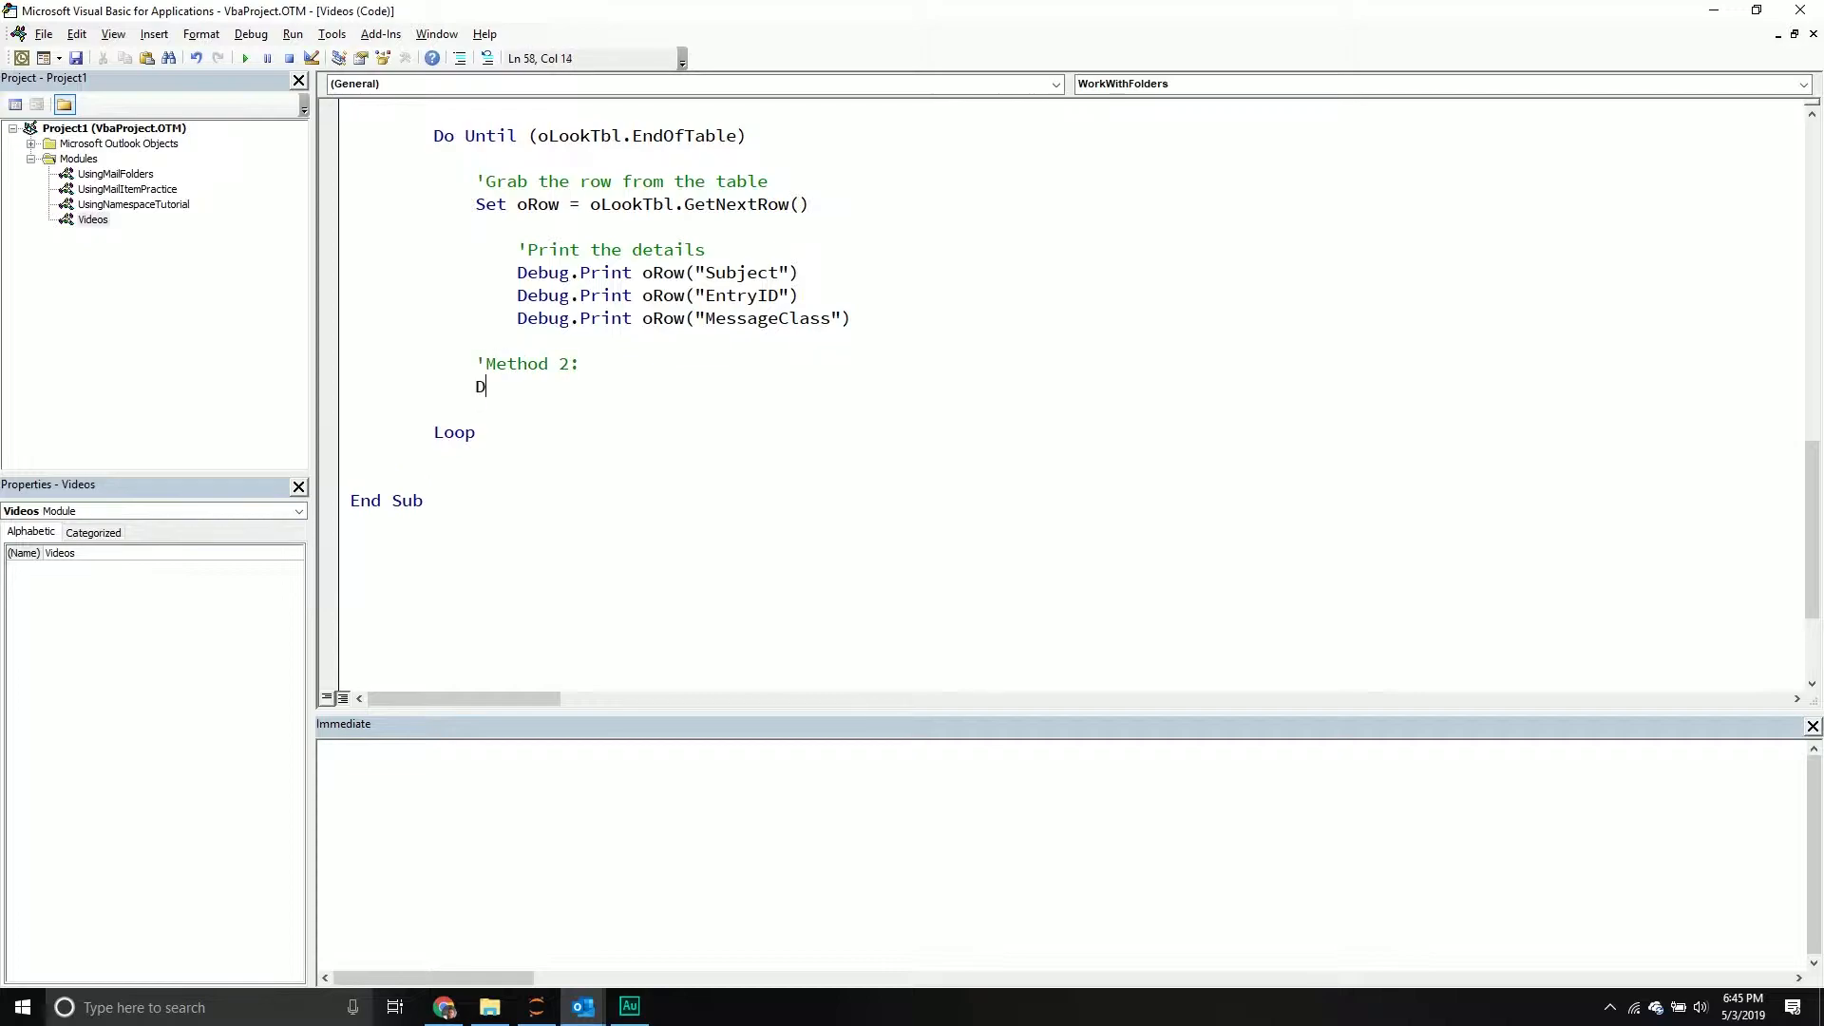
{"action": "type", "text": "ebug.Print oRow"}
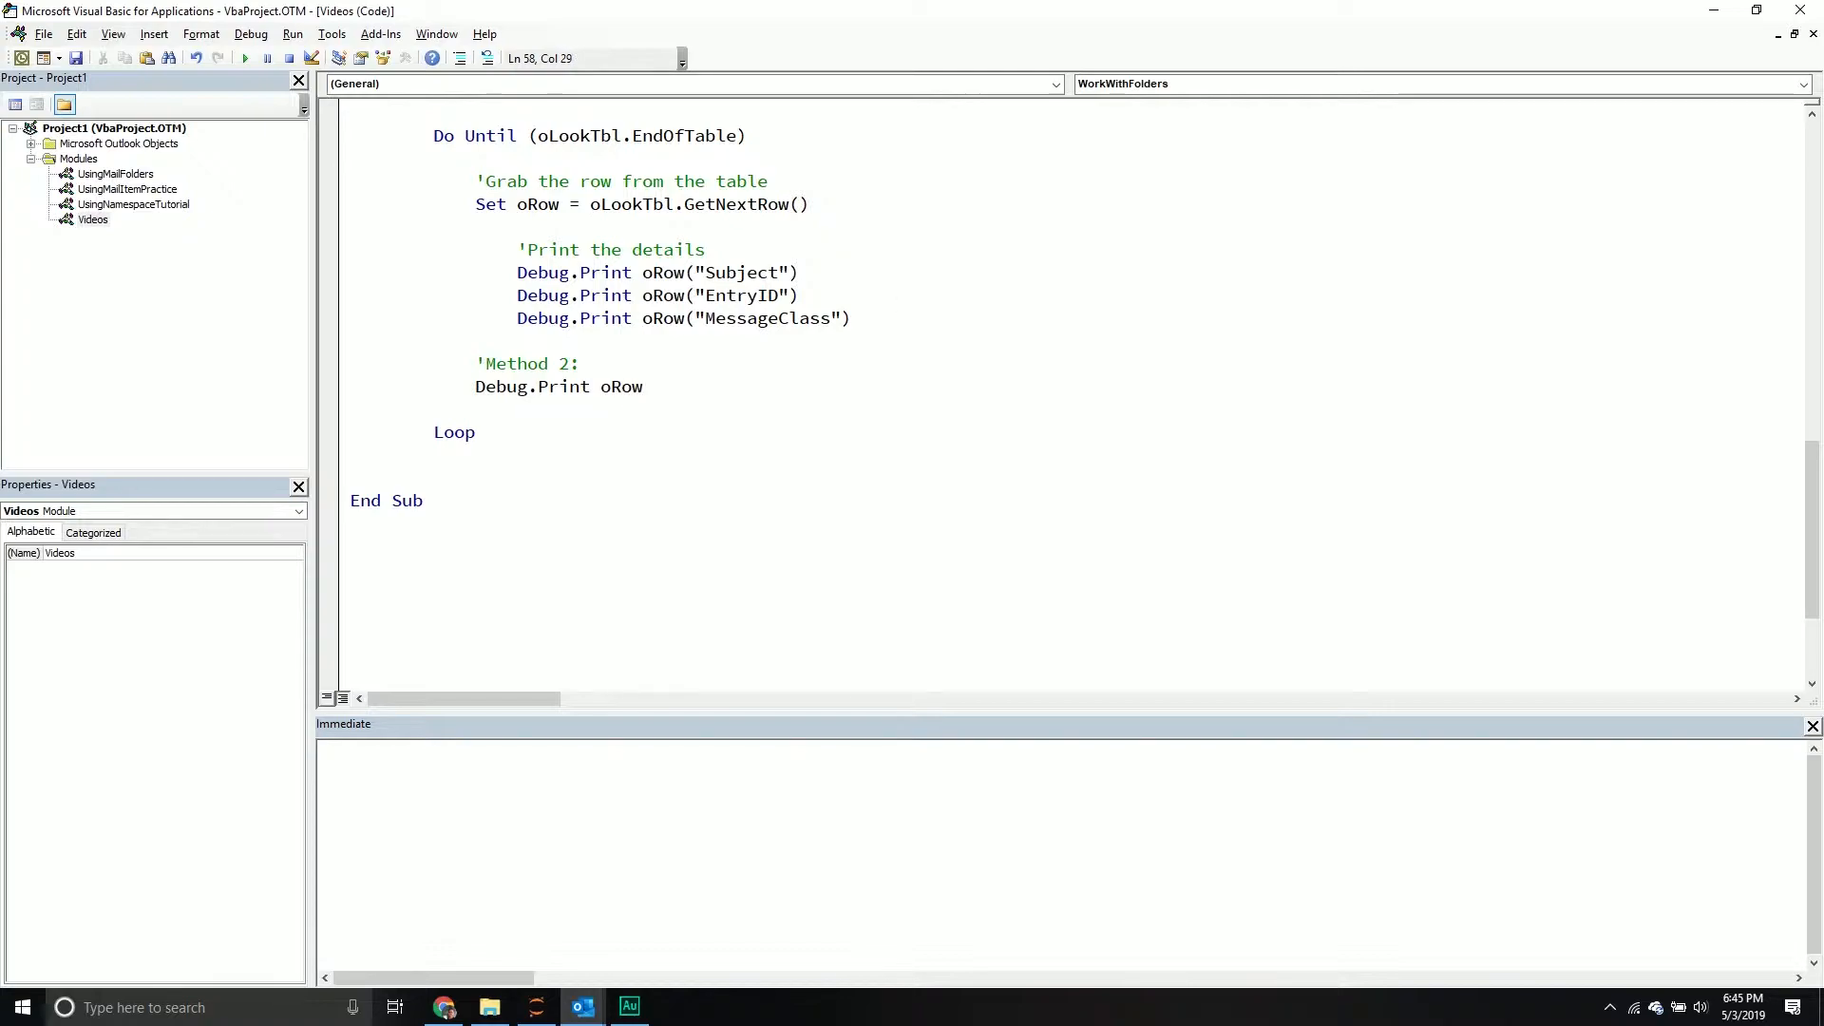
{"action": "type", "text": ".GetValues(2"}
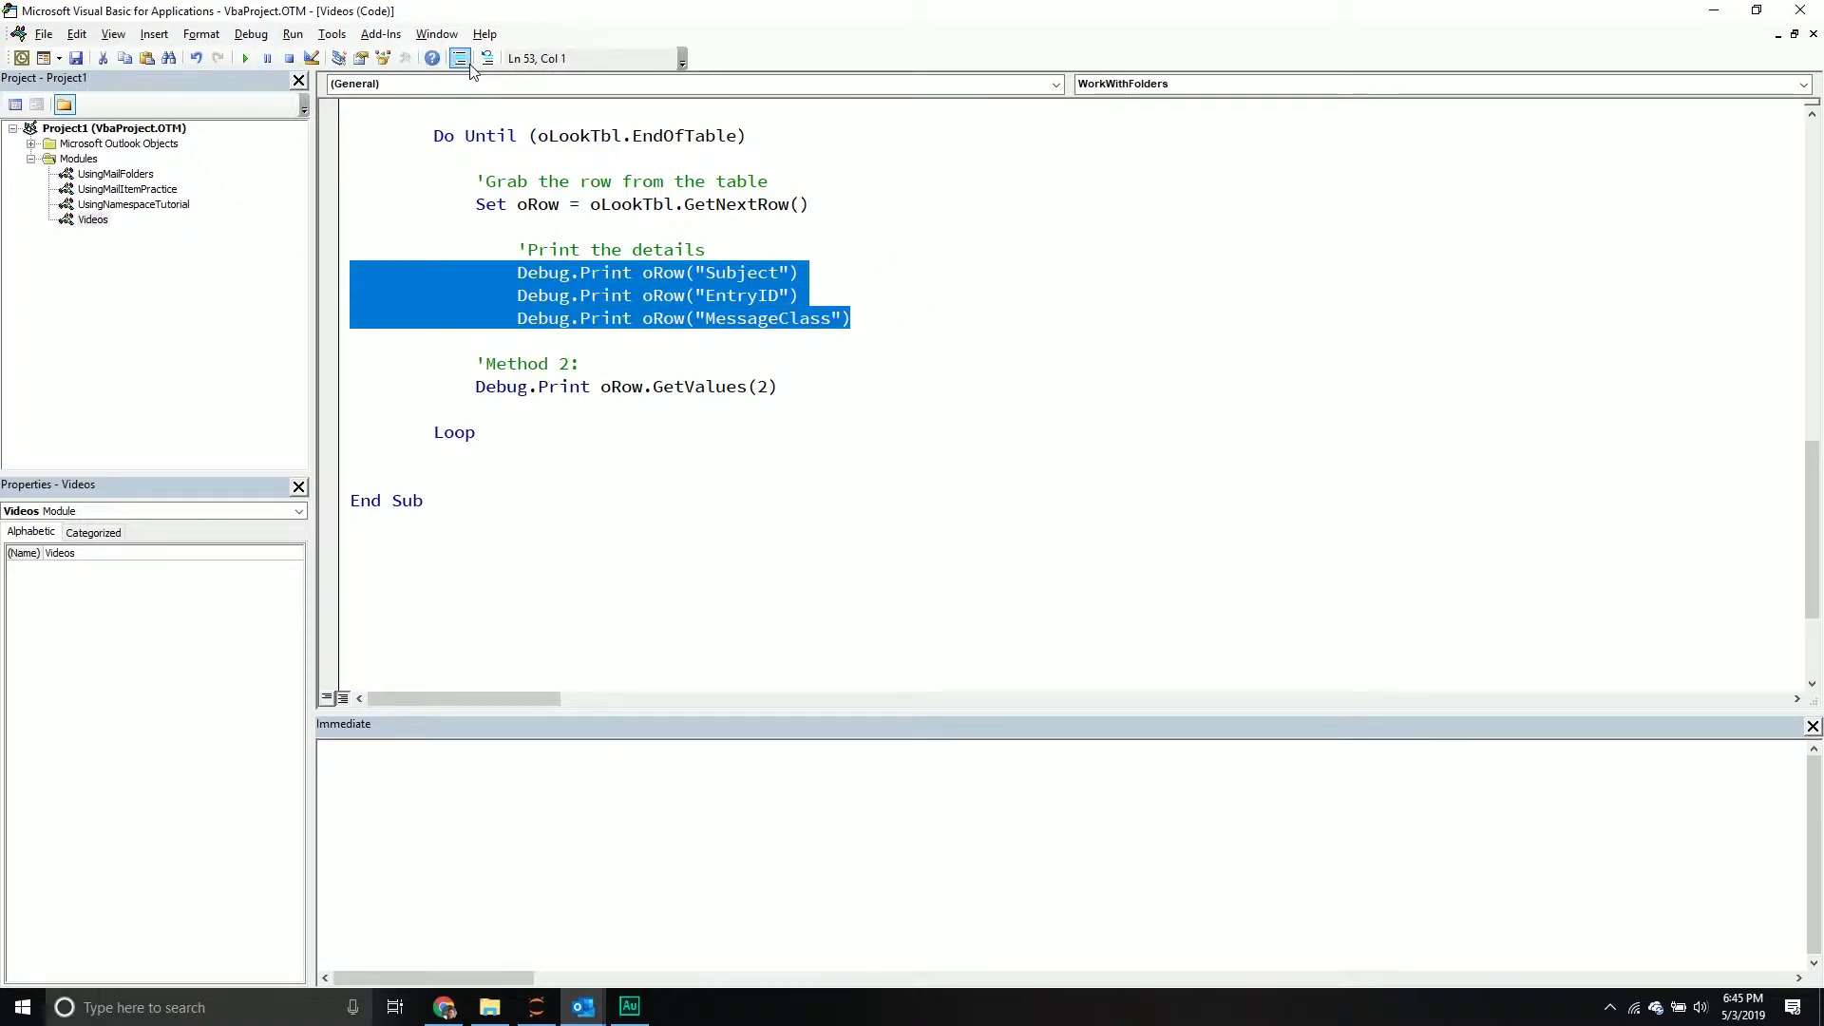
Comment out the Subject, EntryID and MessageClass print lines and rerun WorkWithFolders.
{"action": "left_click", "coordinate": [243, 58]}
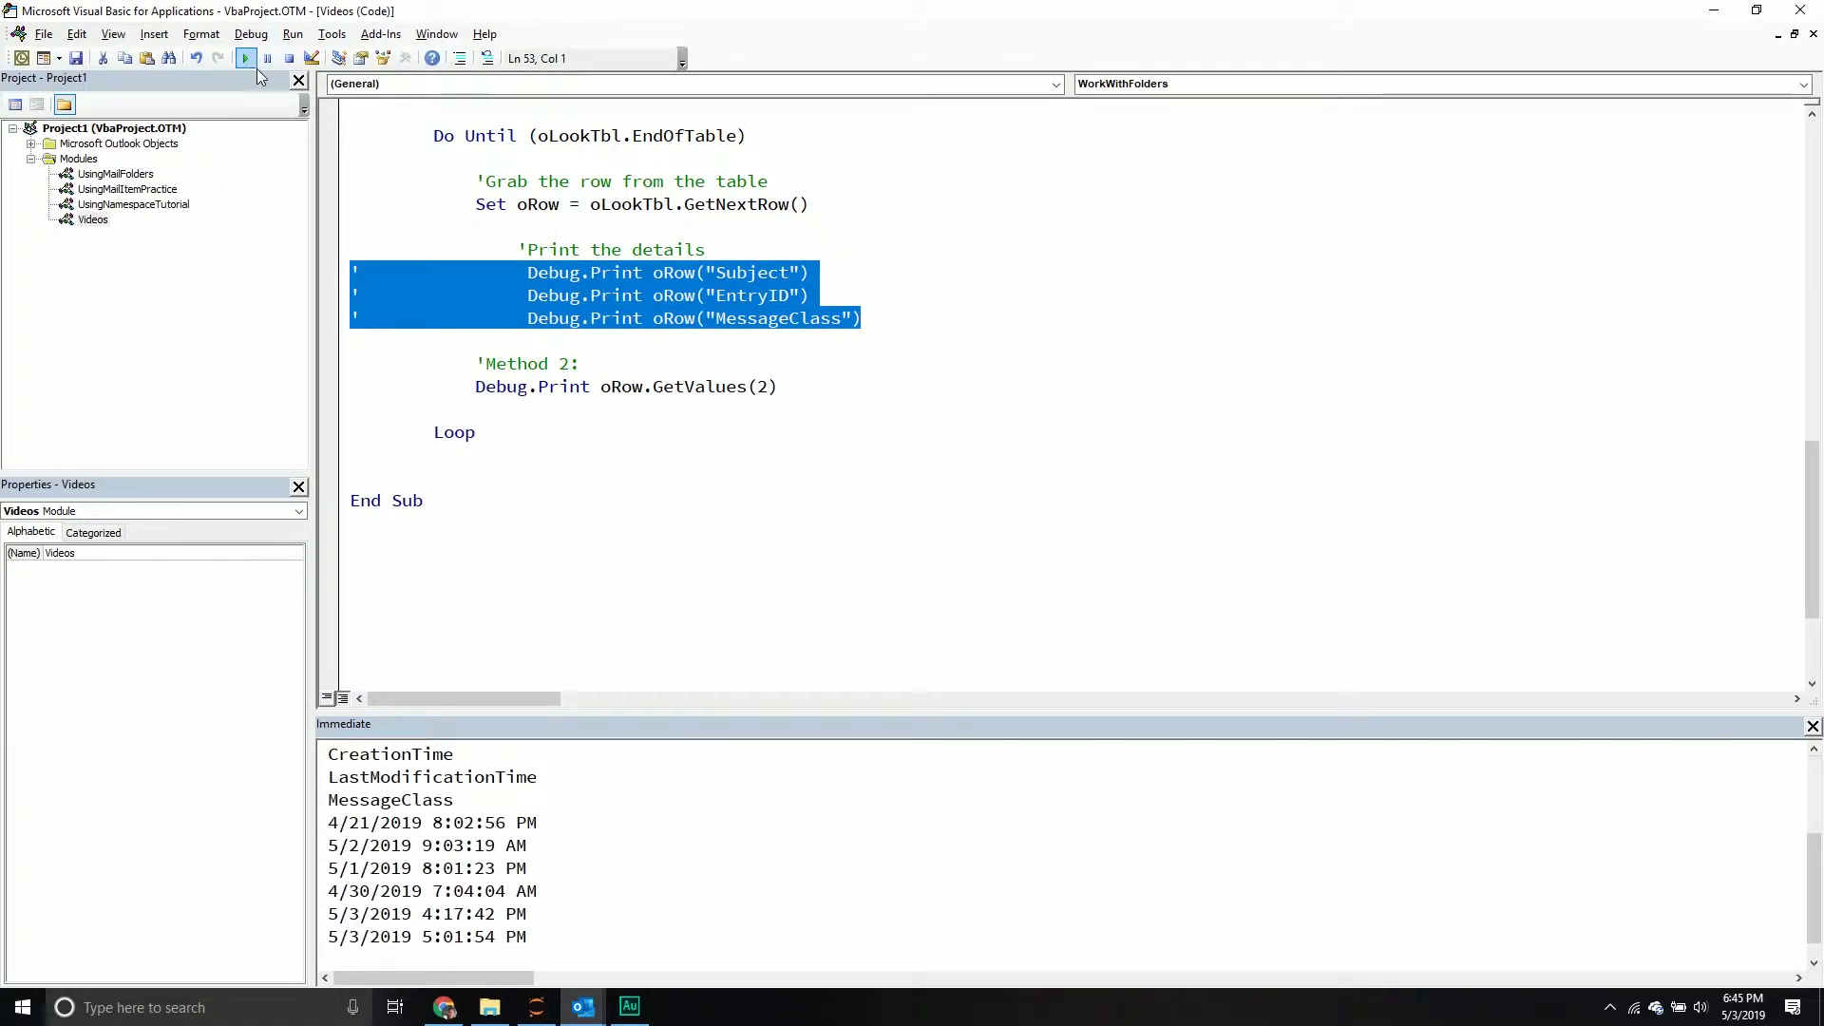
{"action": "left_click", "coordinate": [244, 58]}
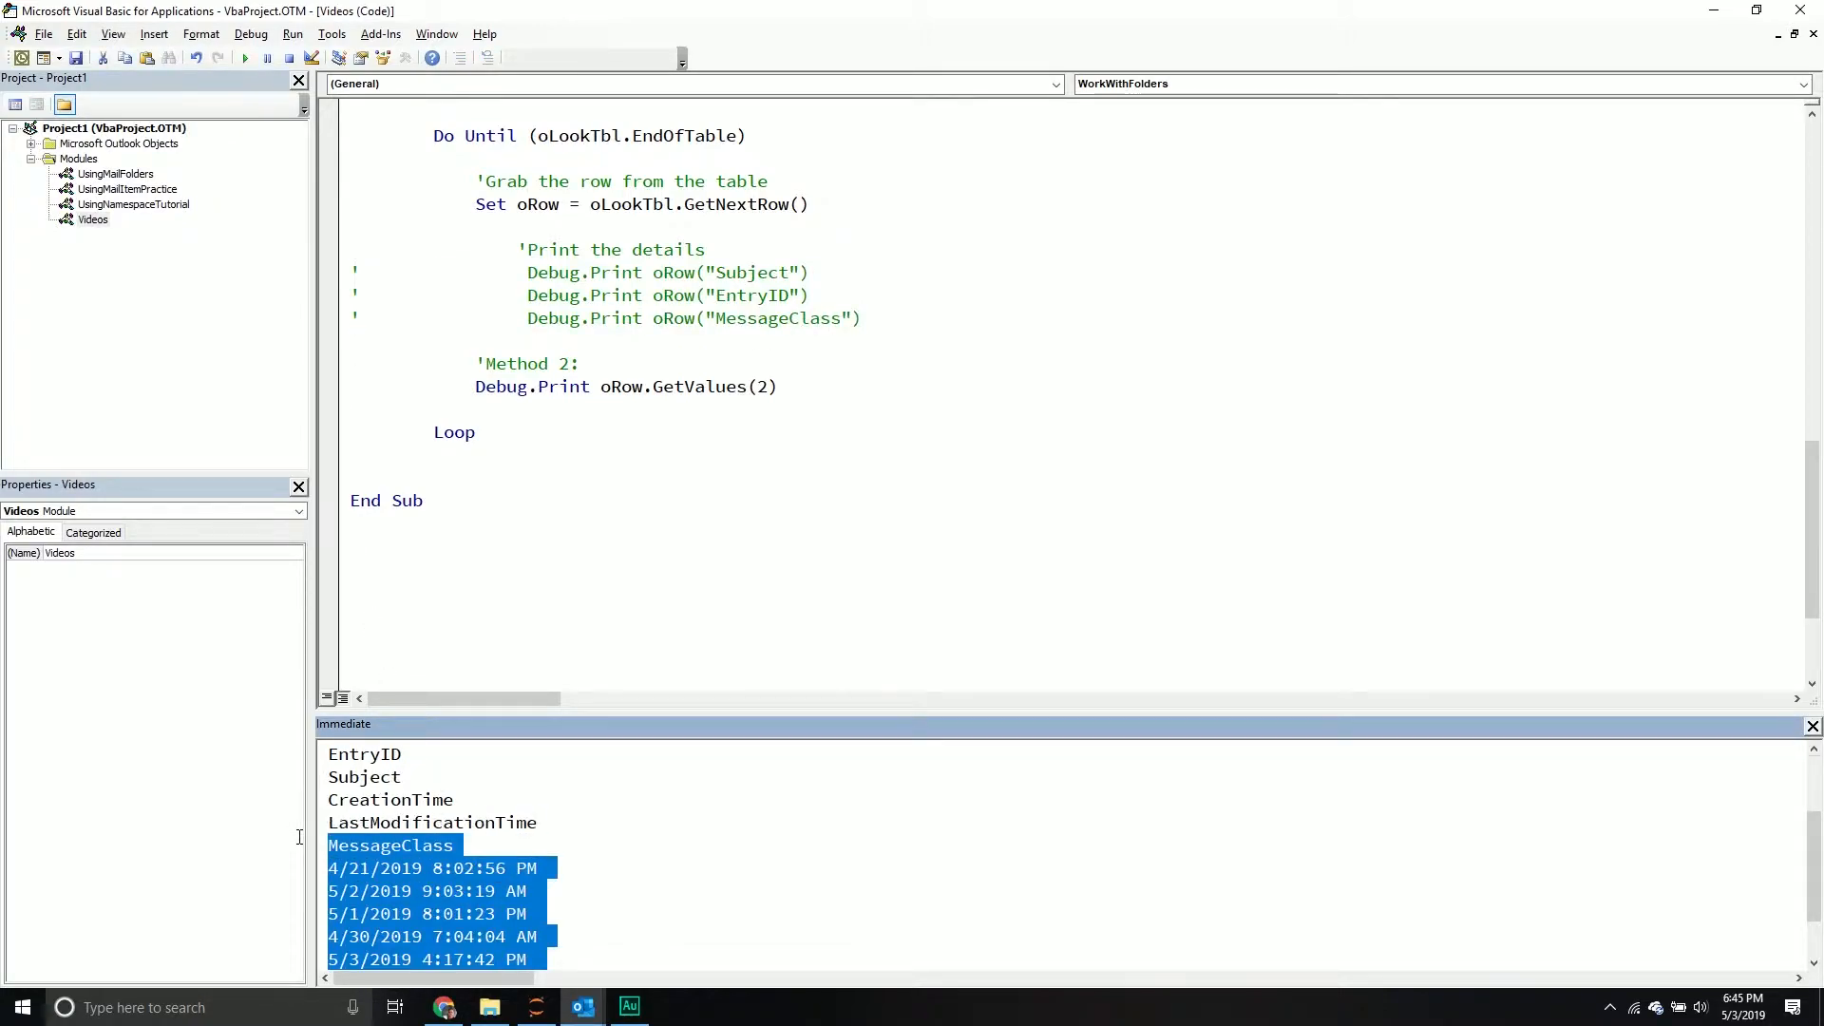
{"action": "left_click", "coordinate": [329, 753]}
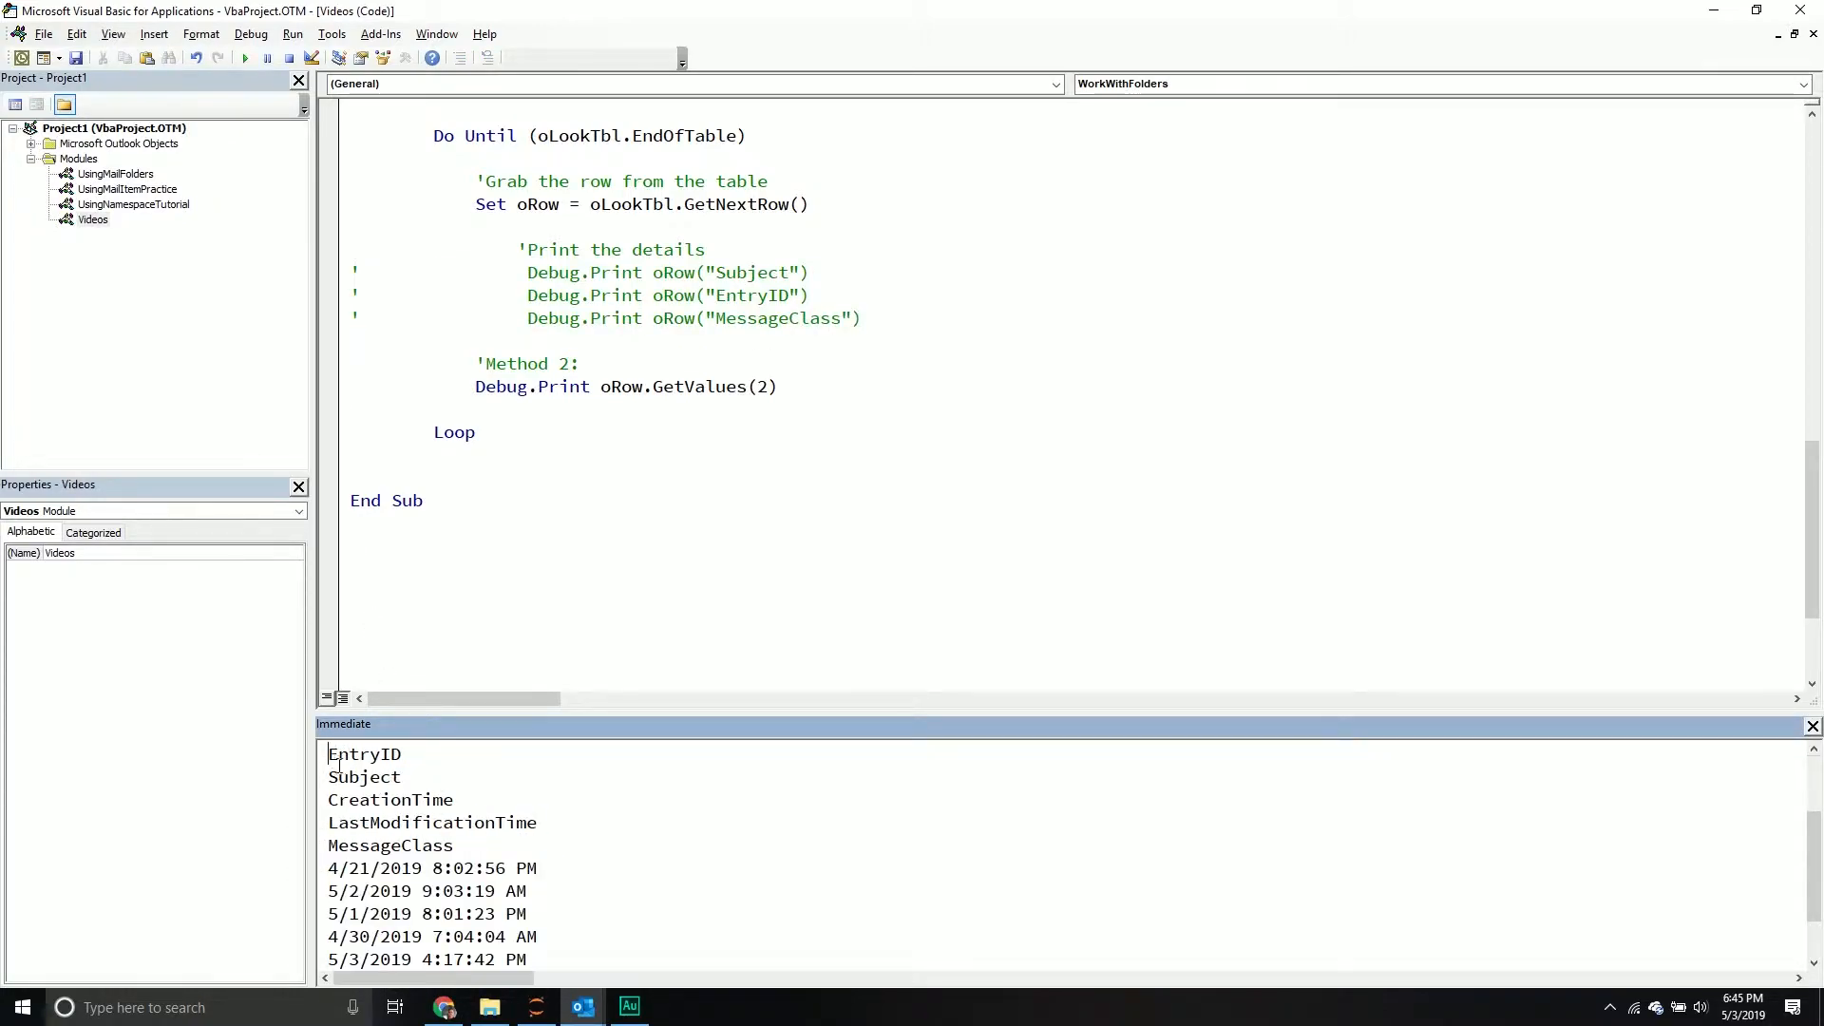
{"action": "scroll", "scroll_direction": "down", "scroll_amount": 3}
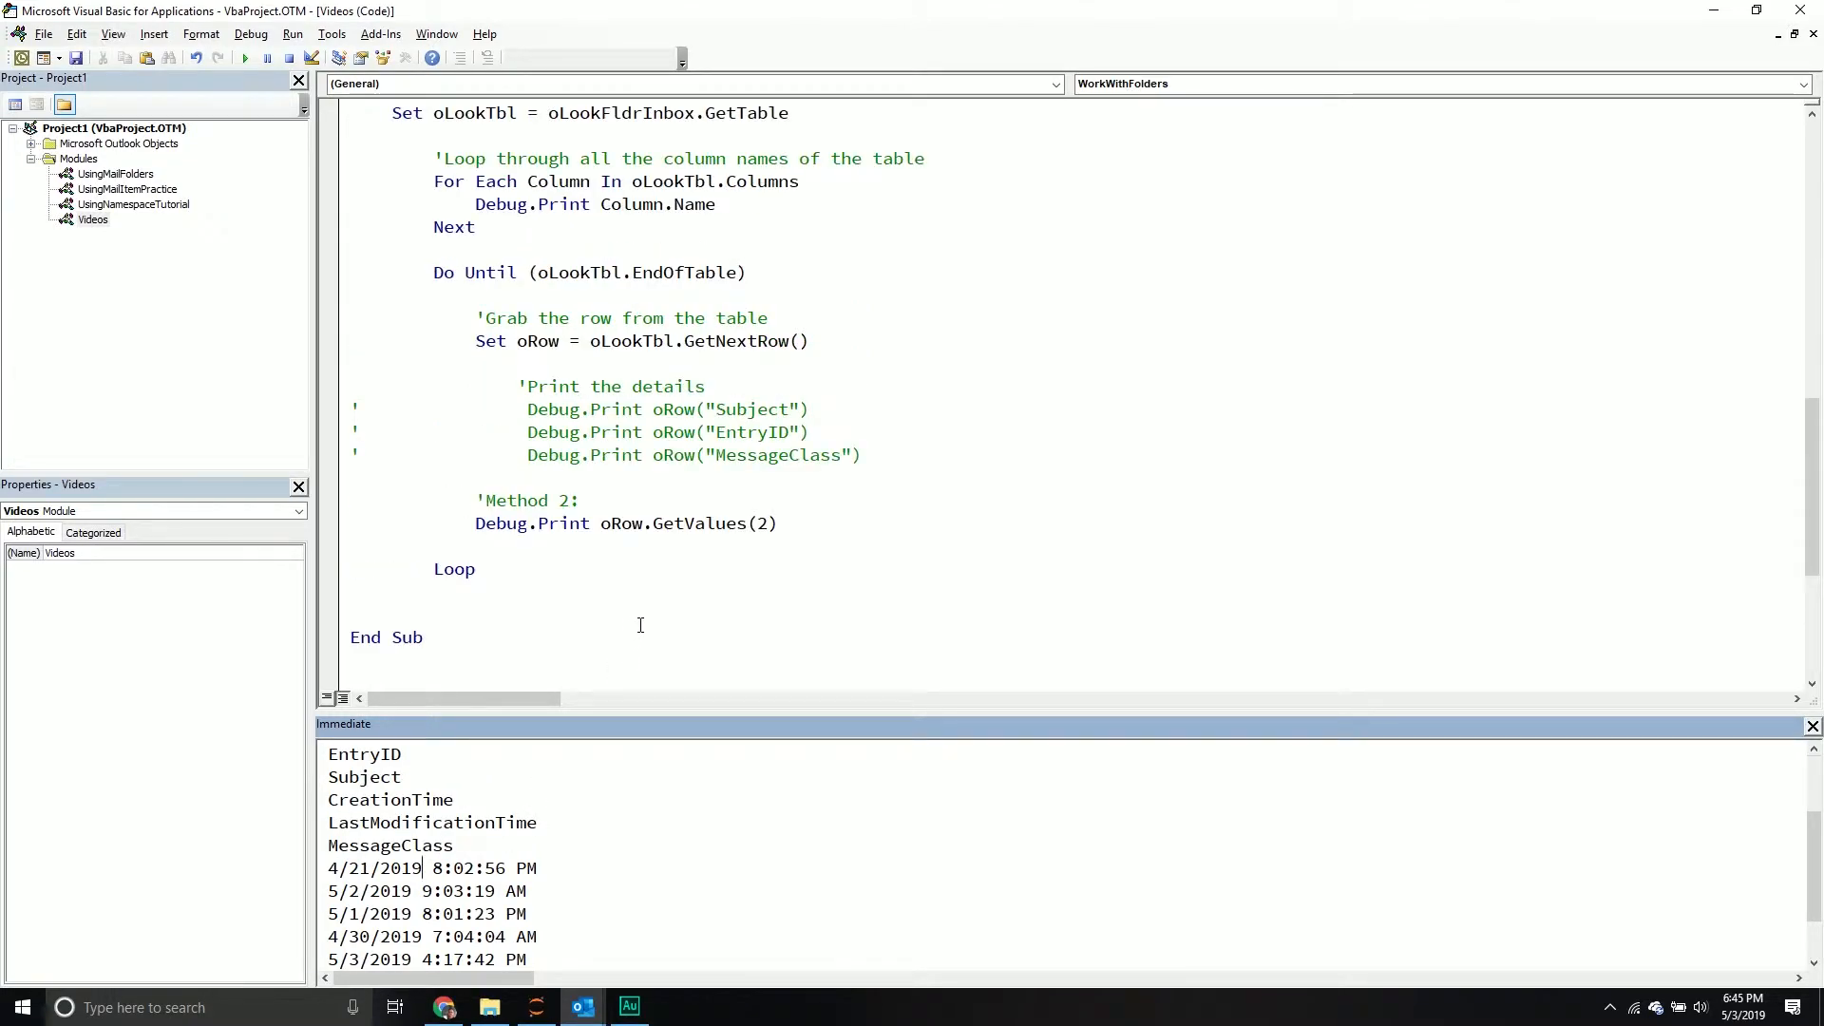
{"action": "scroll", "scroll_direction": "up", "scroll_amount": 3}
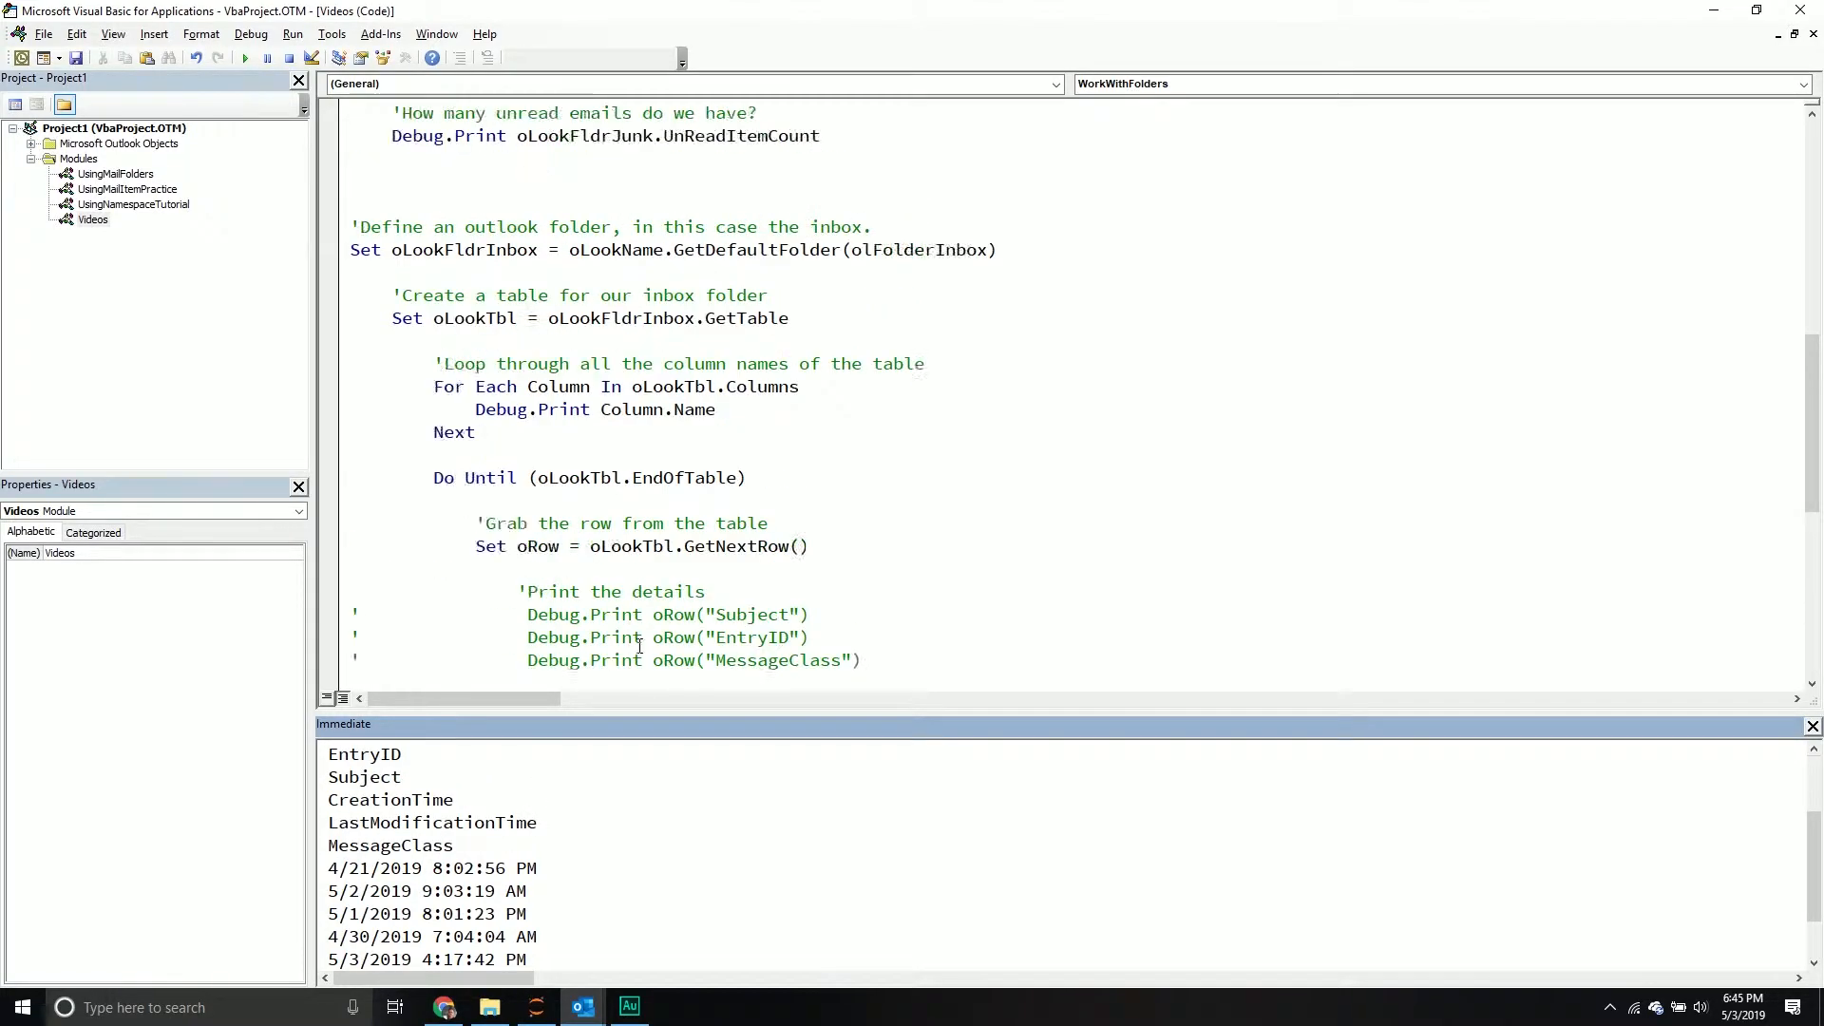
{"action": "scroll", "scroll_direction": "up", "scroll_amount": 3}
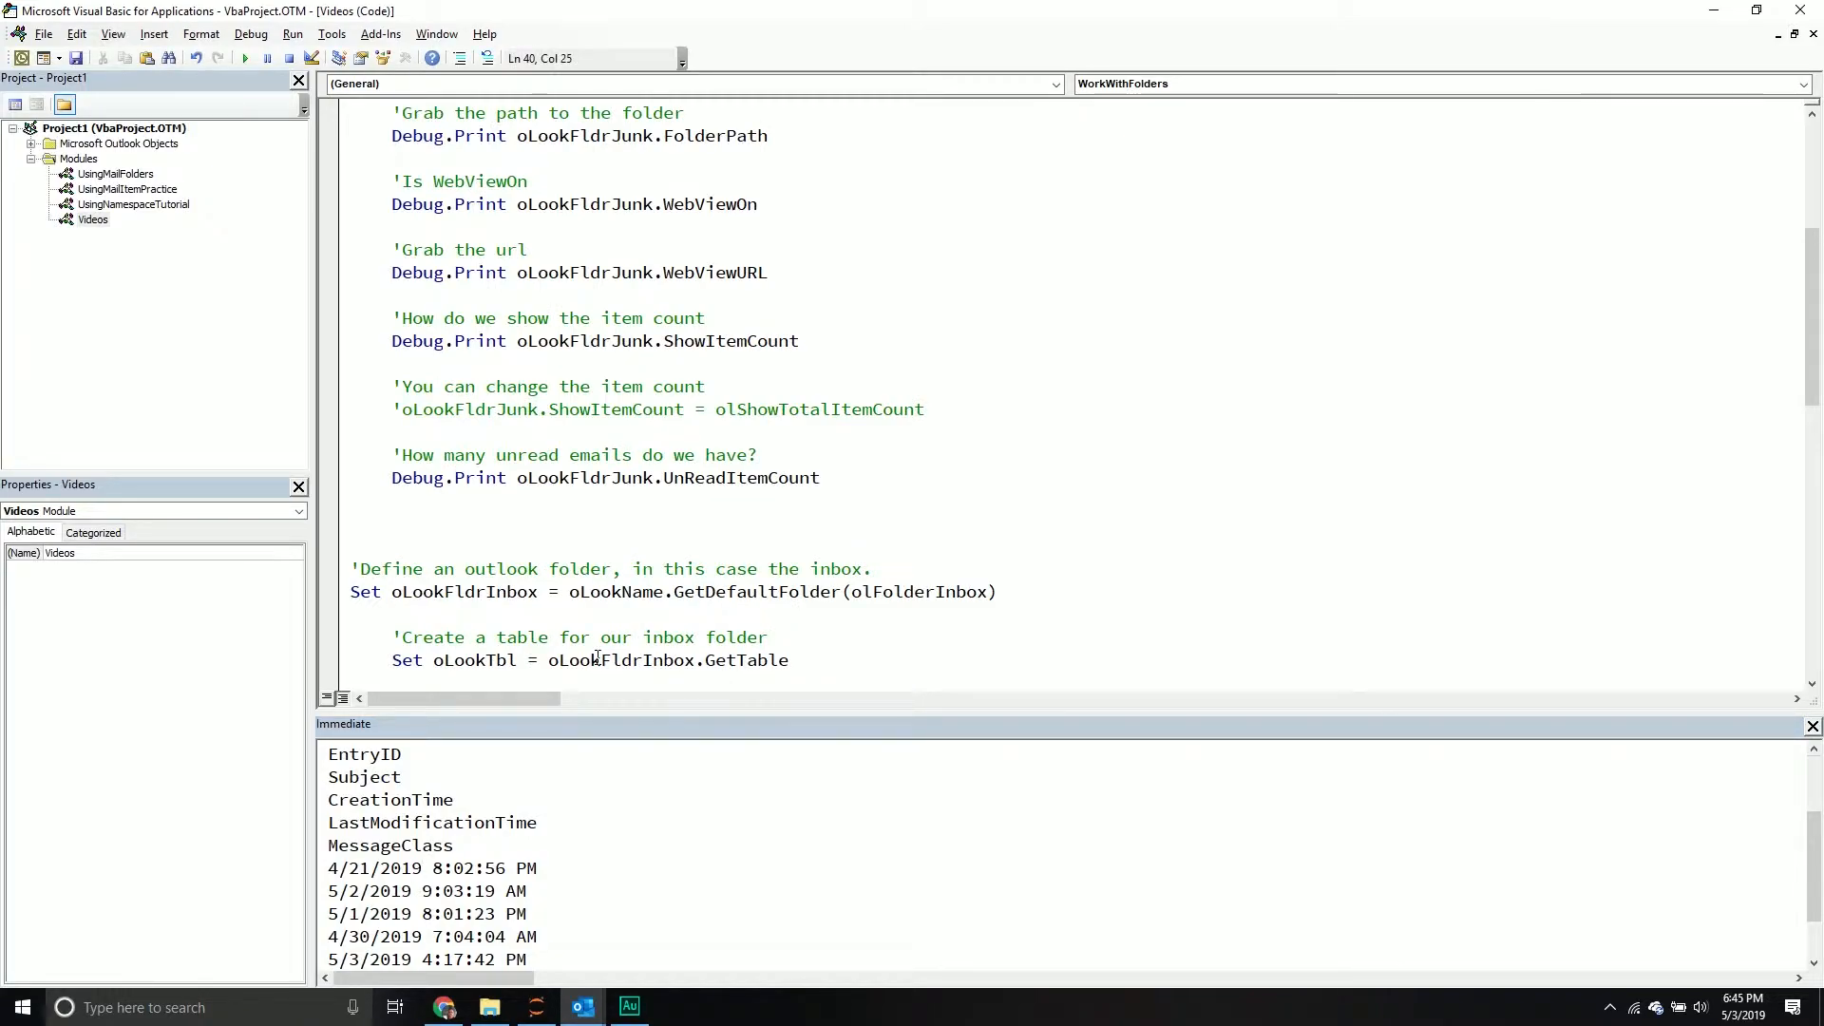